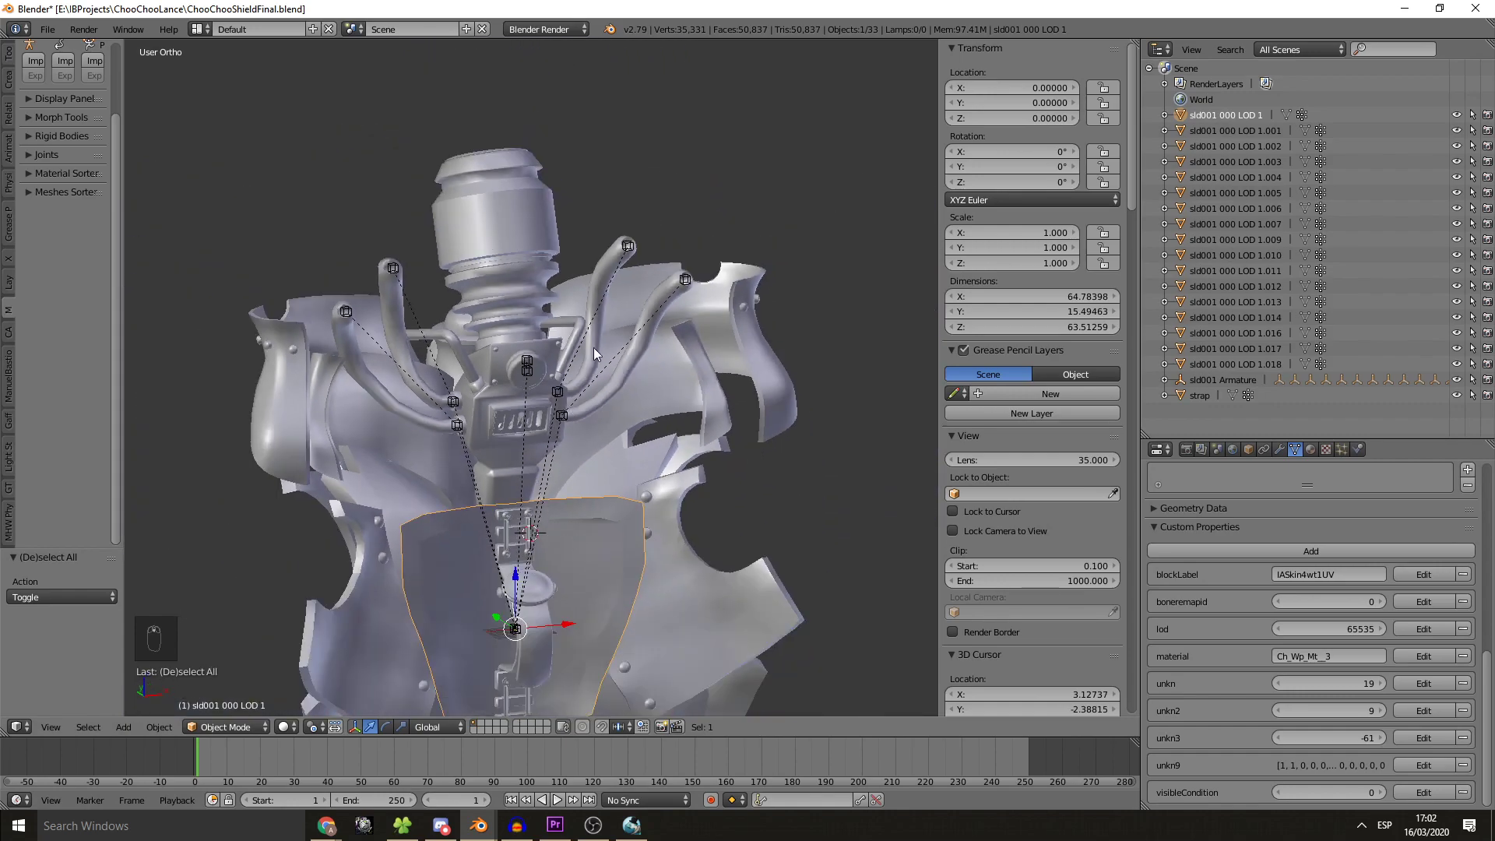
mouse_move(363, 293)
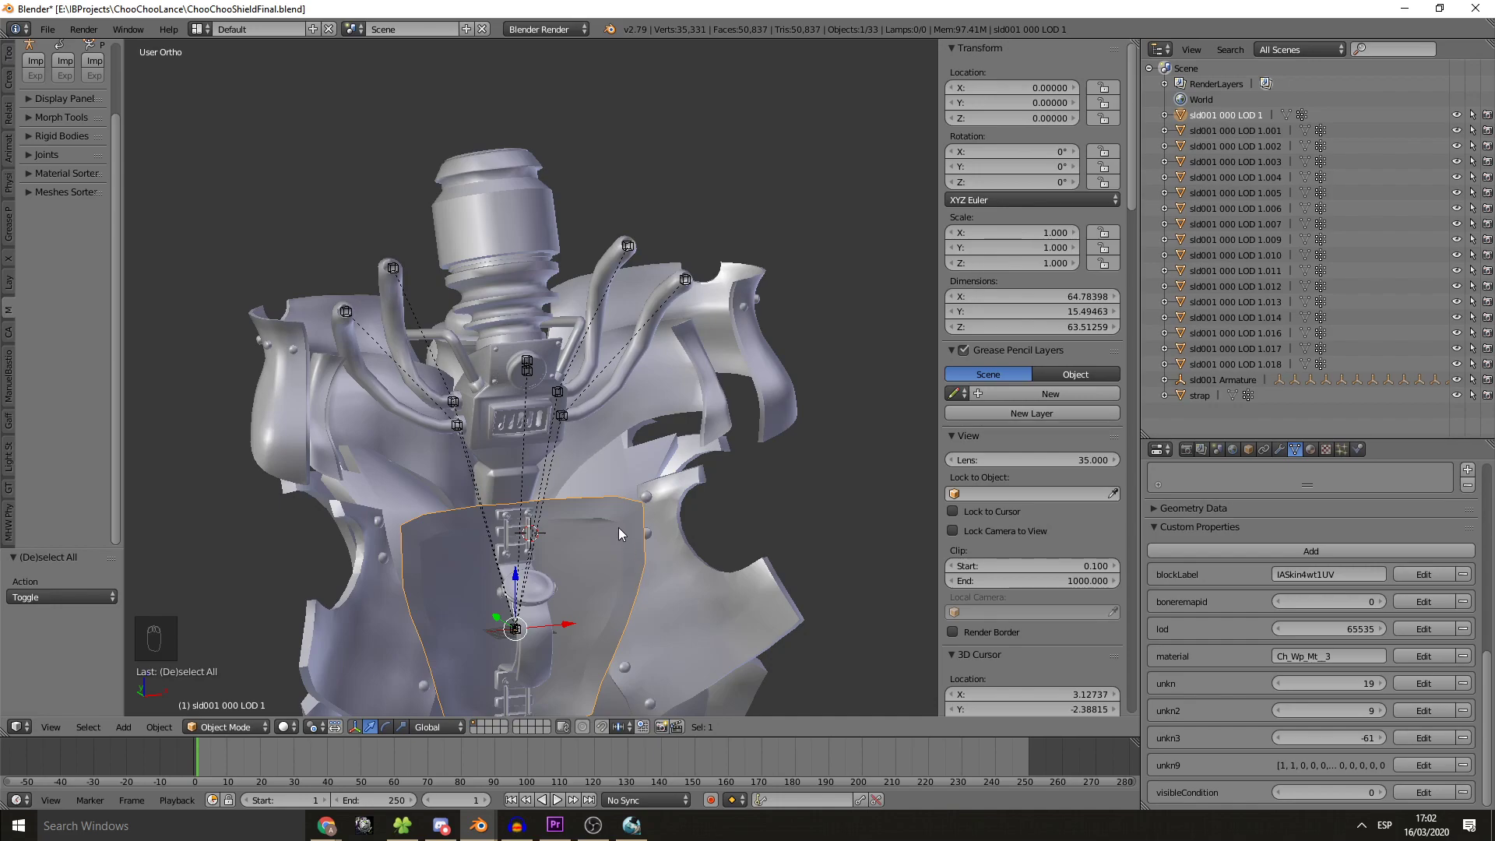
mouse_move(632, 826)
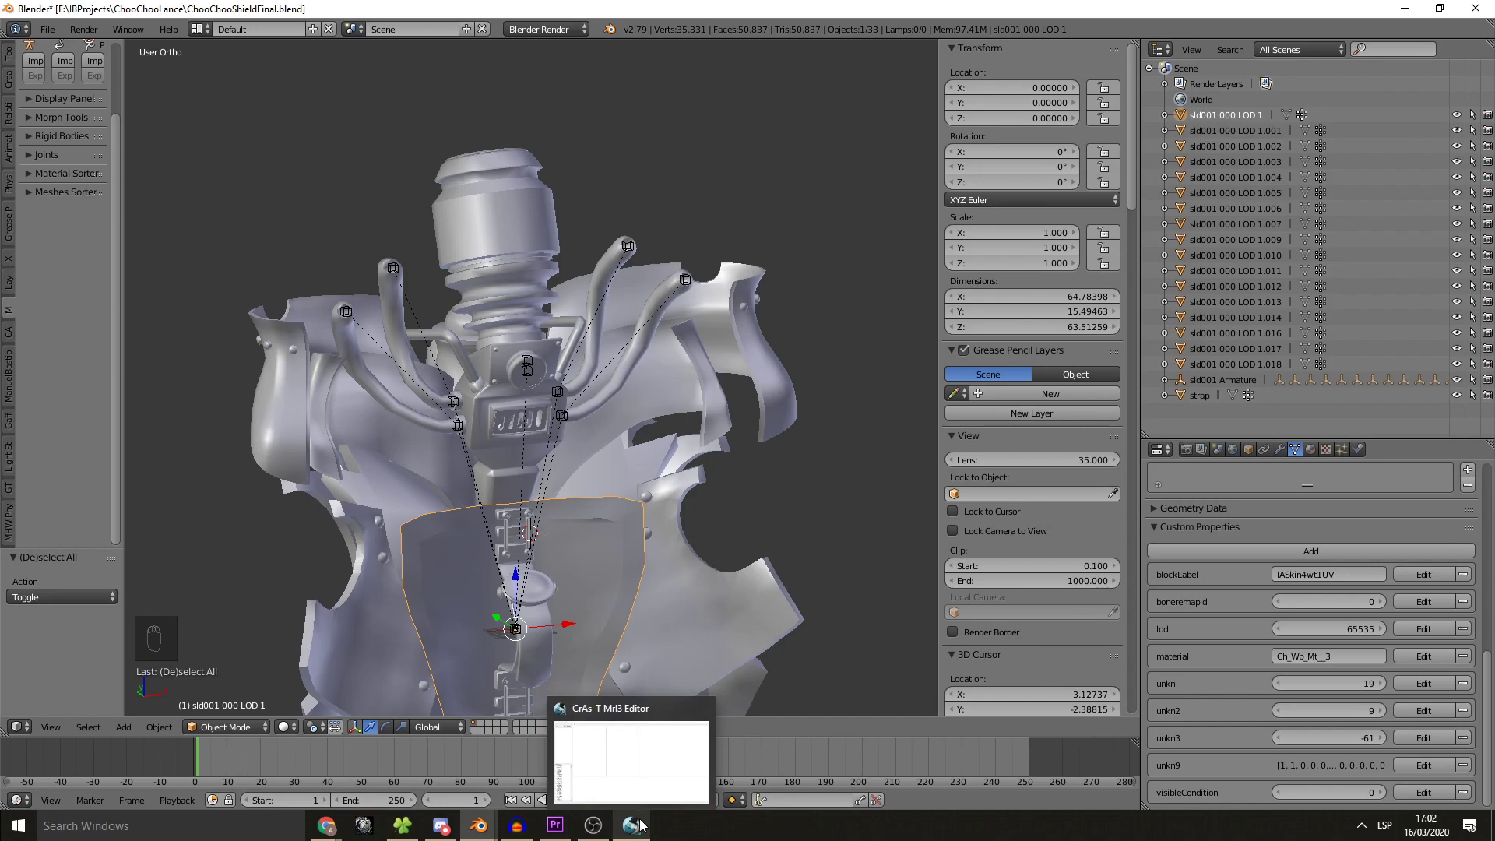
- Bring the empty CrAs-T Mrl3 Editor window to the front over Blender
left_click(631, 758)
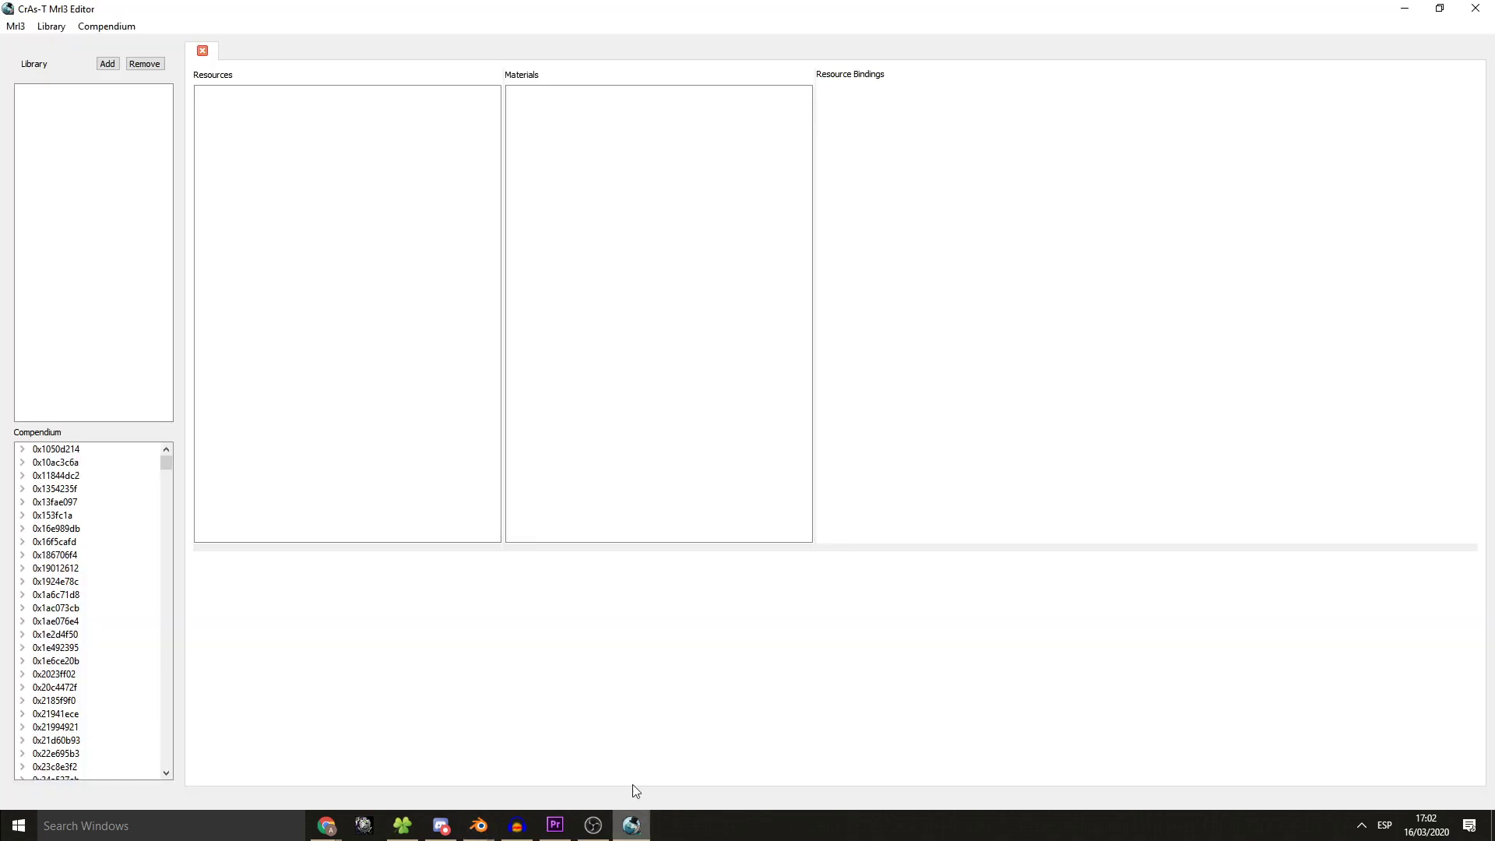
mouse_move(327, 824)
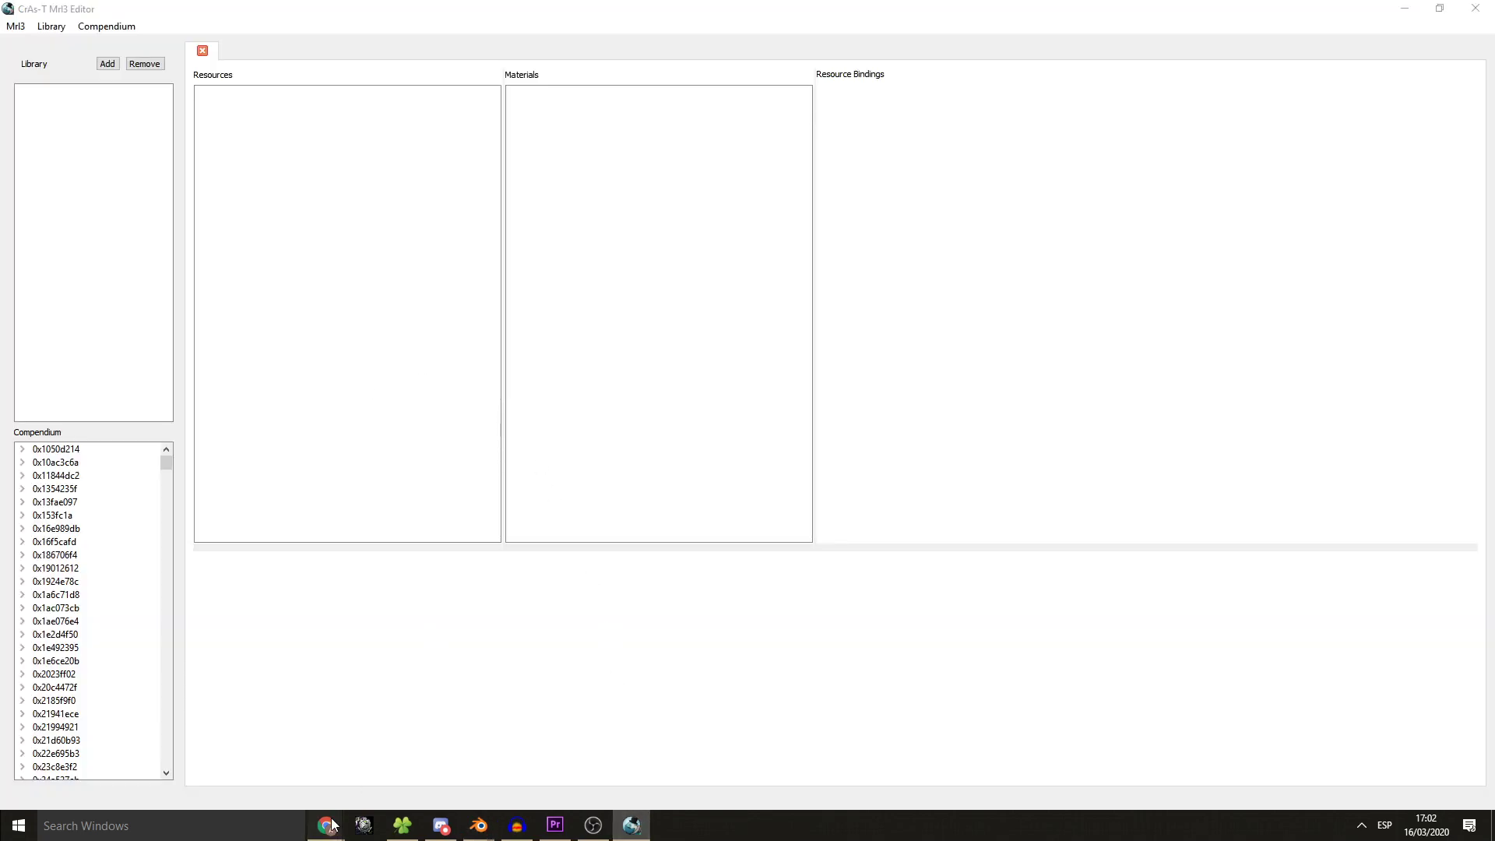
- Bring up Chrome and skim the CrAs-T MRL3 Editor User Guide wiki page
left_click(327, 825)
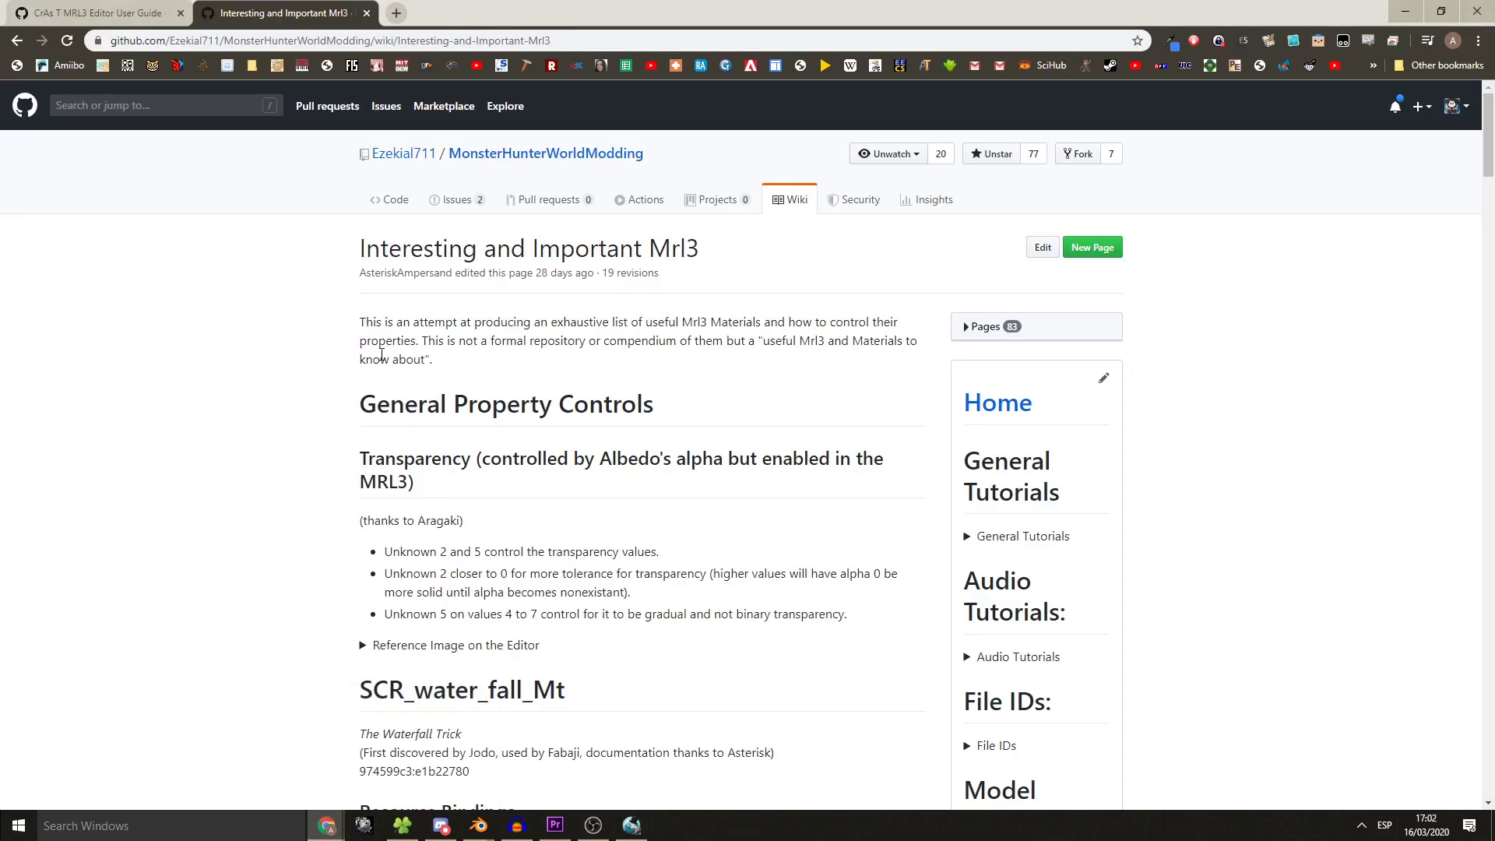
scroll("down", 3)
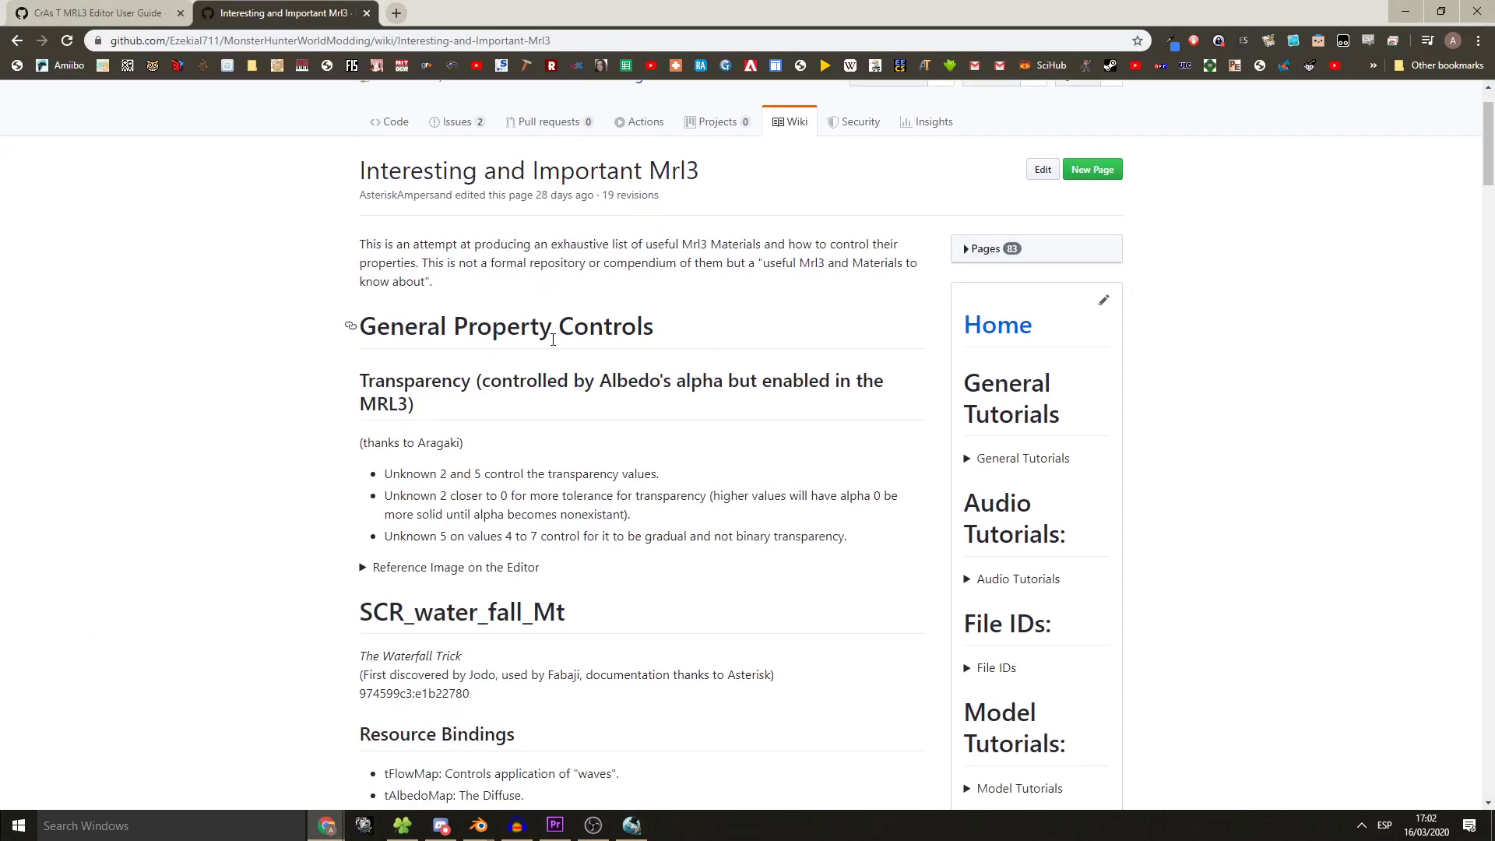
left_click(95, 13)
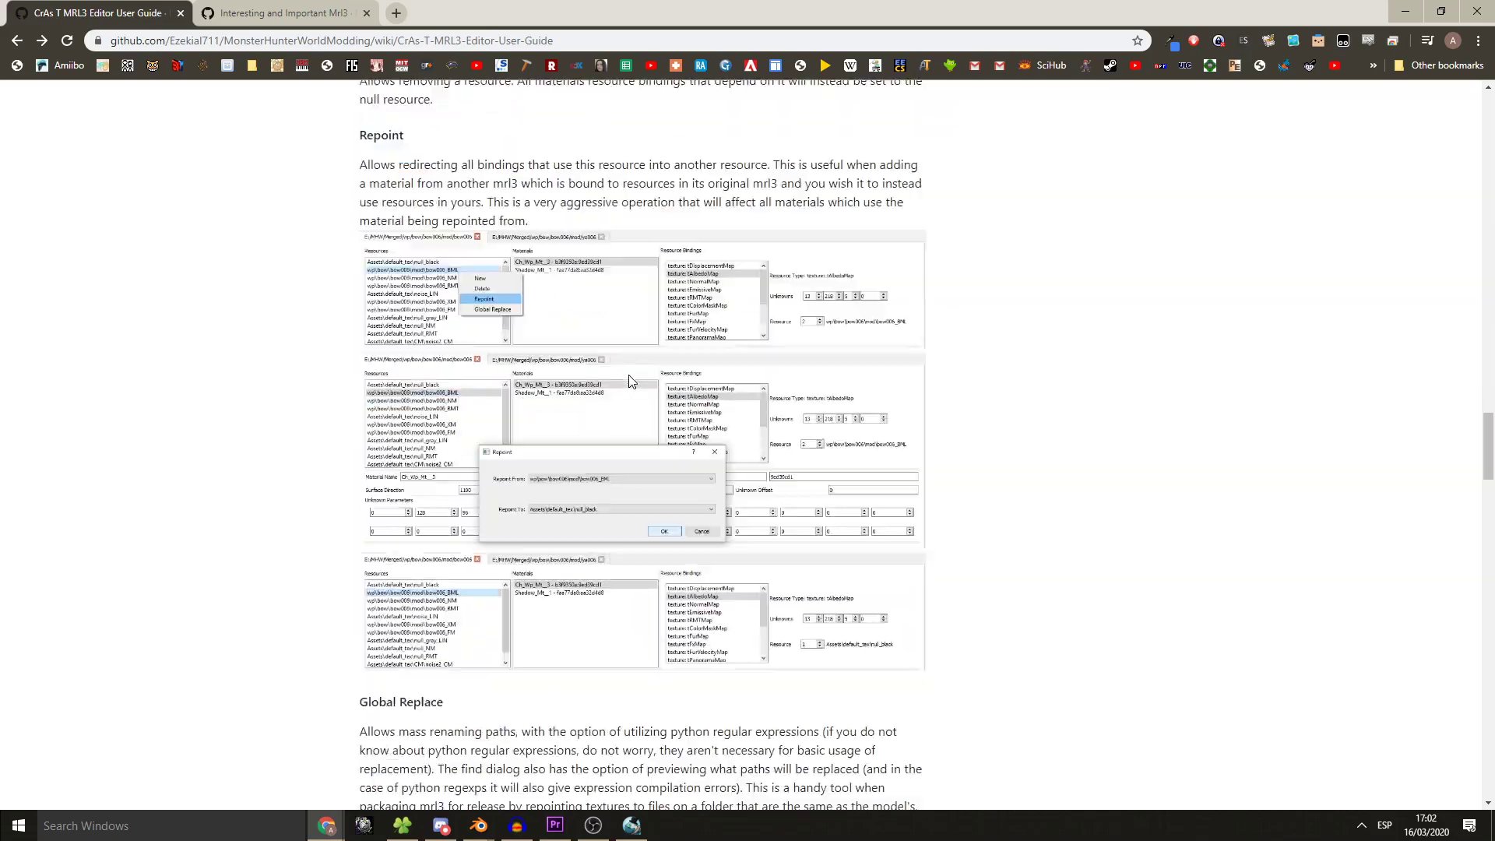
scroll("down", 3)
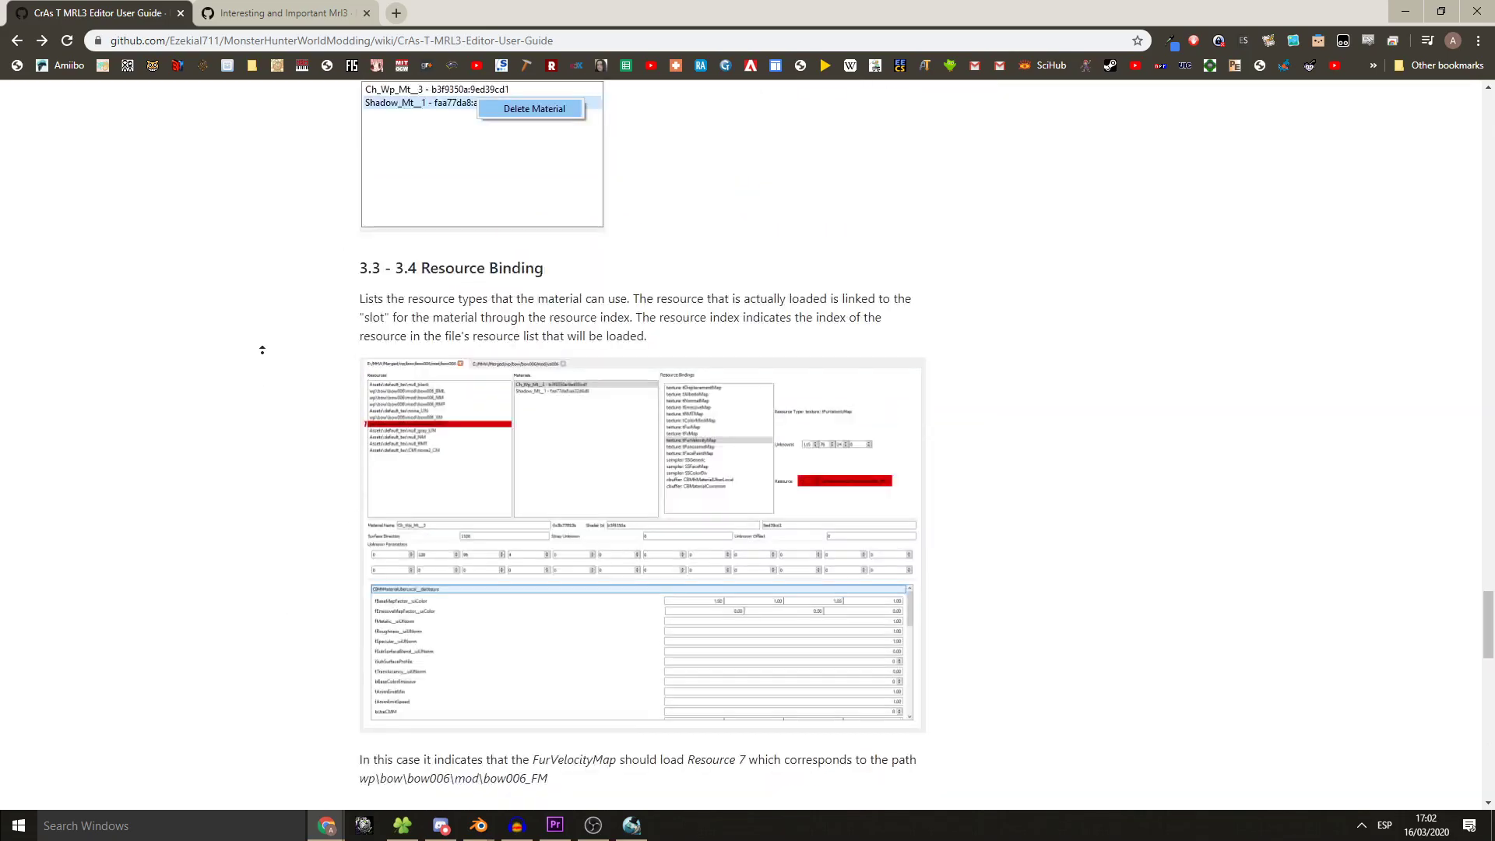
scroll("up", 3)
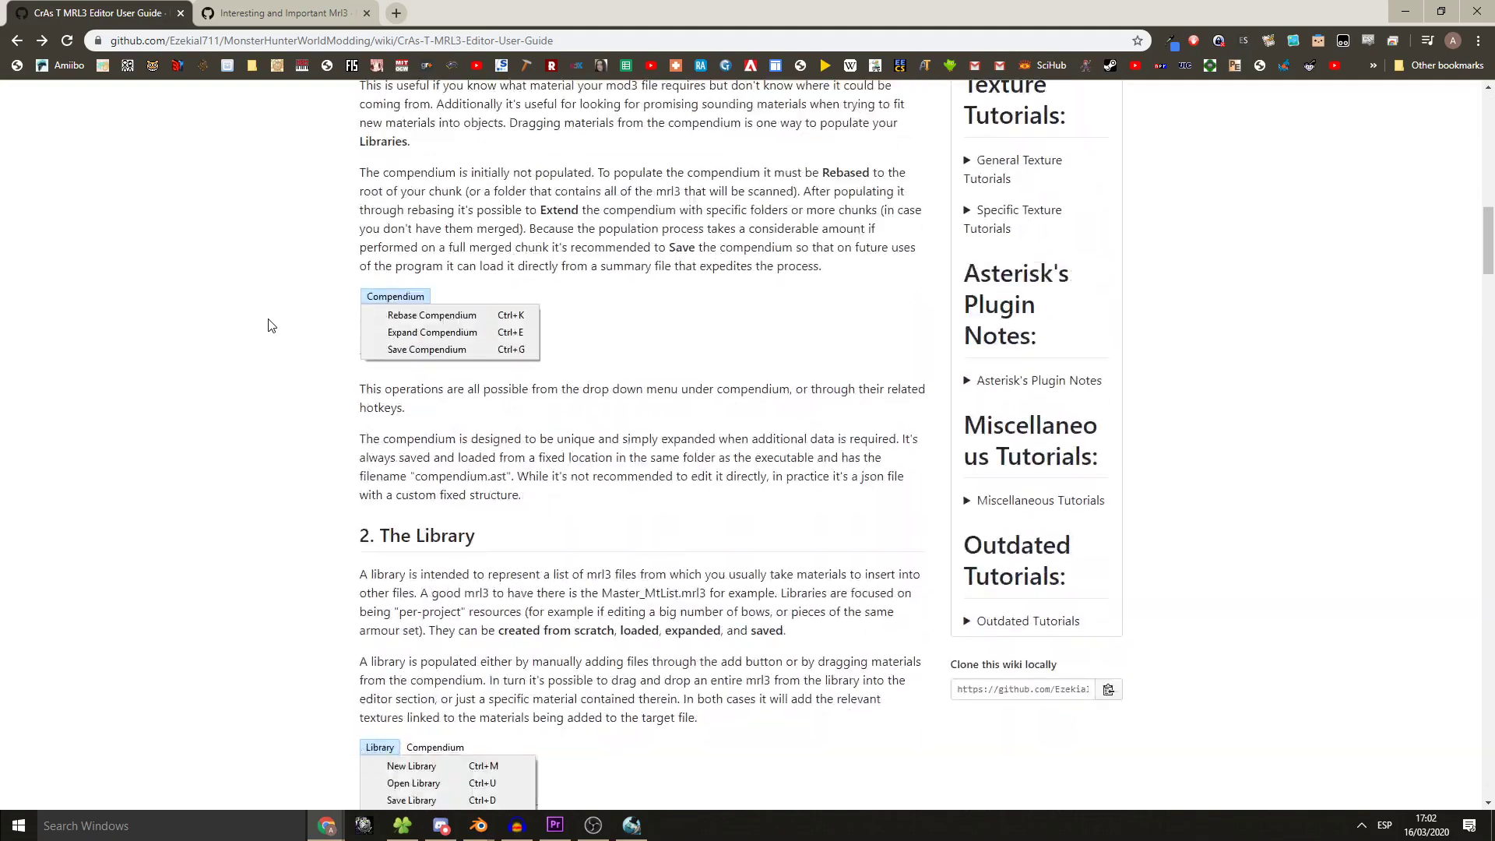
scroll("down", 3)
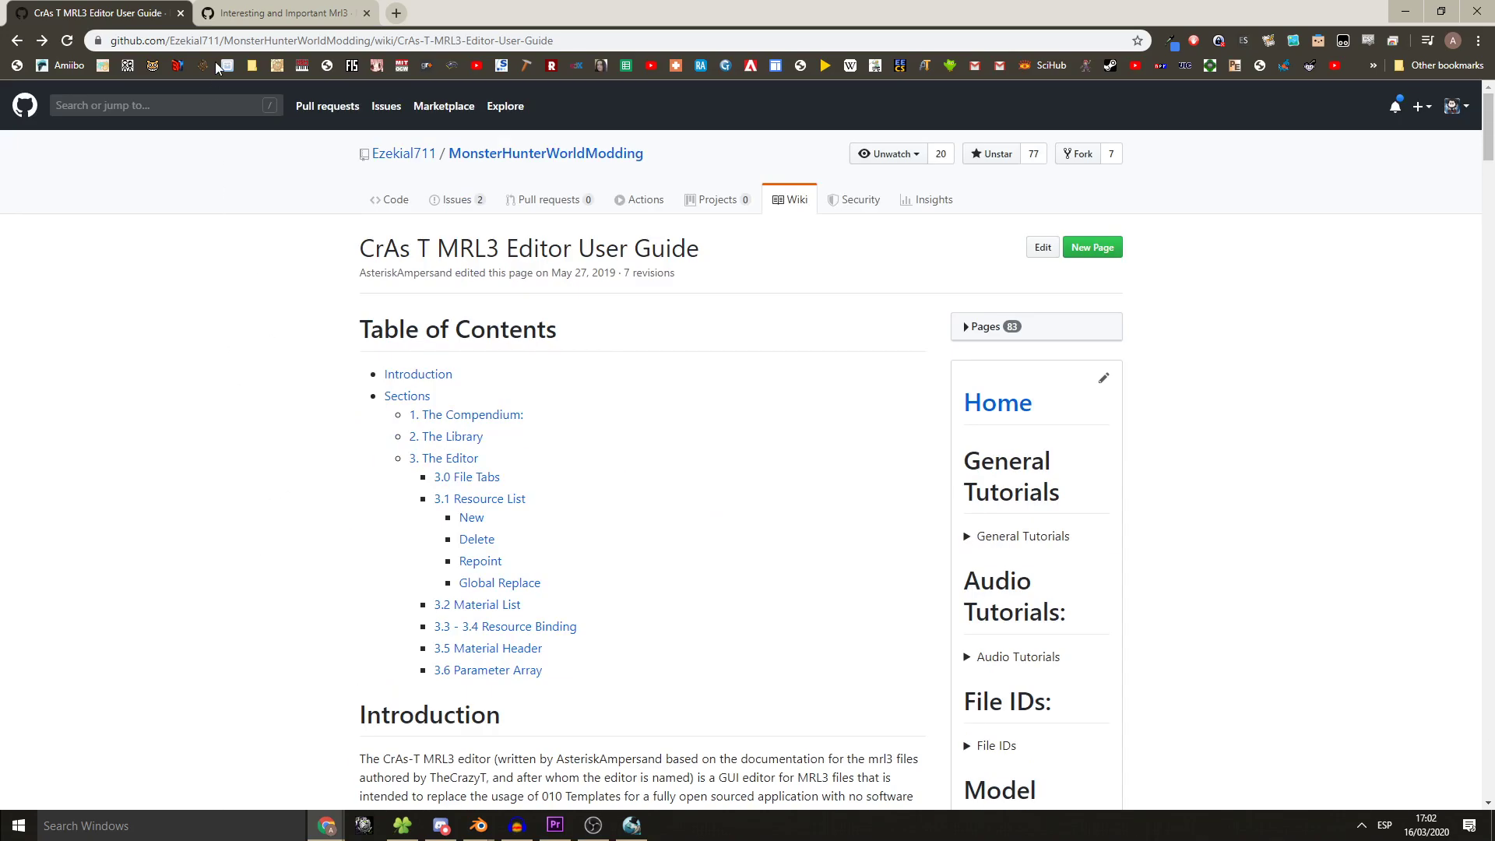
- Scroll the Interesting and Important Mrl3 page to the SCR_water_fall_Mt material notes
left_click(282, 12)
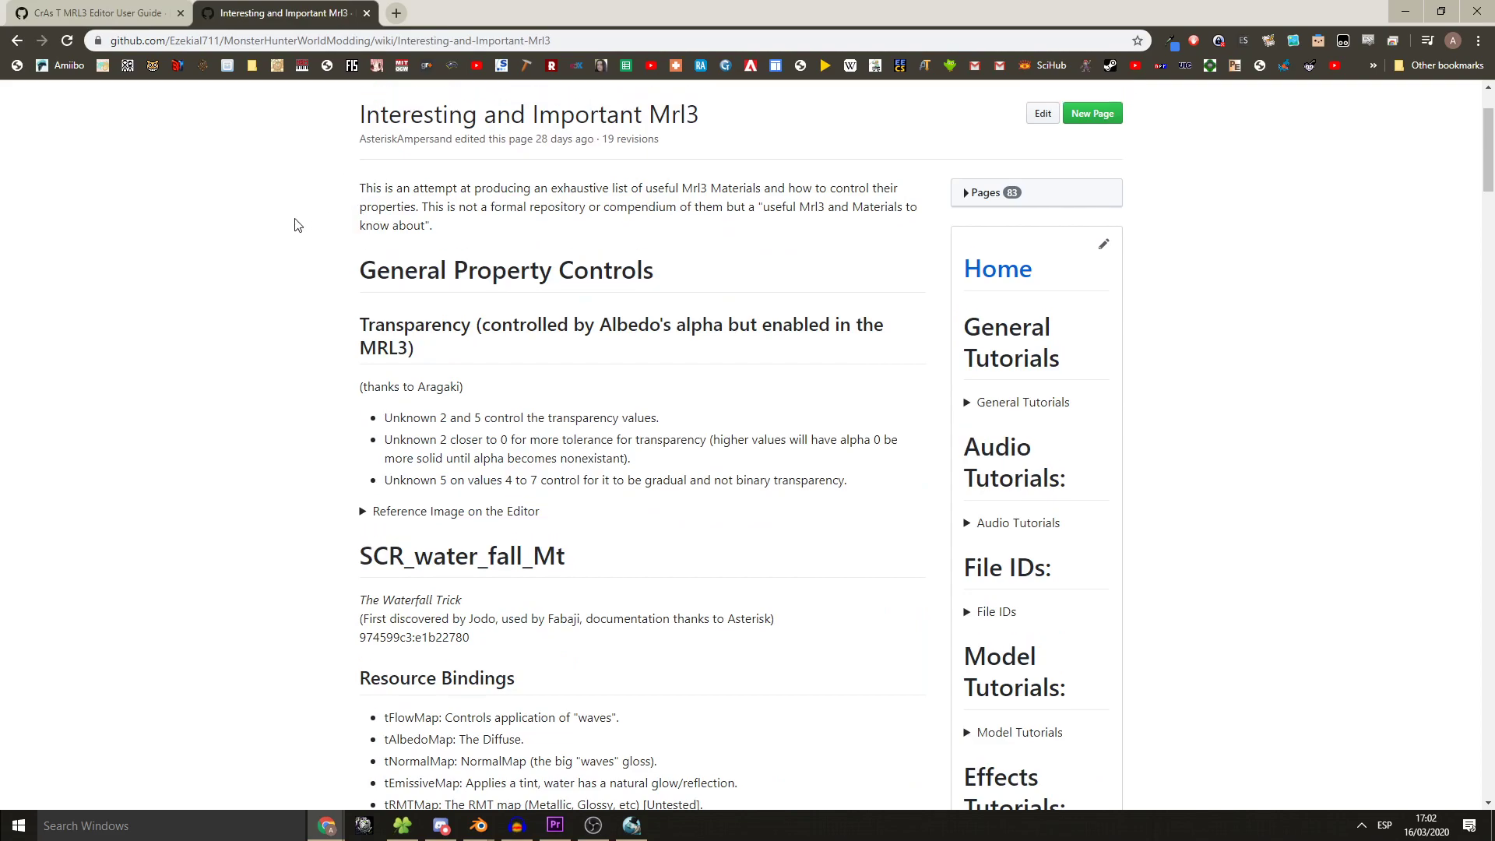
scroll("up", 3)
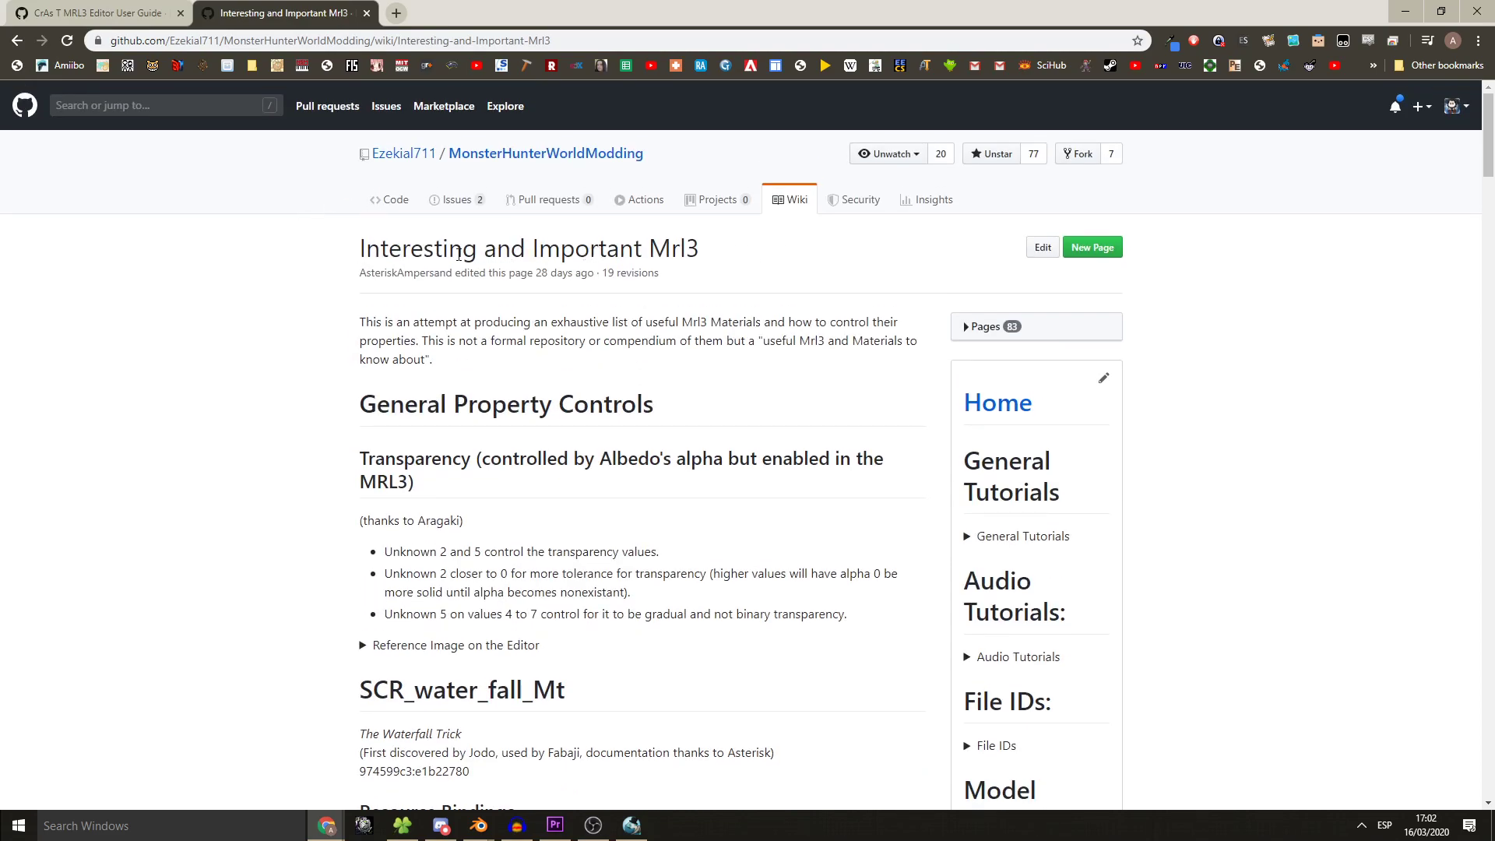
scroll("down", 3)
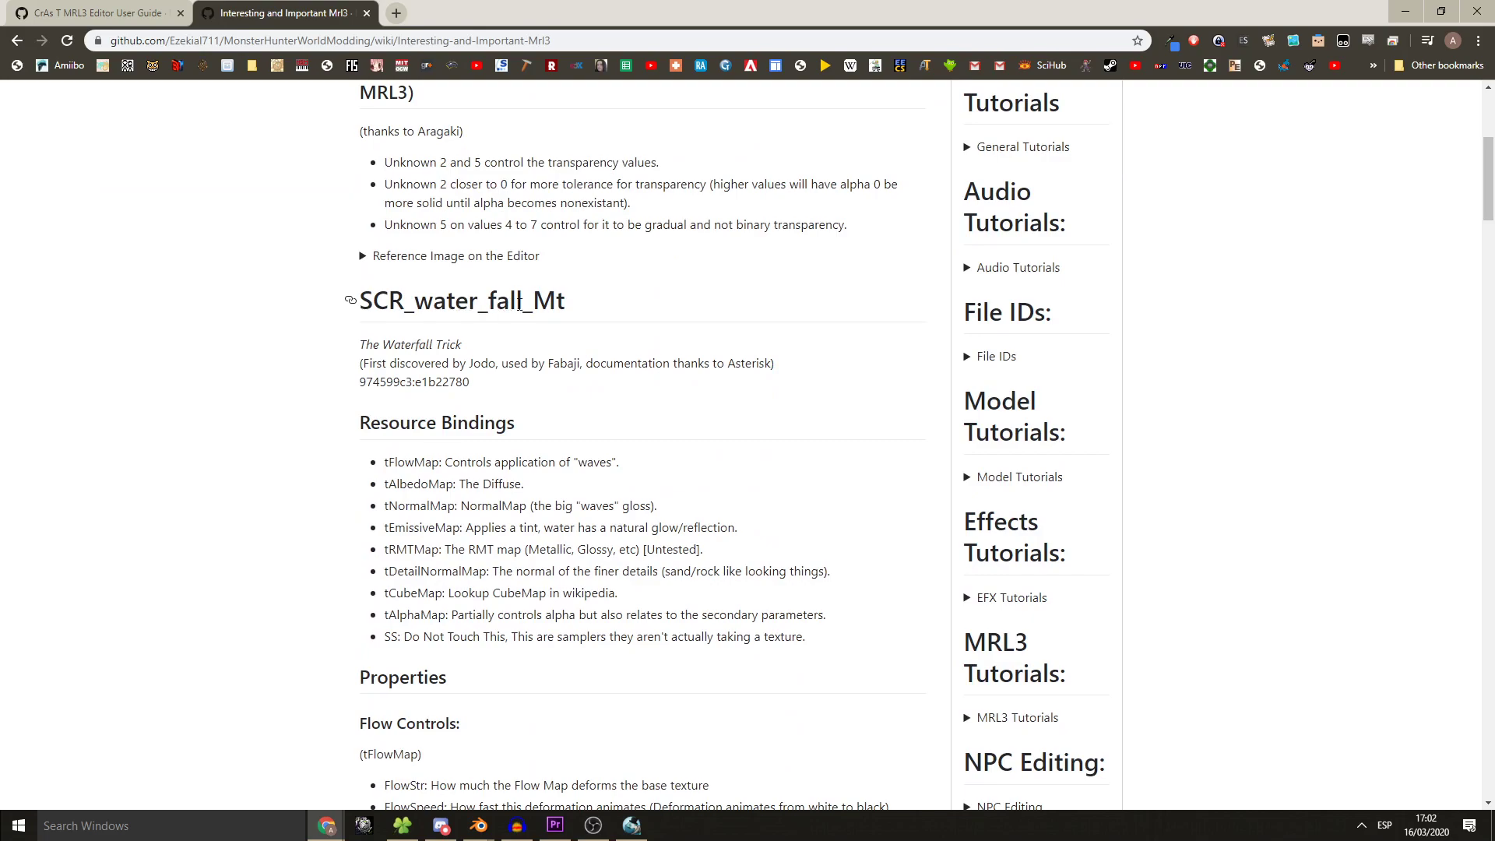
mouse_move(576, 309)
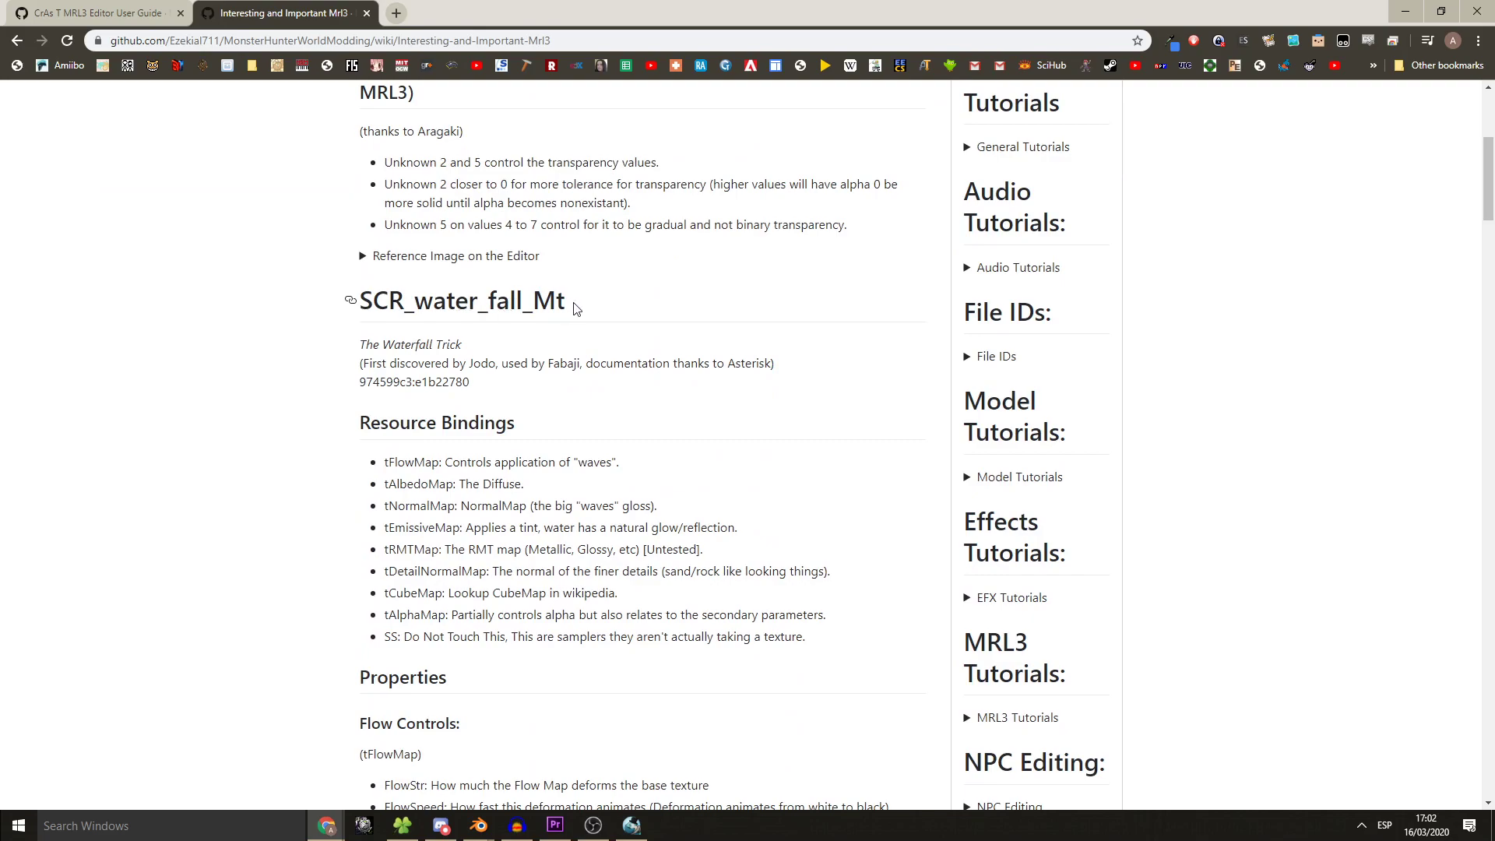
scroll("up", 3)
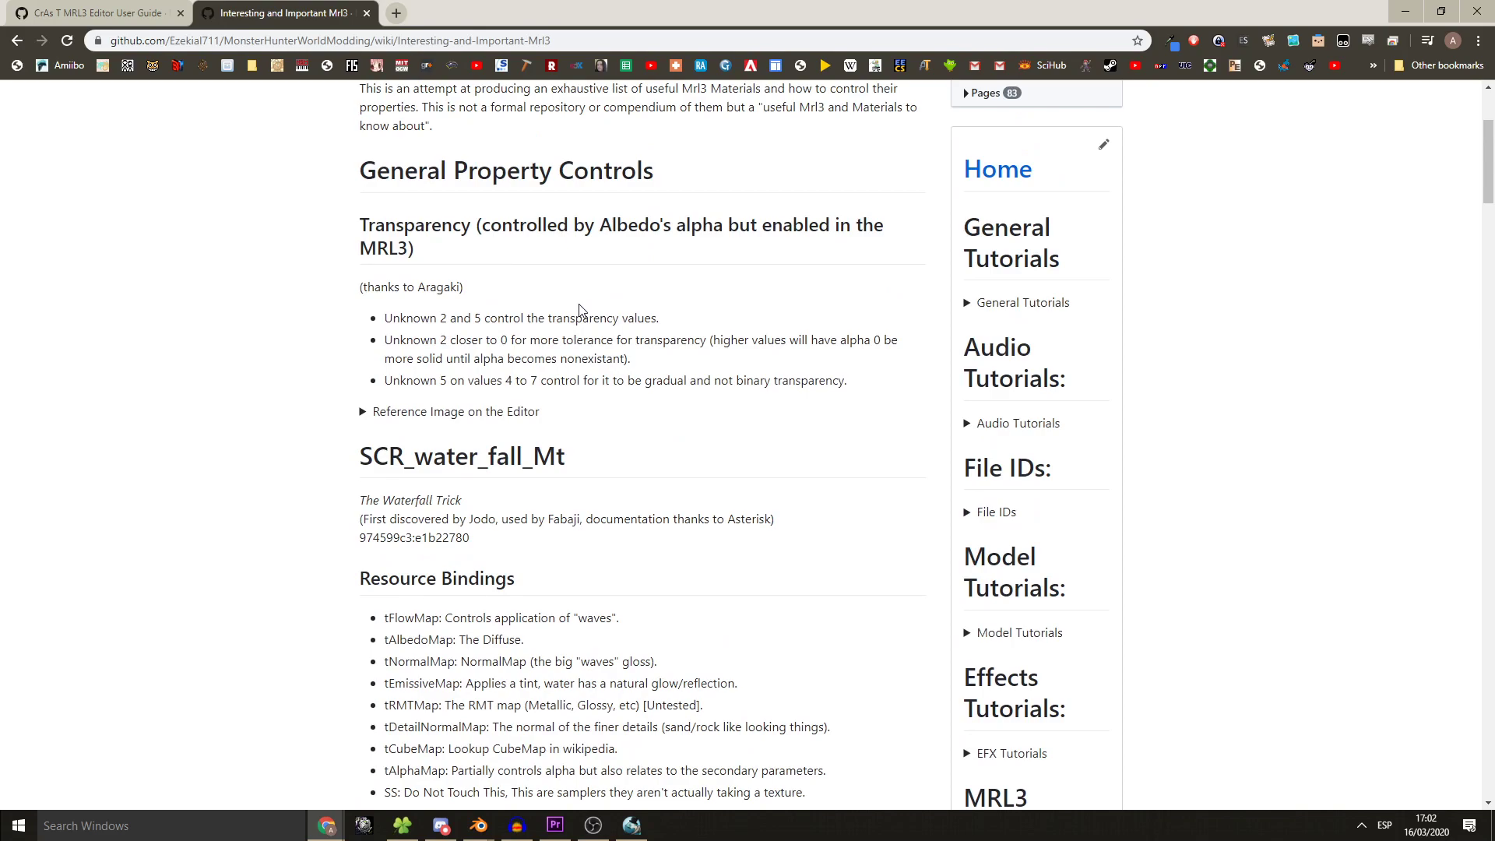
scroll("down", 3)
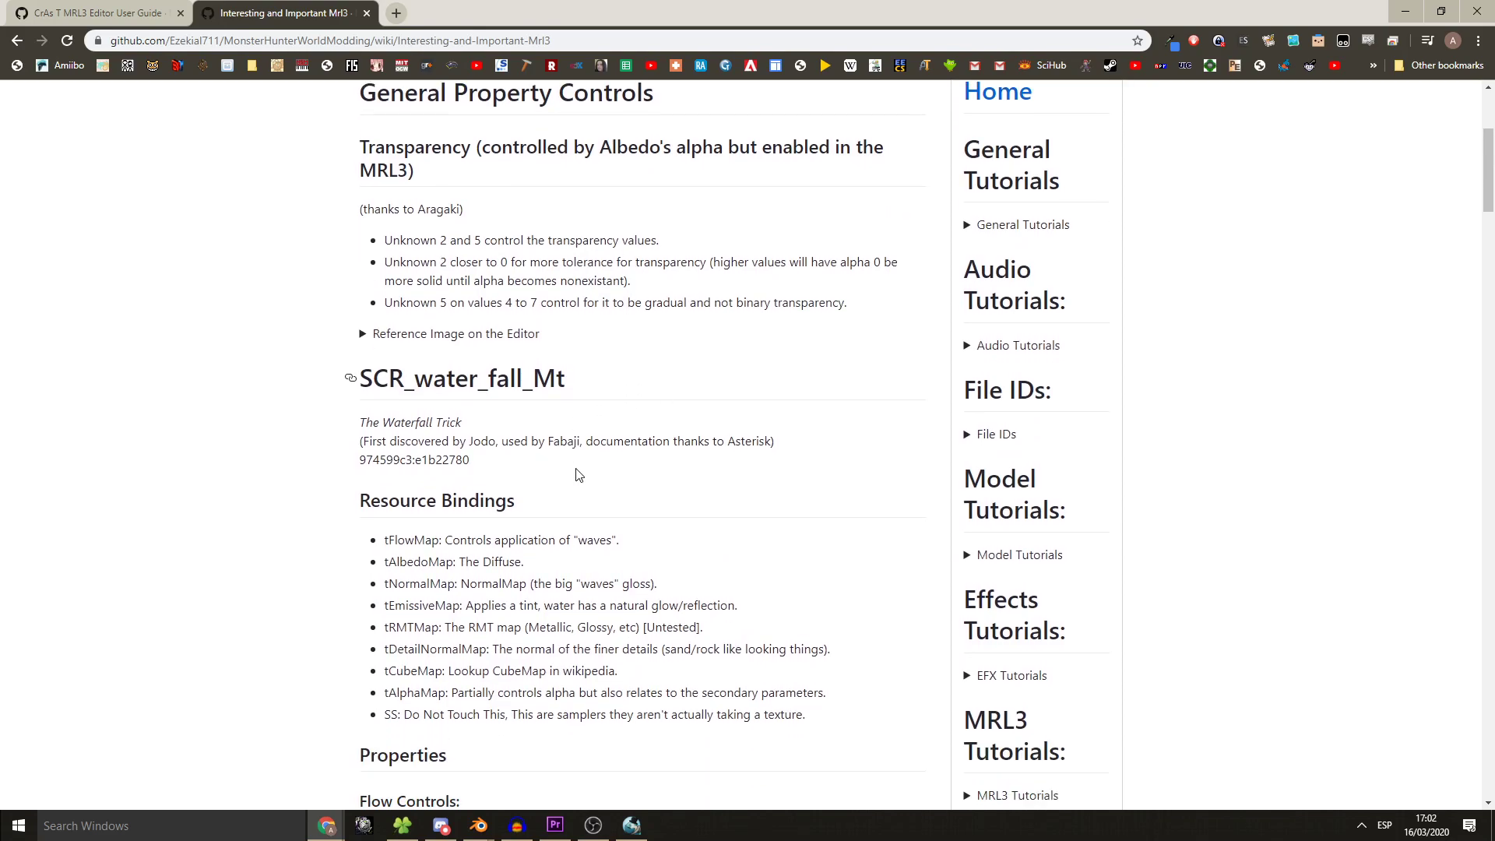
scroll("down", 3)
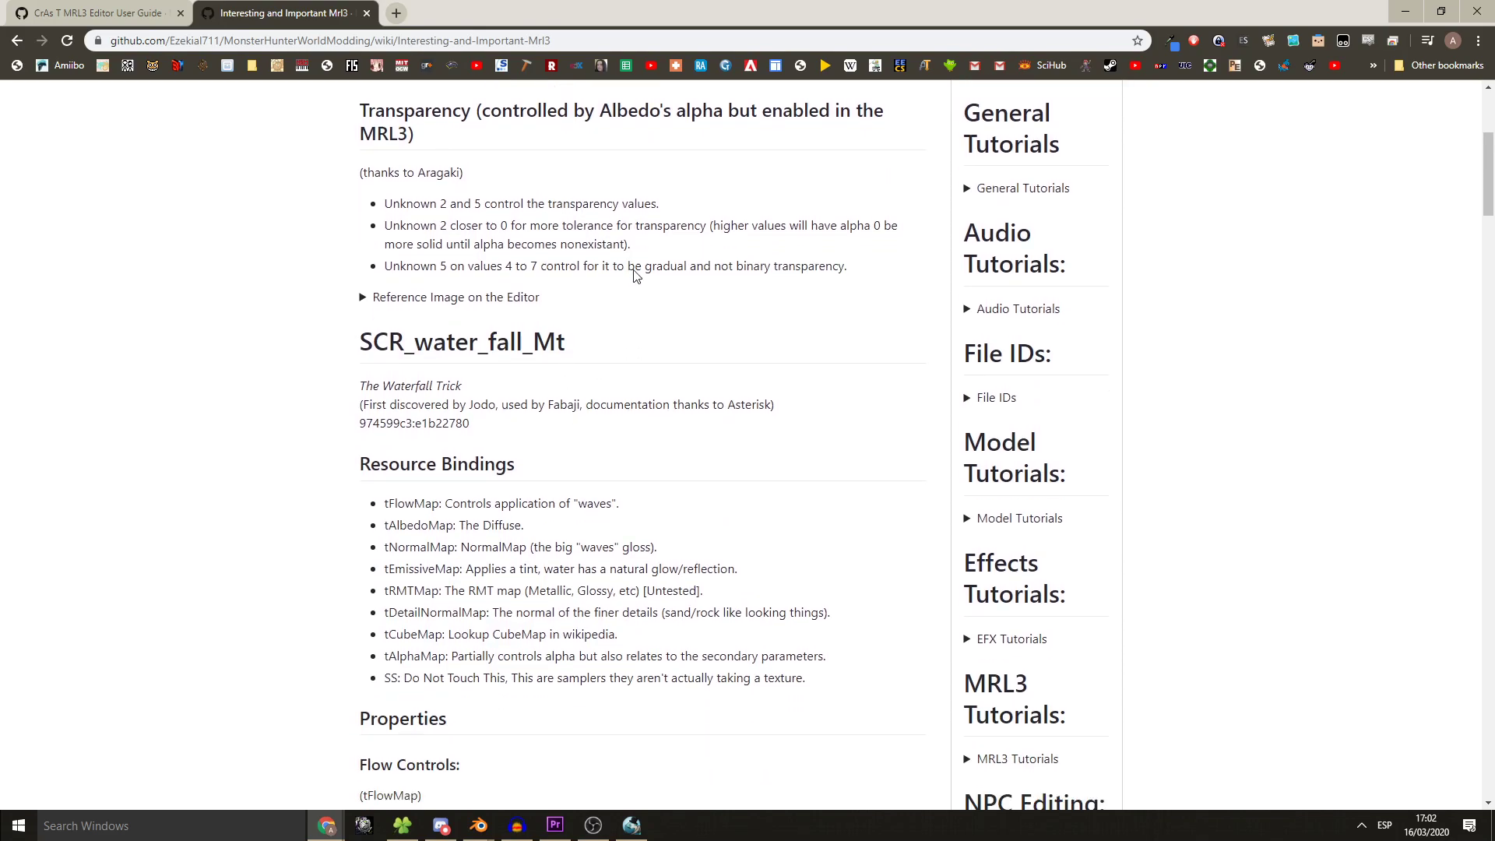
scroll("down", 3)
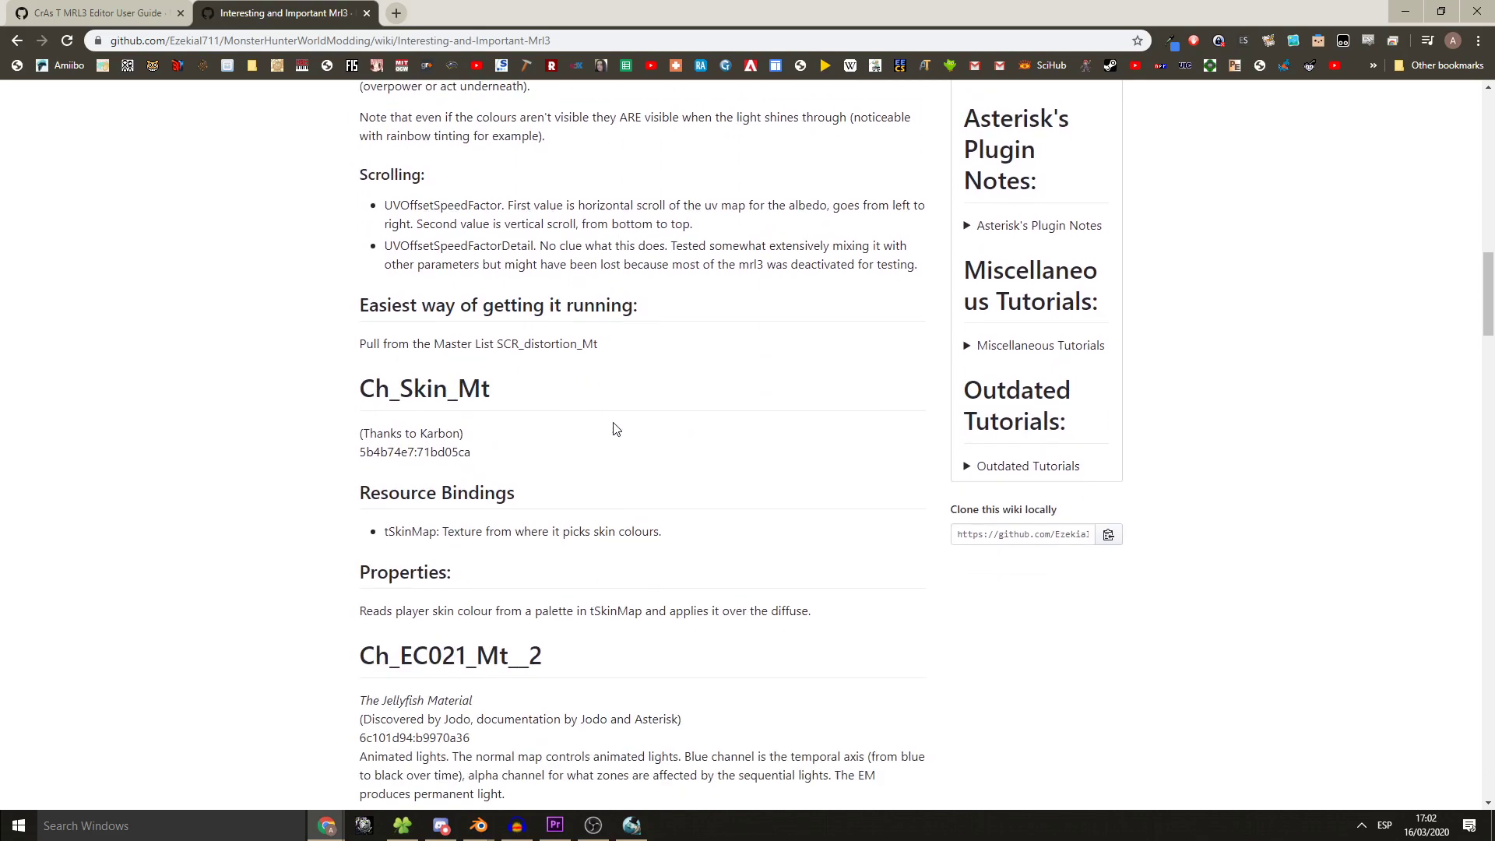
scroll("up", 3)
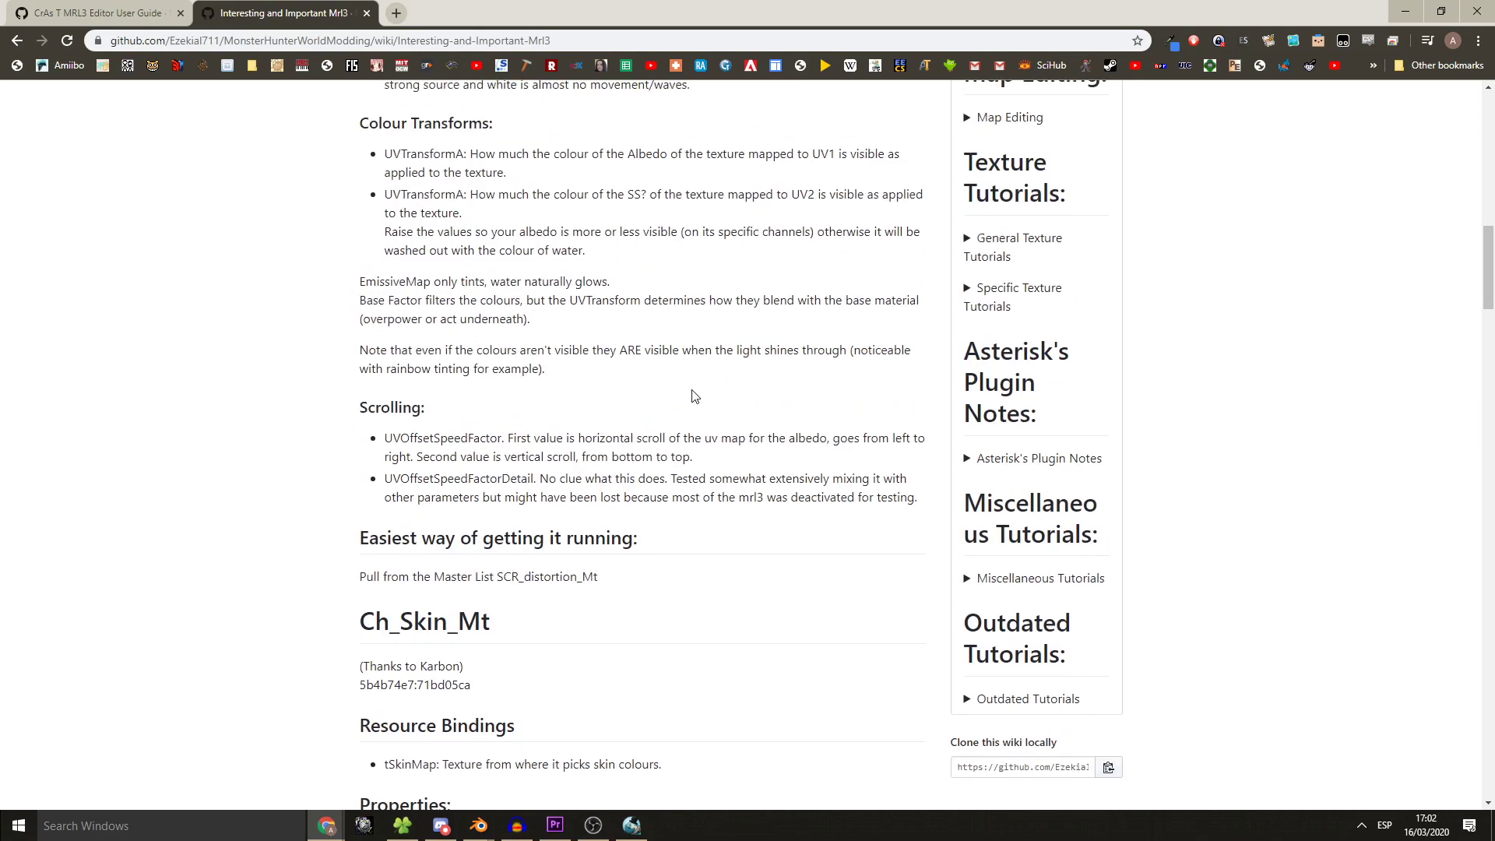
scroll("down", 3)
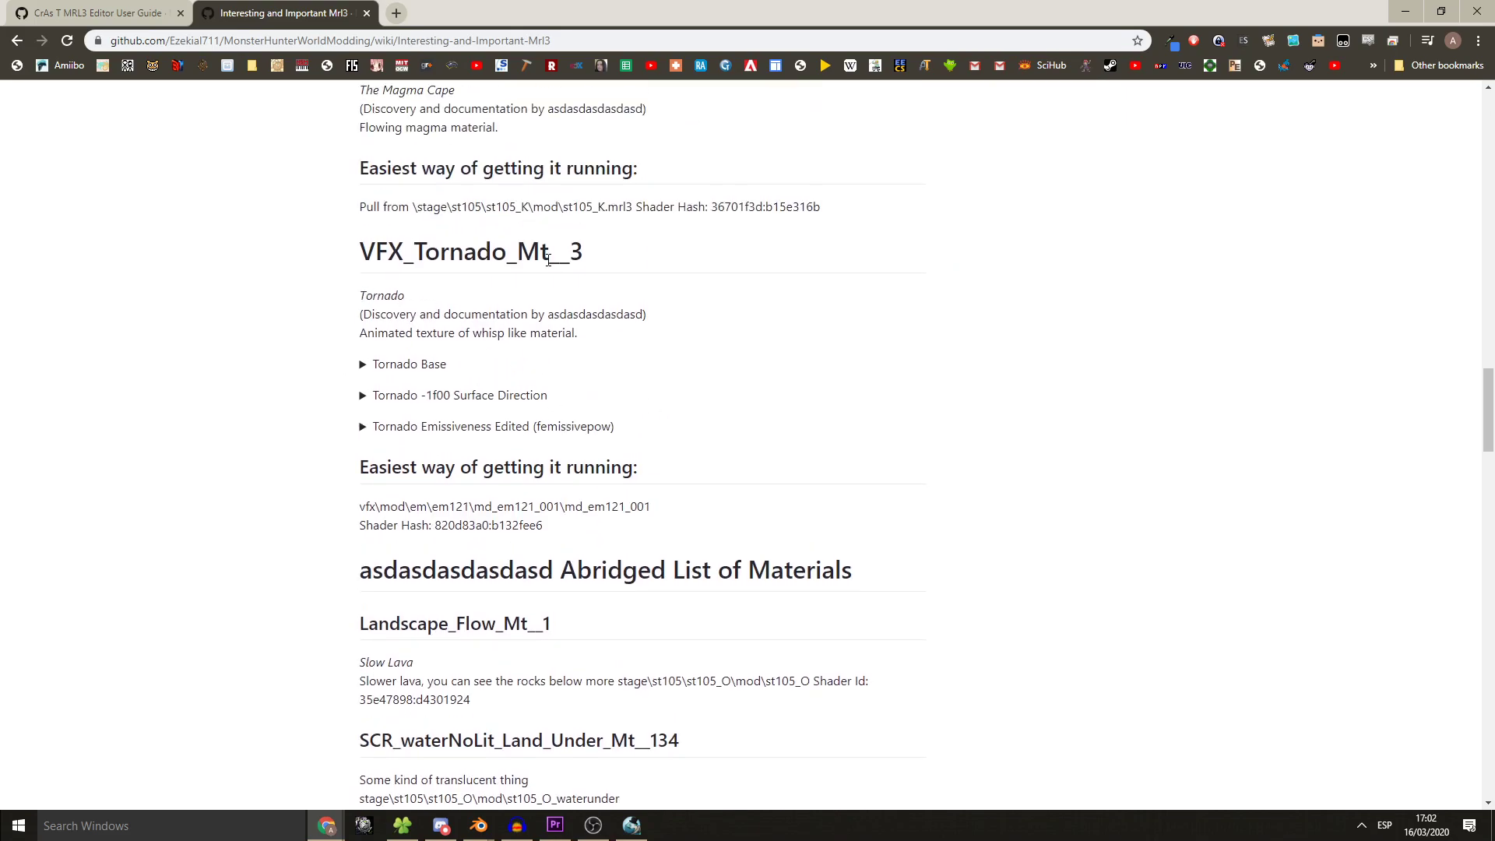
scroll("up", 3)
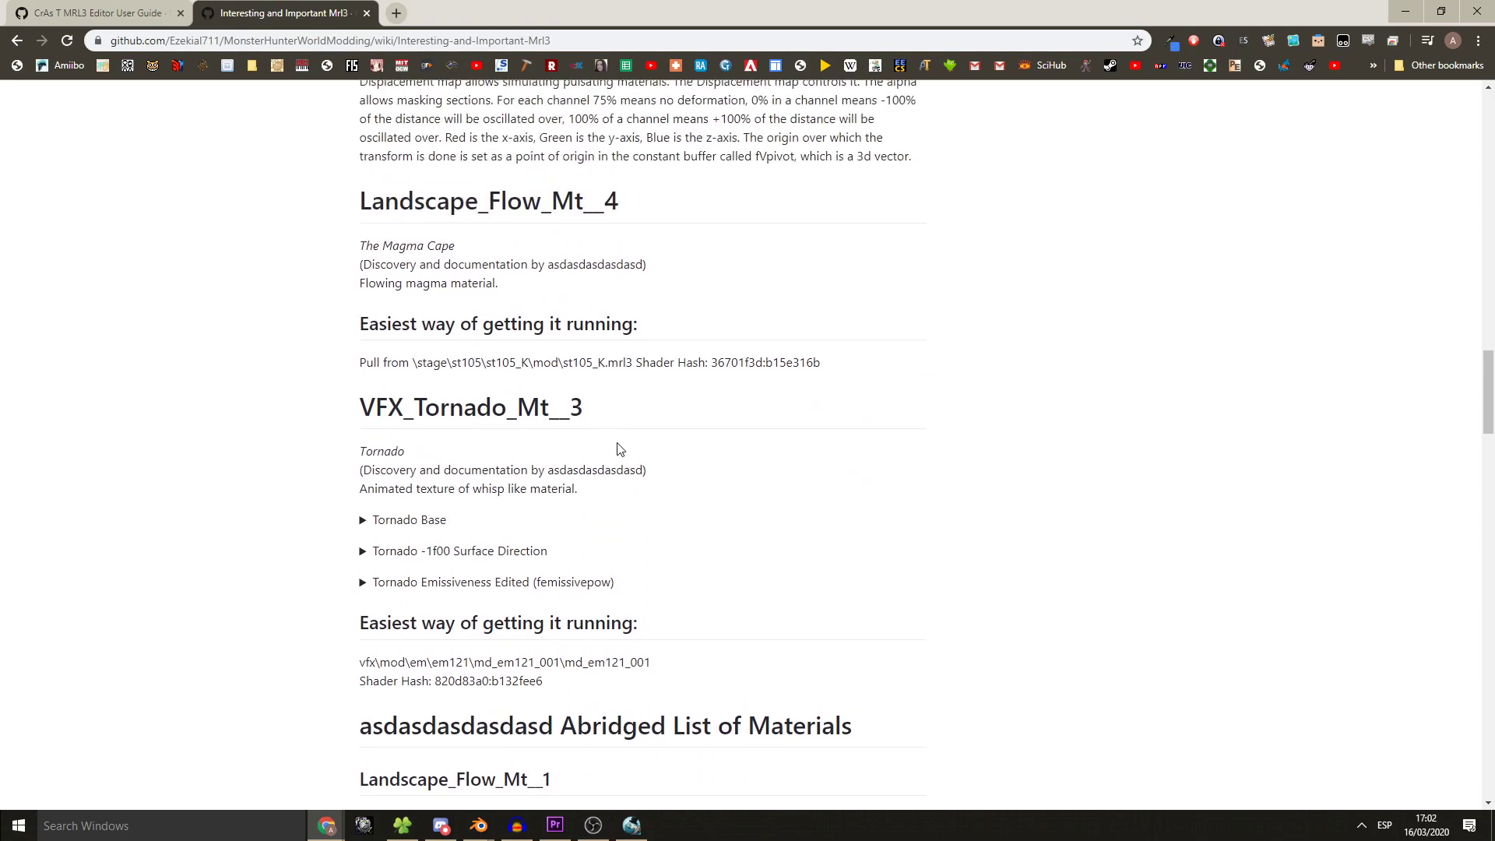
scroll("up", 3)
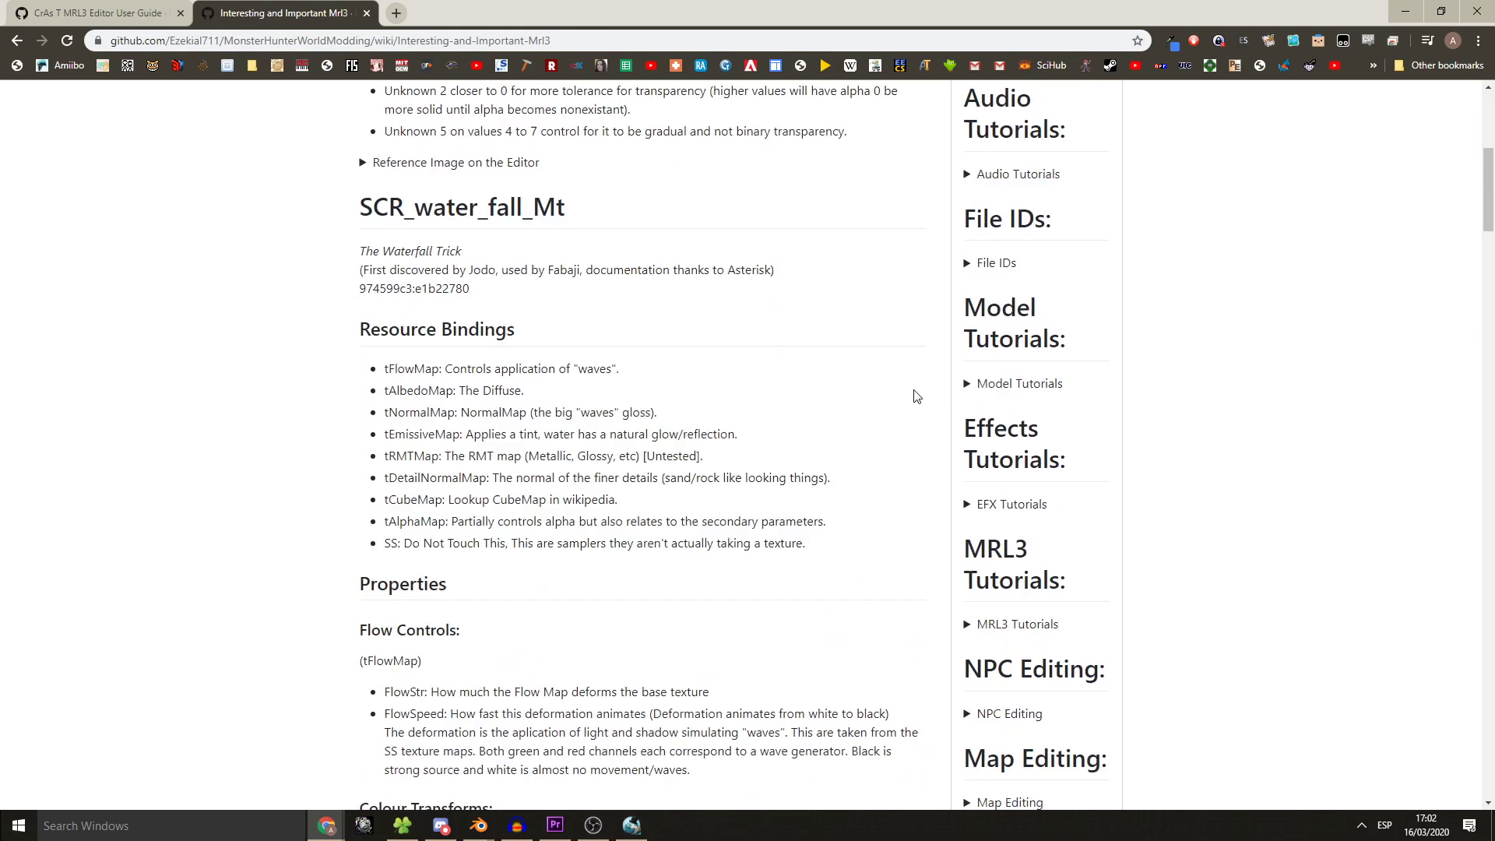
- Expand the File IDs pages and read the Material Previews page through to its end
left_click(966, 263)
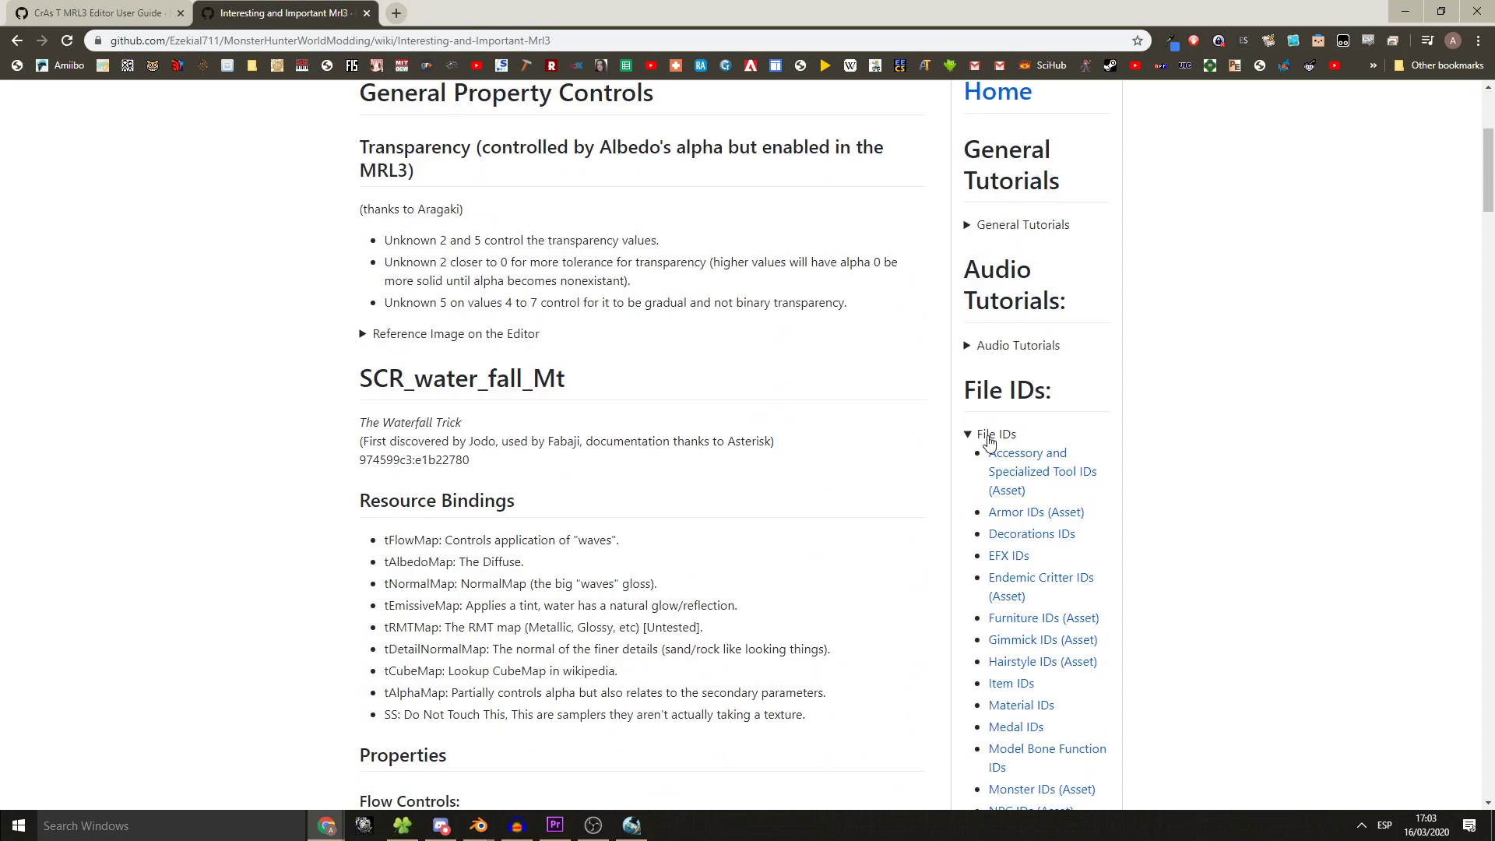
scroll("down", 3)
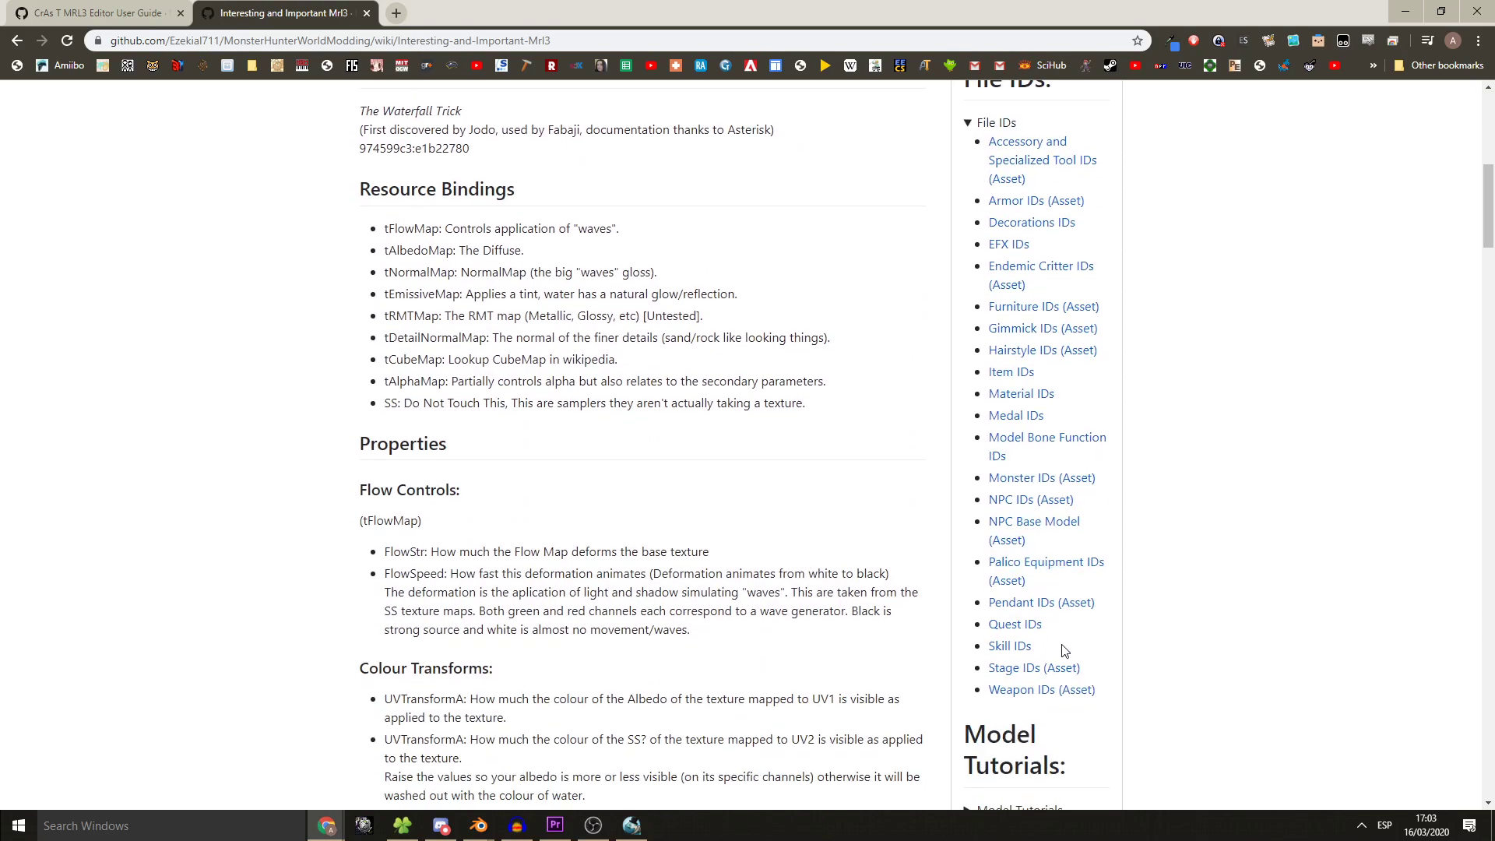
mouse_move(1050, 405)
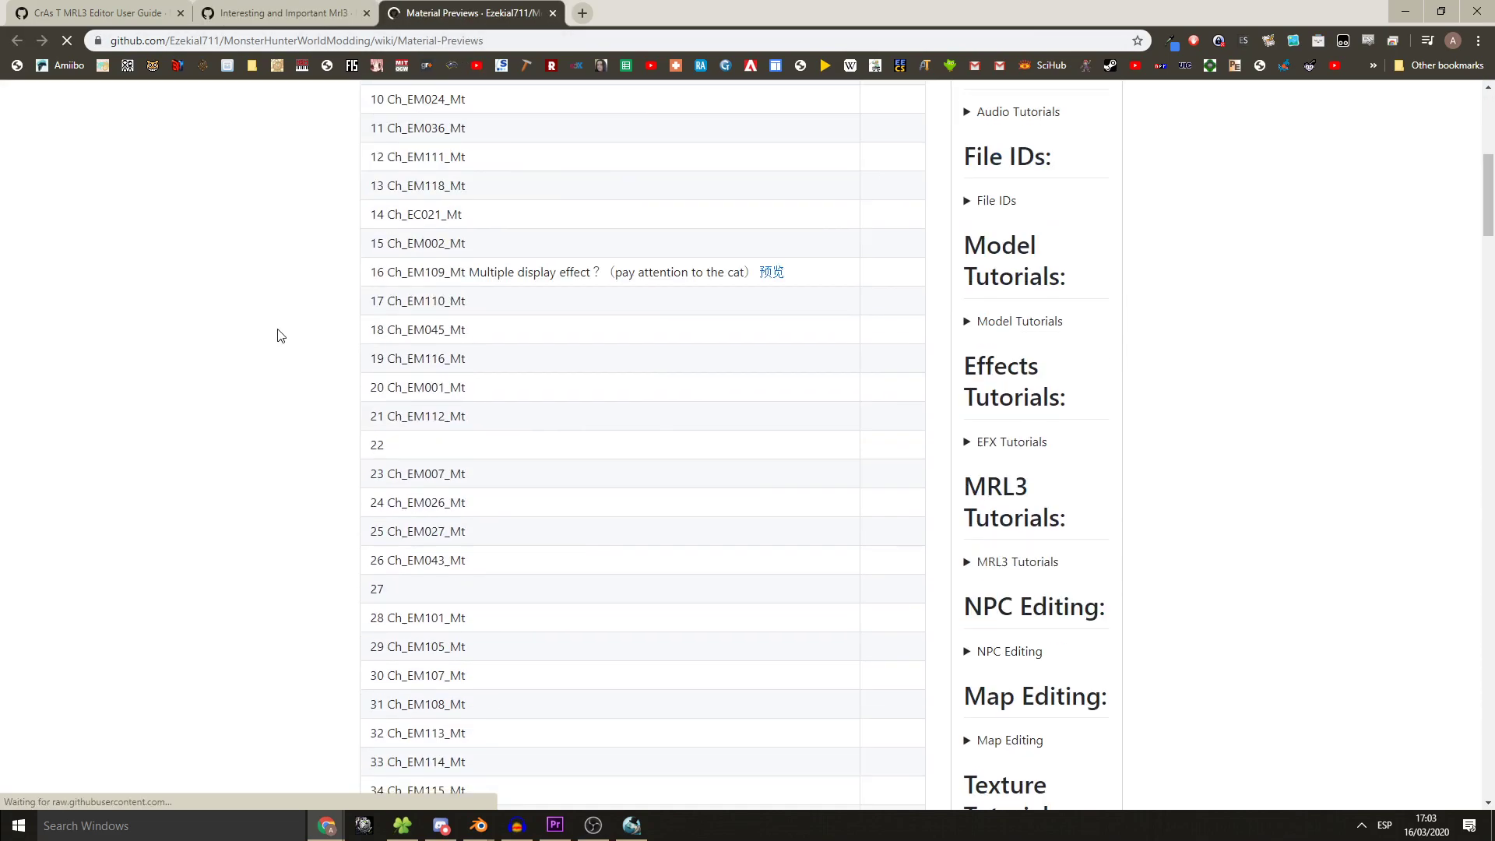
scroll("up", 3)
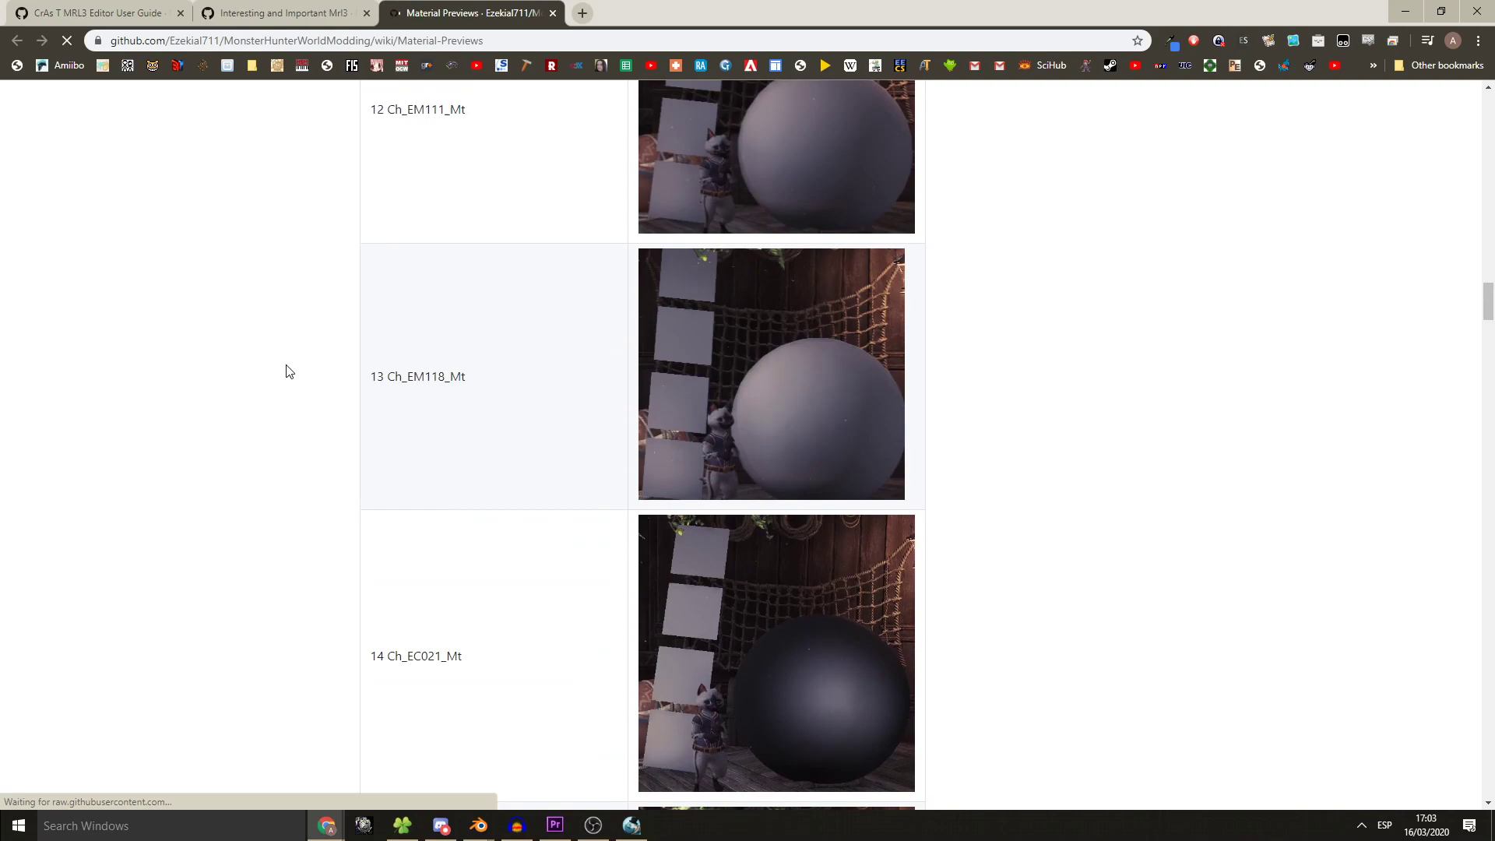
scroll("up", 3)
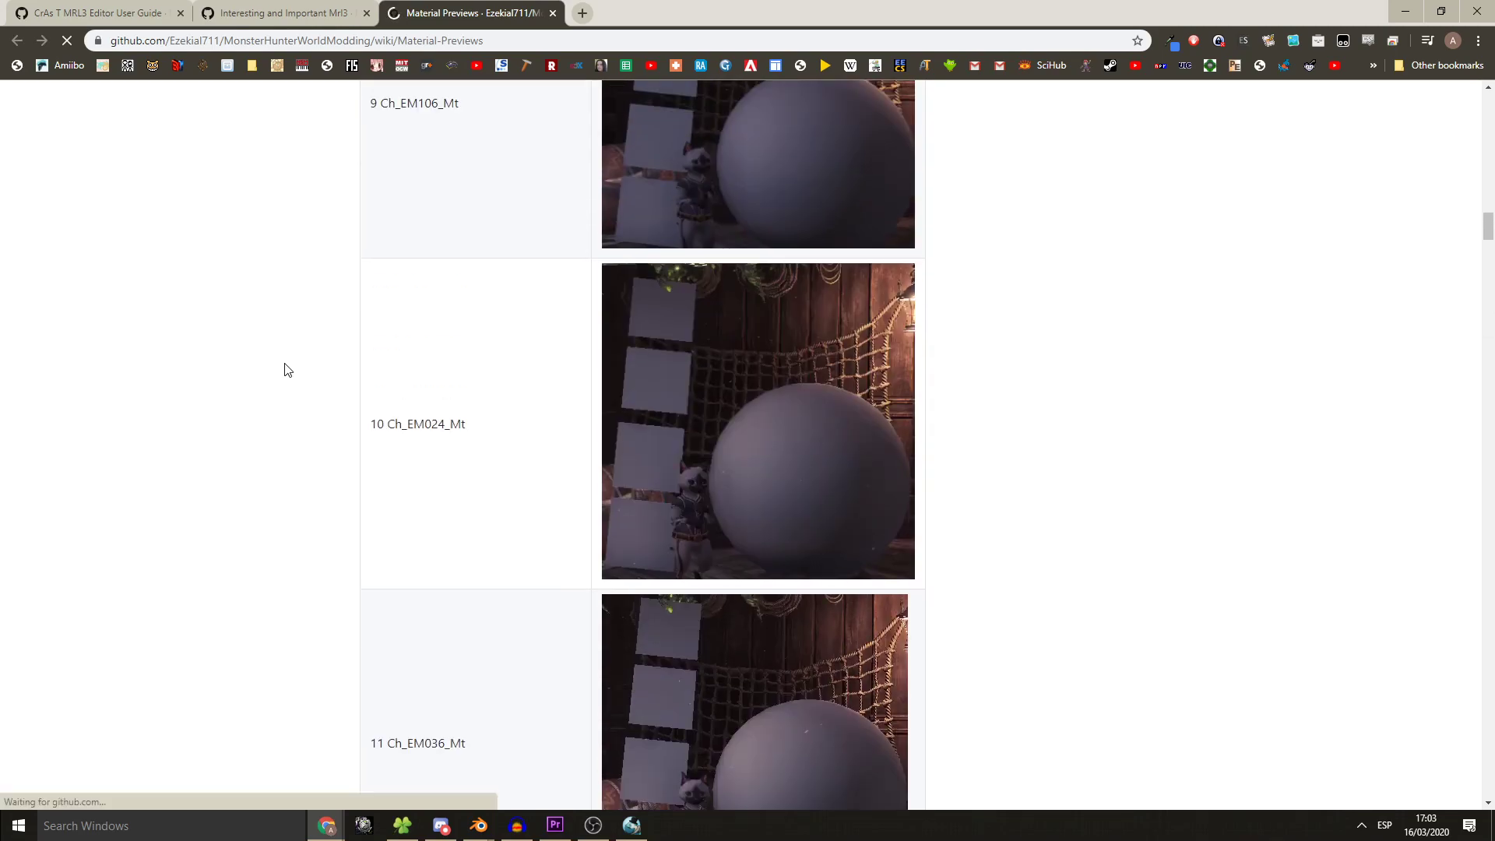
scroll("down", 3)
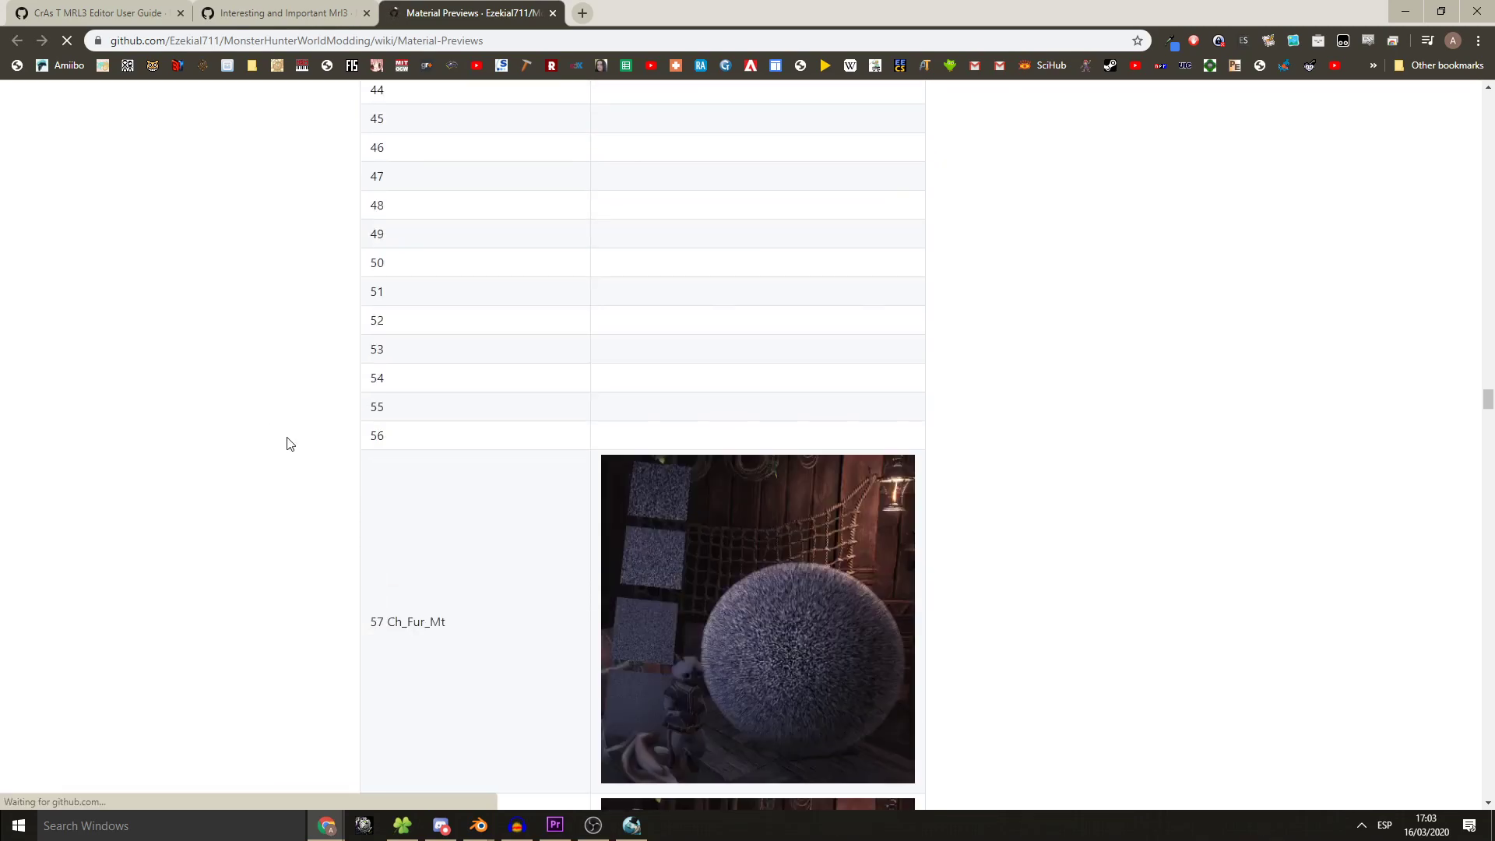
scroll("down", 3)
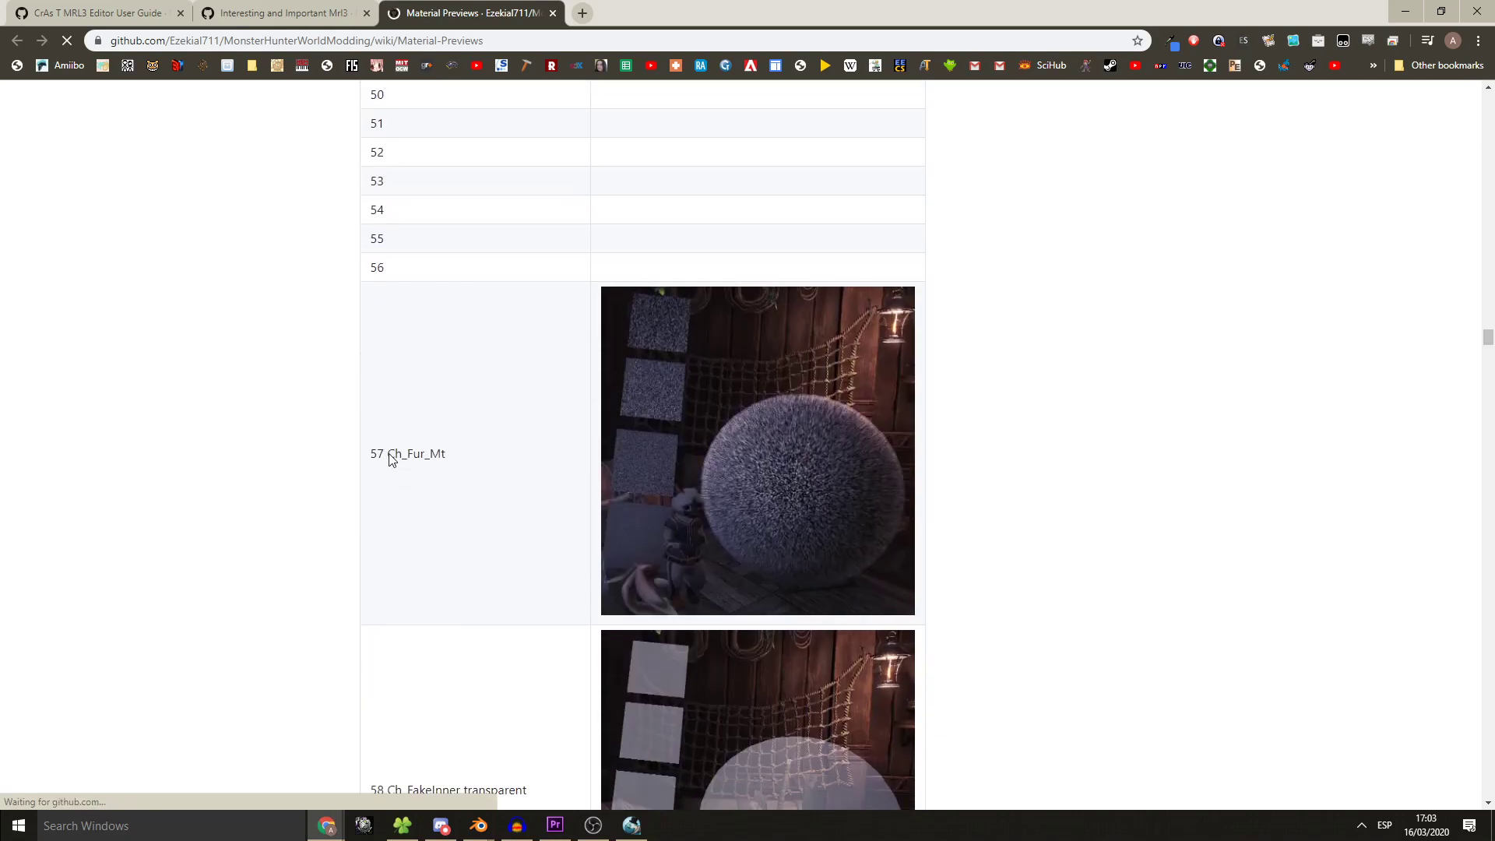
scroll("down", 3)
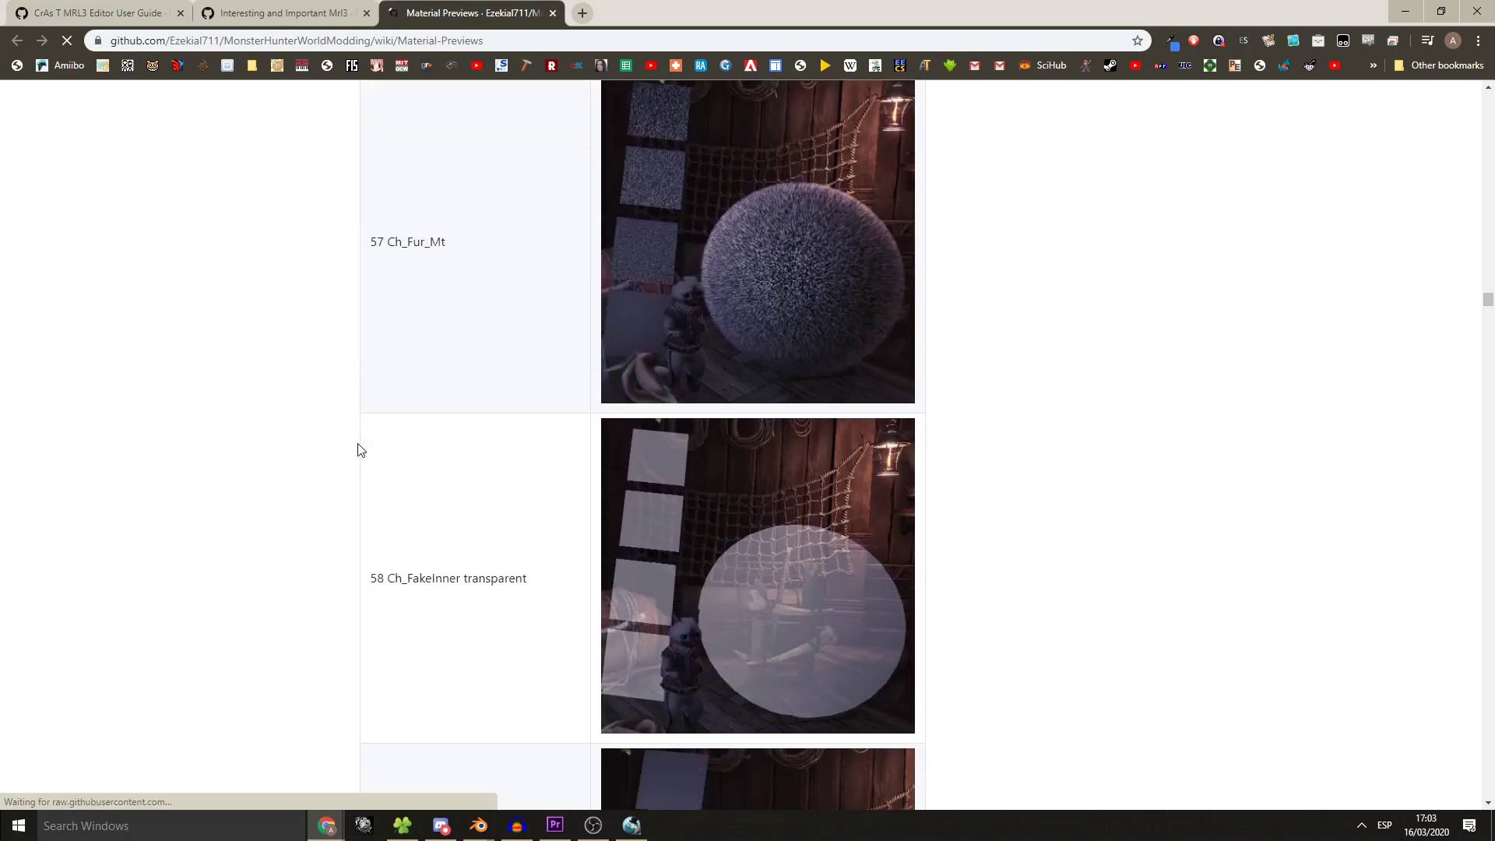
scroll("down", 3)
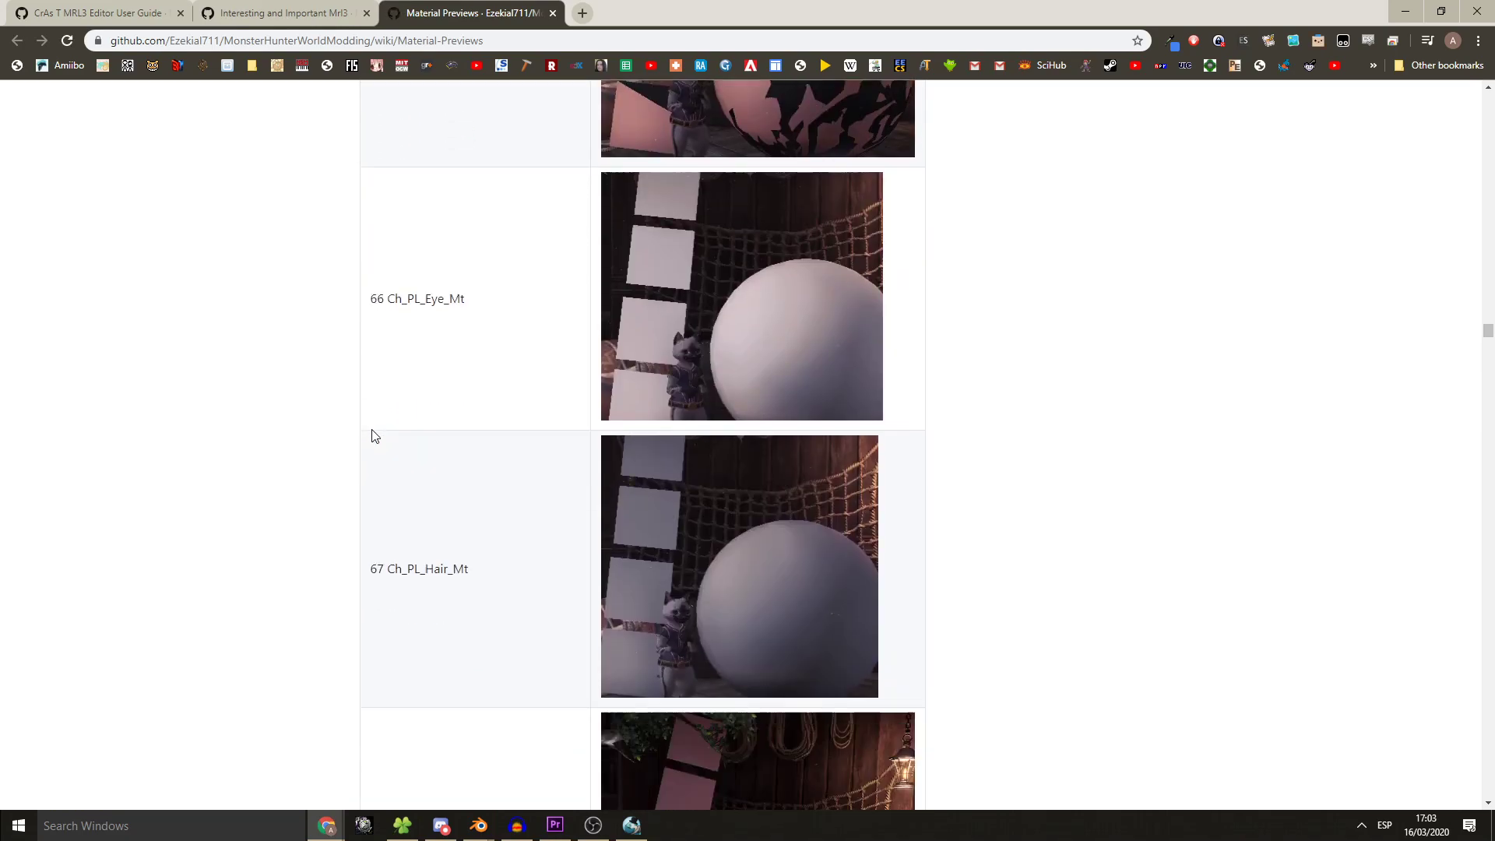
scroll("down", 3)
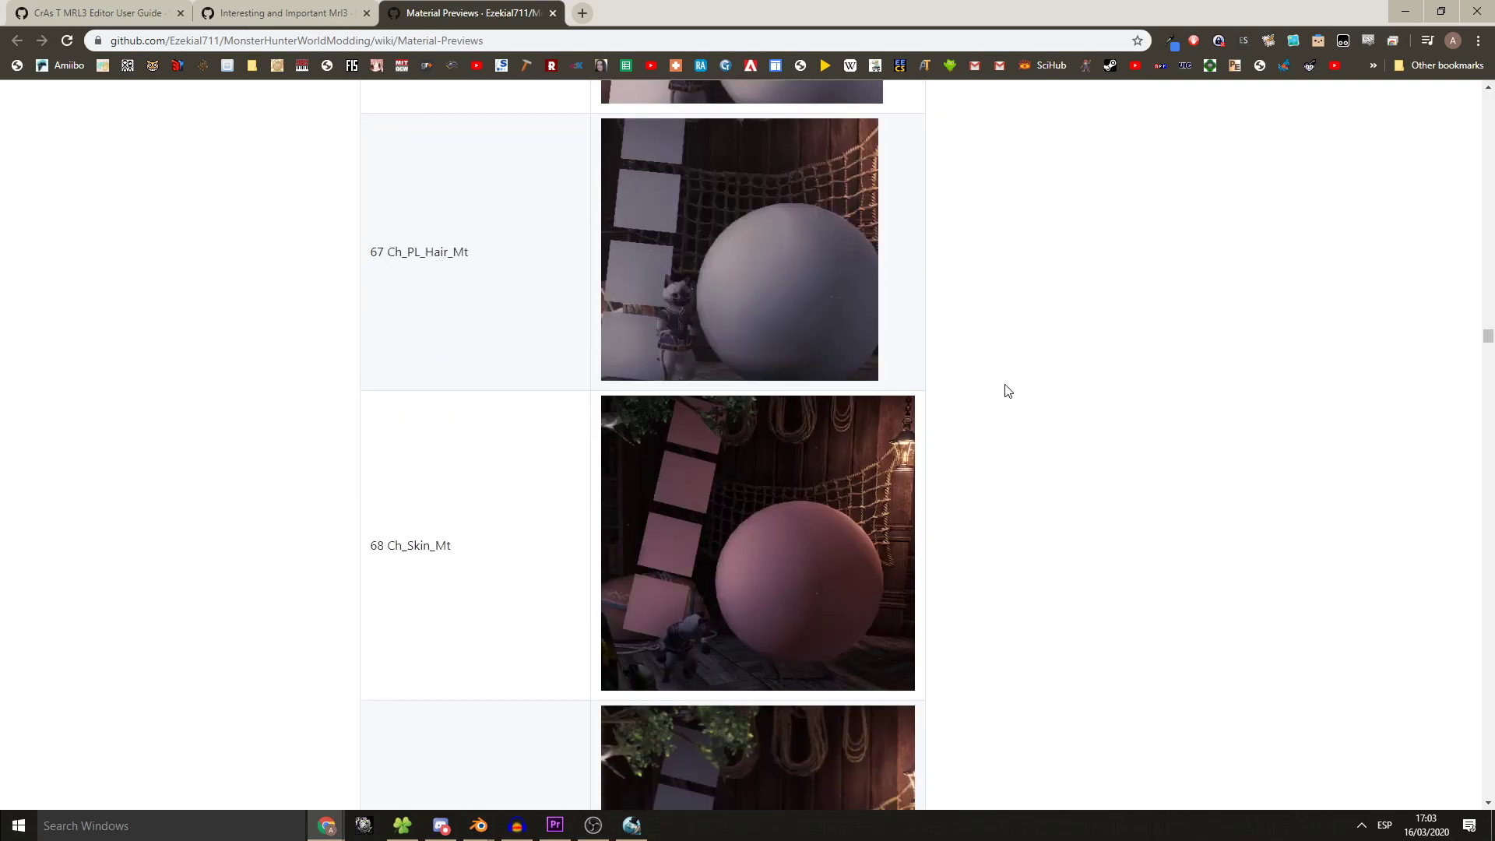
scroll("down", 3)
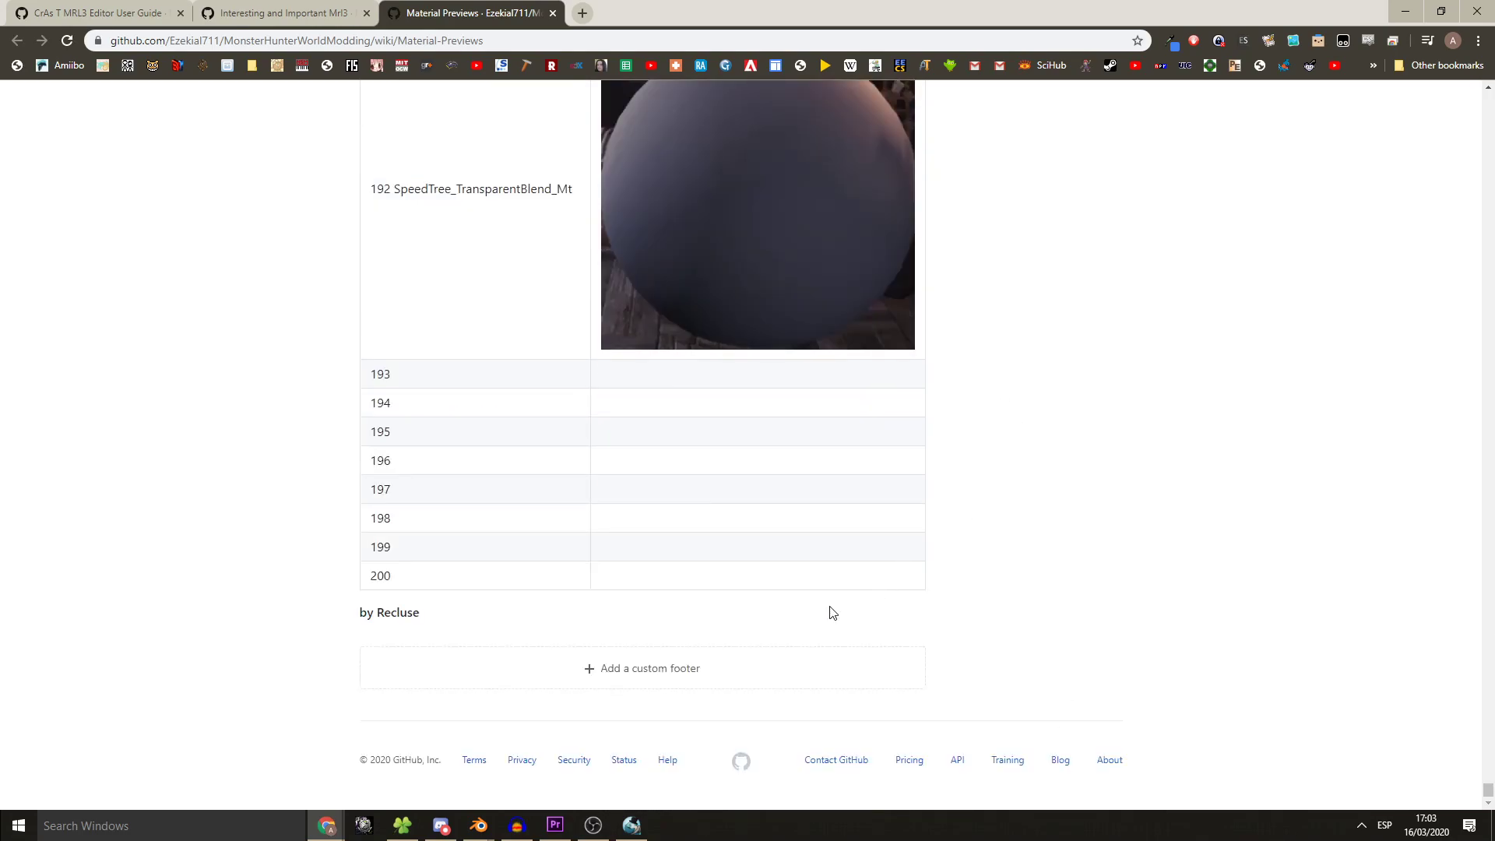
scroll("up", 3)
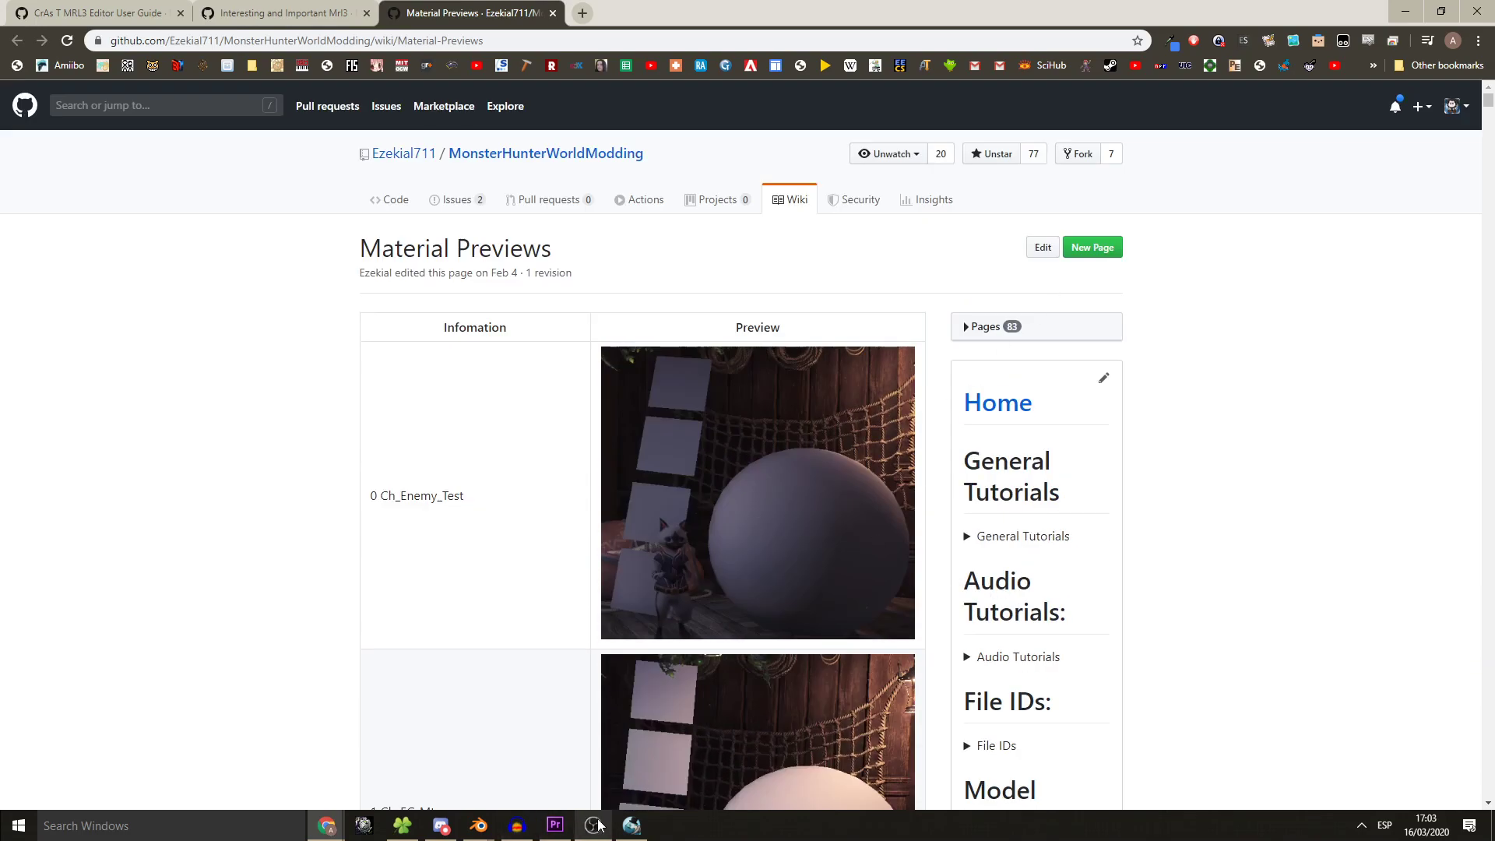
- Switch back to the still-empty Mrl3 editor
left_click(595, 826)
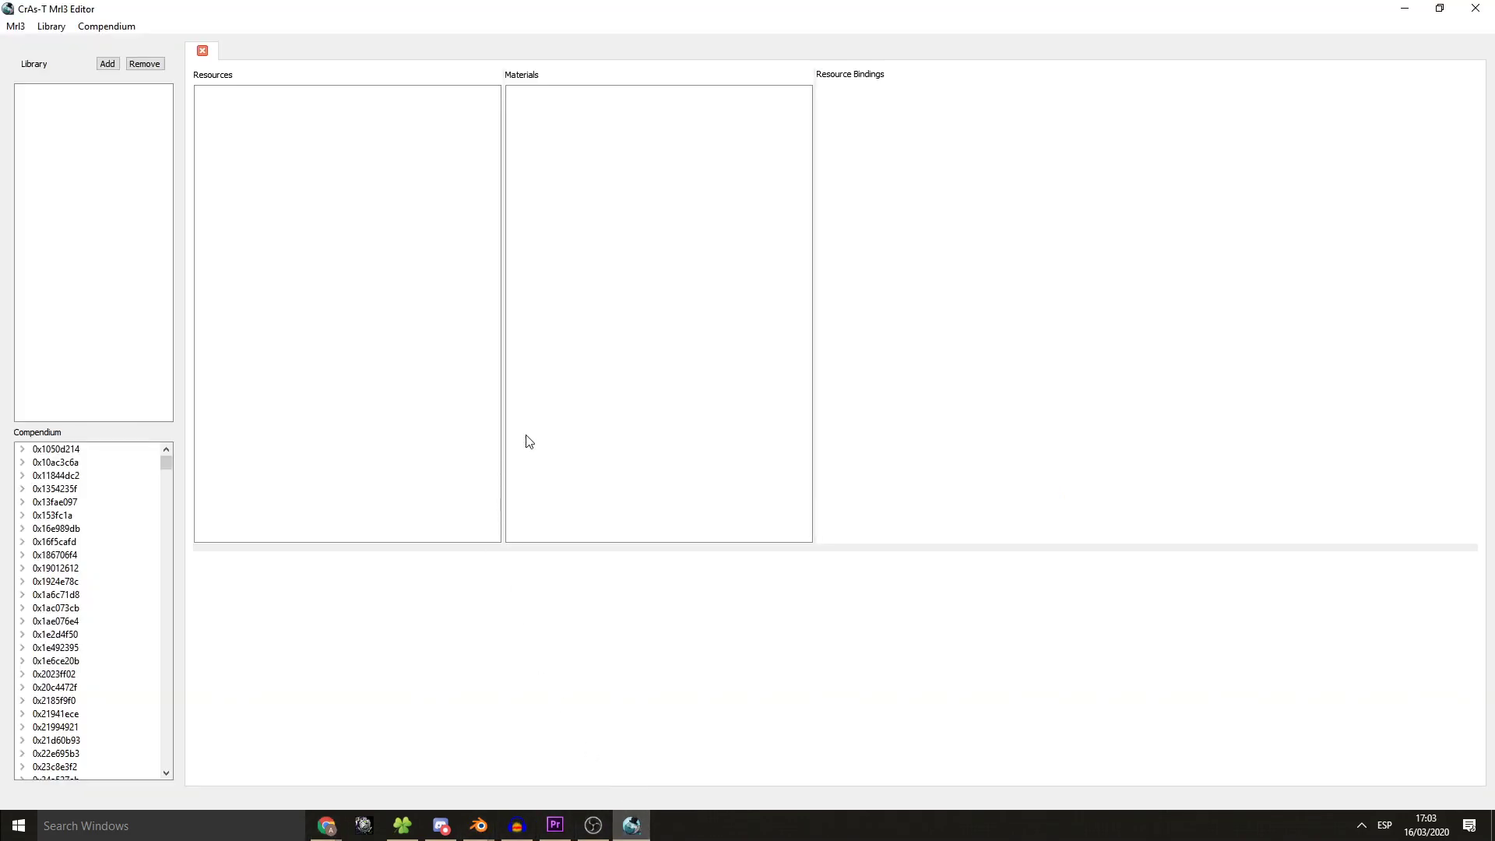
mouse_move(176, 457)
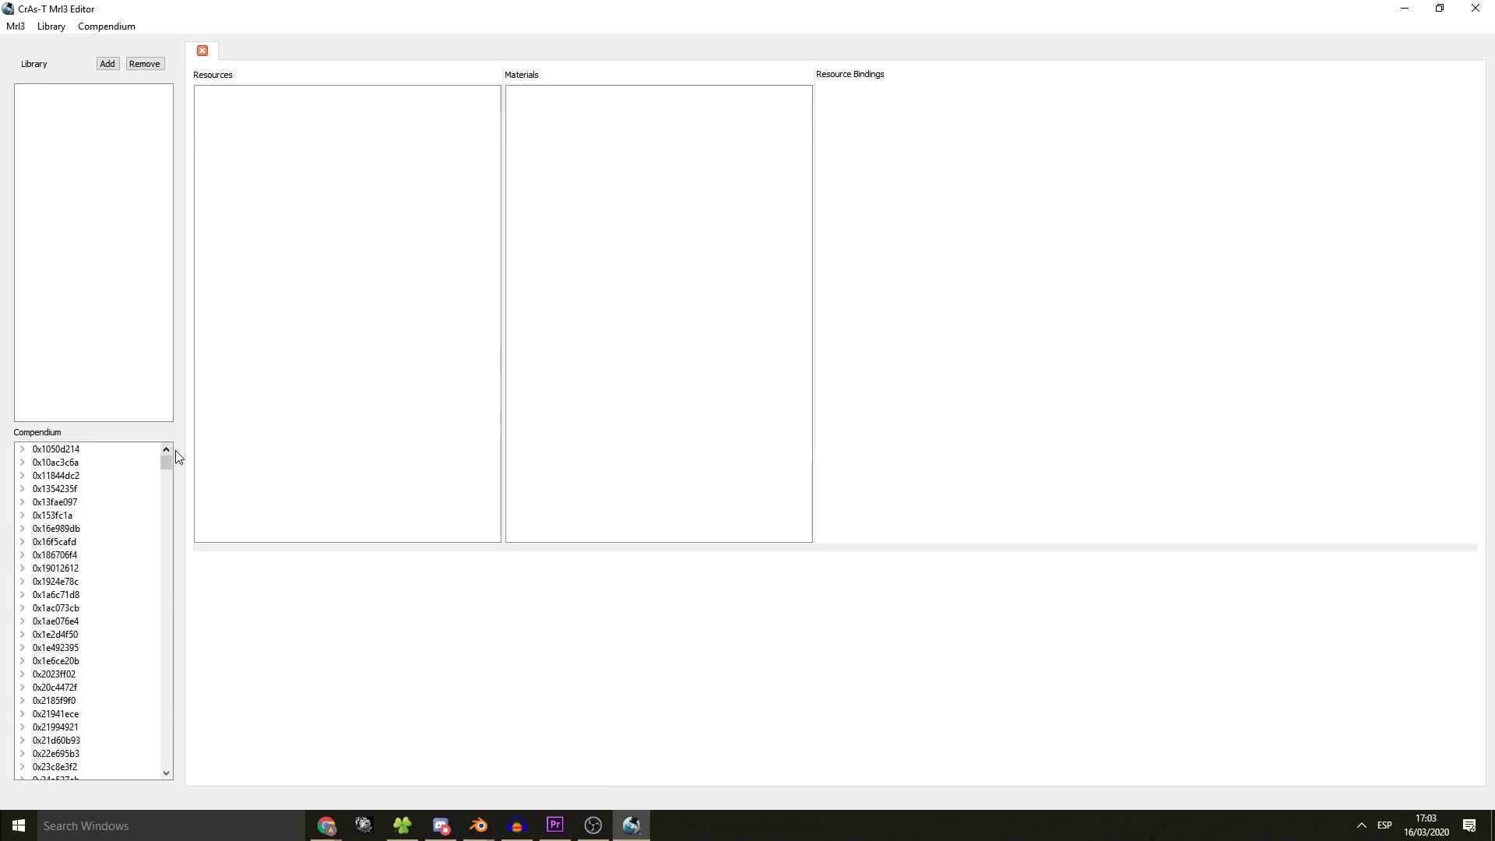
- Start Rebase Compendium from the Compendium menu, opening the chunk root picker
left_click(106, 27)
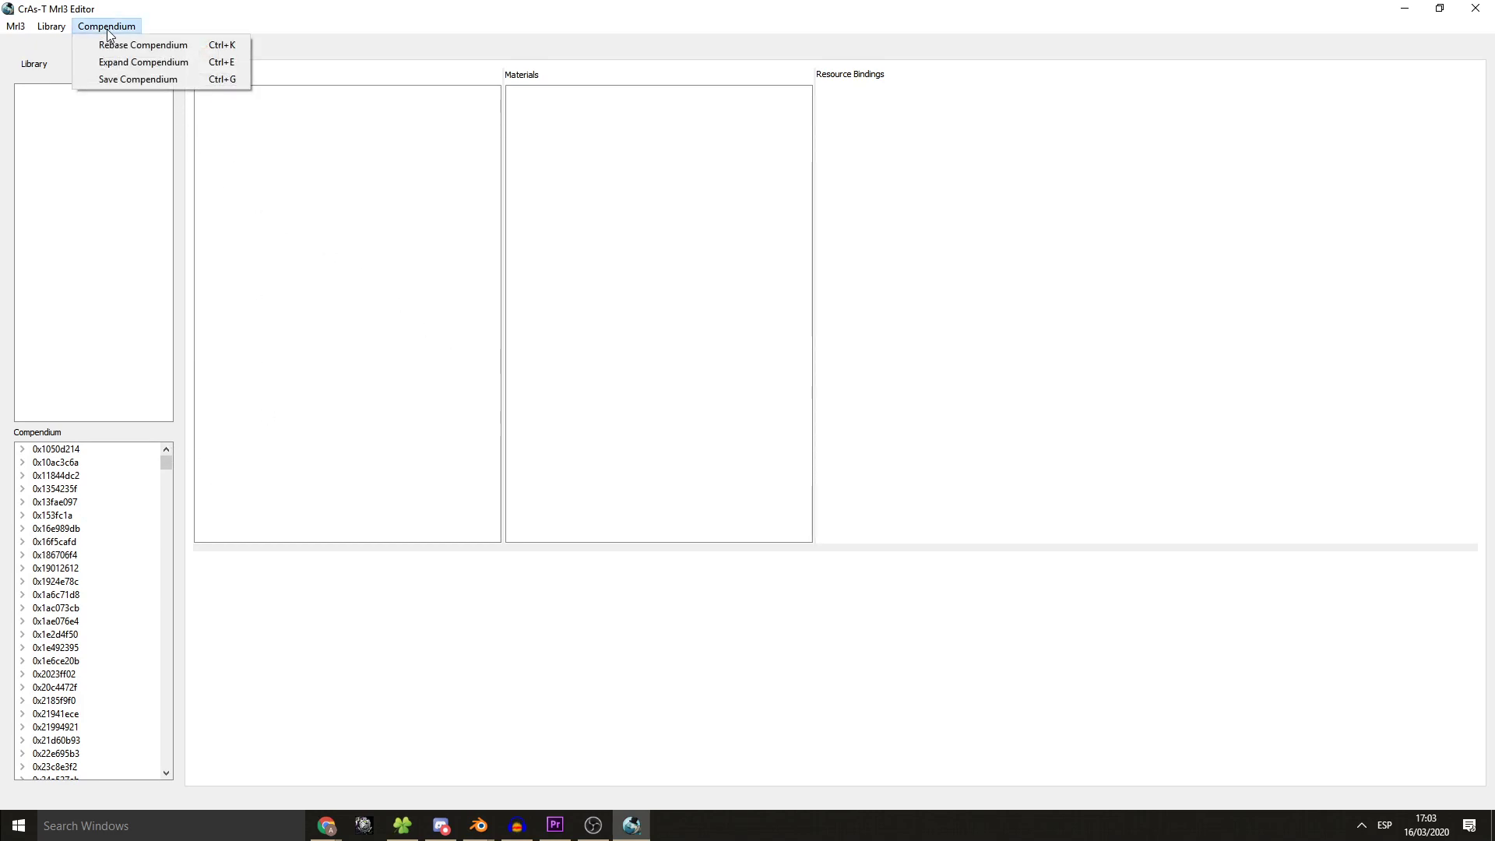
left_click(143, 45)
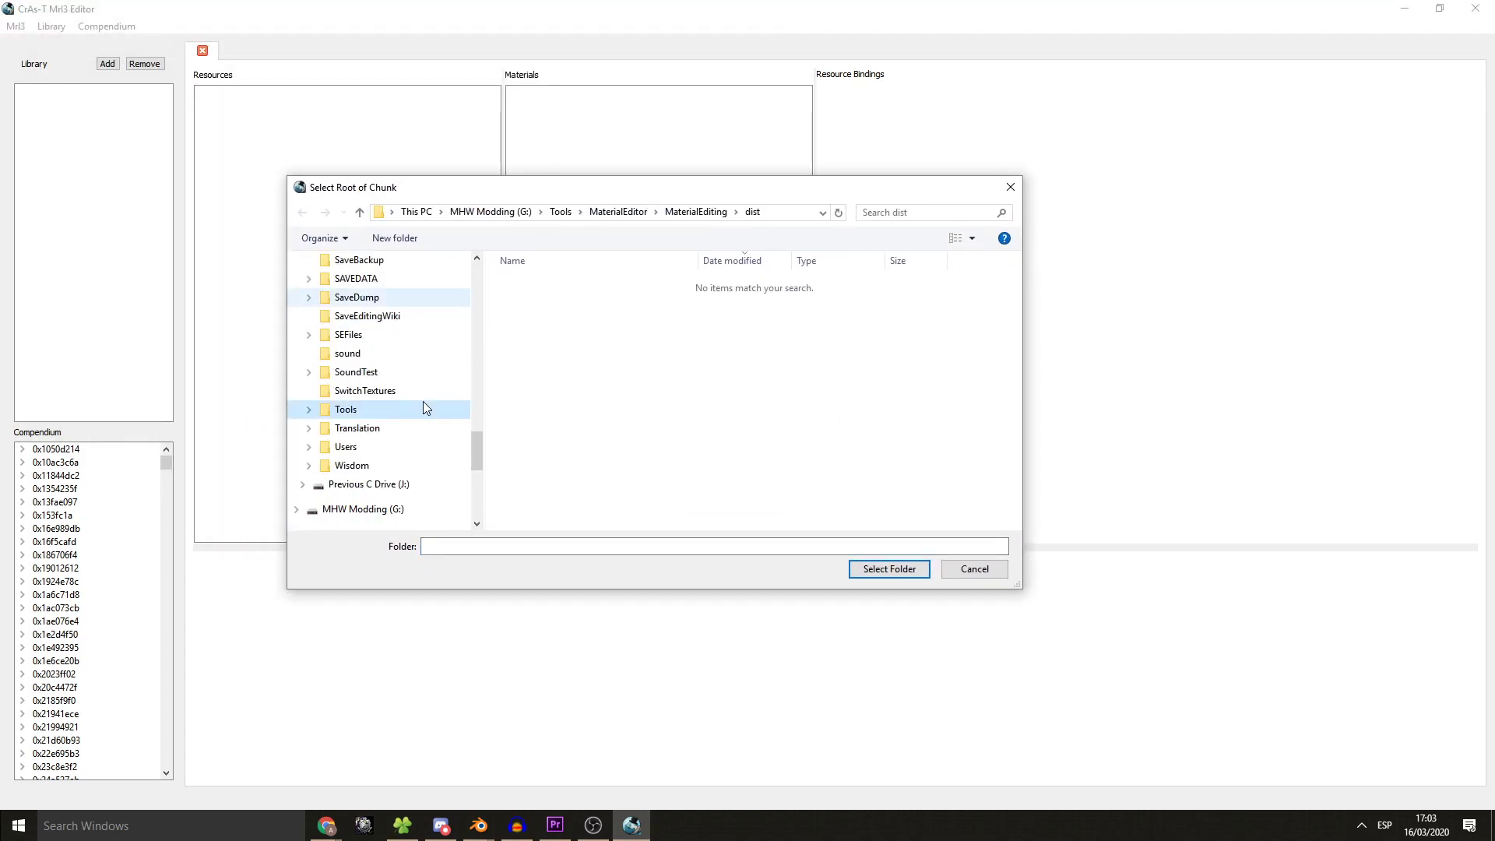
- Browse from This PC into Games-SSD (E:) \ MHW \ chunkG0
left_click(416, 212)
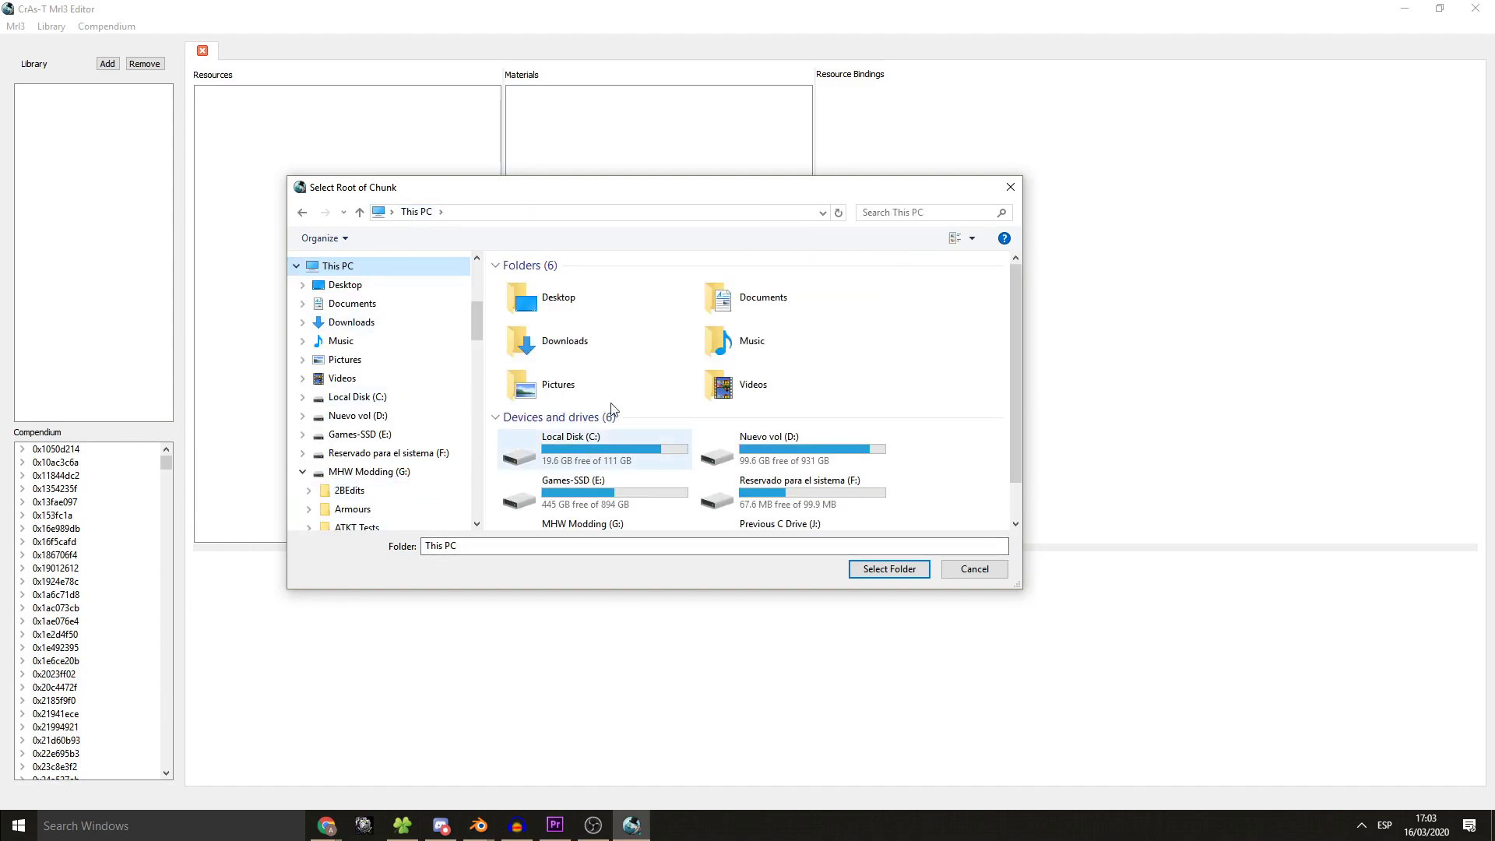
scroll("down", 3)
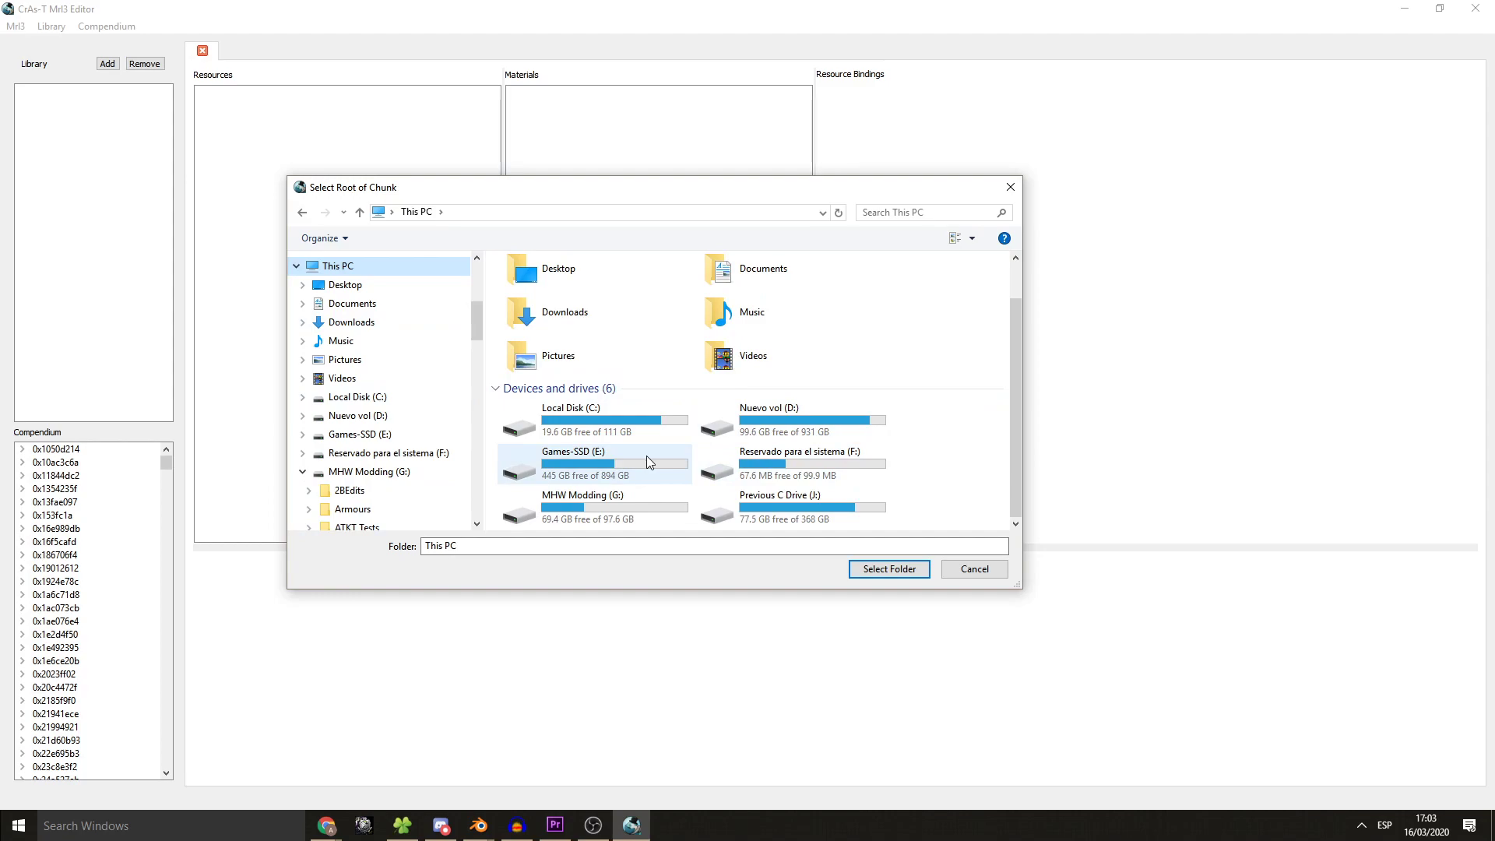
double_click(571, 463)
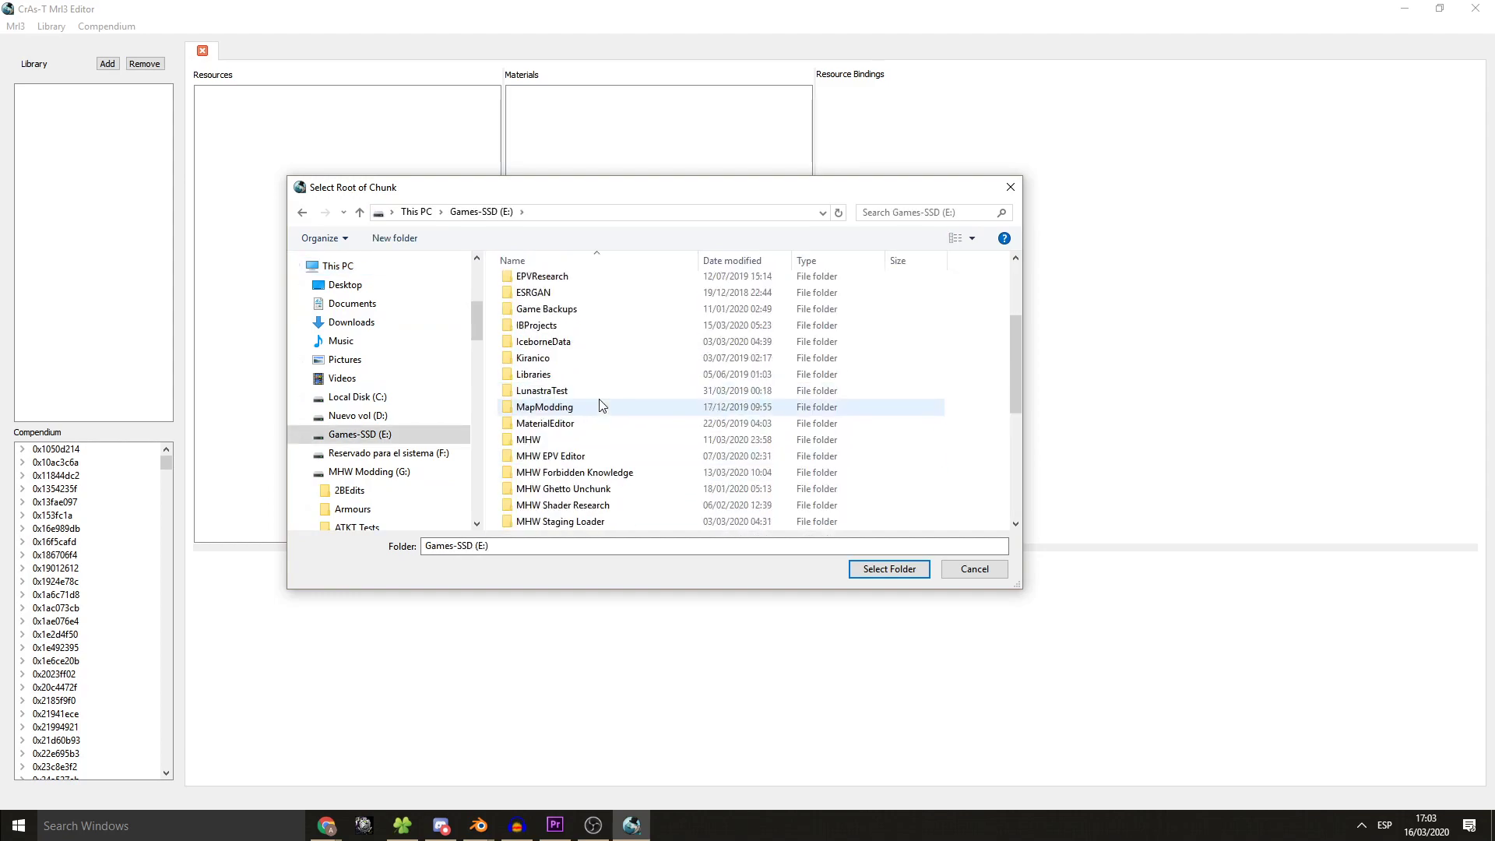
double_click(528, 439)
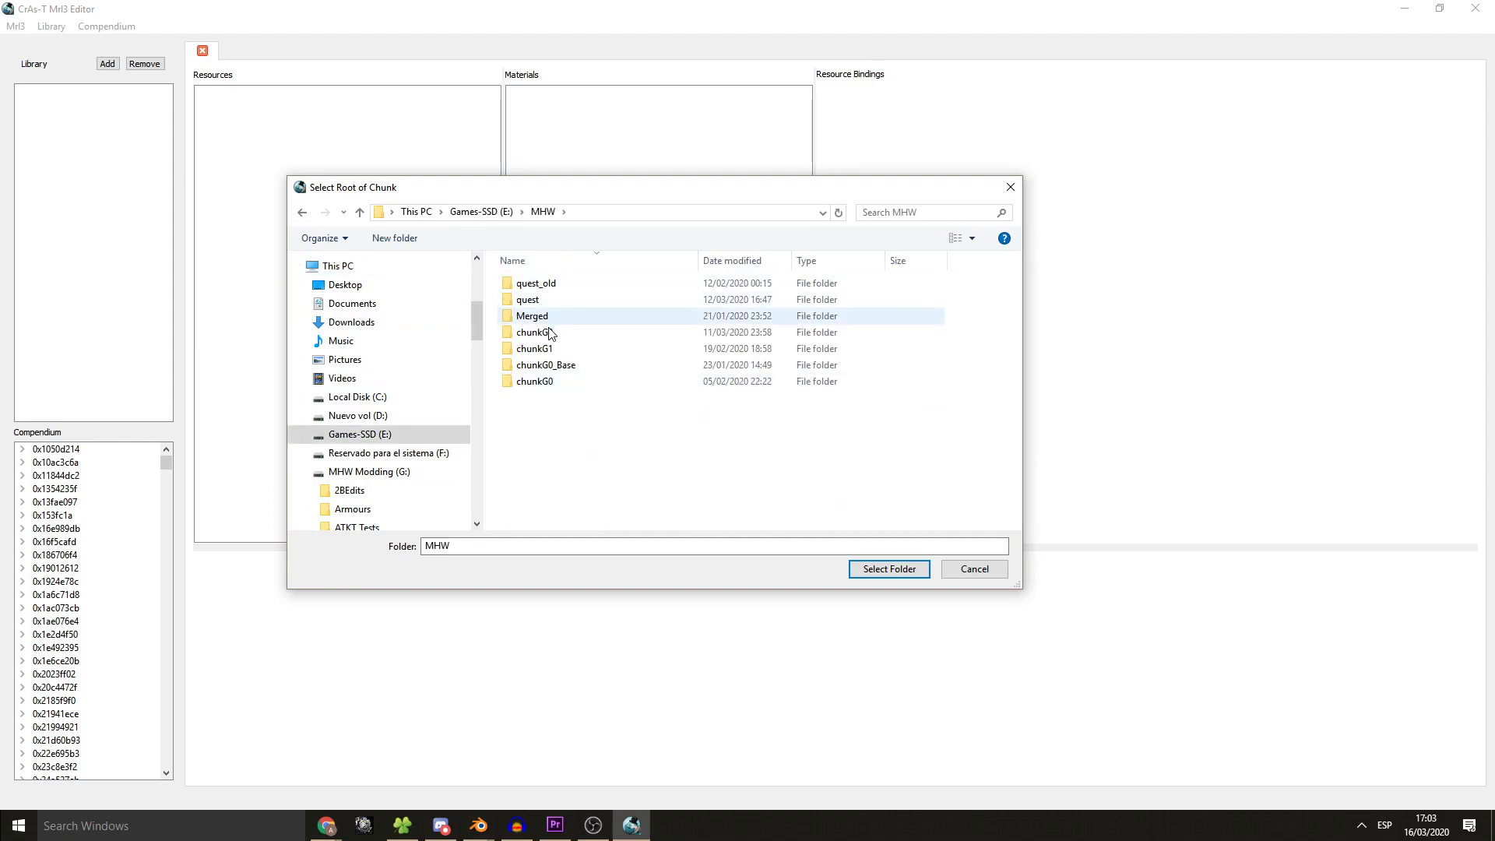
double_click(535, 380)
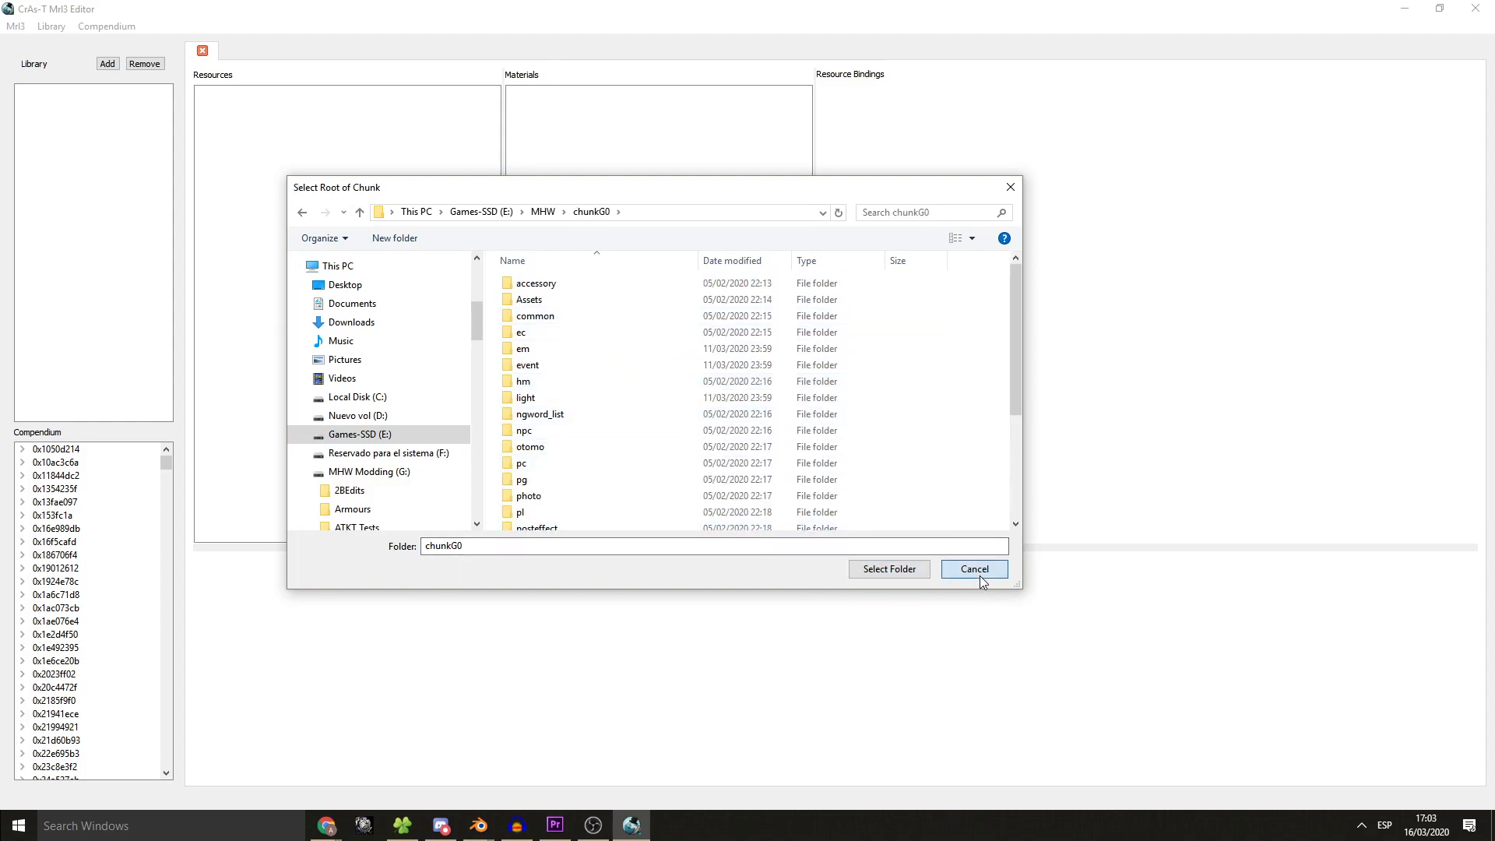
- Cancel the chunk root picker and scroll the Compendium list down to the Ch_Wp_Mt entries
left_click(972, 569)
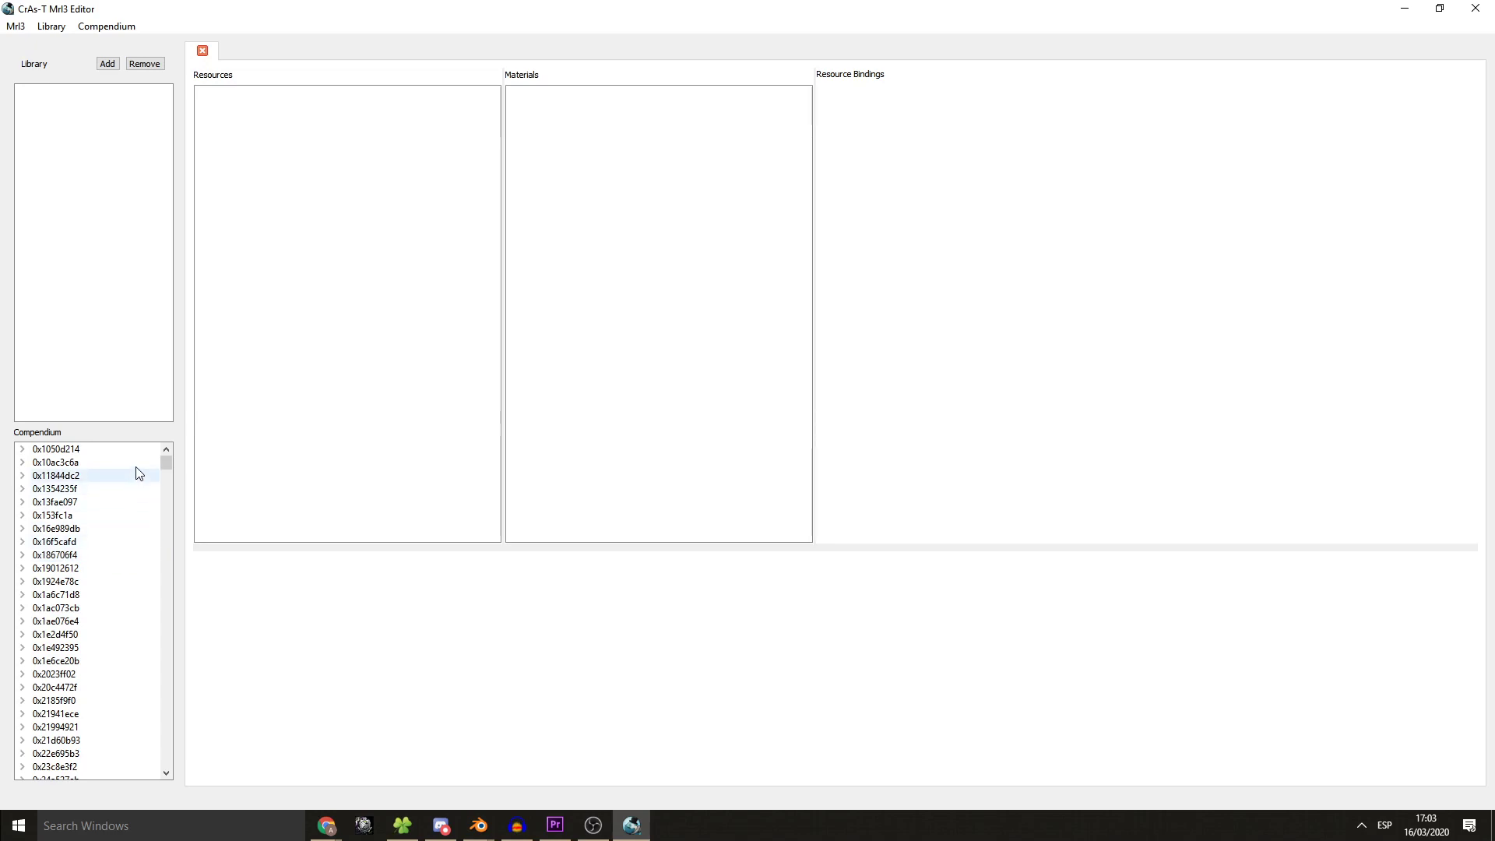
scroll("down", 3)
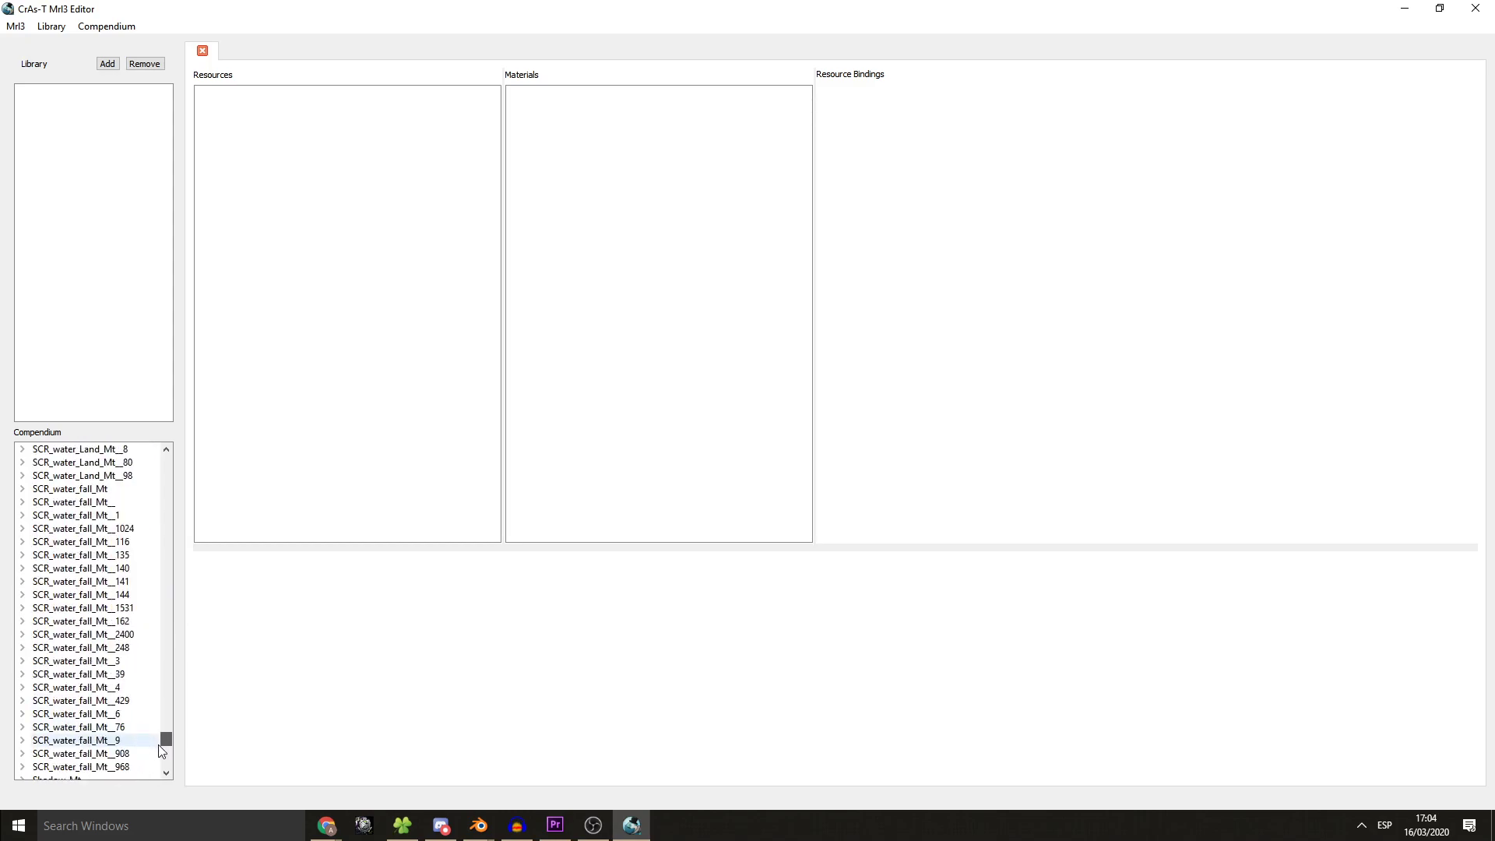
scroll("down", 3)
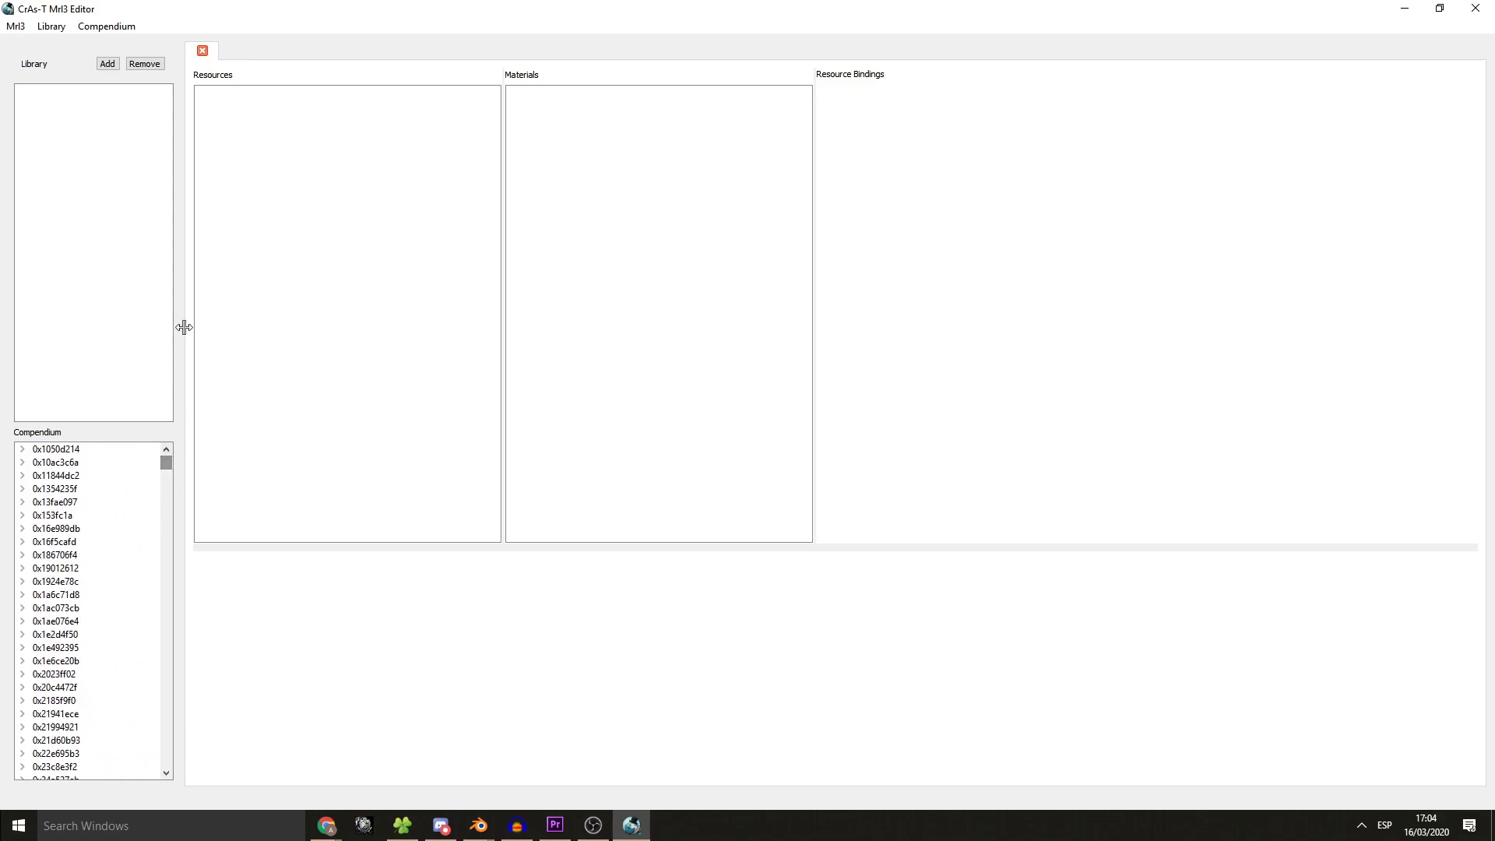
mouse_move(114, 153)
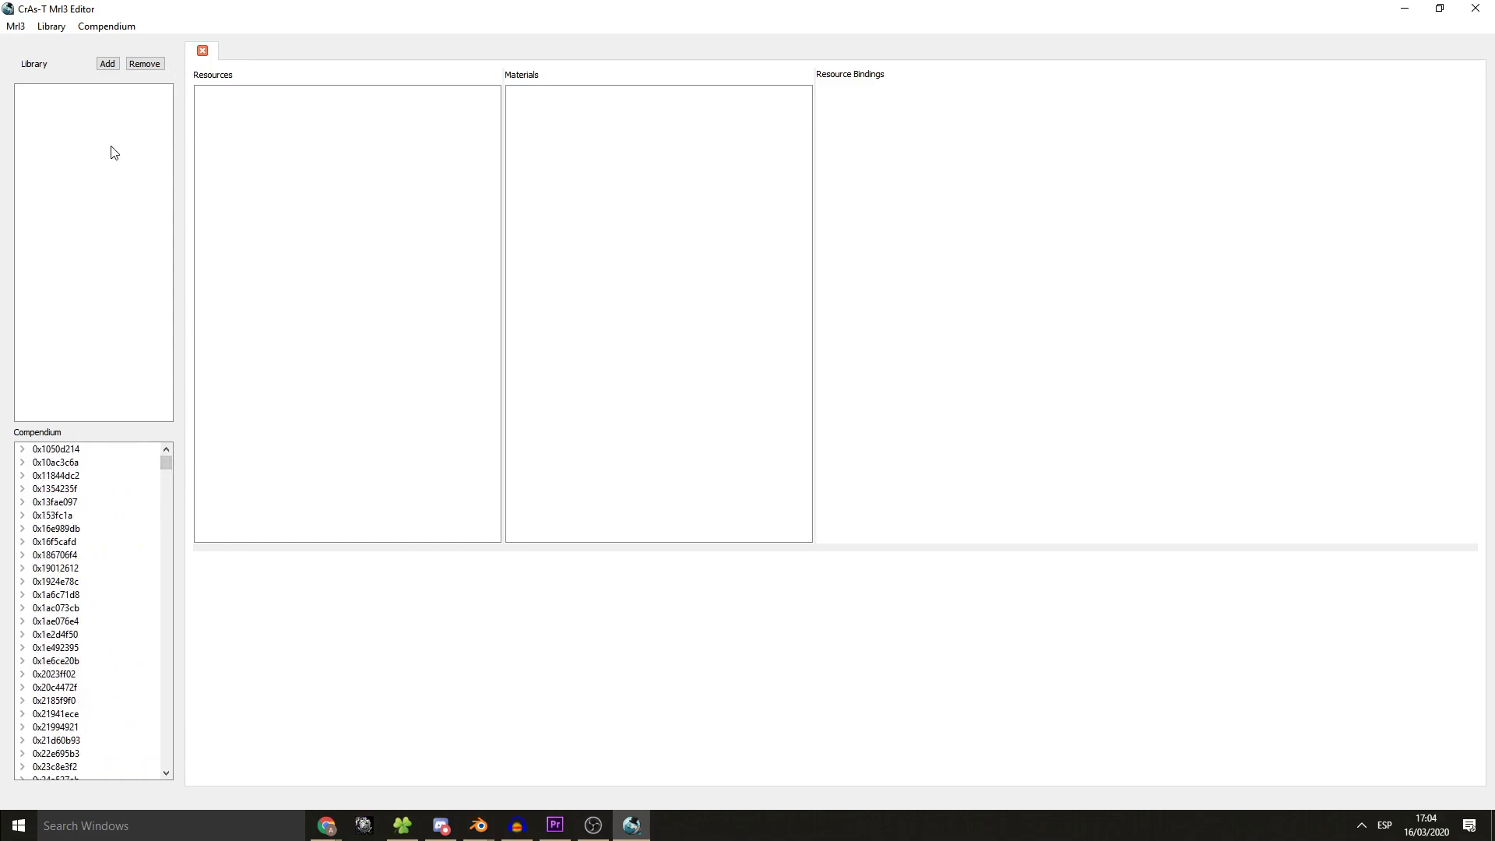
scroll("down", 3)
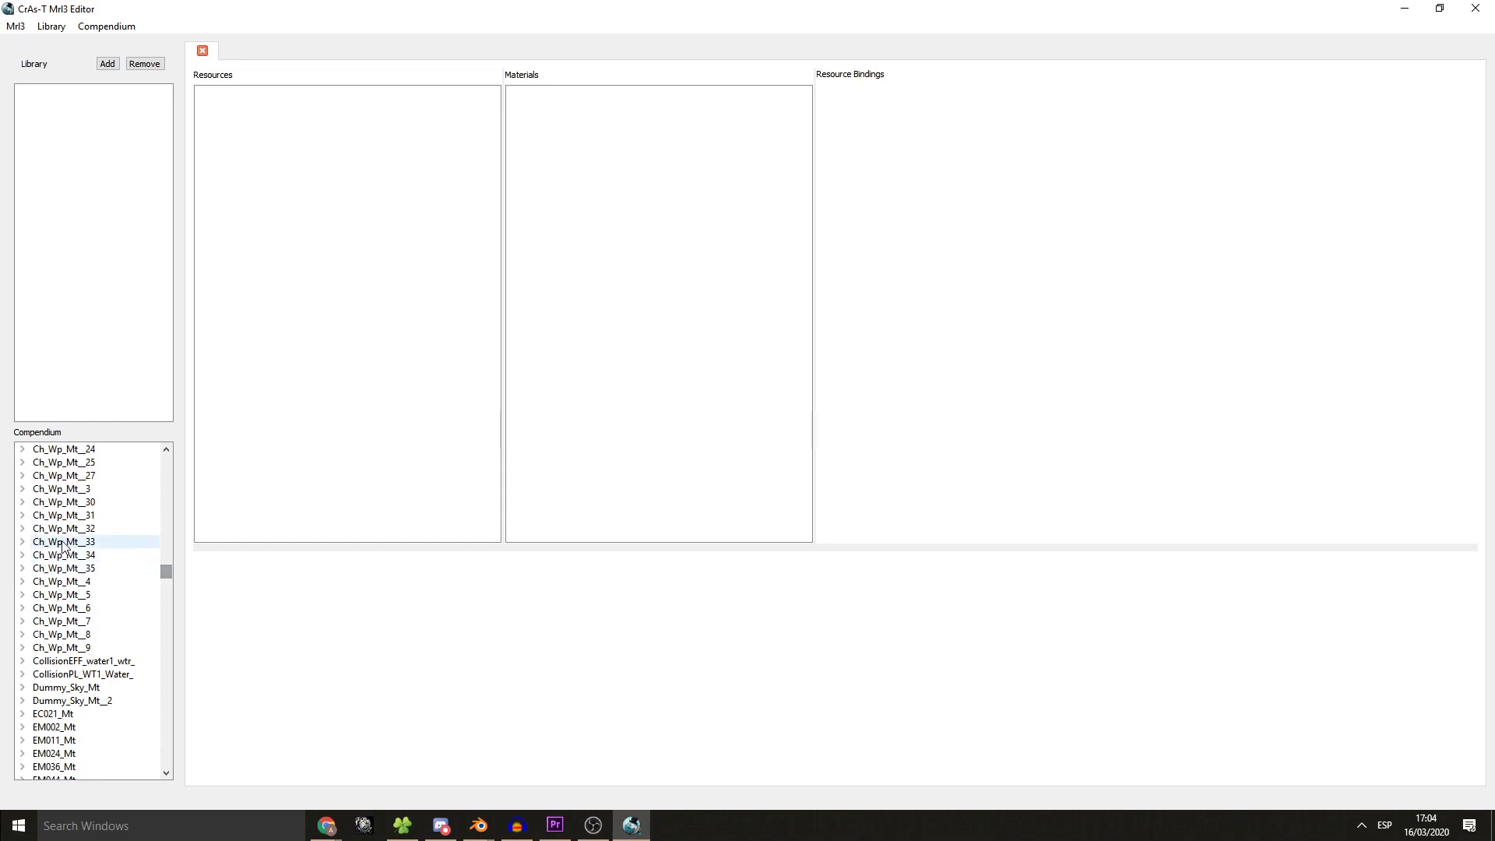
scroll("up", 3)
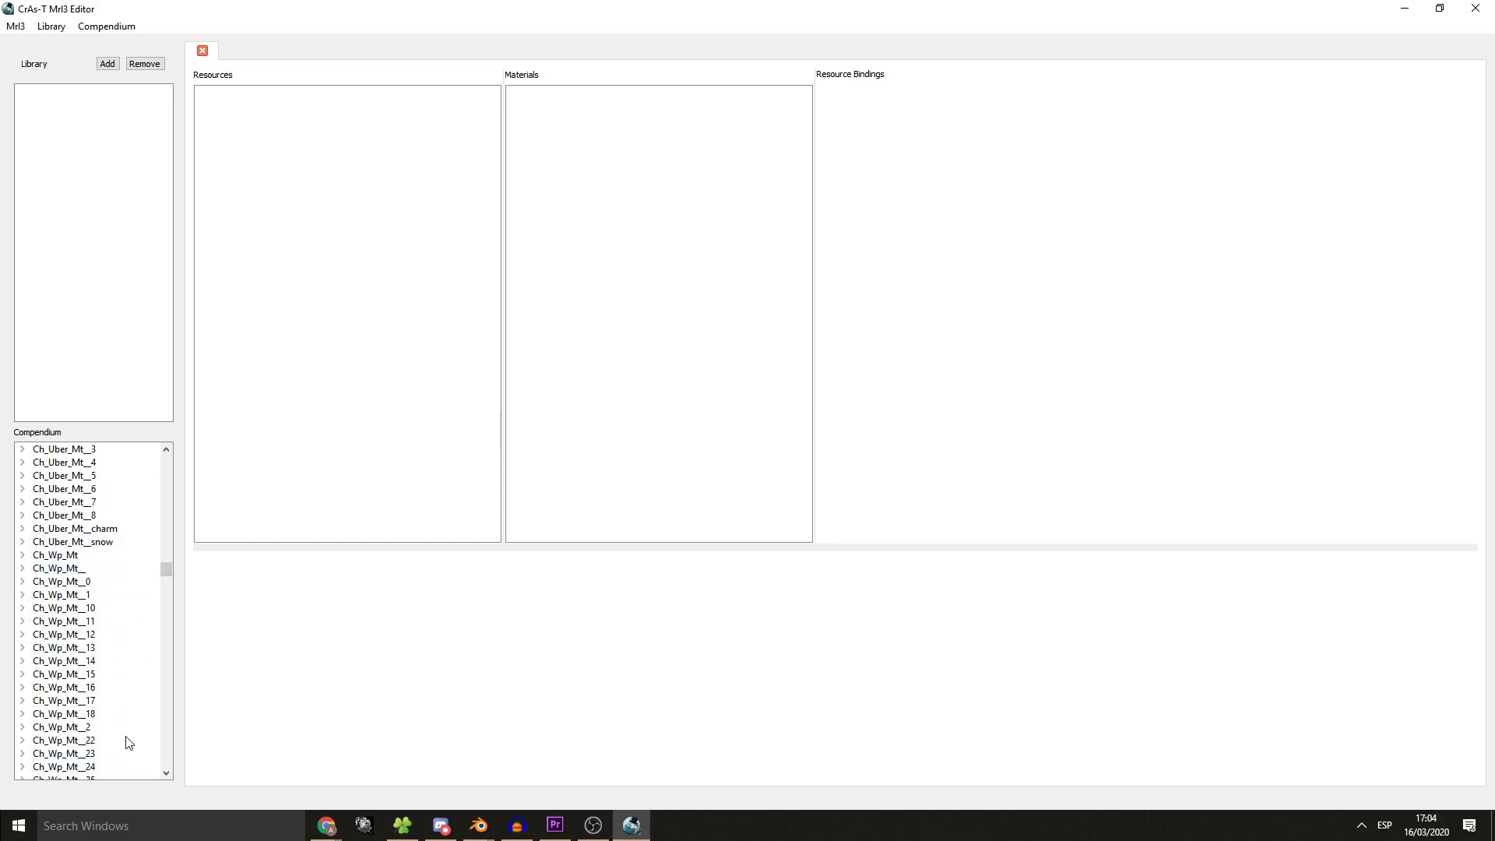
scroll("down", 3)
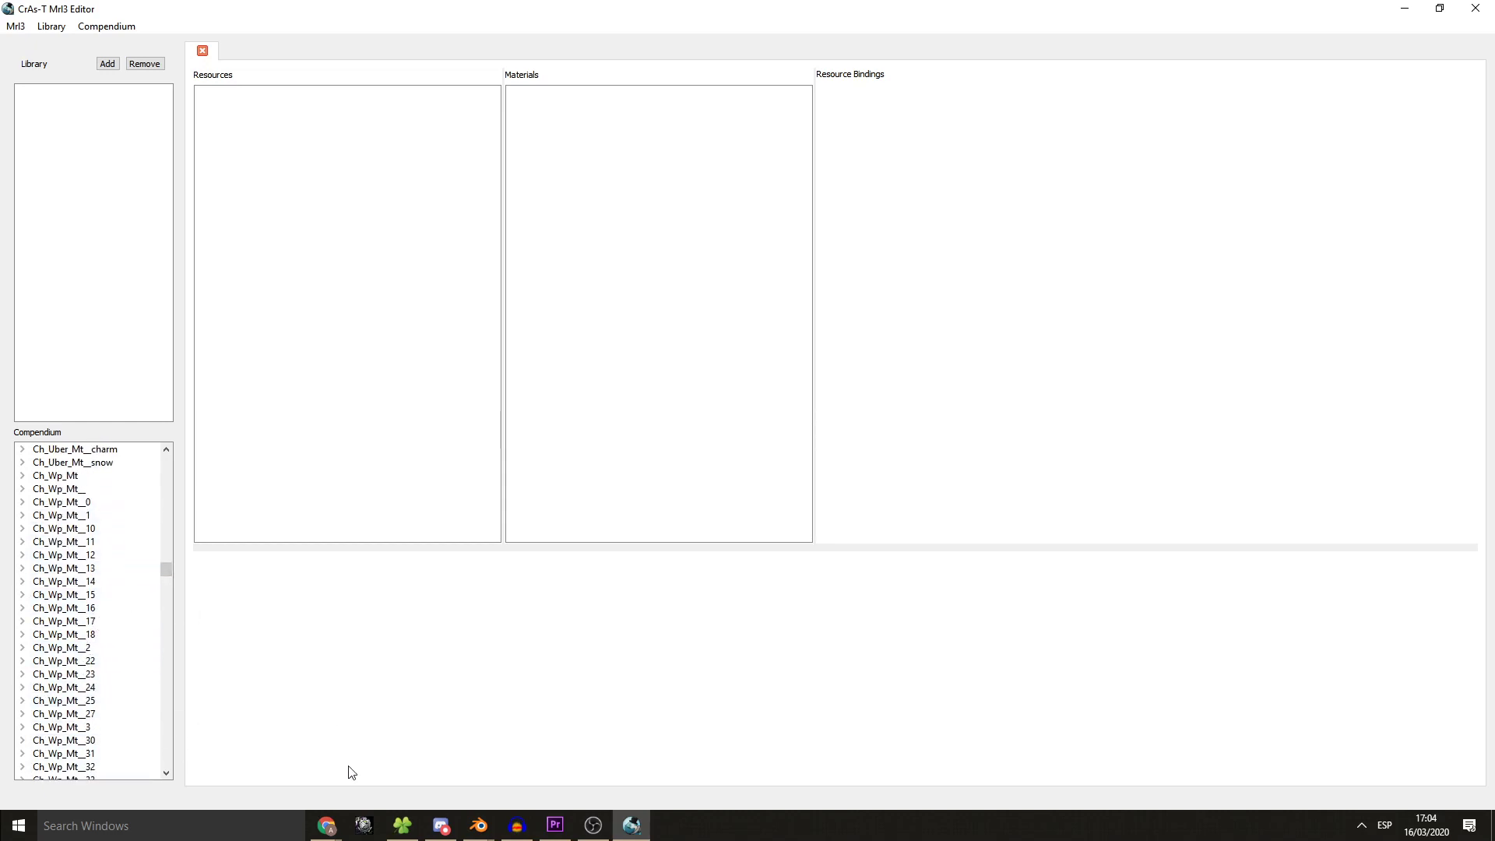
- In Chrome, jump to the VFX_DistDisp_Mt__3 glass-effect entry on the Interesting and Important Mrl3 page
left_click(325, 825)
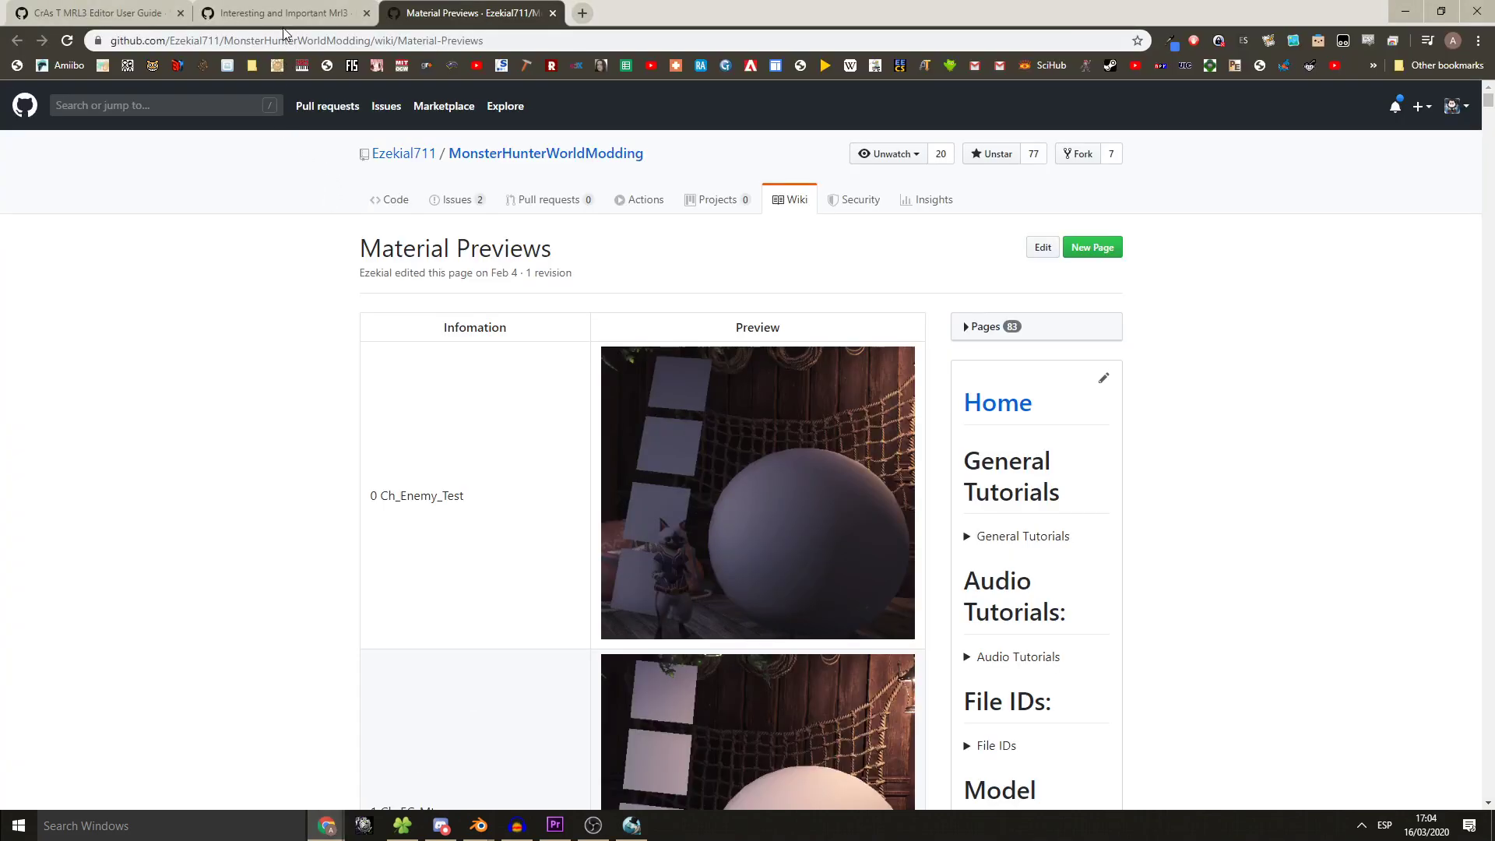
left_click(283, 12)
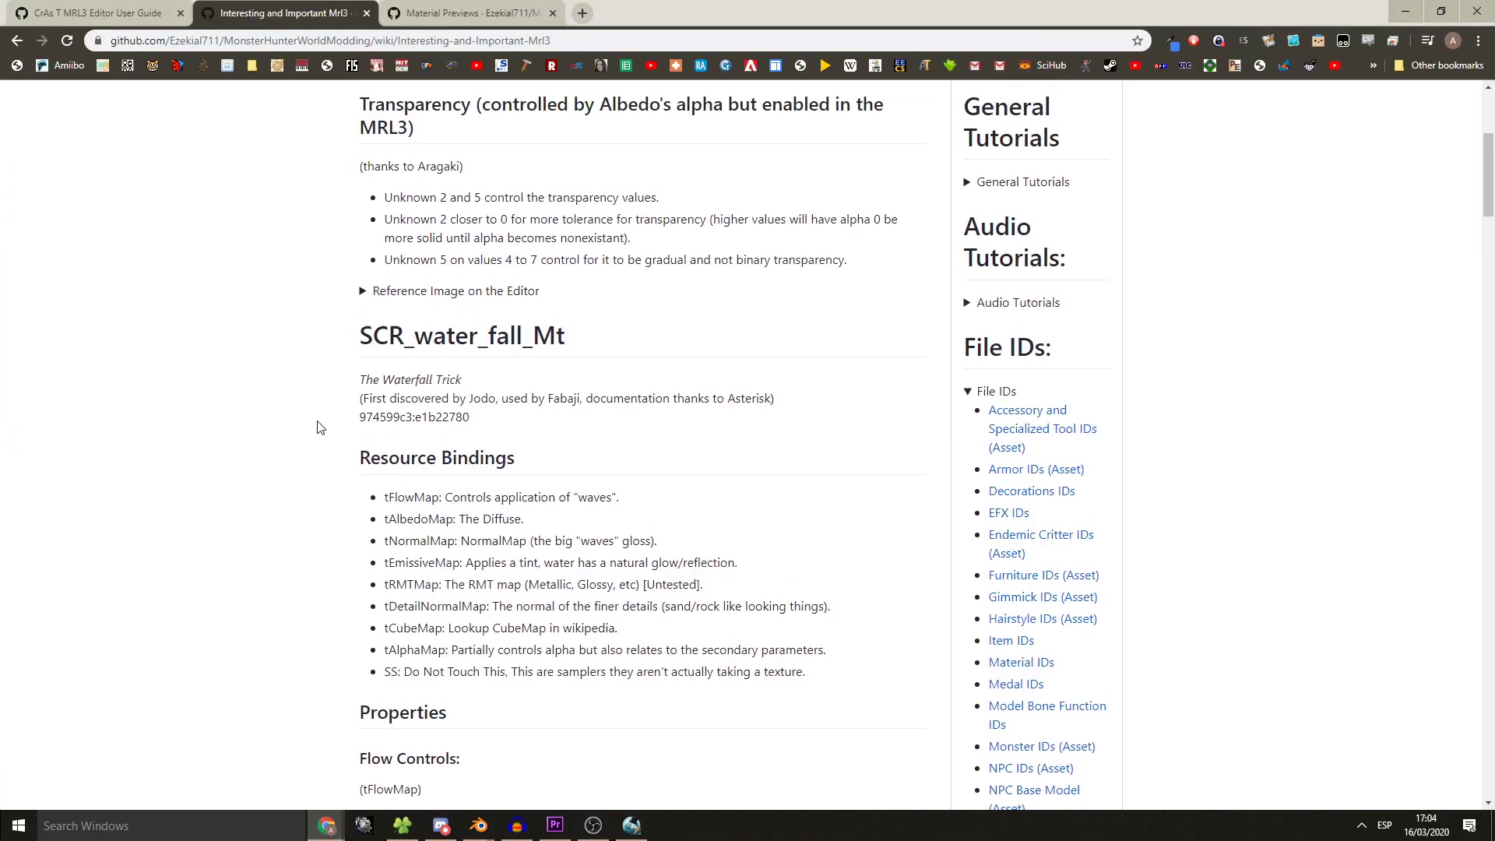
scroll("up", 3)
type("silvris")
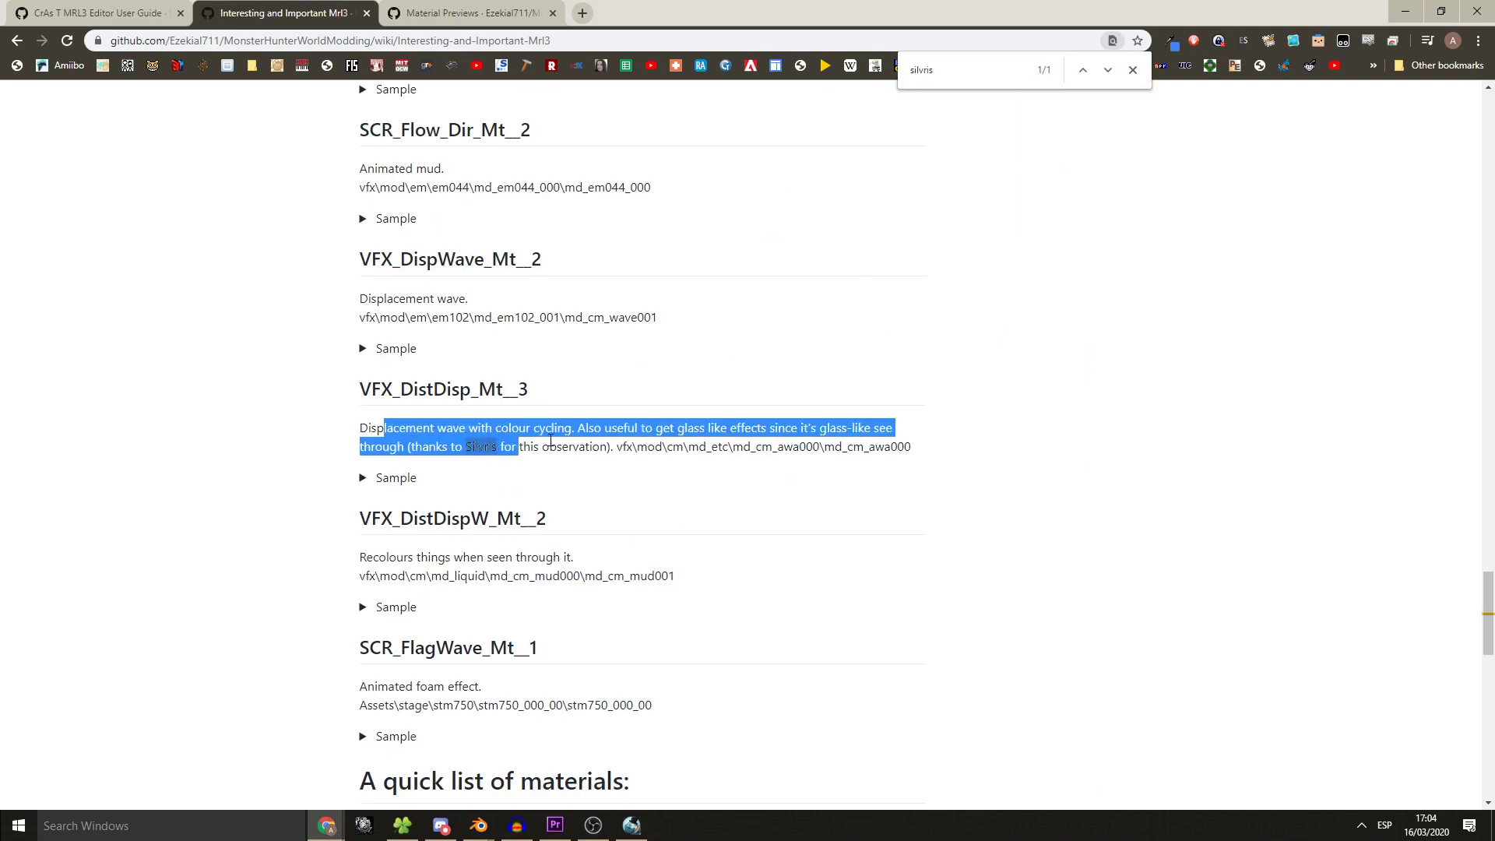
left_click(1133, 70)
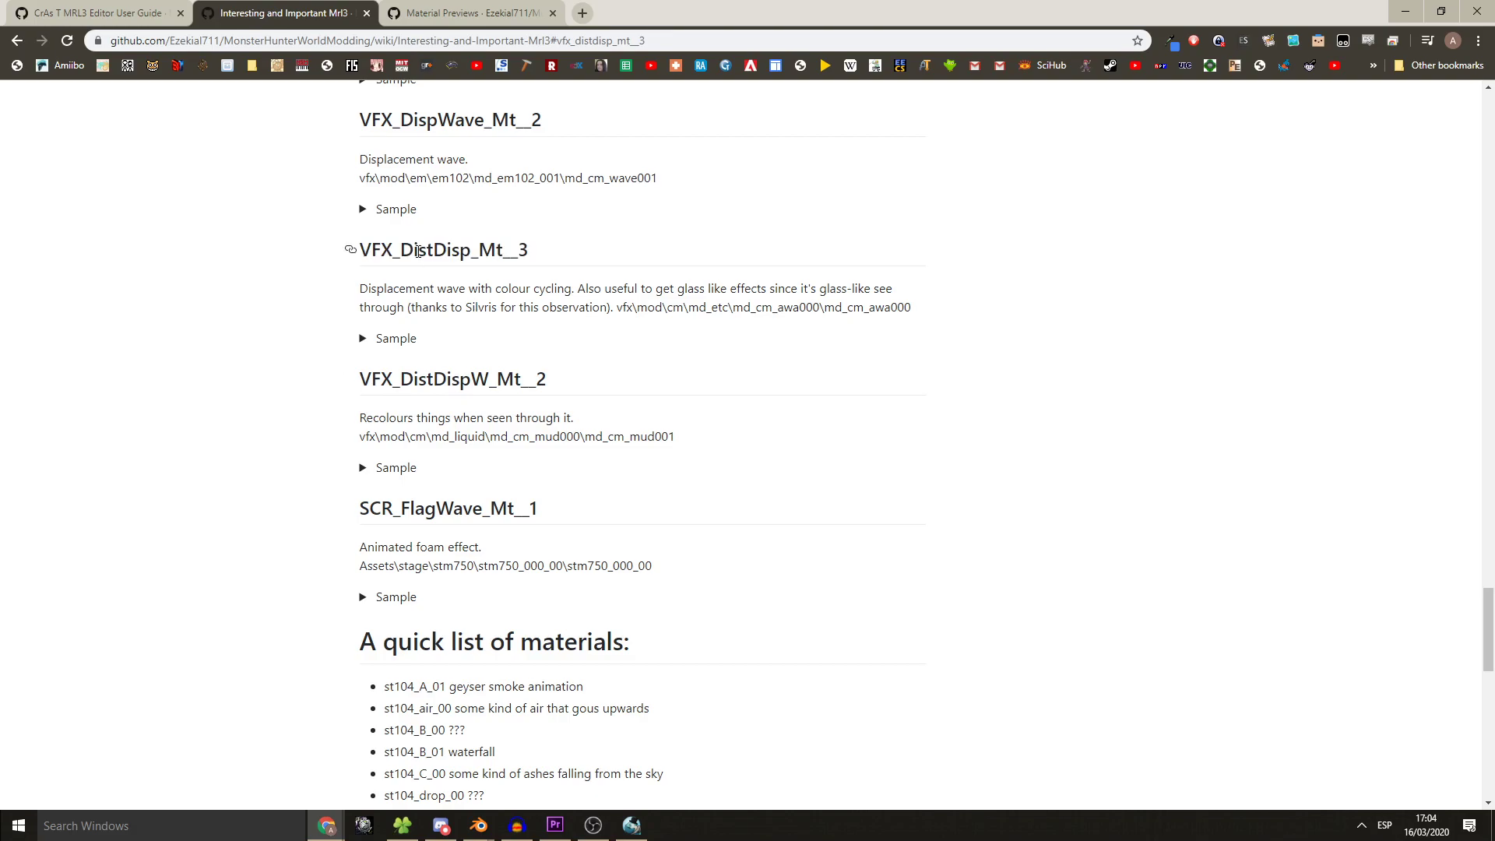
mouse_move(562, 265)
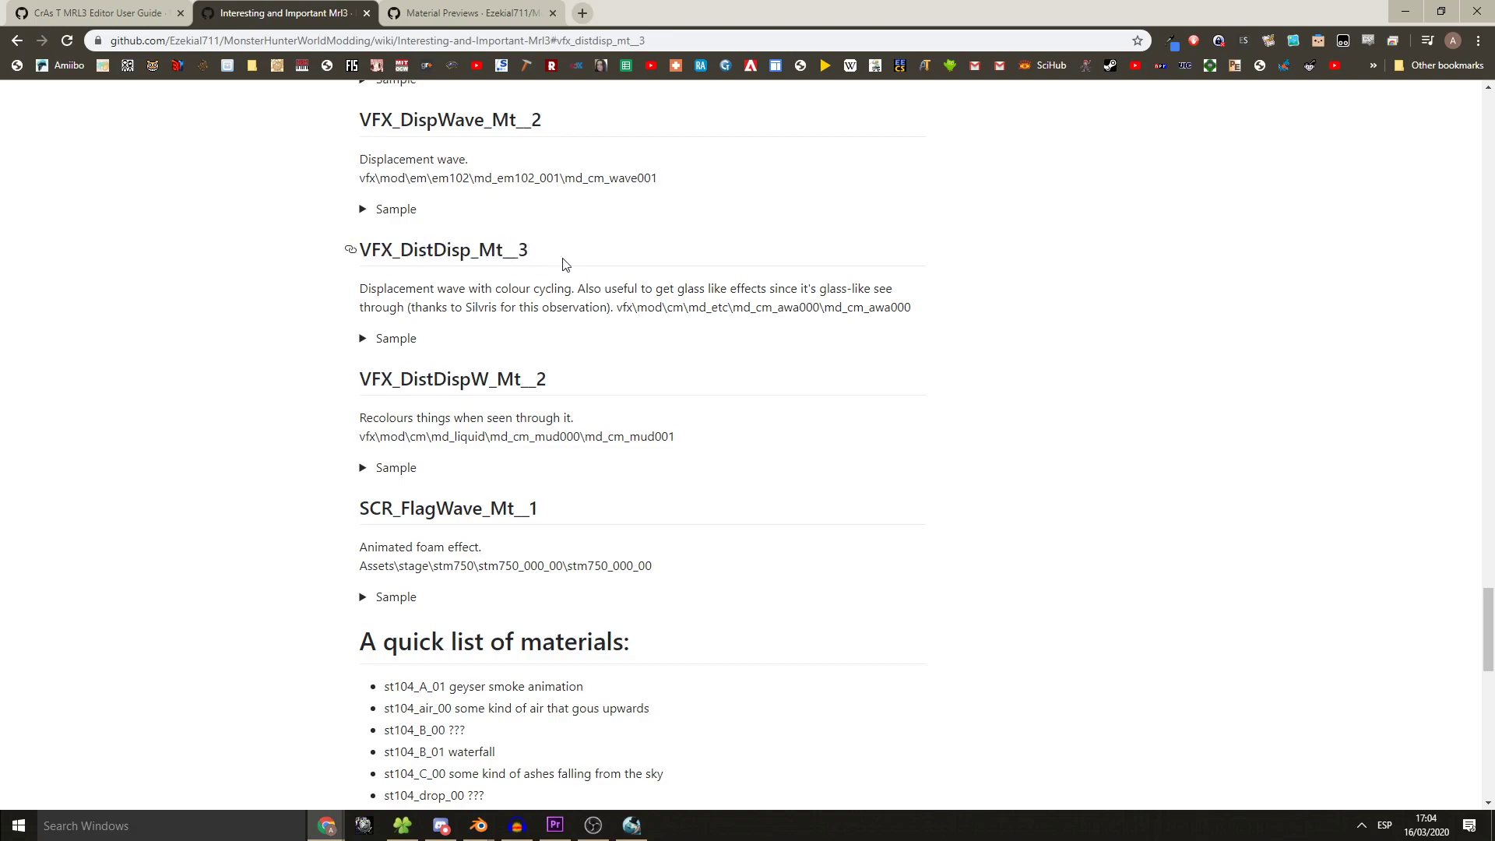
- Select VFX_DistDisp_Mt__3 in the Compendium and expand it to add its chunkG0 source to the library
left_click(629, 825)
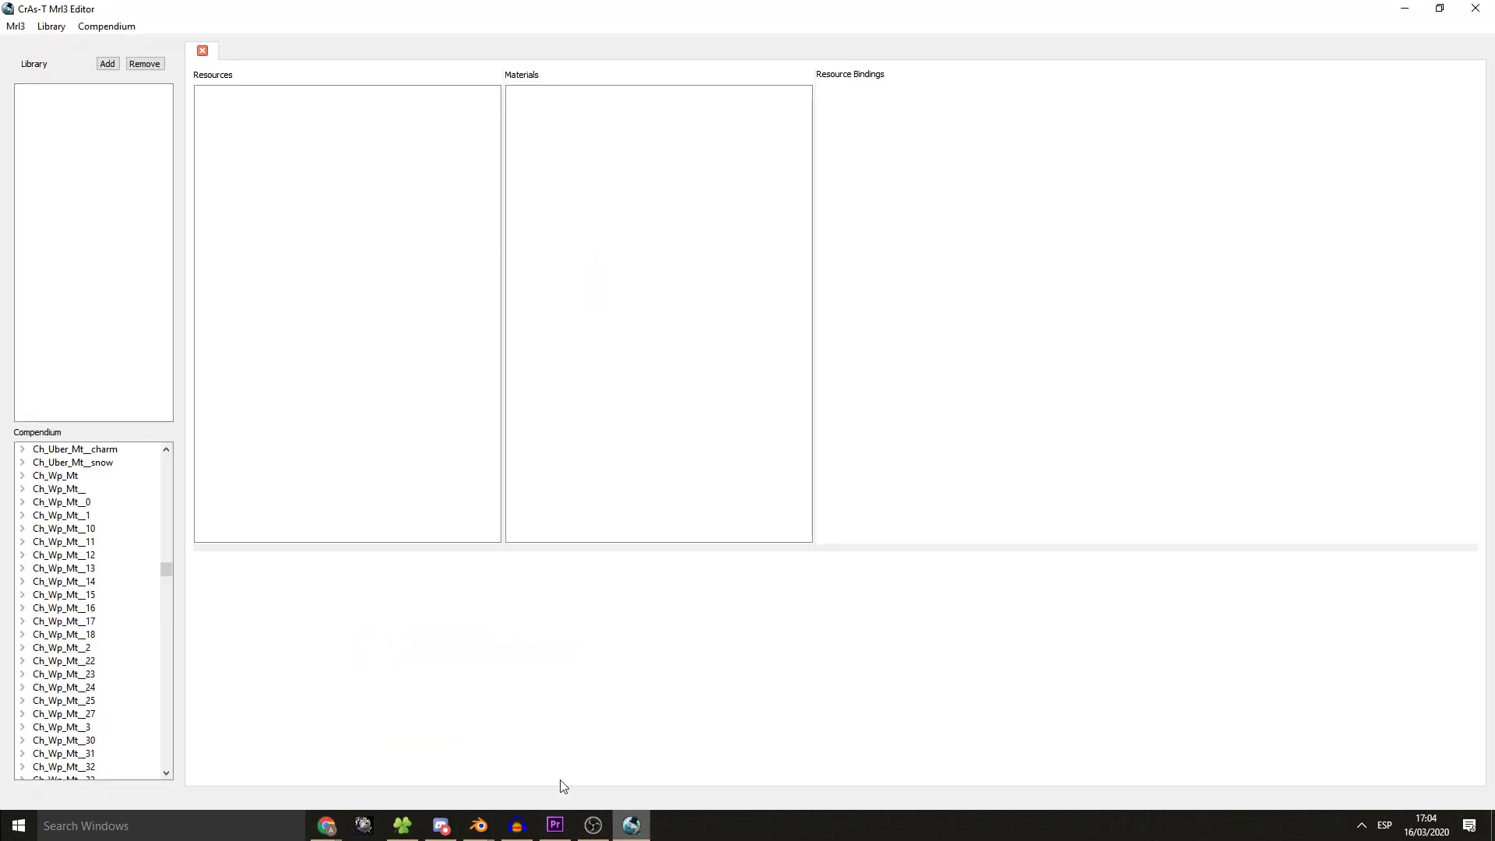
scroll("down", 3)
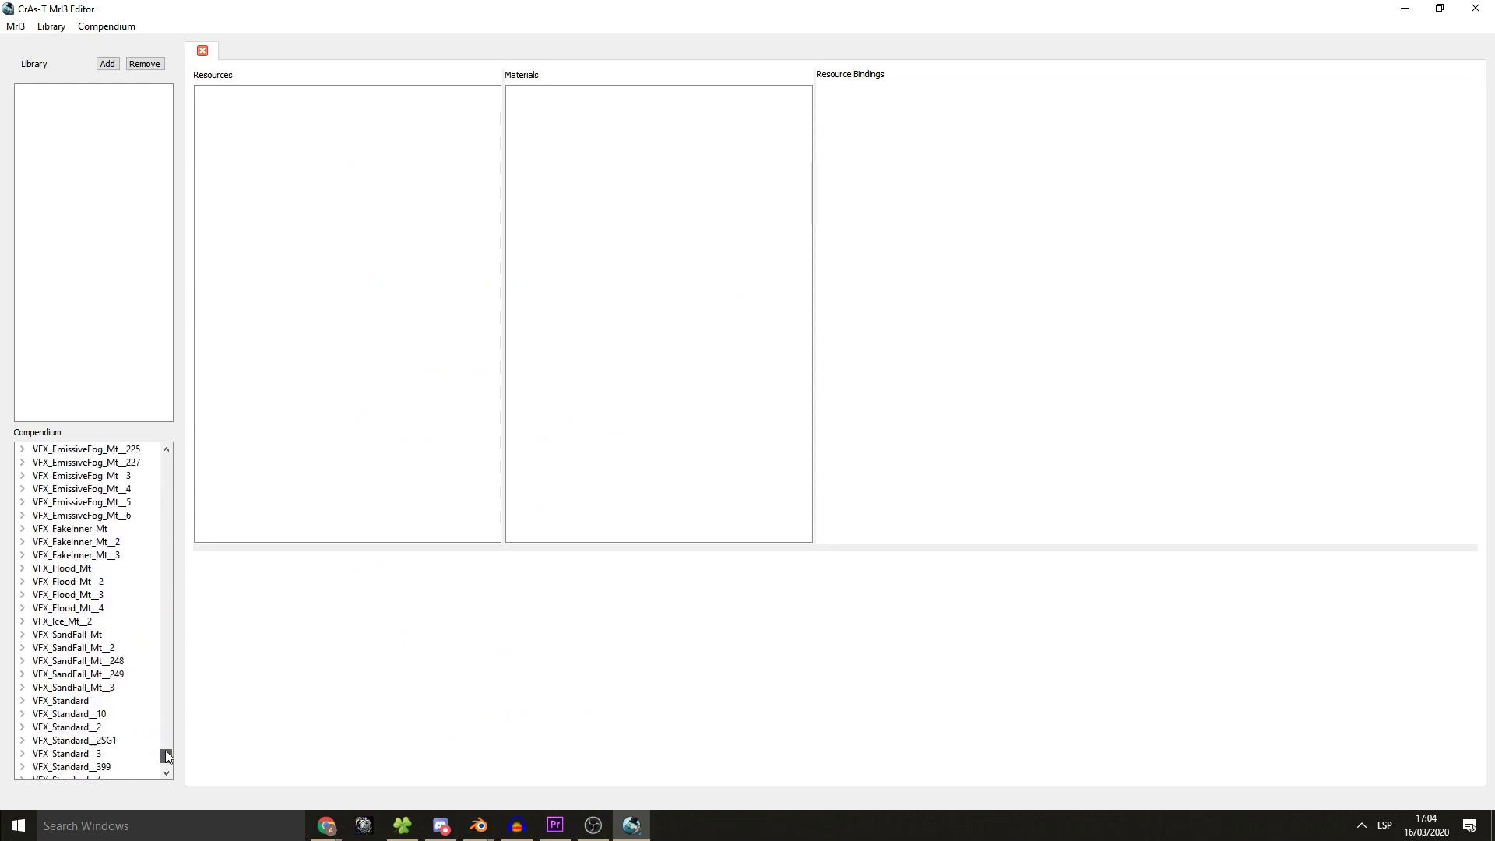
scroll("down", 3)
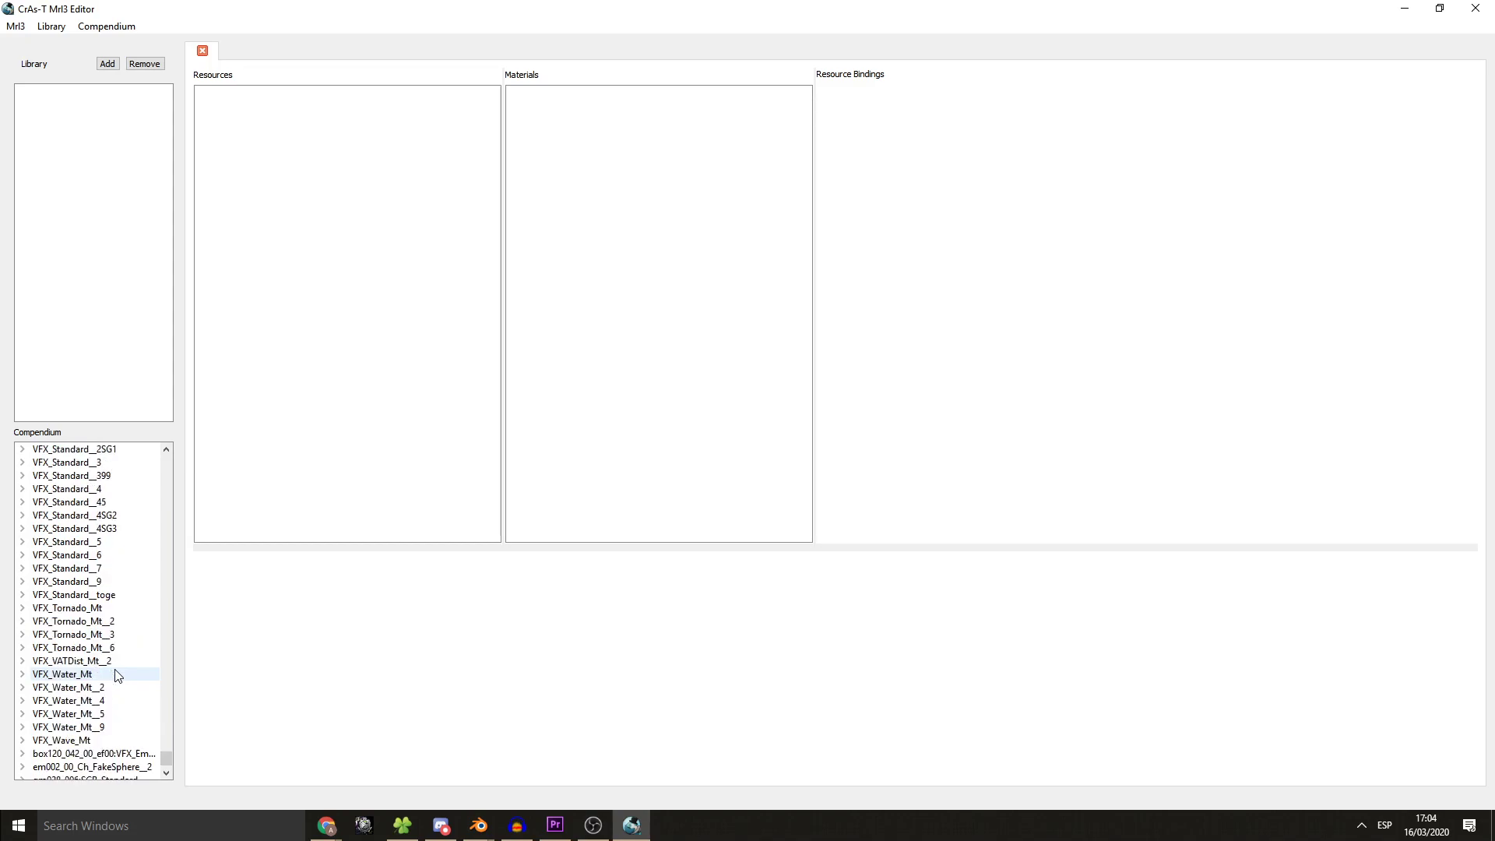
mouse_move(326, 826)
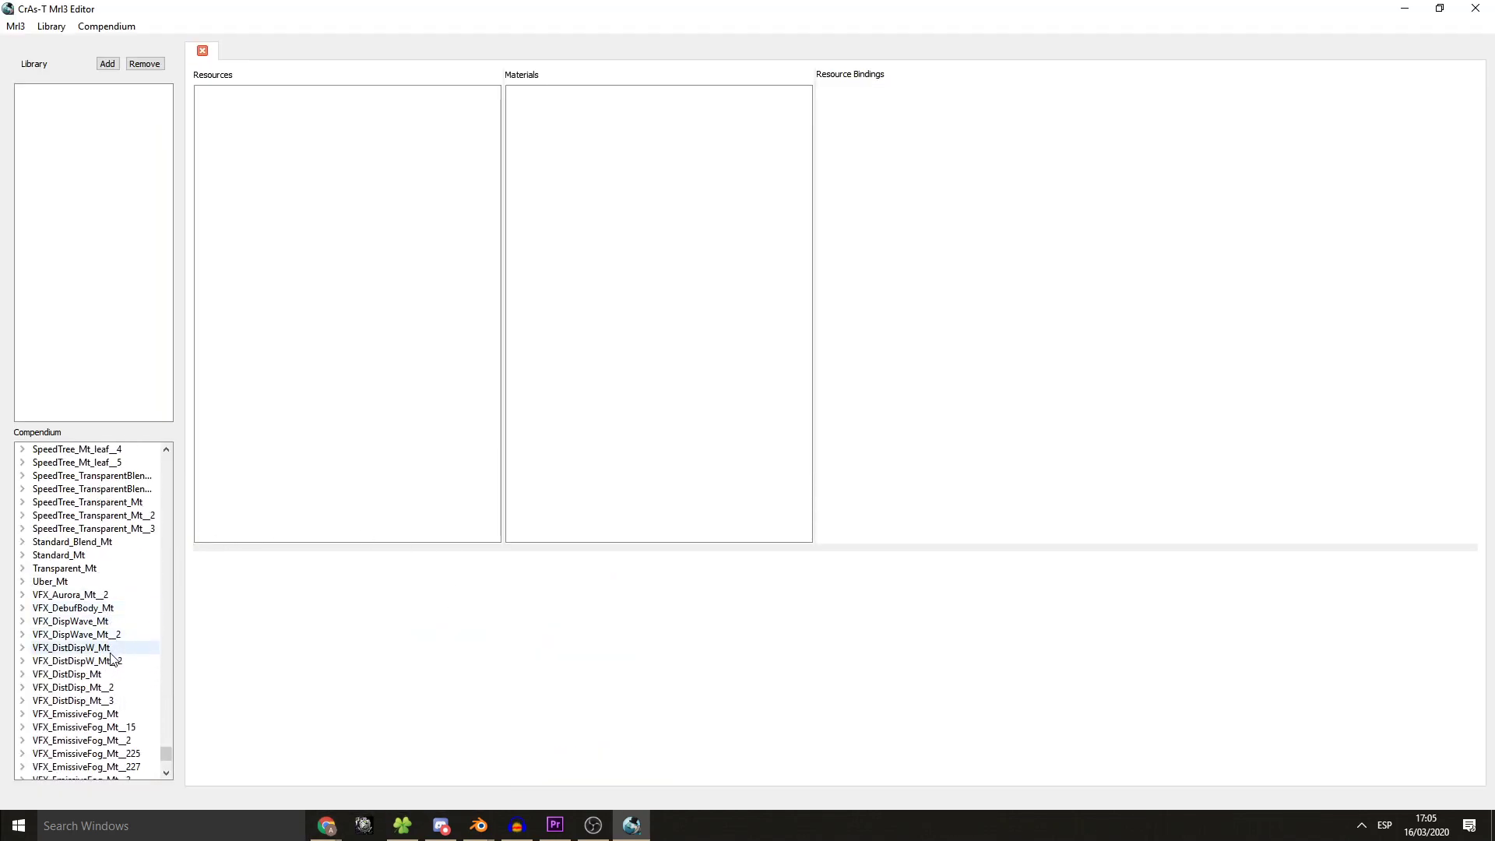
left_click(73, 699)
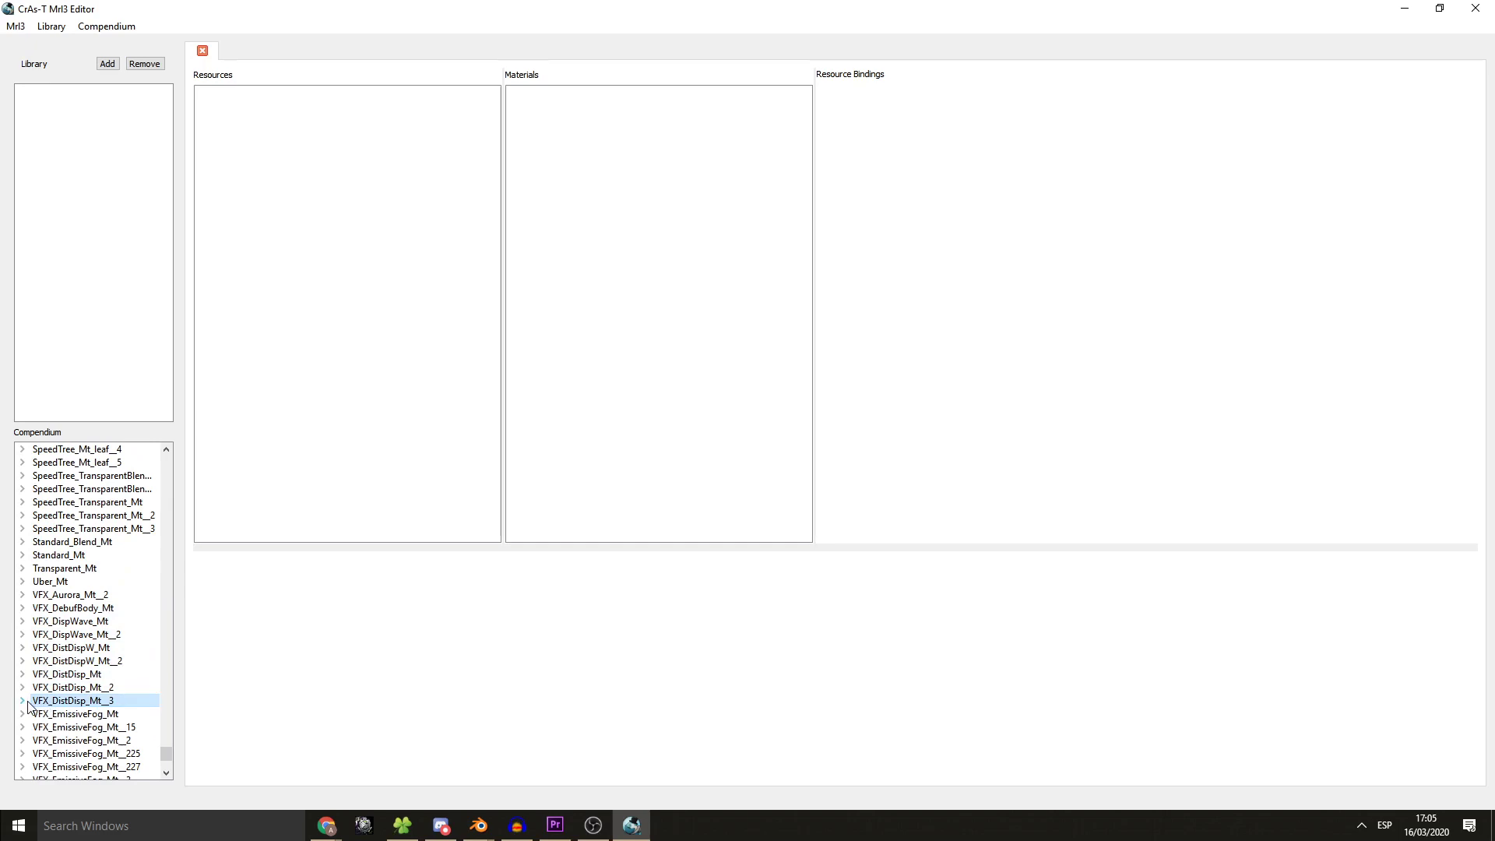
left_click(21, 699)
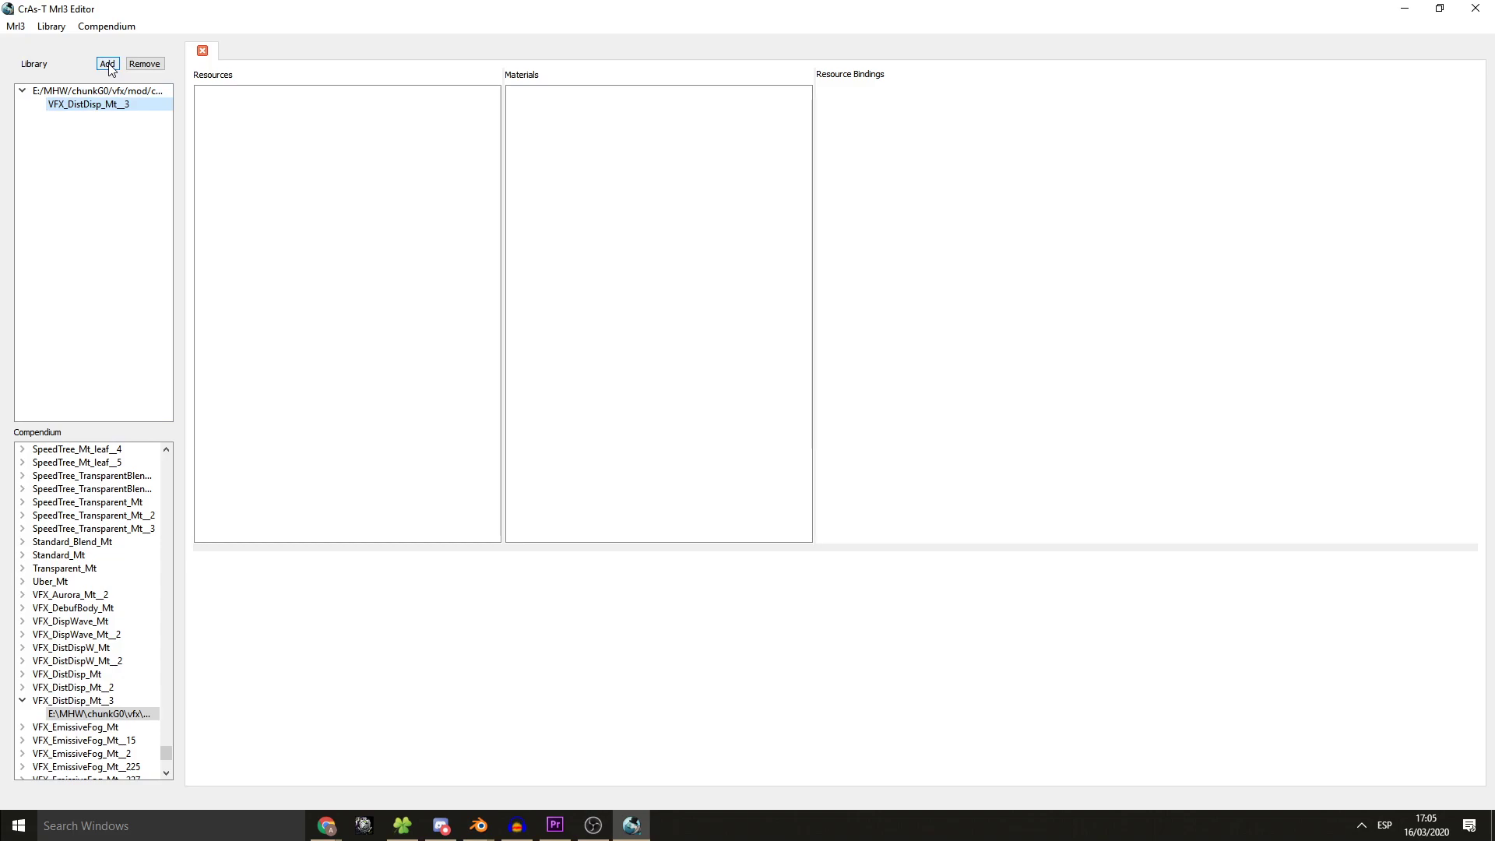
- Add wp\gun\gun001\mod\sld001.mrl3 to the library and select its Ch_Wp_Mt__3 material
left_click(107, 64)
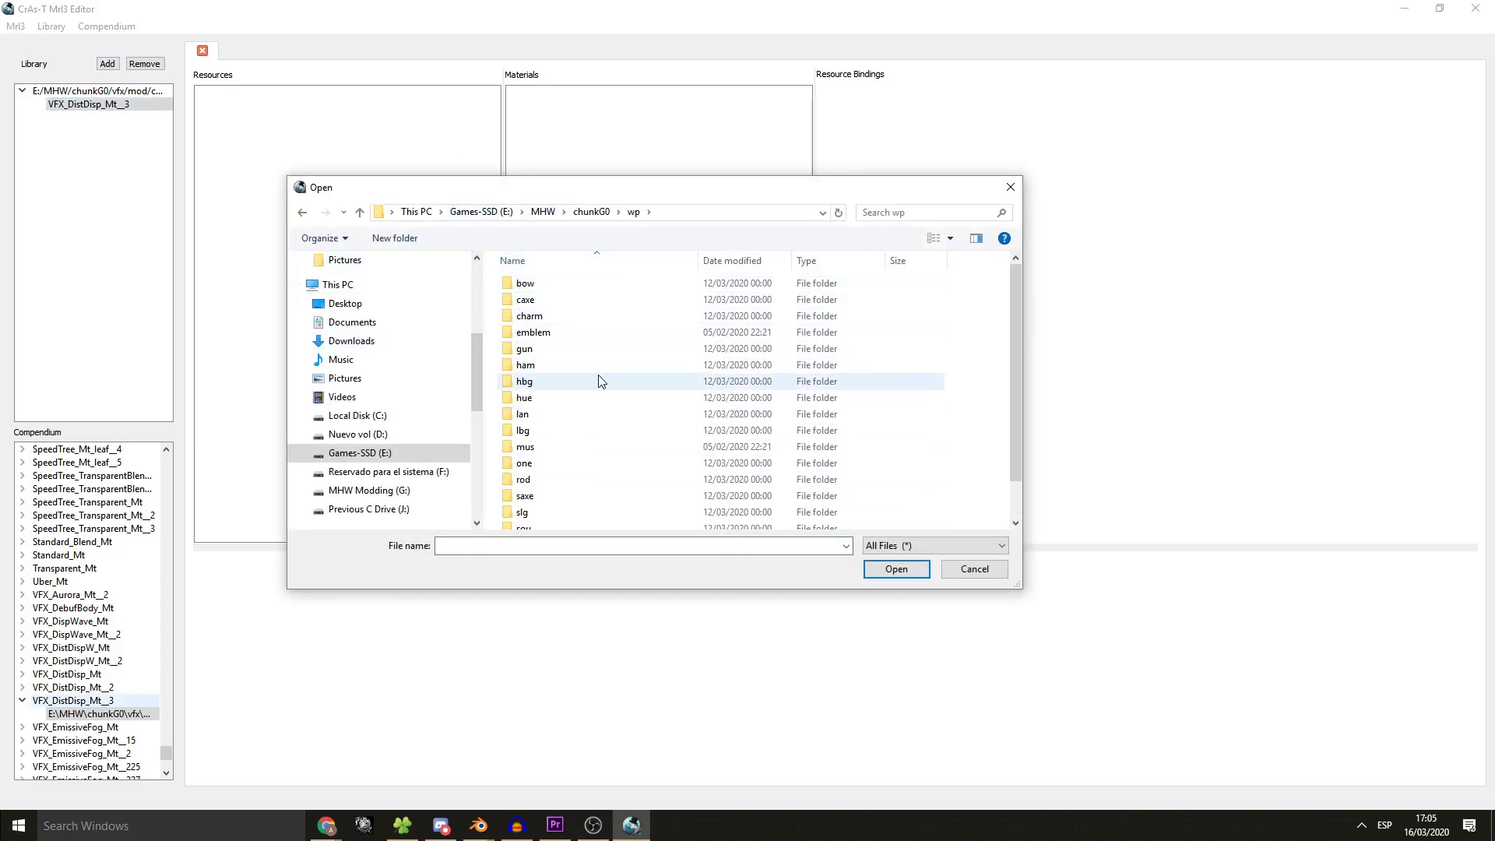
double_click(525, 348)
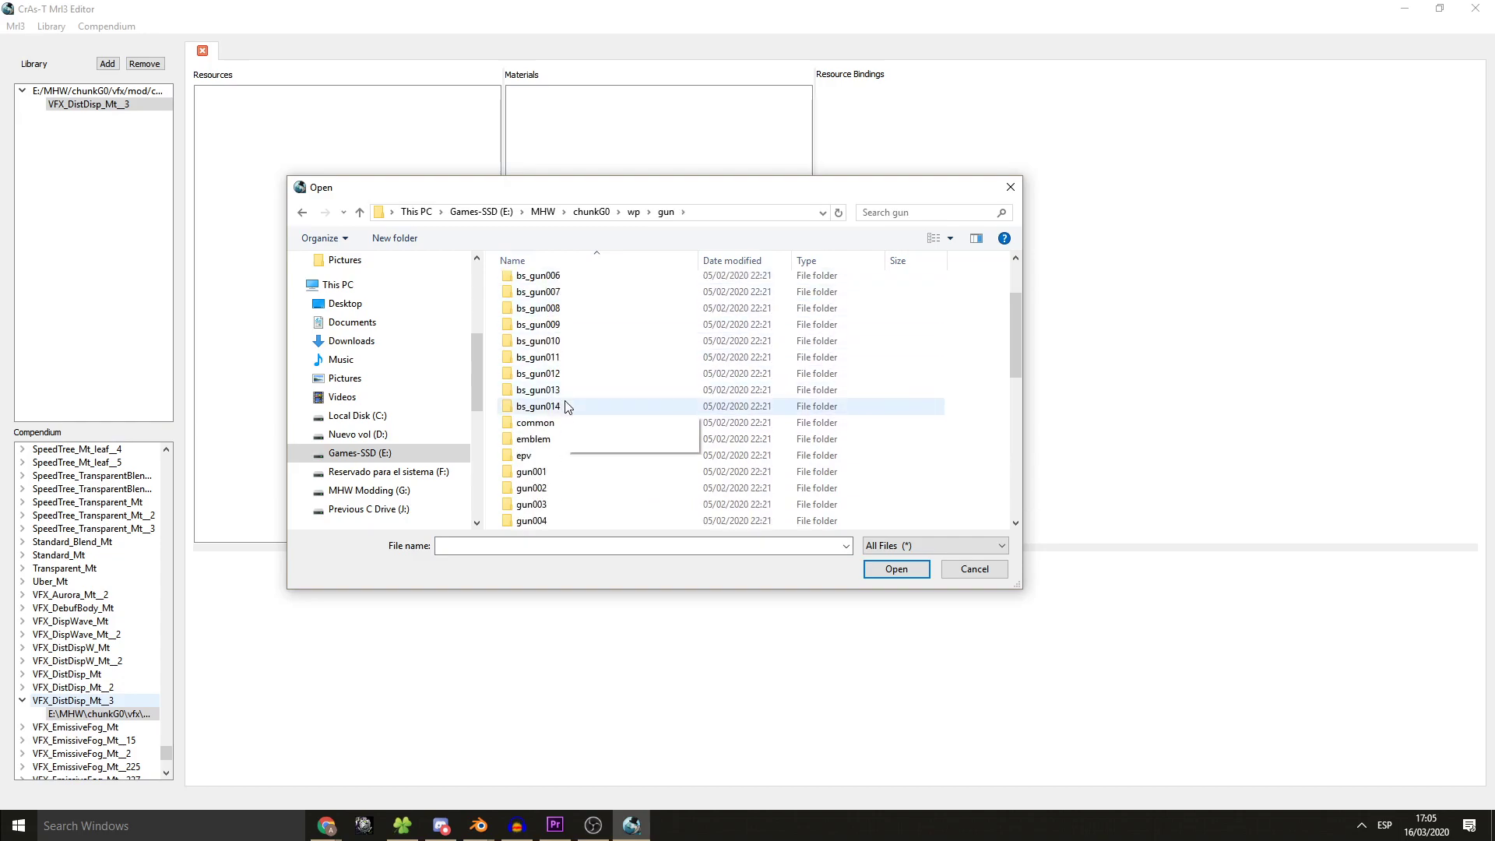
double_click(533, 471)
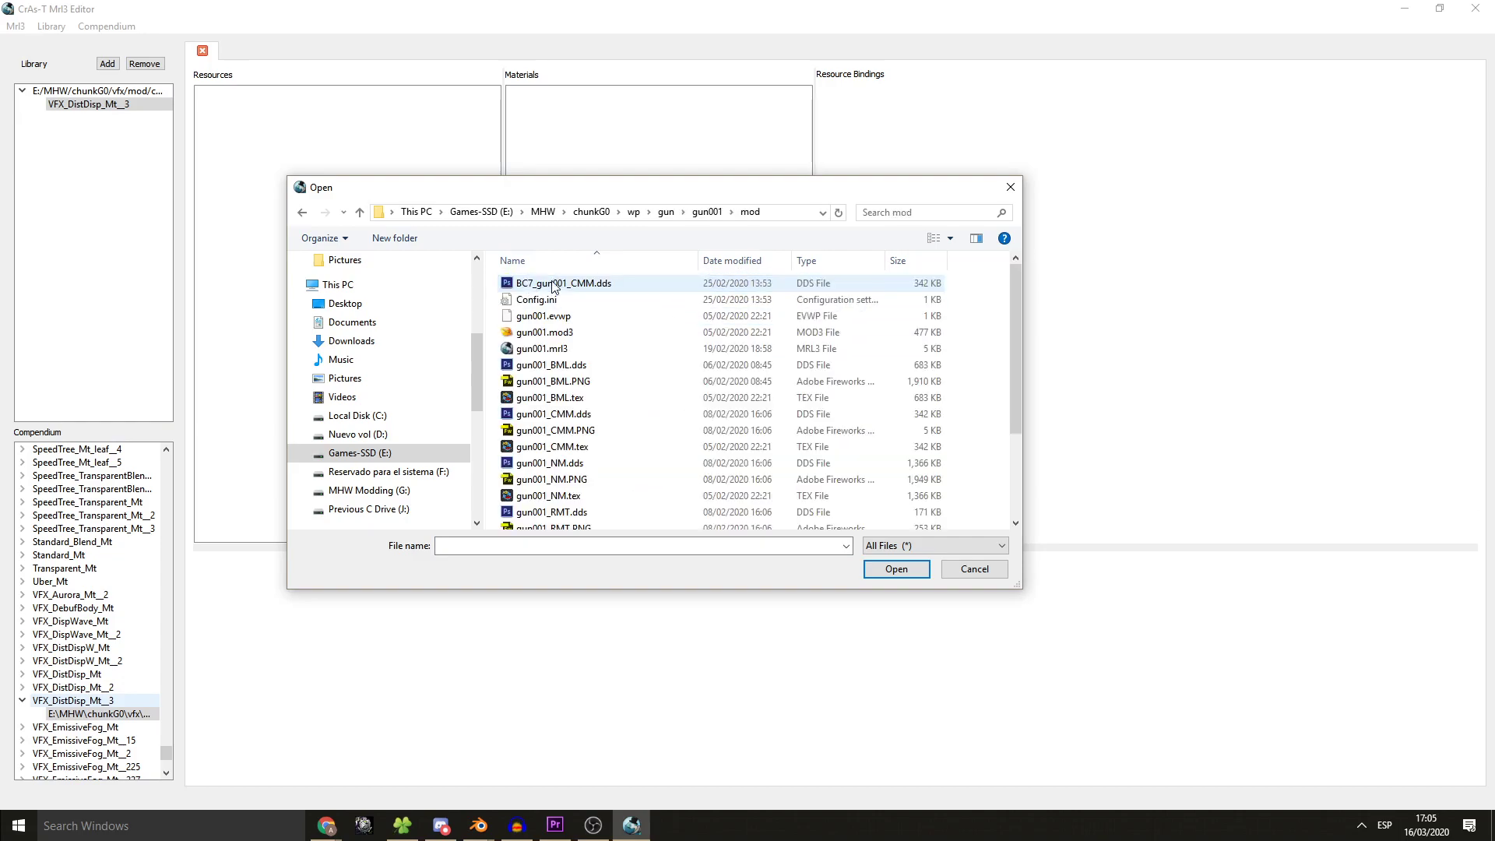
scroll("down", 3)
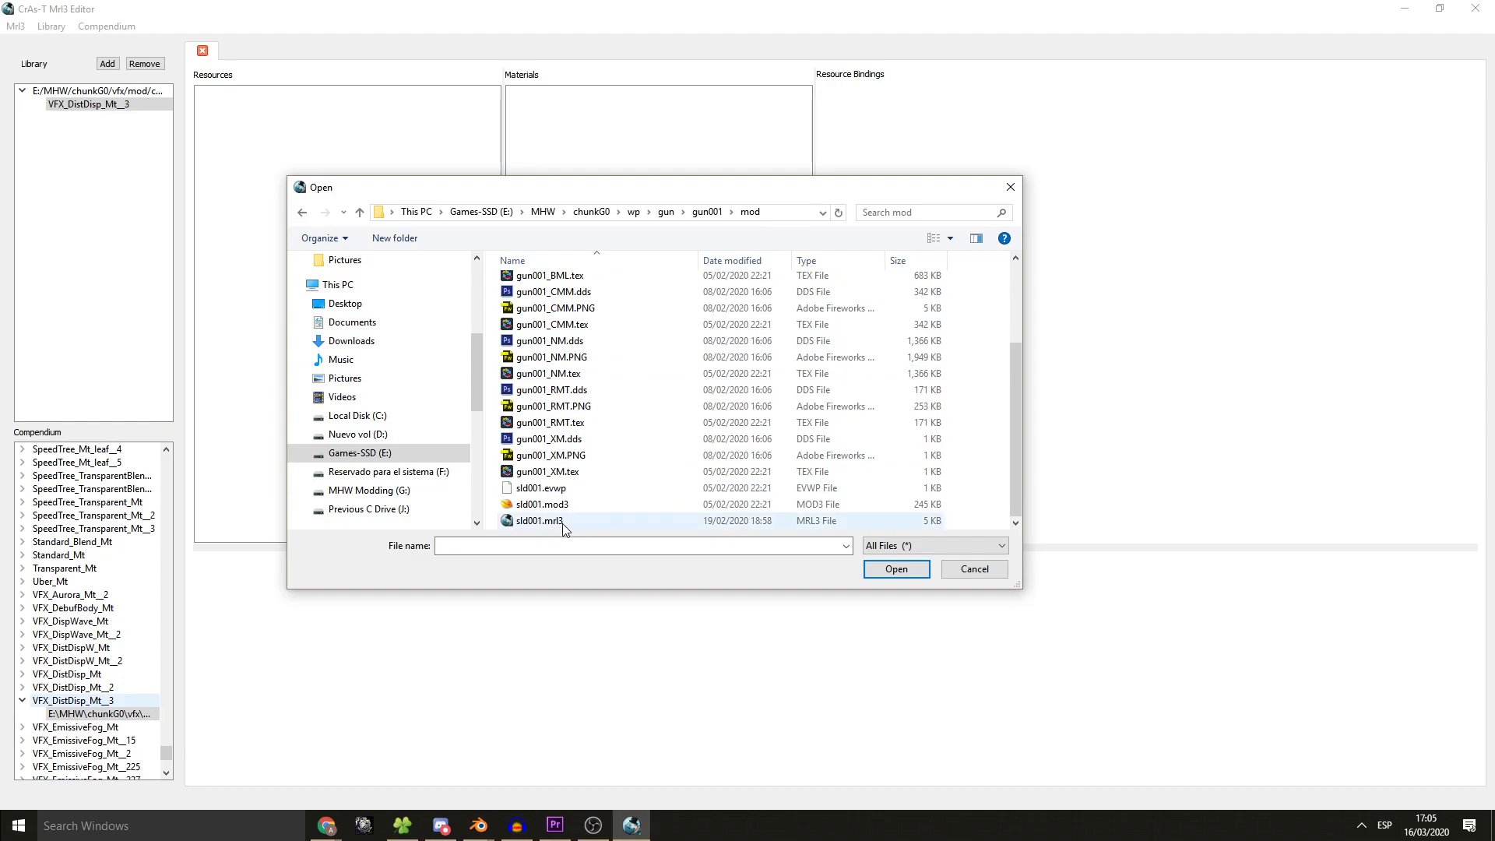
left_click(537, 520)
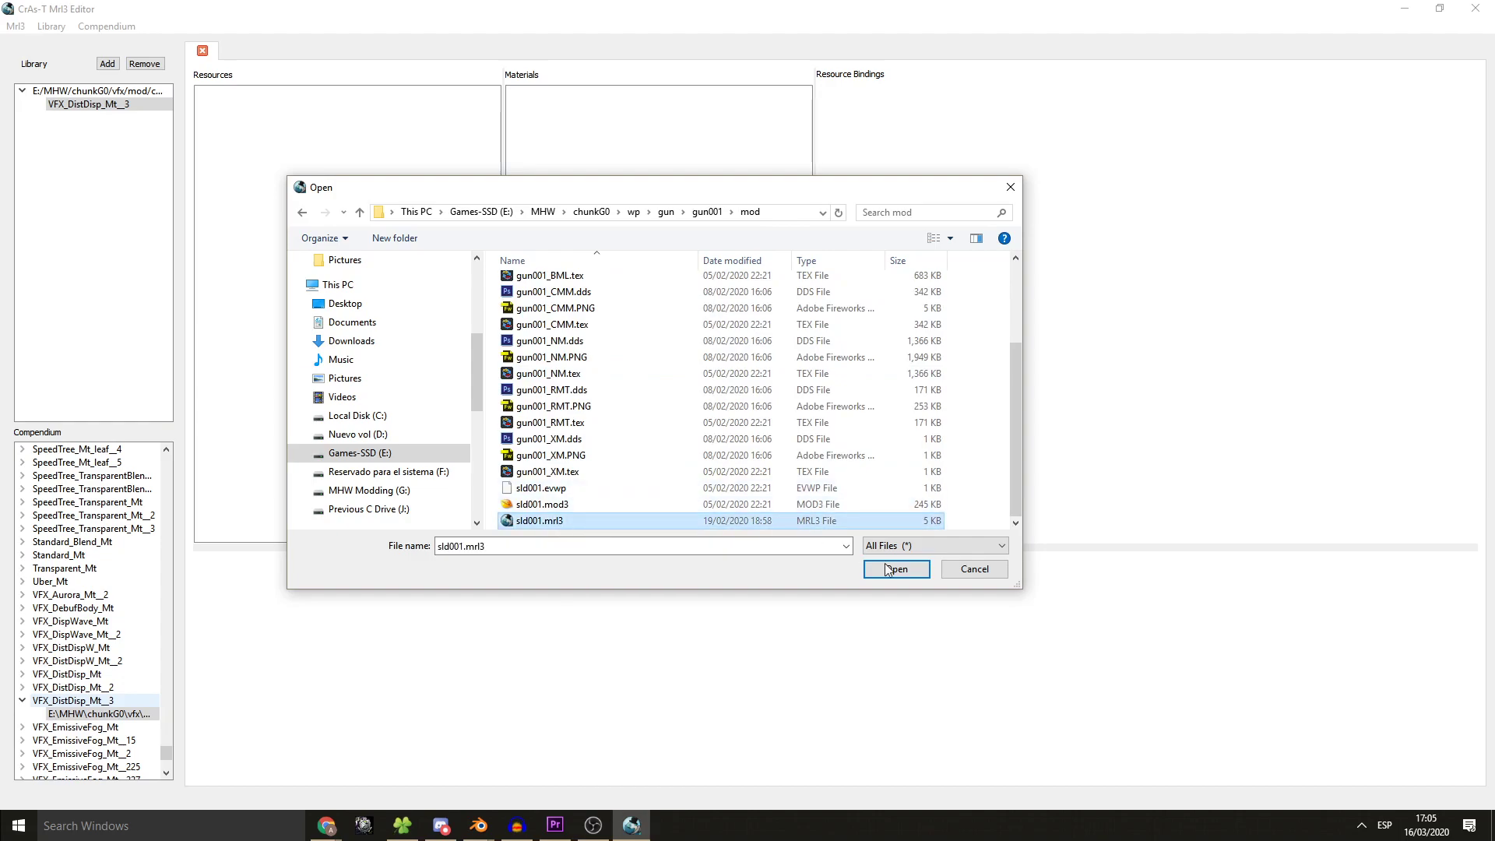
left_click(894, 571)
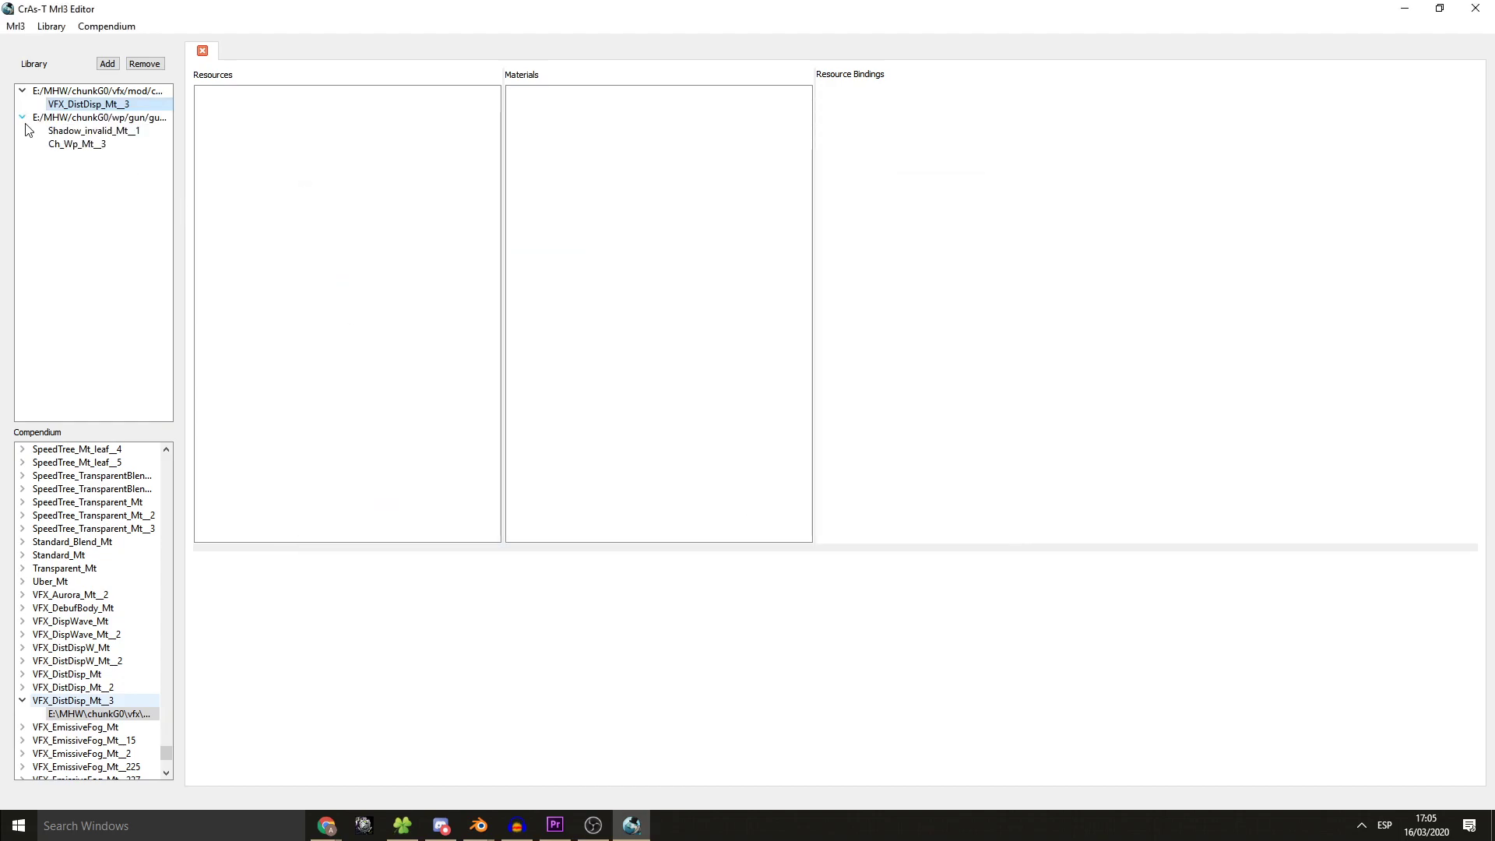
left_click(78, 143)
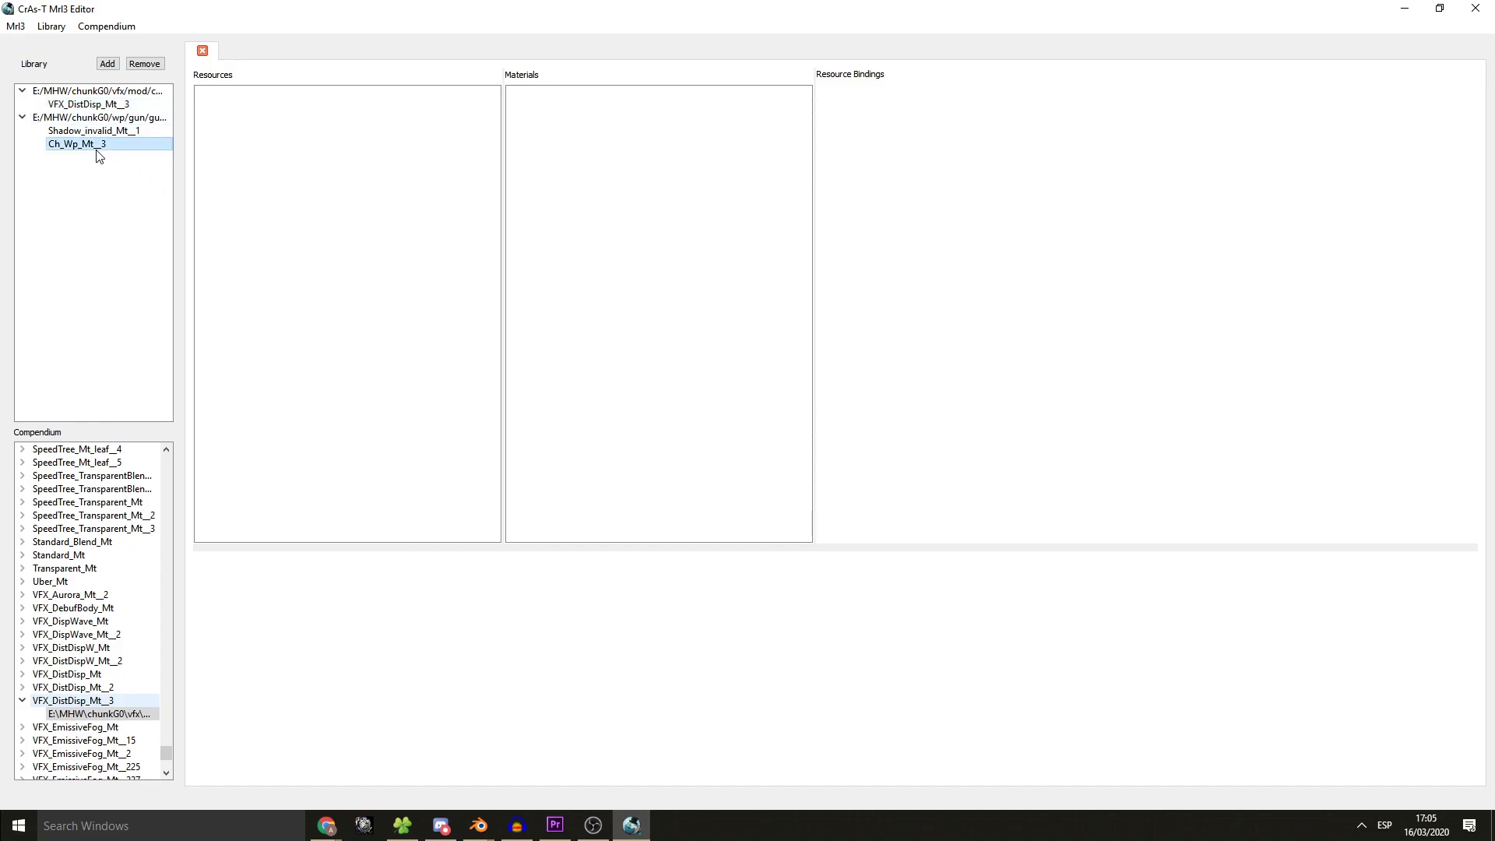
- Open sld001.mrl3 via Mrl3 > Open to edit its resources and two materials
left_click(16, 27)
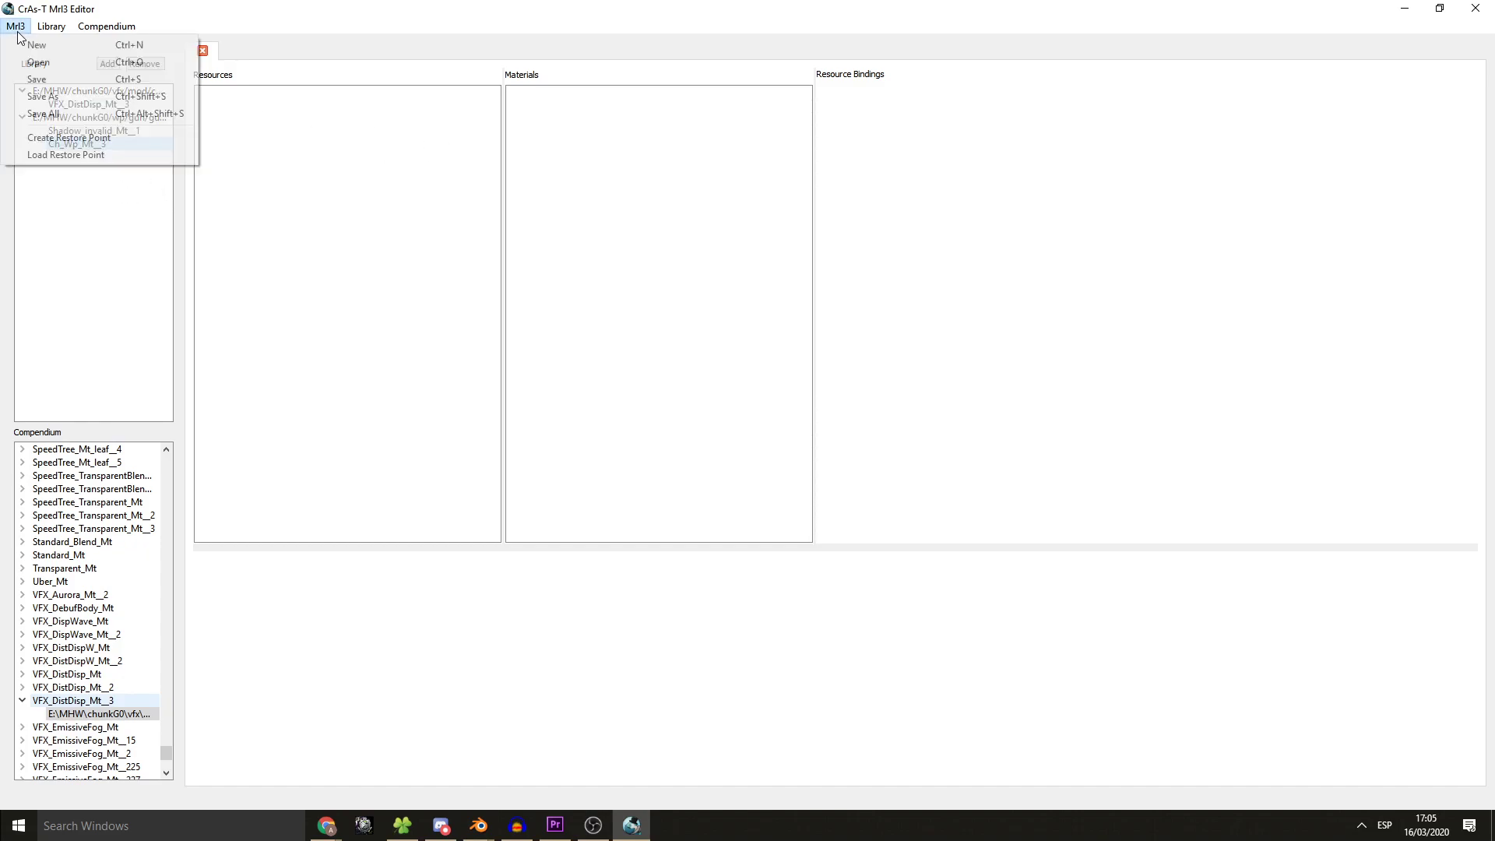
left_click(37, 62)
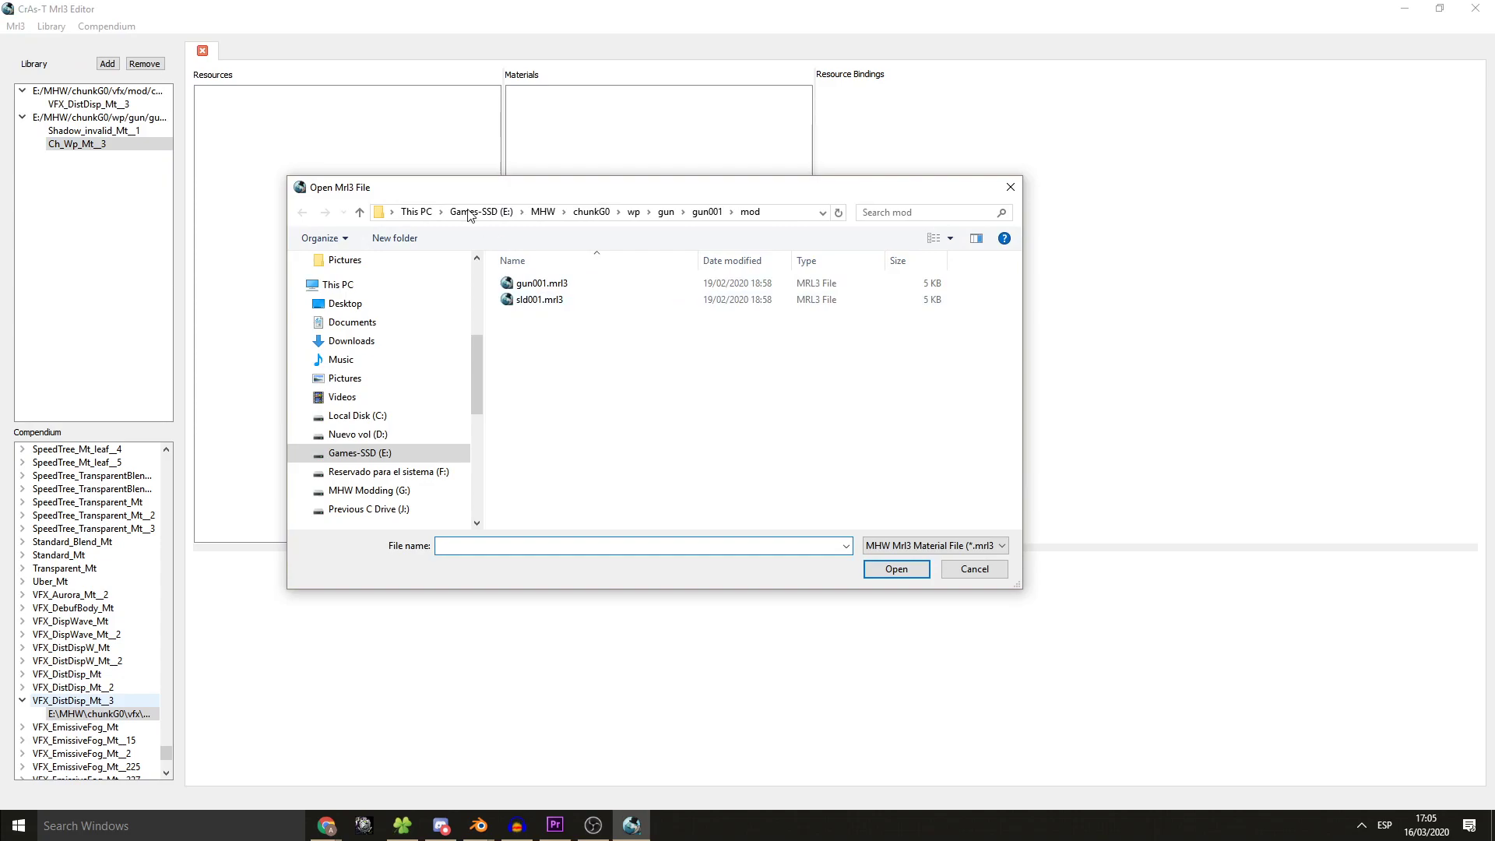
mouse_move(617, 341)
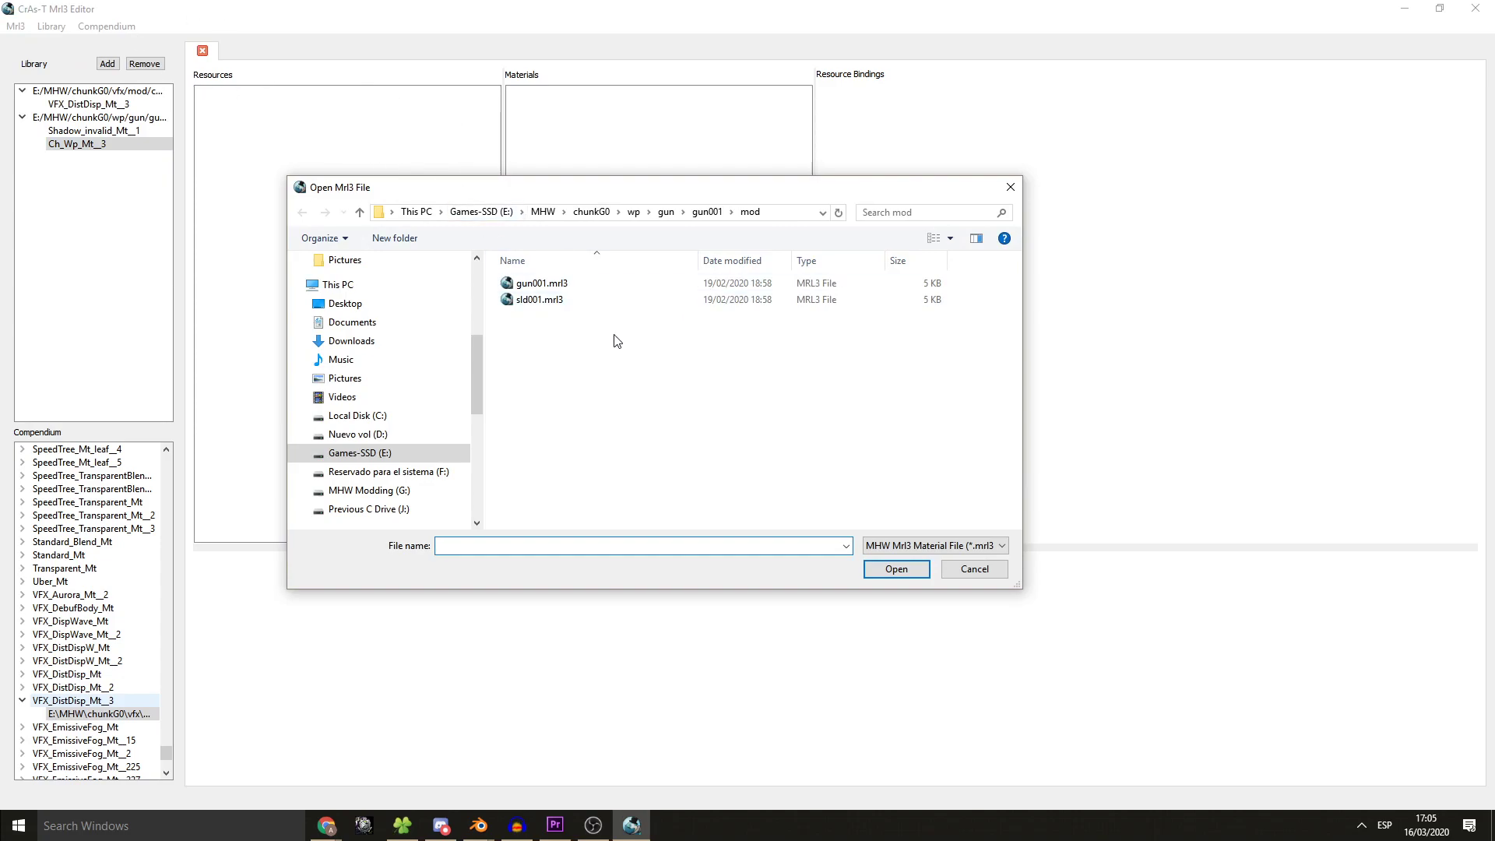
double_click(542, 299)
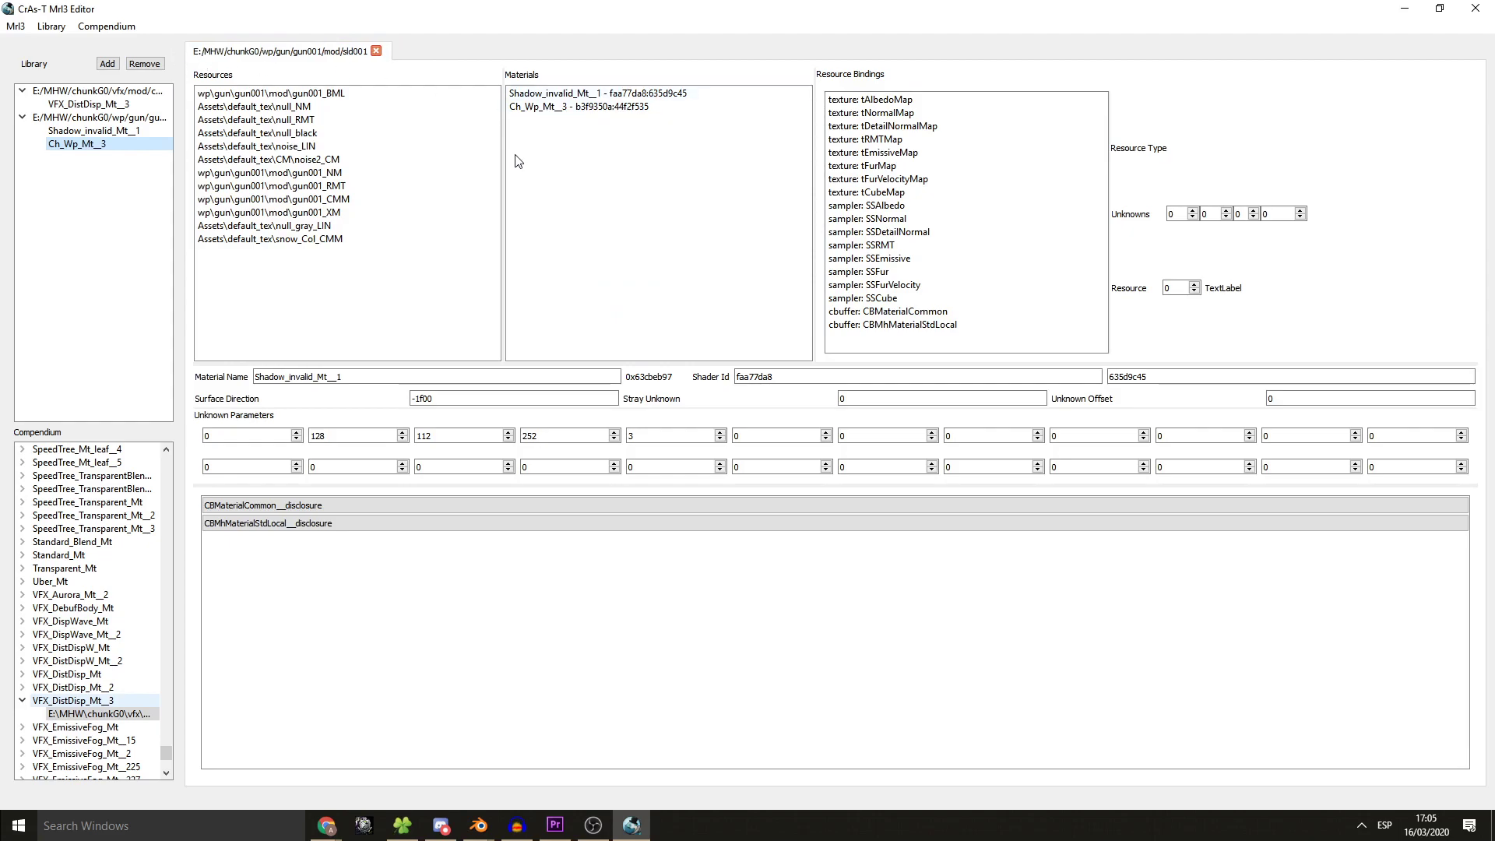
left_click(599, 92)
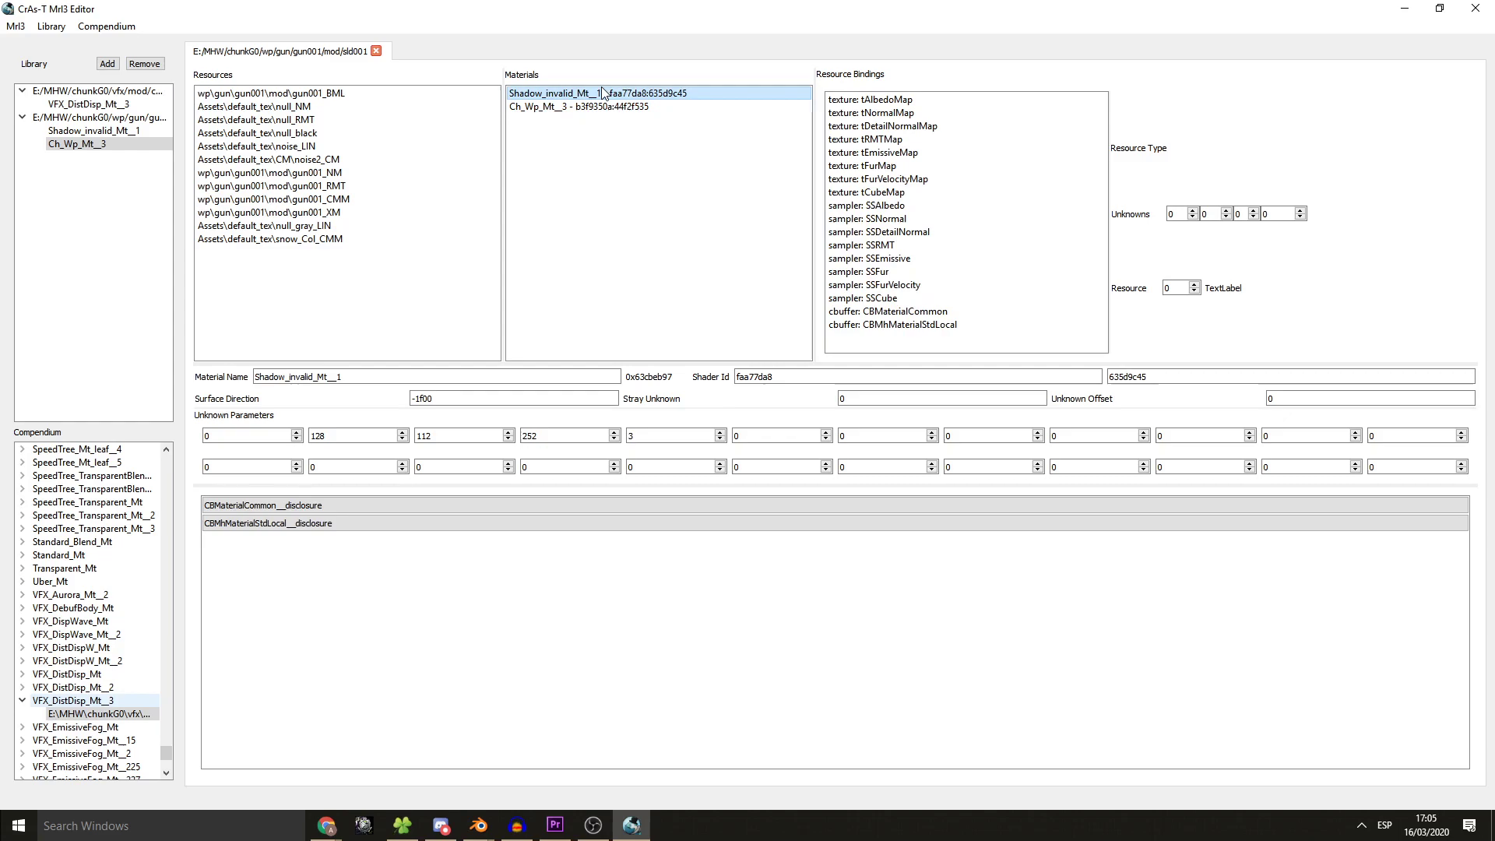
mouse_move(641, 95)
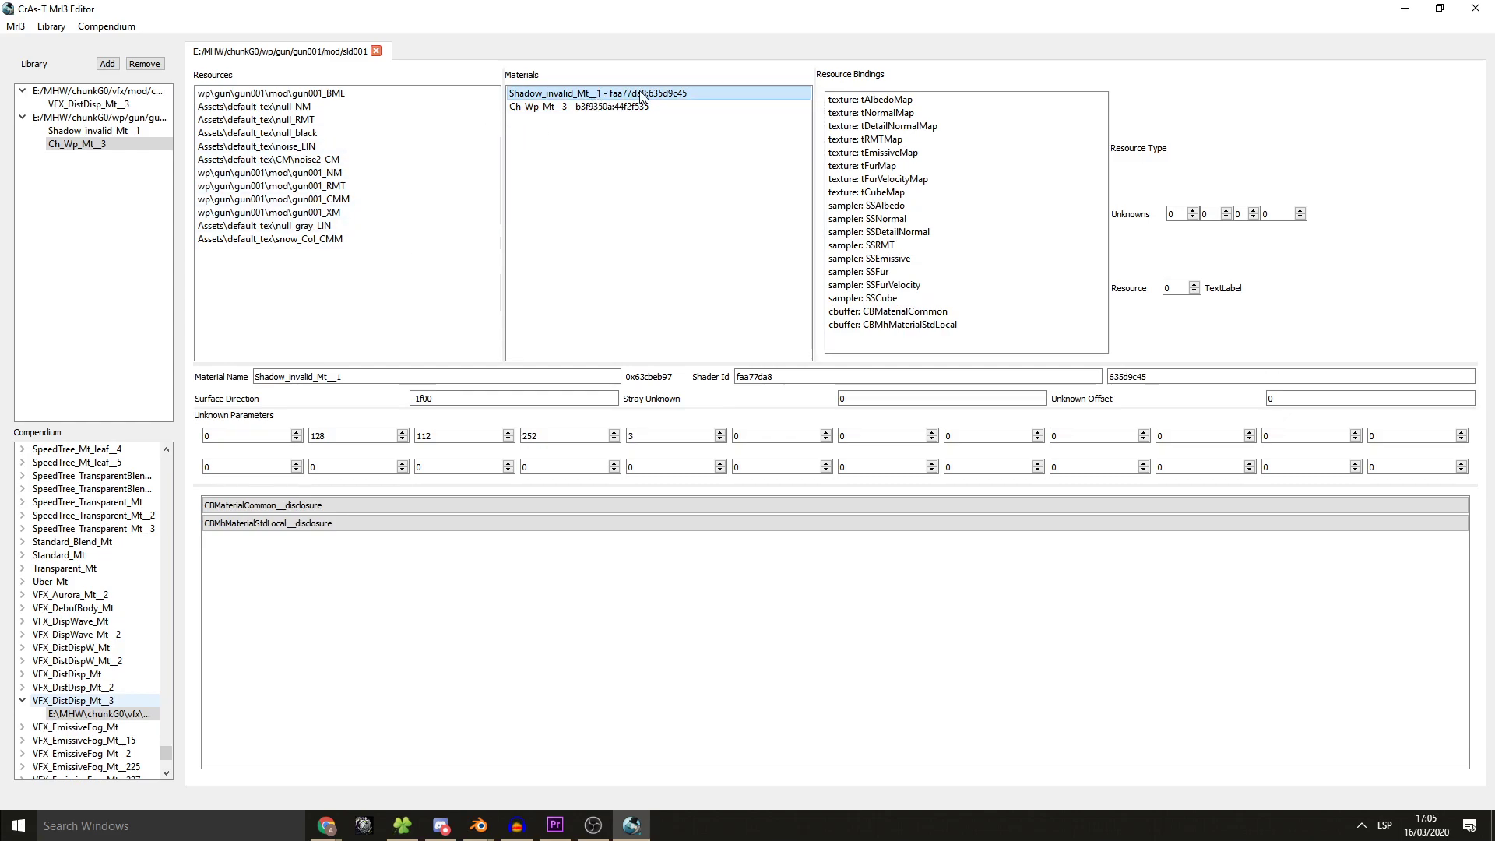
left_click(579, 105)
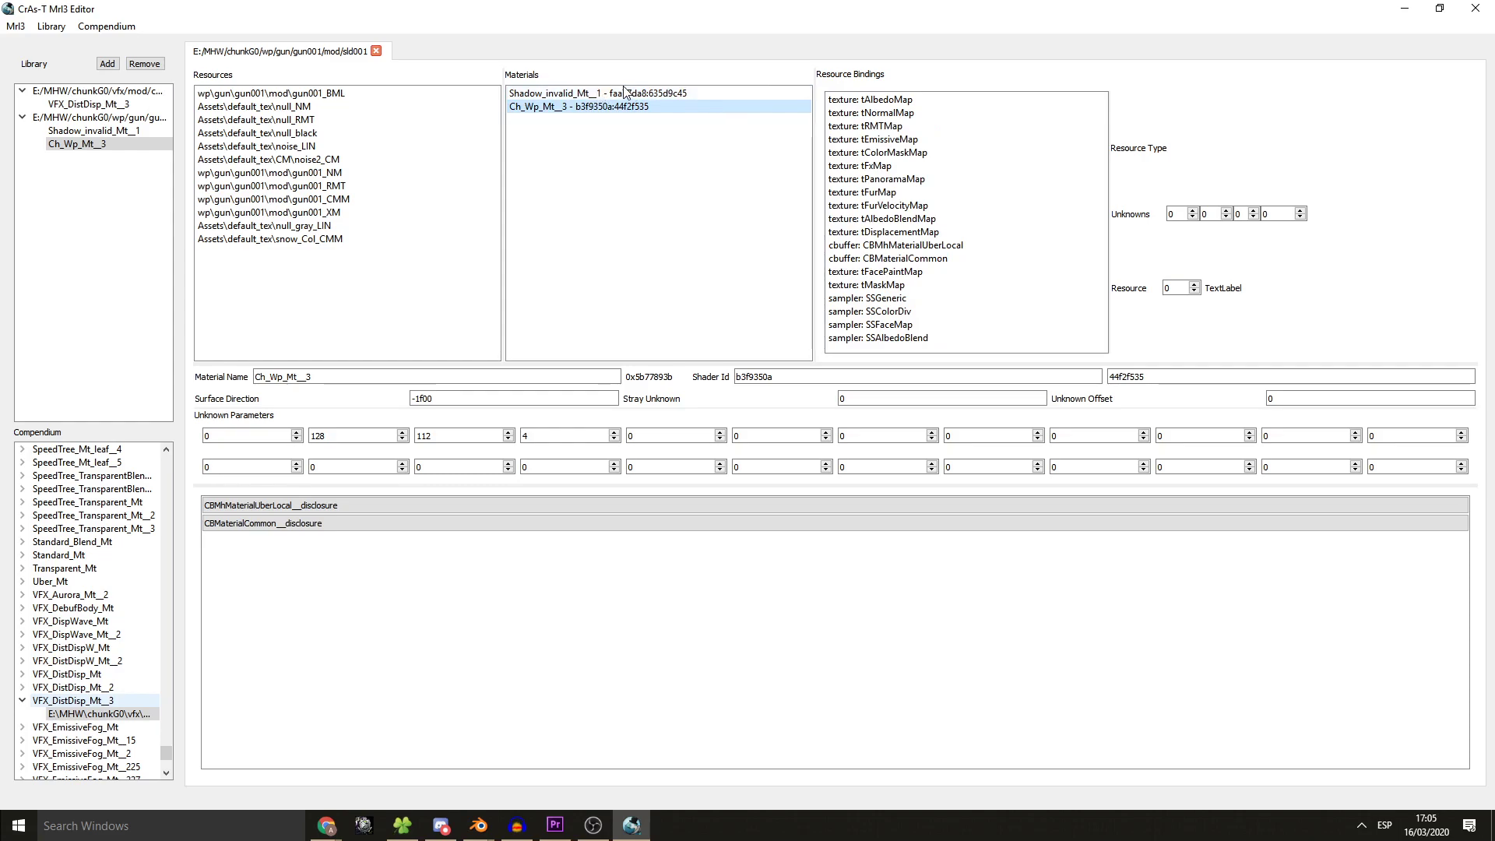
left_click(611, 92)
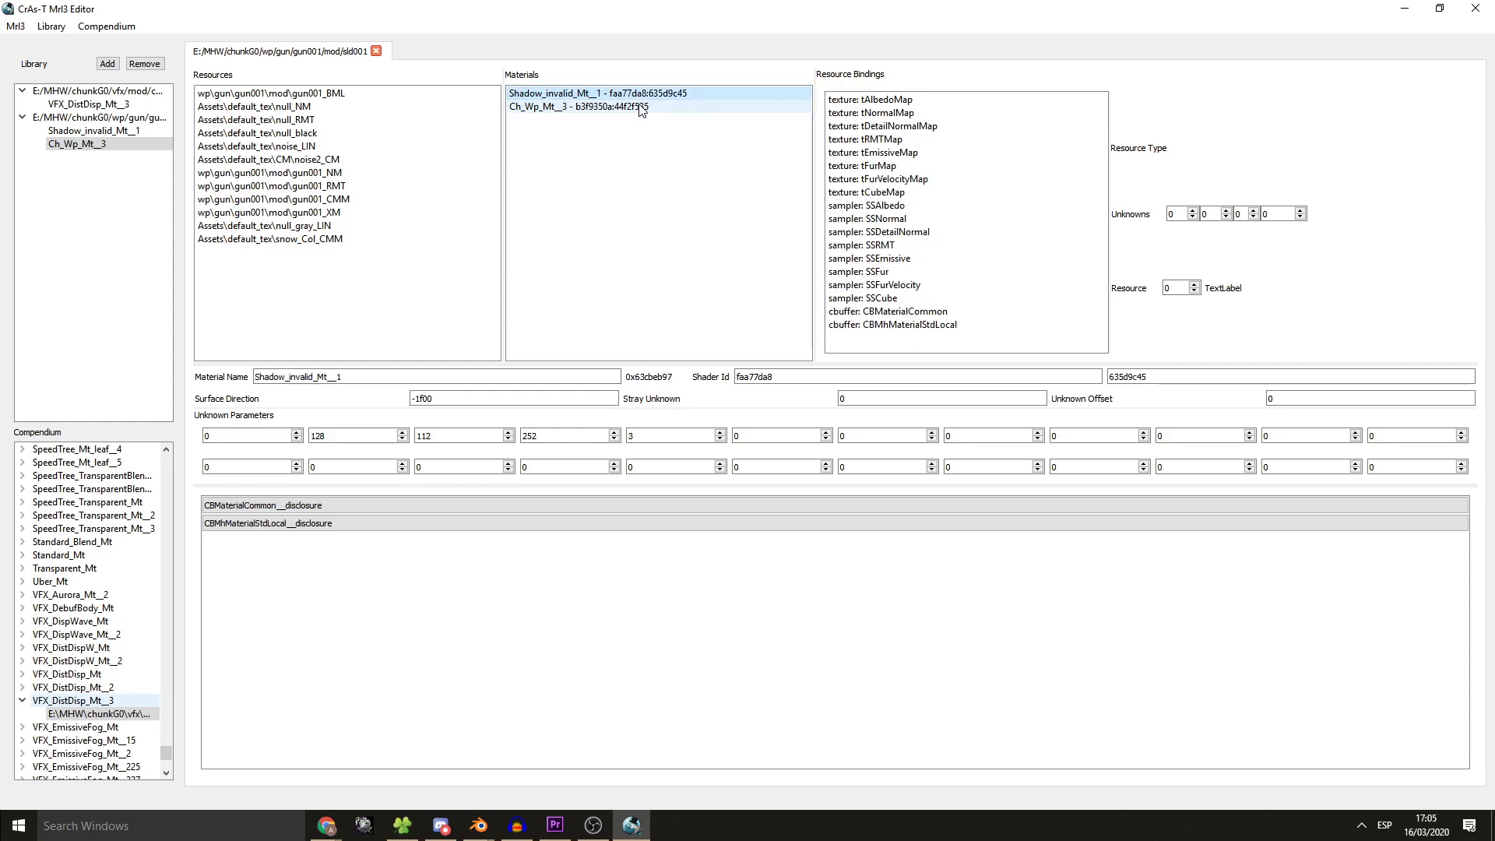
left_click(575, 106)
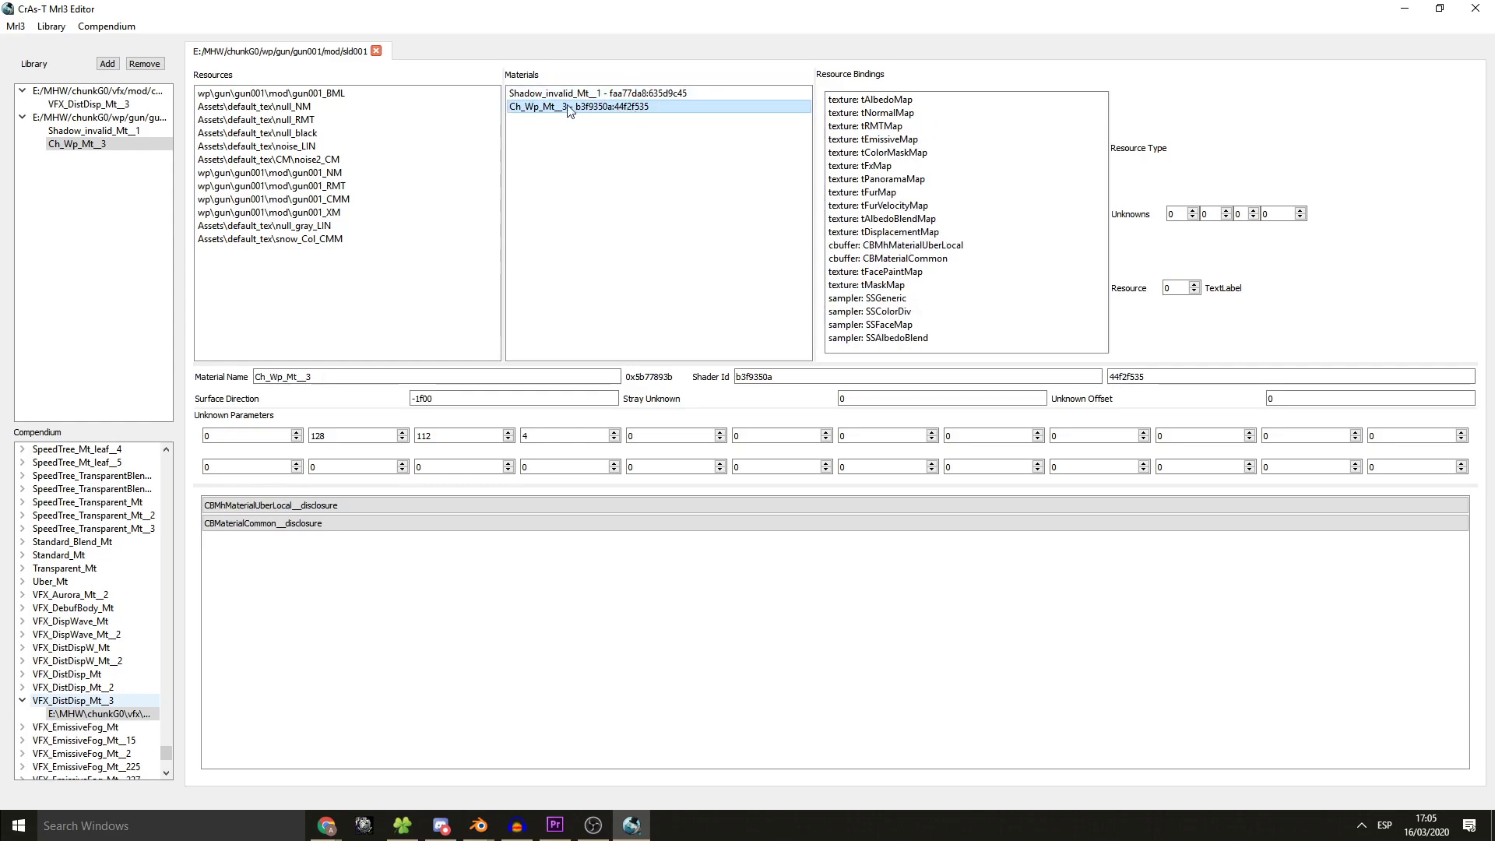
triple_click(282, 375)
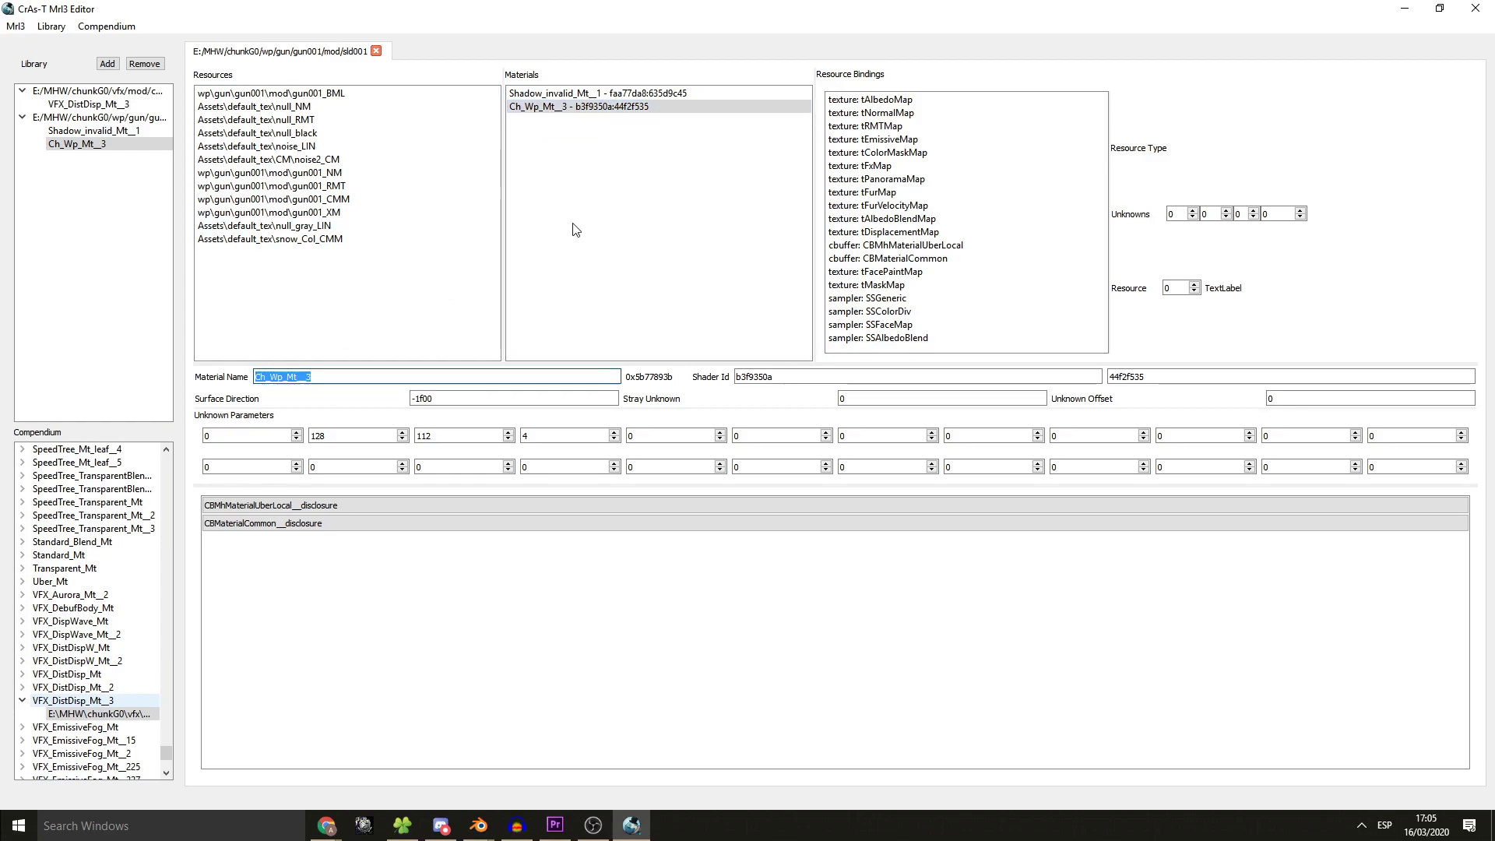
left_click(347, 375)
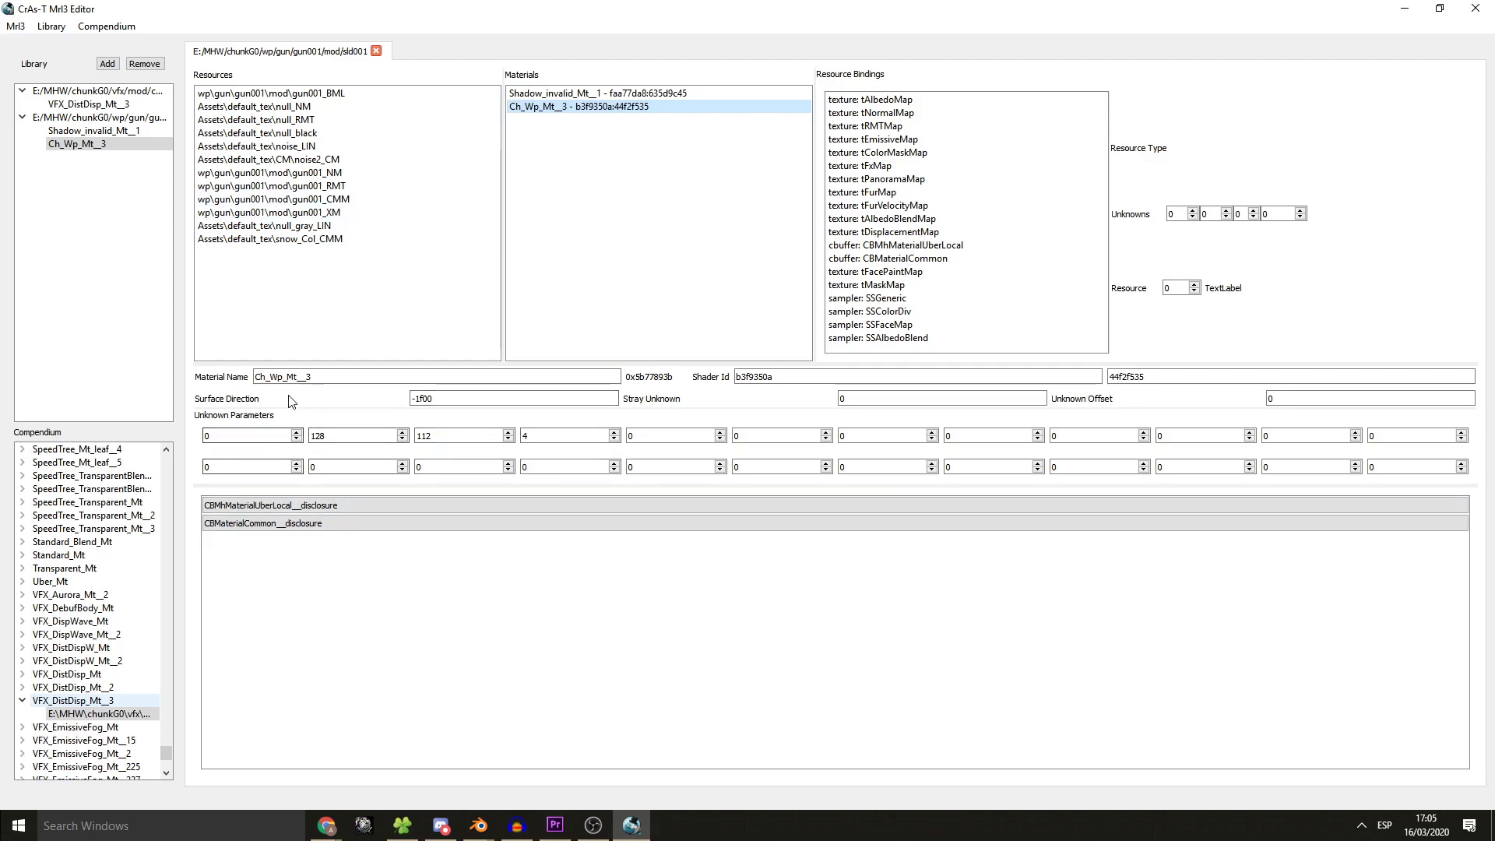
left_click(439, 826)
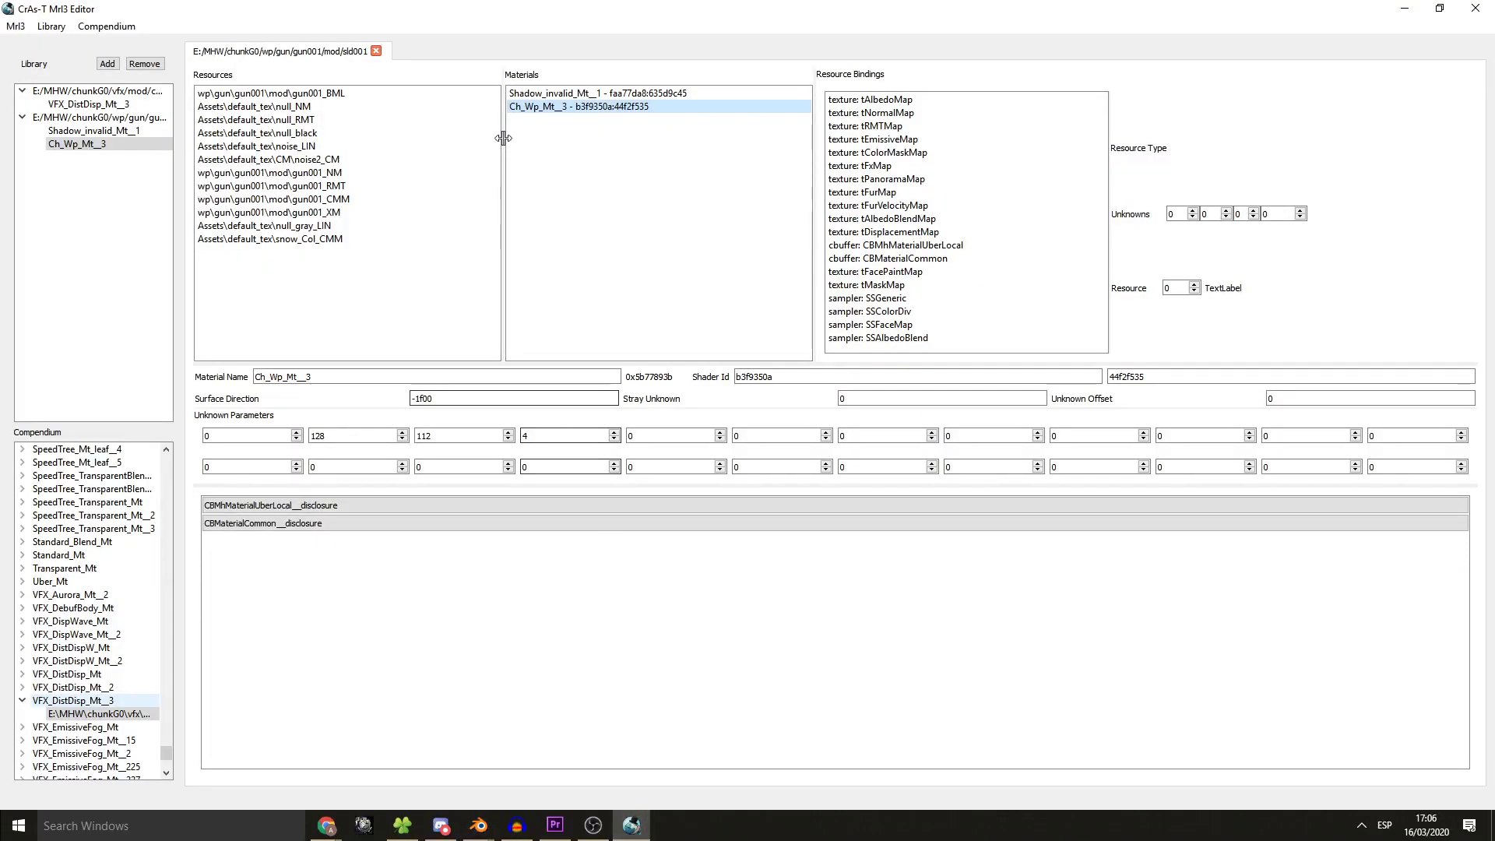
mouse_move(924, 165)
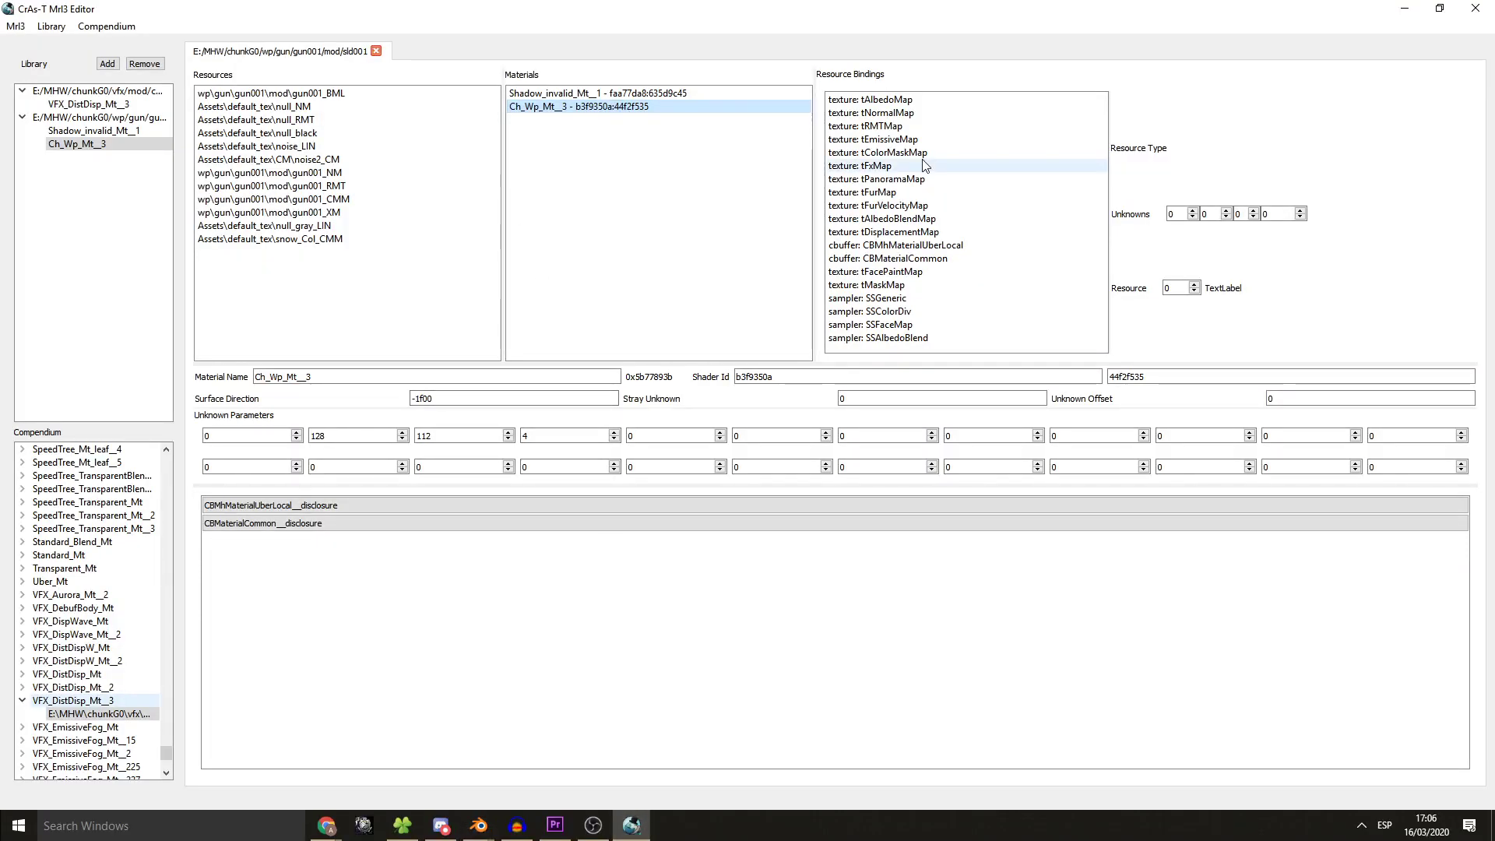
left_click(869, 100)
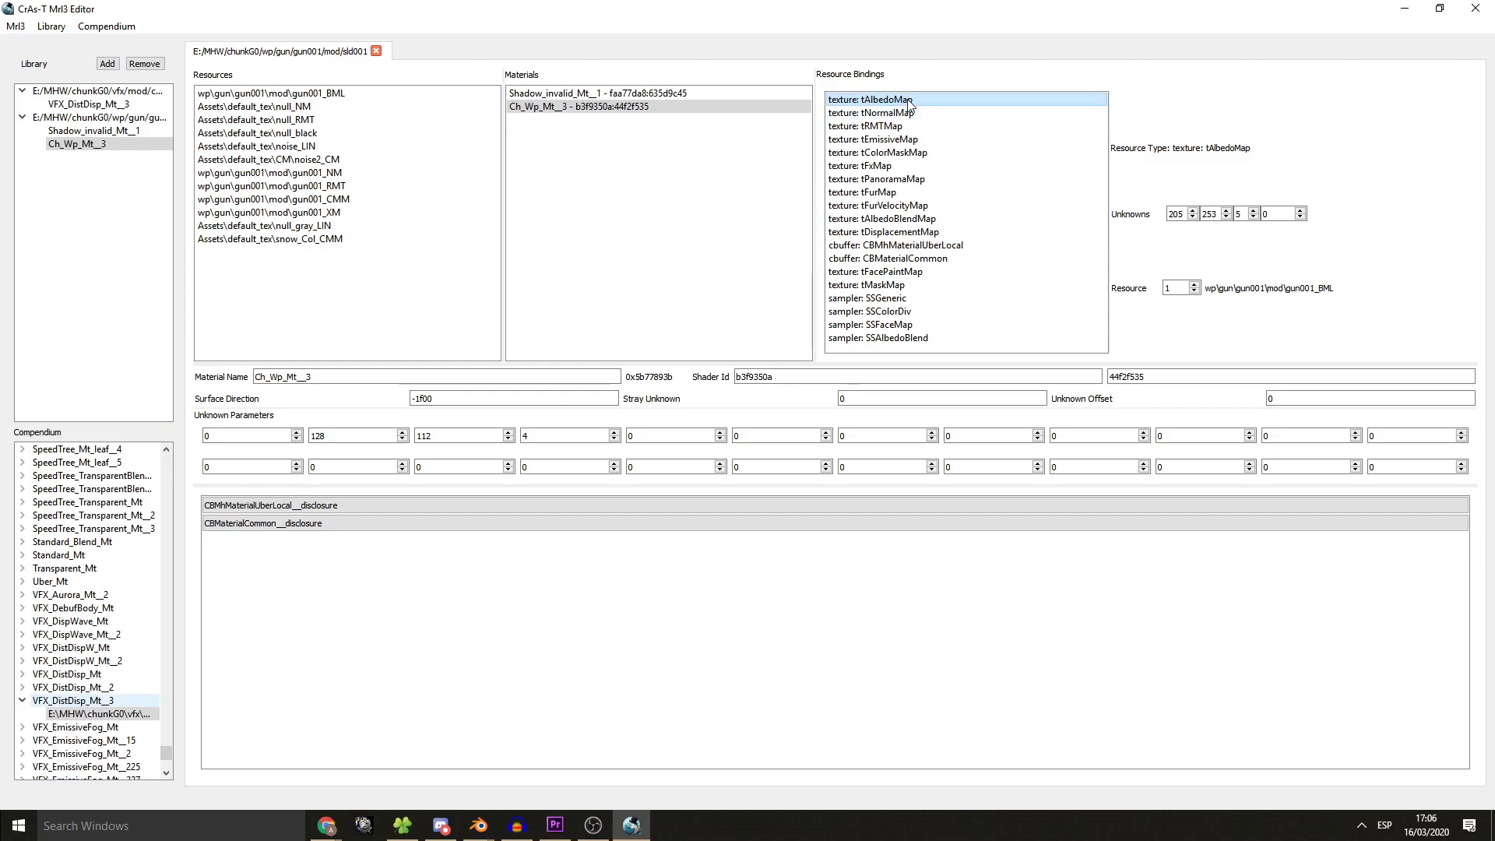
left_click(869, 112)
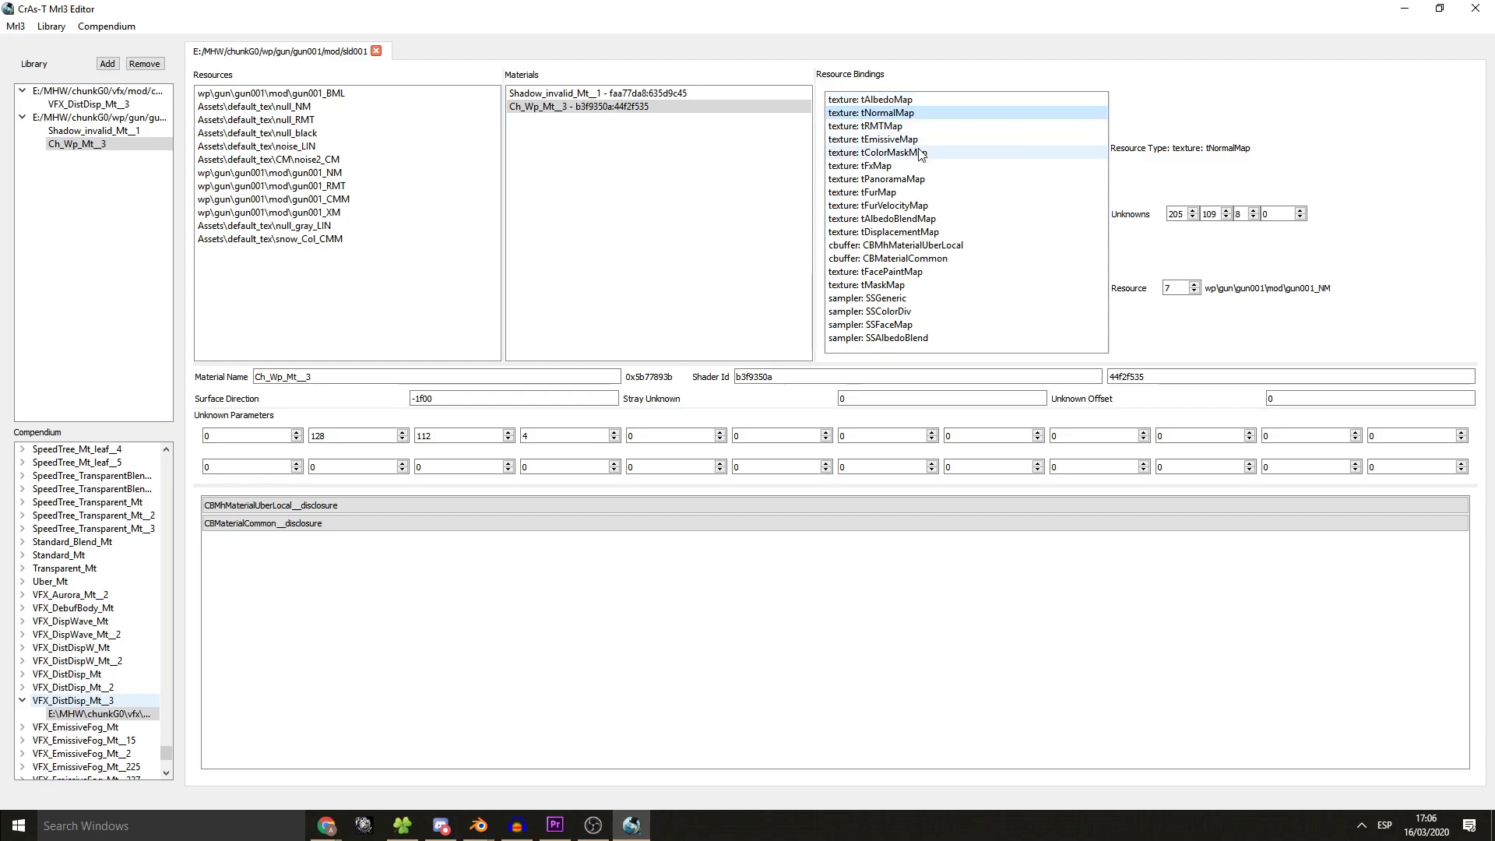
mouse_move(962, 132)
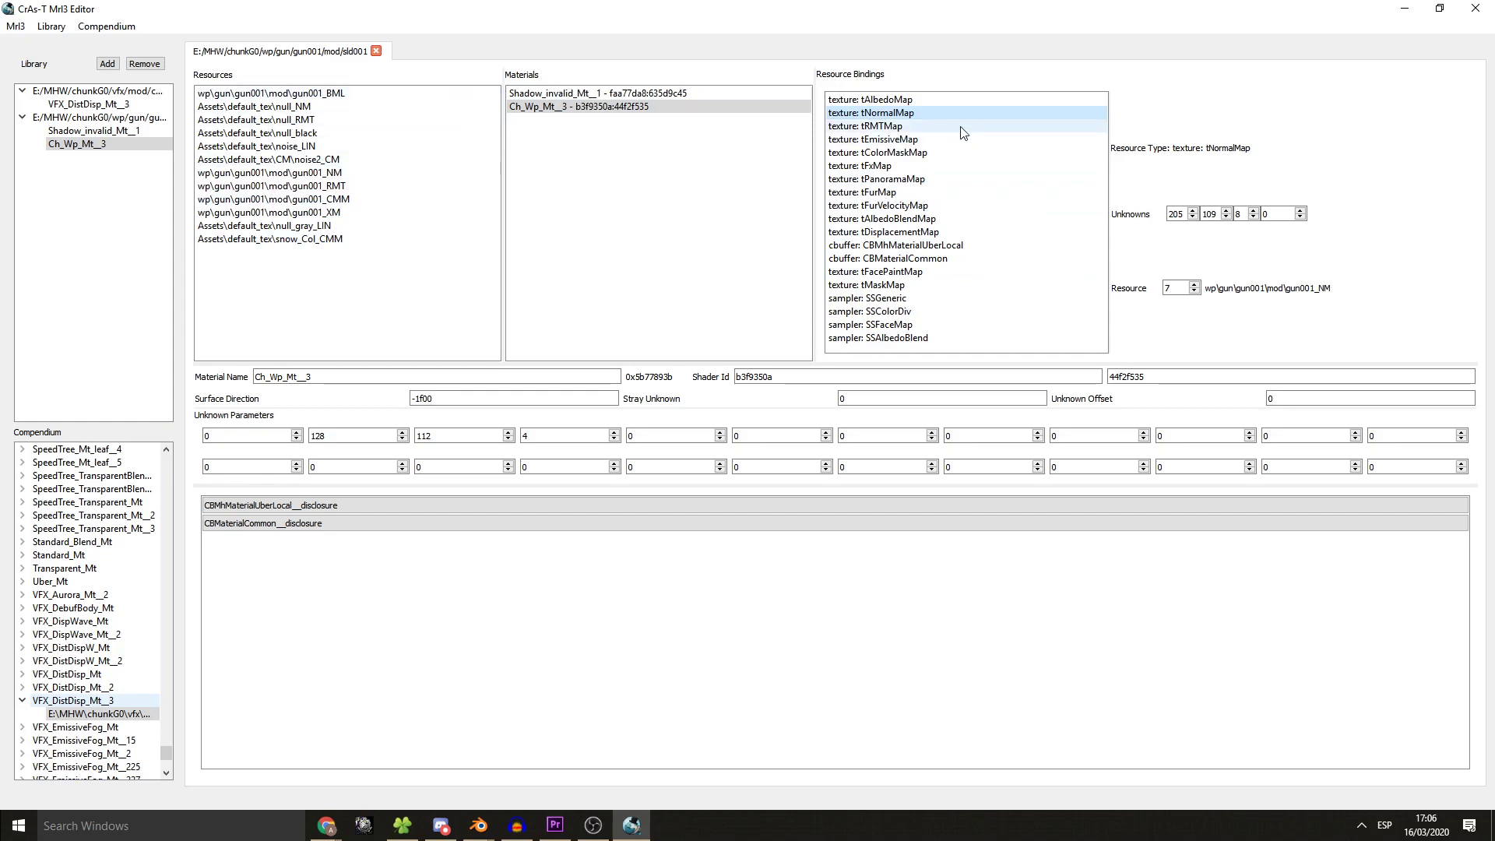
left_click(869, 100)
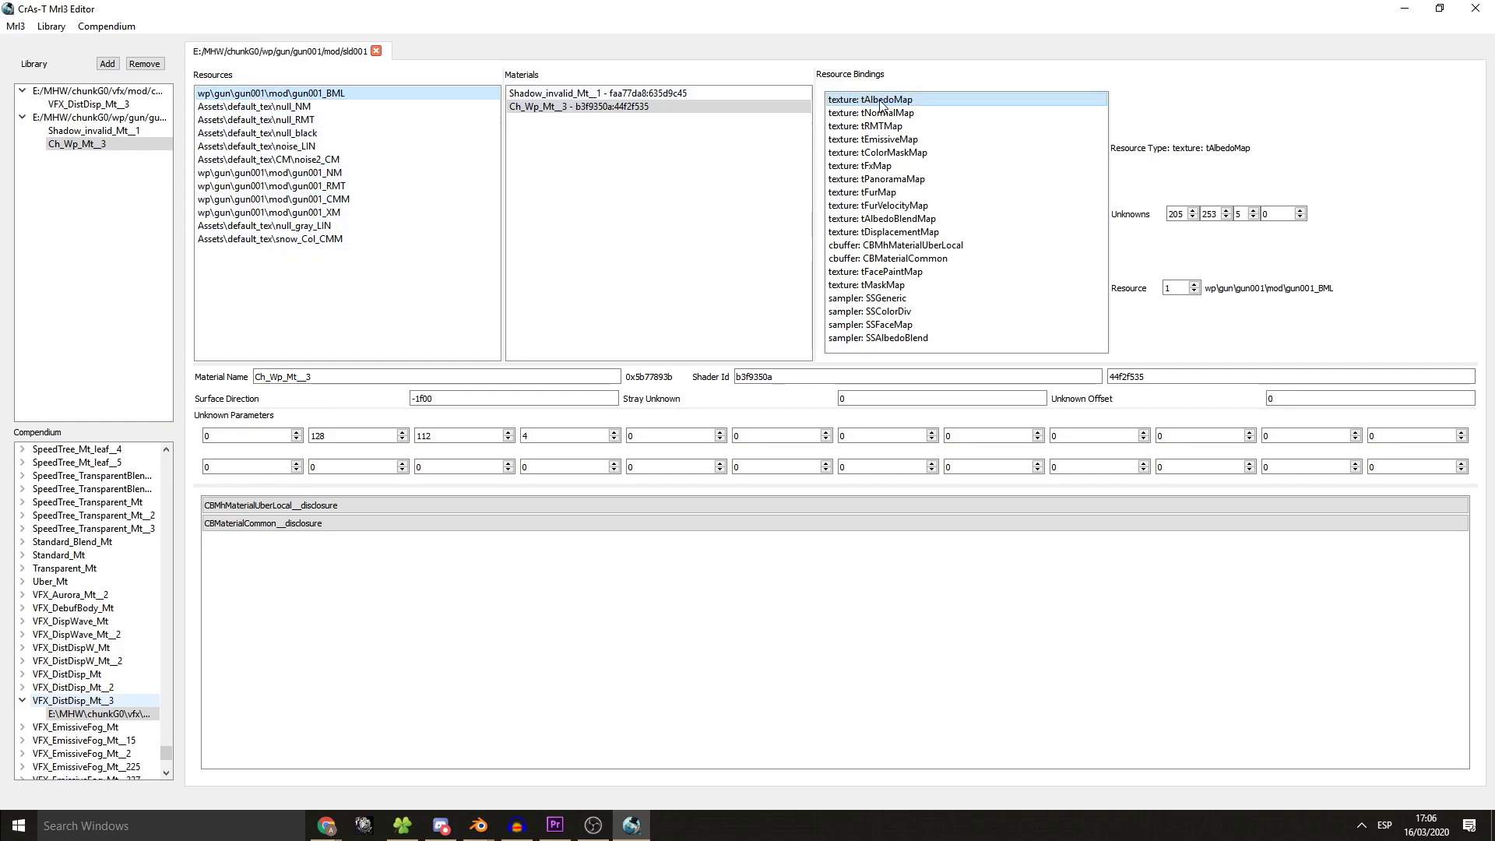
left_click(577, 106)
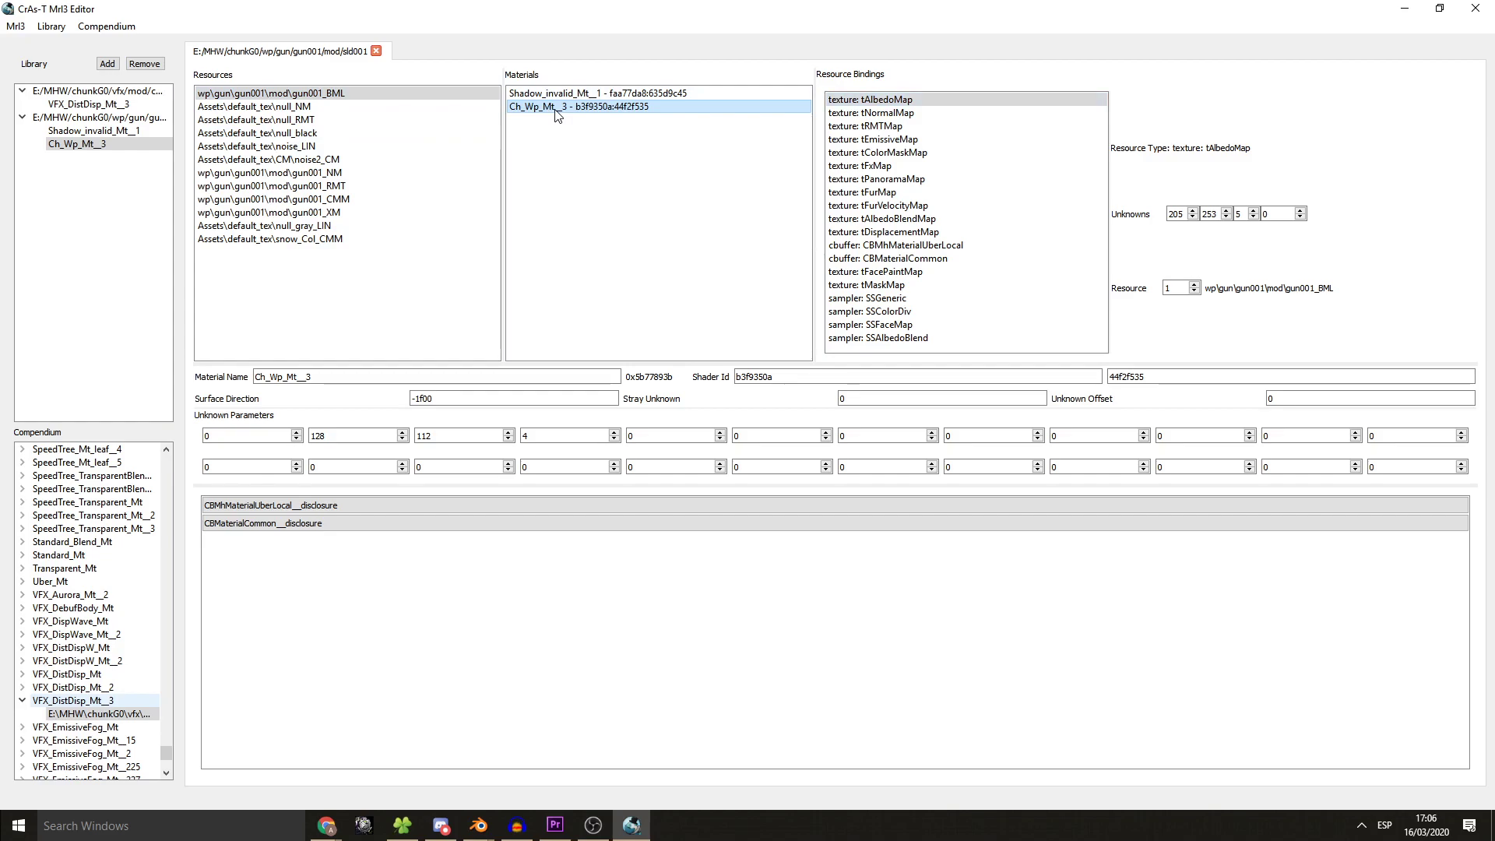
mouse_move(538, 112)
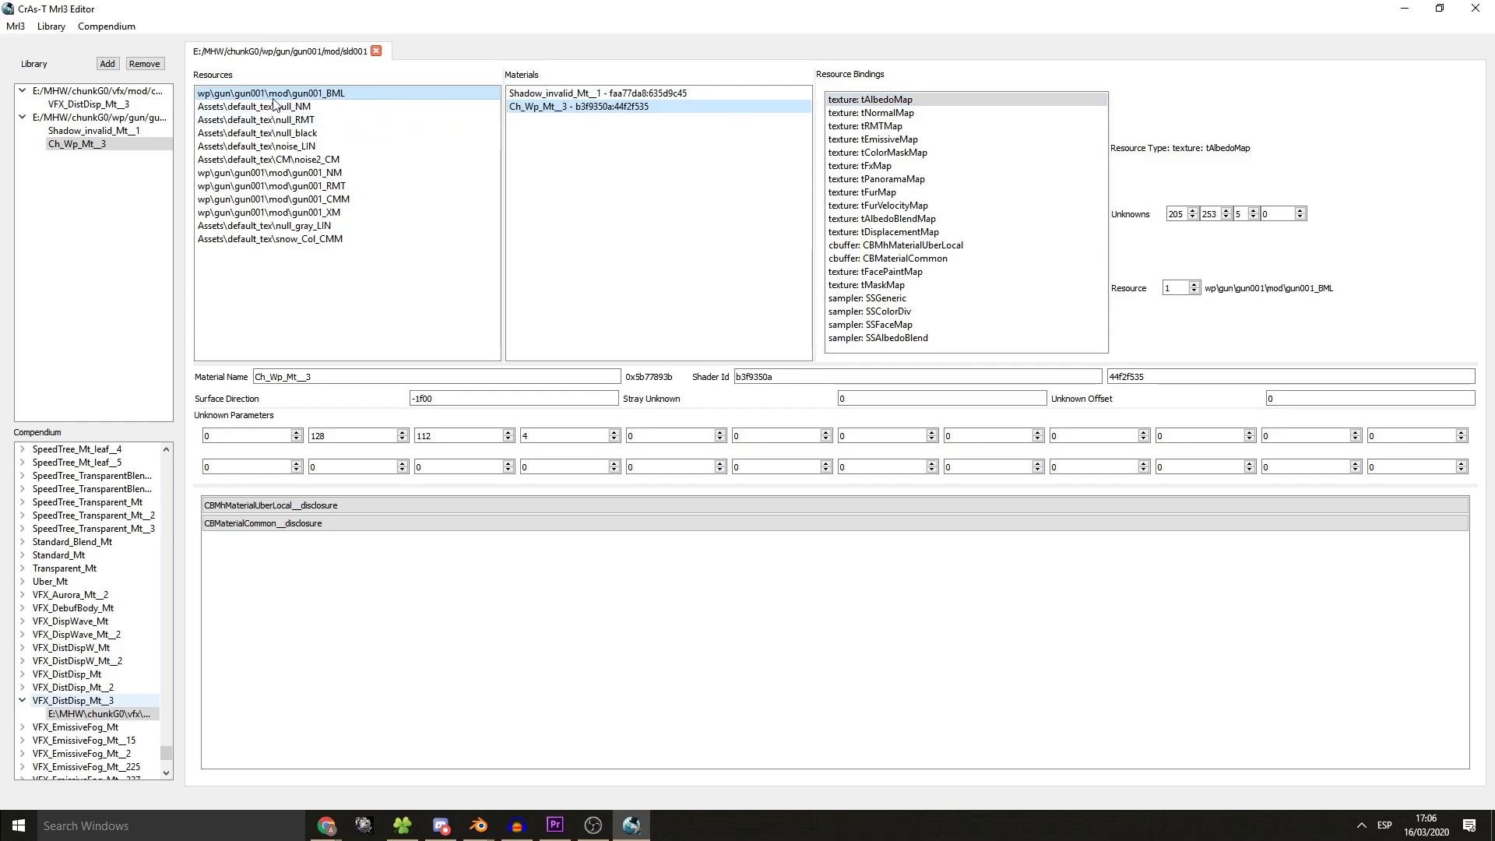
mouse_move(759, 171)
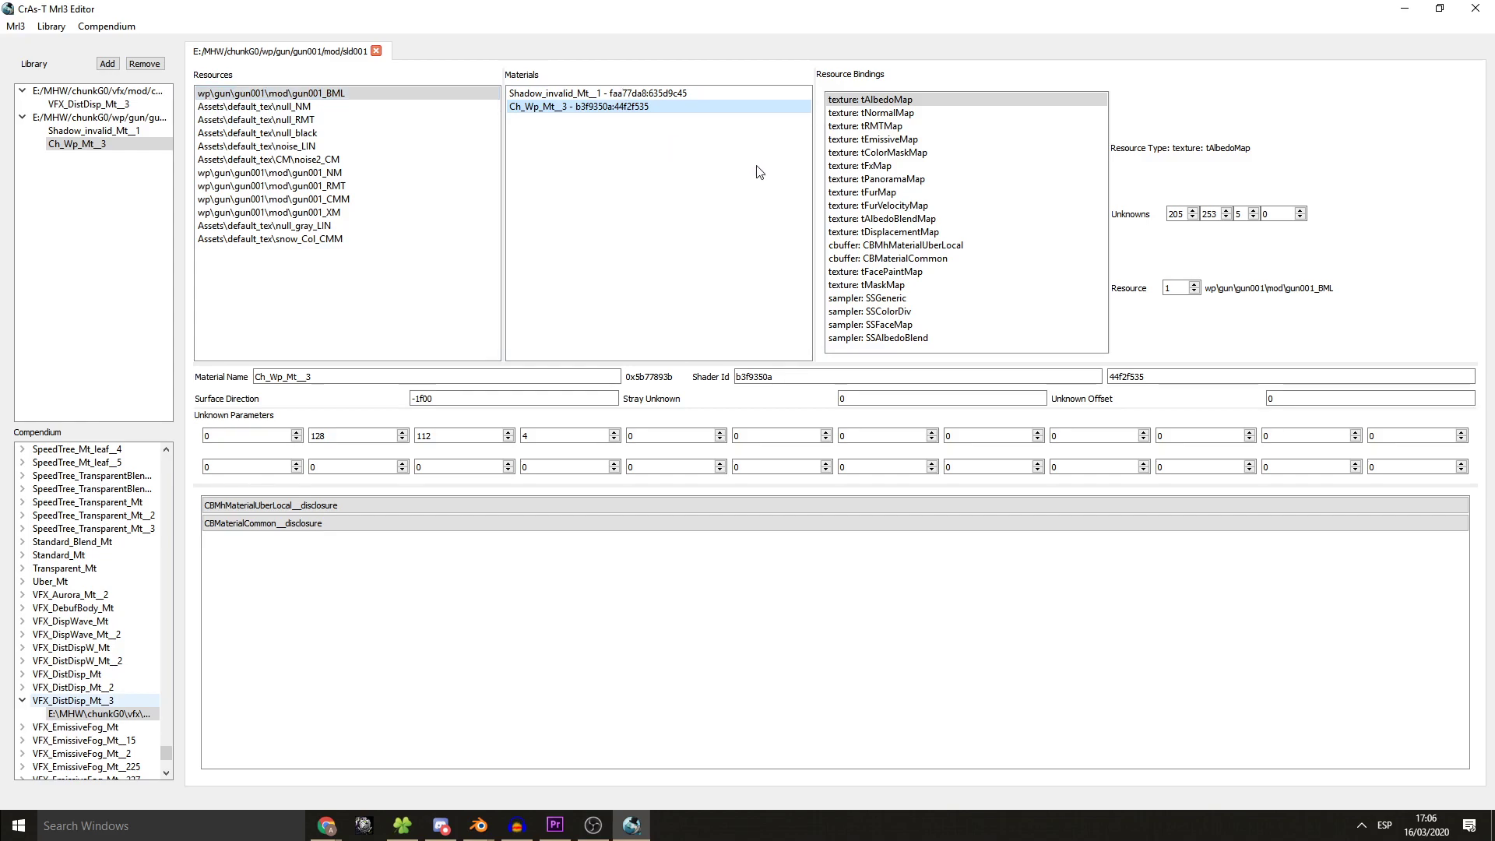
mouse_move(533, 710)
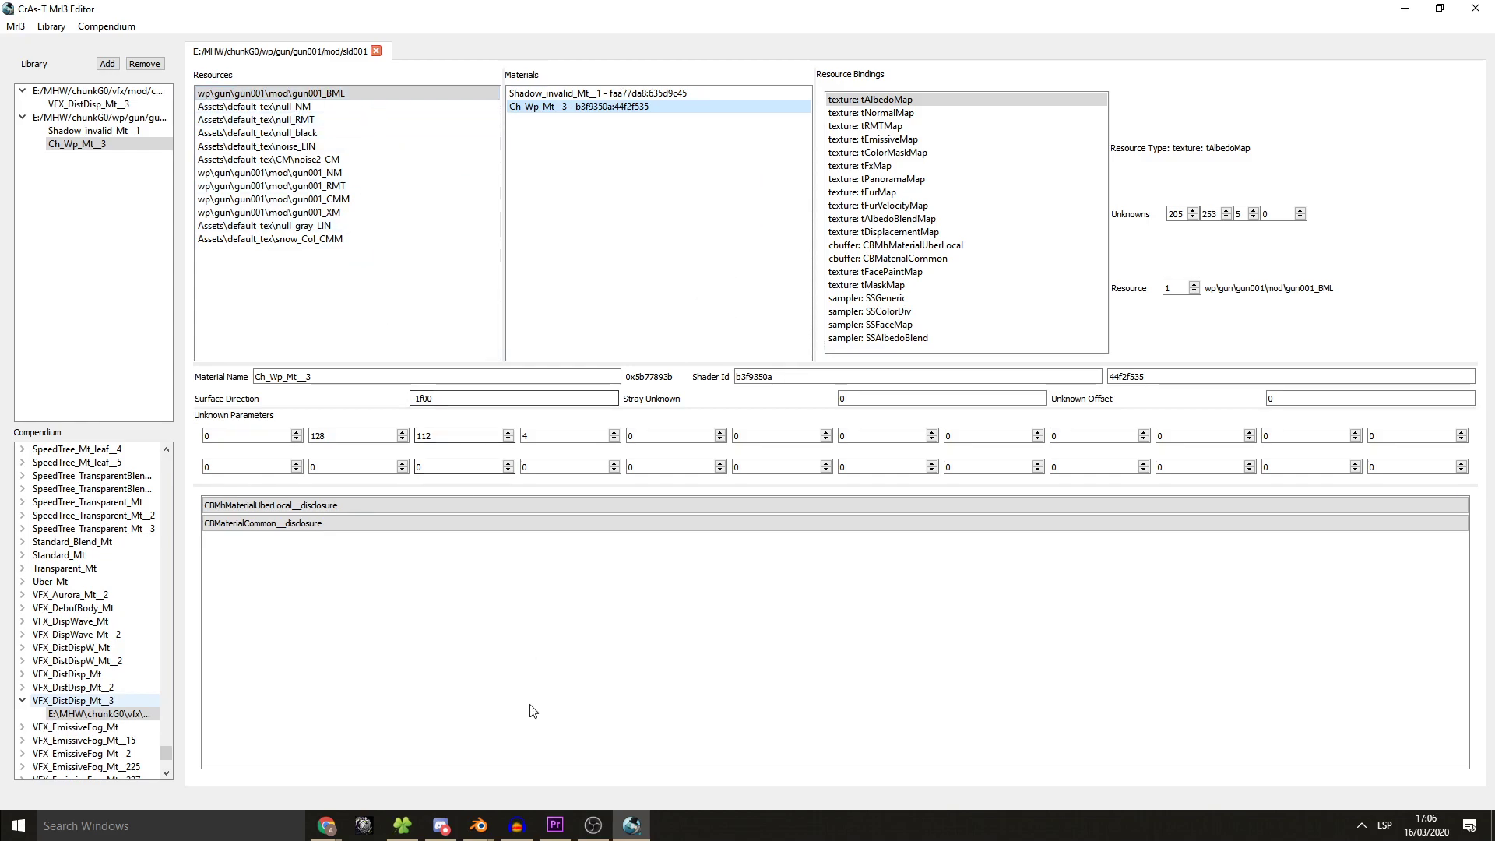
left_click(401, 826)
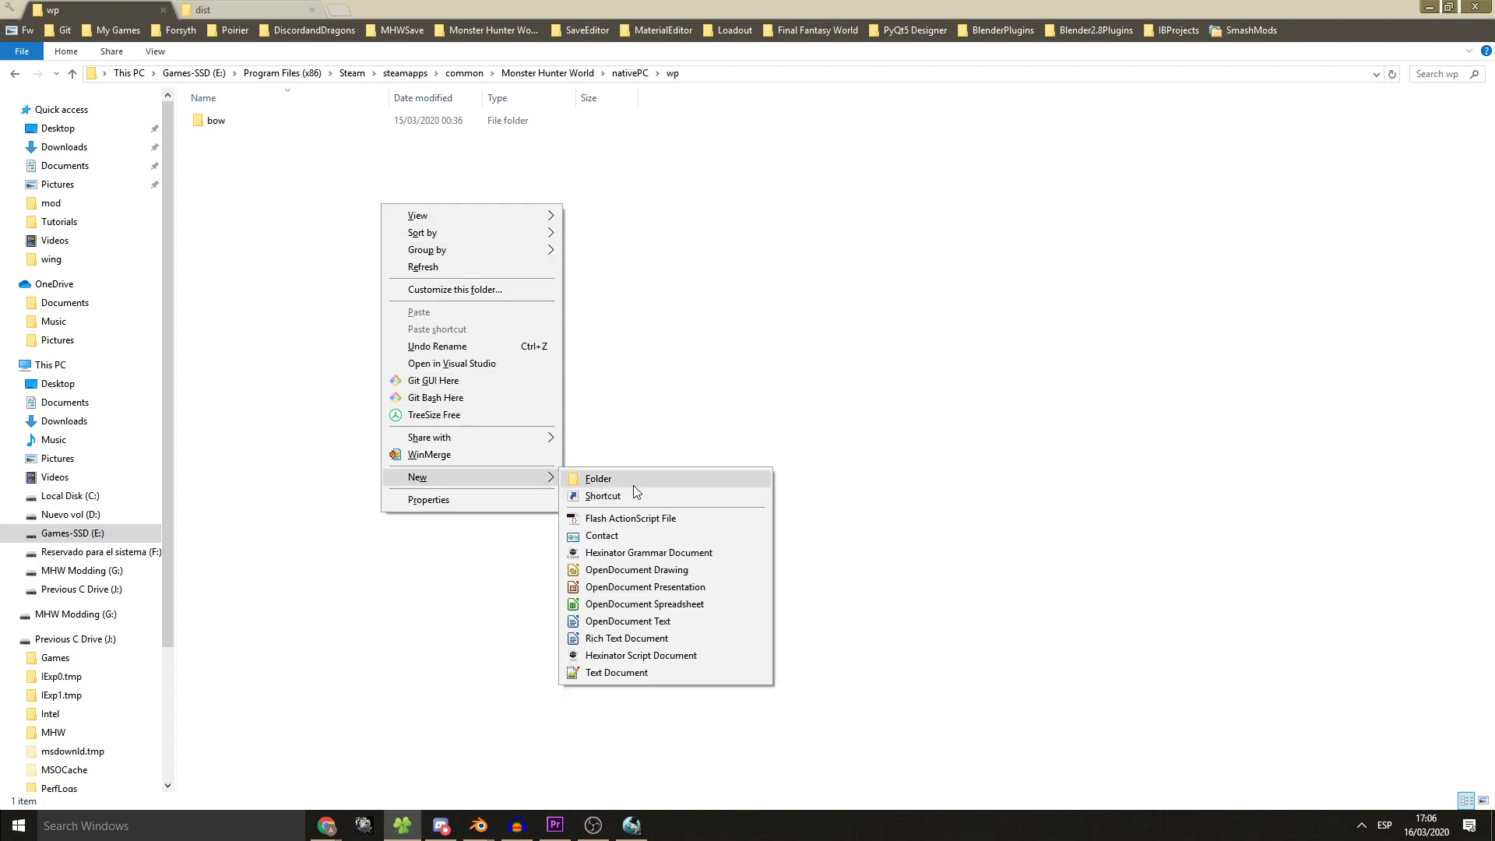
- Create the gun\gun001\mod folders under nativePC\wp and check sldTest.mod3's properties
left_click(599, 478)
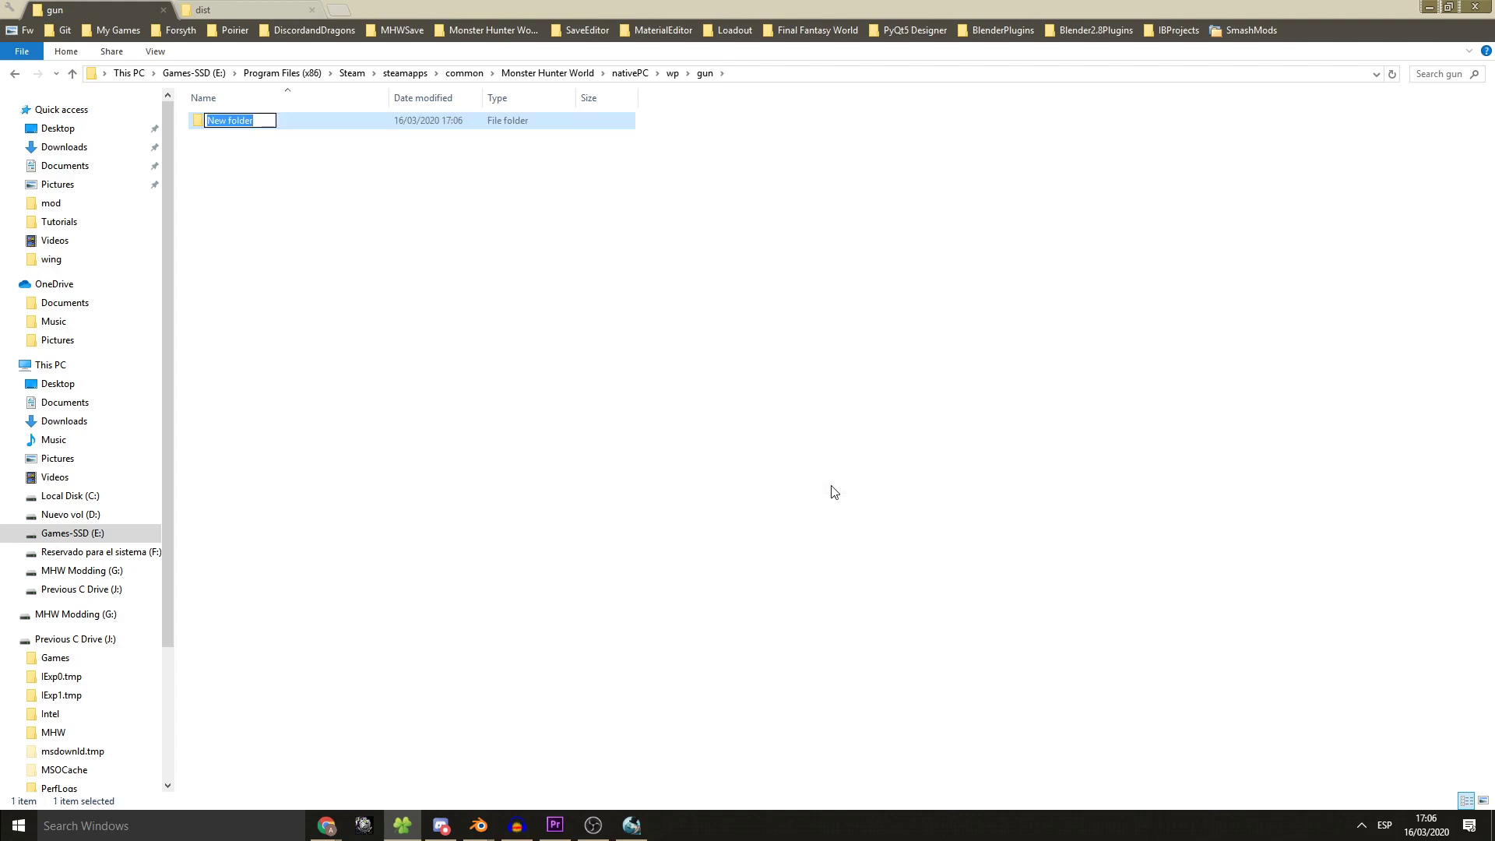
type("g")
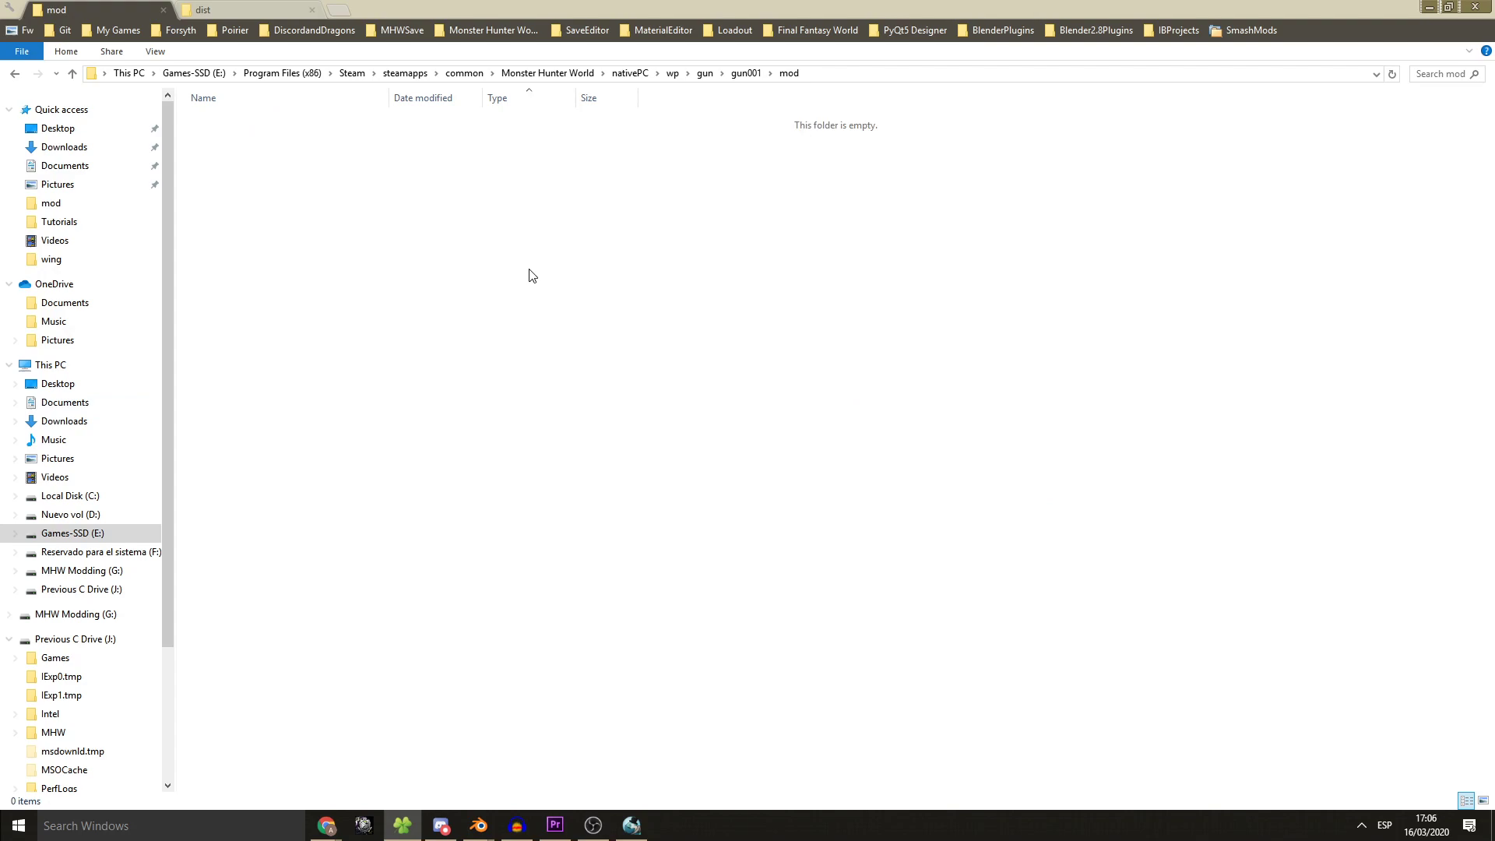
mouse_move(408, 55)
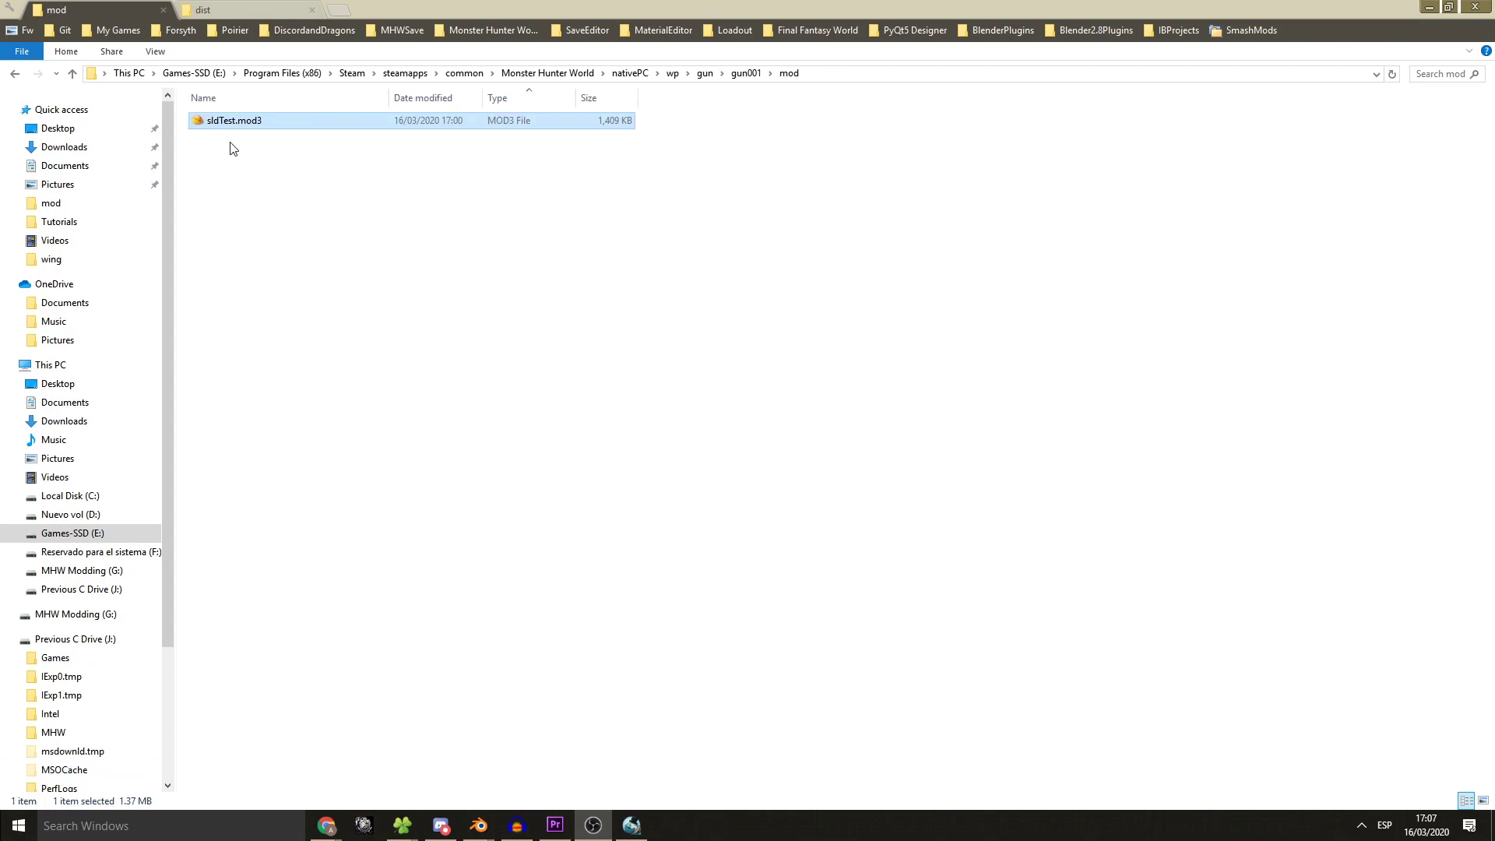
right_click(230, 120)
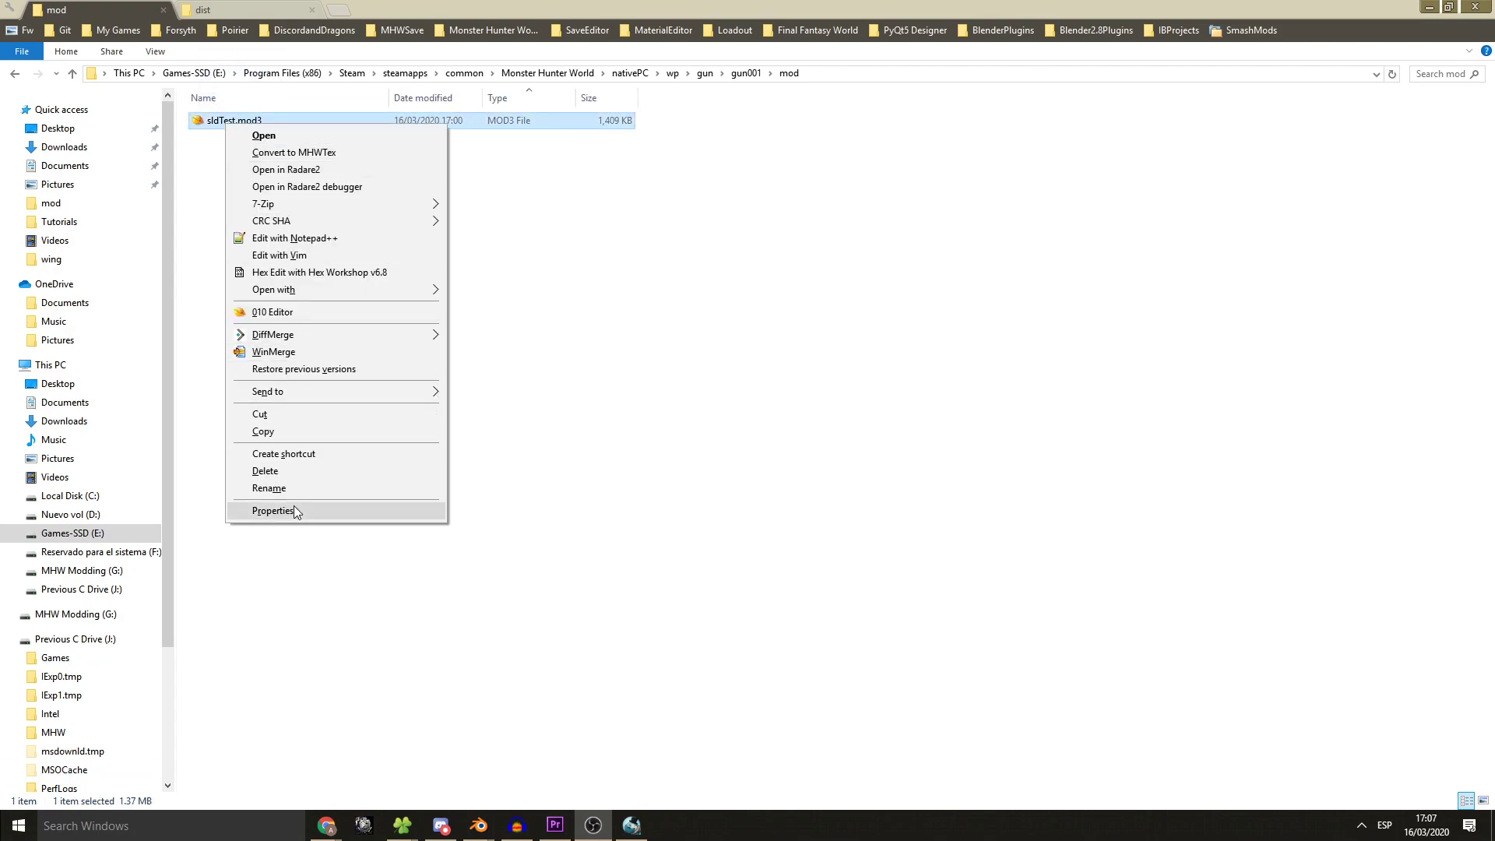
left_click(270, 487)
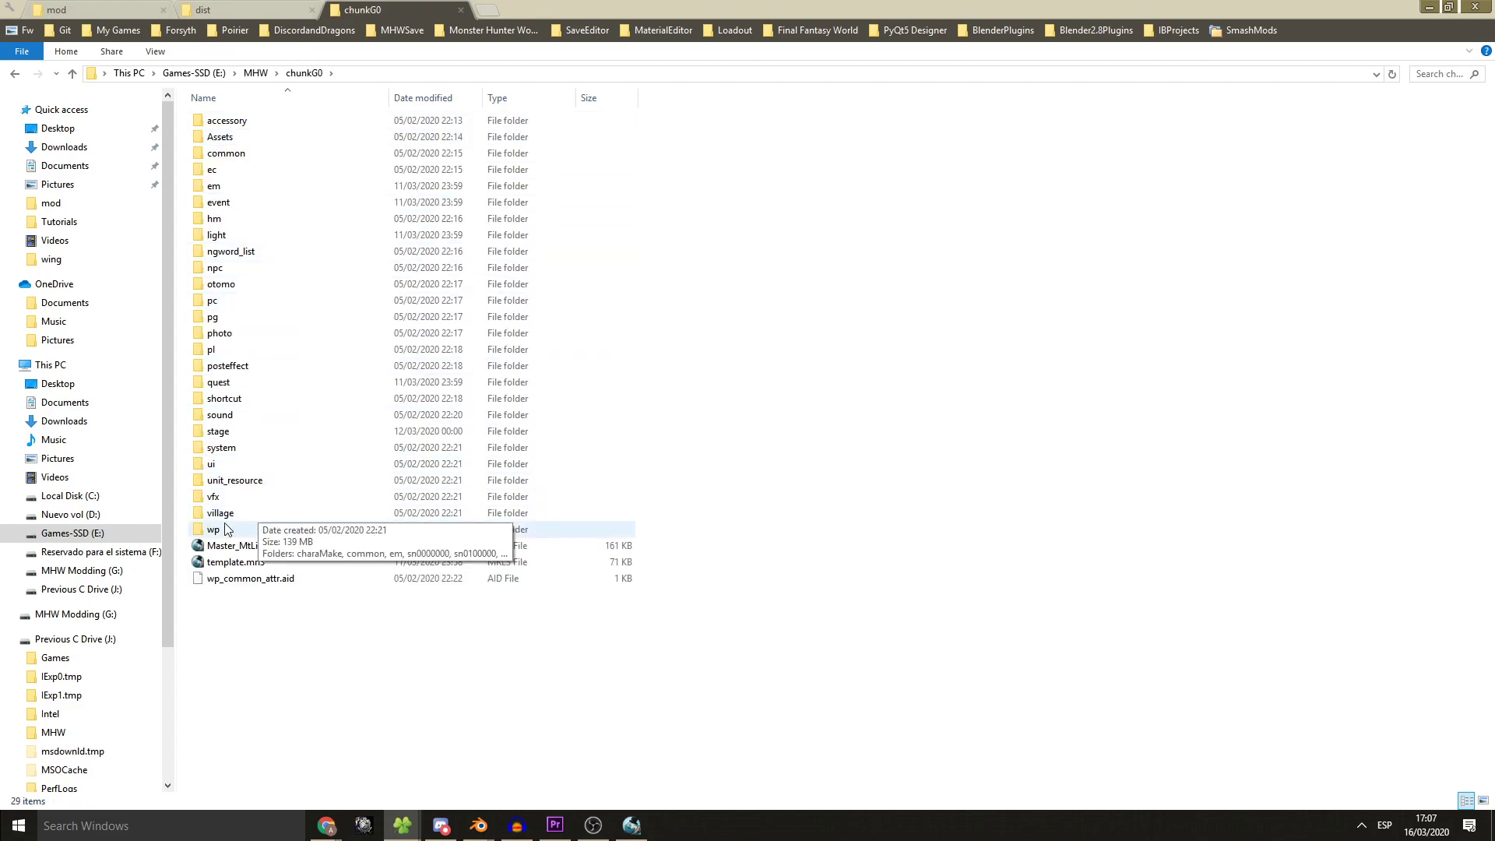
- Browse the extracted chunkG0 wp\gun\gun001 folder to check the original sld001 model name
double_click(212, 530)
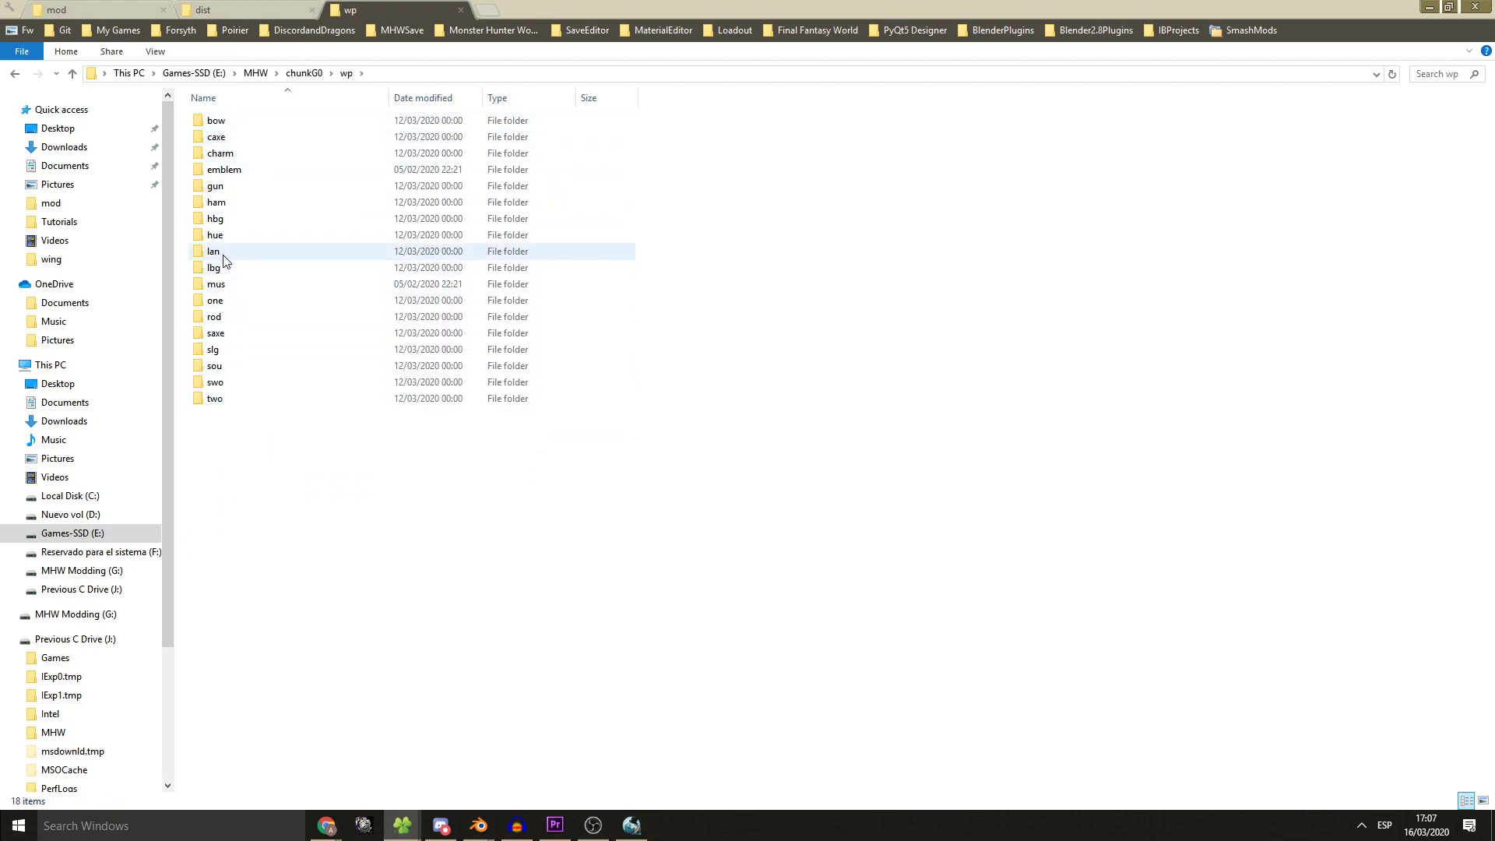
double_click(215, 186)
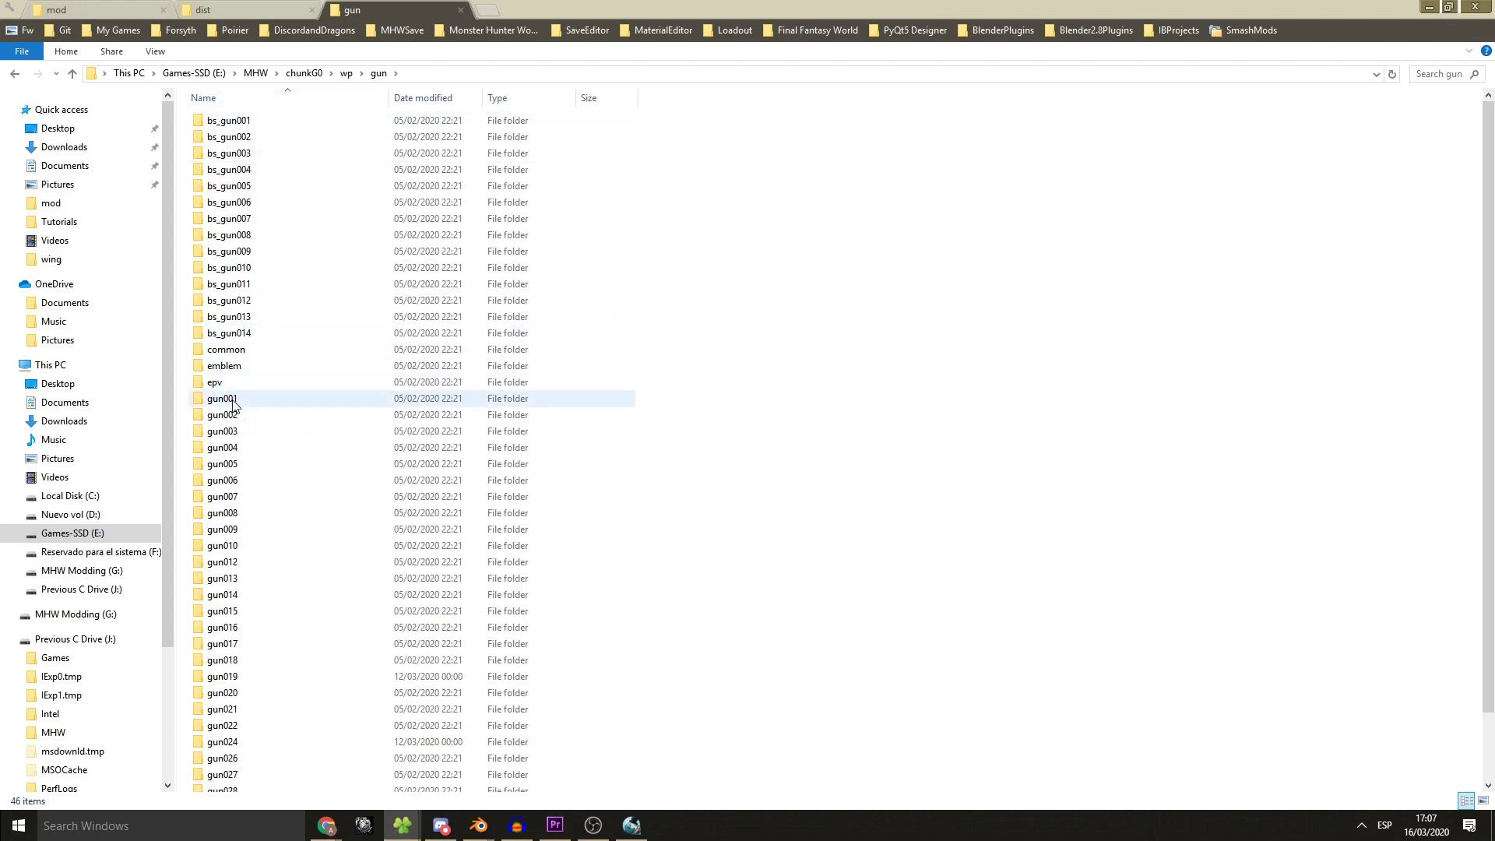
double_click(221, 399)
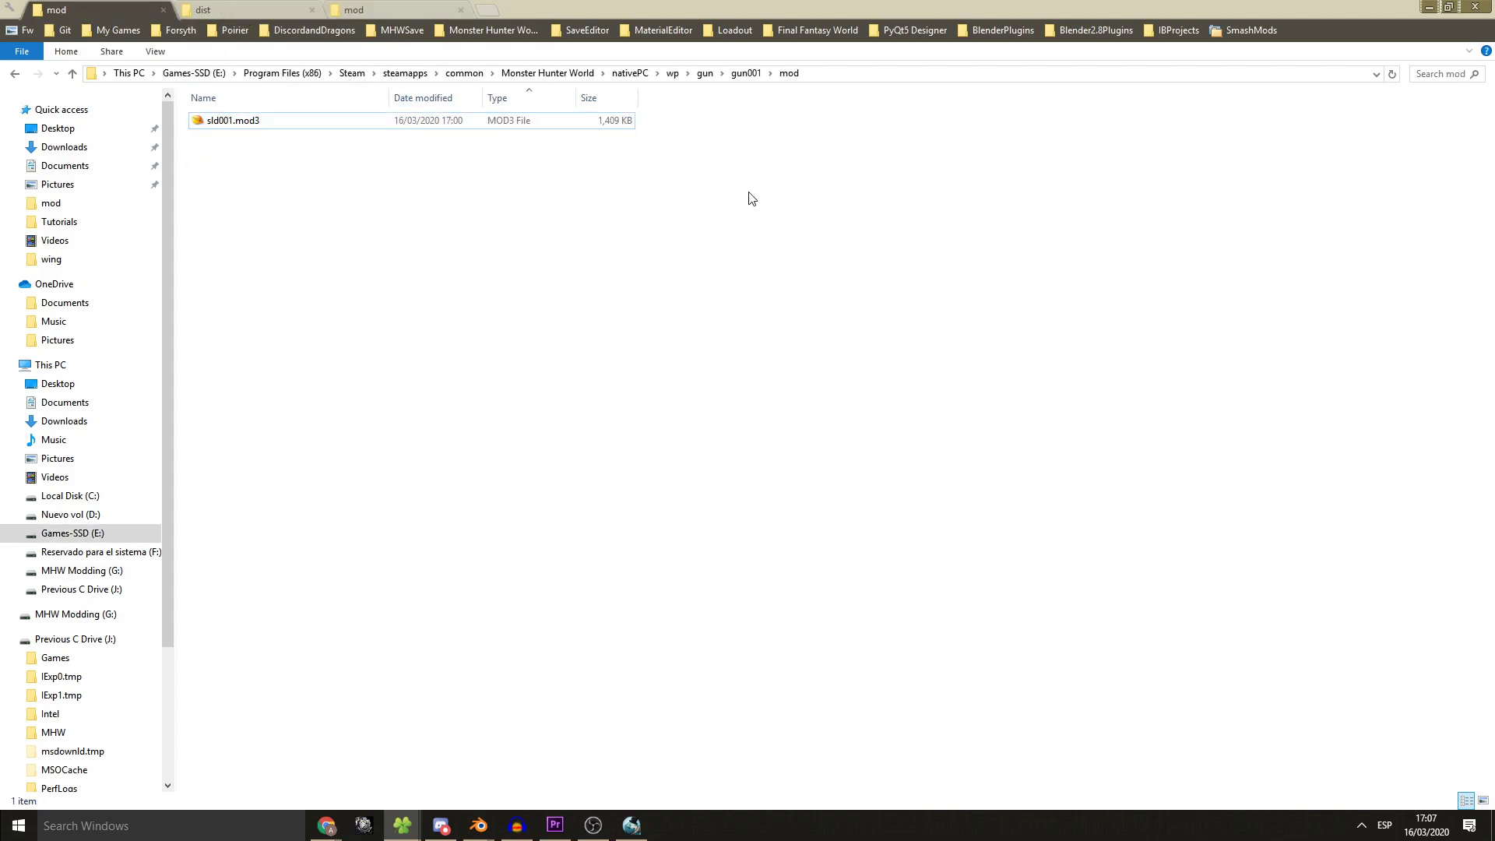
mouse_move(706, 73)
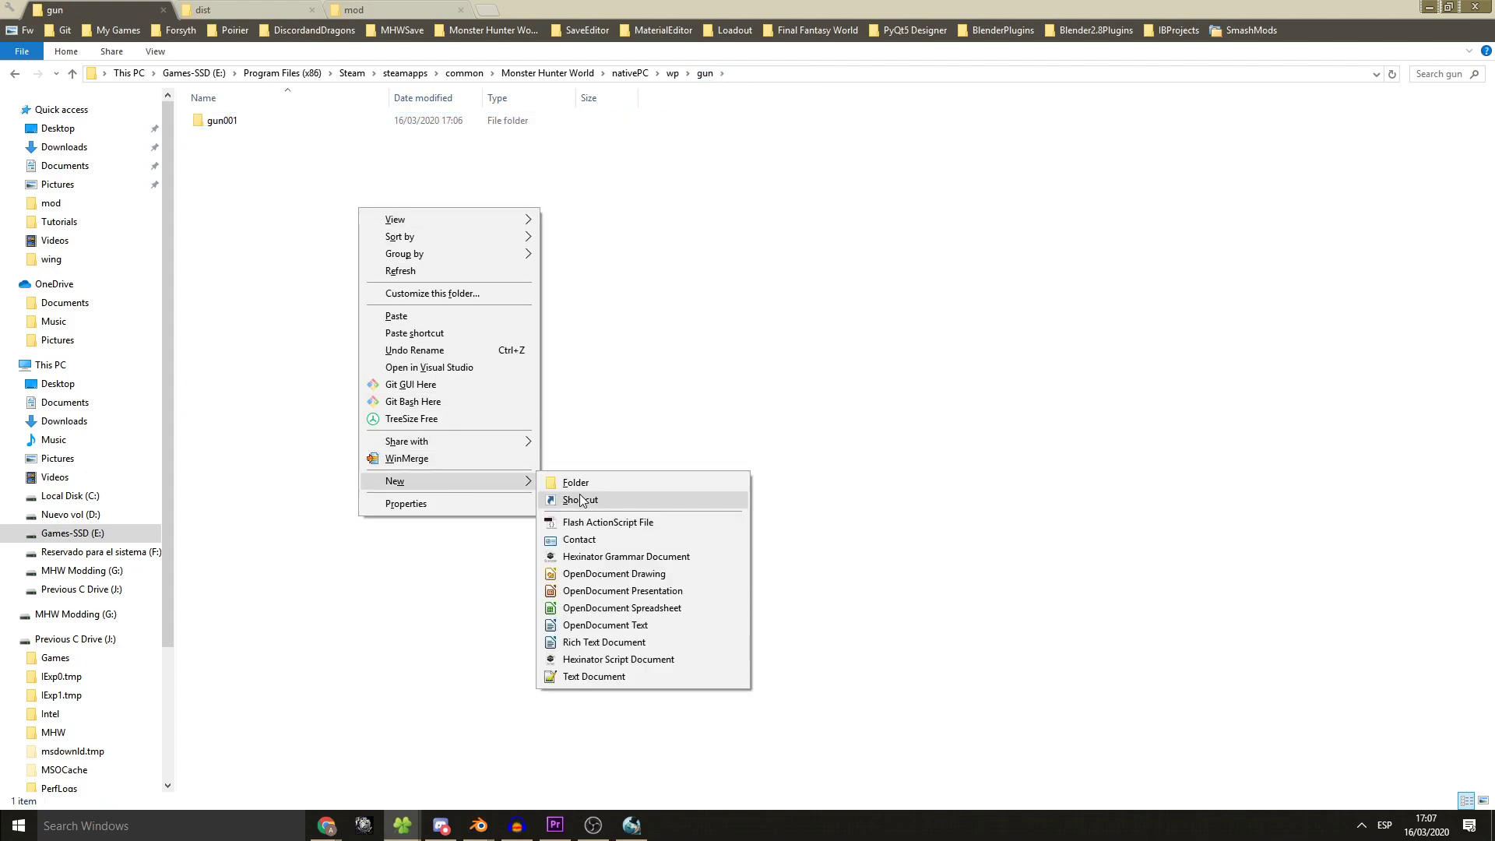
- Create a ChooChooLance folder beside gun001, then load sld001.mod3 from gun001\mod into 010 Editor
left_click(575, 483)
type("ChooChoo")
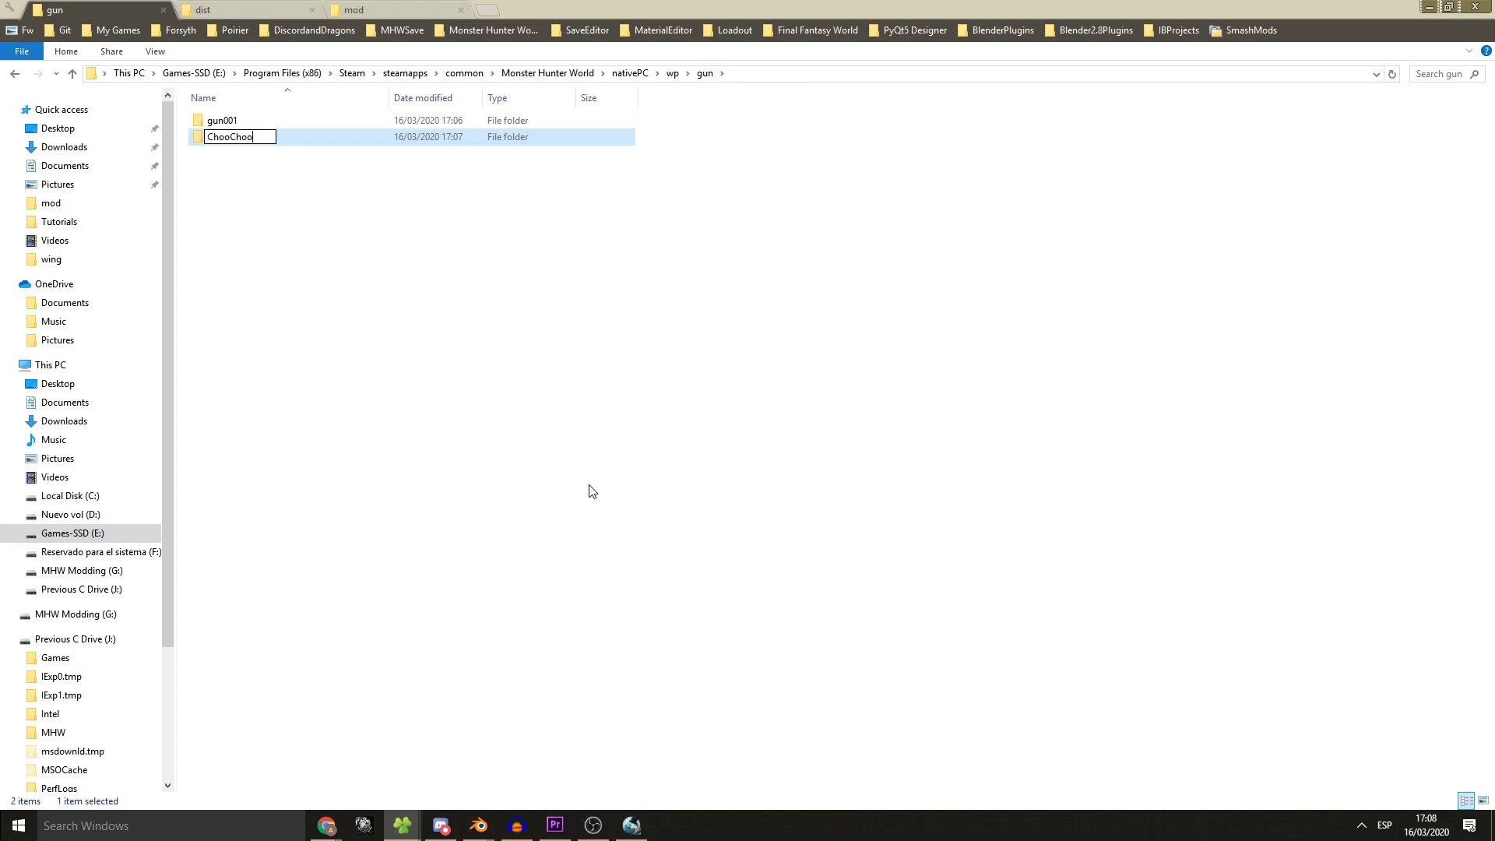
type("Lance")
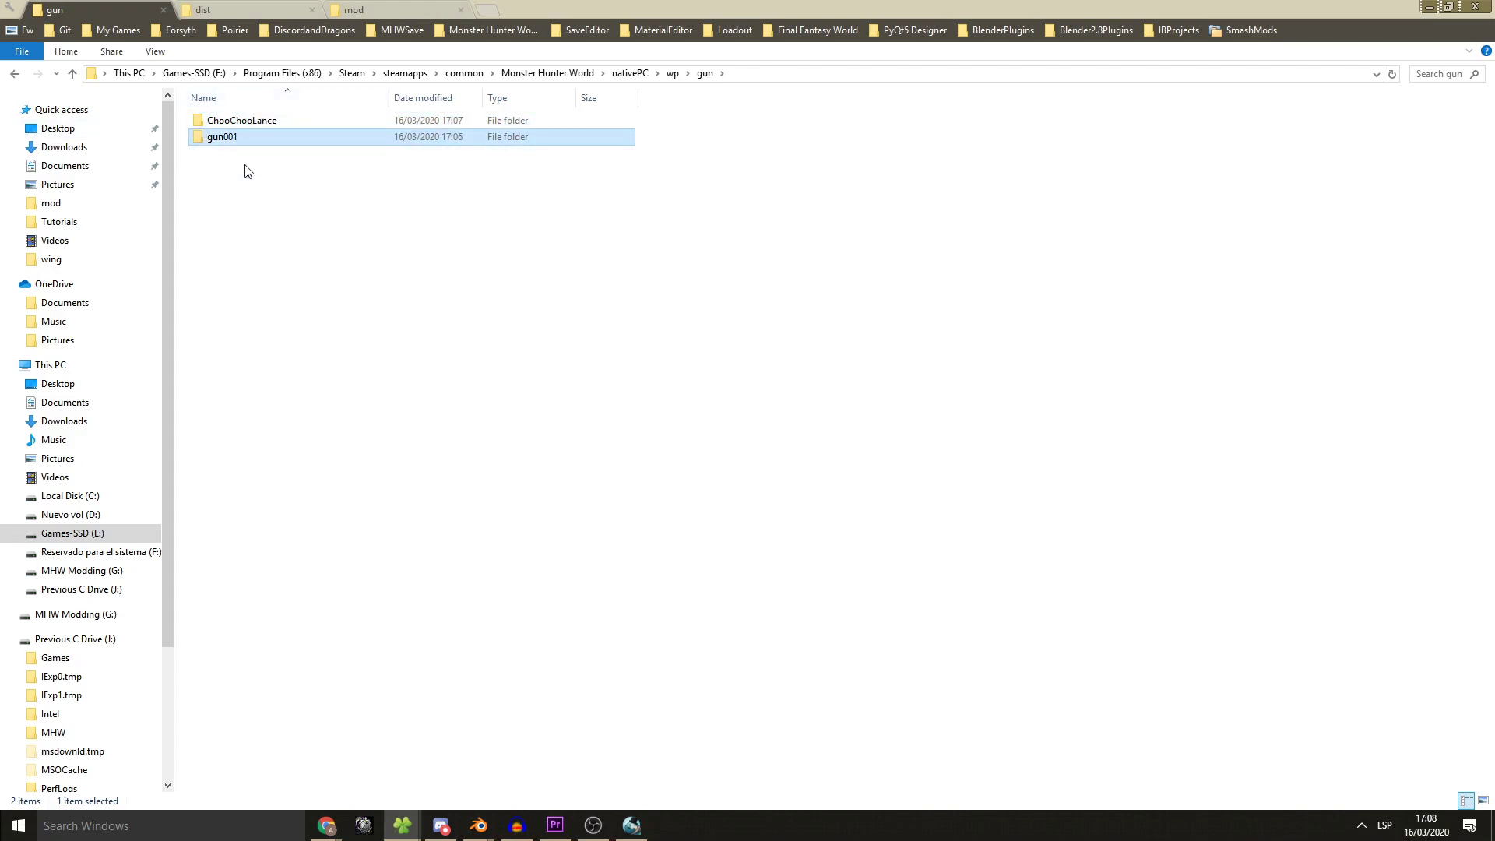
right_click(223, 137)
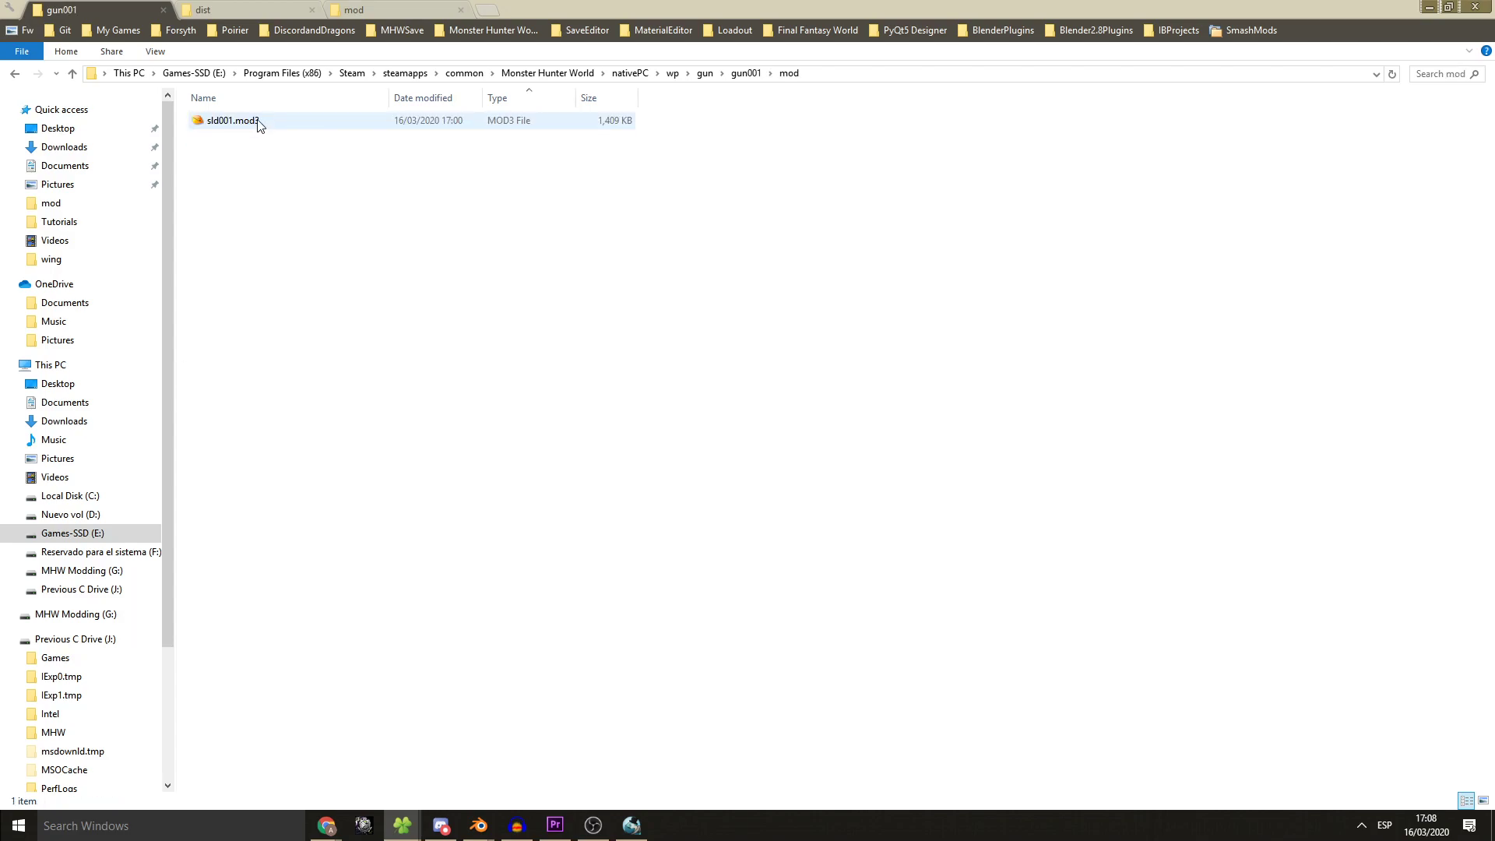
double_click(229, 120)
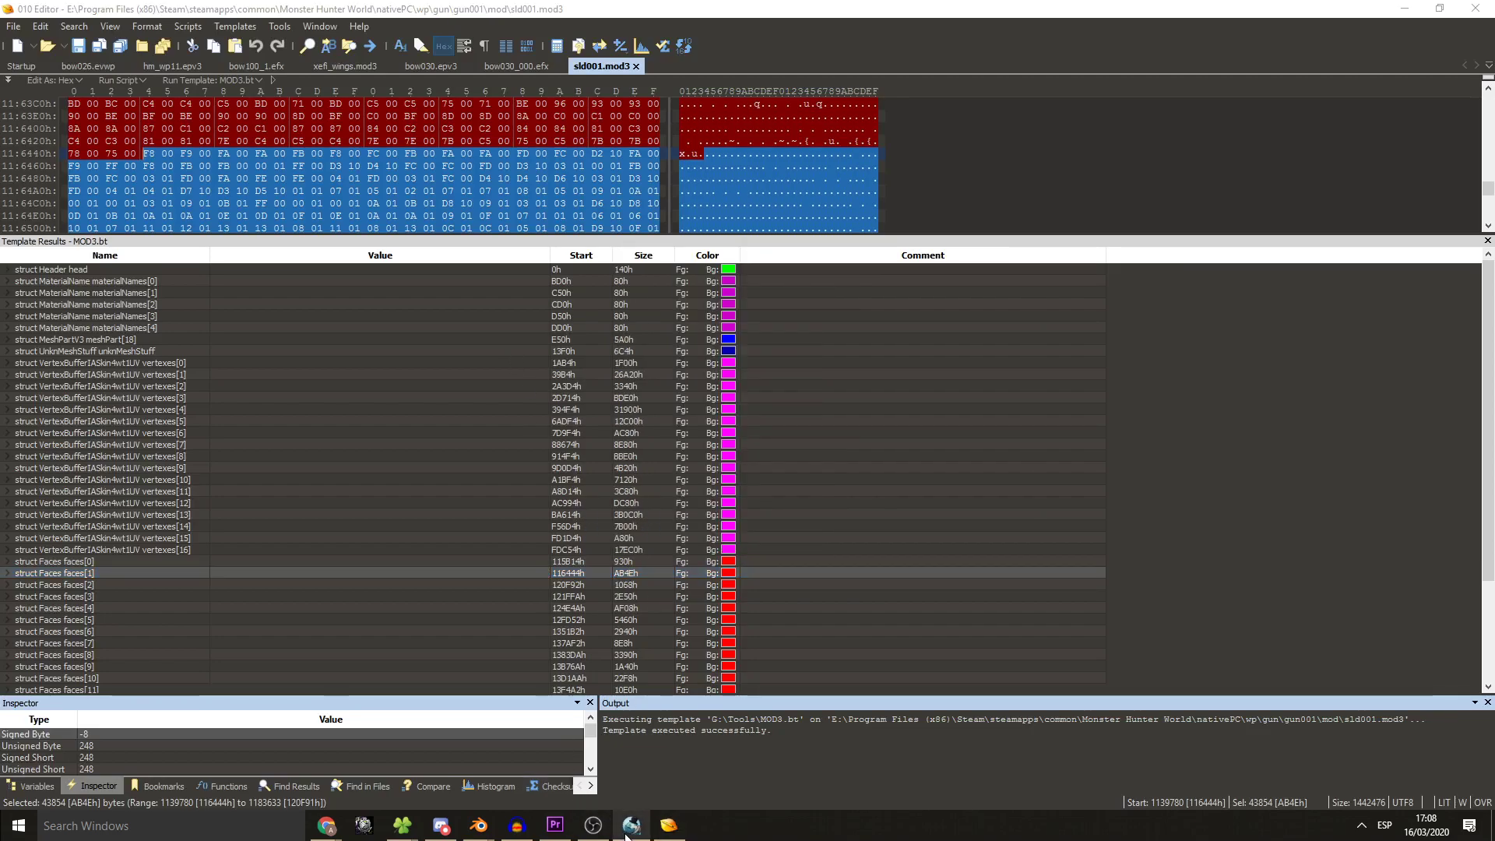
- Return to the material editor and bring up the original gun001 .tex textures in Explorer for reference
left_click(630, 825)
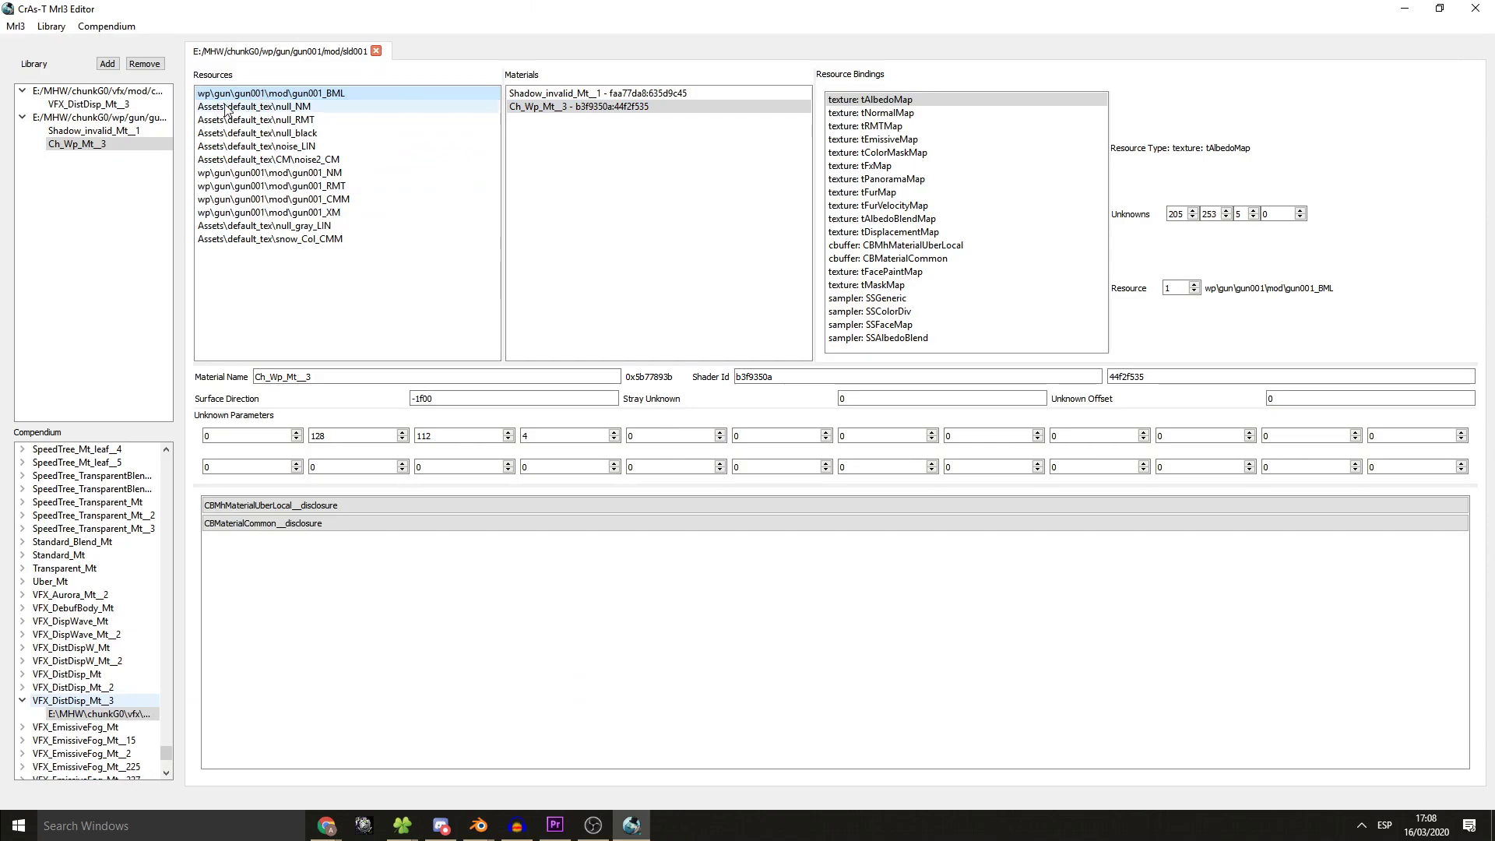
mouse_move(288, 105)
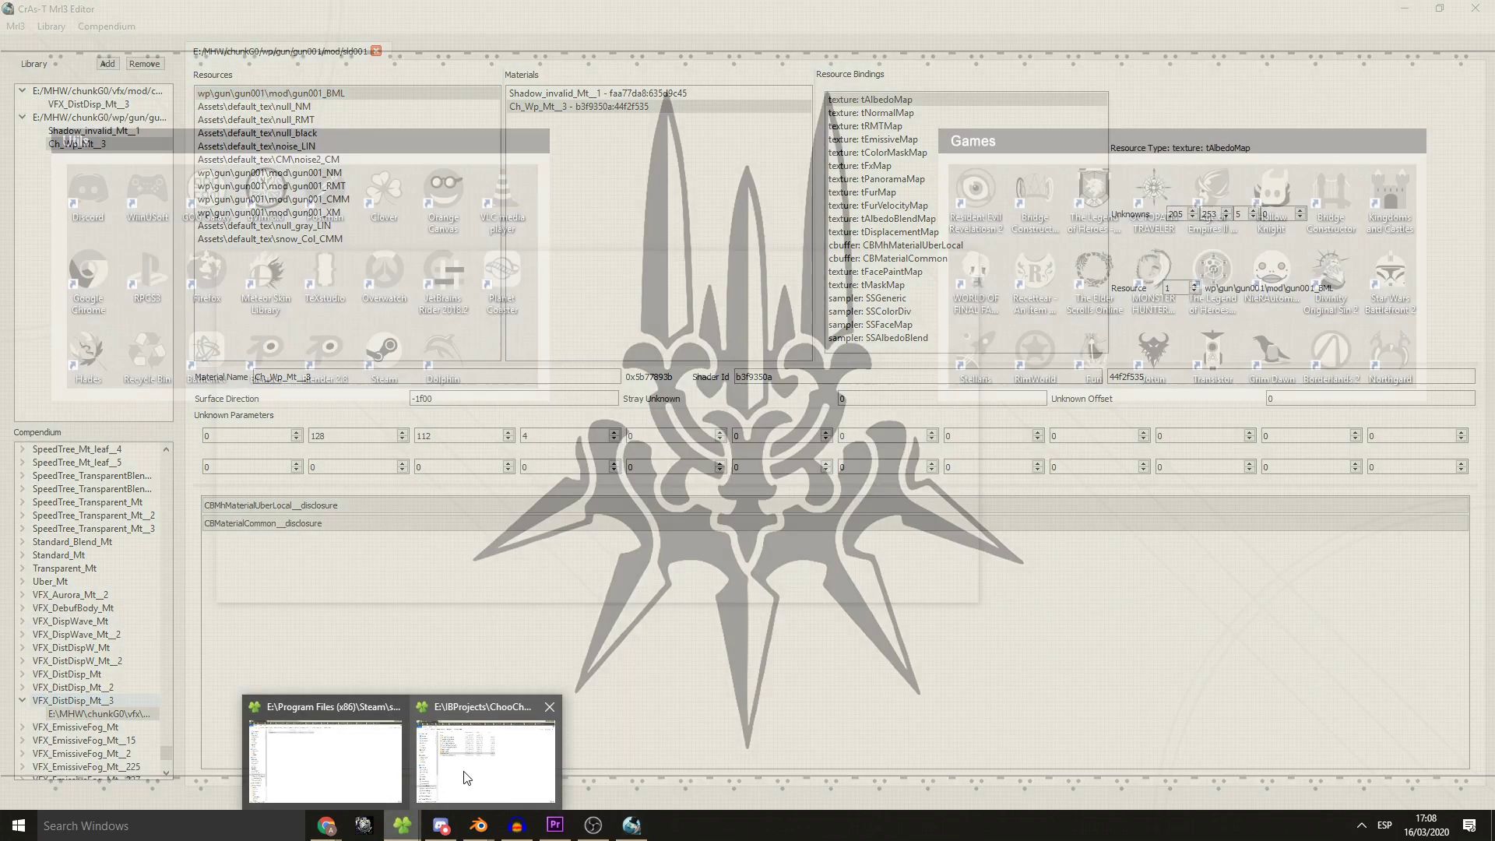
left_click(486, 758)
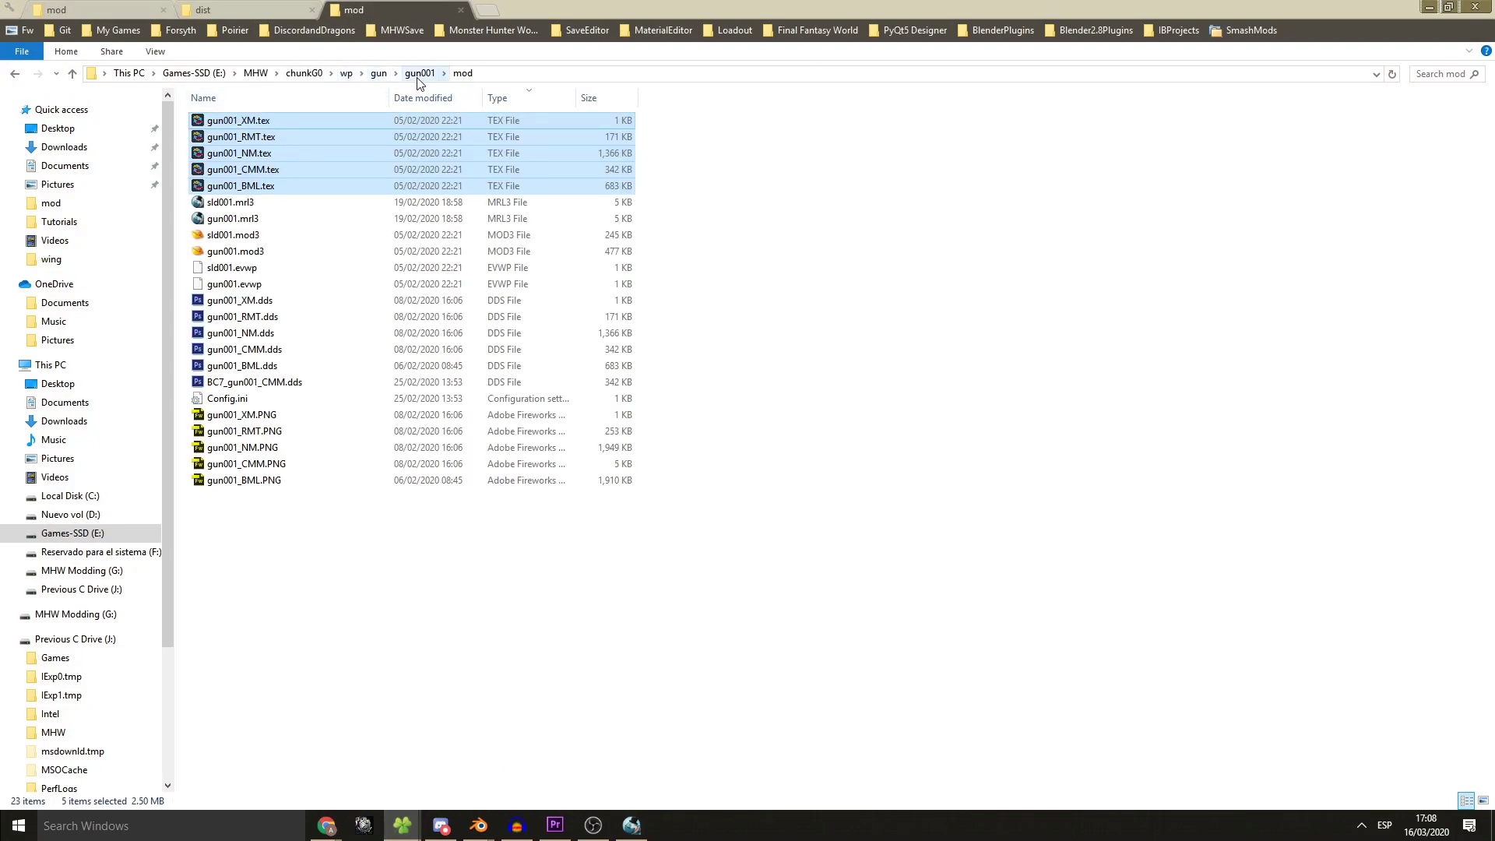
mouse_move(262, 201)
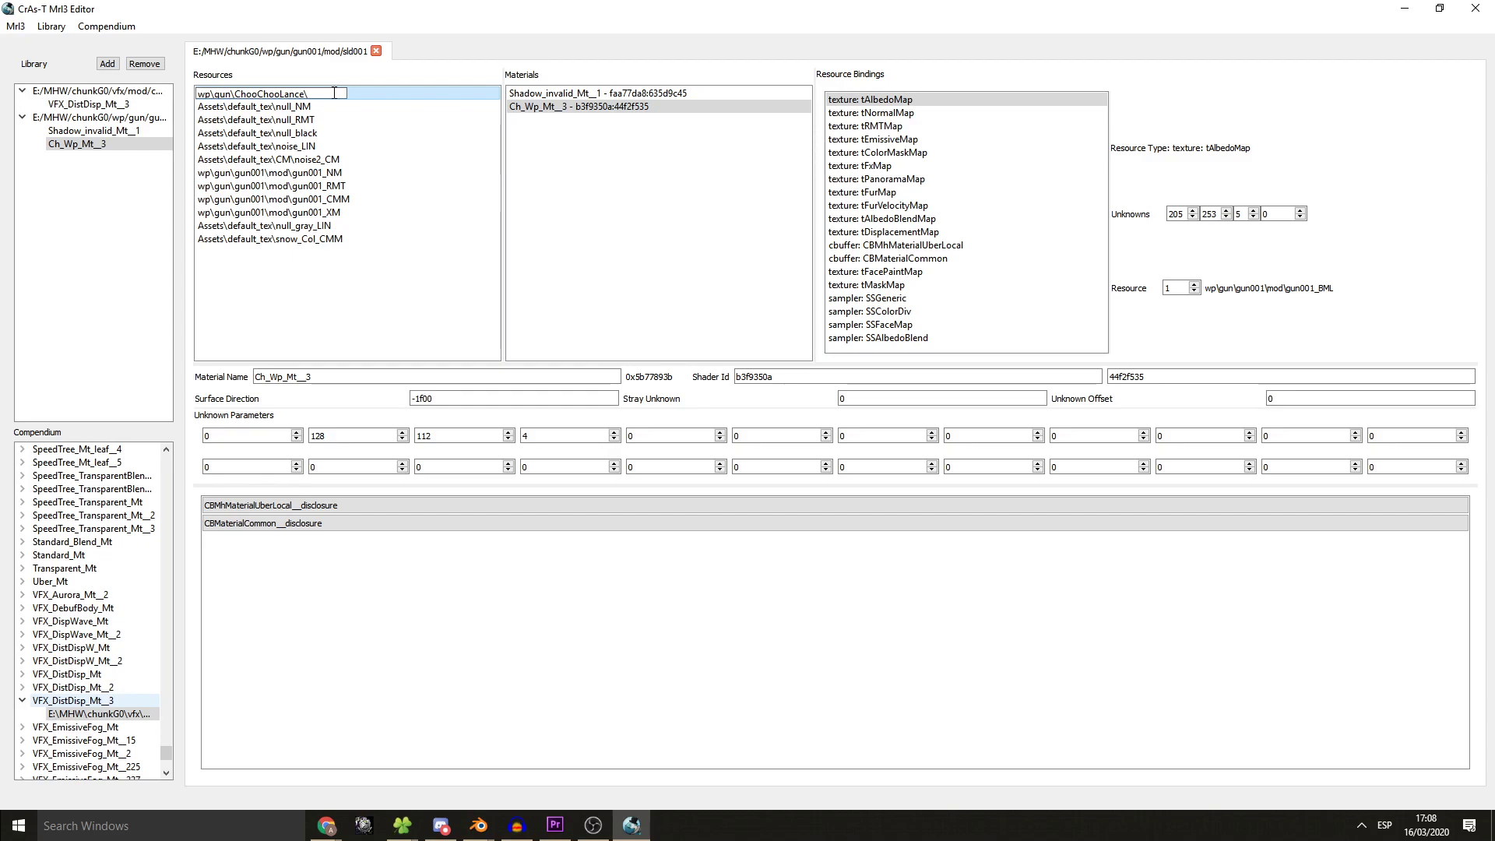
- Repoint the first resource to ChooChooLance\Shield_BML and select gun001_NM to rename next
type("Shield\\BML")
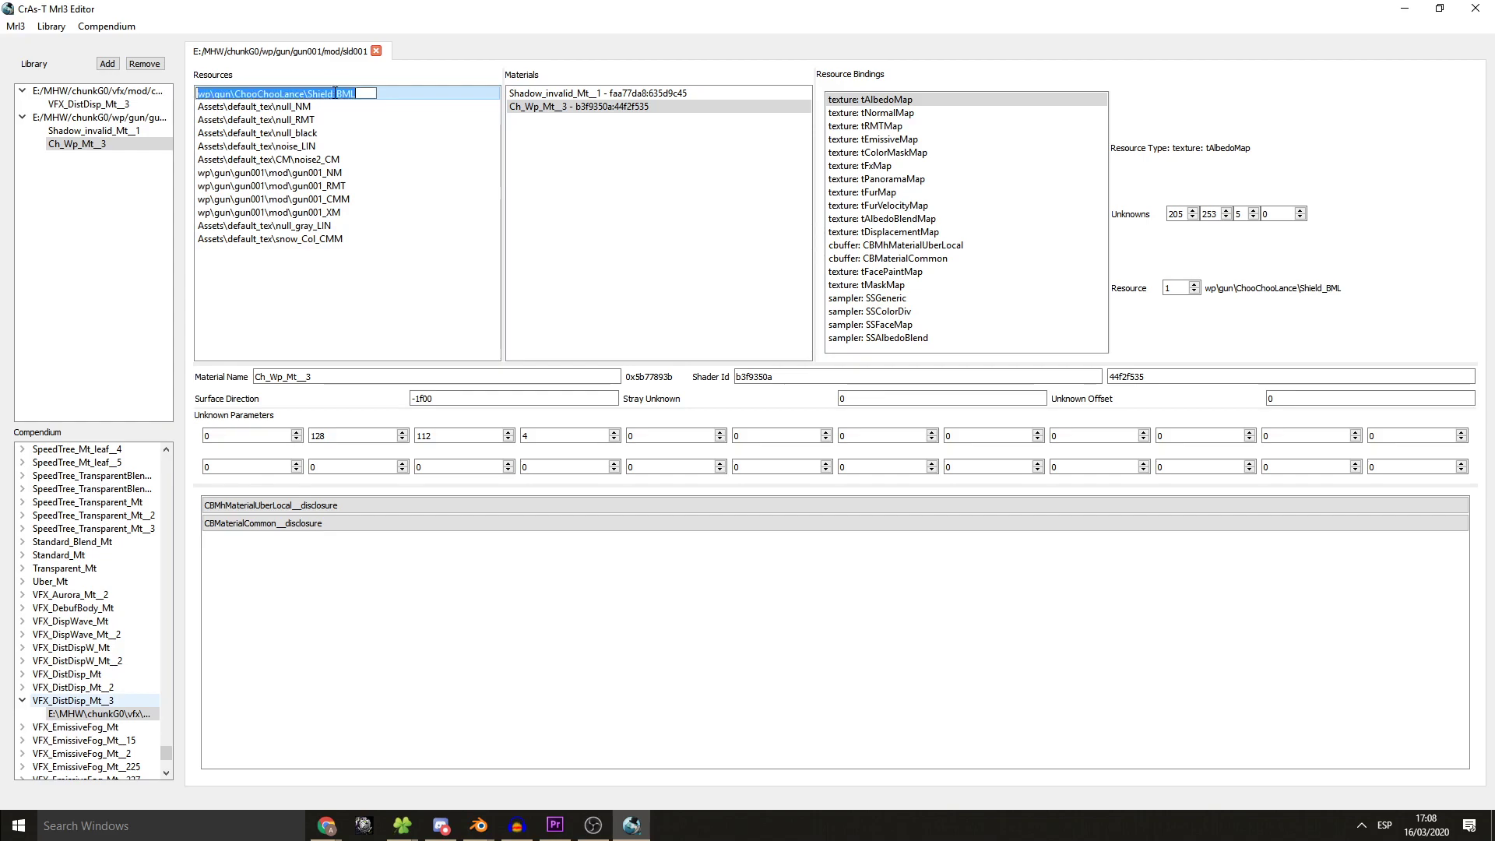
left_click(270, 173)
type("wp\\gun\\ChooChooLance\\Shield")
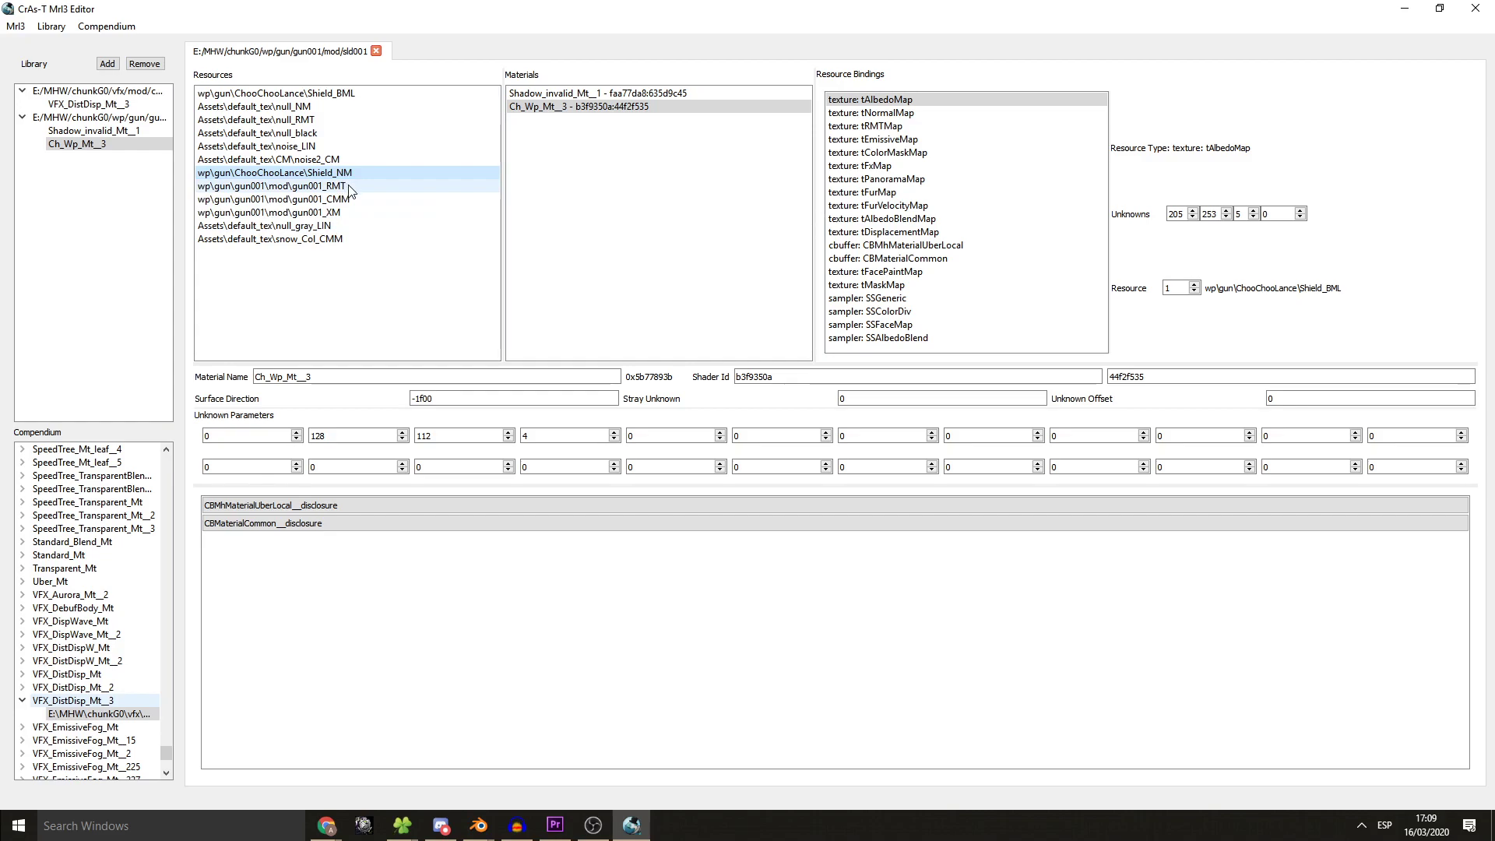
- Start a string replace on gun001_RMT searching for the wp\gun\gun001\mod\gun001 path prefix
right_click(275, 186)
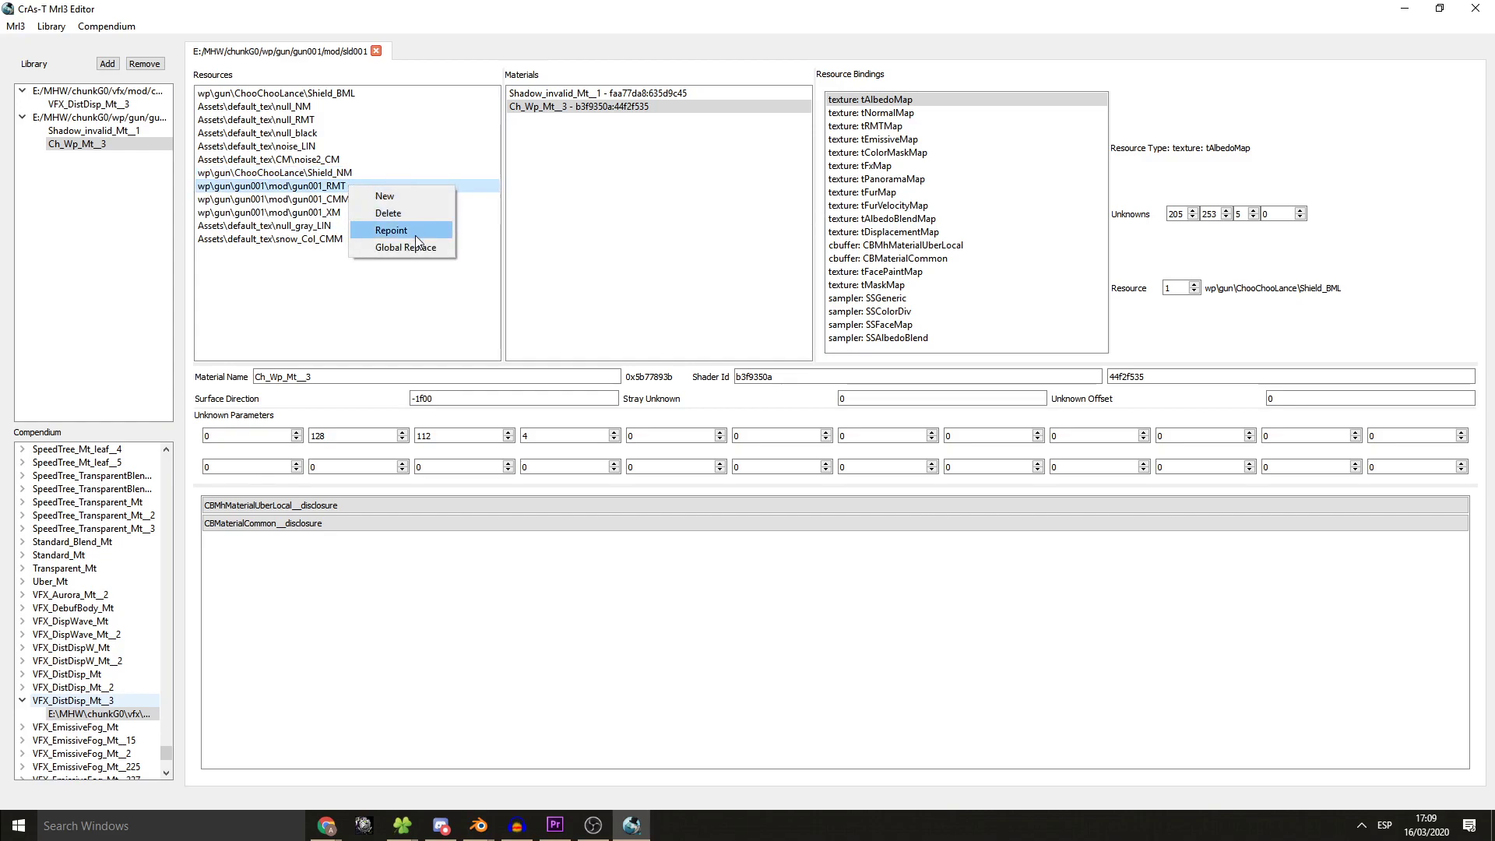
left_click(405, 247)
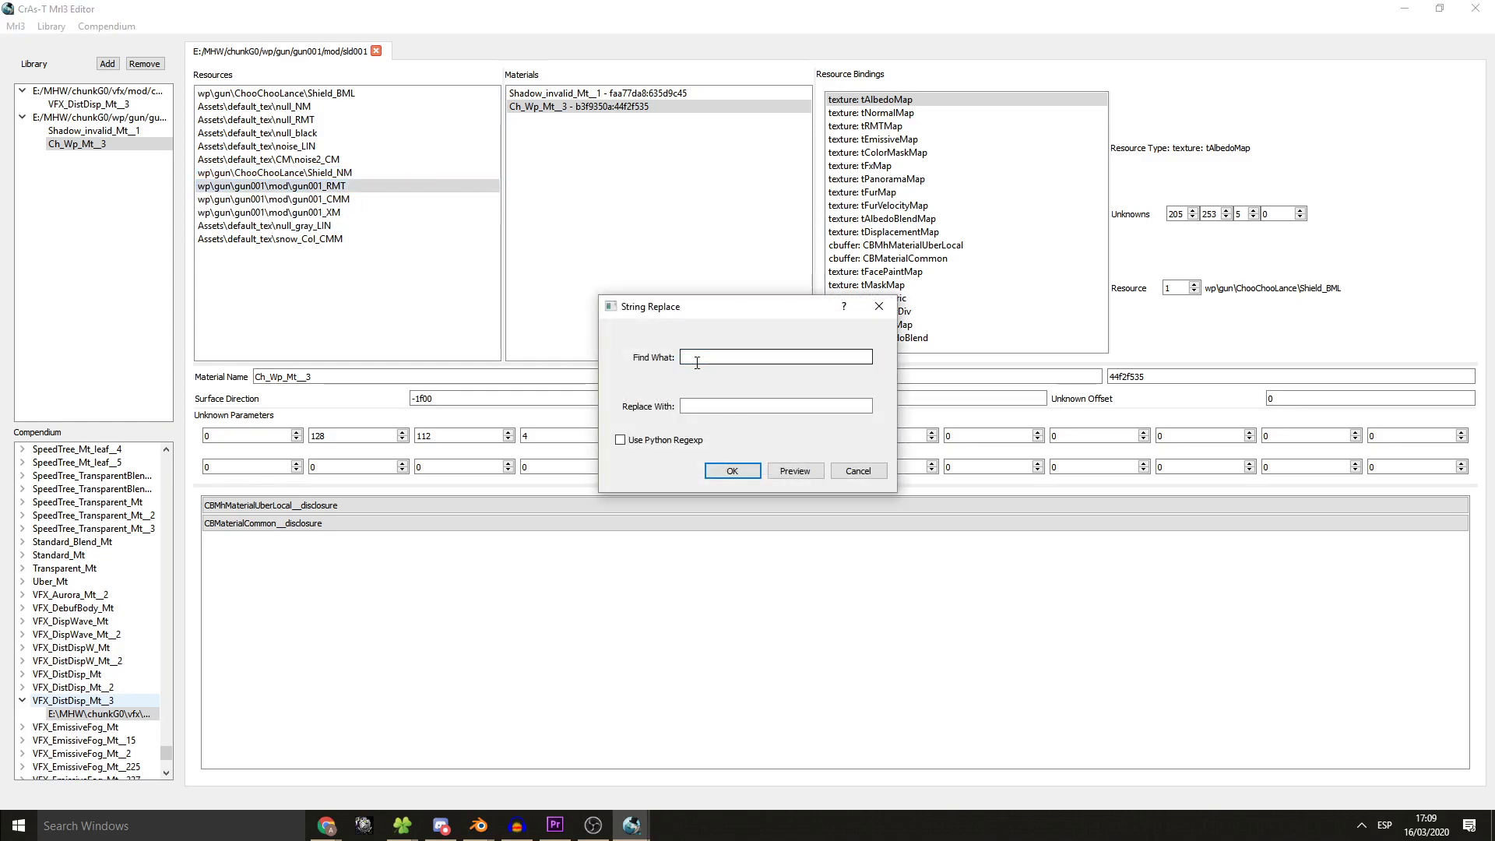
type("wp\\gun\\gun001")
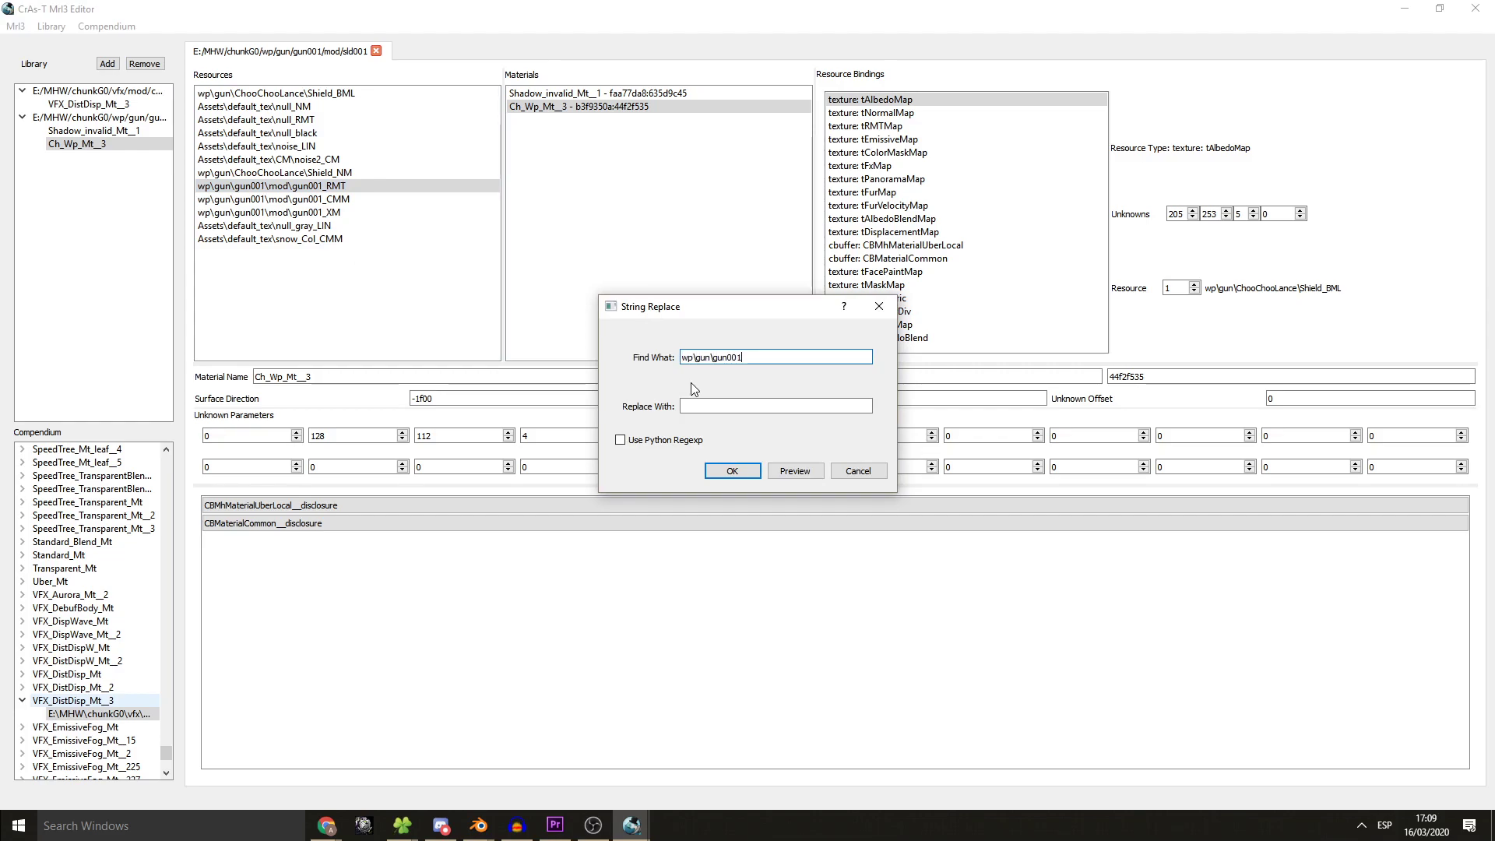
type("\\mod")
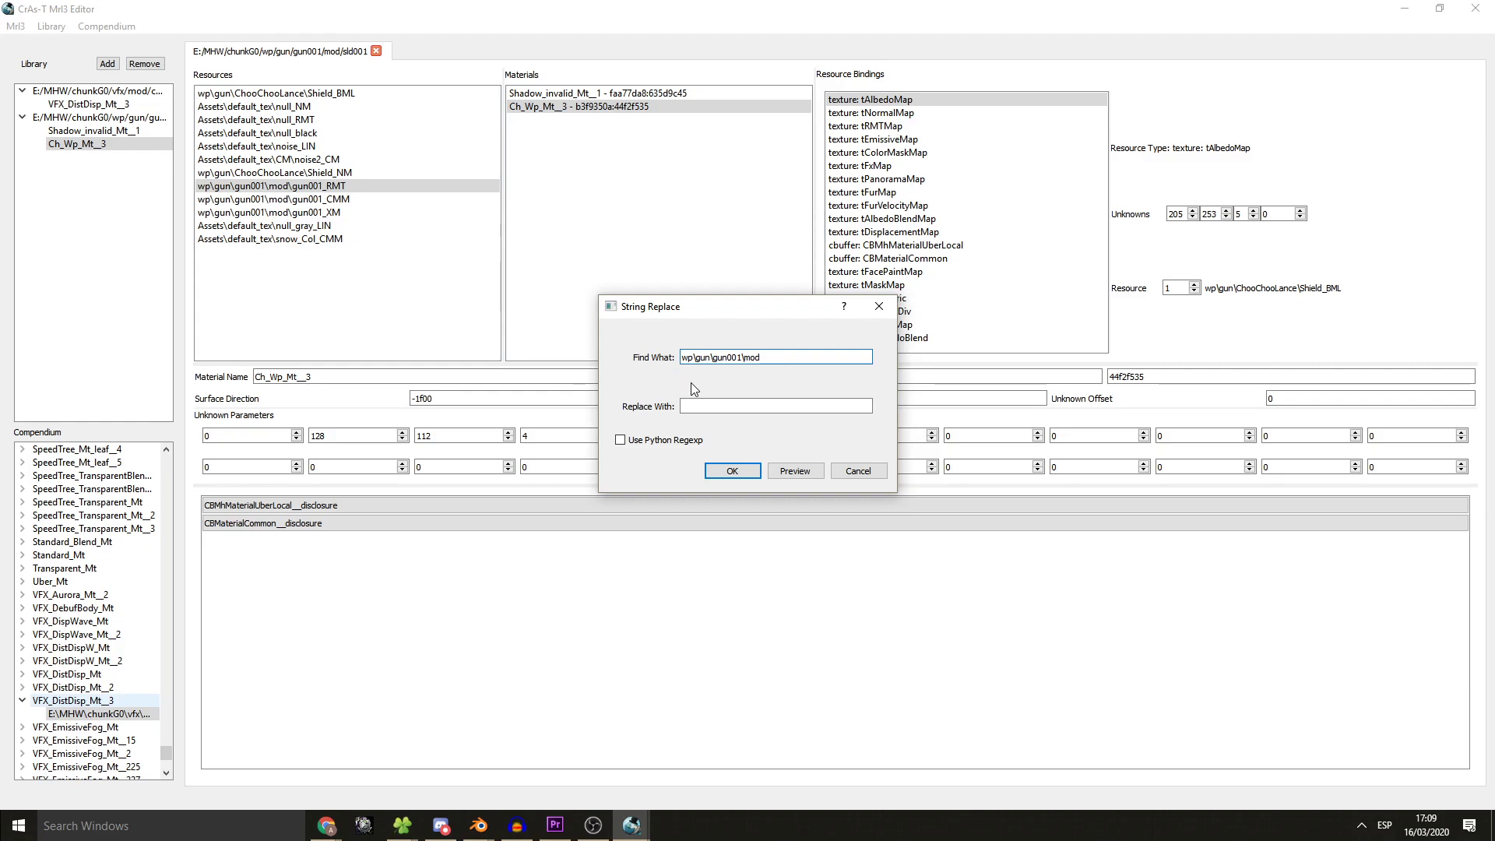
type("\\gun001")
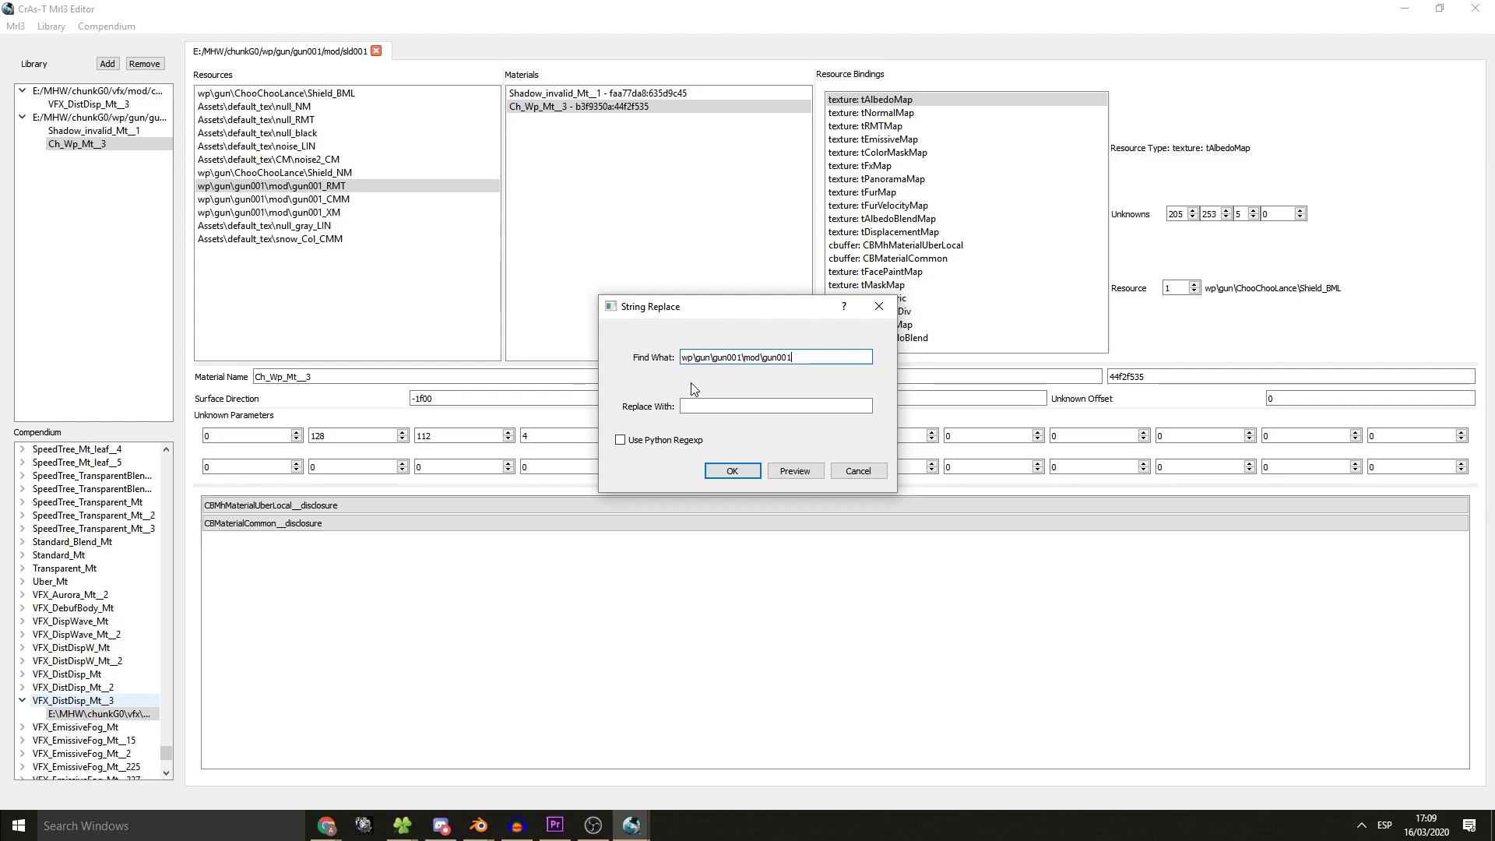
mouse_move(380, 197)
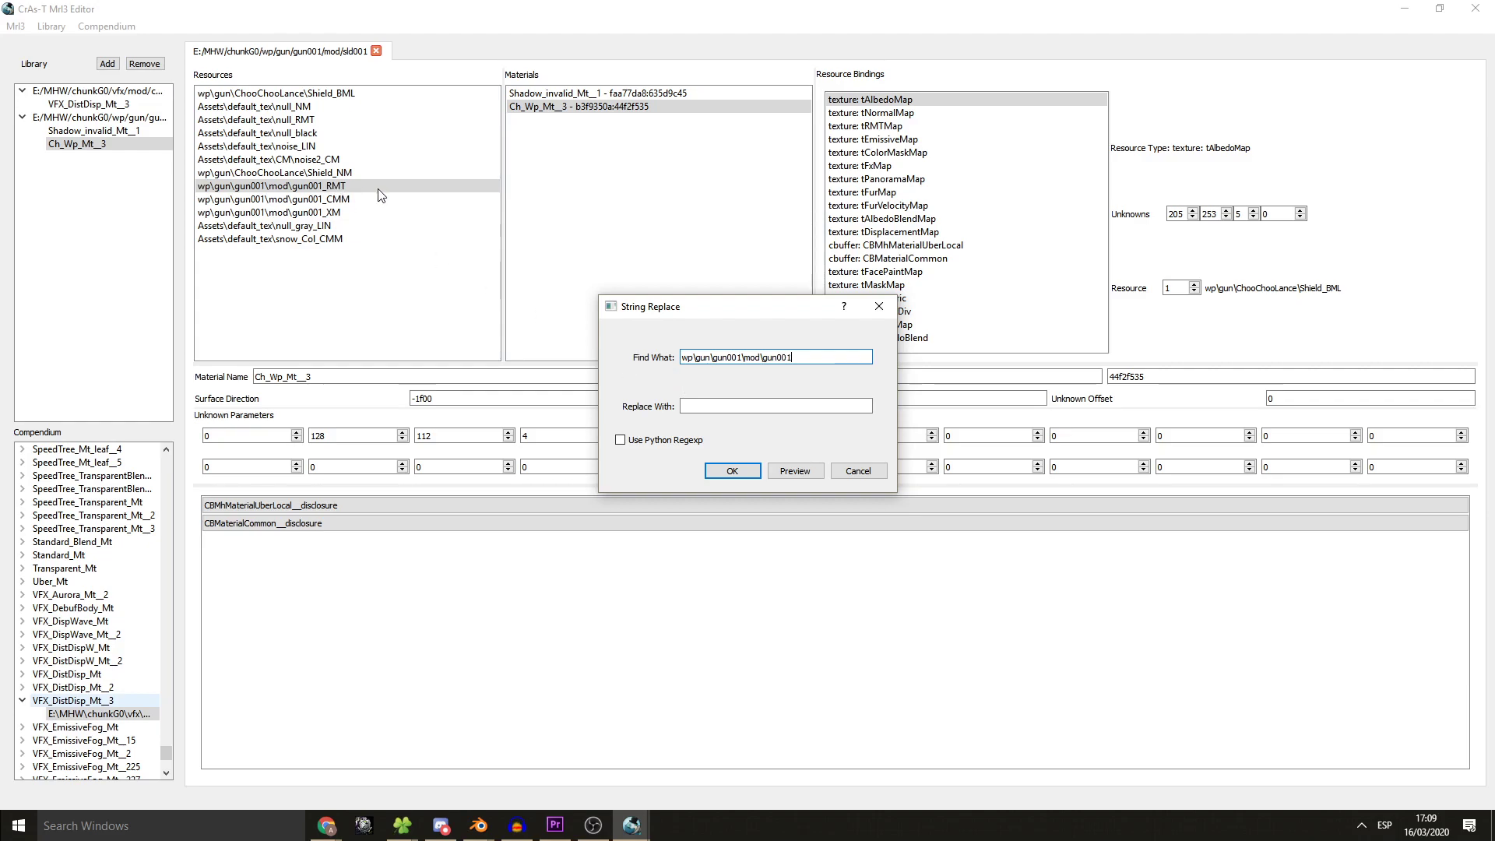
- Replace it with wp\gun\ChooChooLance\Shield, preview the matching RMT, CMM and XM paths, and apply
left_click(776, 405)
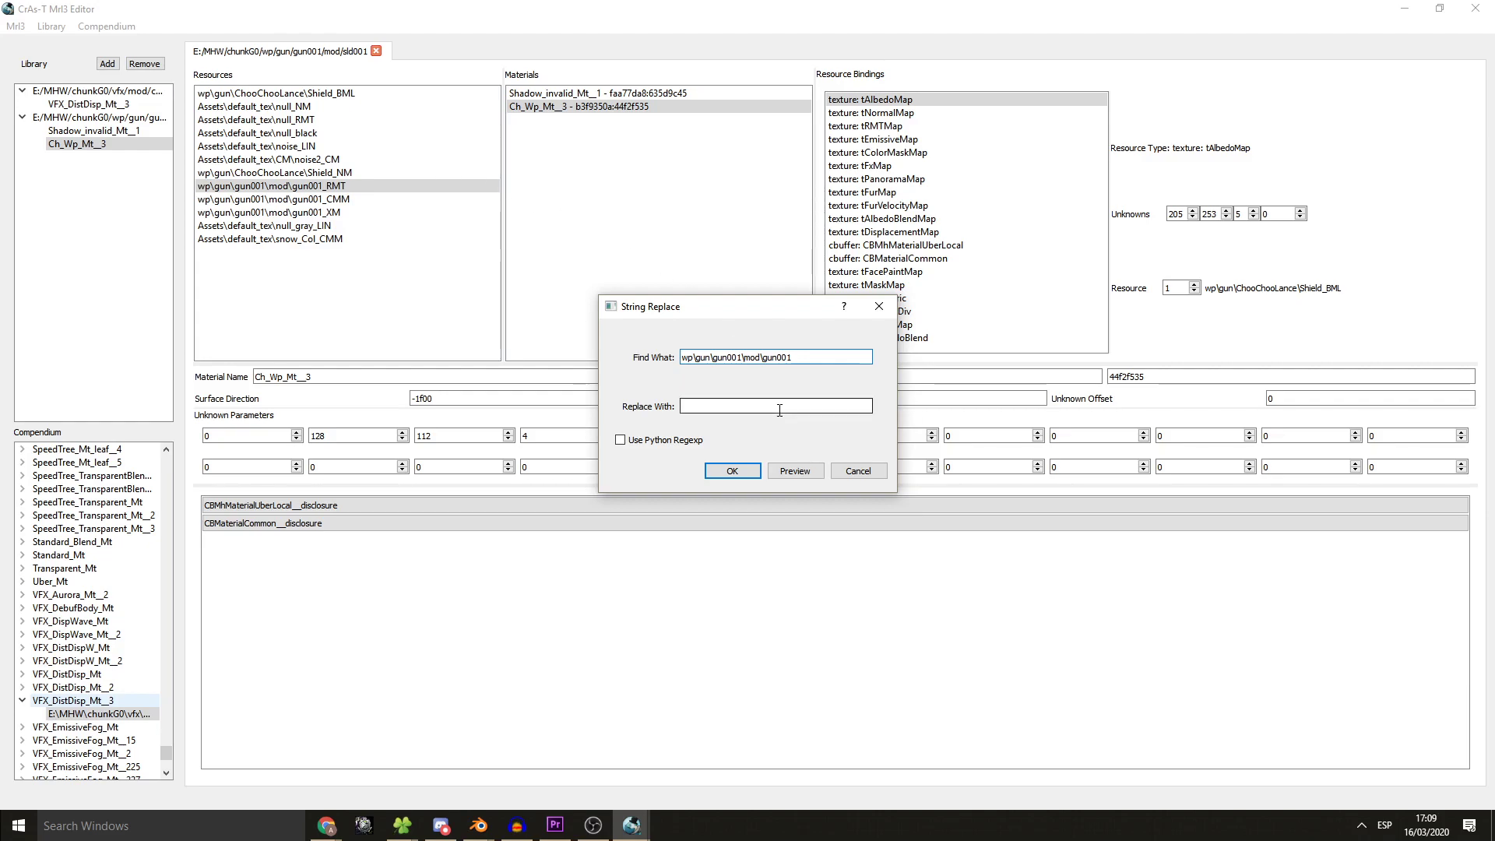
type("wp\\gun\\ChooChooLance\\Shield_BML")
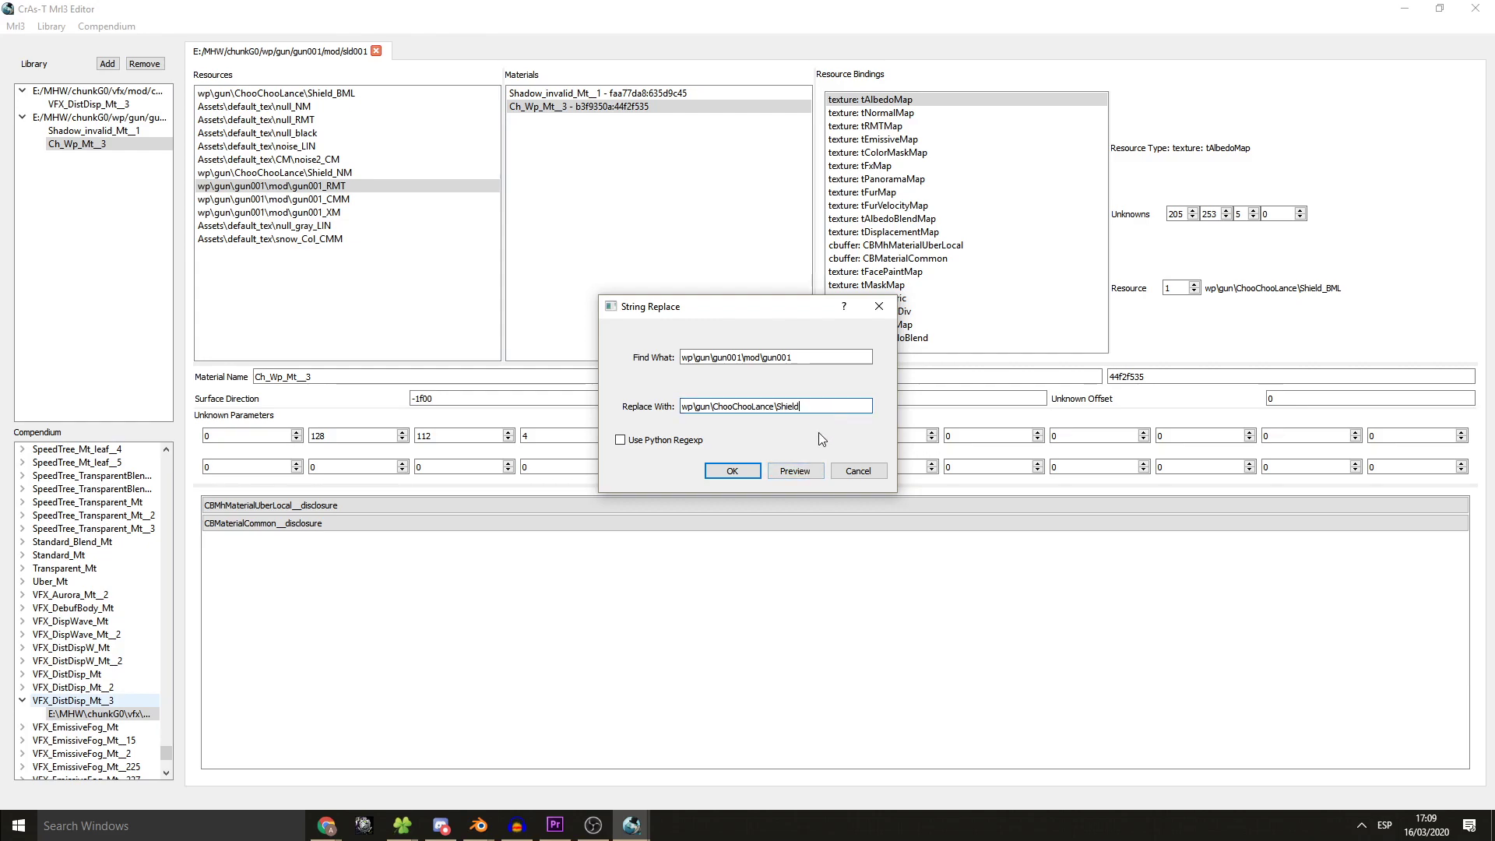
left_click(795, 470)
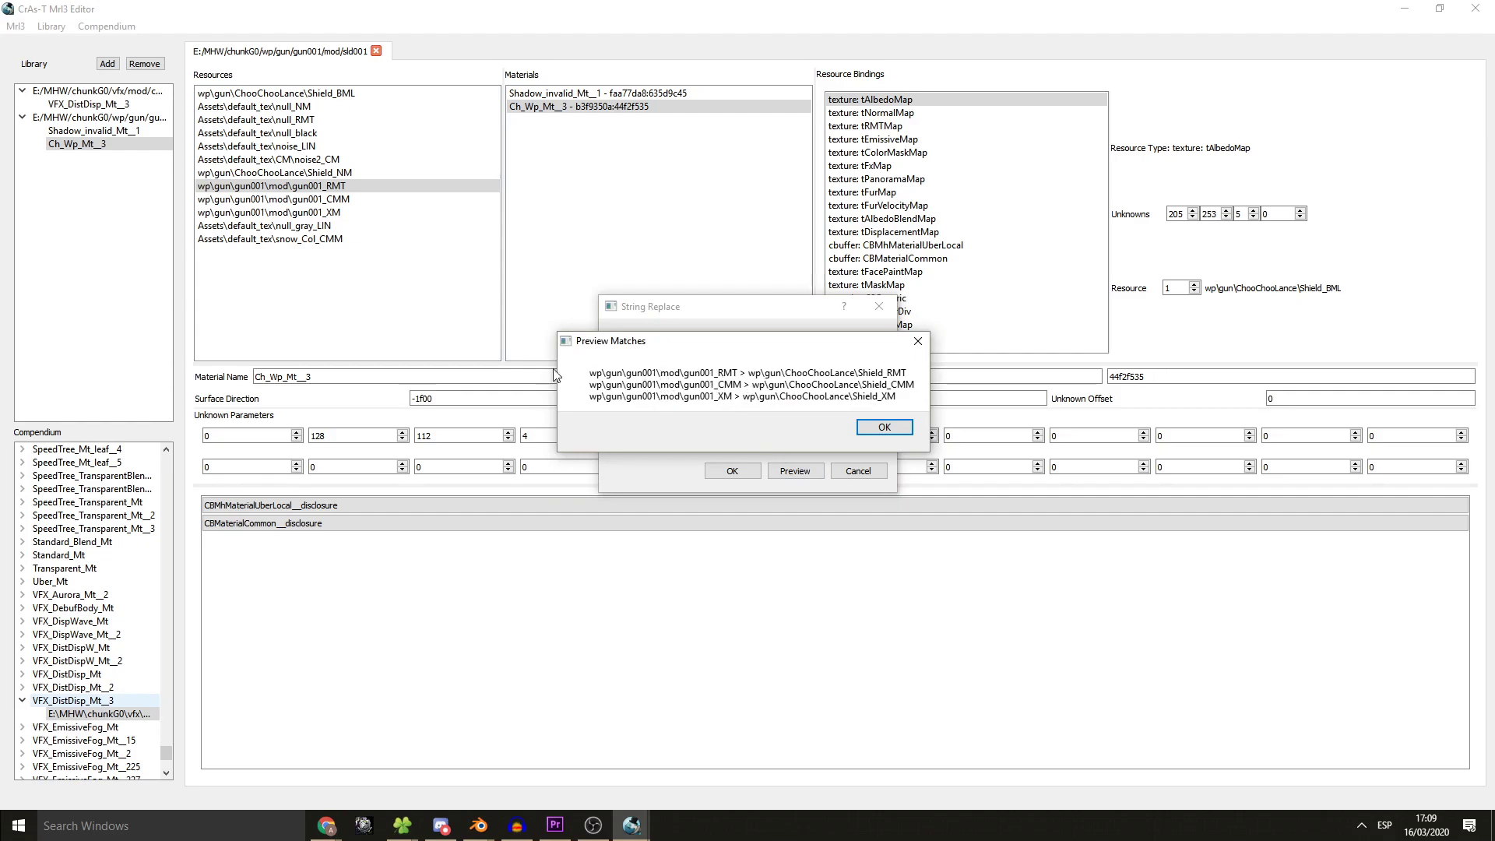
mouse_move(231, 244)
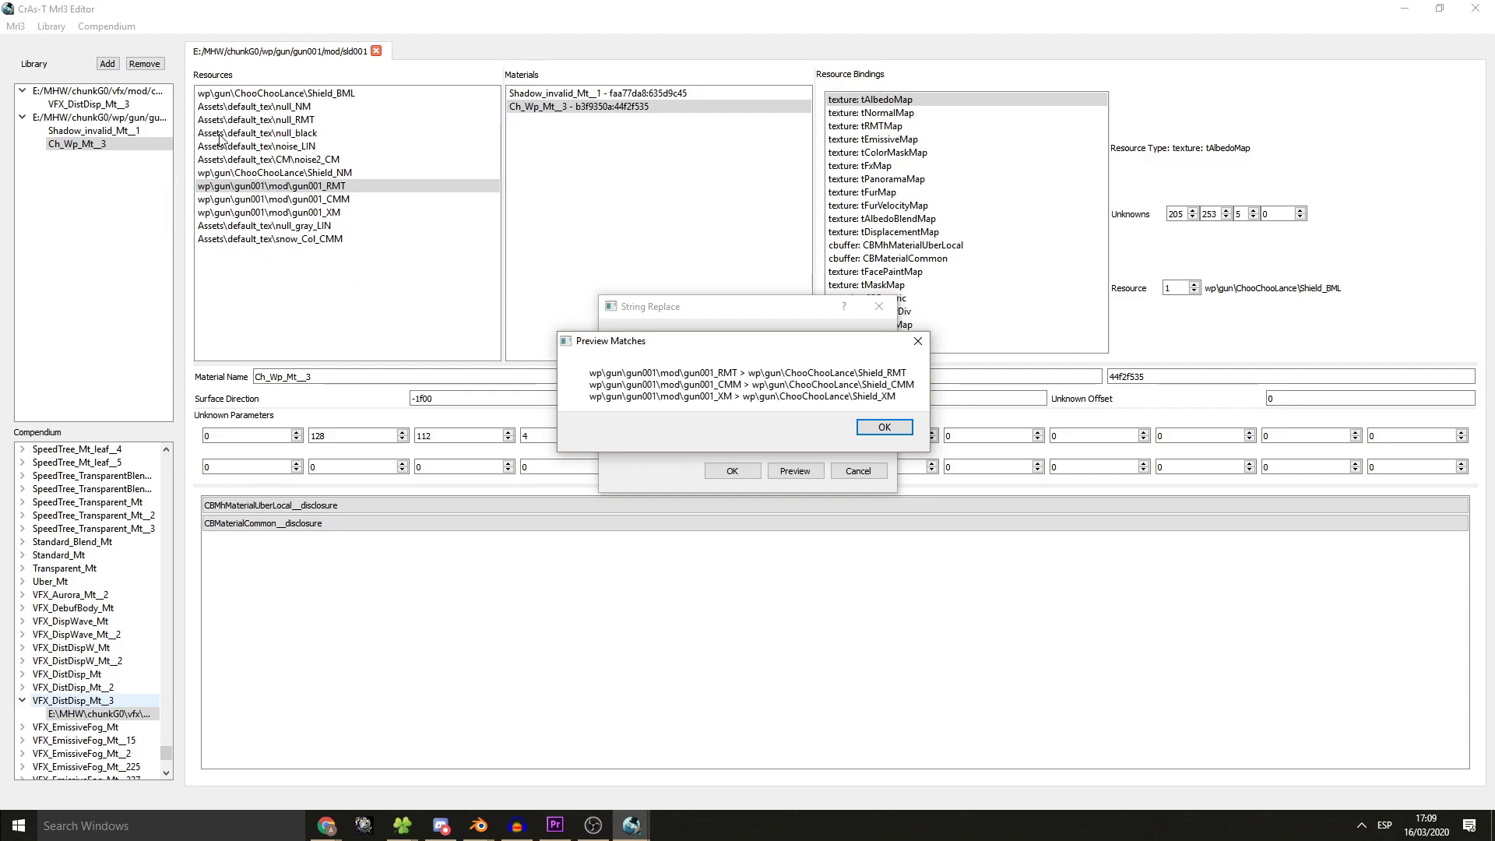
mouse_move(260, 111)
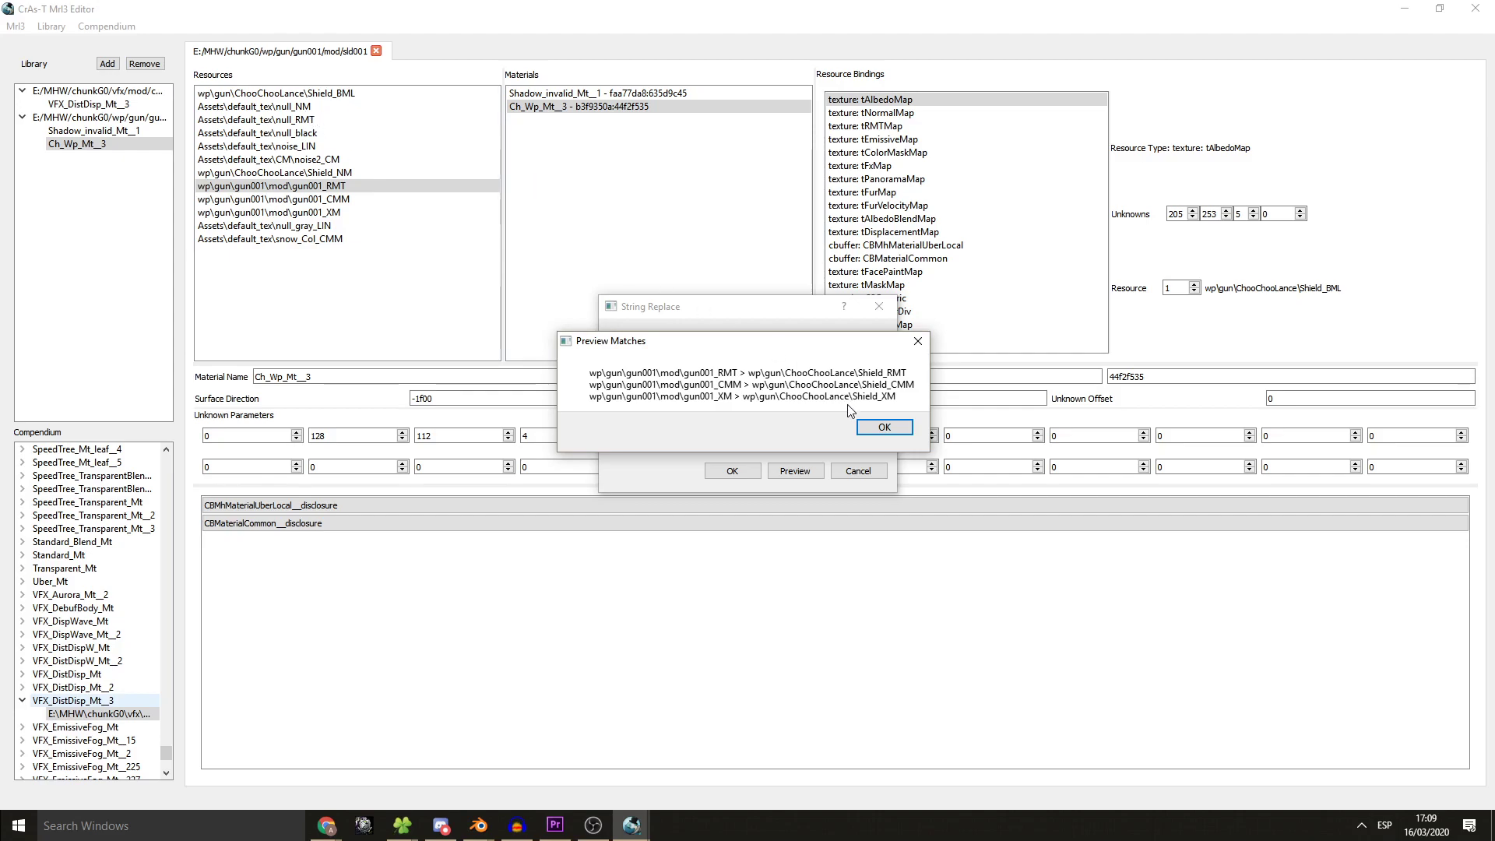
left_click(882, 427)
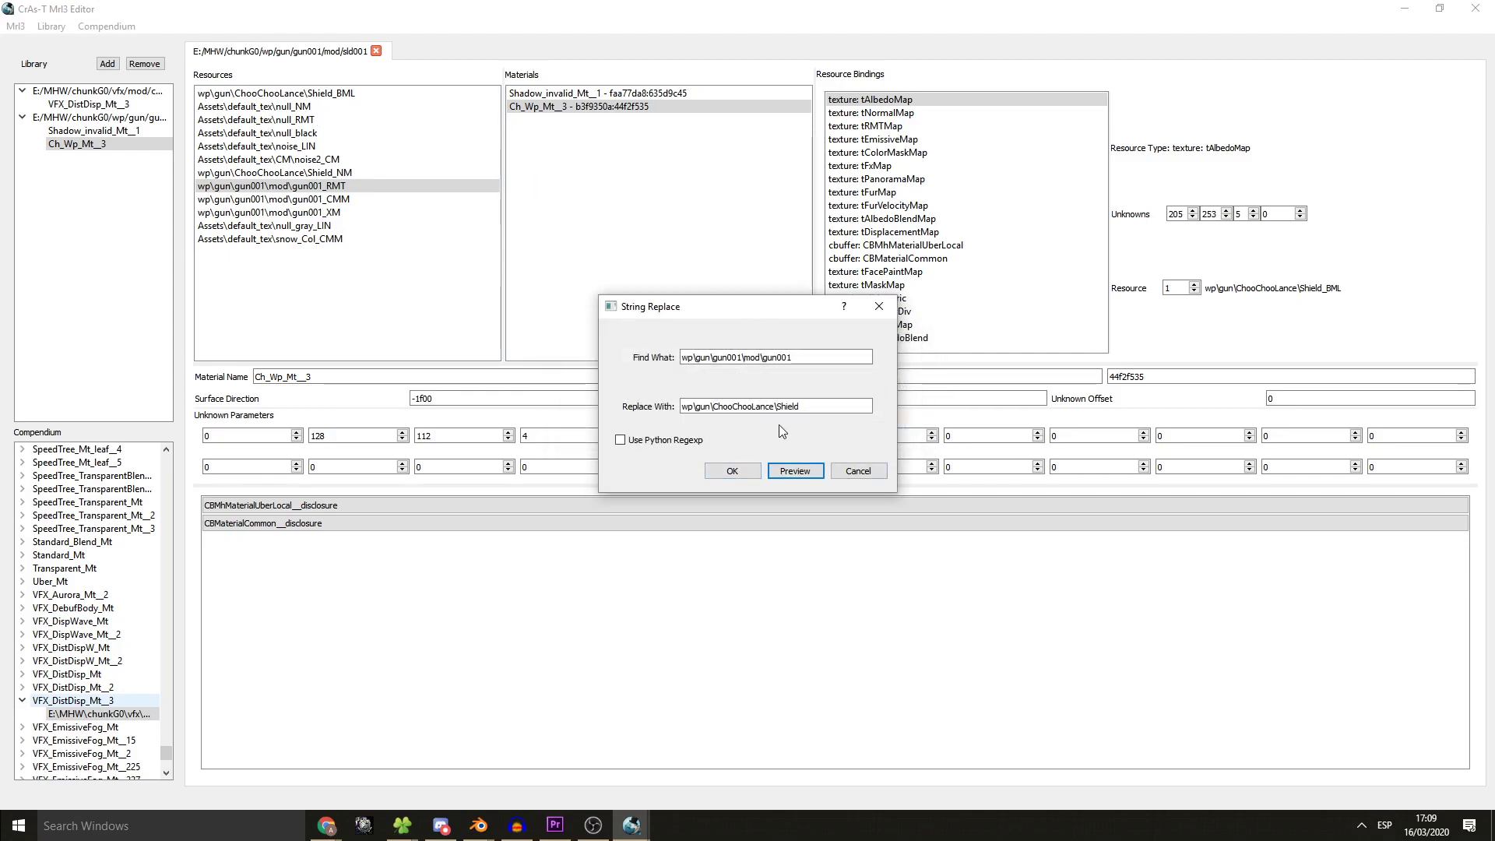
mouse_move(745, 342)
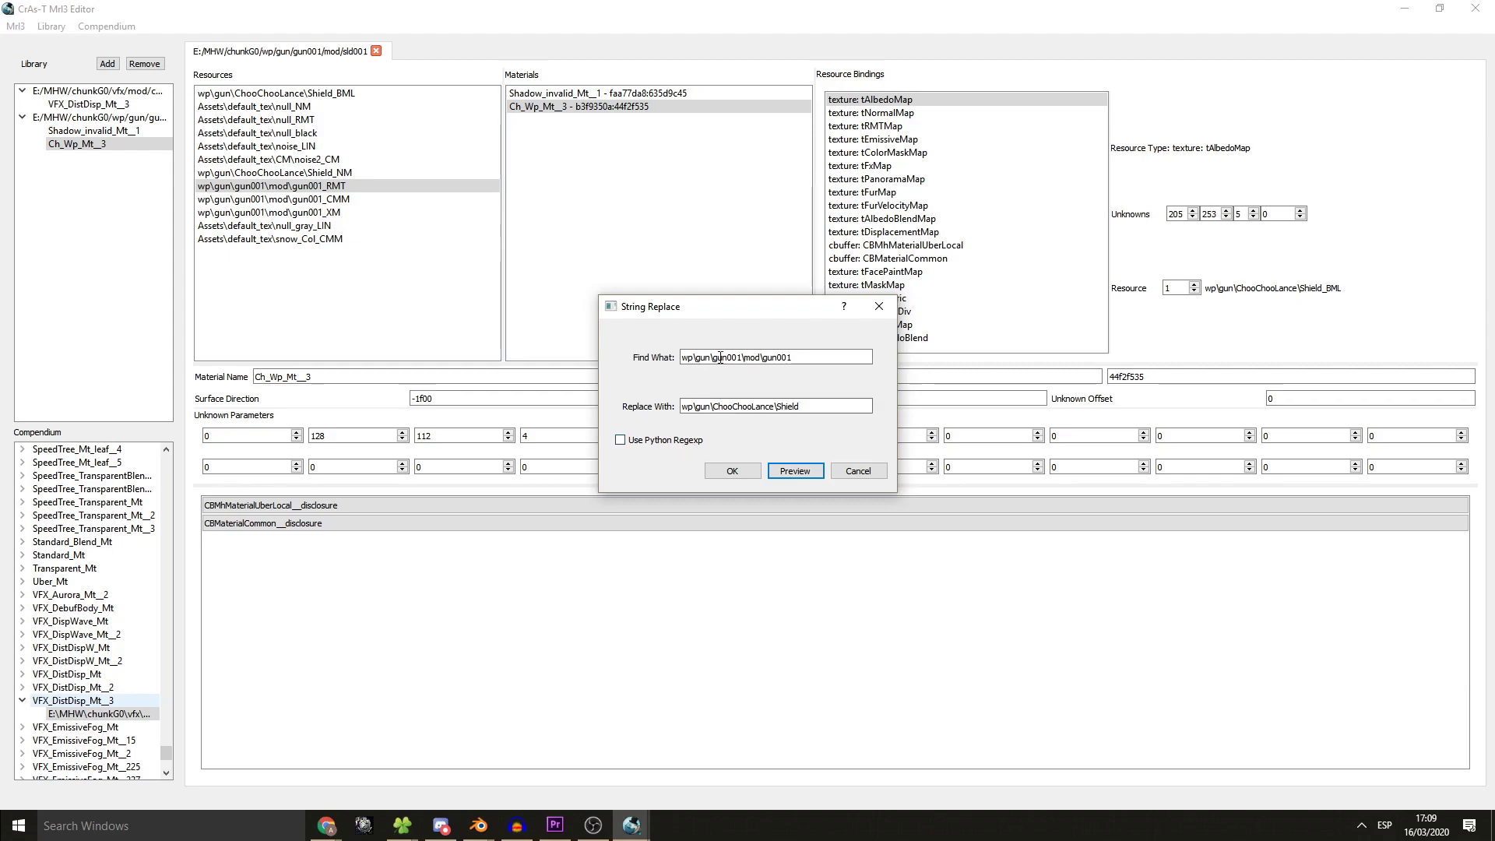
left_click(732, 470)
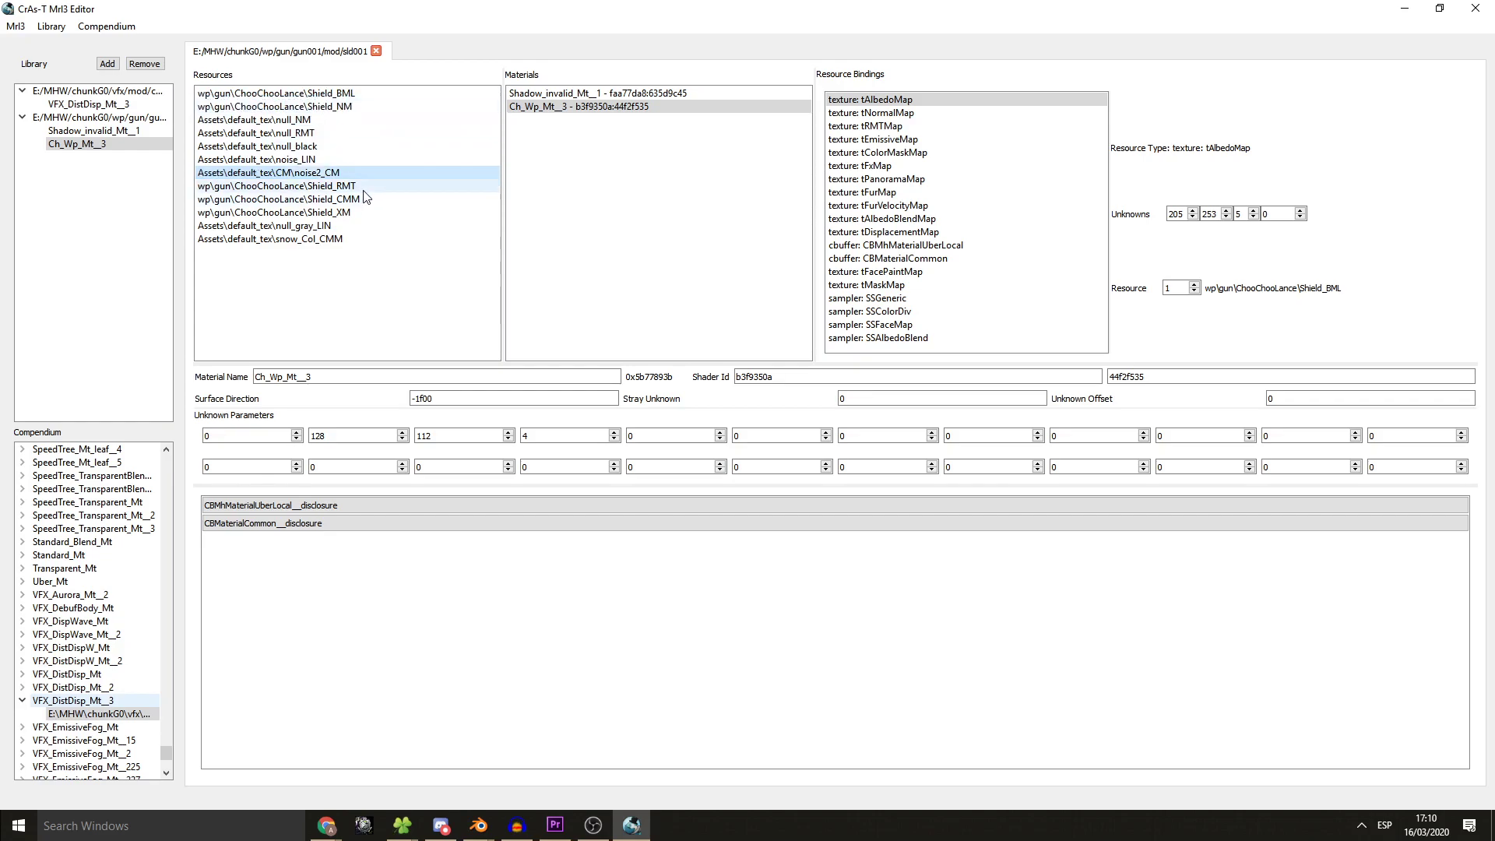
- Move Shield_RMT, Shield_CMM and Shield_XM up beneath Shield_NM and review each of the five Shield resources
left_click(275, 198)
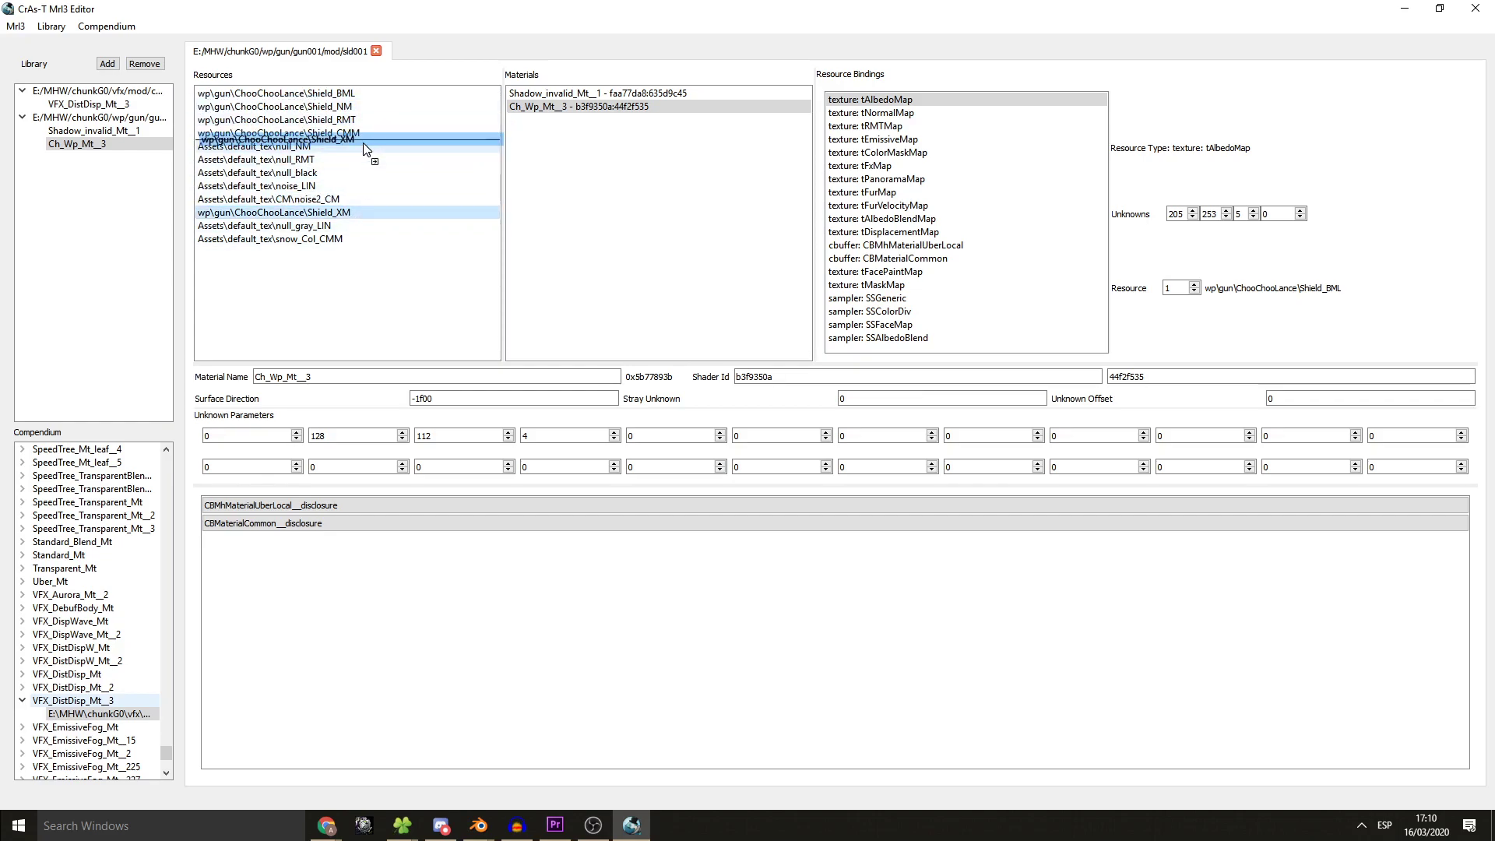
left_click(269, 212)
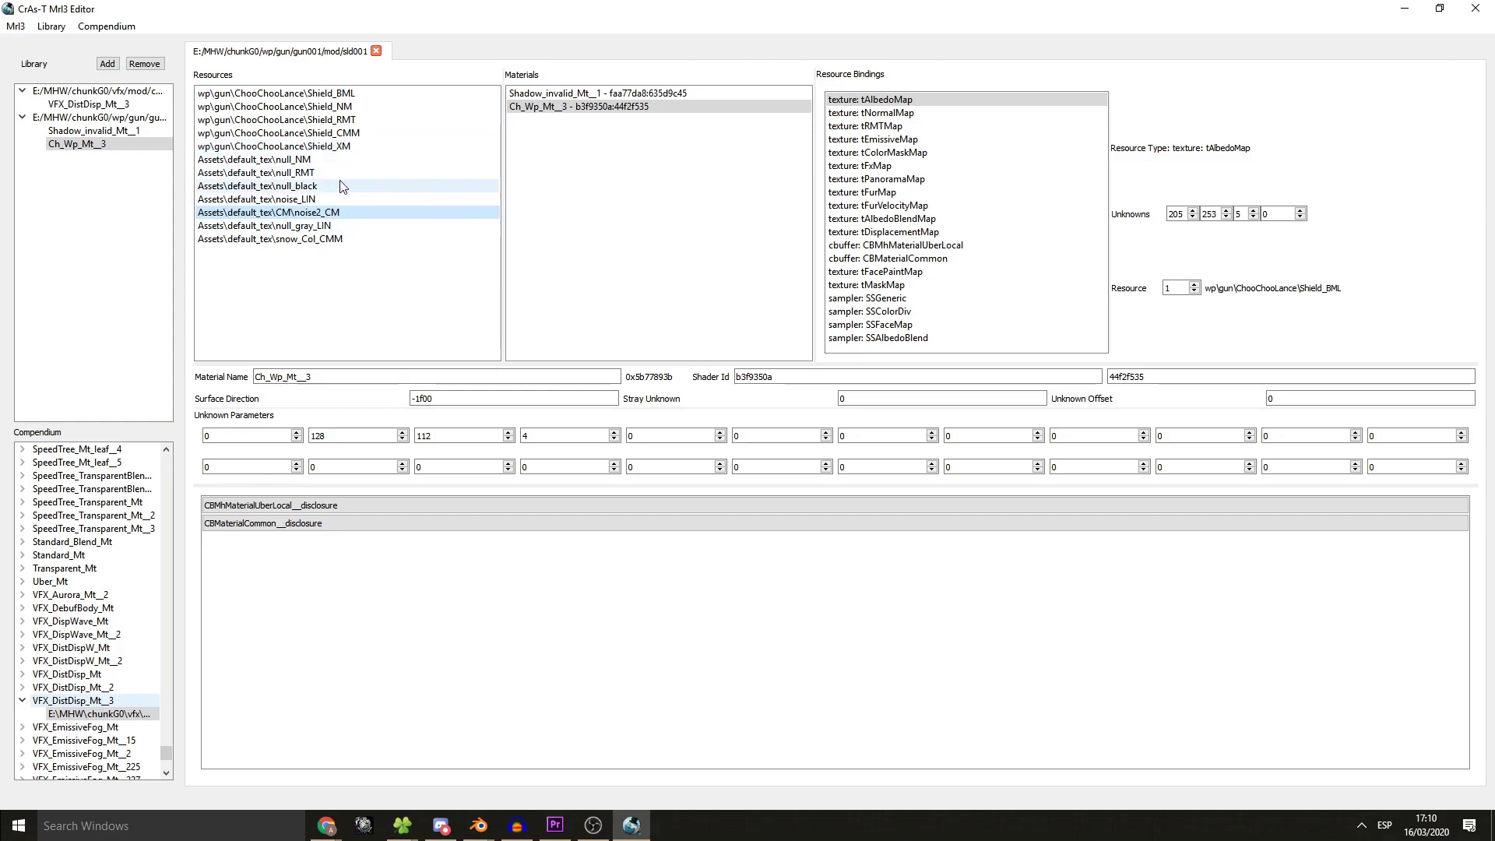
left_click(276, 146)
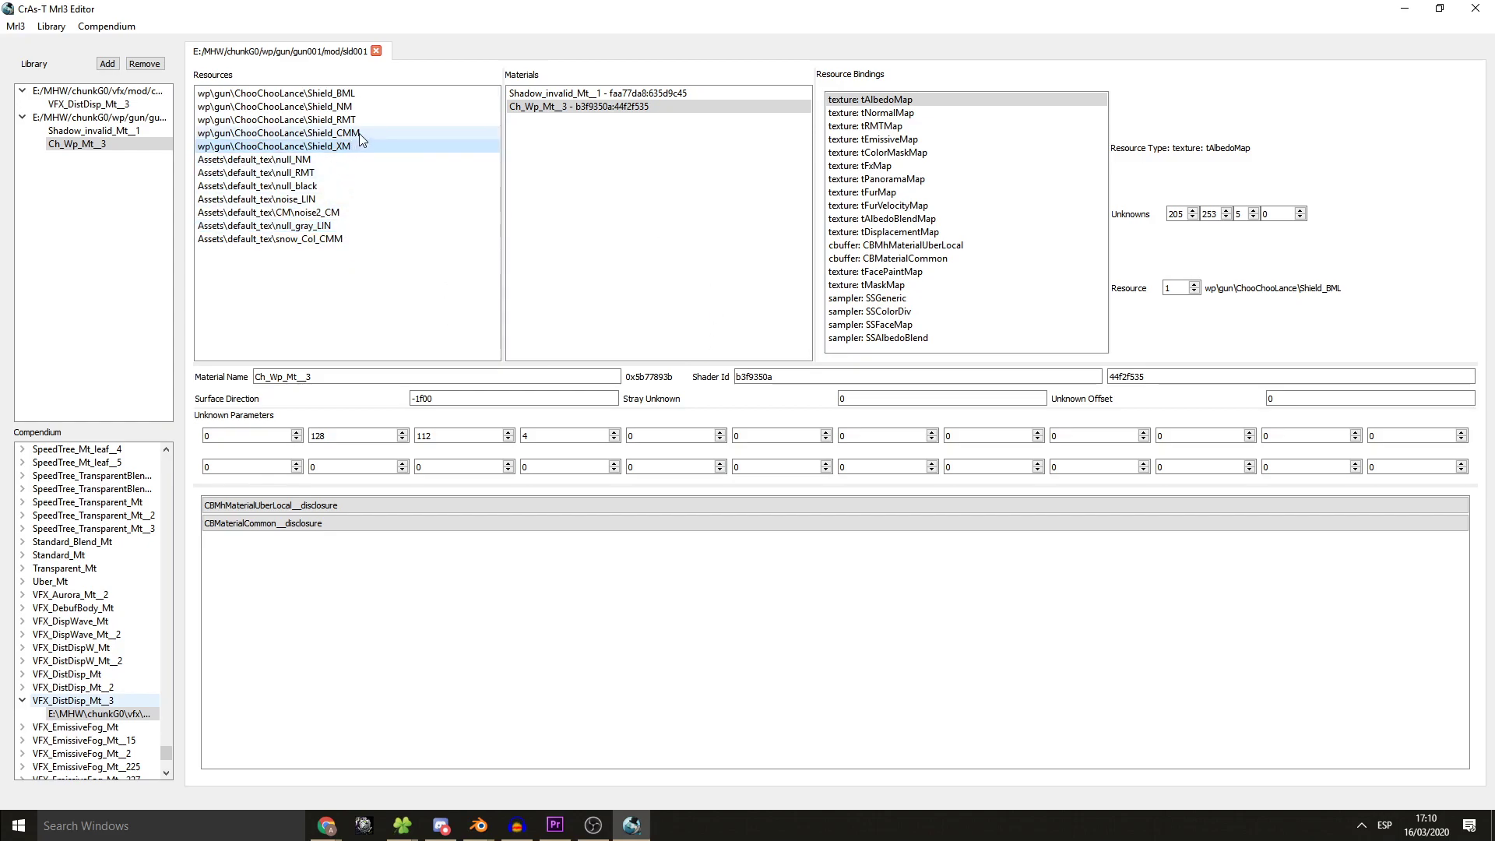
left_click(274, 92)
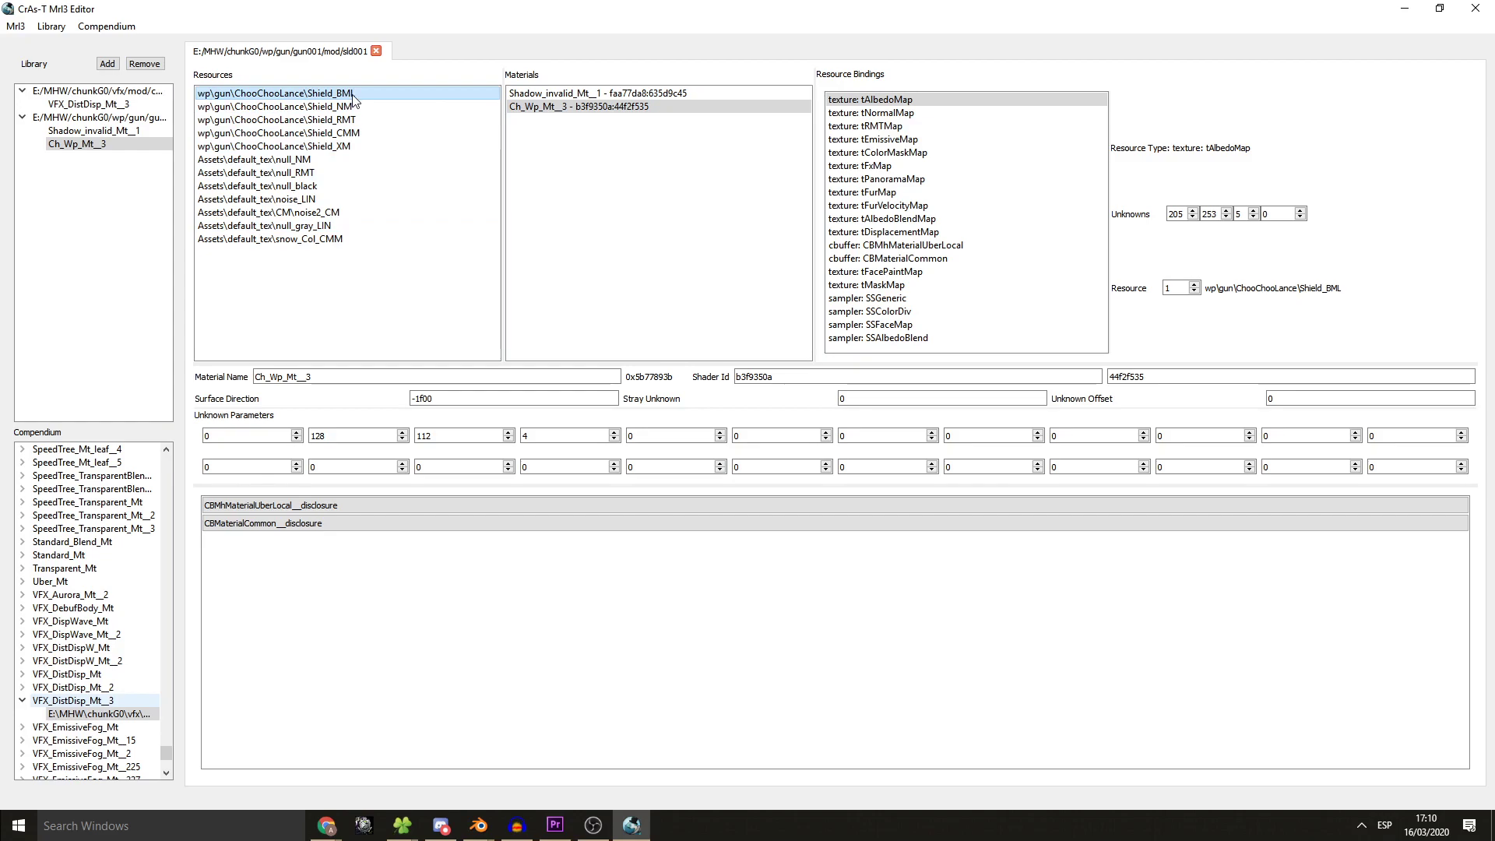
left_click(274, 120)
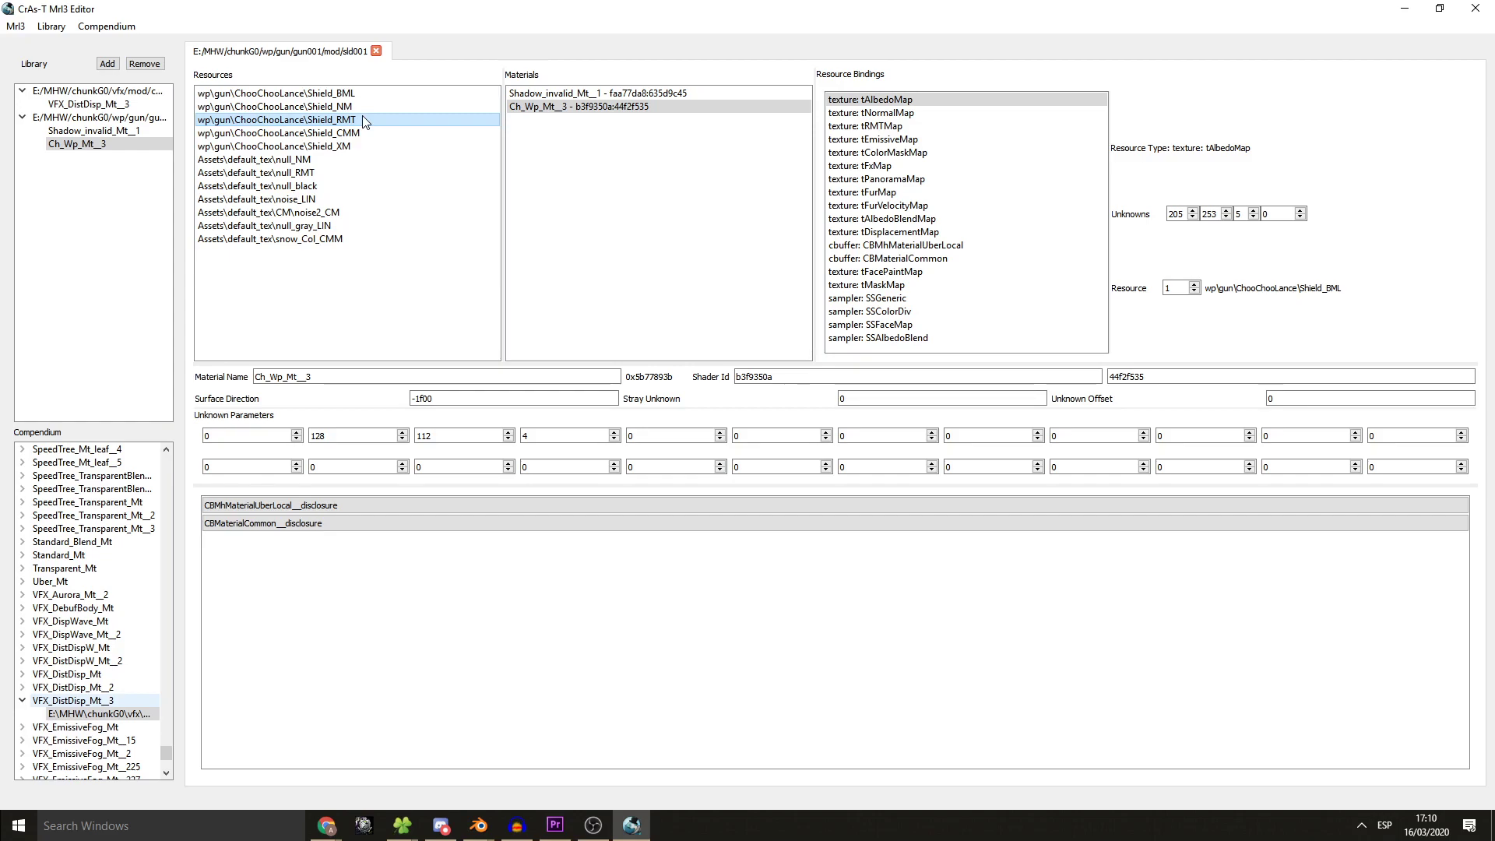
left_click(277, 132)
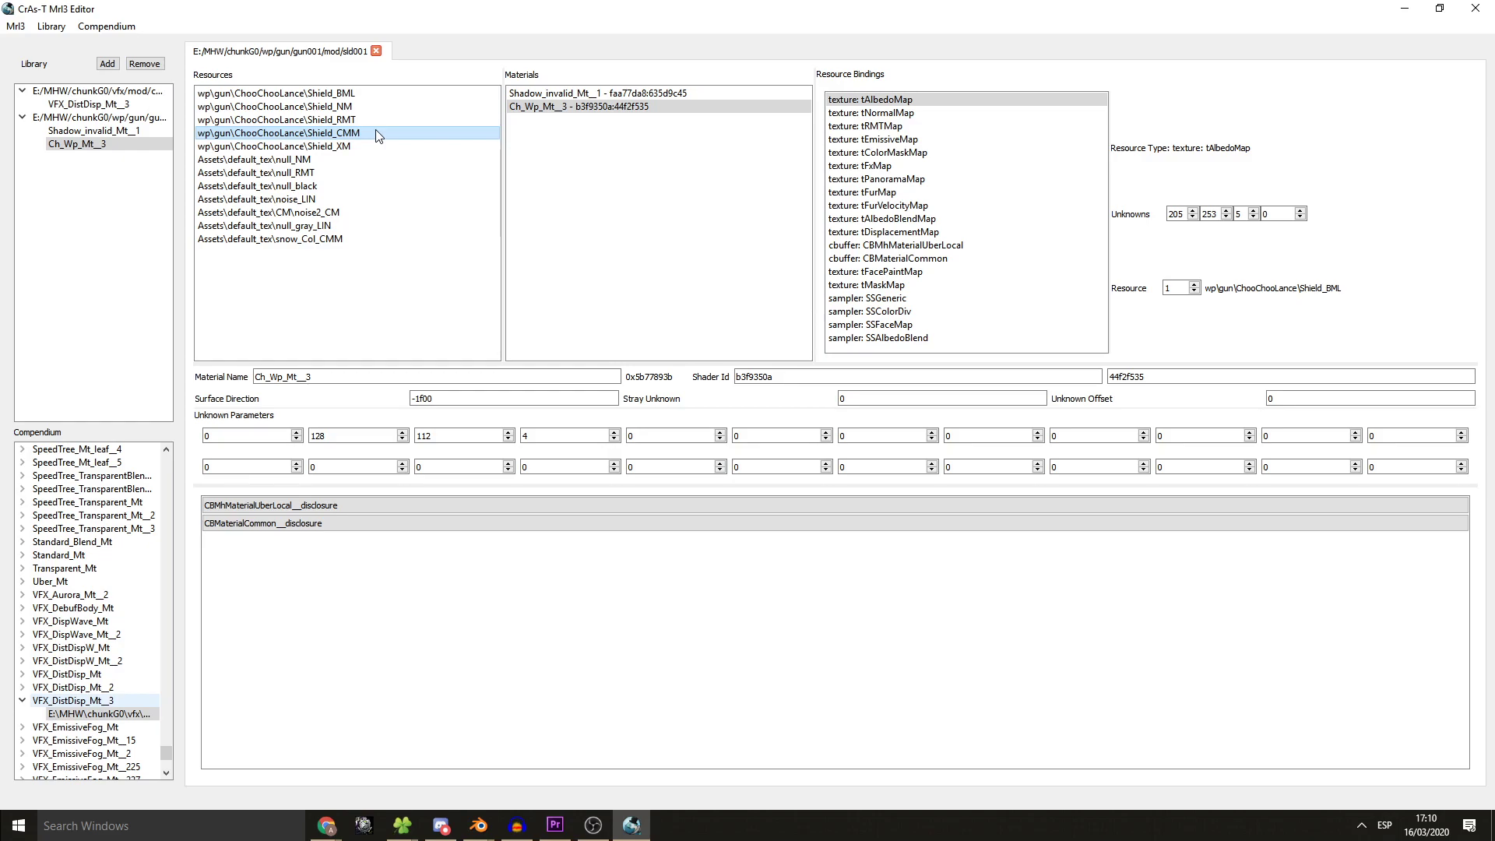
mouse_move(370, 134)
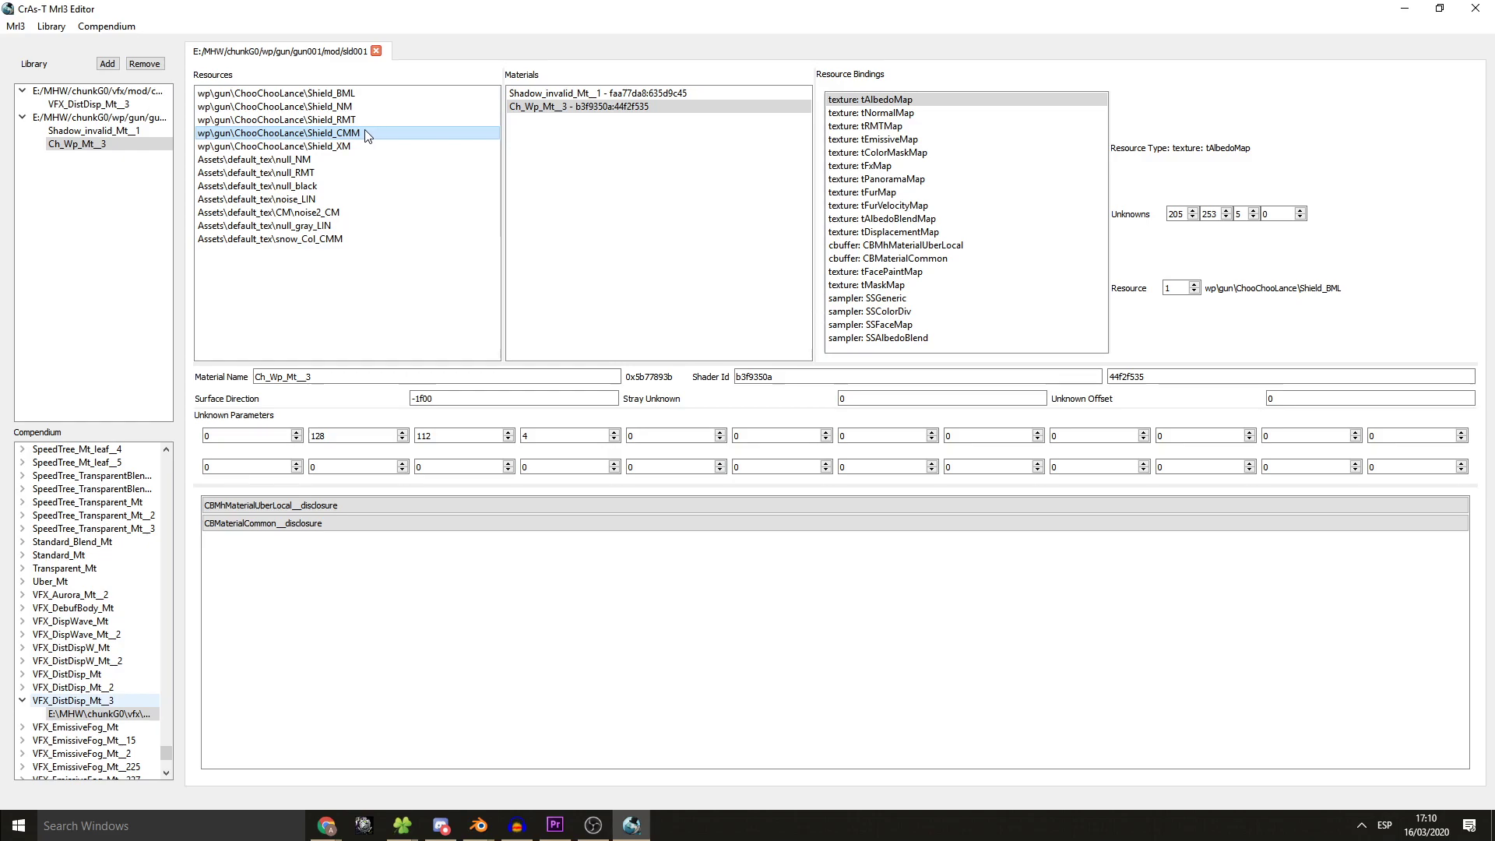
left_click(279, 146)
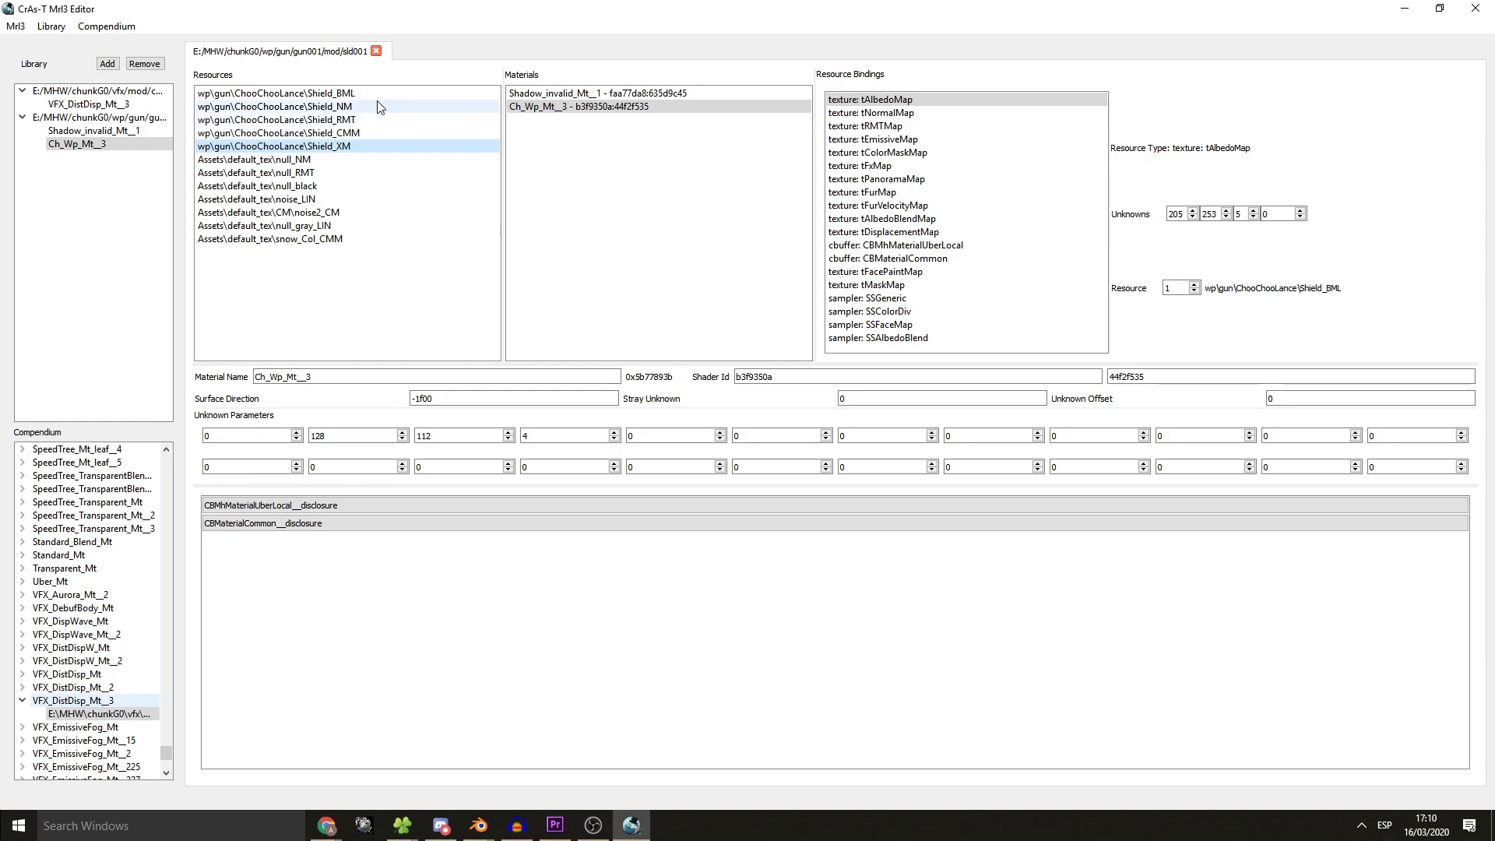
- Check the normal, emissive and displacement bindings, then add VFX_DistDisp_Mt__3 from the library
left_click(868, 113)
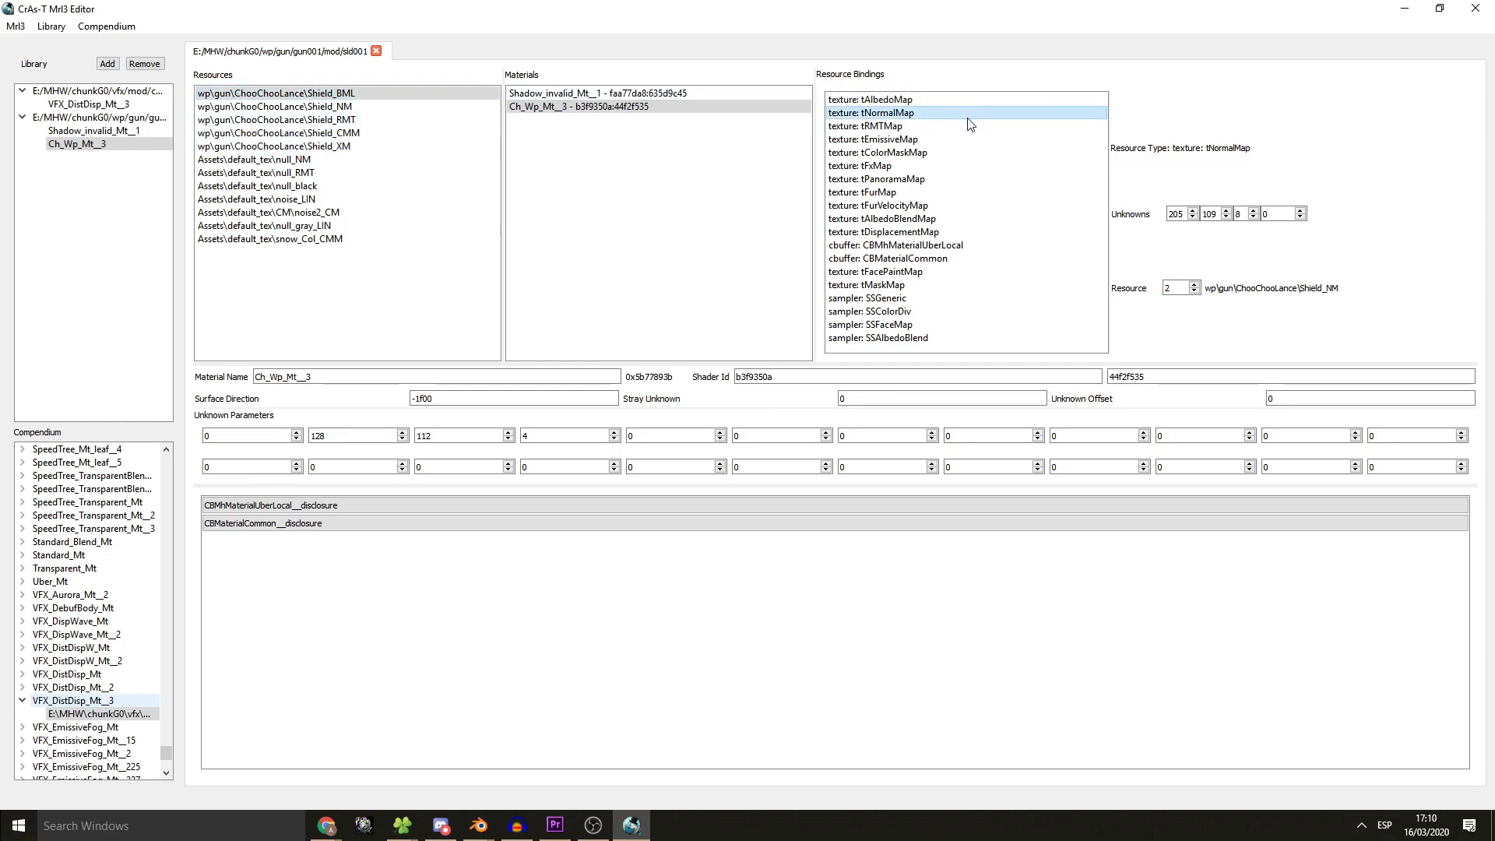
left_click(876, 139)
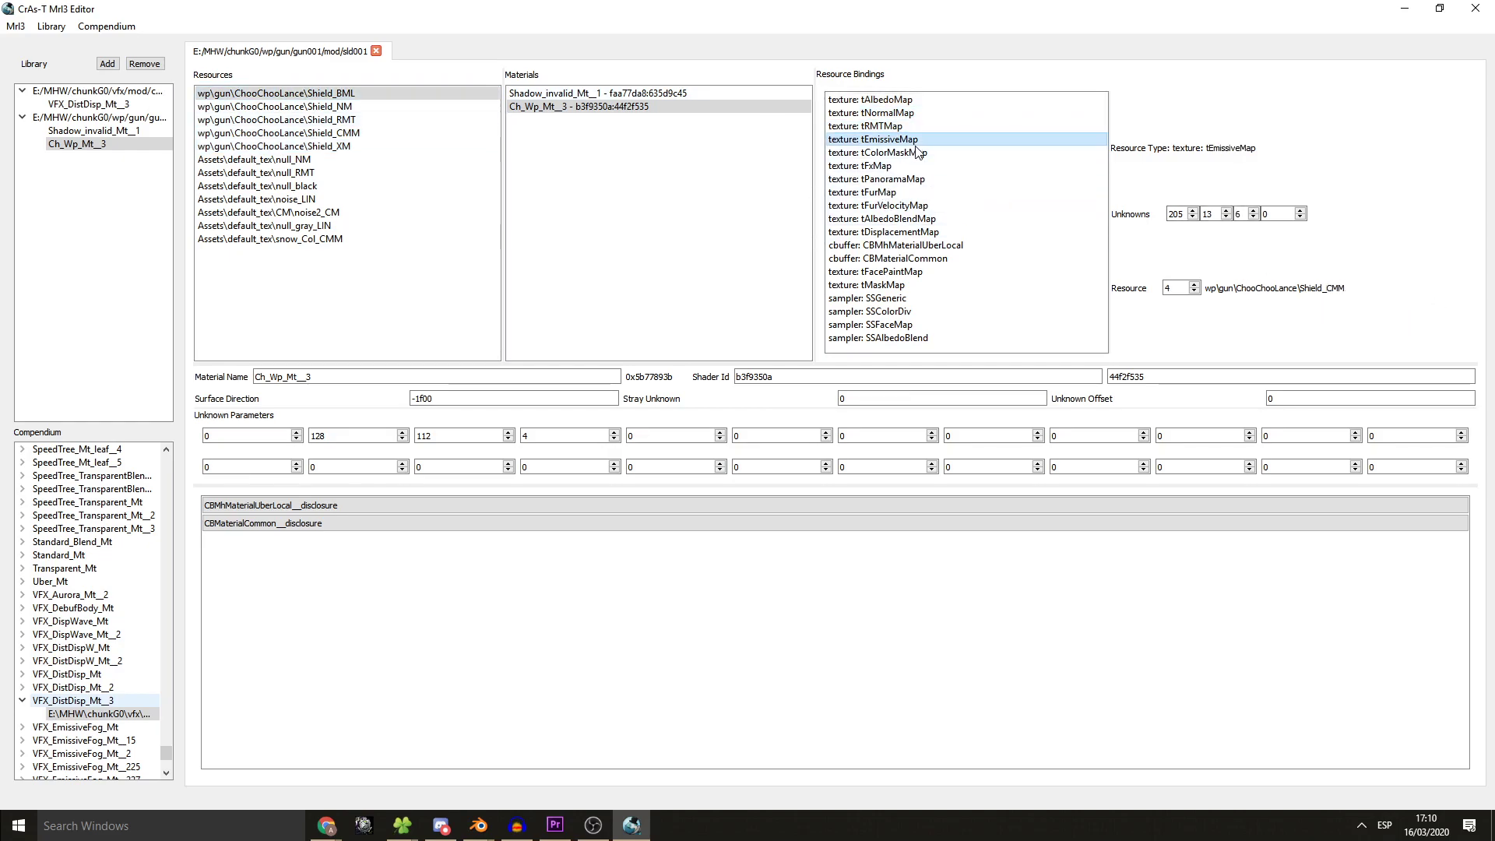
left_click(880, 232)
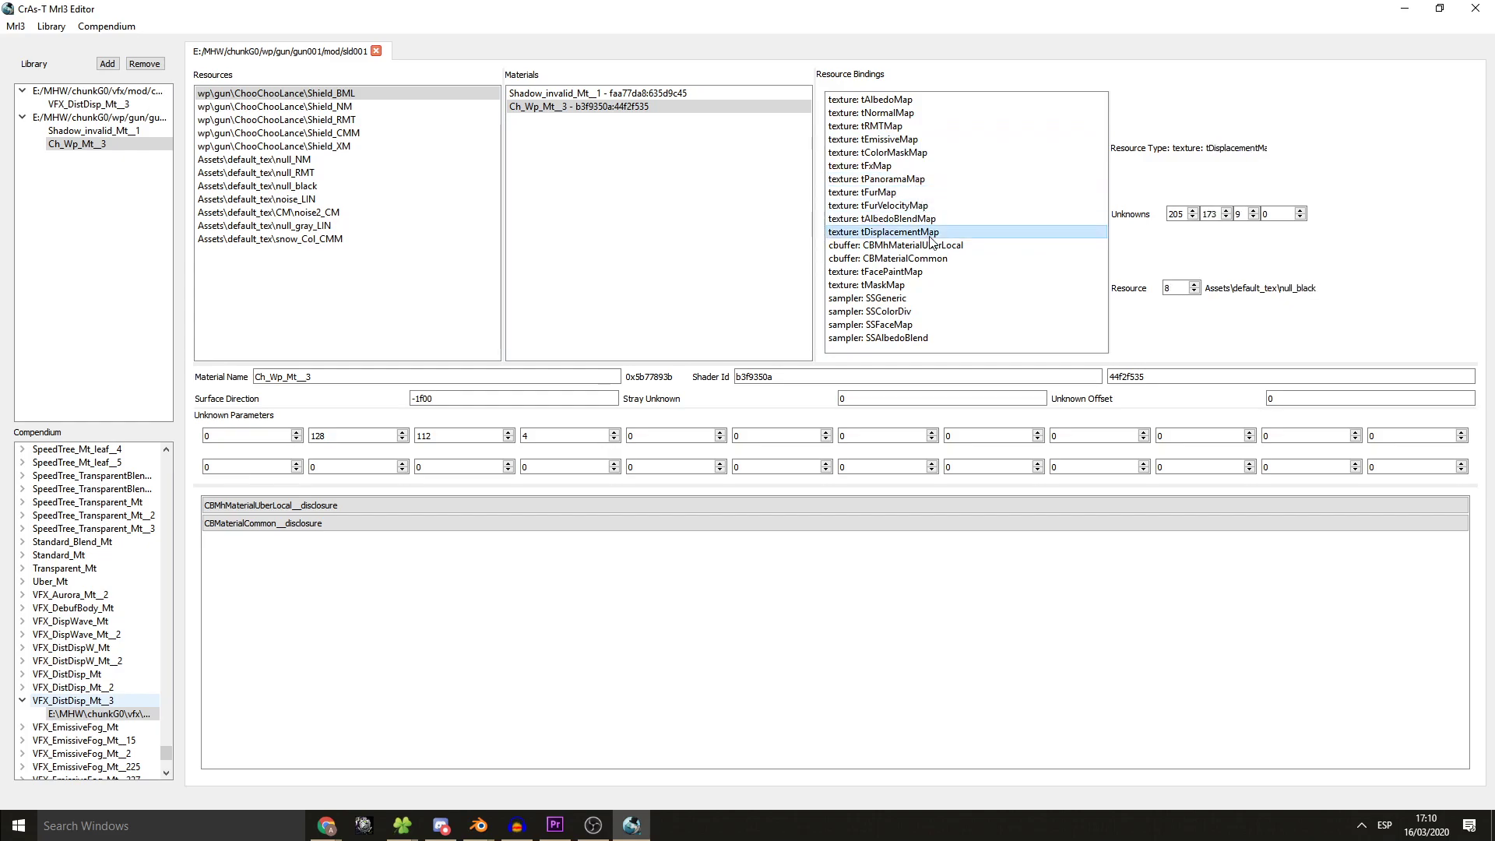
mouse_move(540, 311)
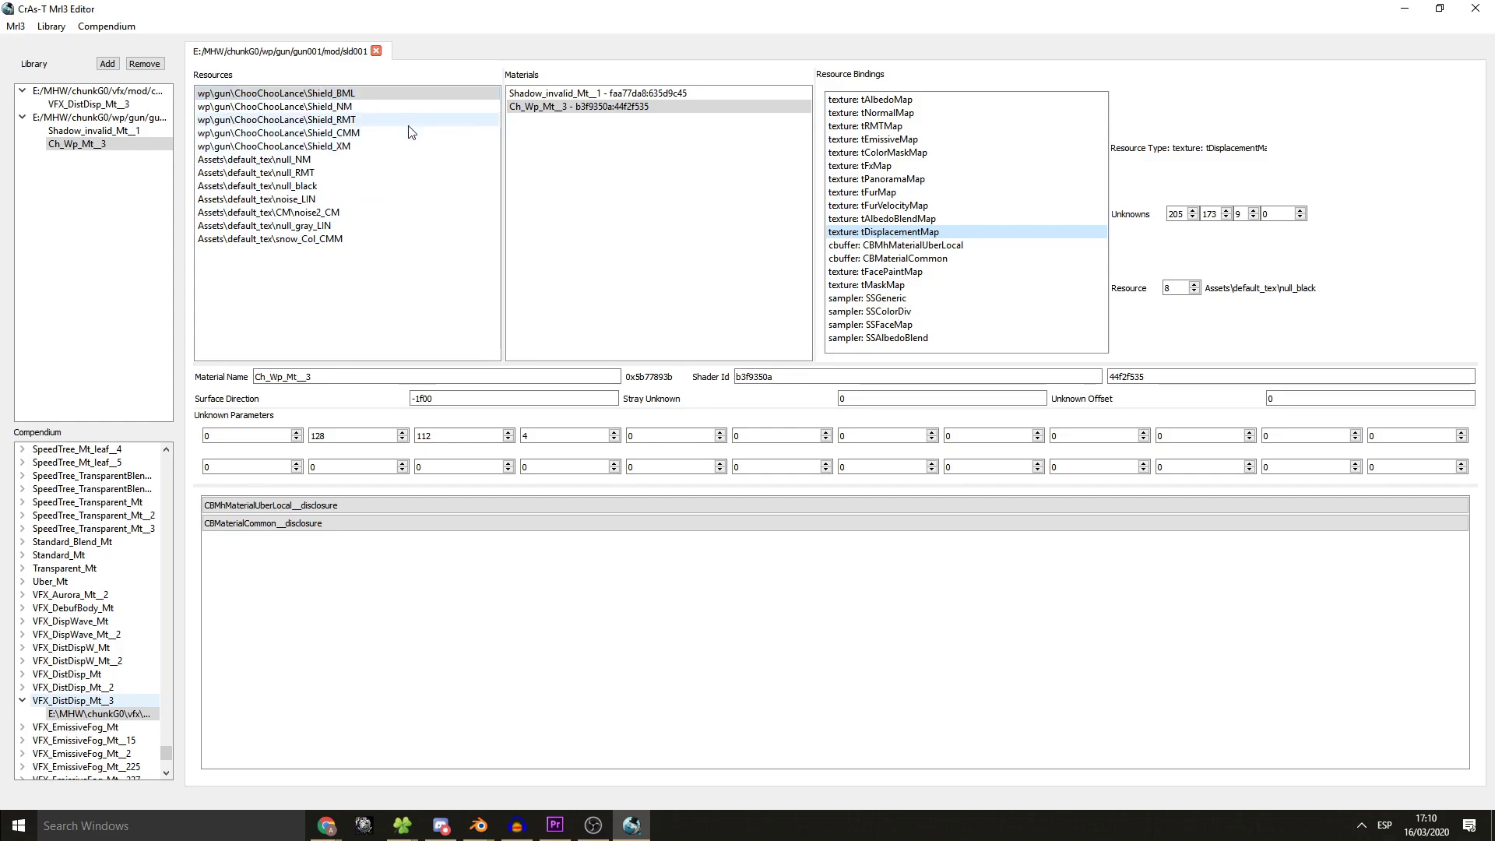
mouse_move(129, 703)
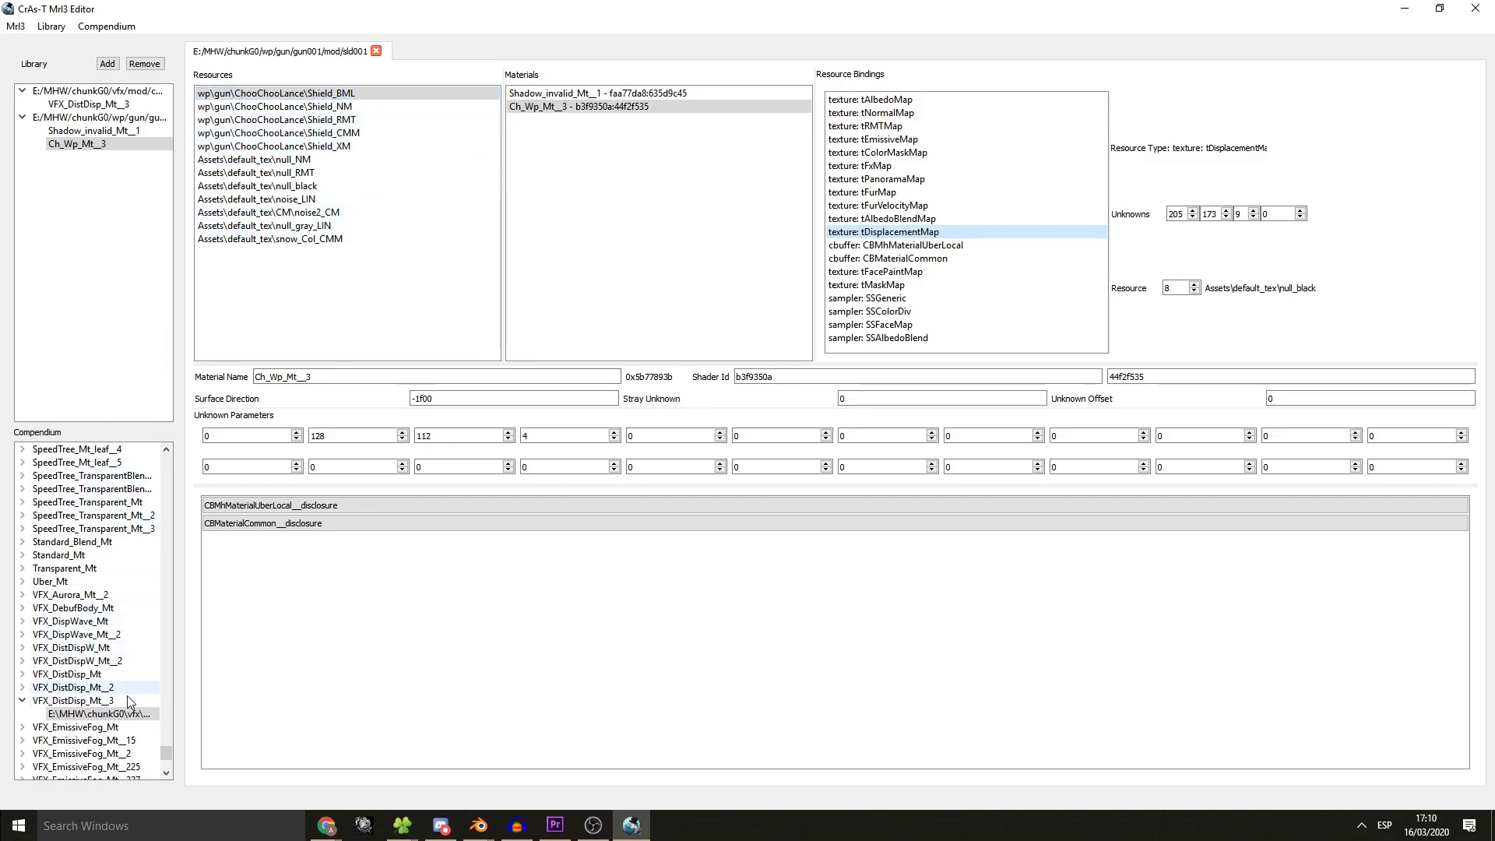
left_click(90, 103)
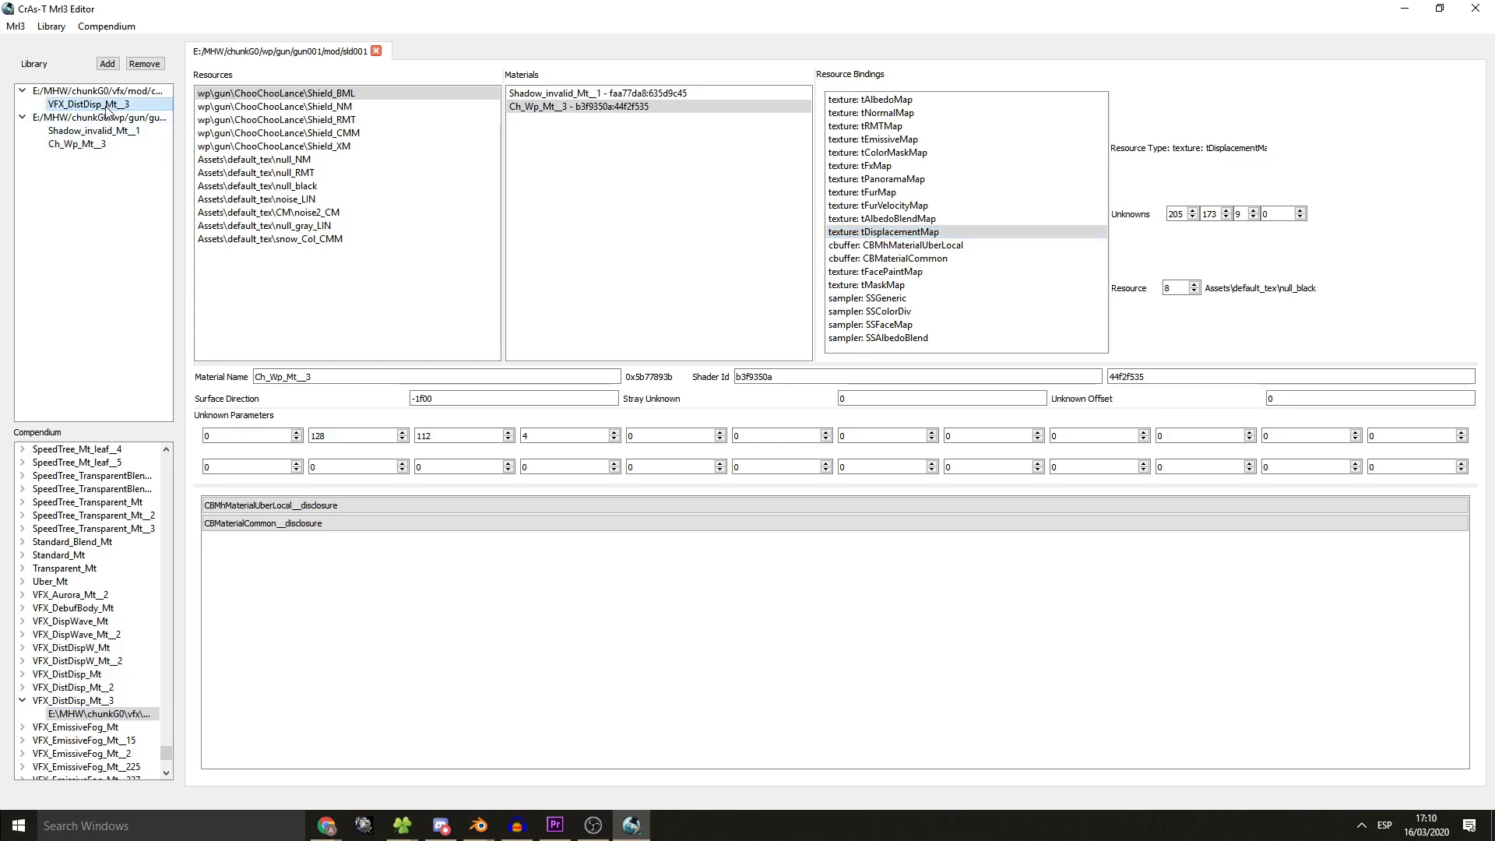
left_click(89, 103)
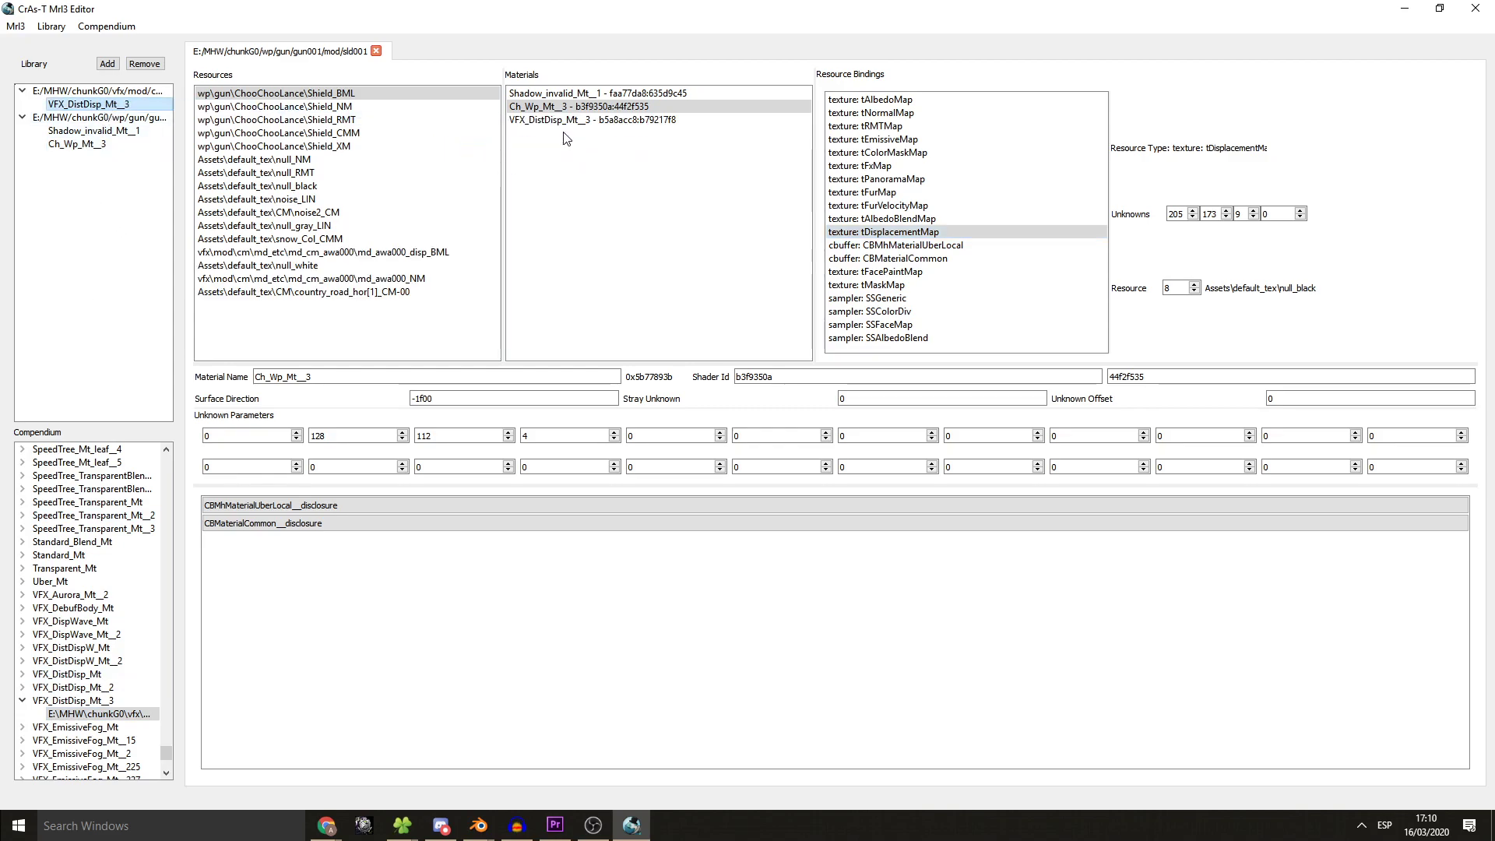
- Rename the new distortion material Ch_Wp_Mt__4 after checking Blender, and expand its shader parameters
left_click(592, 120)
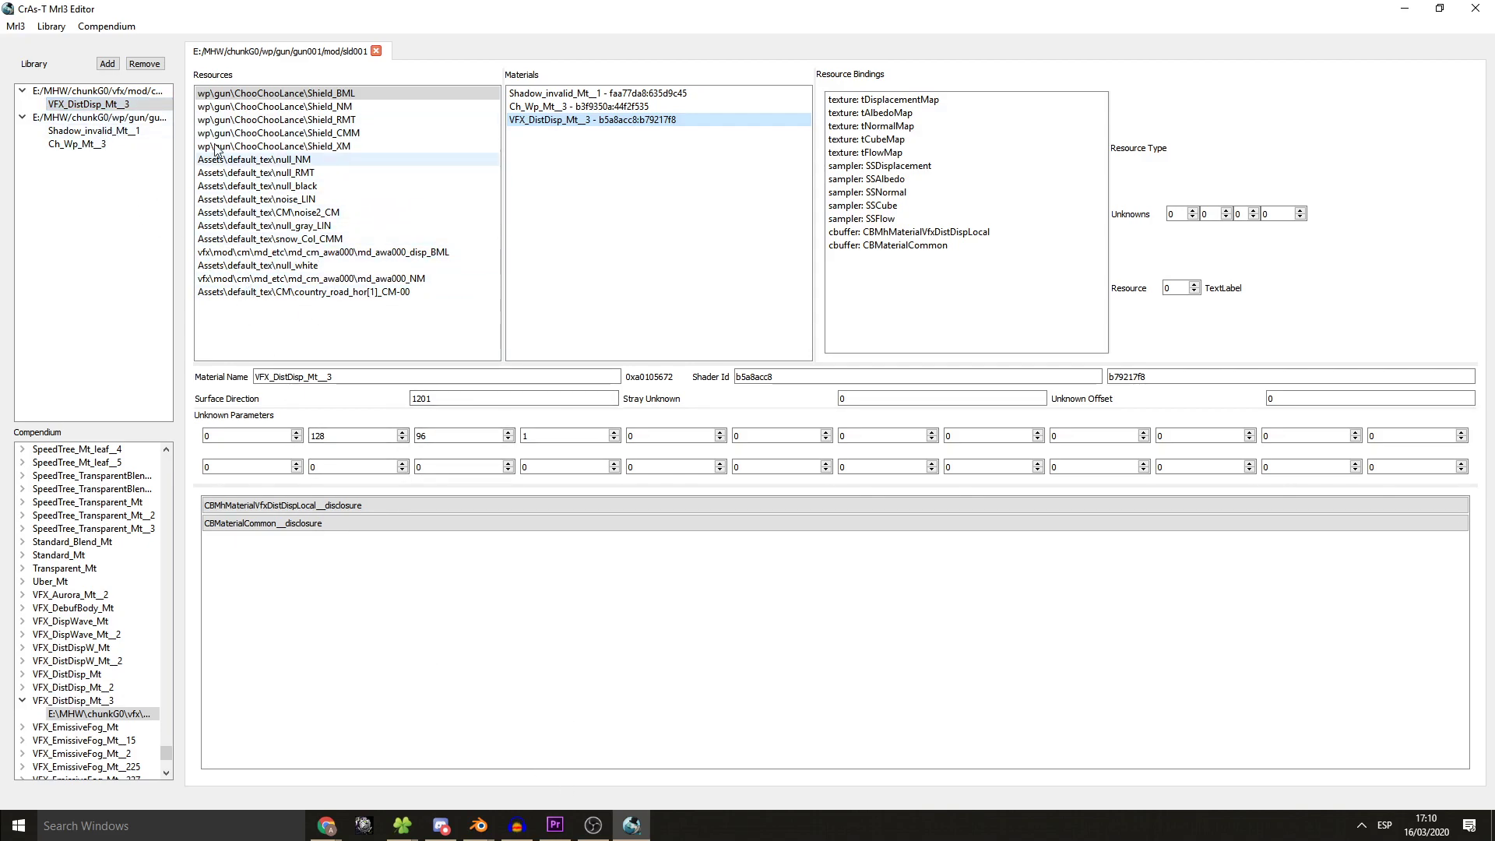
left_click(476, 825)
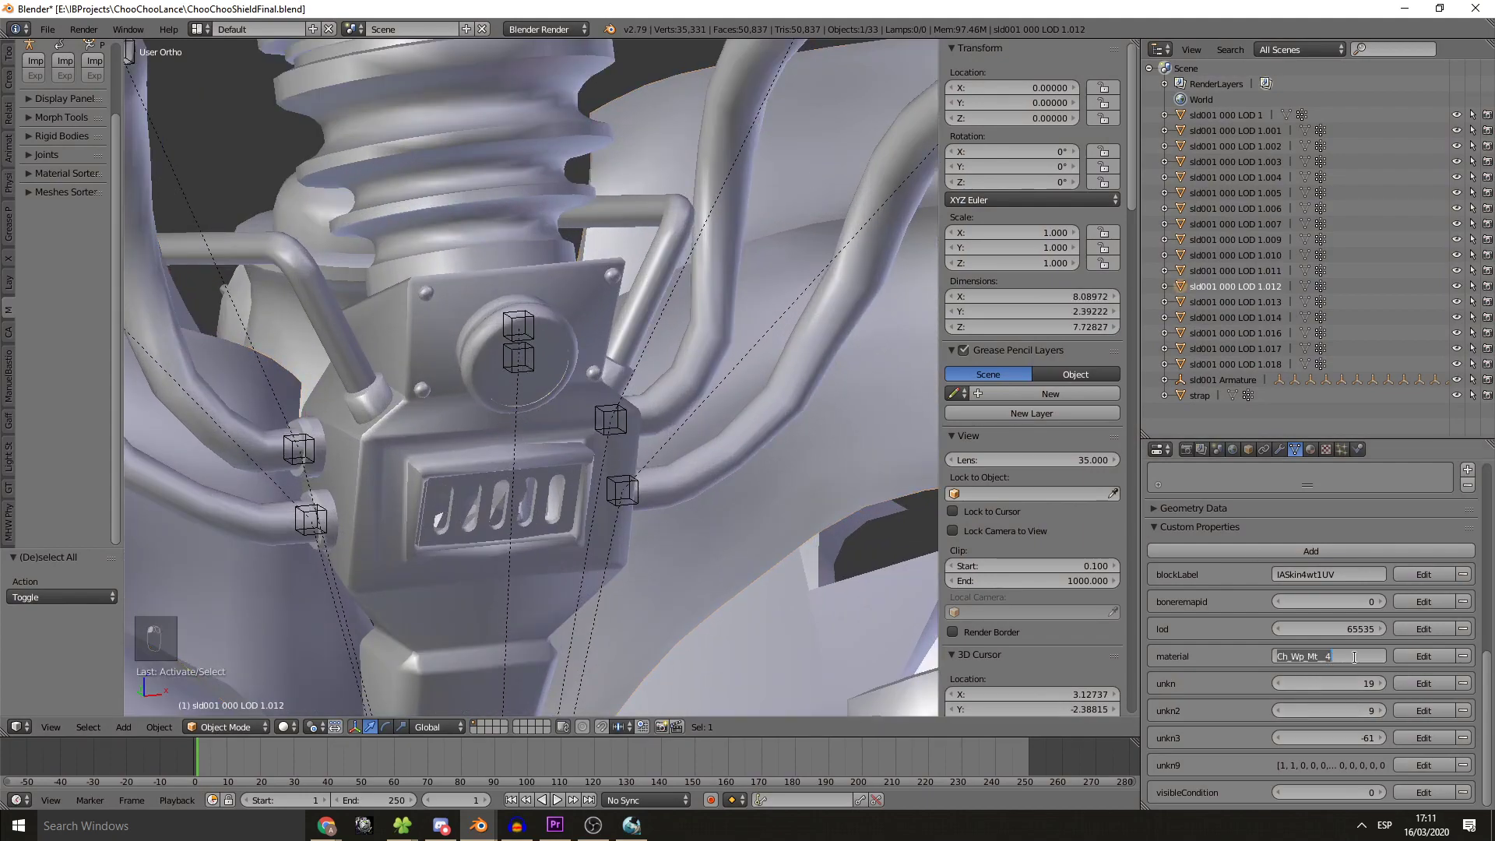
left_click(627, 826)
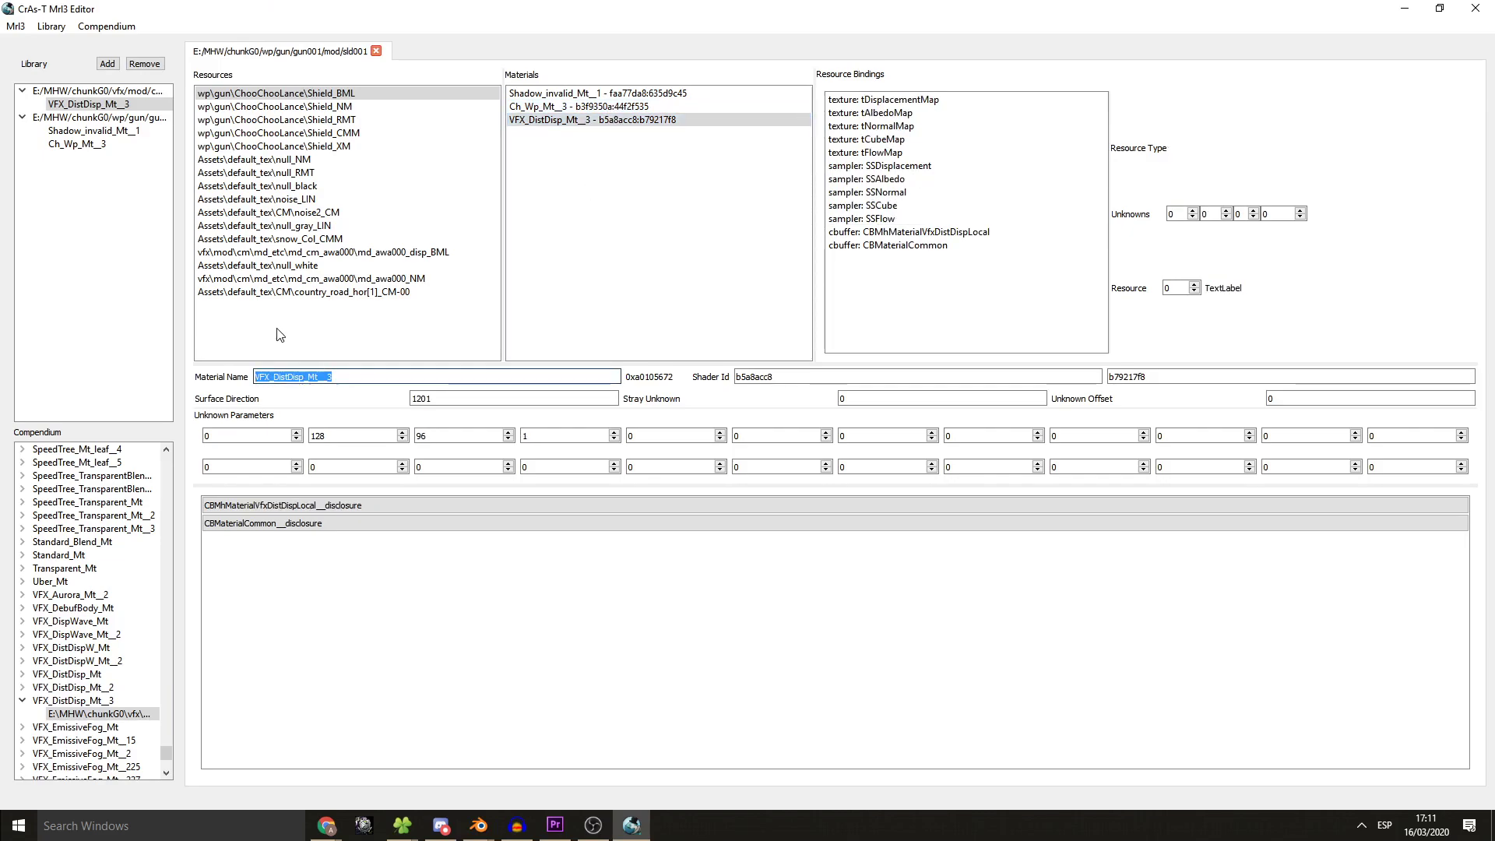
left_click(589, 120)
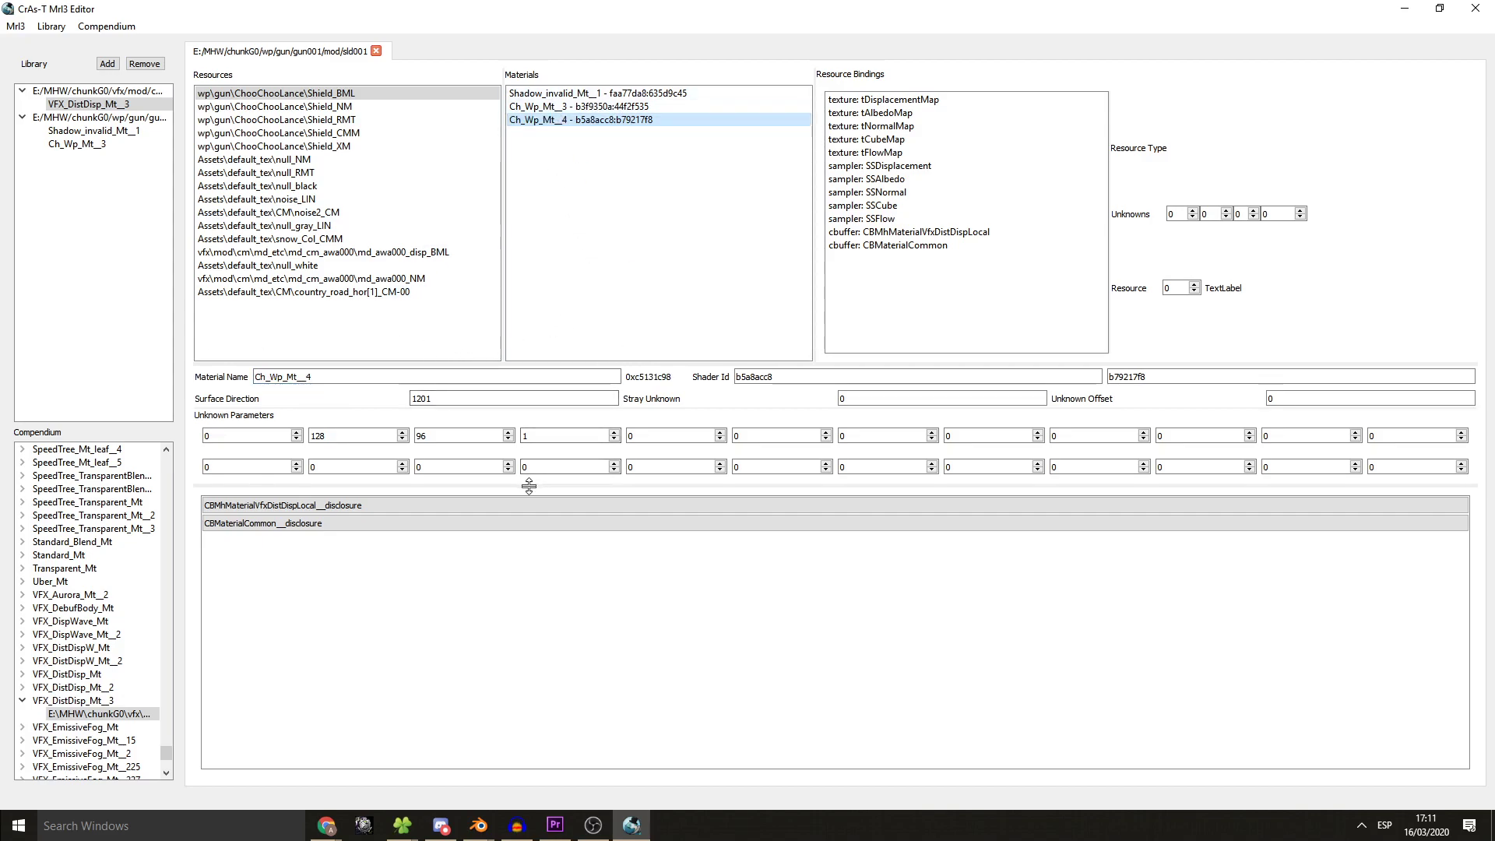
left_click(257, 504)
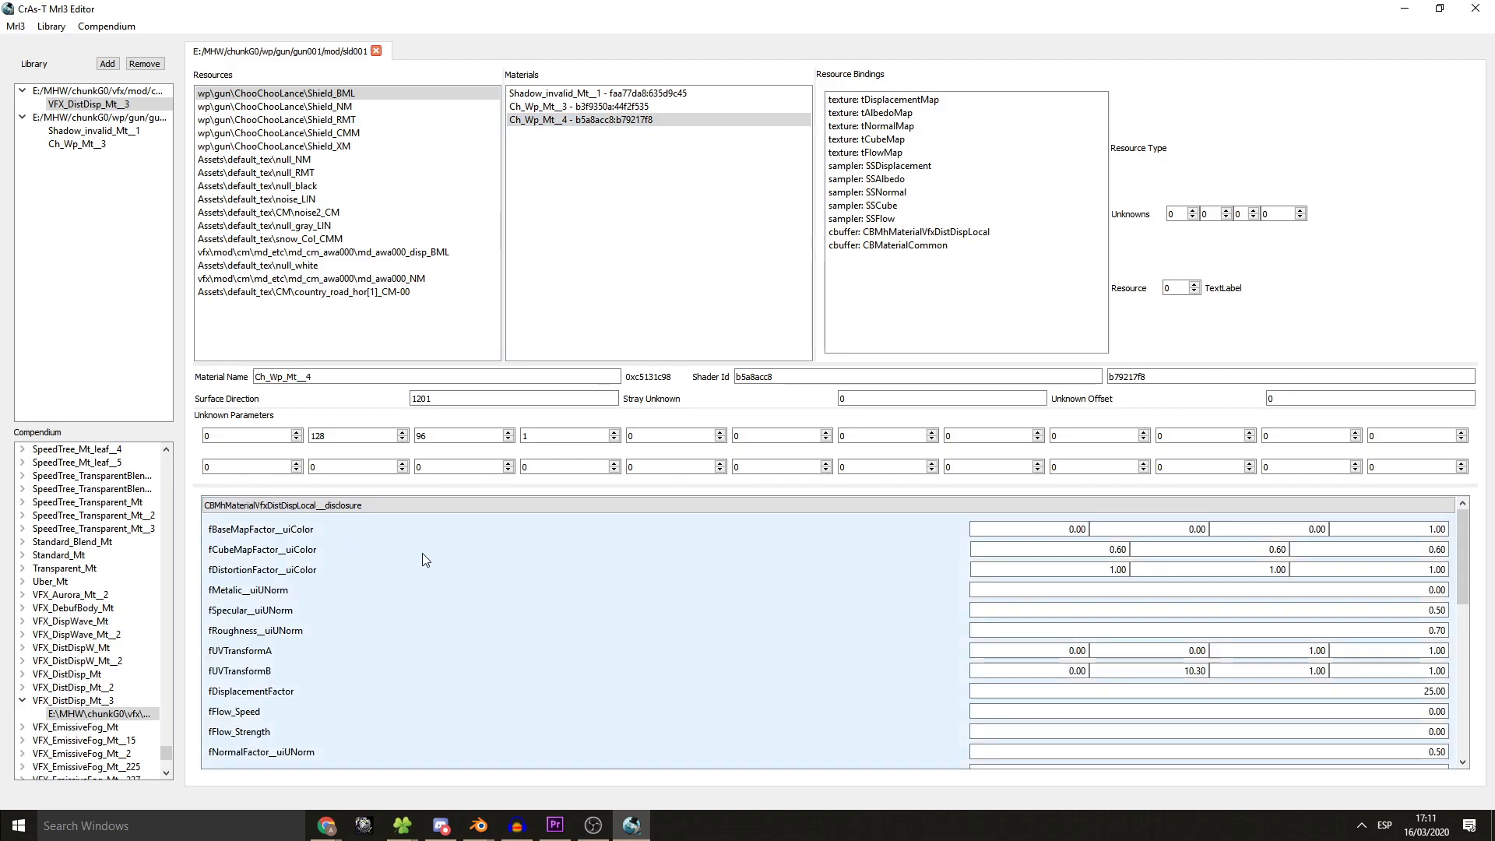
mouse_move(458, 573)
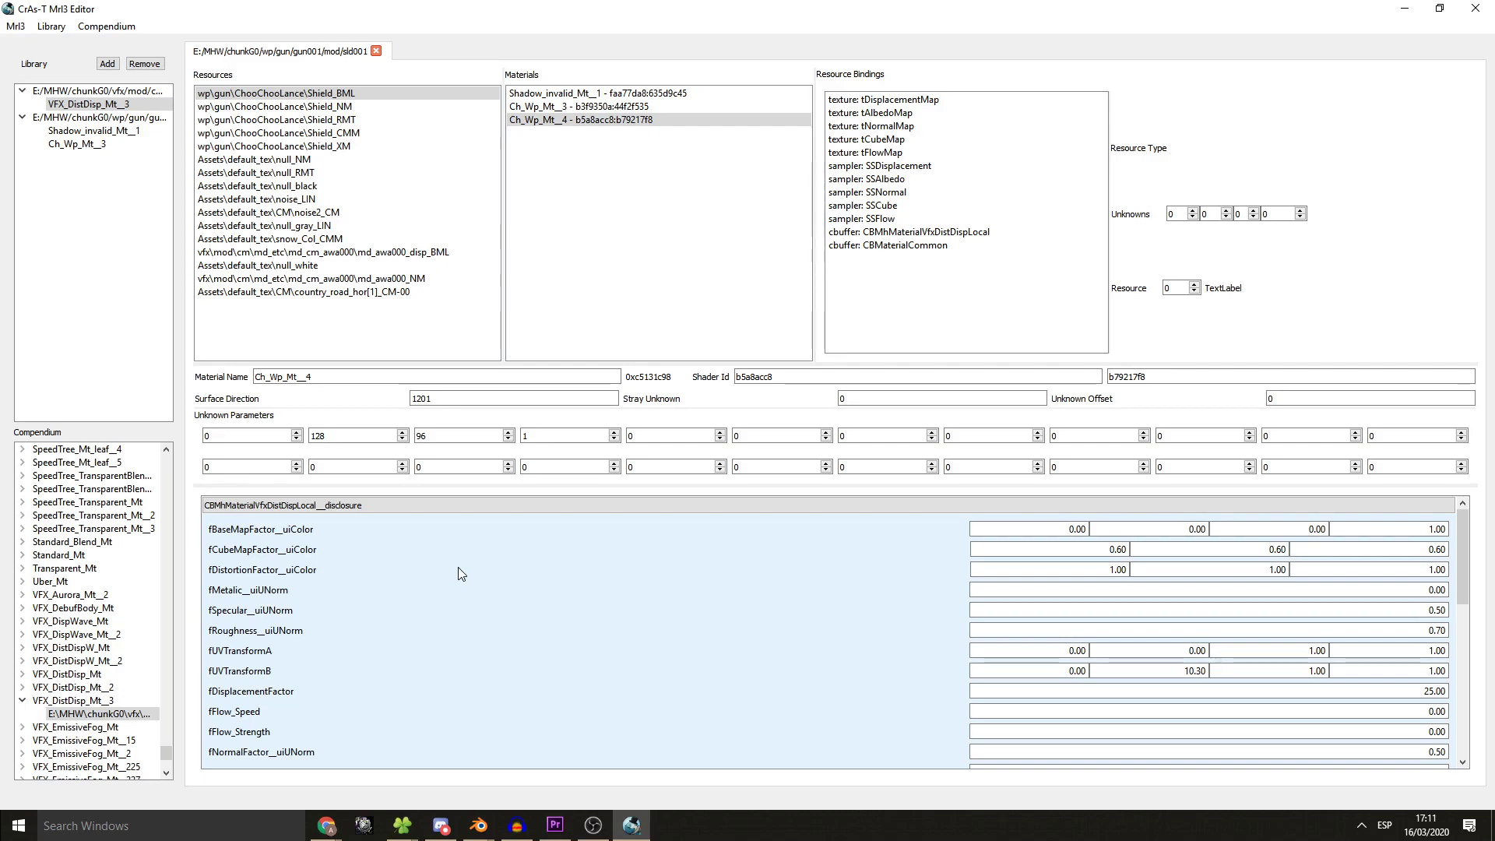
- Set Ch_Wp_Mt__4's tDisplacementMap to null_black, confirm tAlbedoMap uses null_white, and glance at Blender
left_click(886, 100)
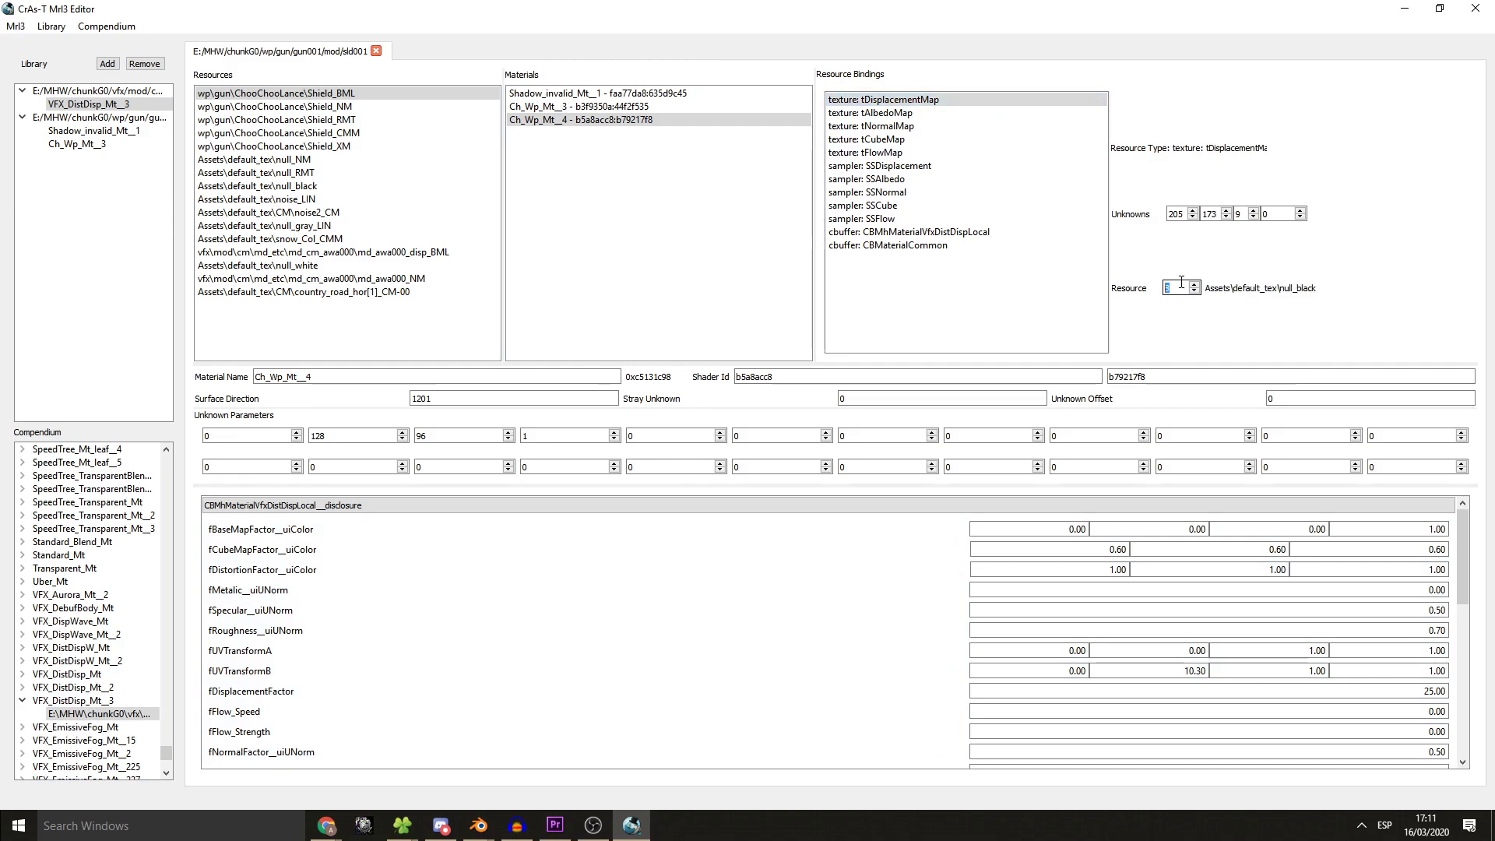
left_click(880, 112)
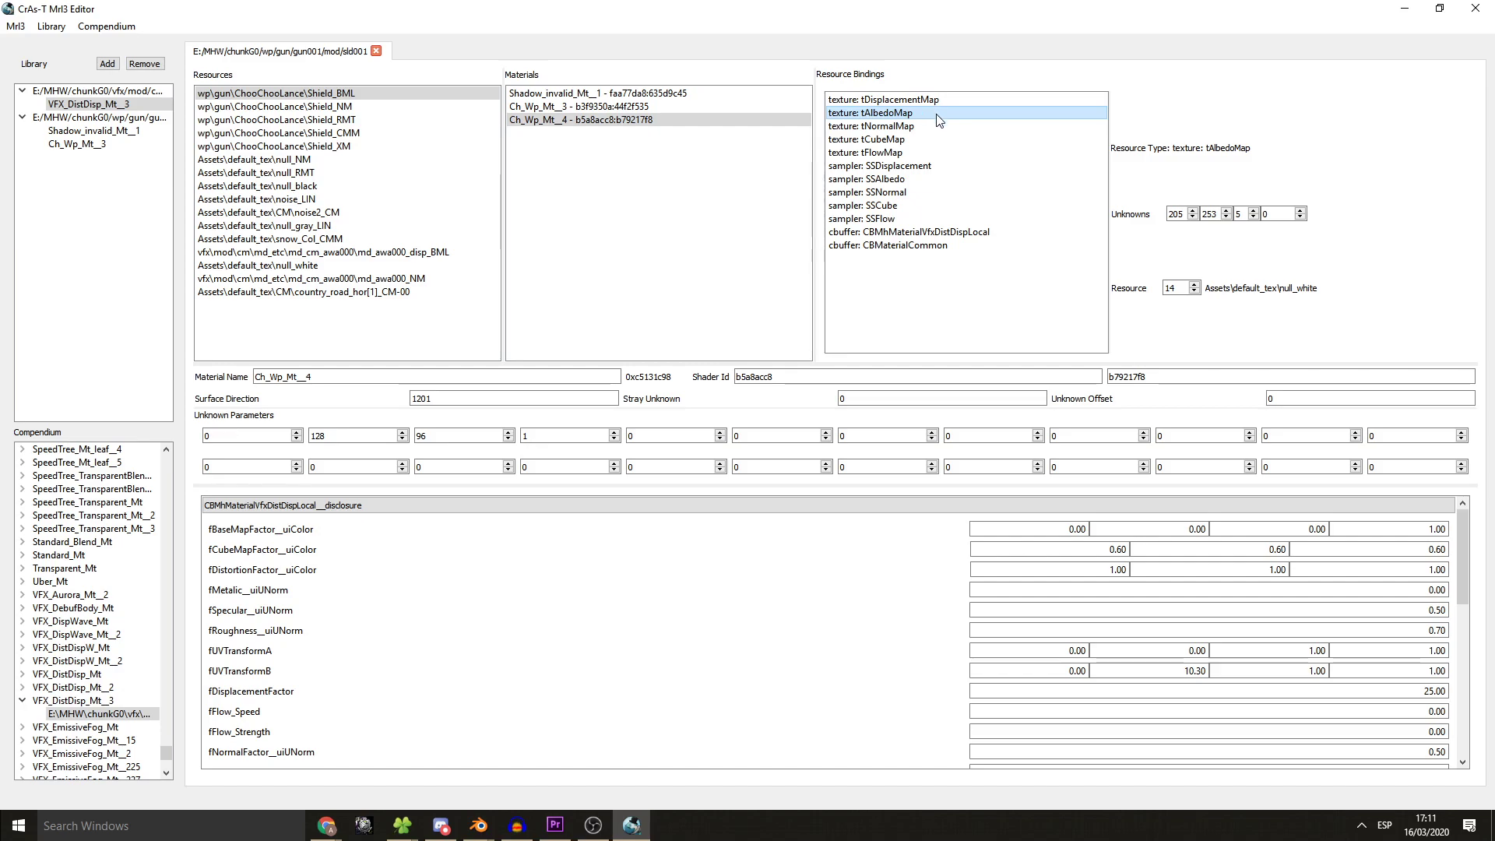
mouse_move(933, 129)
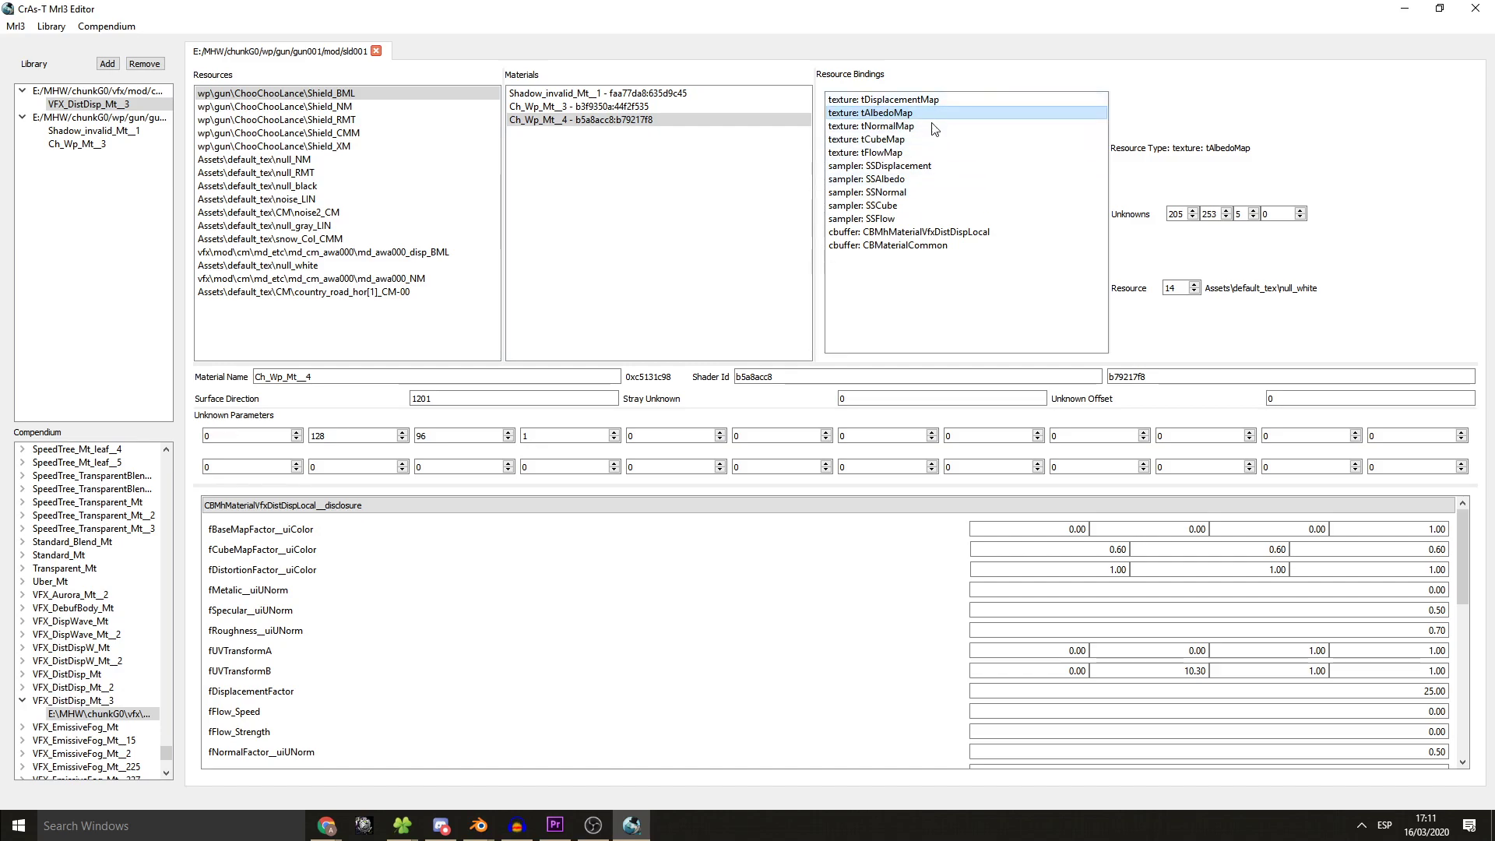
left_click(629, 120)
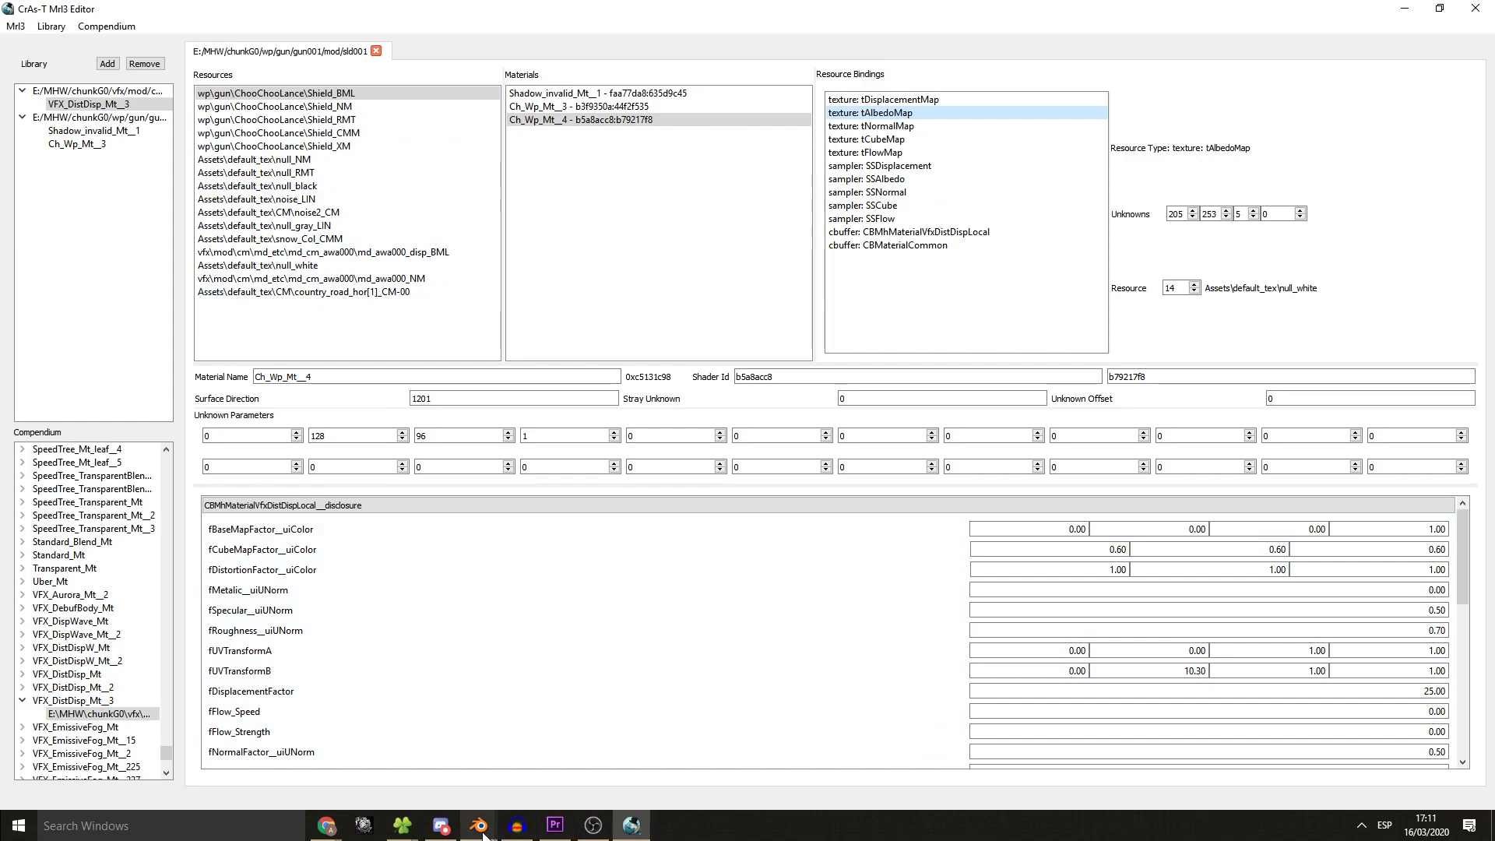
left_click(476, 826)
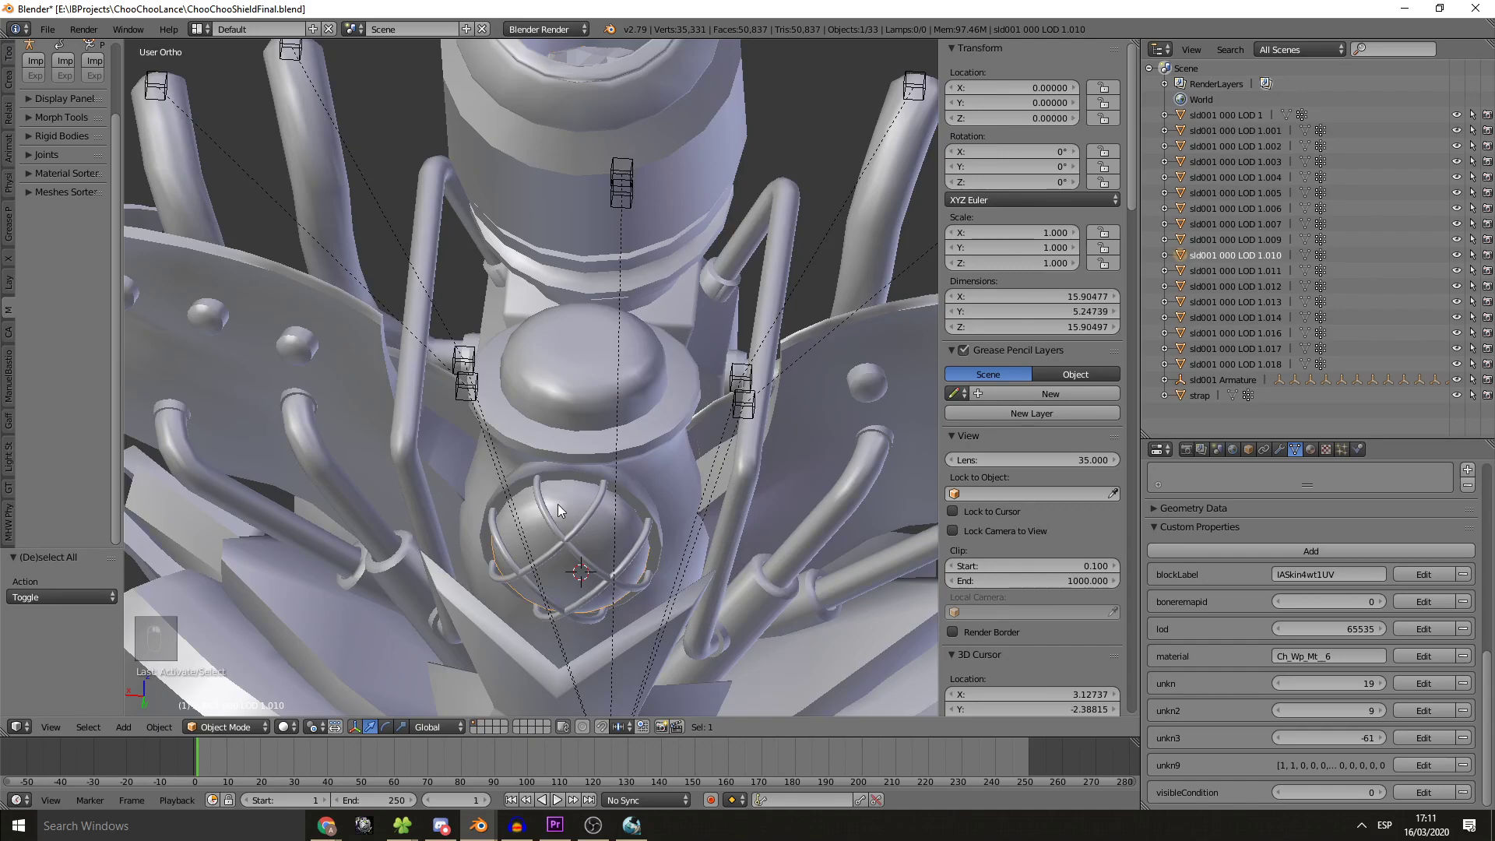
left_click(630, 826)
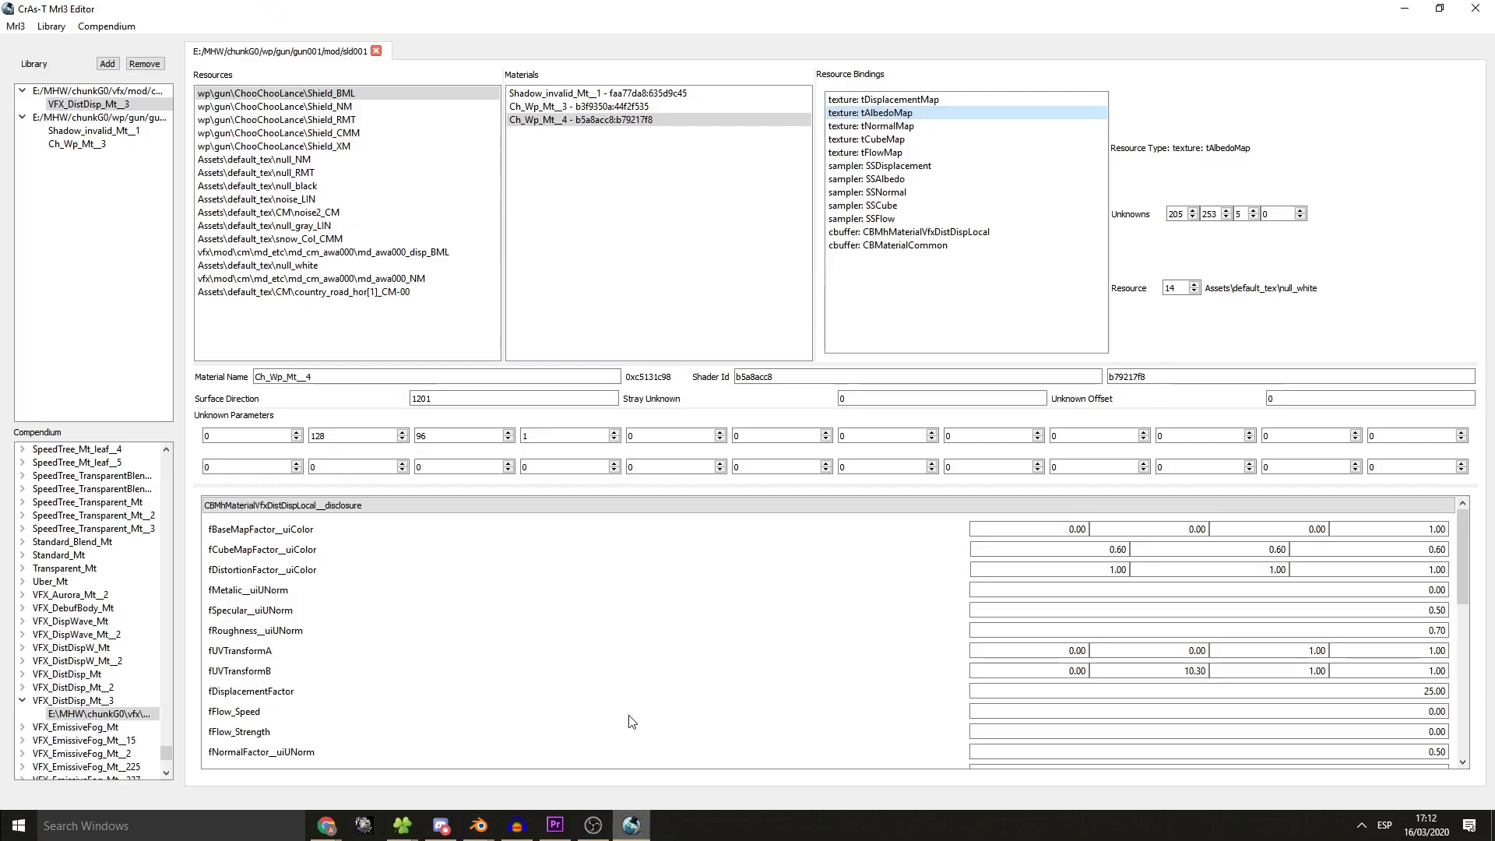
left_click(80, 143)
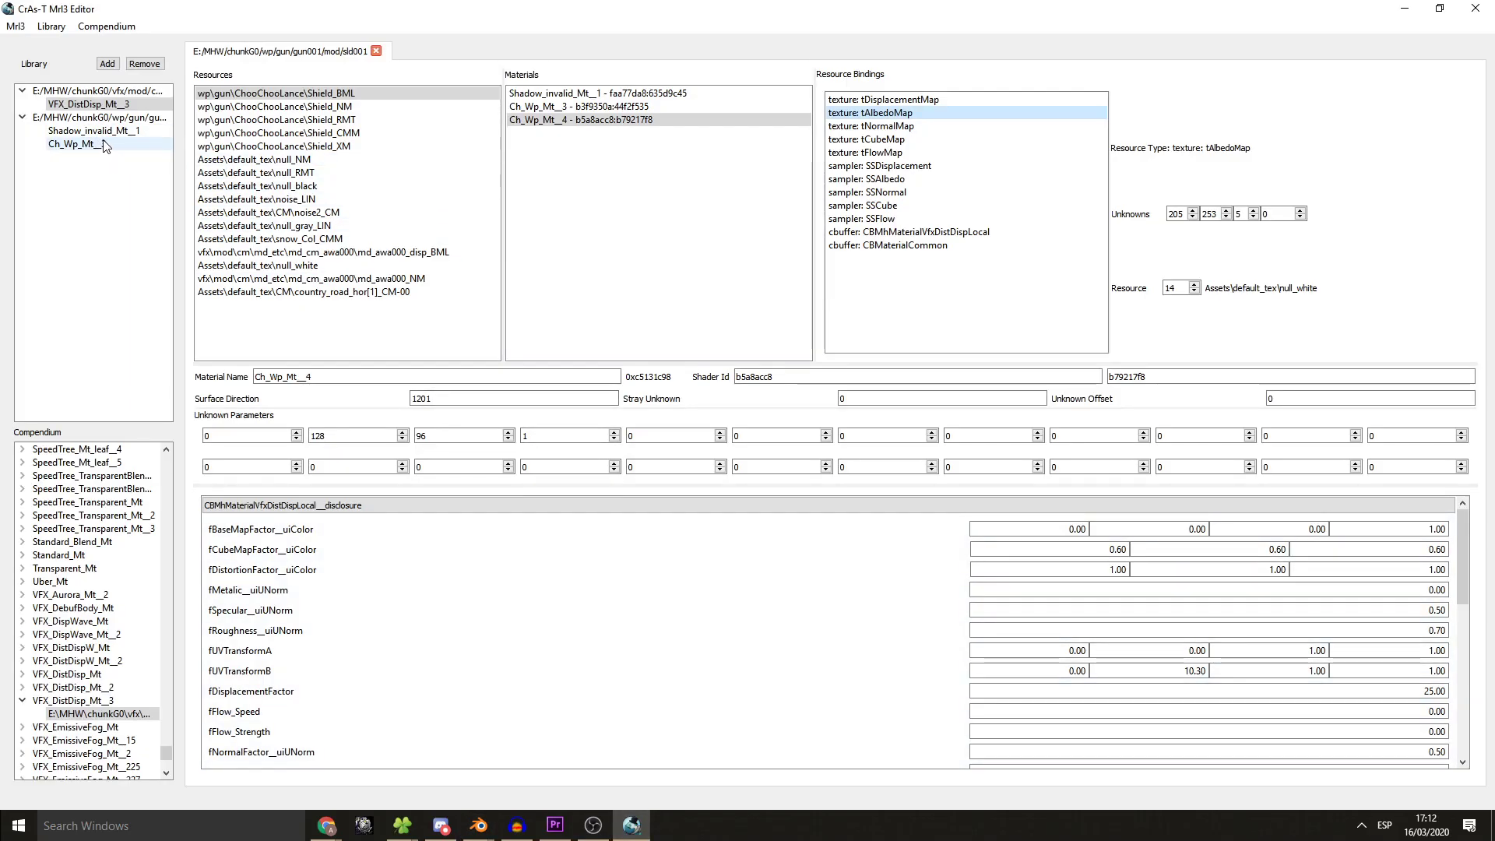
- Add a copy of Ch_Wp_Mt__3 from the library, compare it with the original, and rename it Ch_Wp_Mt__5
left_click(582, 106)
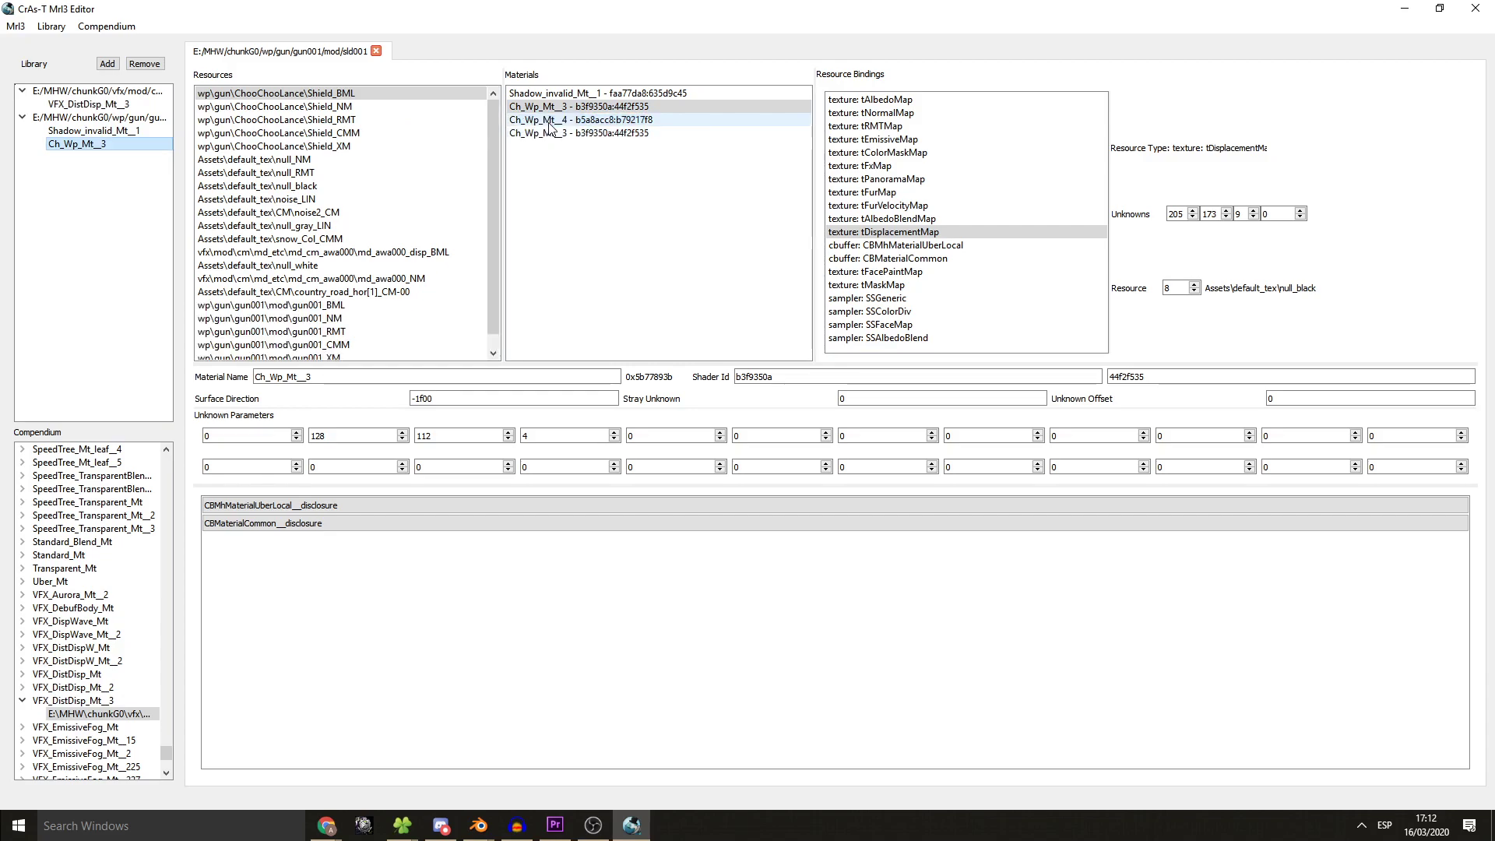
left_click(581, 132)
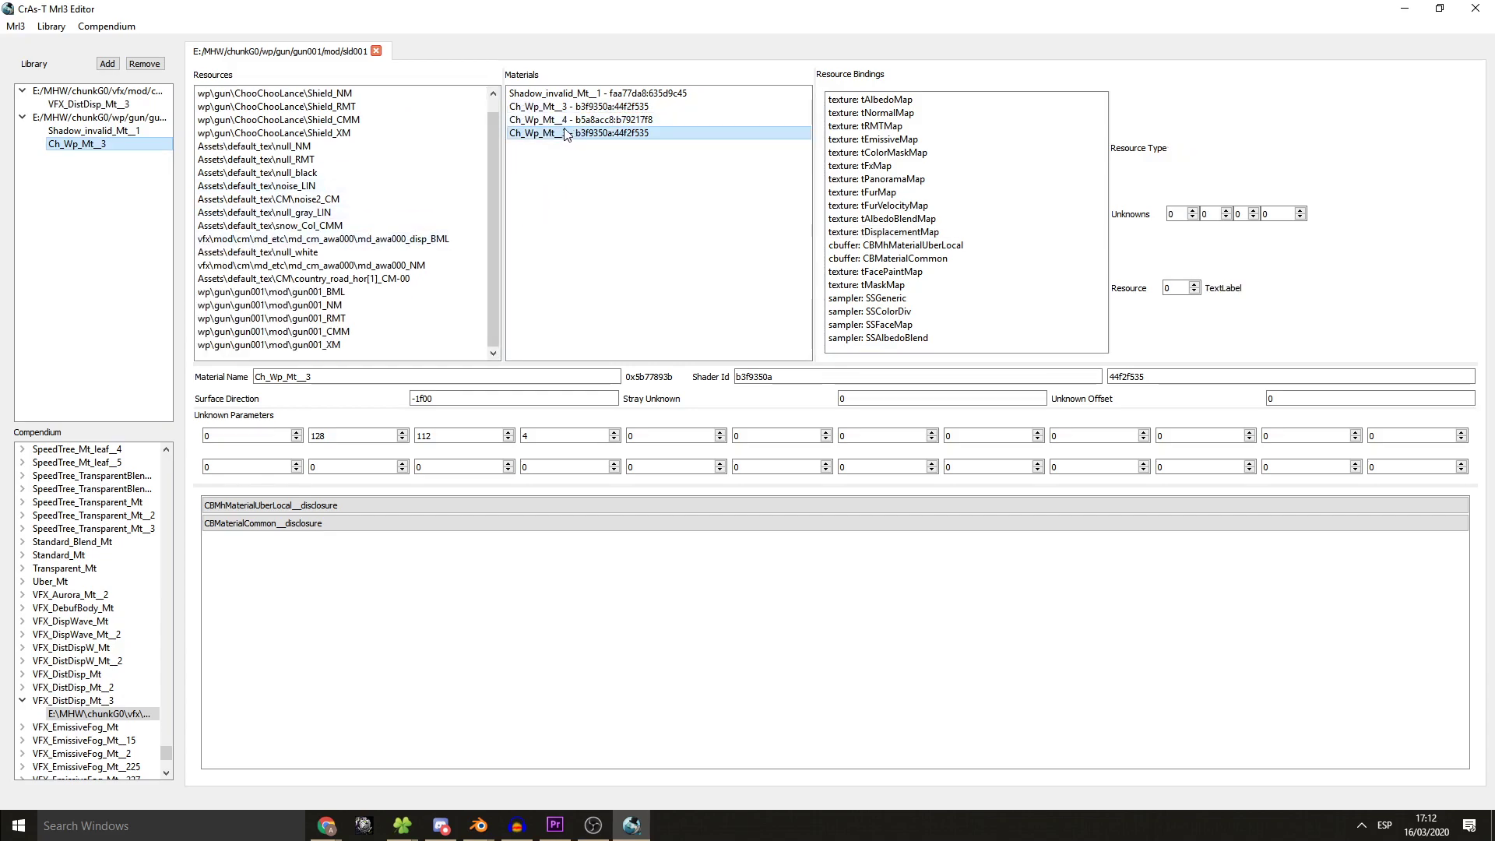
left_click(435, 375)
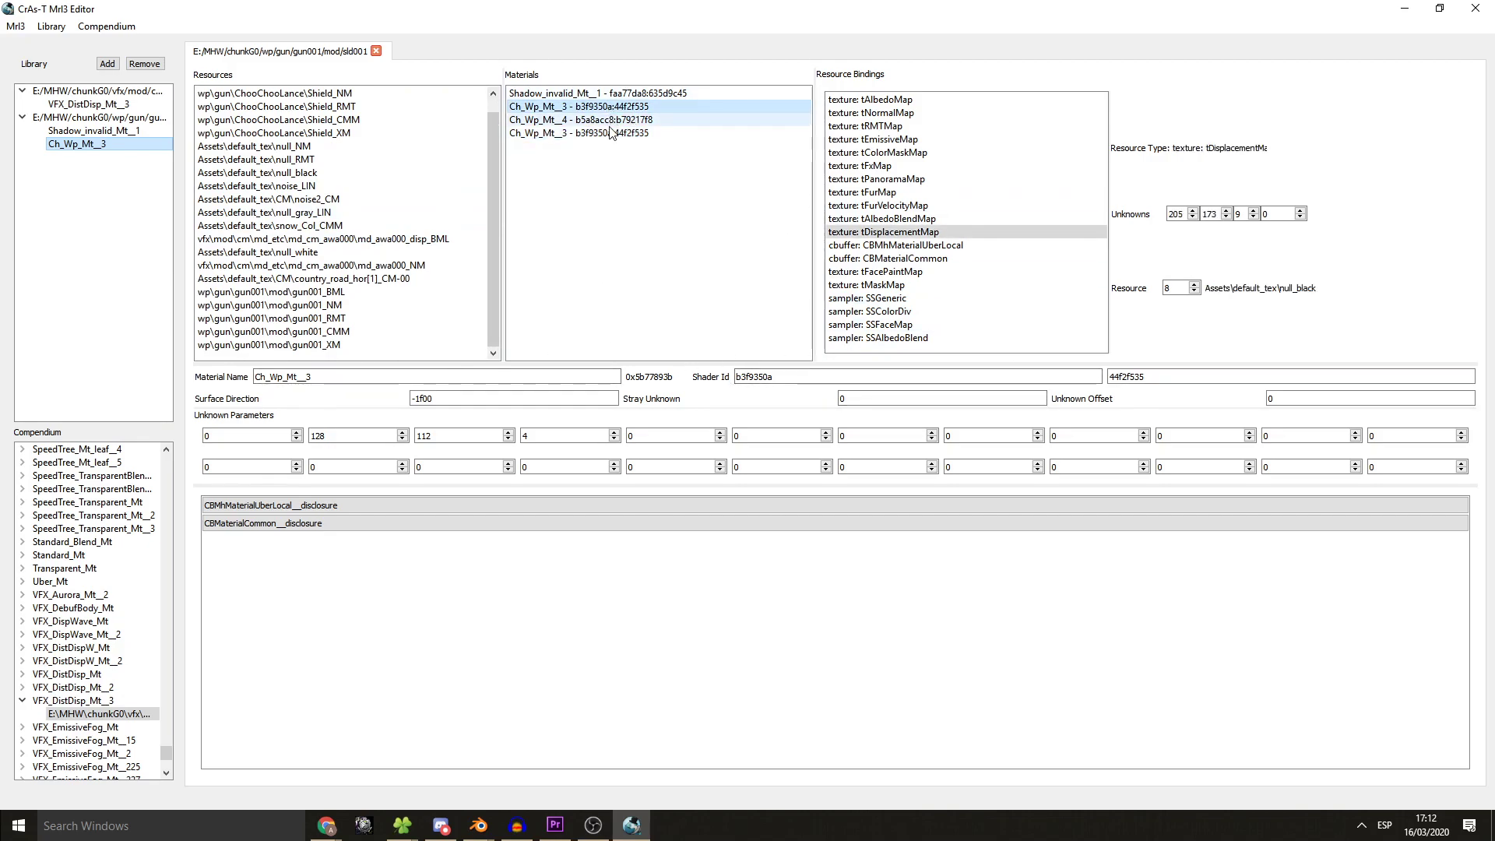
left_click(579, 132)
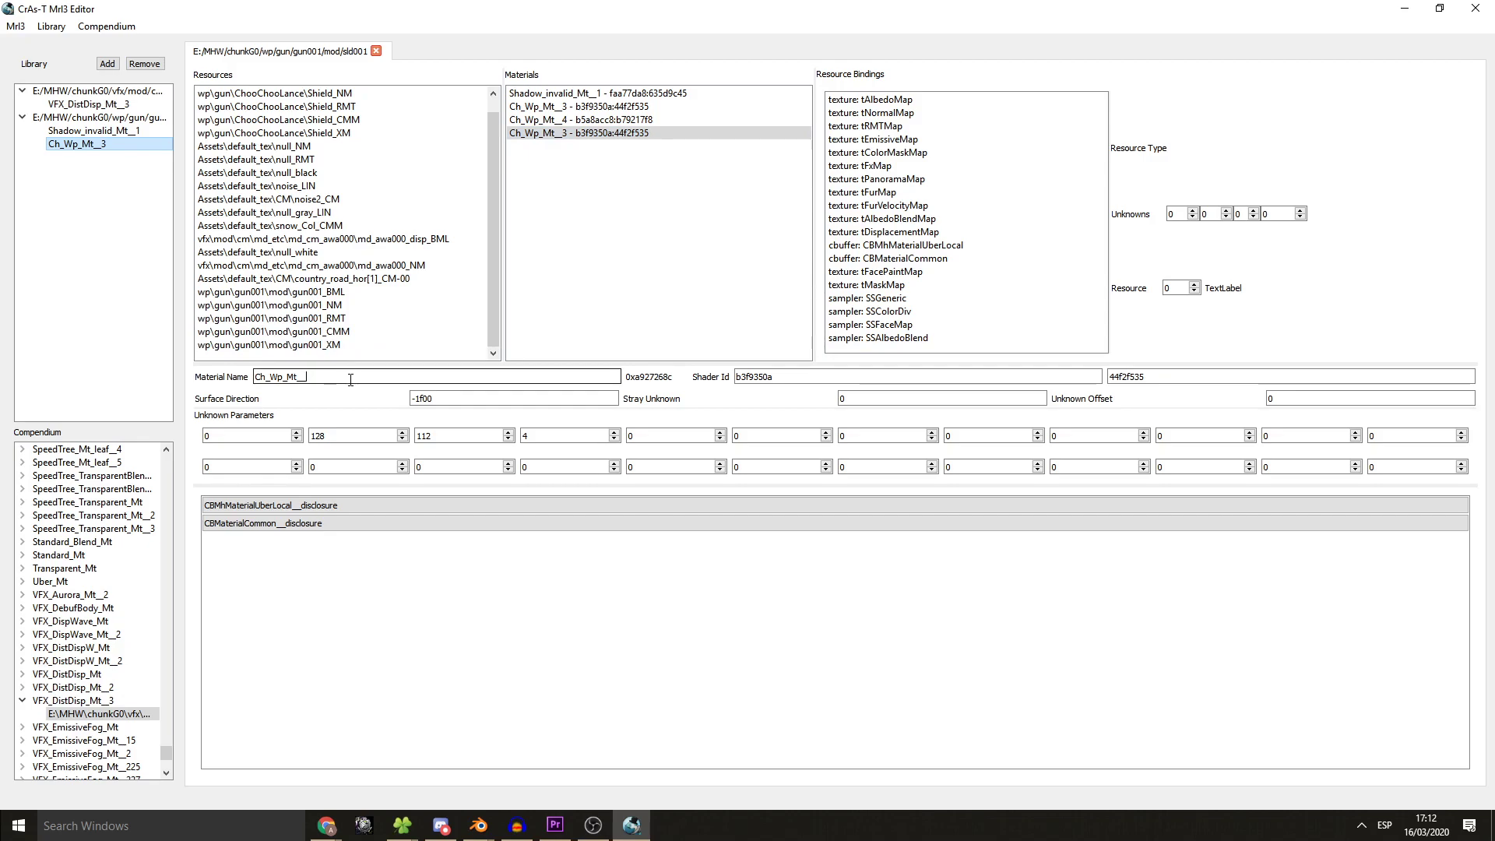
left_click(592, 132)
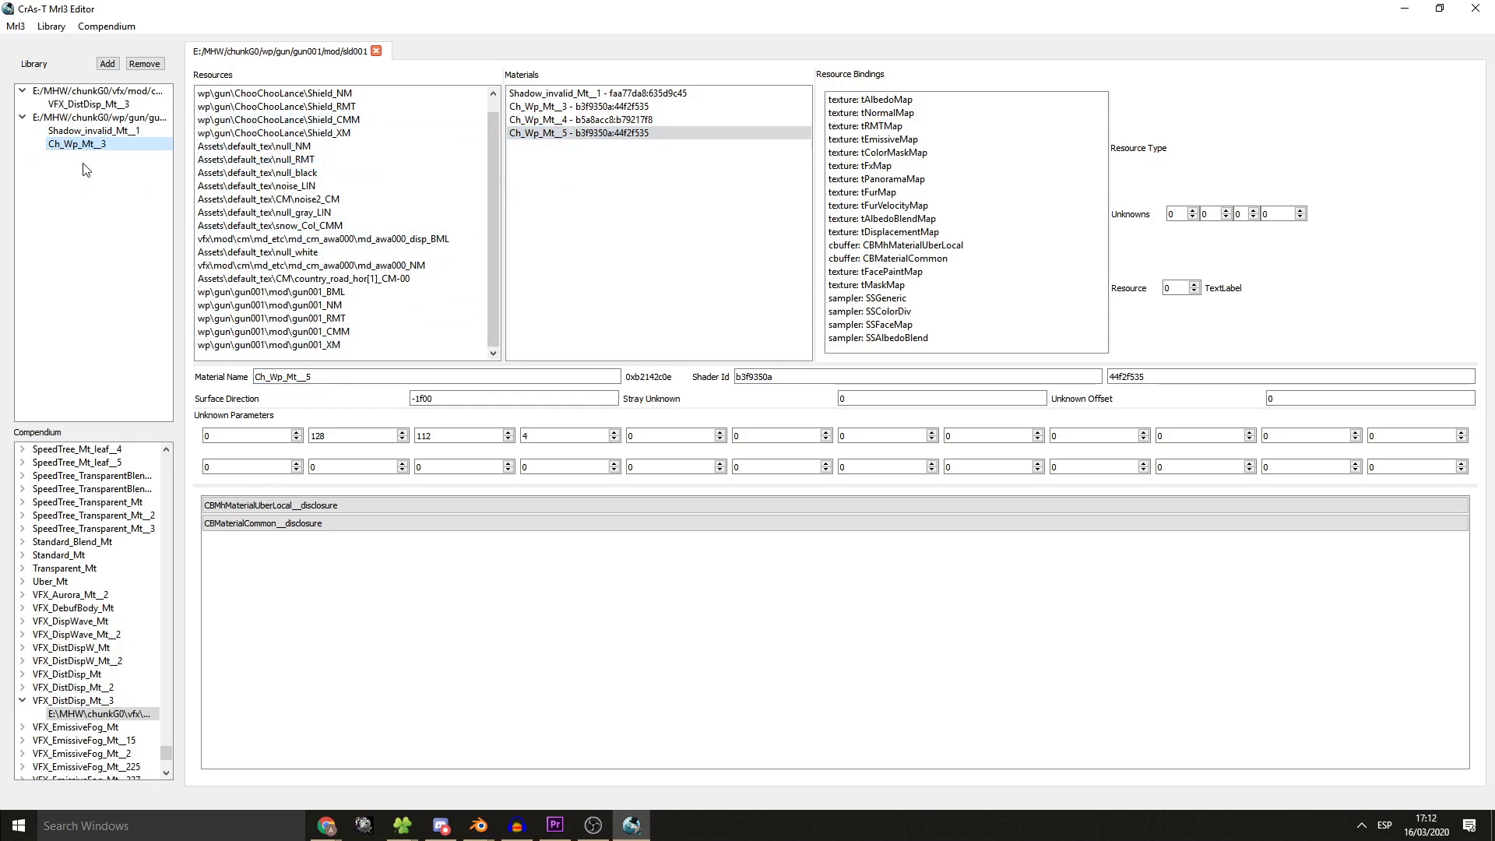
right_click(271, 291)
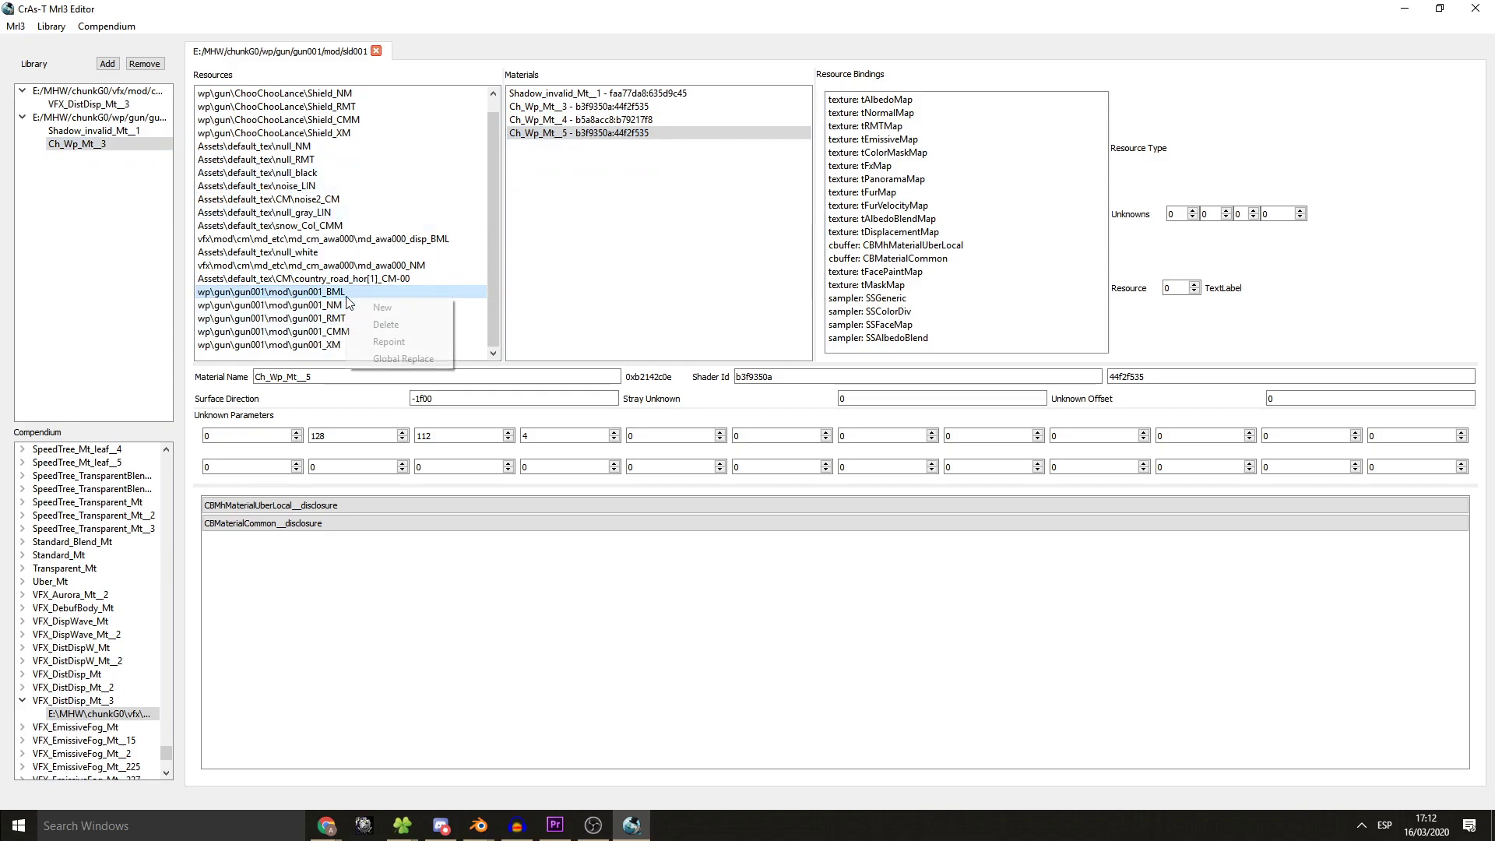
- Begin a Global Replace with a wildcard Find pattern wp\*gun001_BML matching the re-added gun001 BML path
left_click(401, 358)
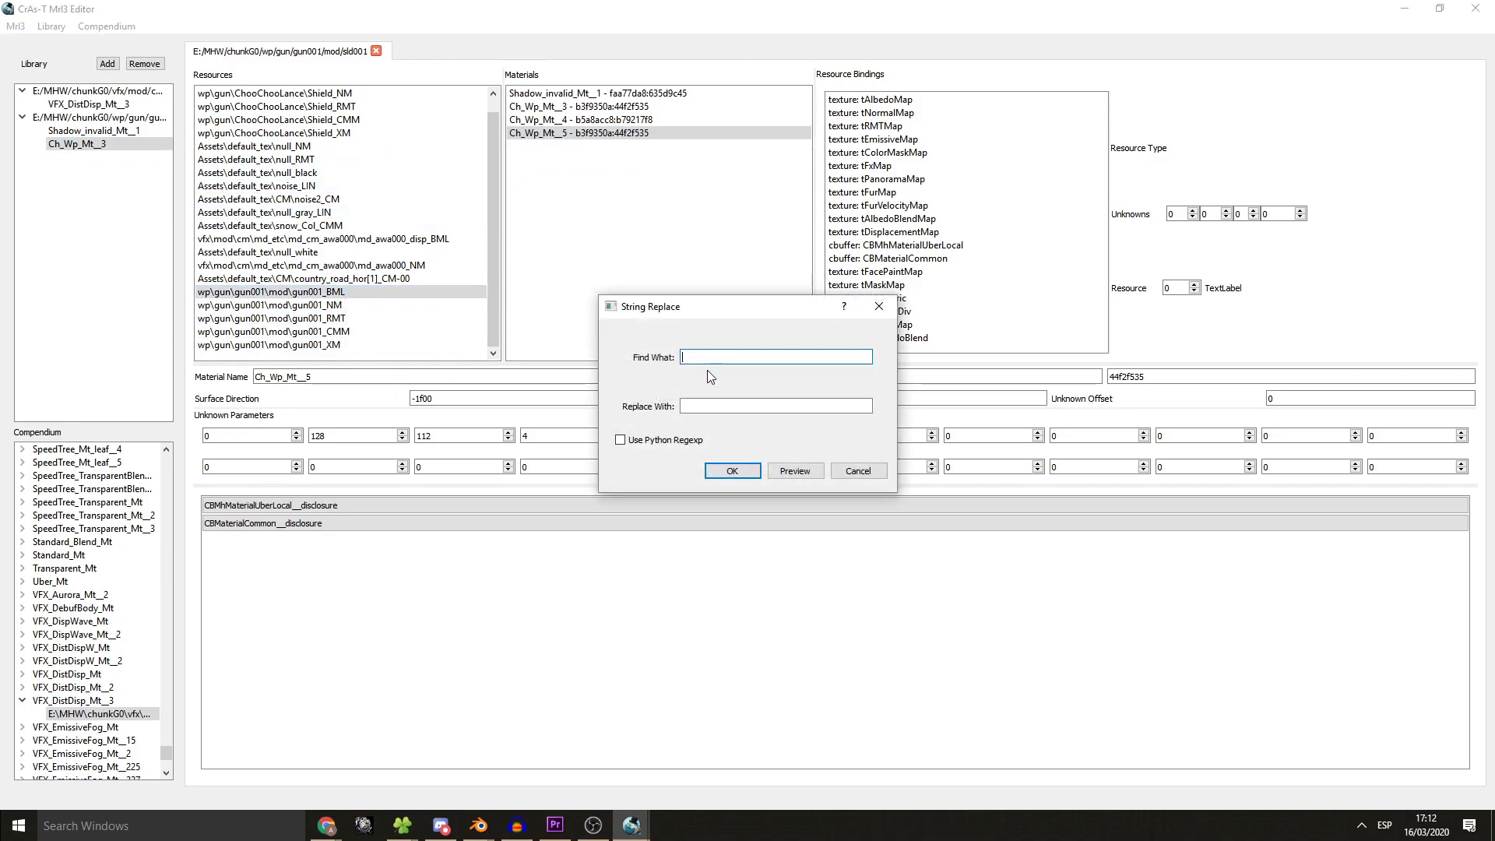
type("wp\\g")
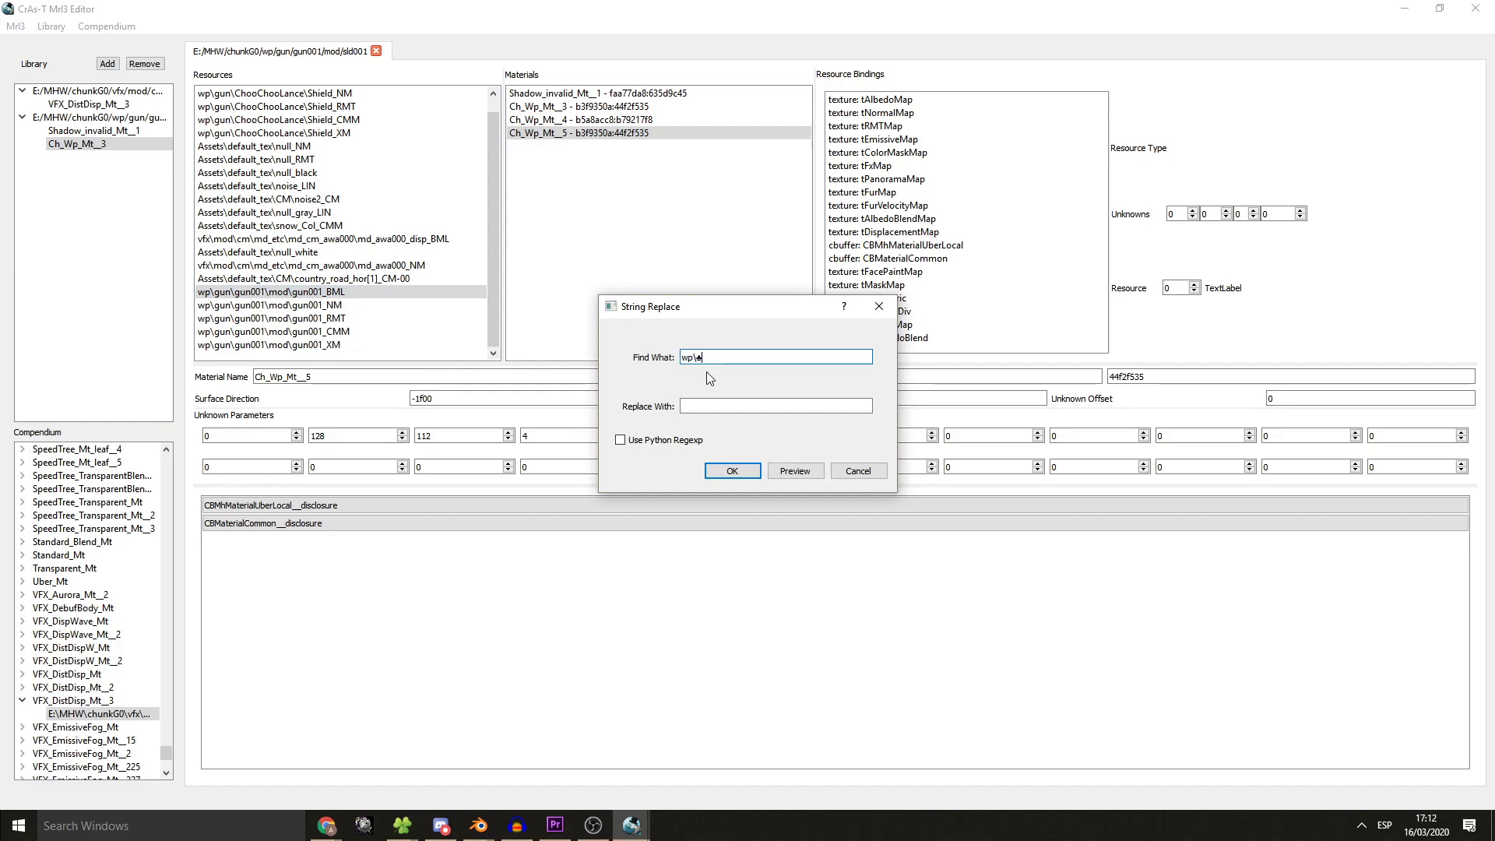
type("un\\gun001")
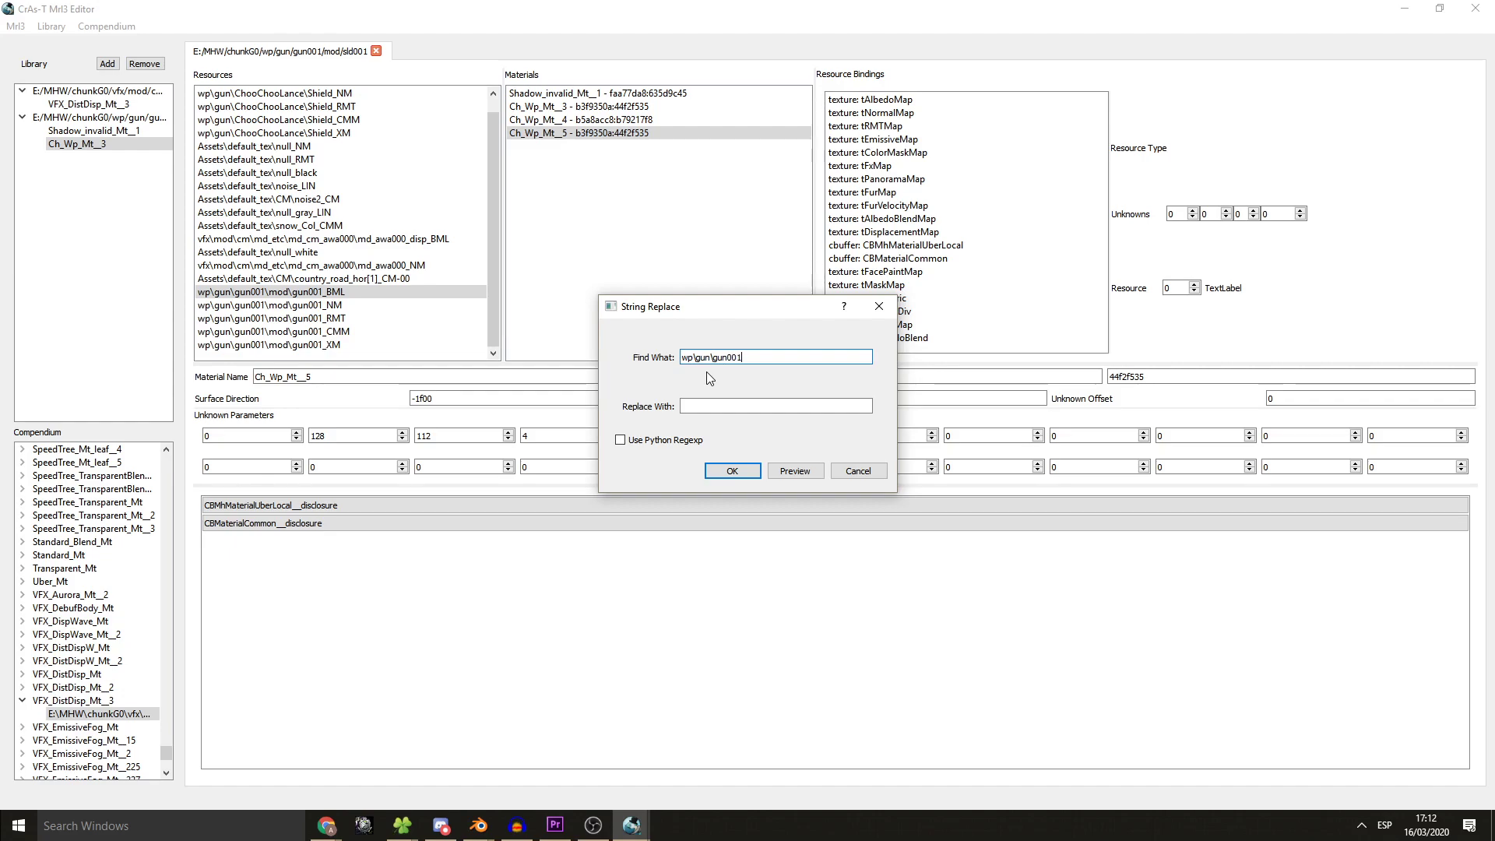
type("wp\\*")
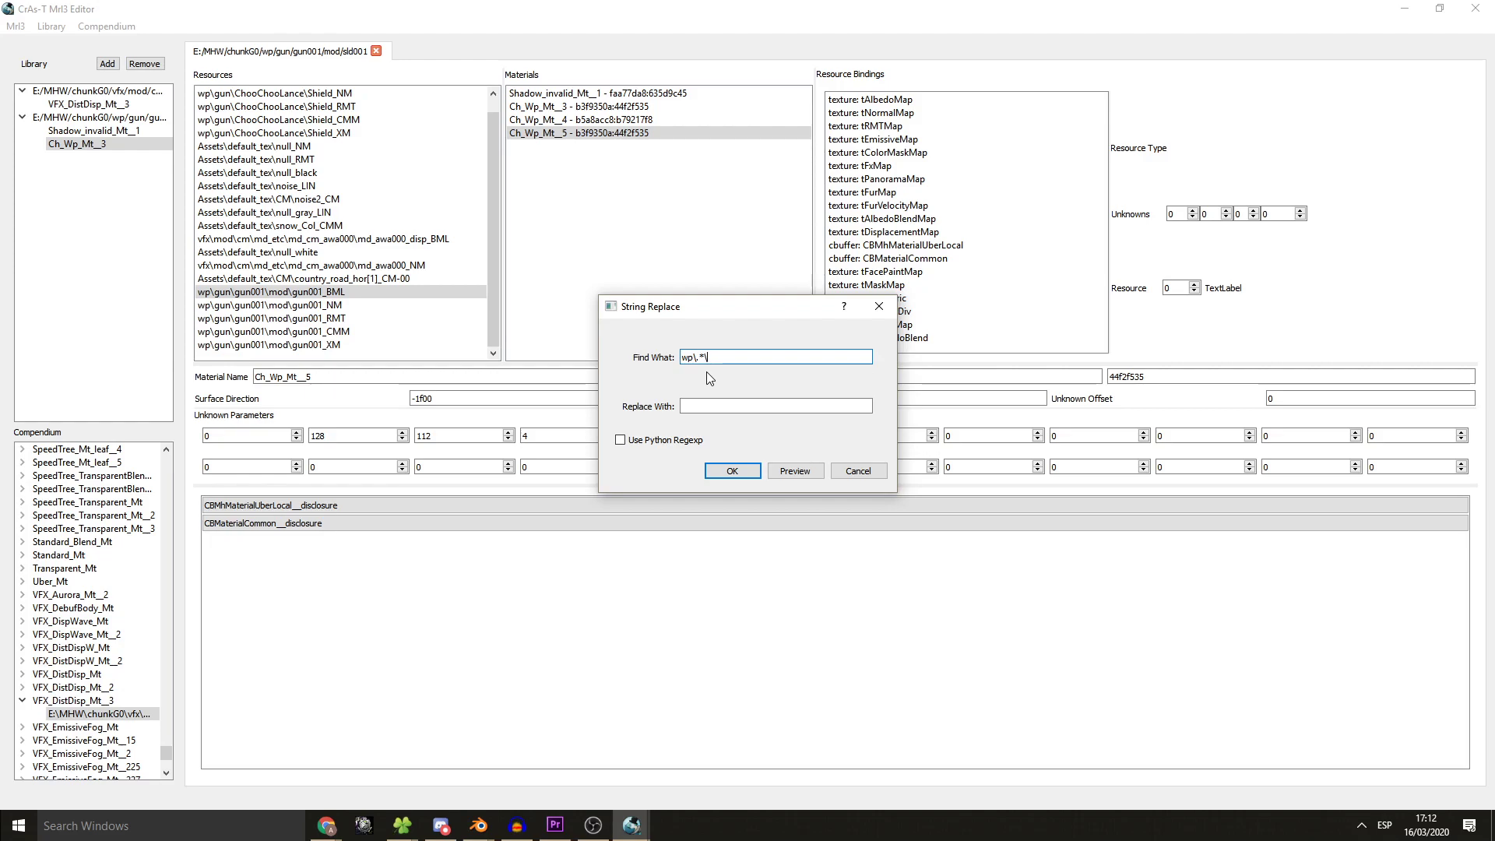
type("gun")
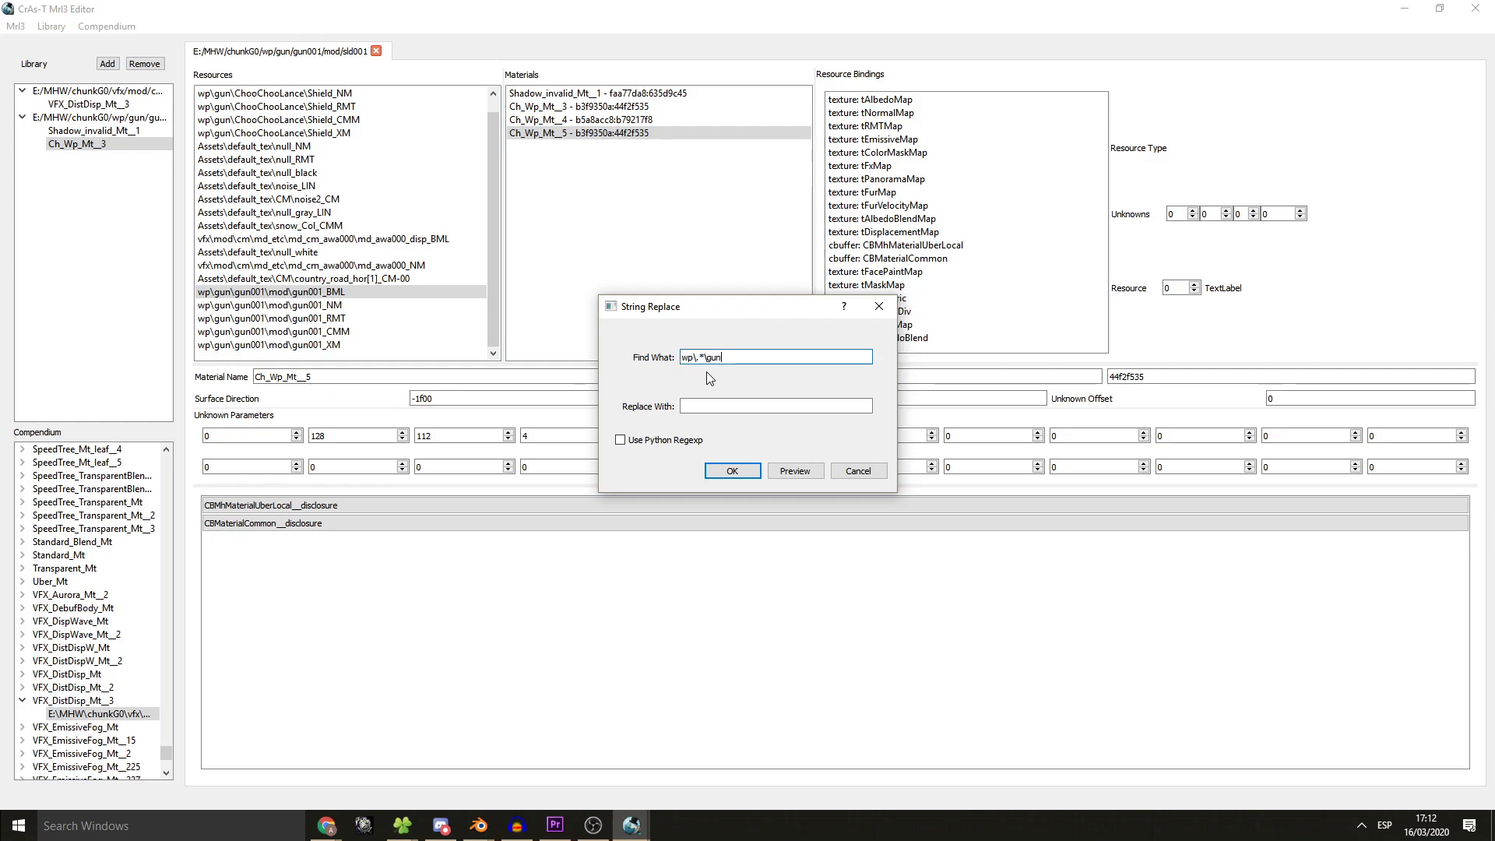
type("001_BML")
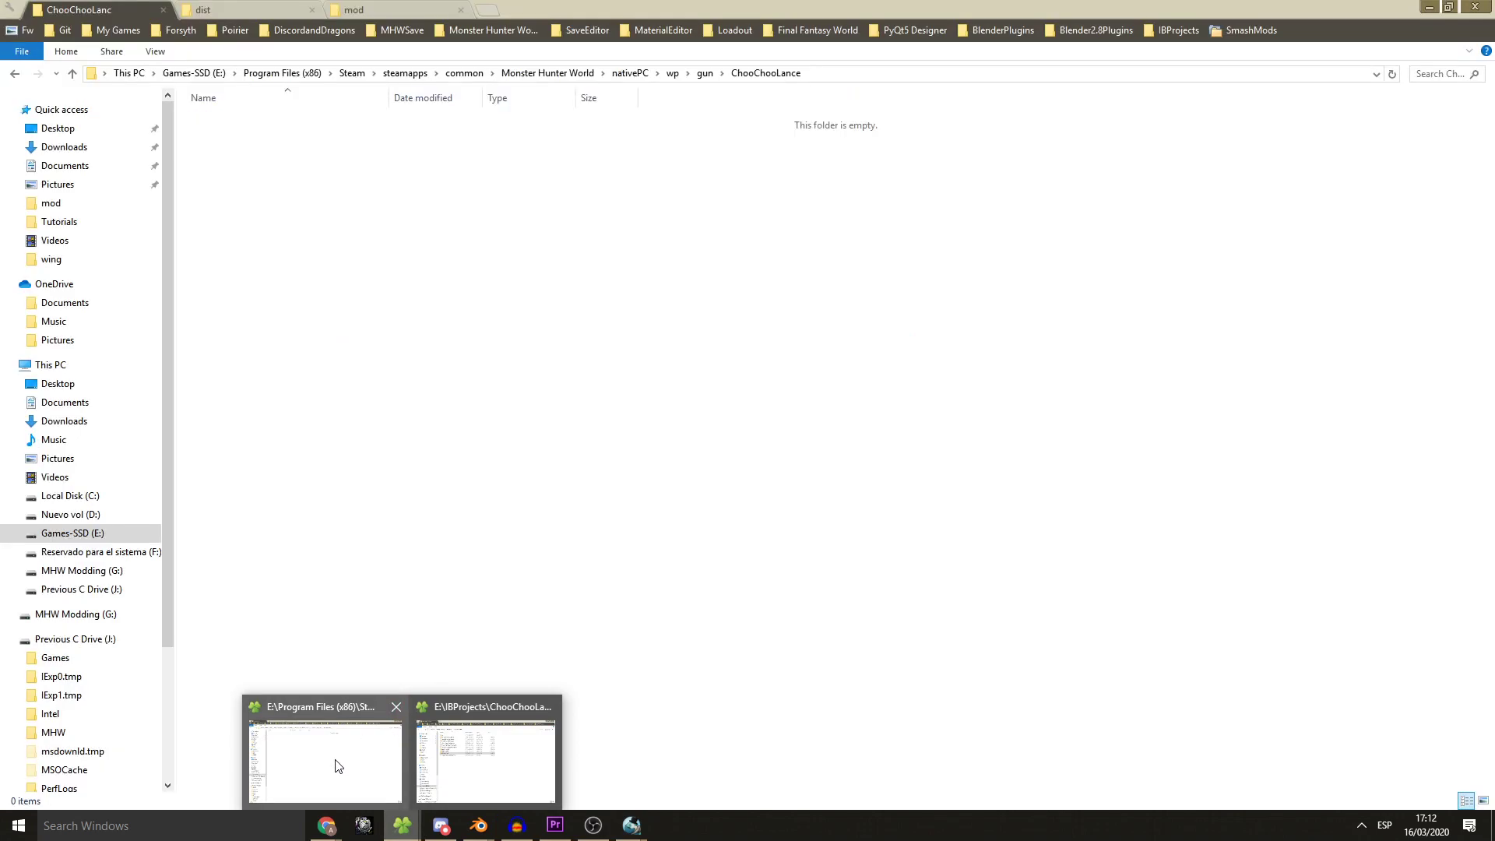
mouse_move(354, 771)
type("c")
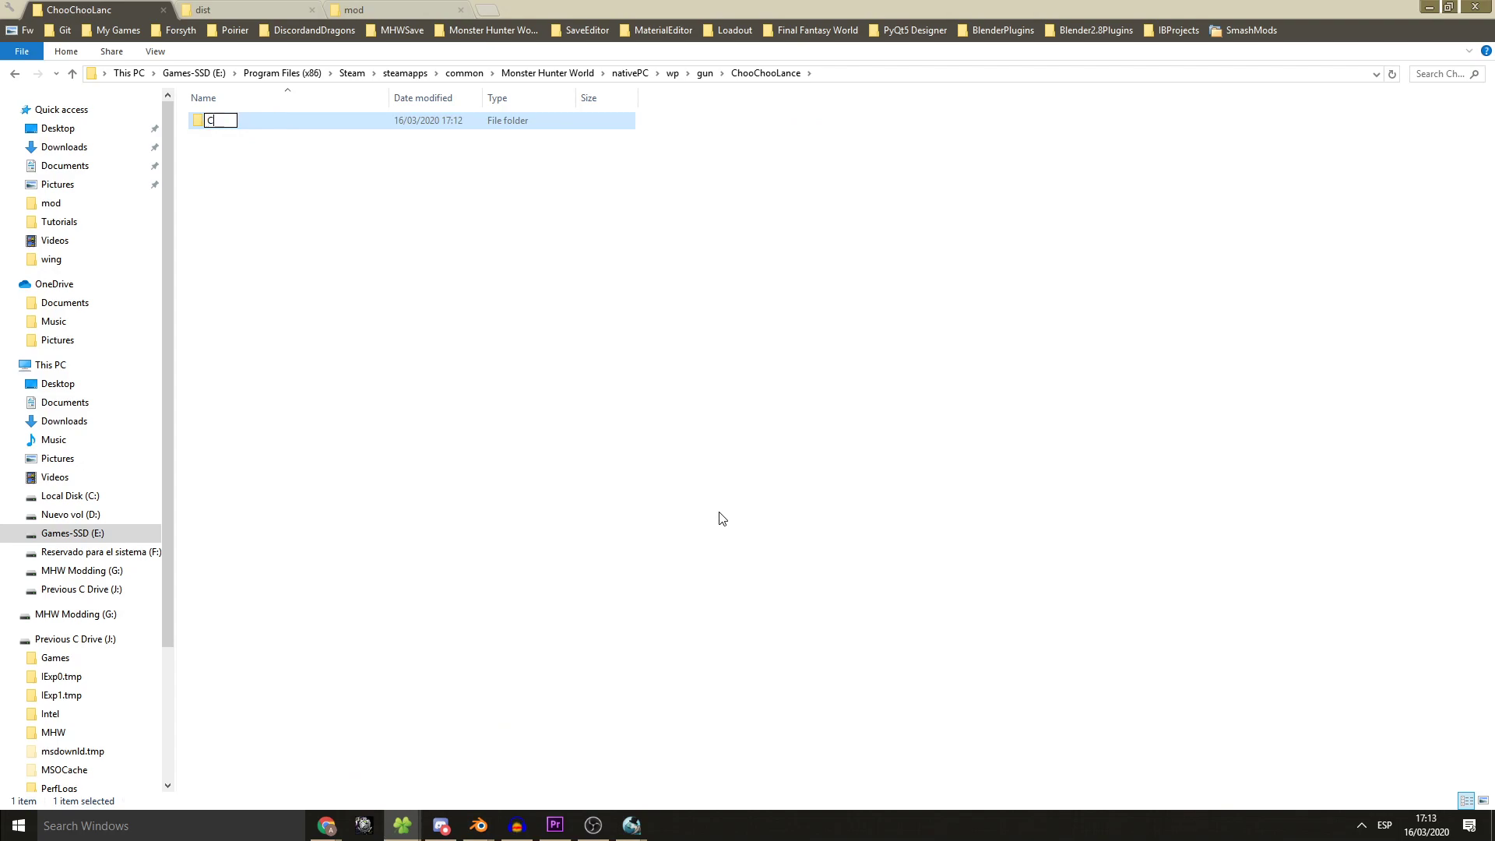
- Create a folder named coal inside ChooChooLance and open it
type("oal")
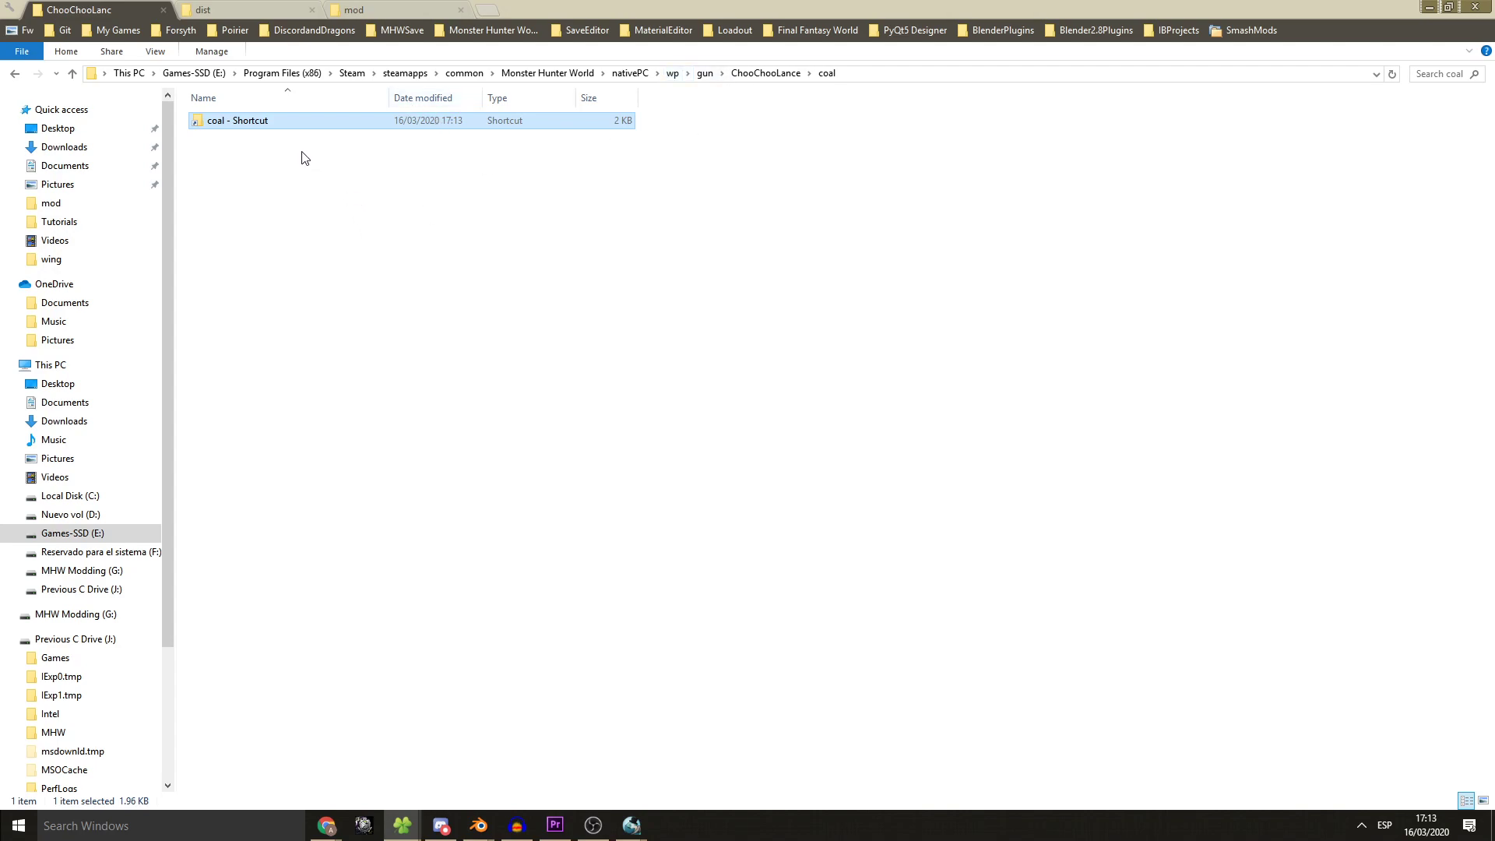
left_click(668, 73)
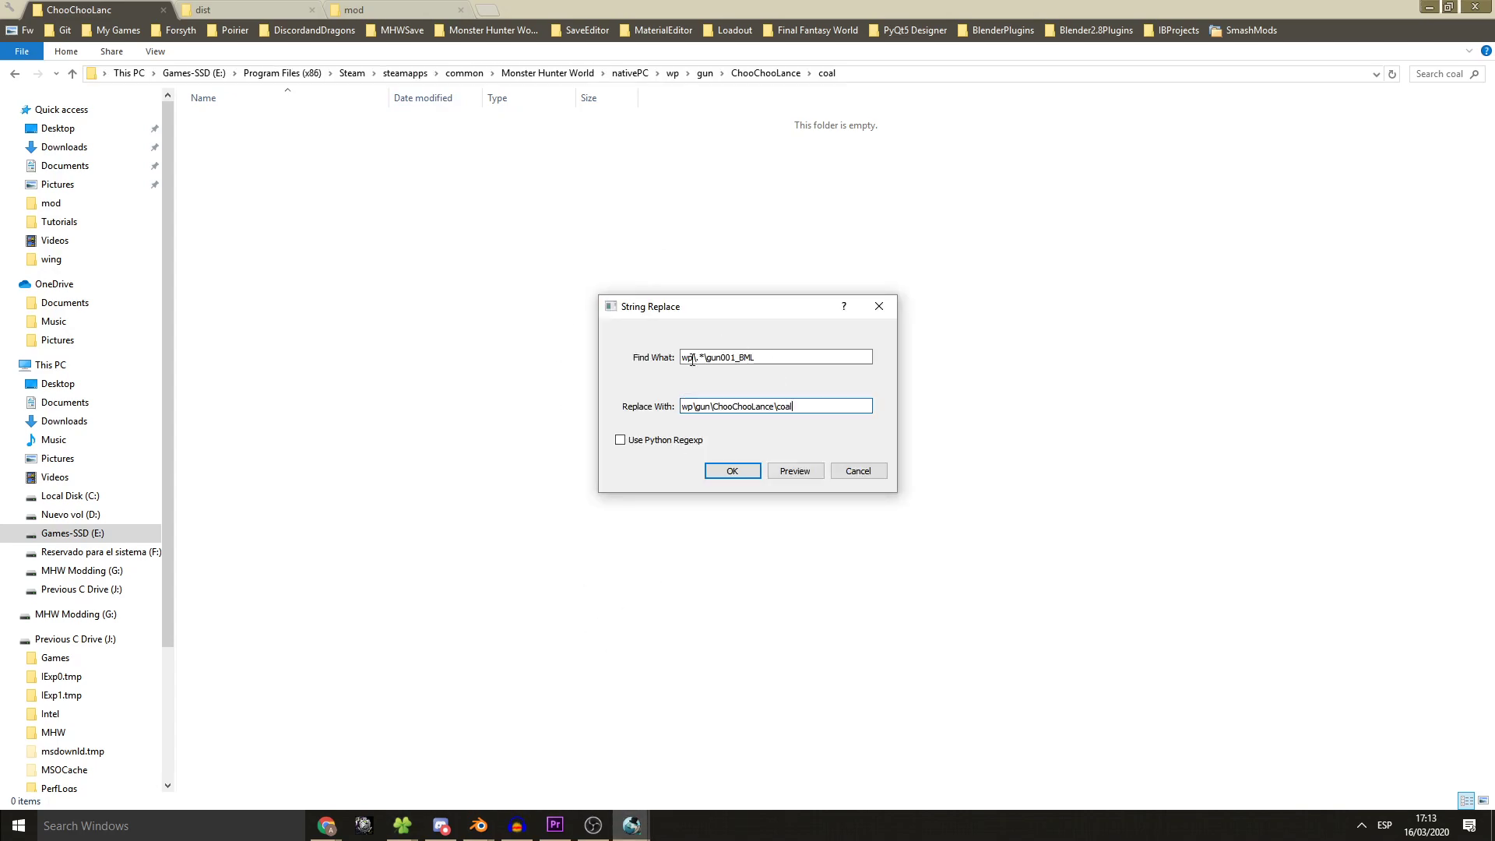
- Fix the find regex (wp\\.*\\gun001) and preview the matching gun001 texture paths
left_click(795, 471)
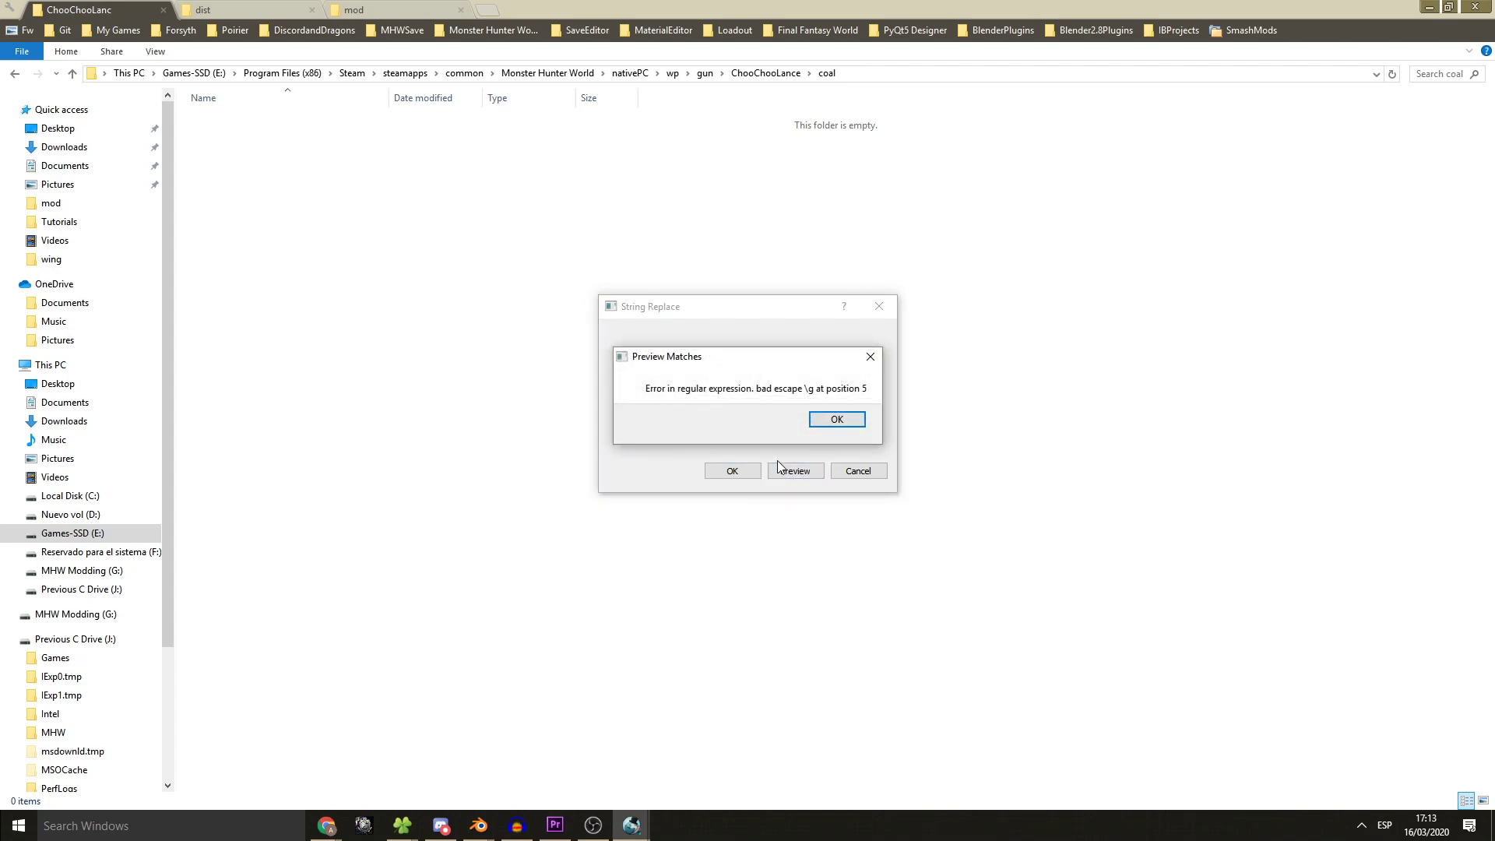
left_click(835, 419)
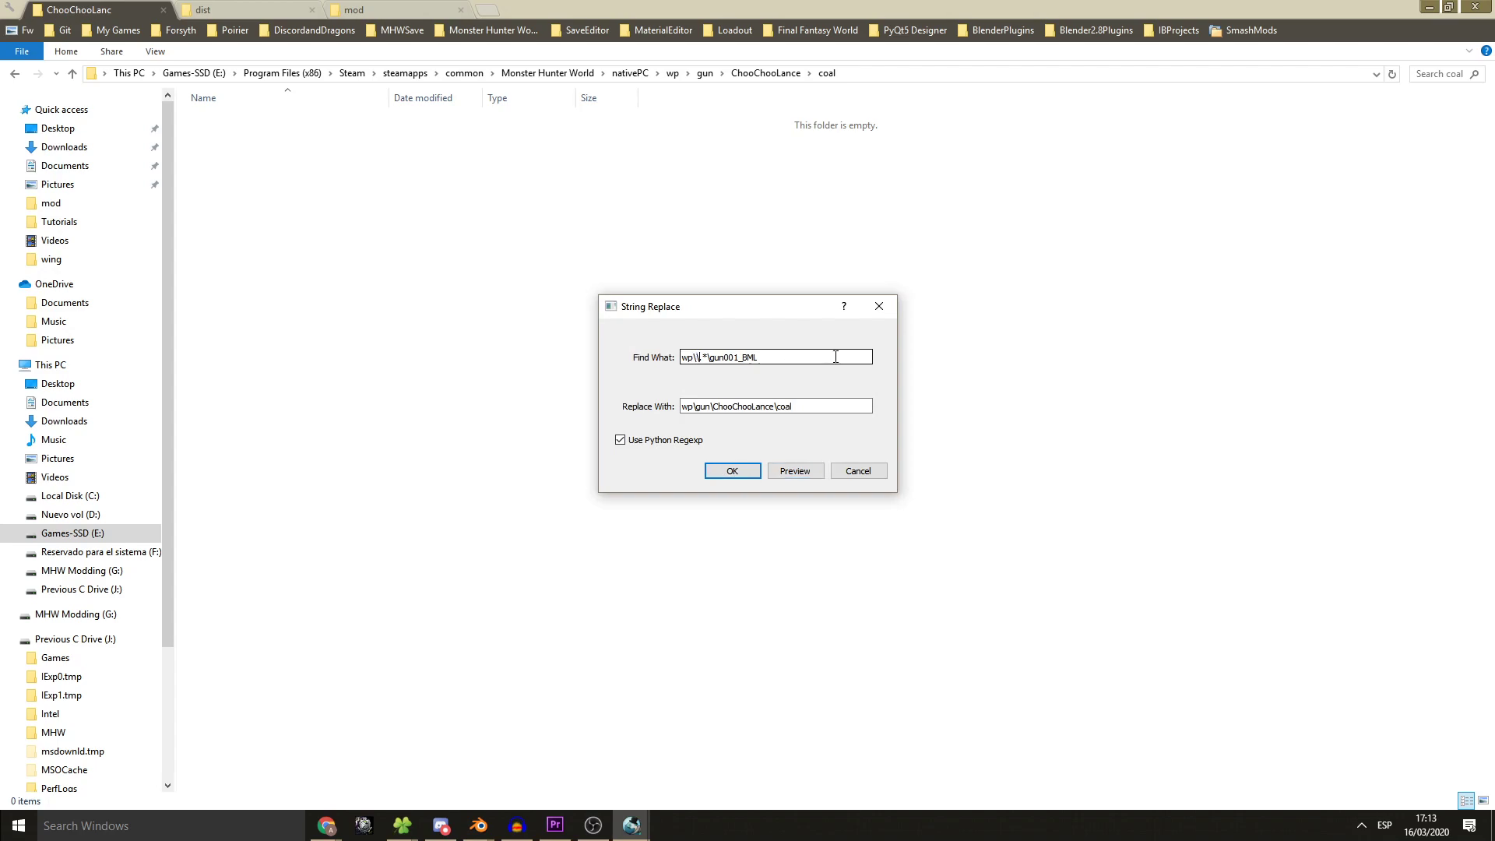
type(".")
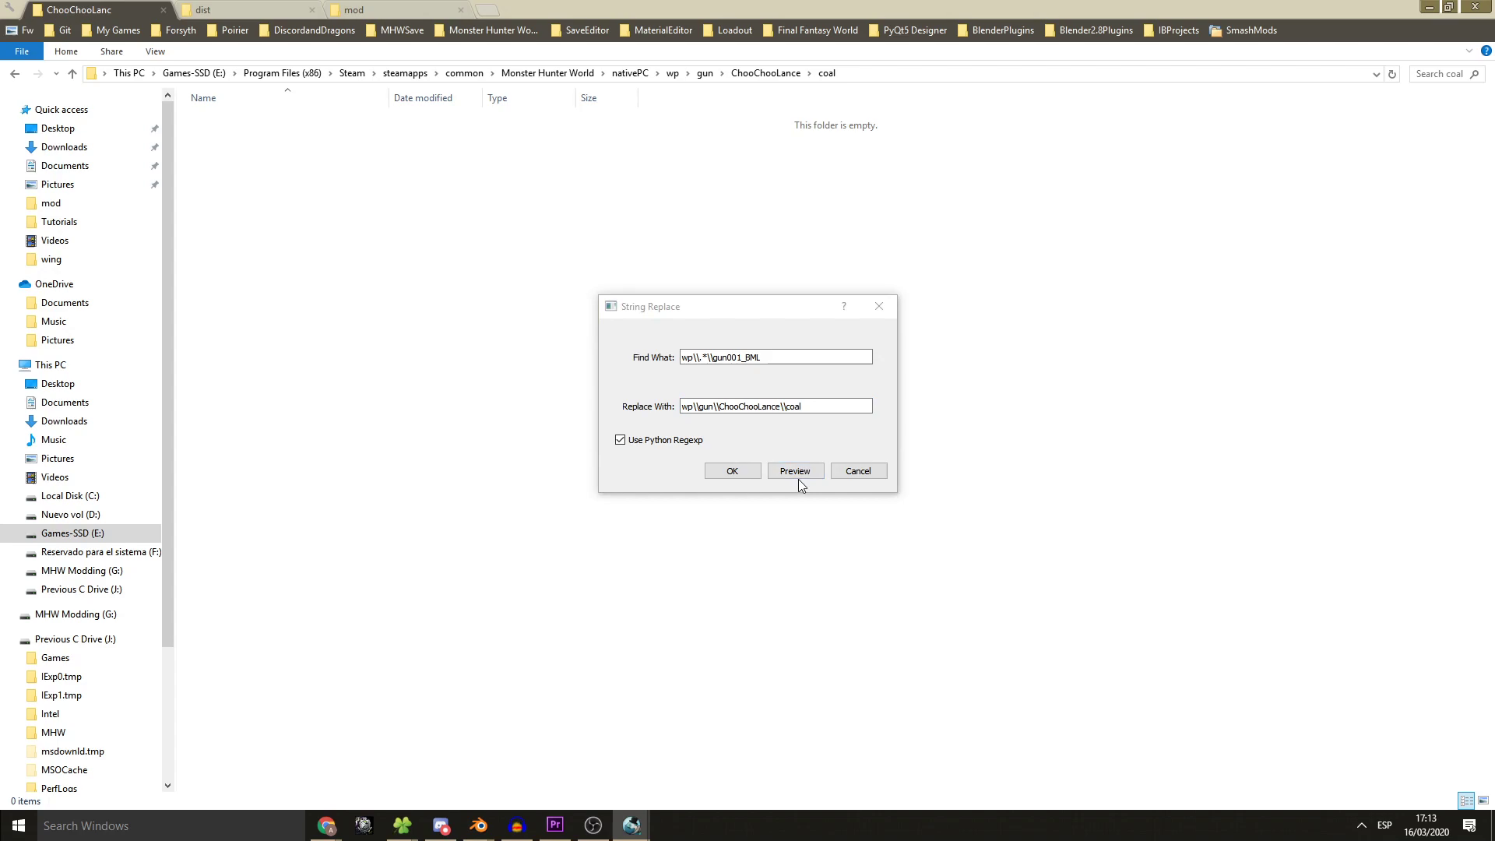
left_click(794, 471)
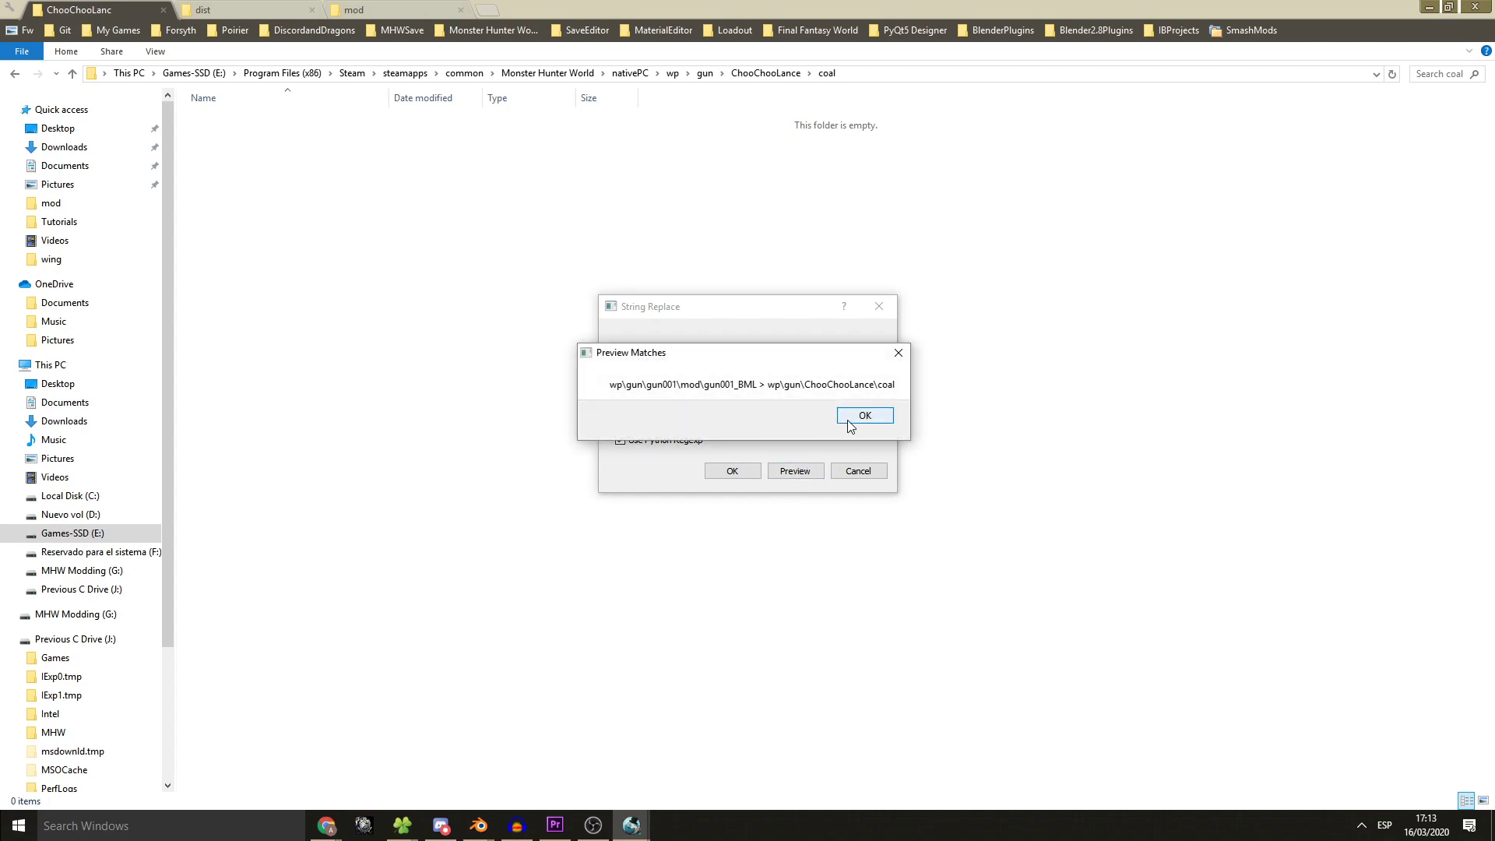
left_click(863, 414)
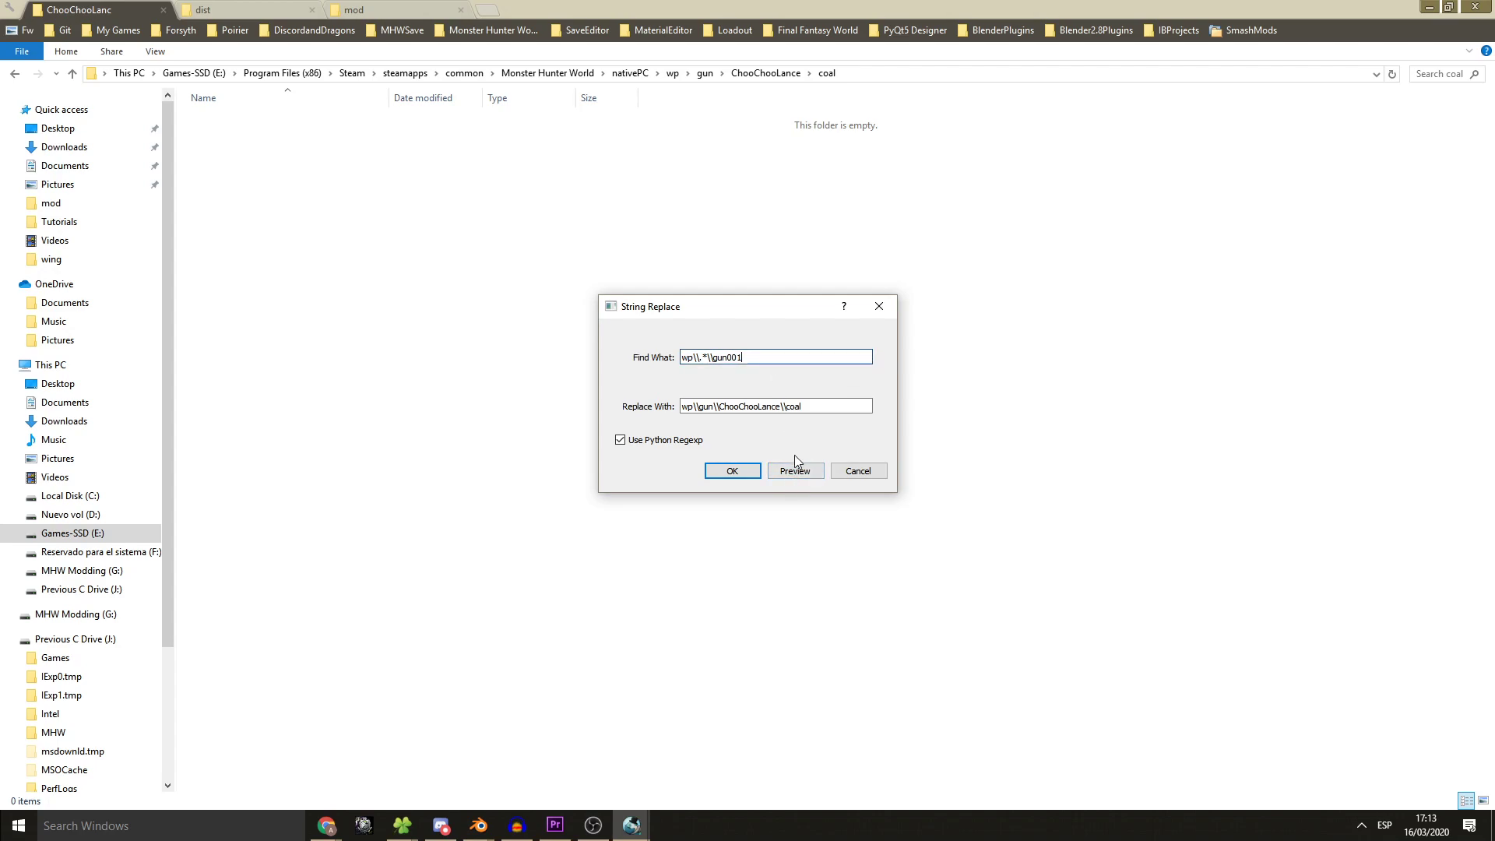
- Extend the pattern to gun001_BM, preview, and apply the replacement to ChooChooLance\coal\coal paths
left_click(794, 470)
type("\\")
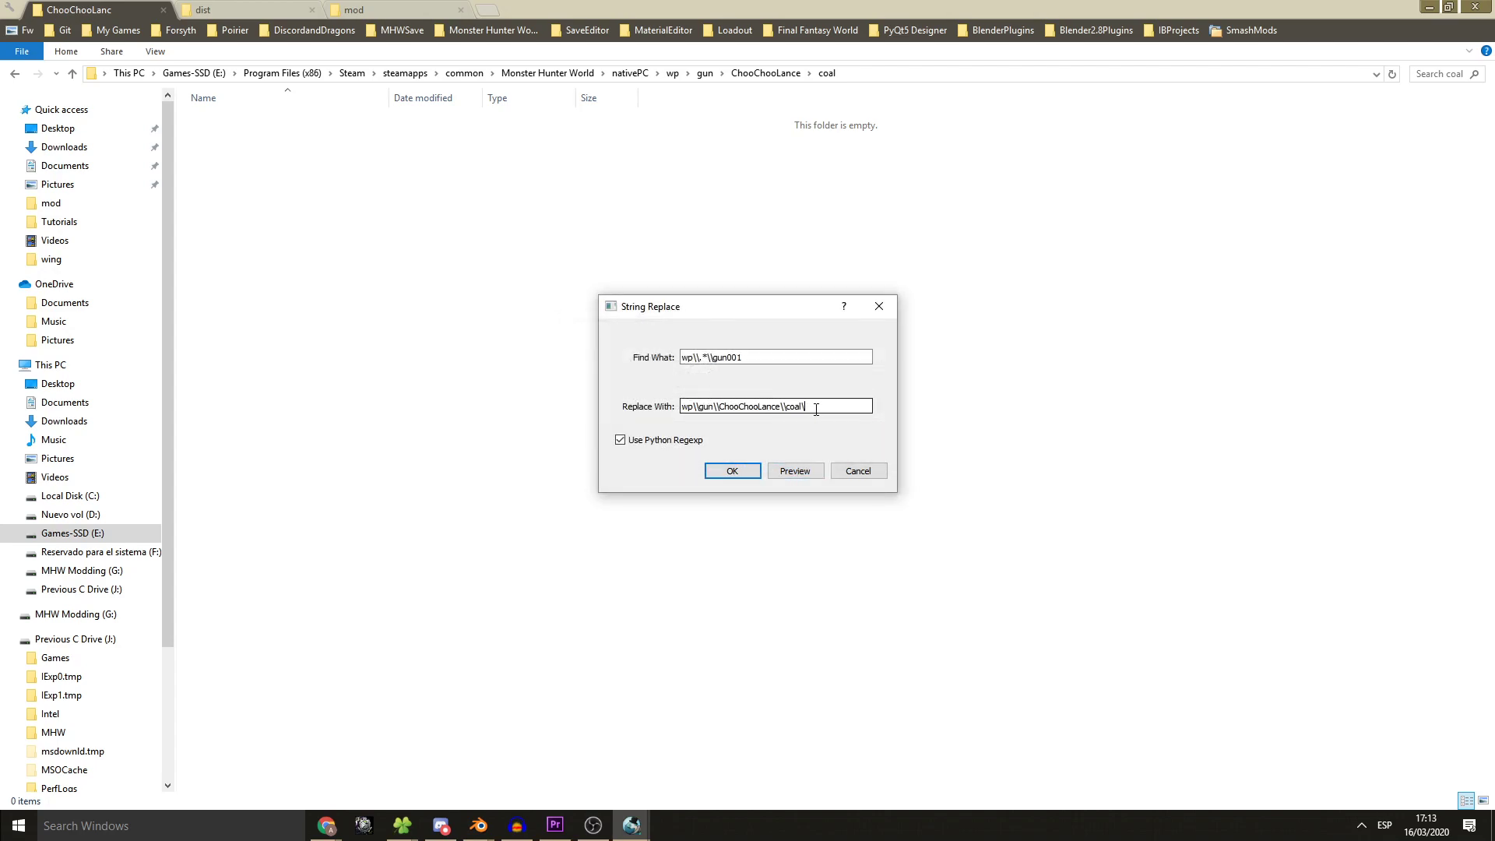
type("_BM")
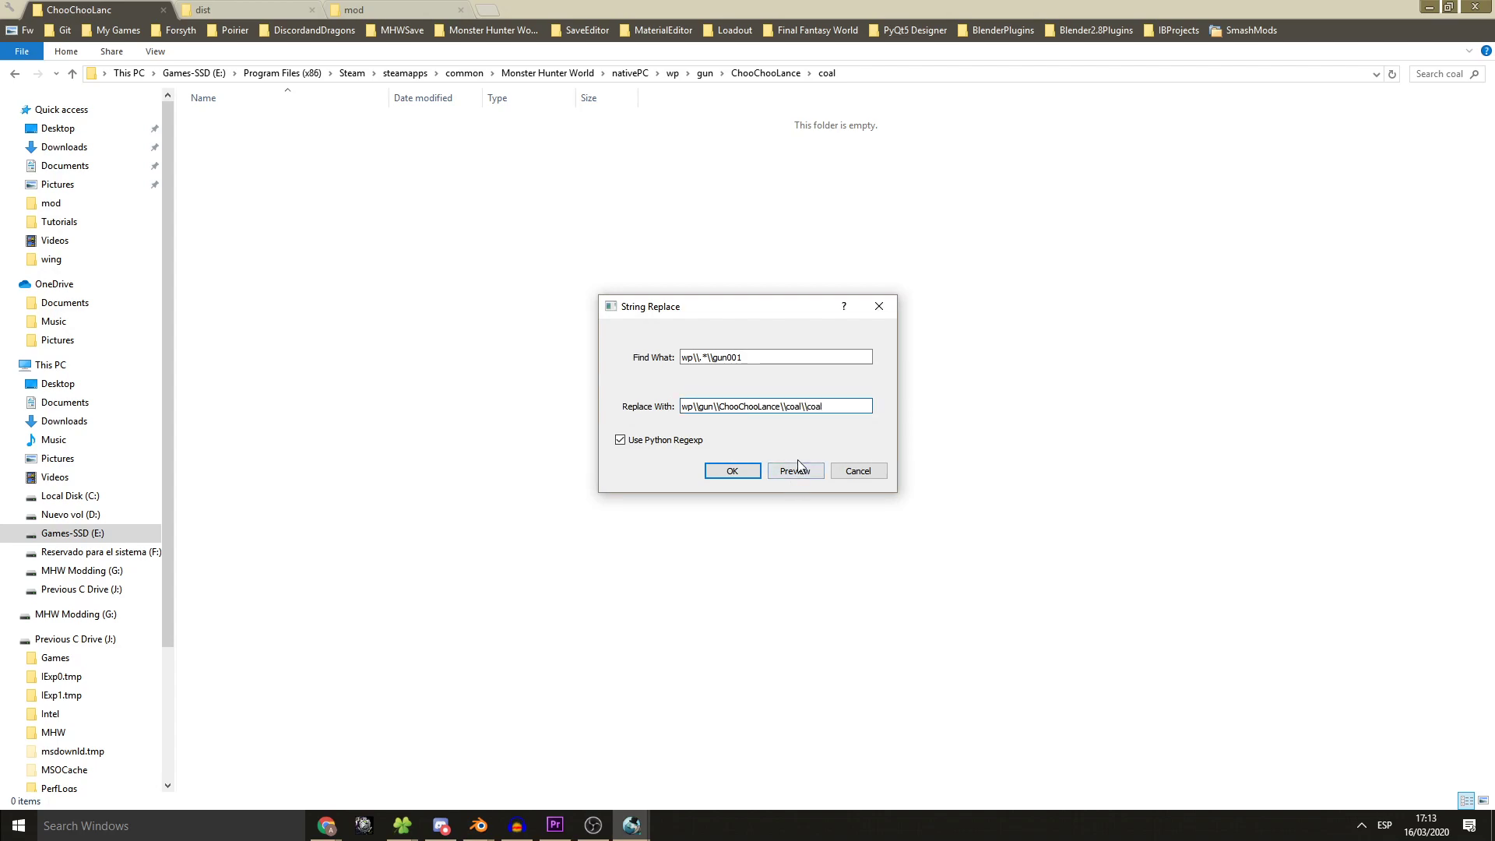
left_click(794, 471)
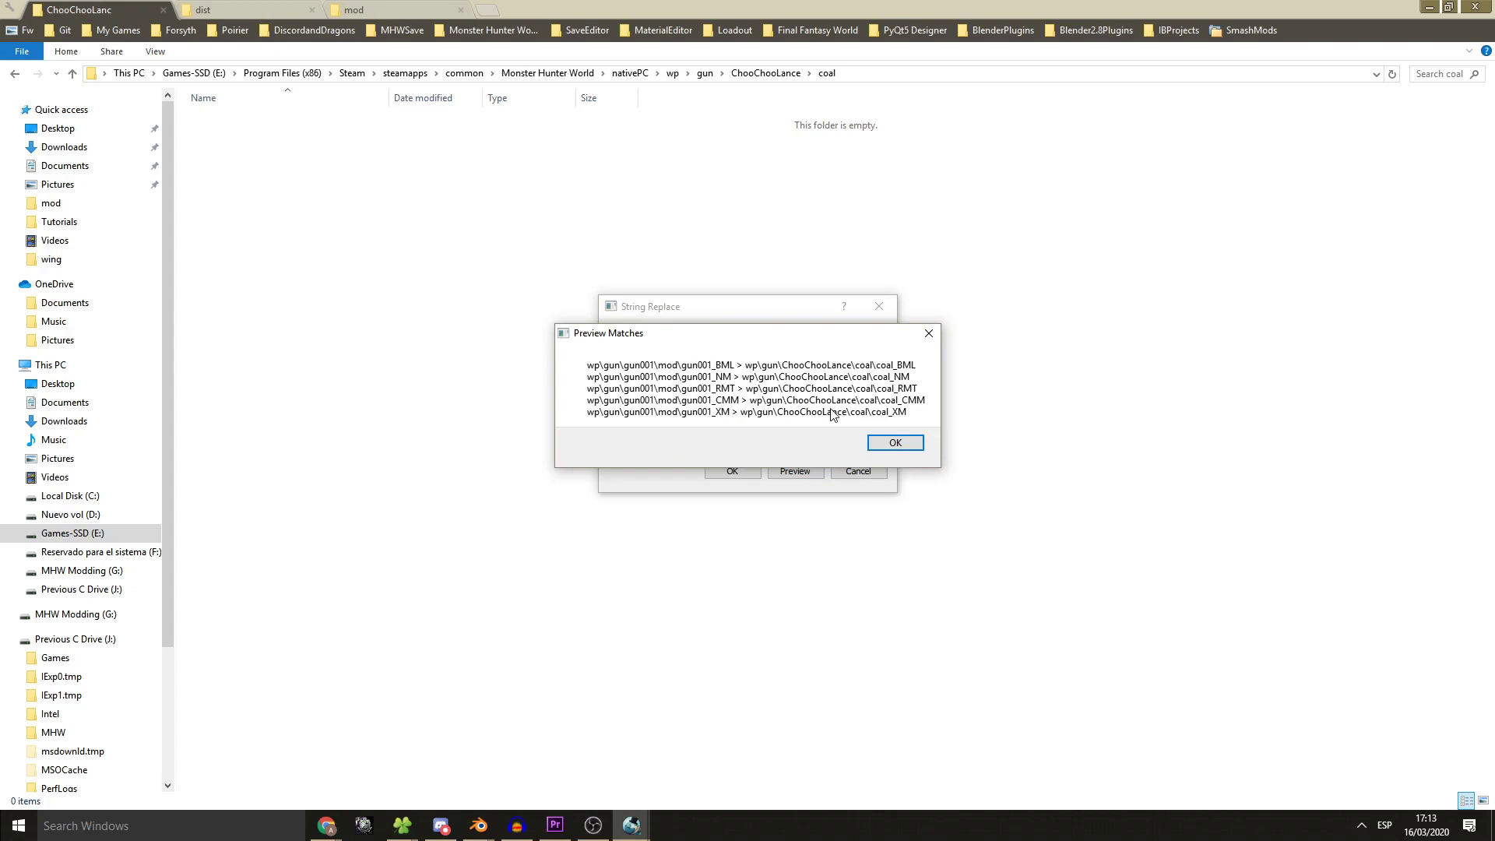
left_click(894, 441)
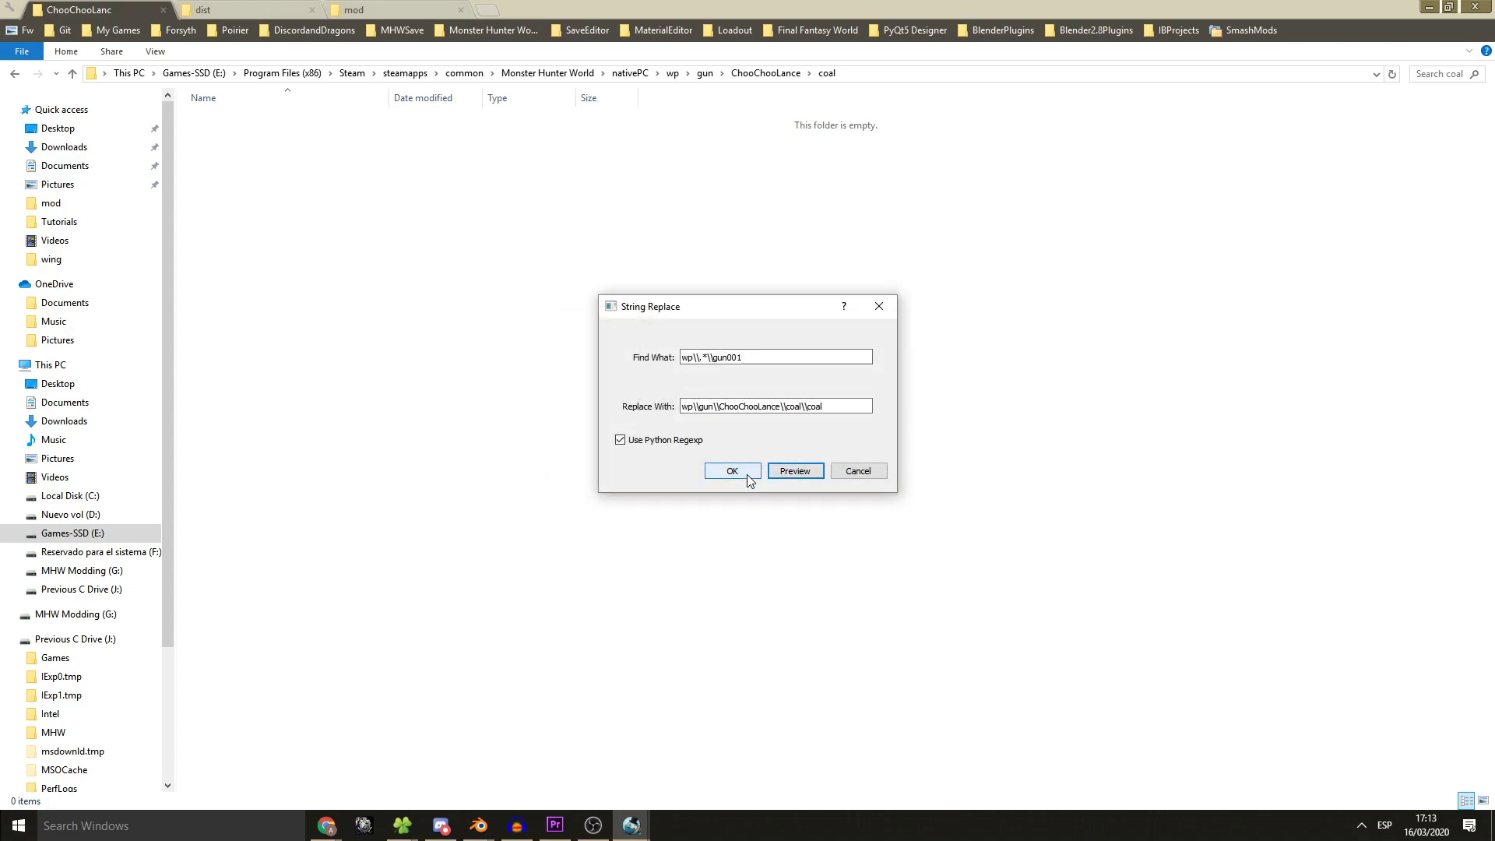
left_click(731, 471)
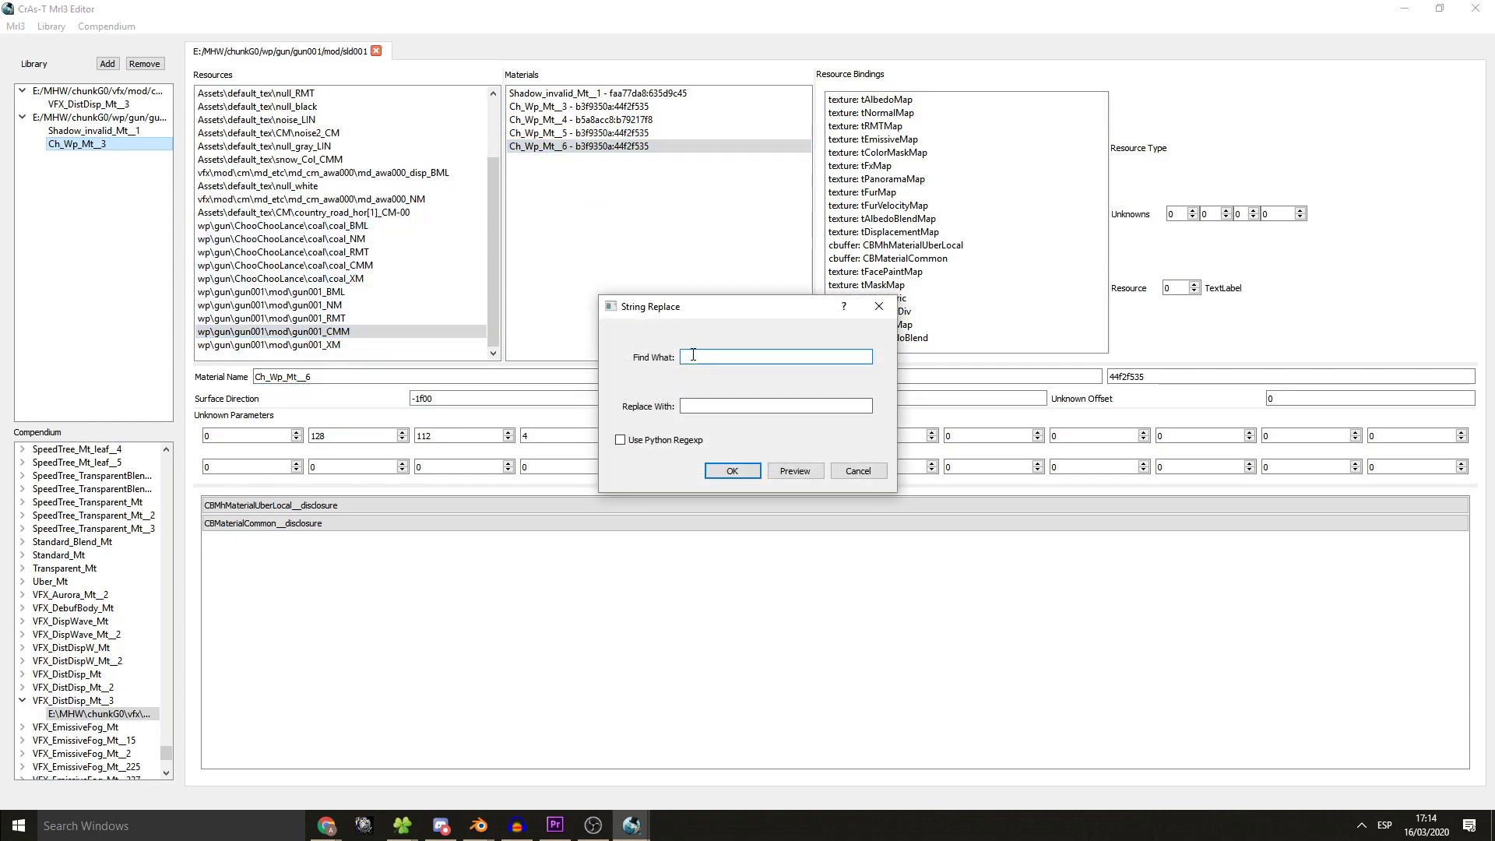
- Replace wp\\.*\\gun001 with wp\gun\ChooChooLance\spotlight\spotlight using Python Regexp, previewing then applying
type("wp\\\\g")
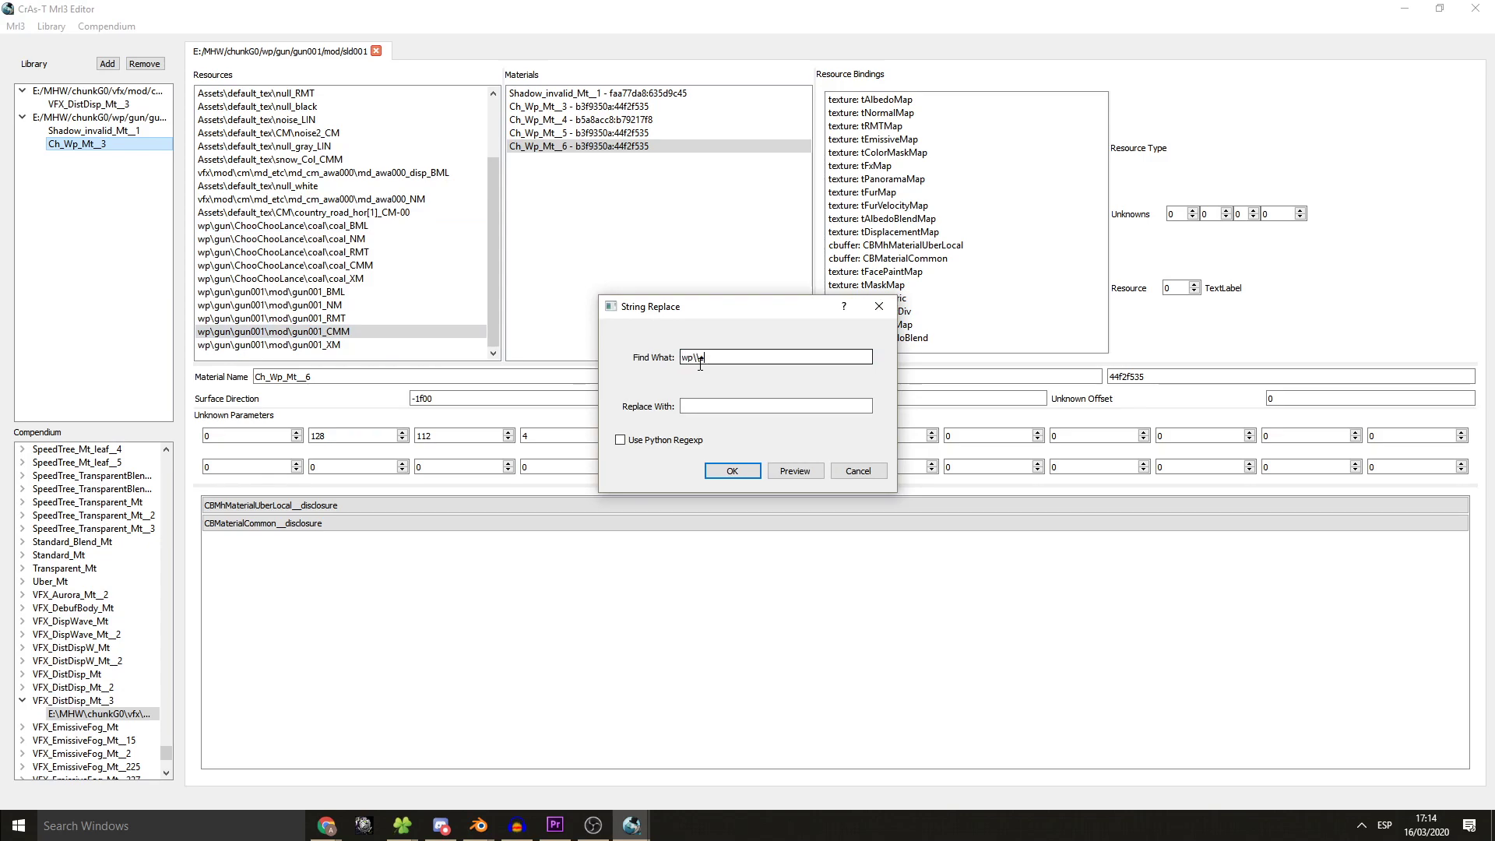
type("*\\")
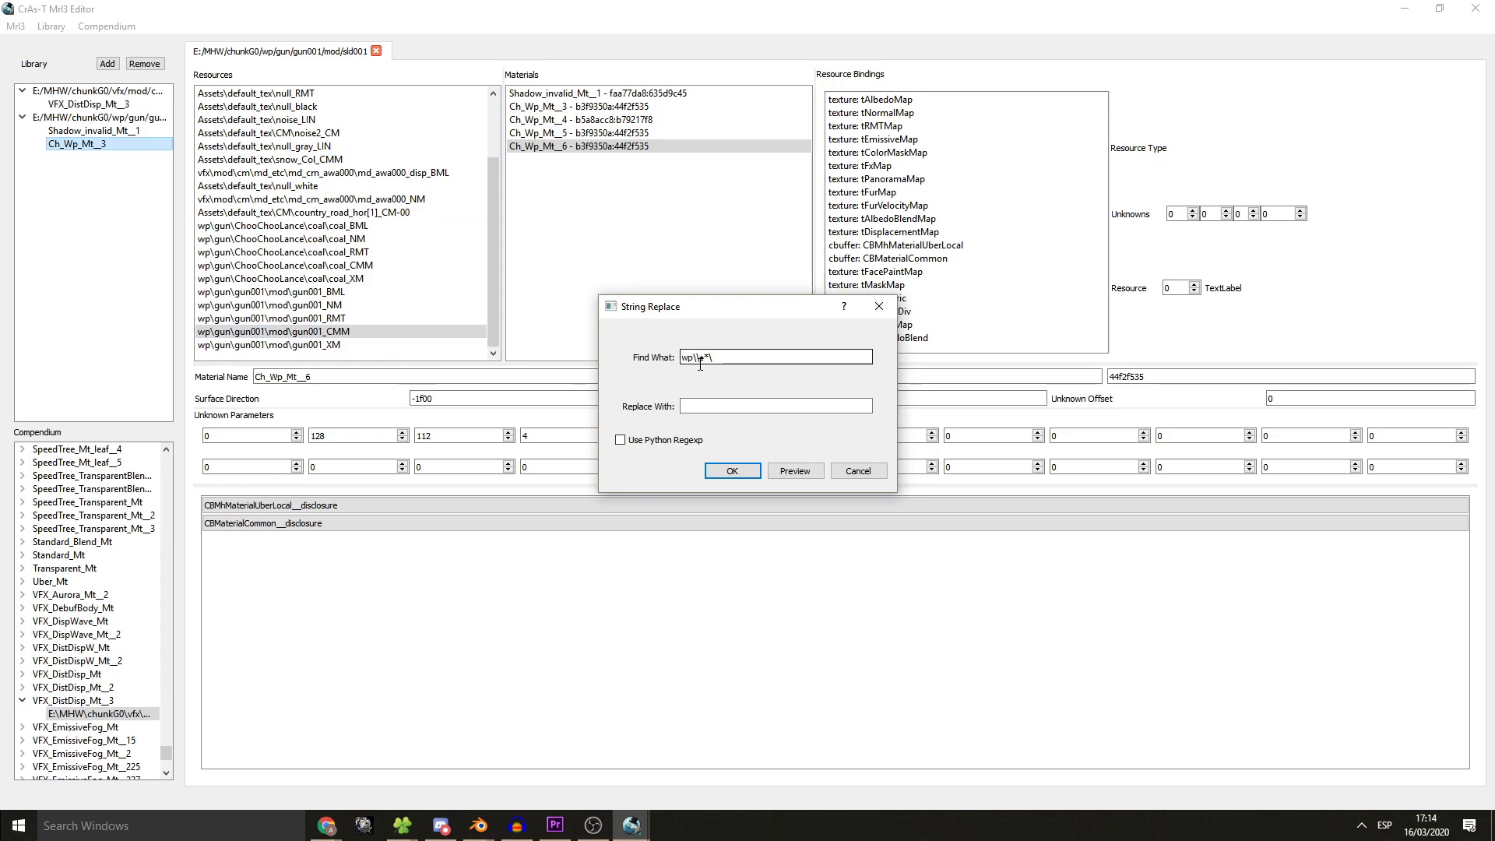
type("\\\\gun001")
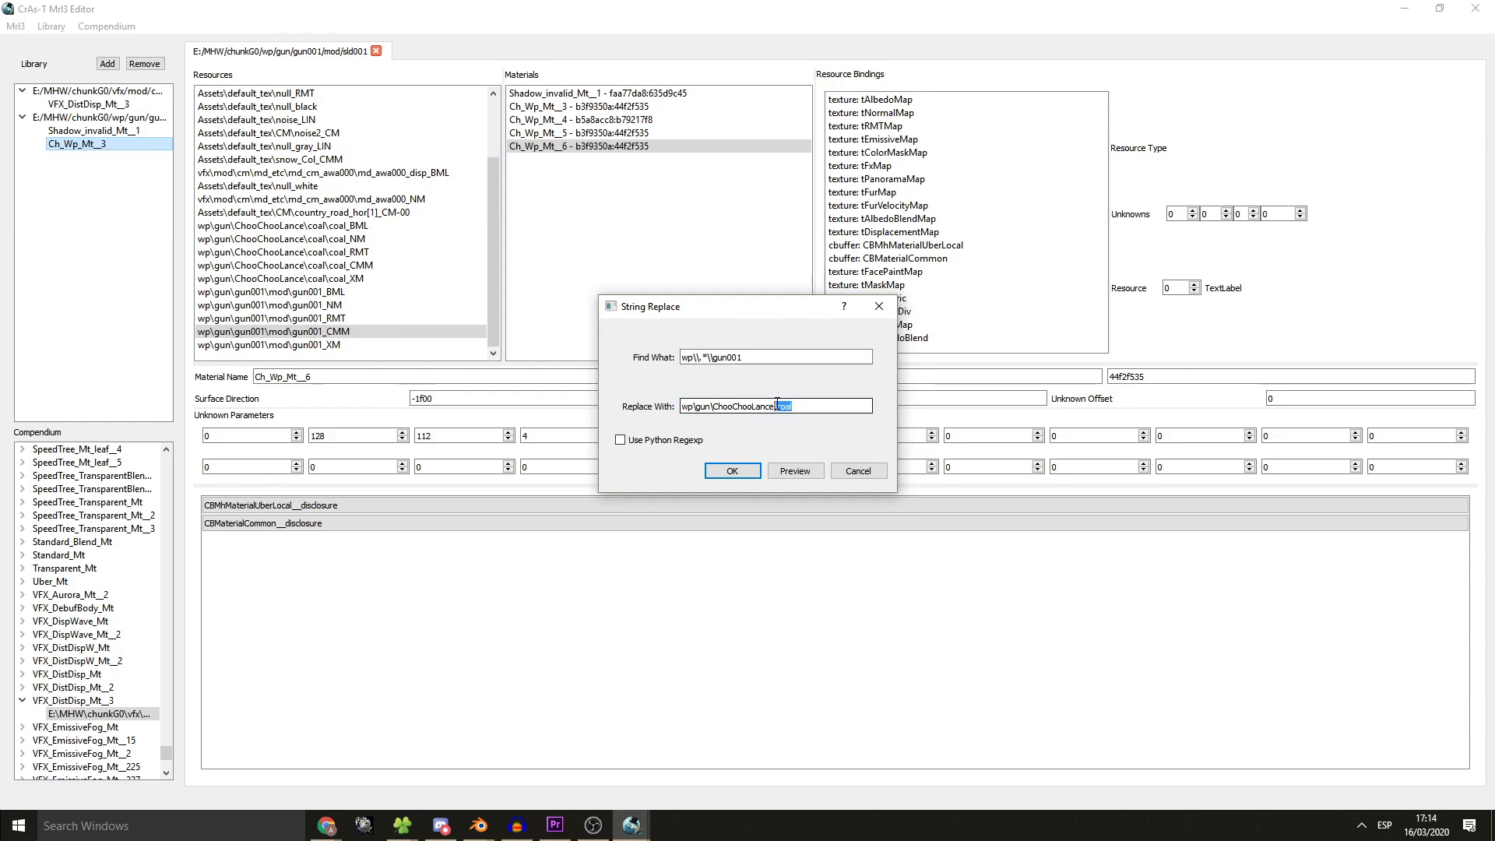
type("spotlight")
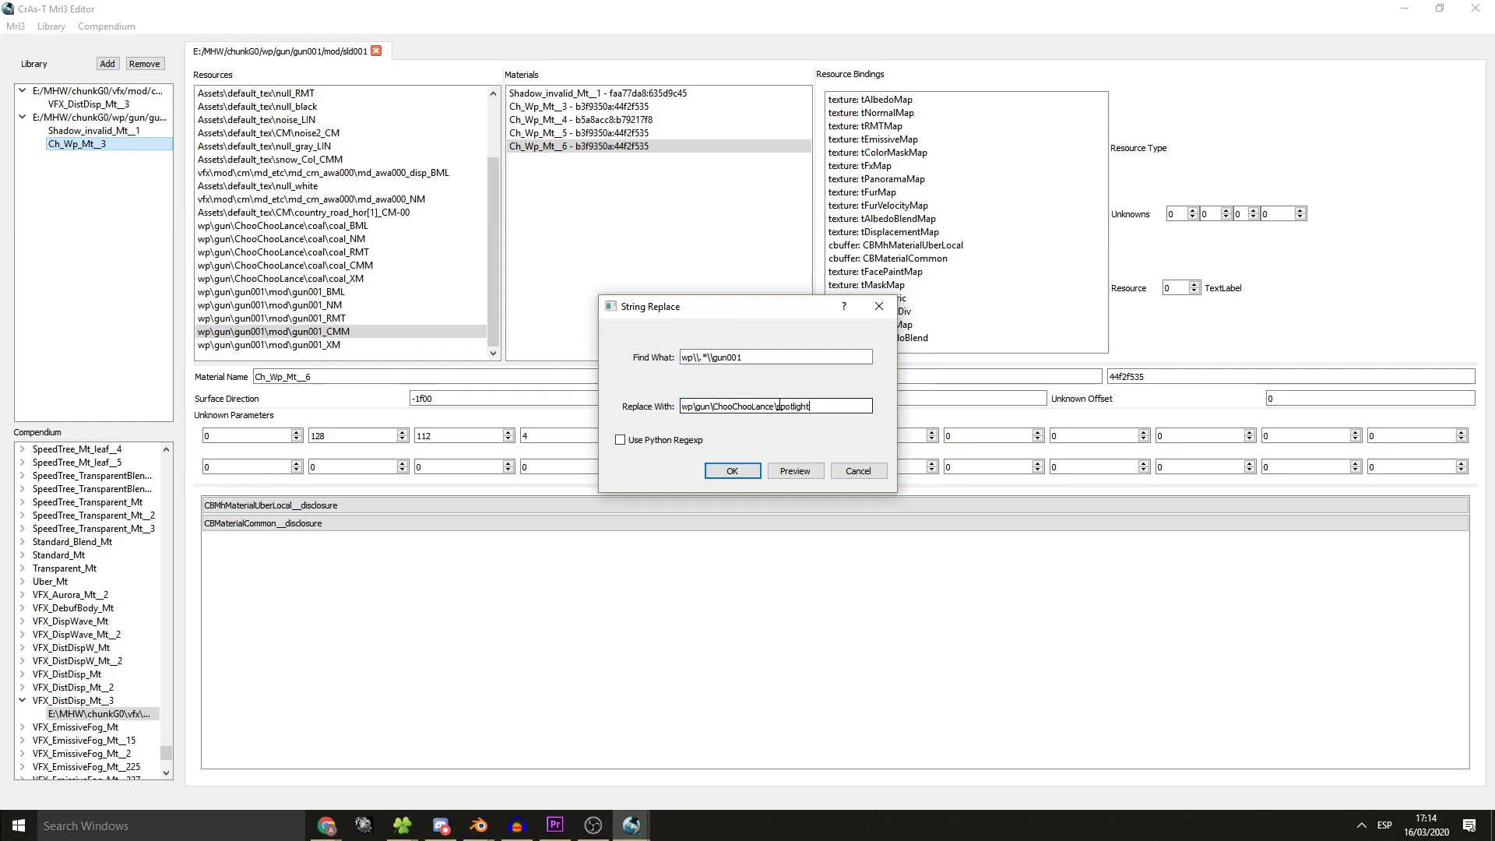
type("\\spotlight")
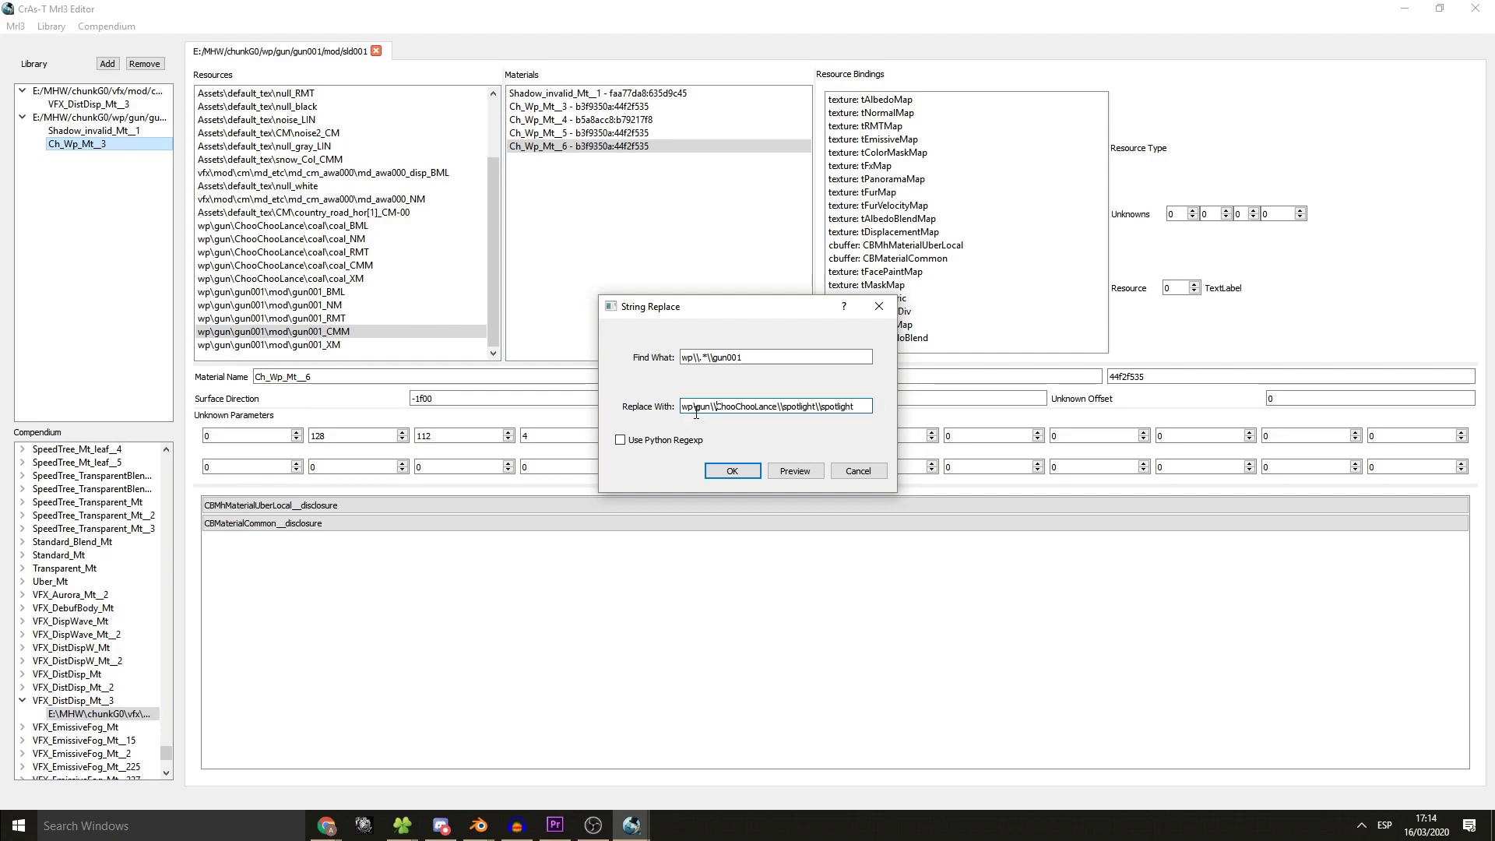
left_click(795, 470)
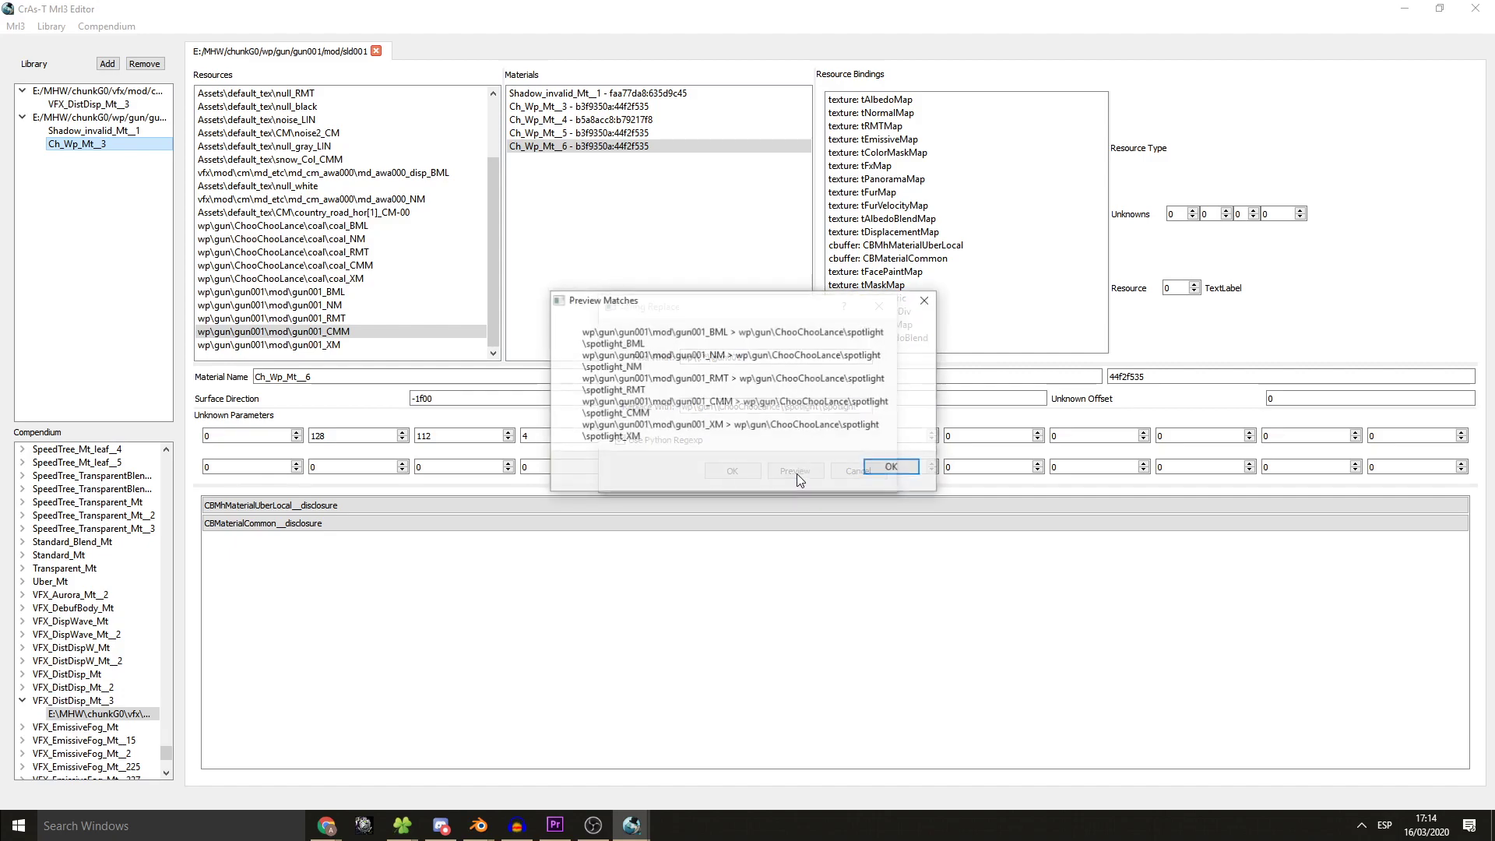
left_click(792, 470)
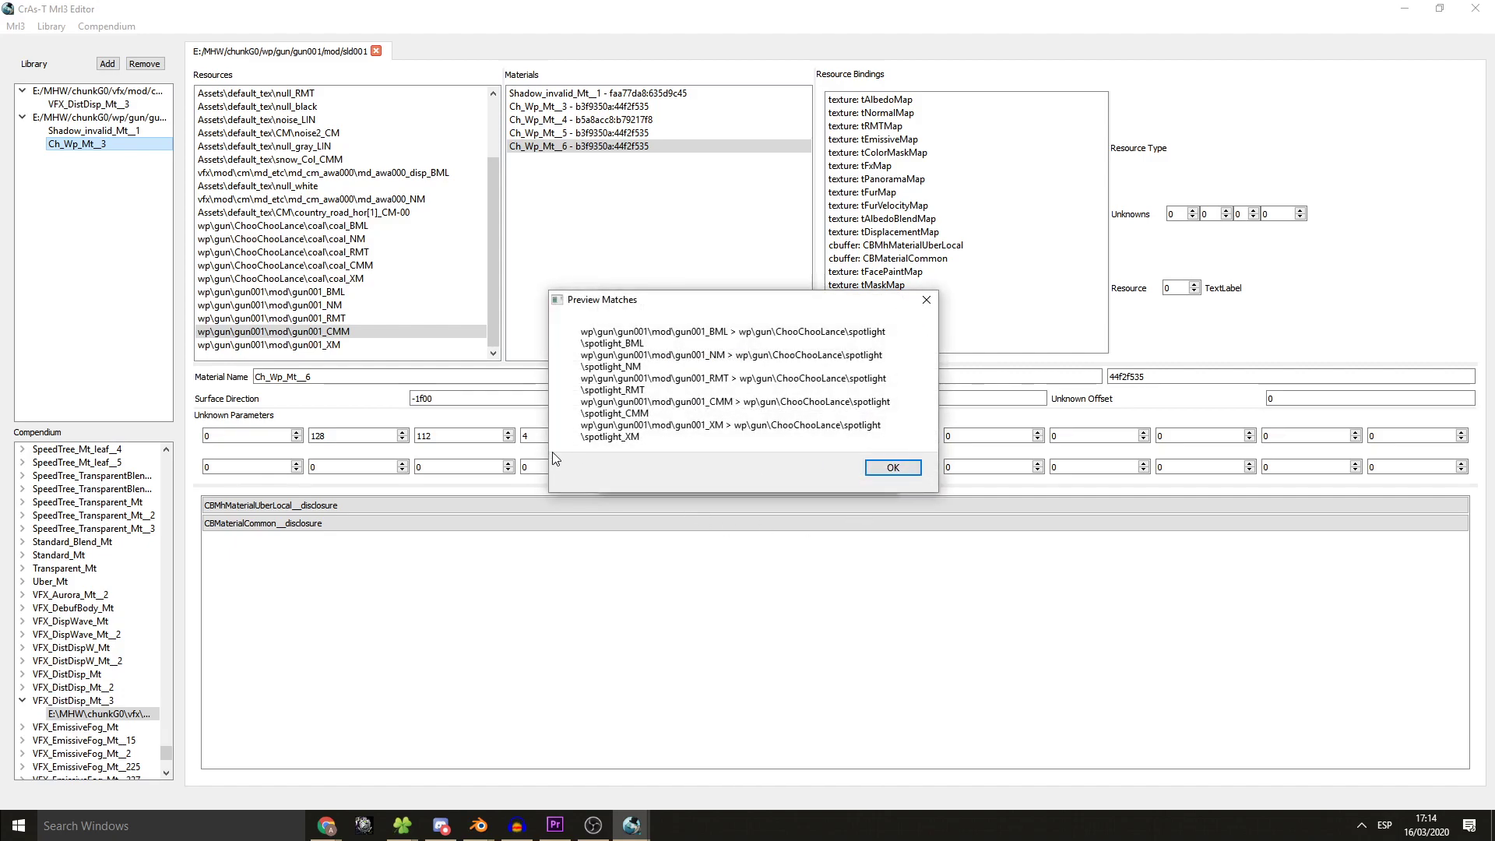
left_click(891, 467)
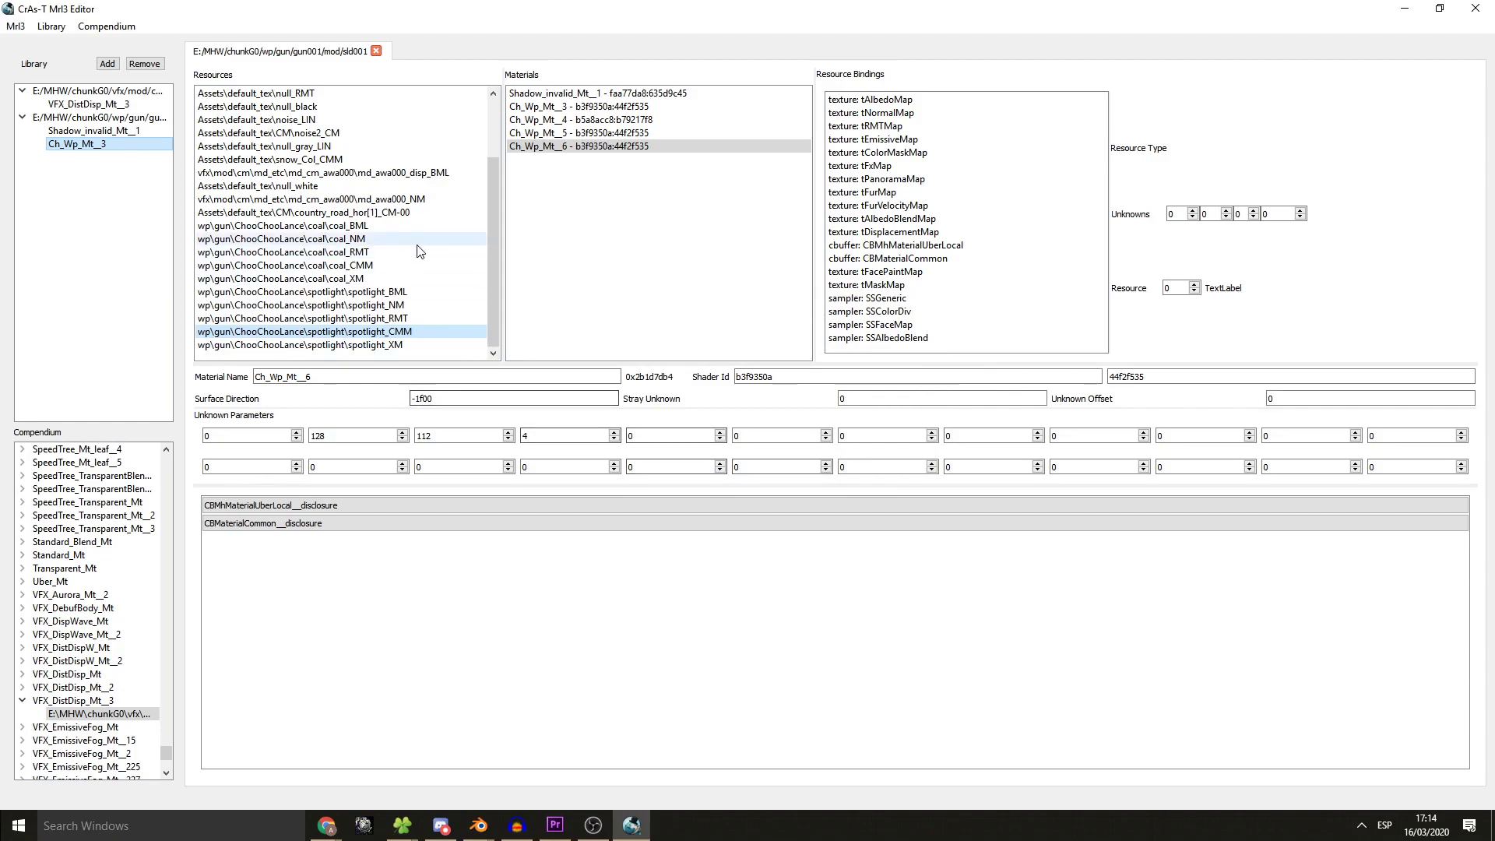
left_click(870, 100)
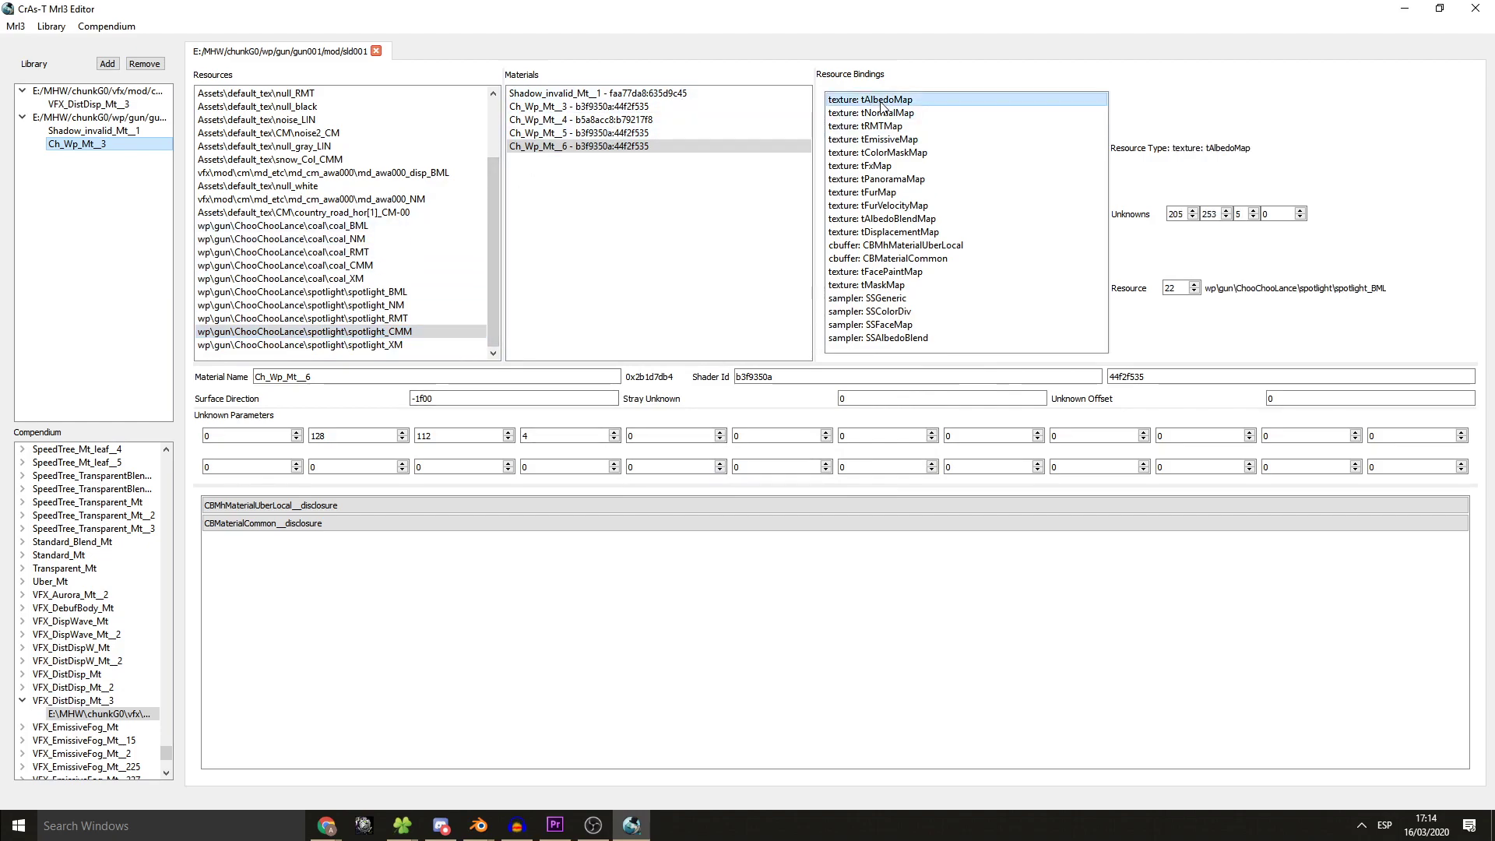
left_click(870, 112)
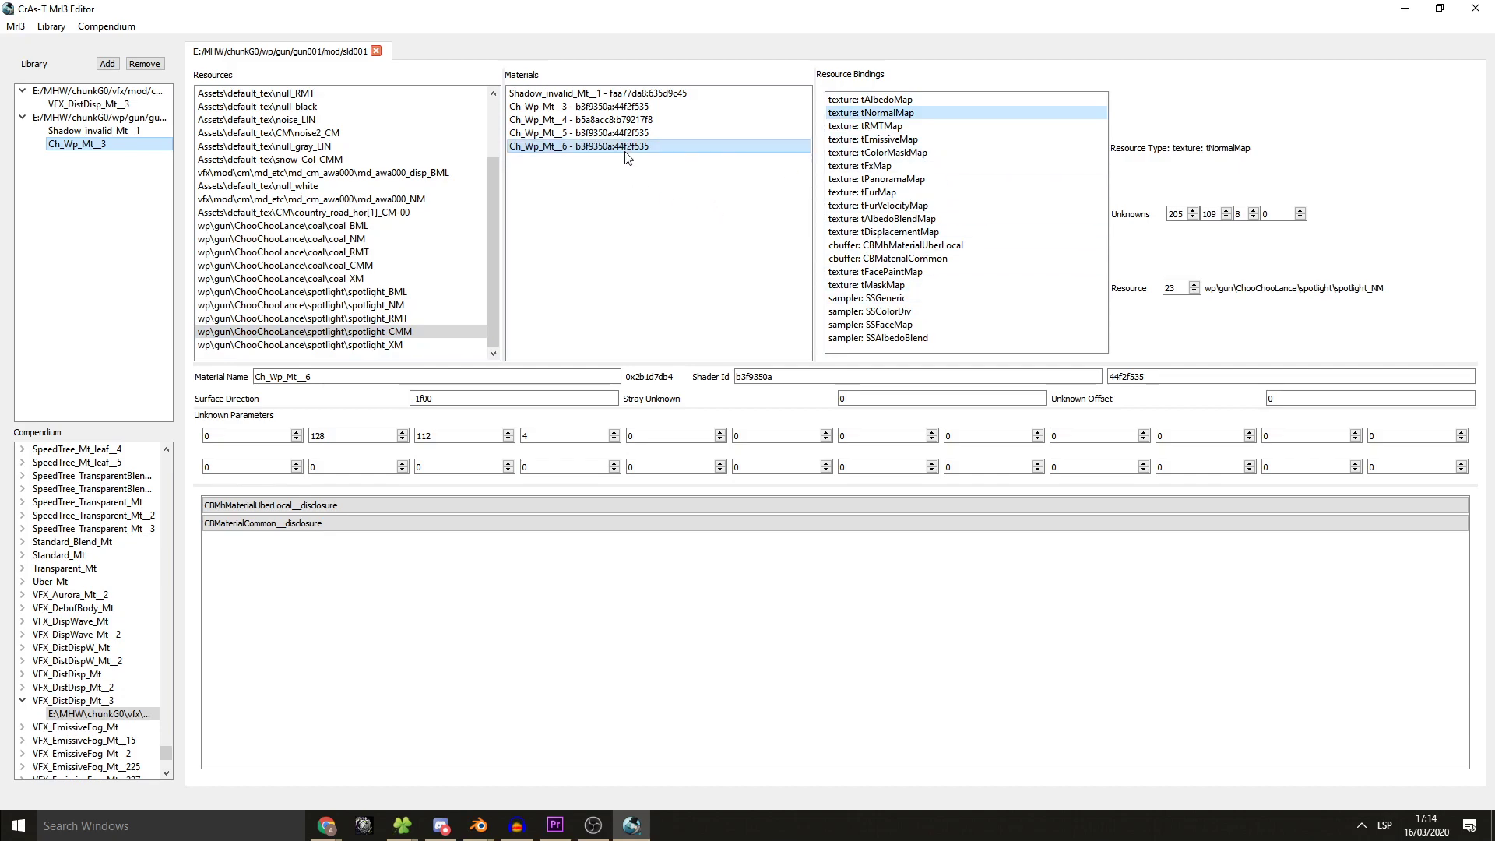
left_click(580, 133)
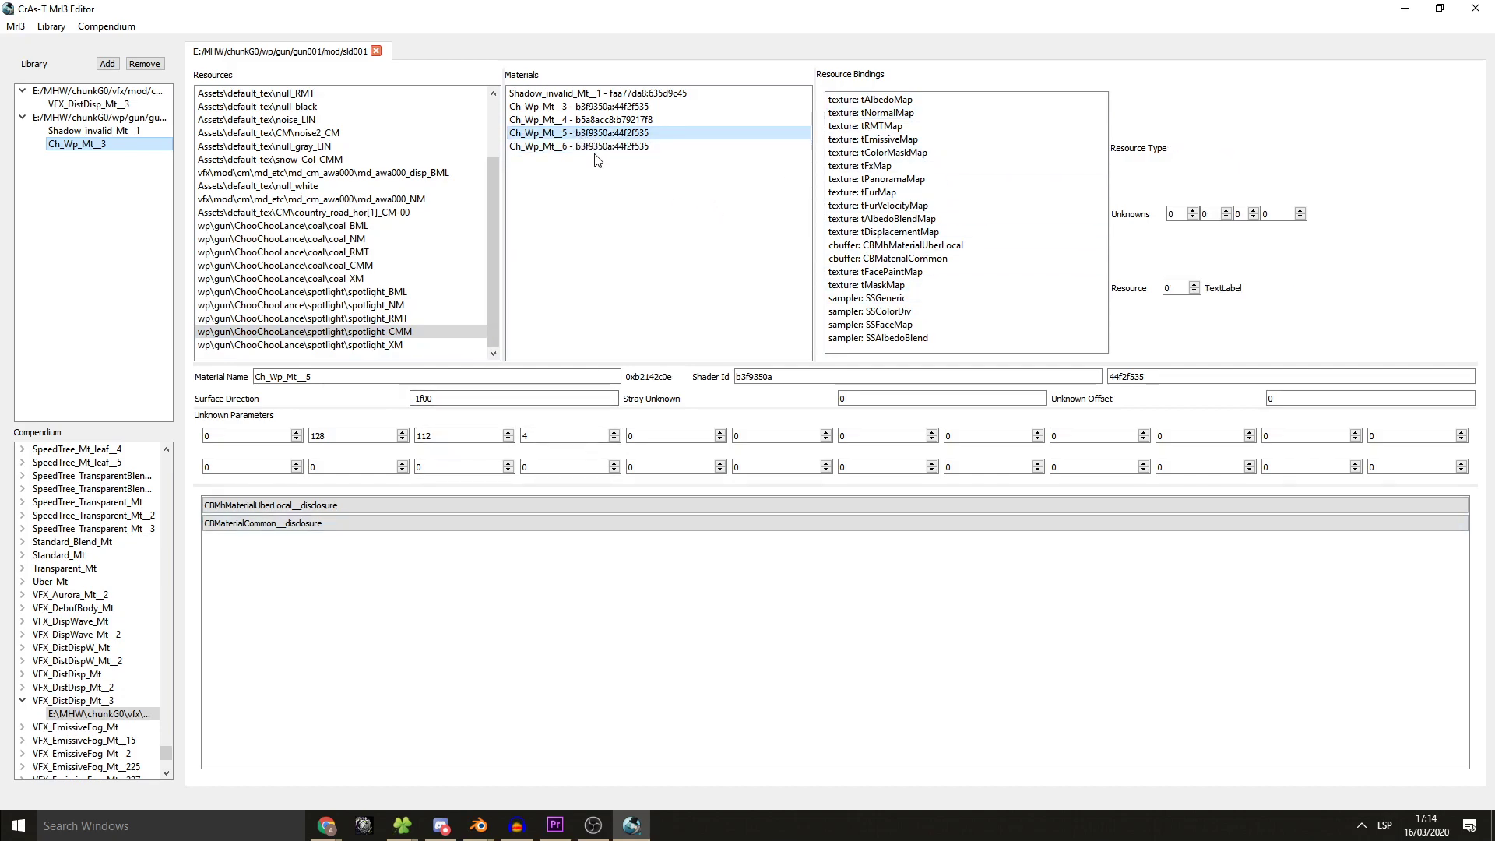
left_click(576, 146)
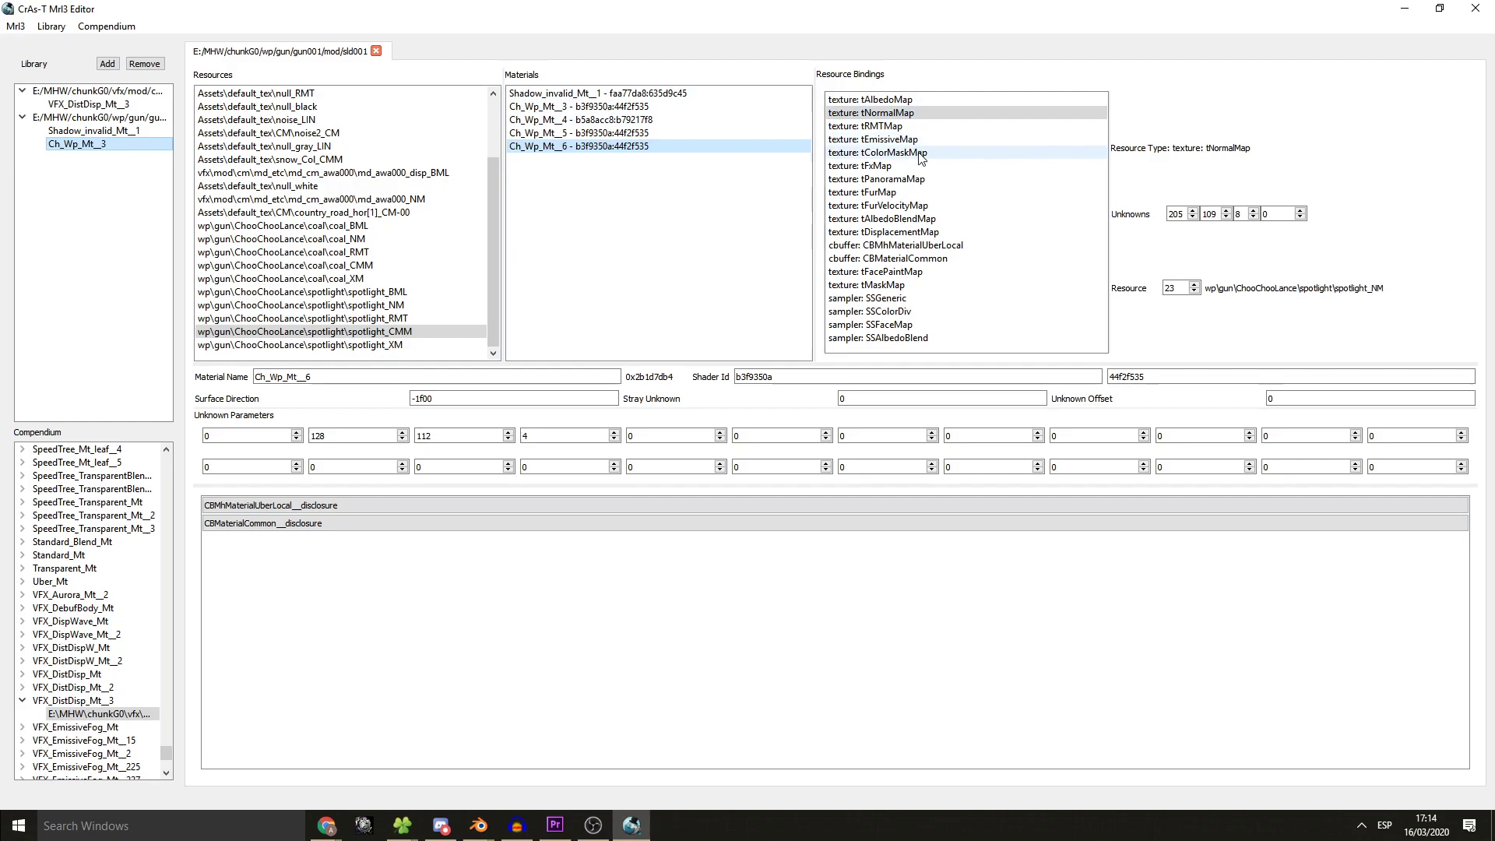
left_click(880, 139)
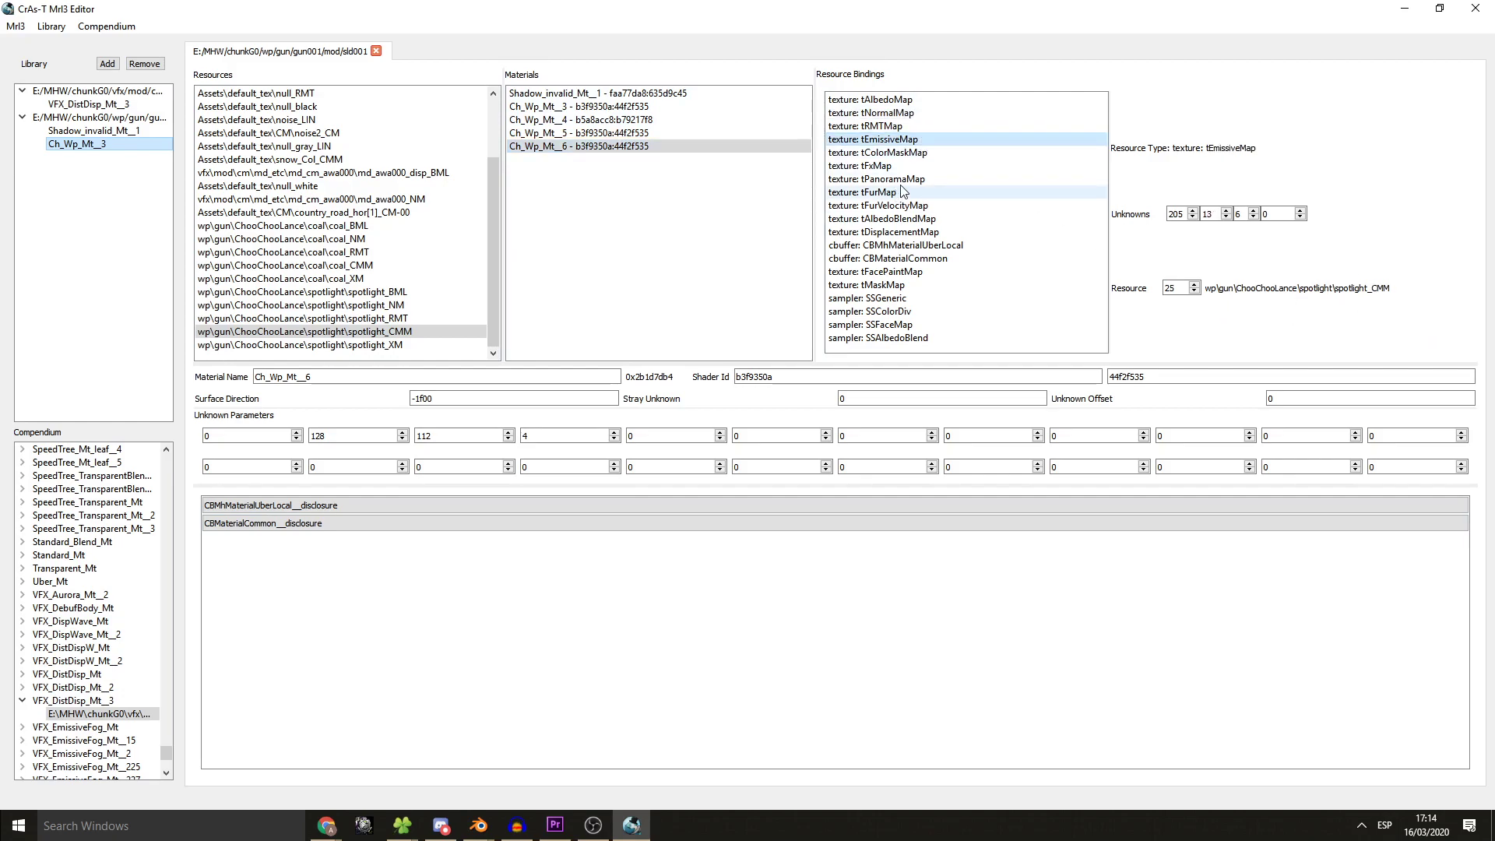
mouse_move(690, 323)
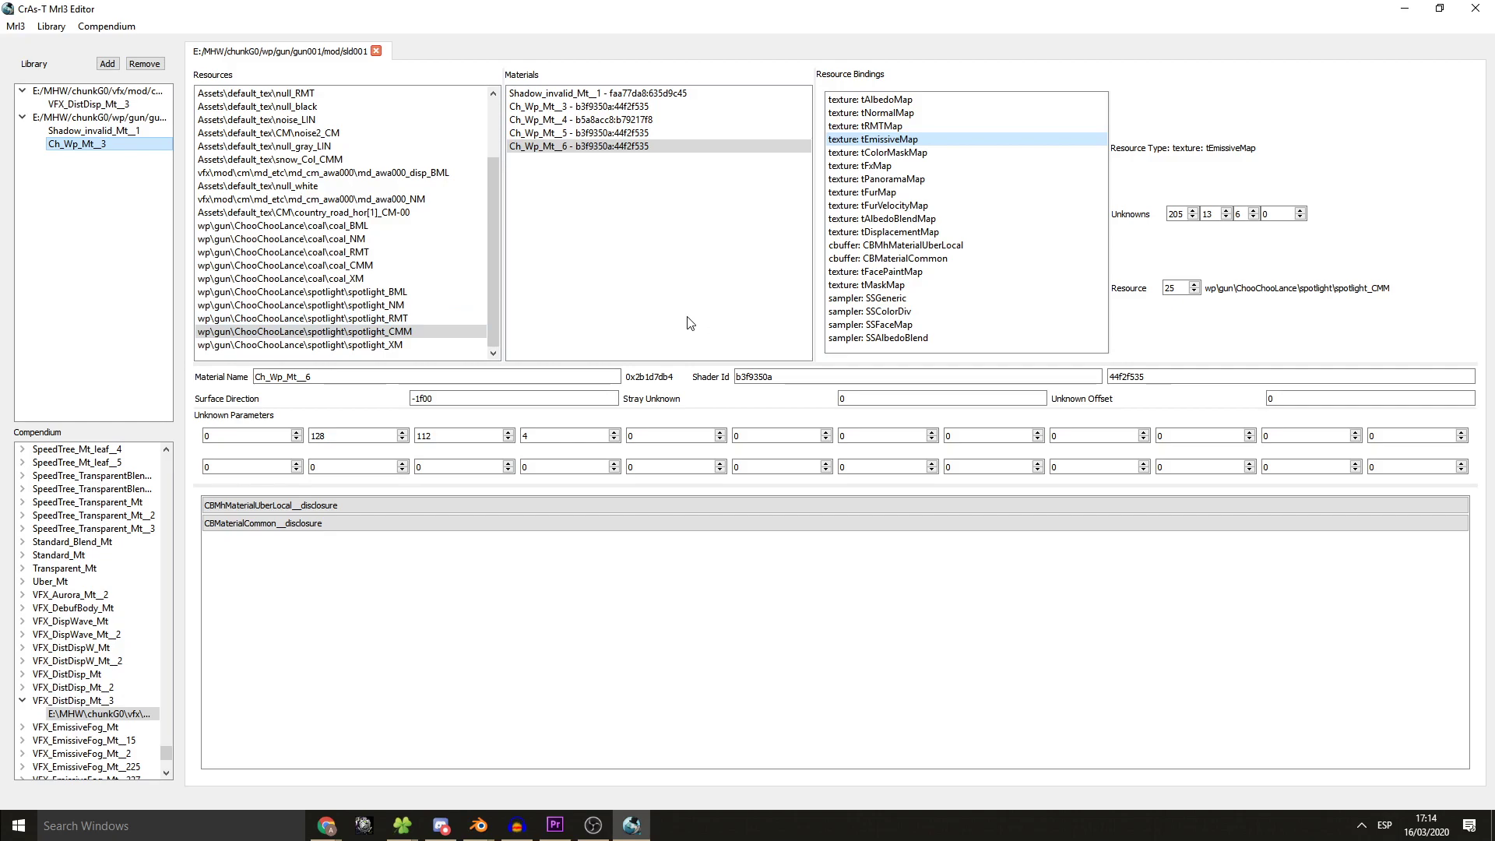
left_click(261, 523)
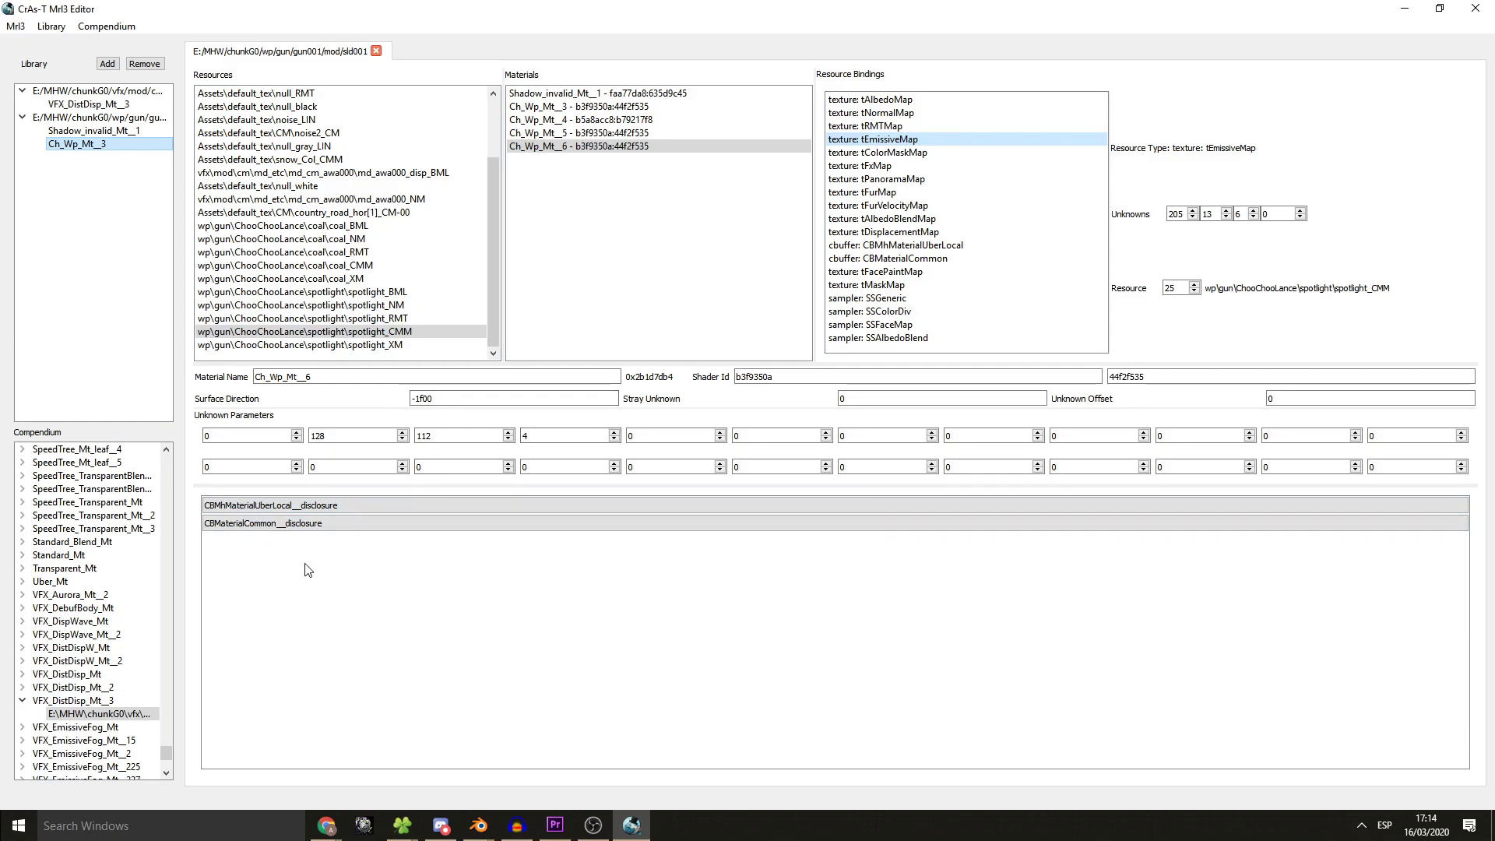
left_click(262, 523)
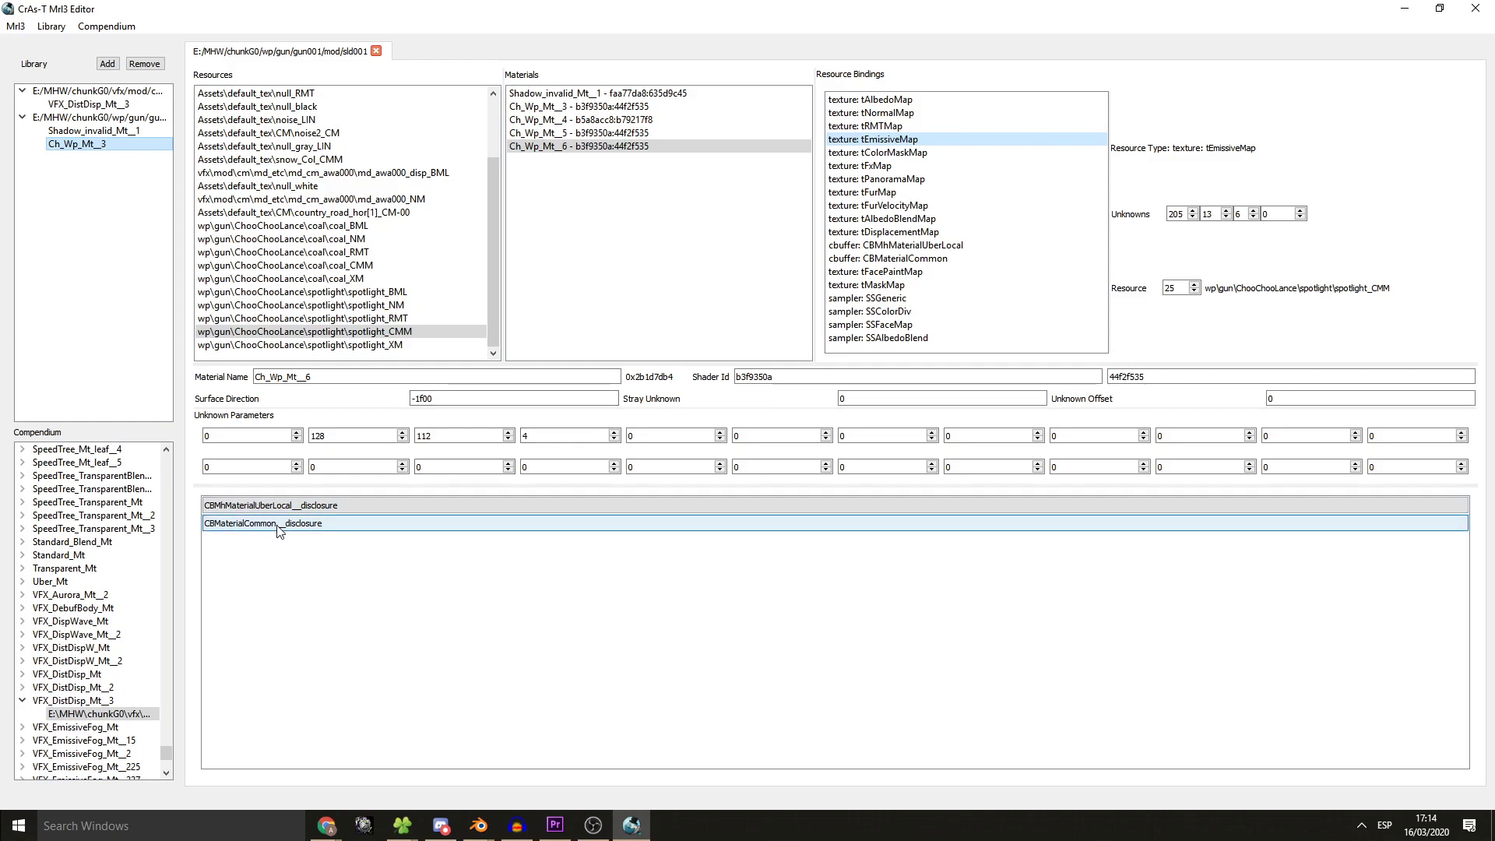
- Under CBMHMaterialUberLocal, set fEmissiveMapFactor__uiColor channels to 1.00
left_click(265, 523)
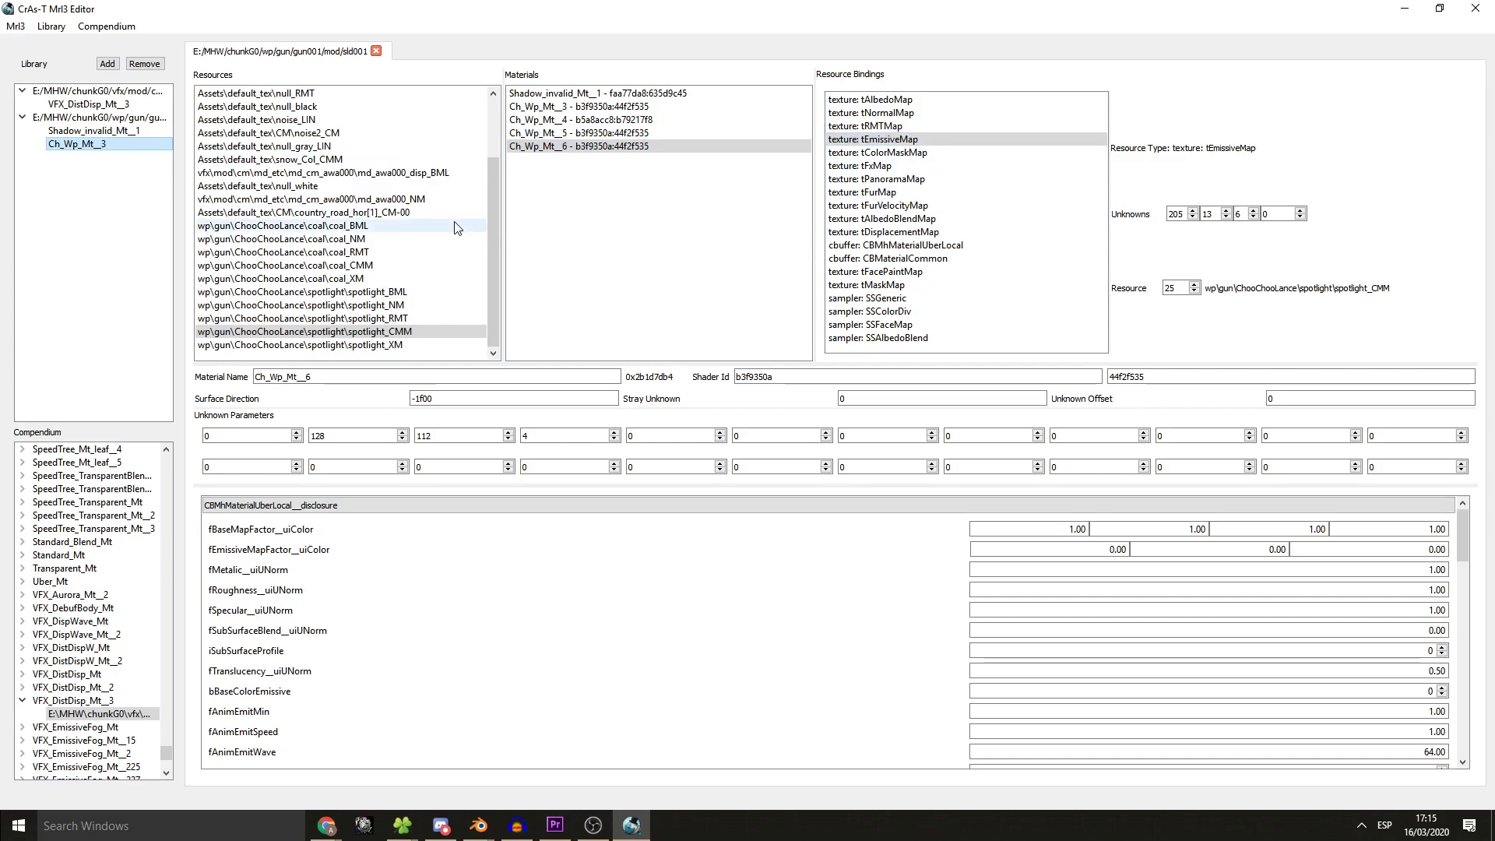
mouse_move(757, 411)
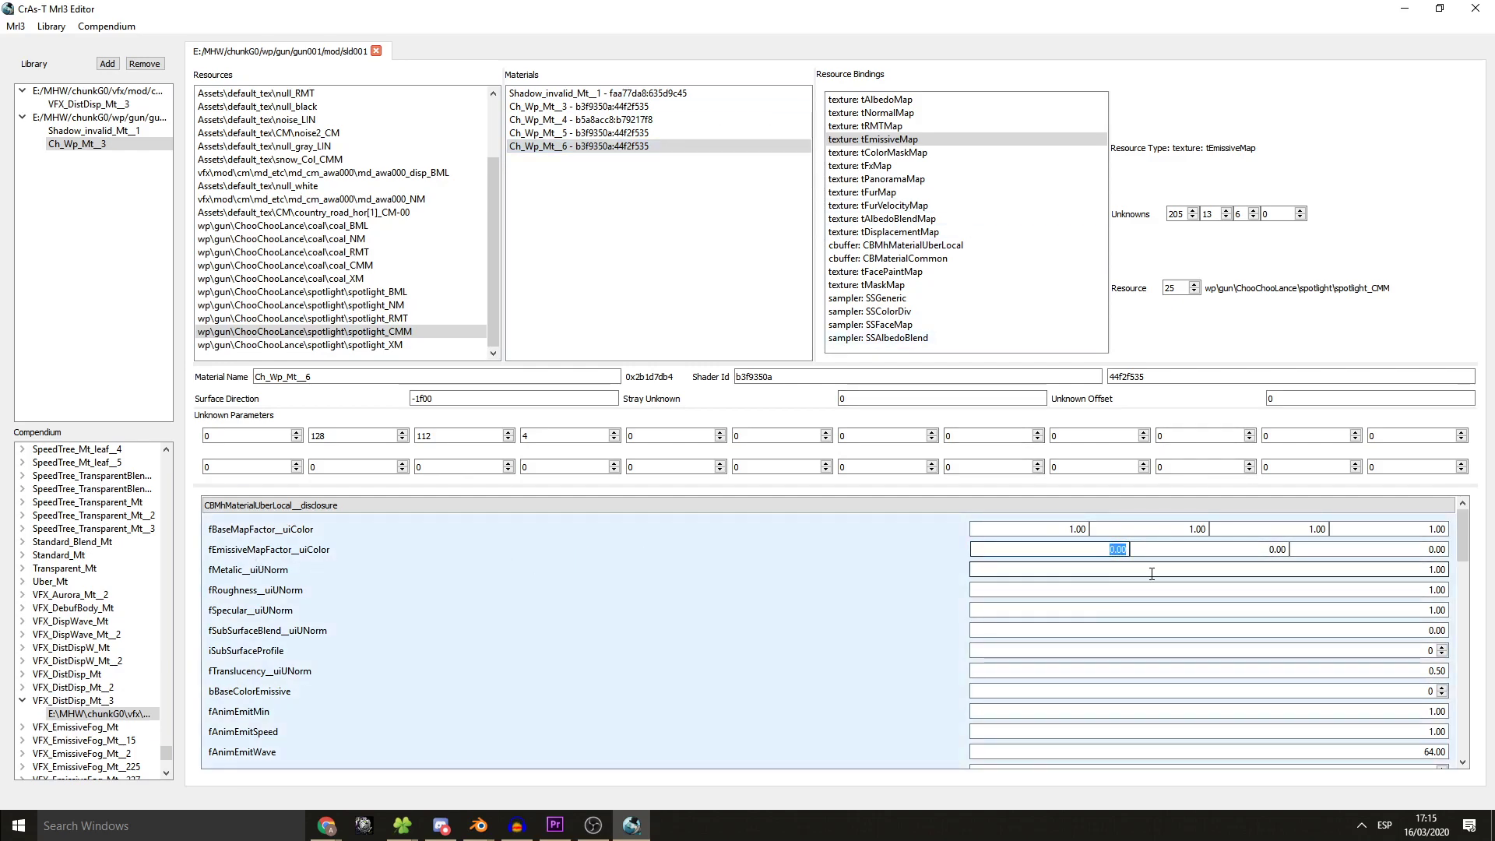
type("1.00")
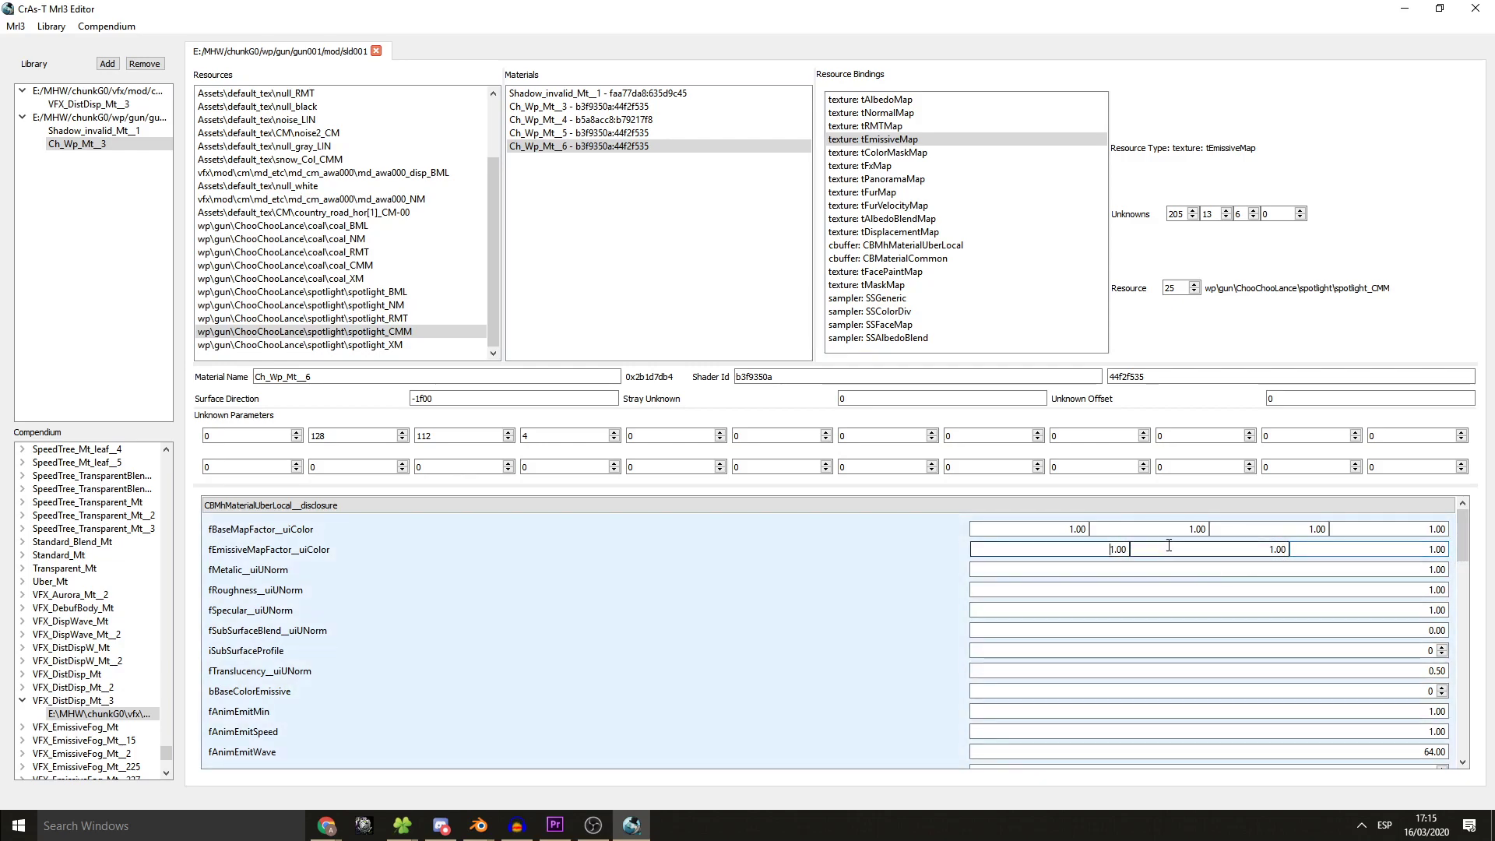
double_click(1277, 549)
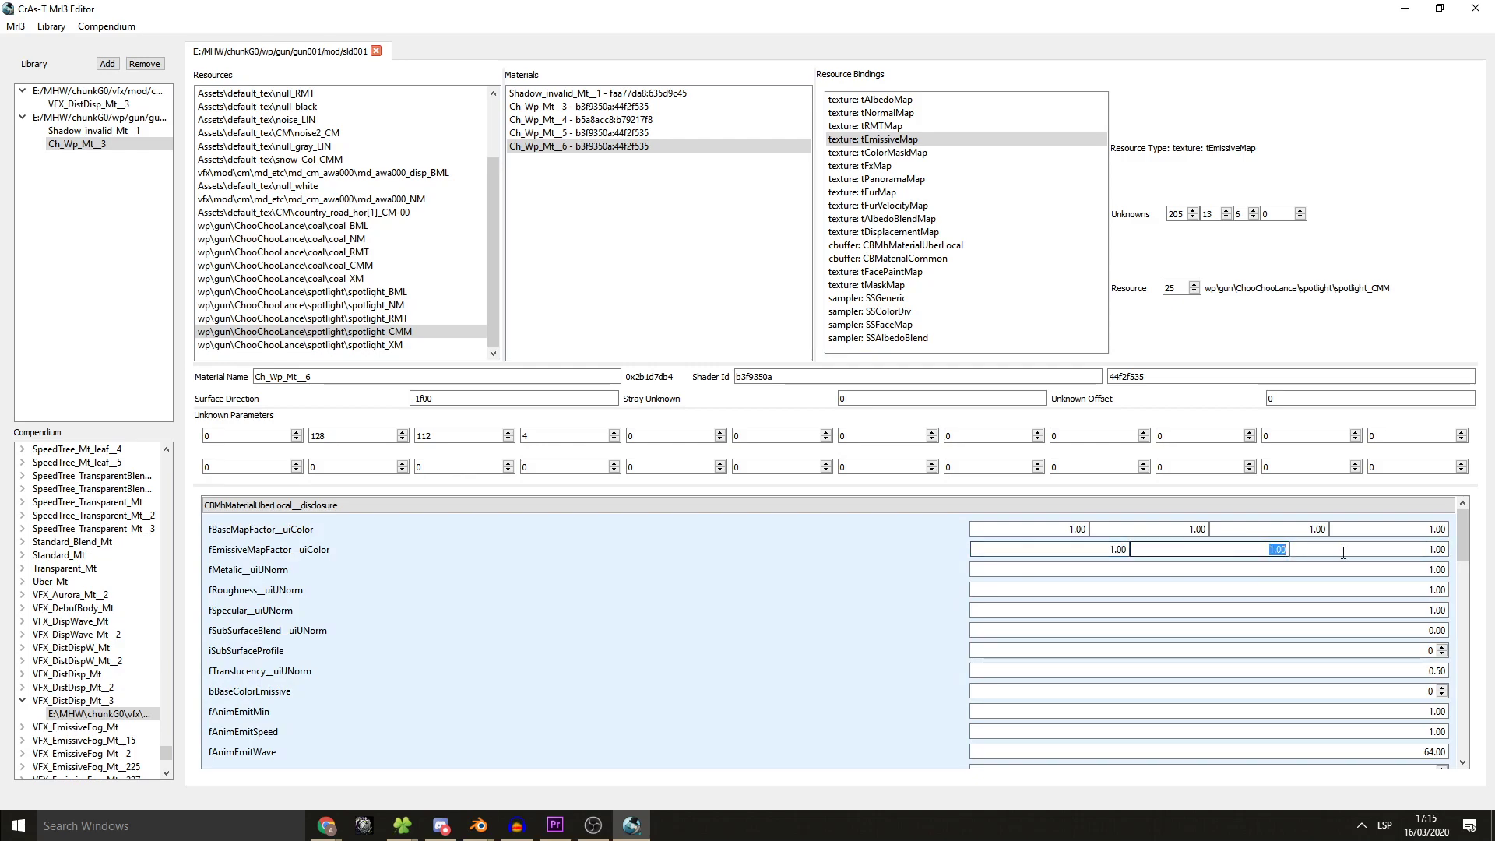
type("0")
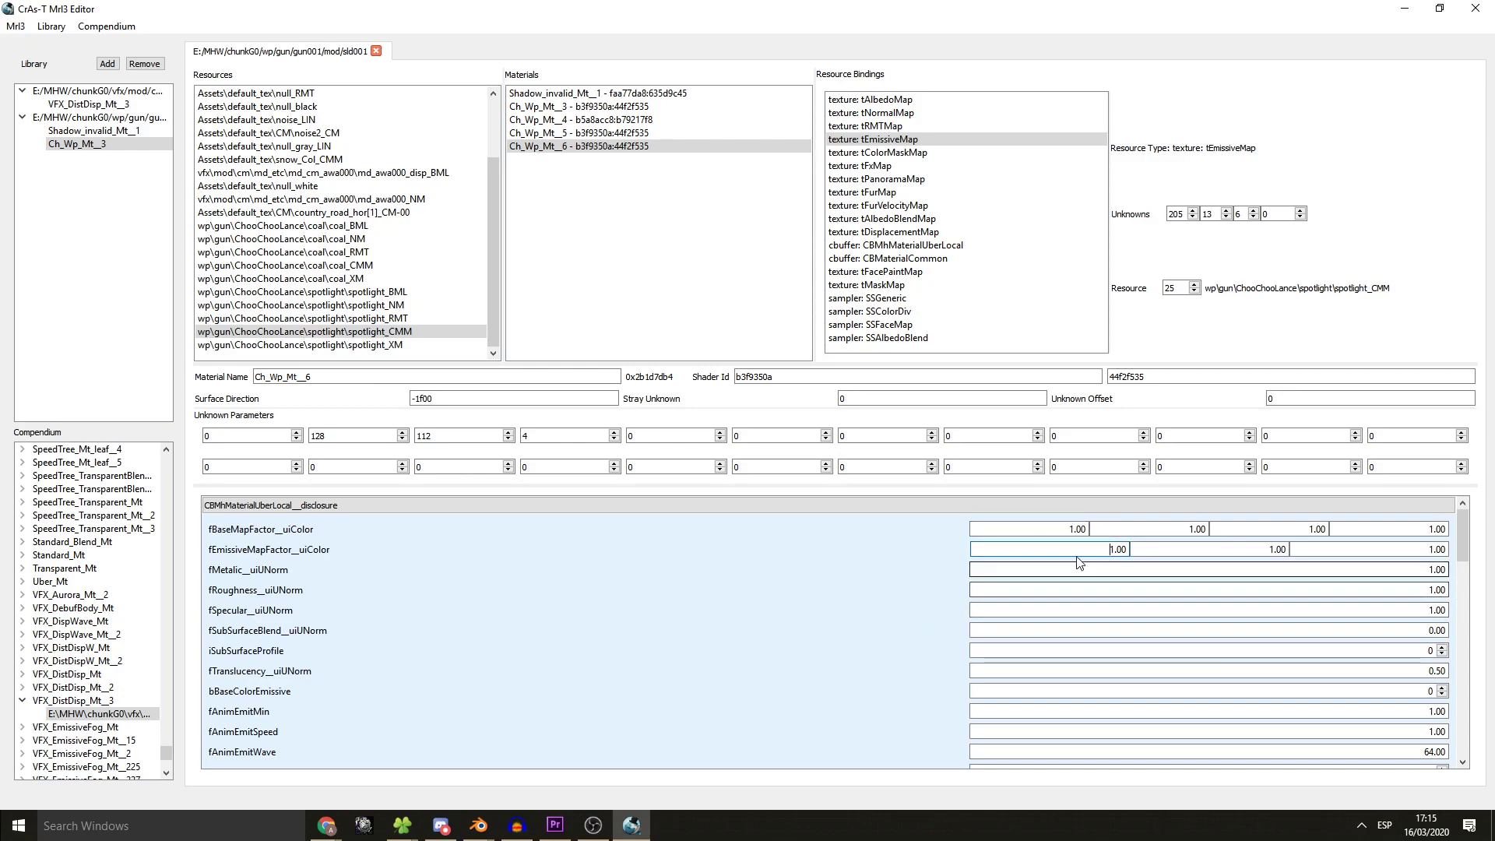
mouse_move(891, 651)
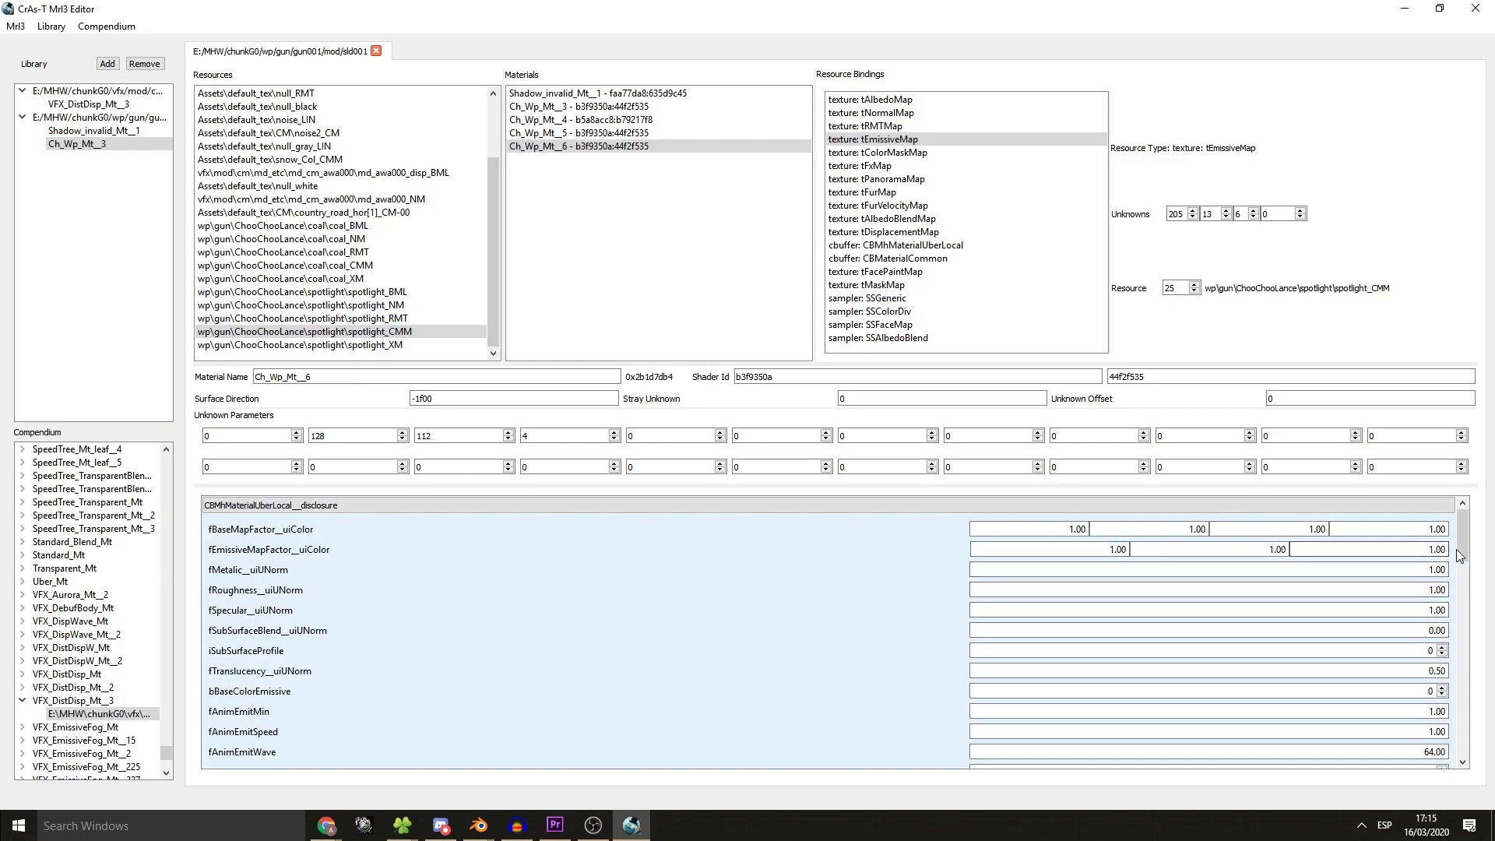
- Scroll down Ch_Wp_Mt__6's parameter list to review its emissive and push-scale settings
scroll("down", 3)
type("0.2")
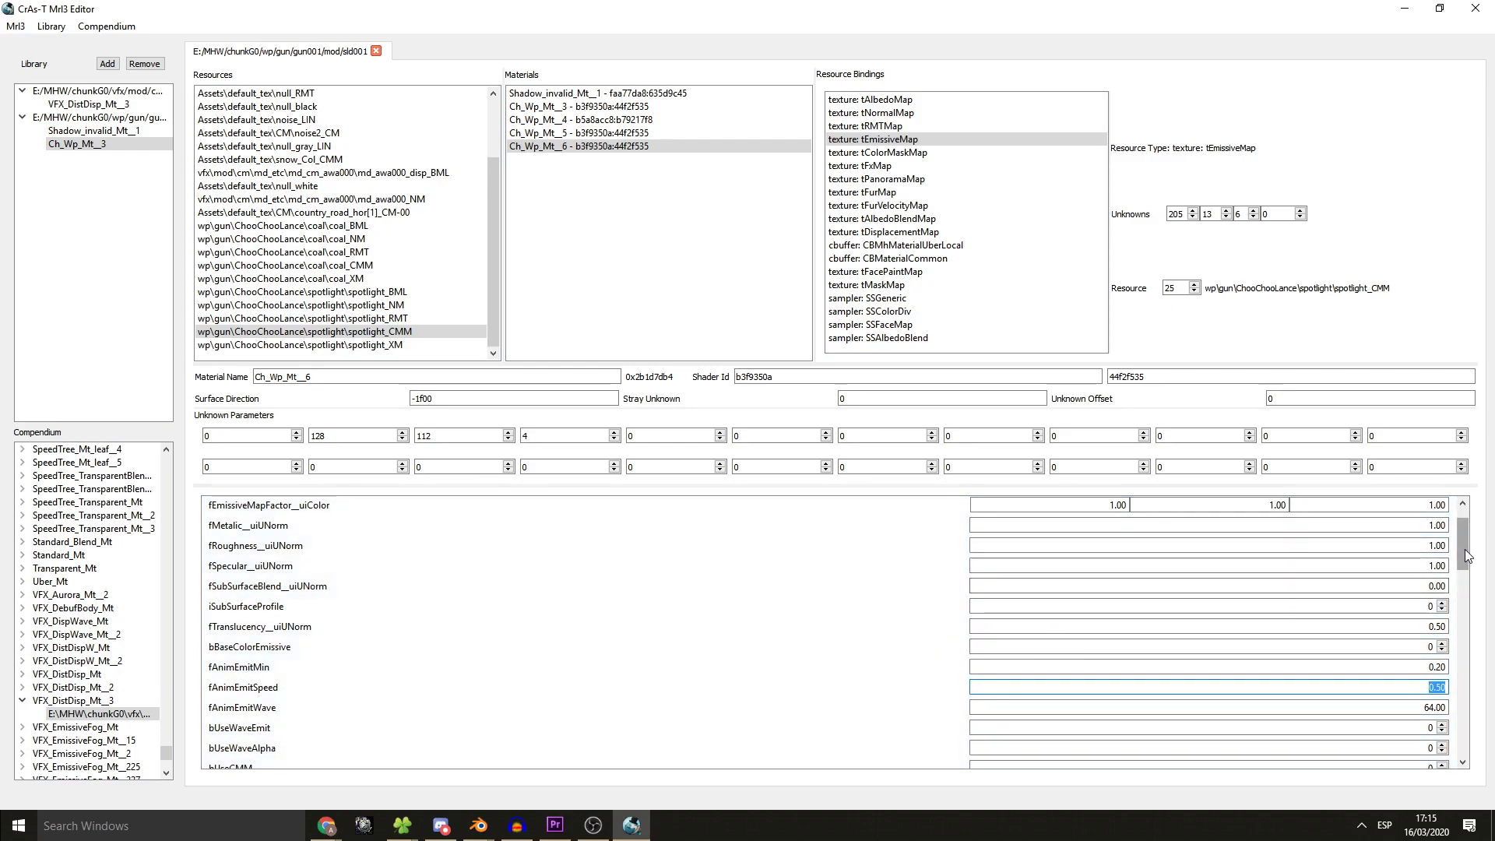
scroll("down", 3)
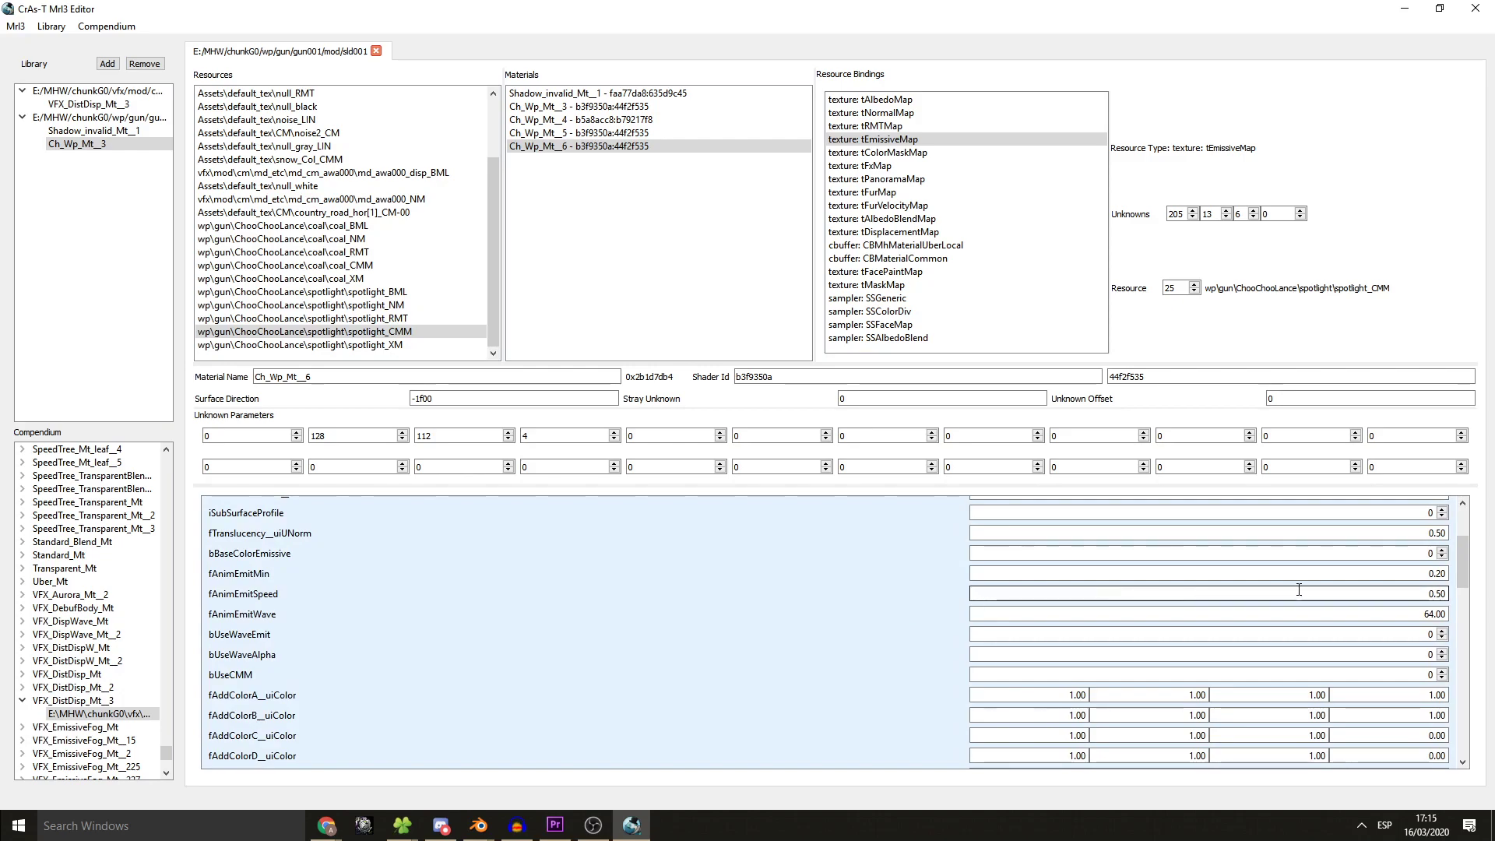
scroll("down", 3)
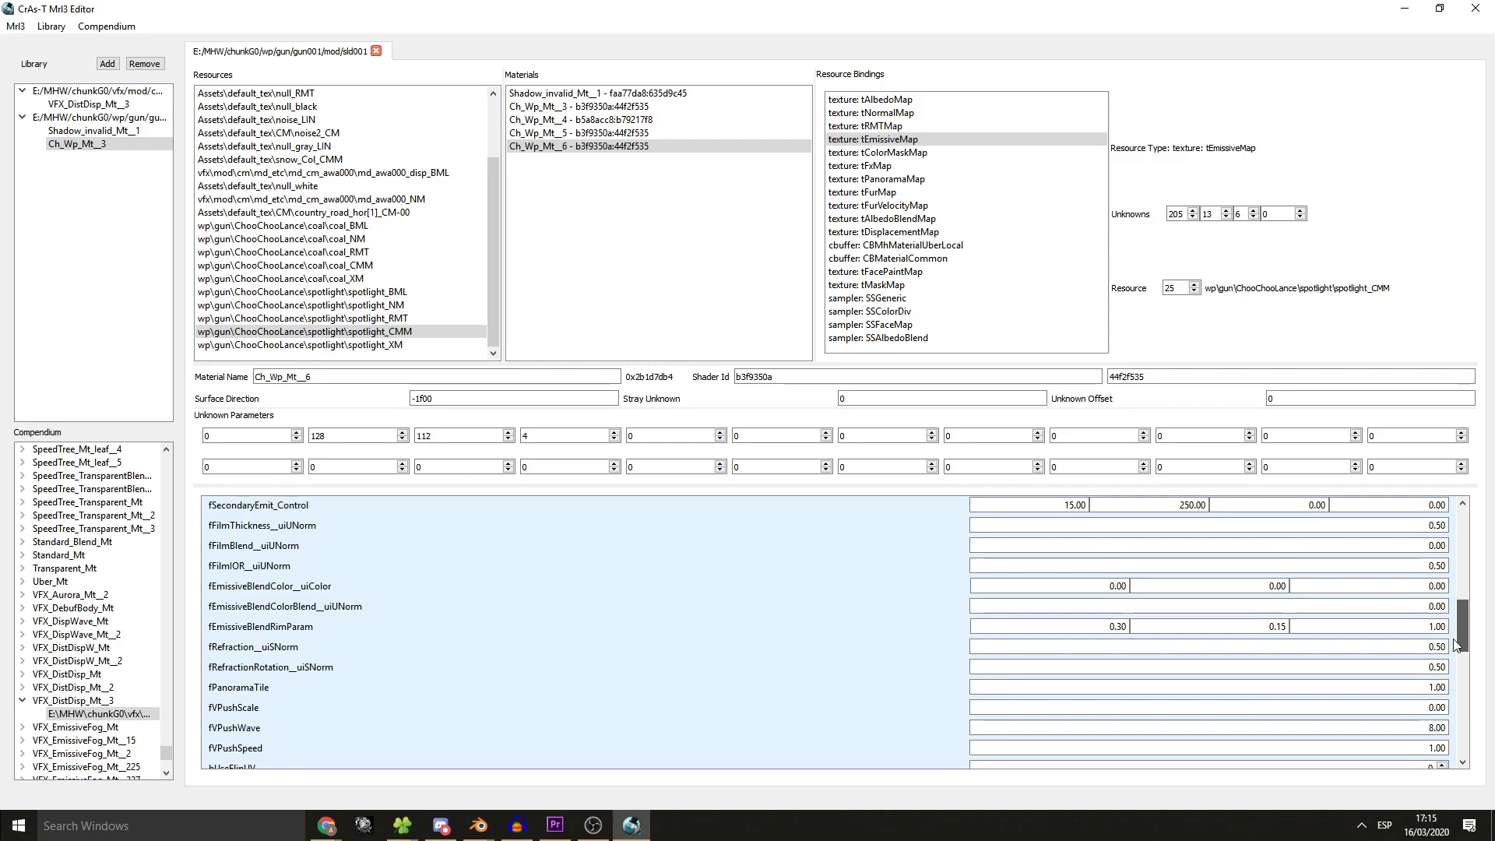
scroll("down", 3)
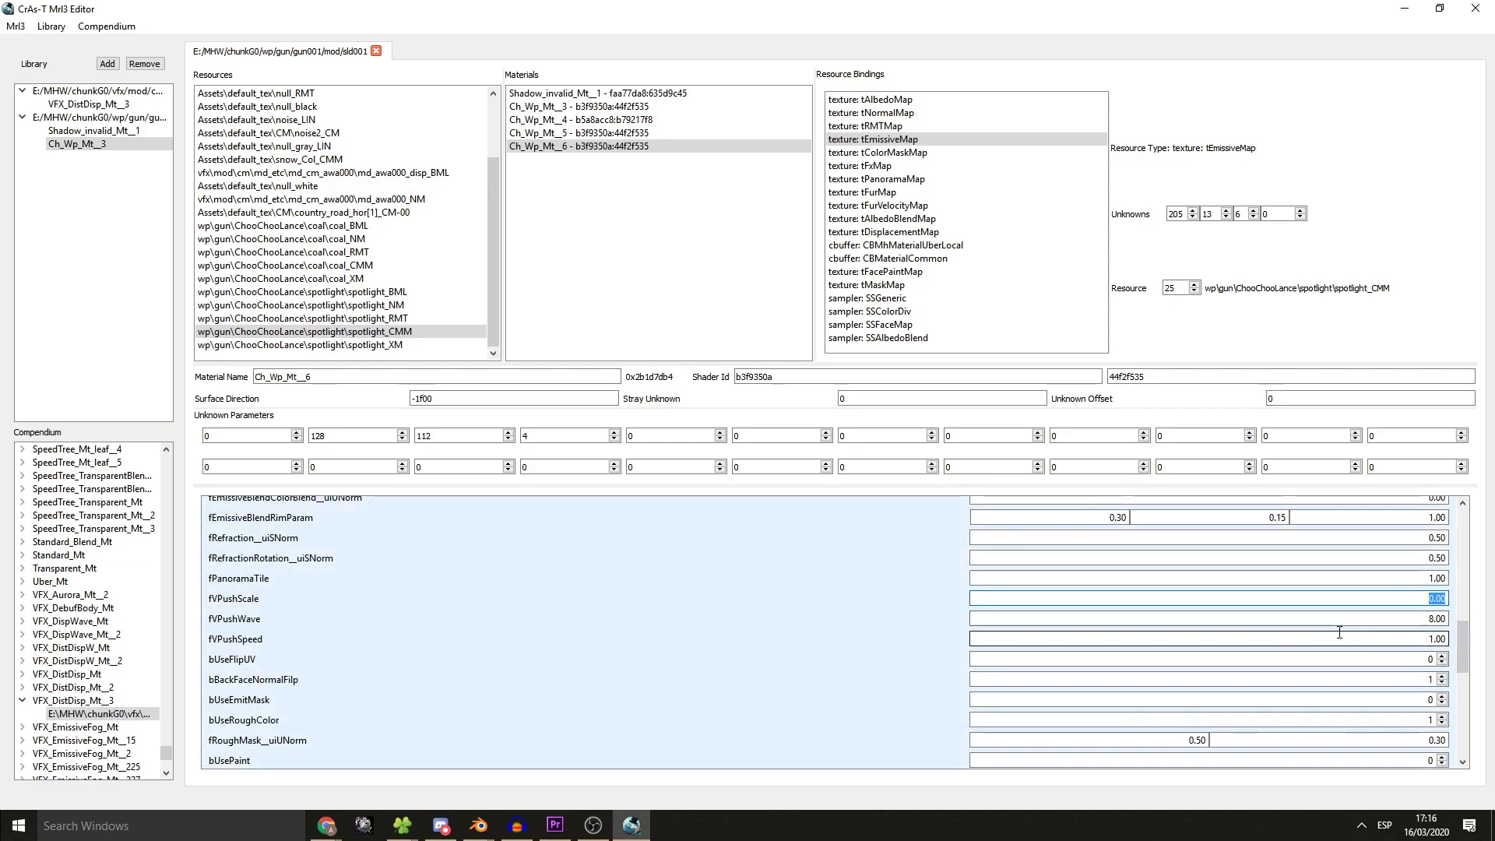
mouse_move(1474, 657)
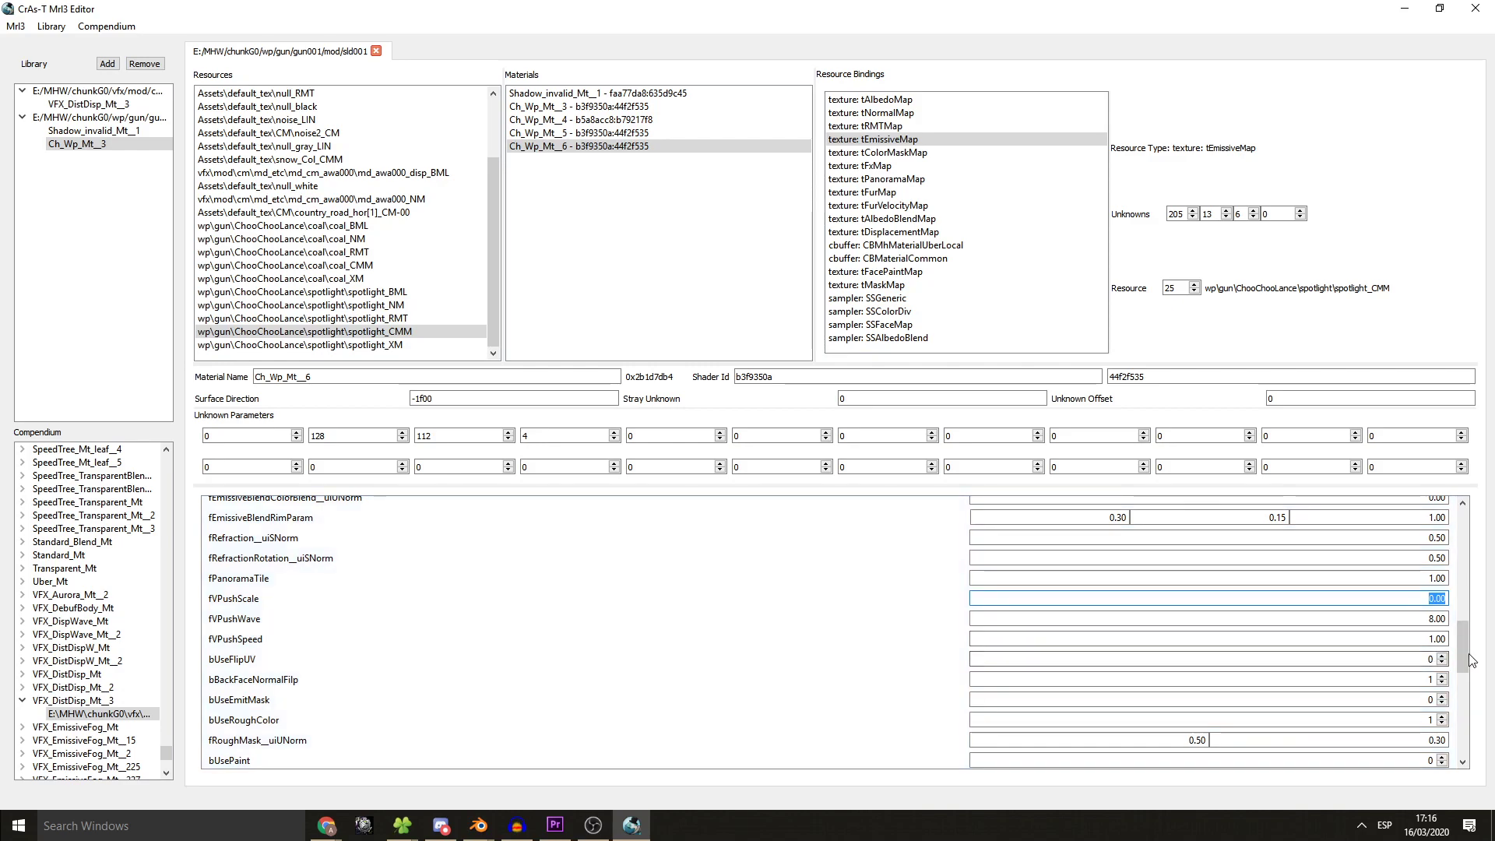
scroll("down", 3)
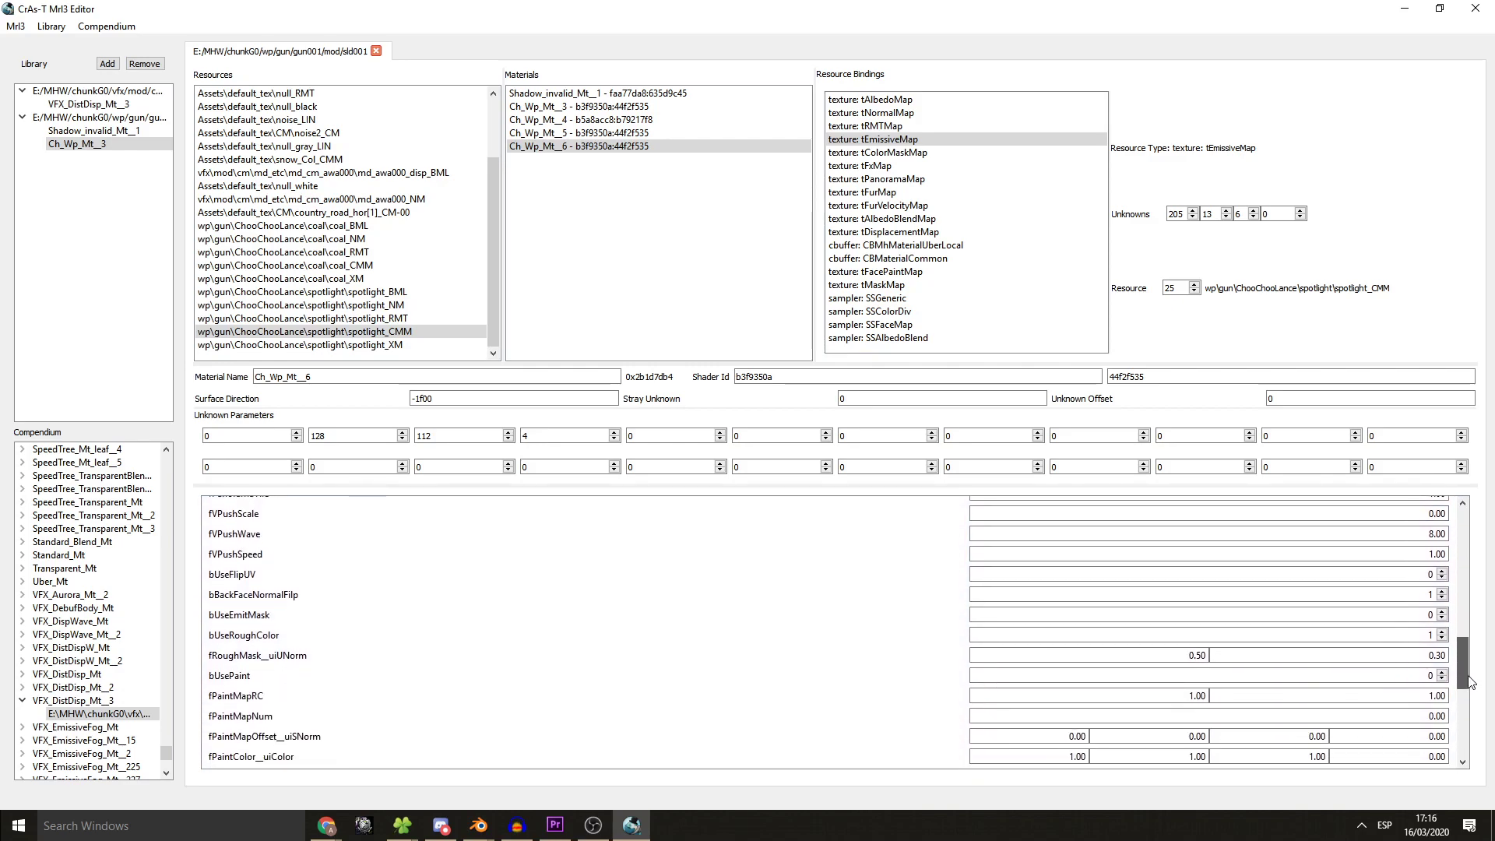
scroll("down", 3)
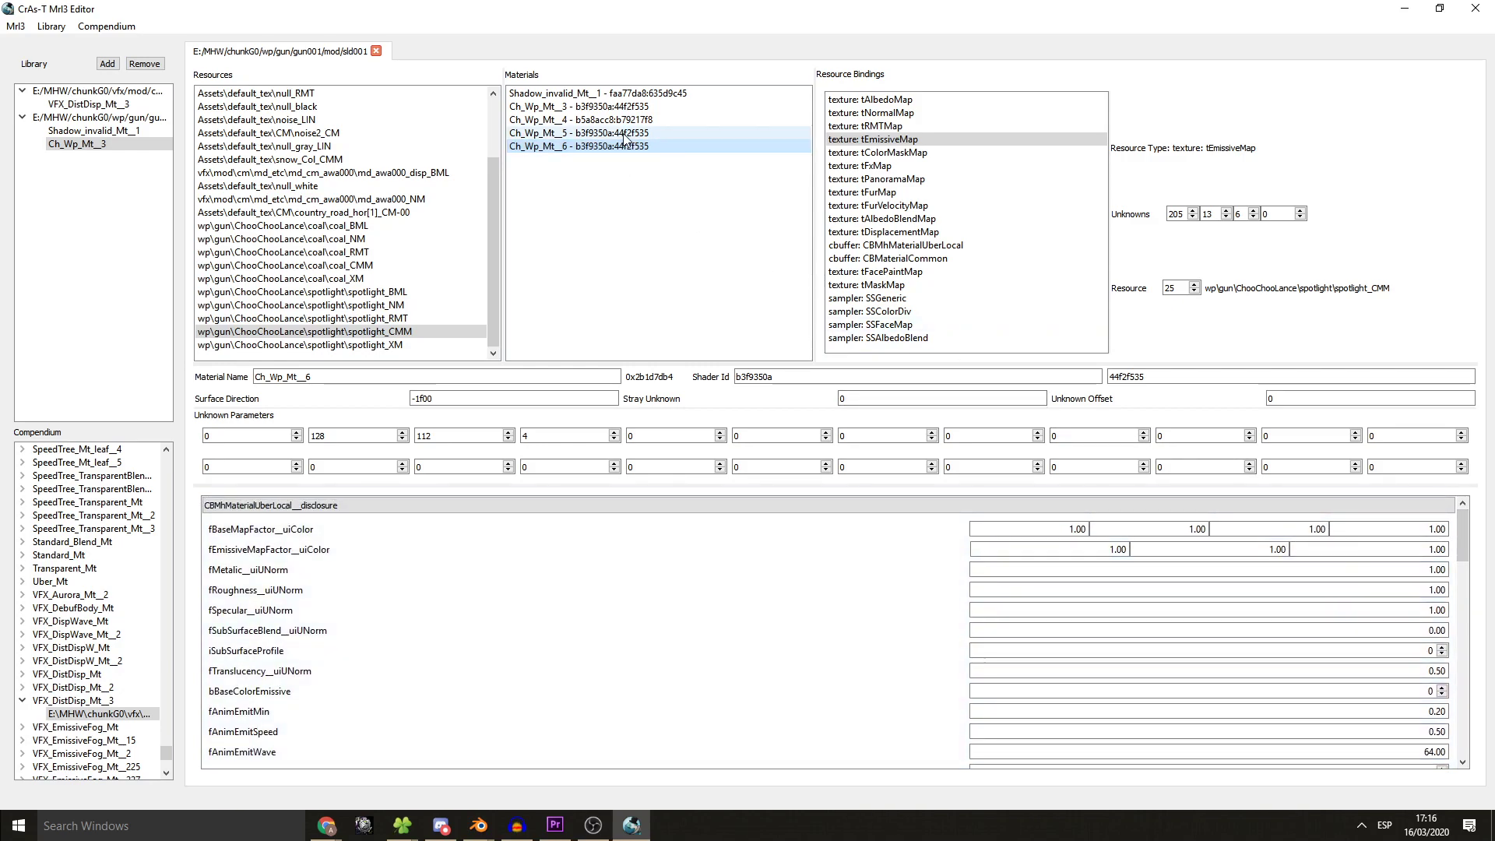
left_click(591, 106)
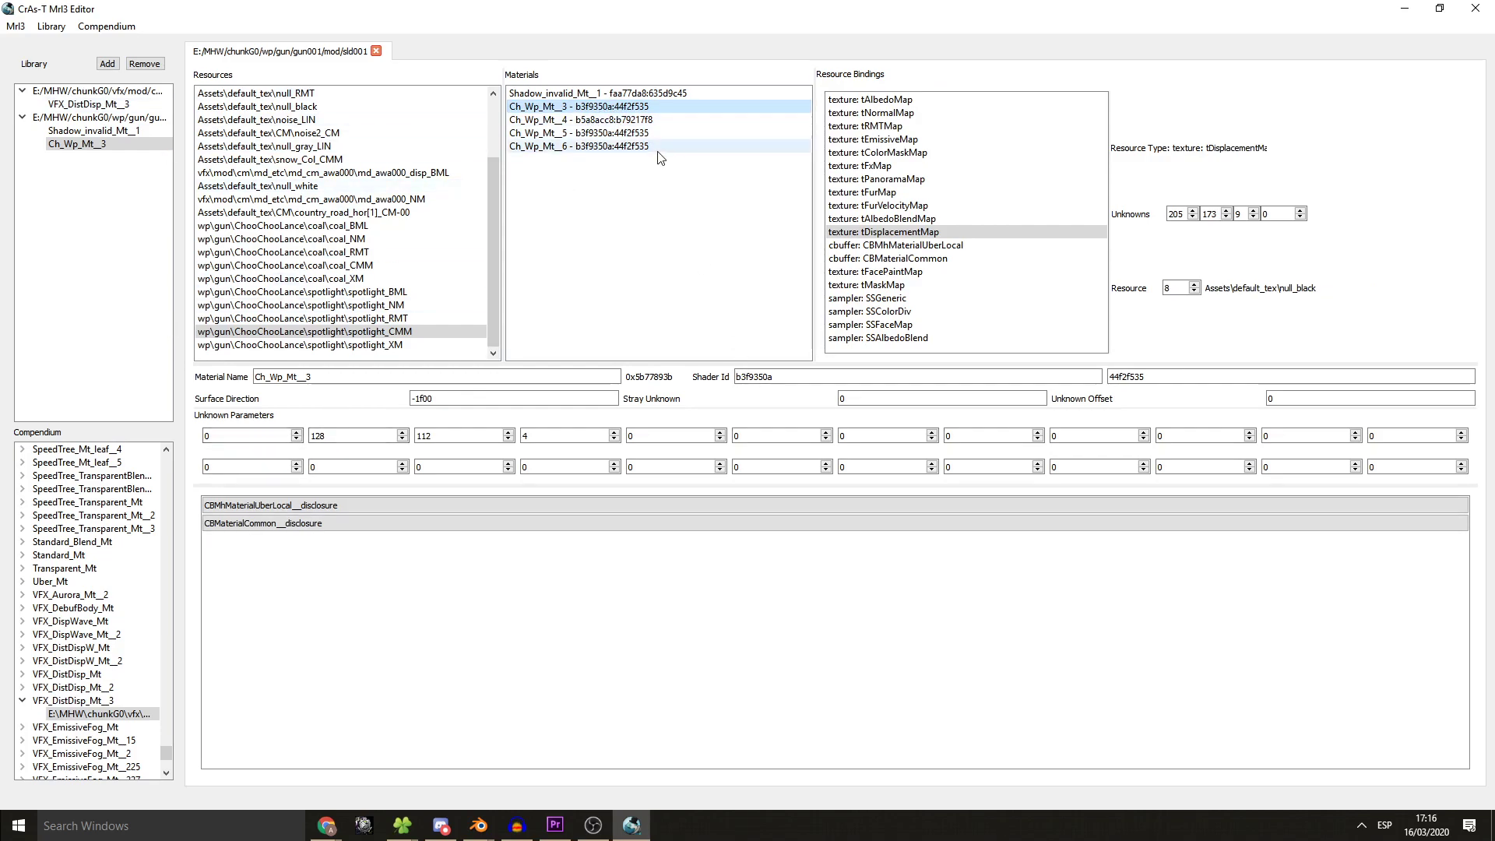
left_click(580, 119)
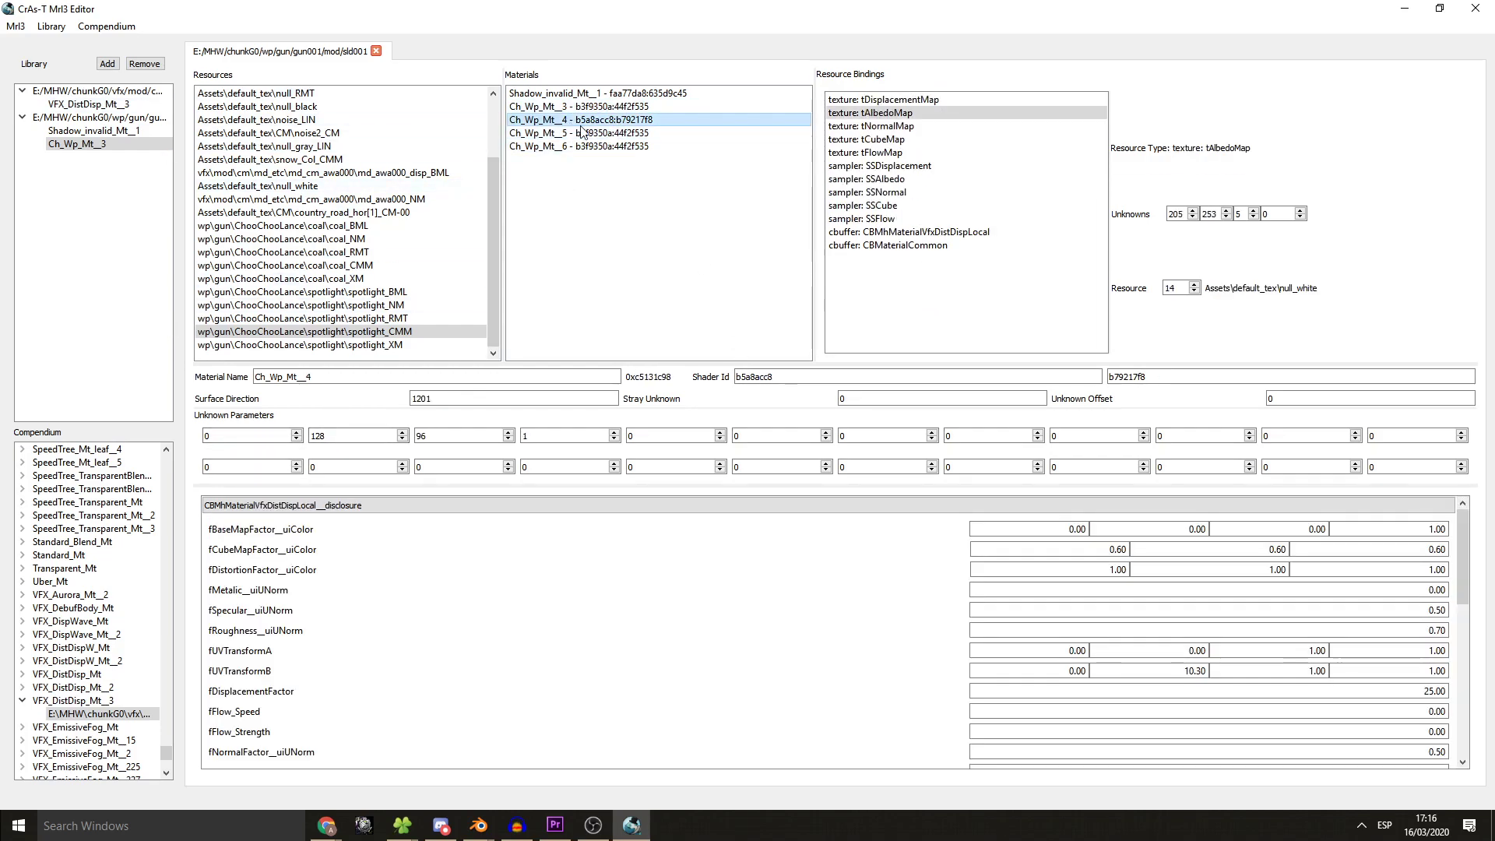
mouse_move(663, 178)
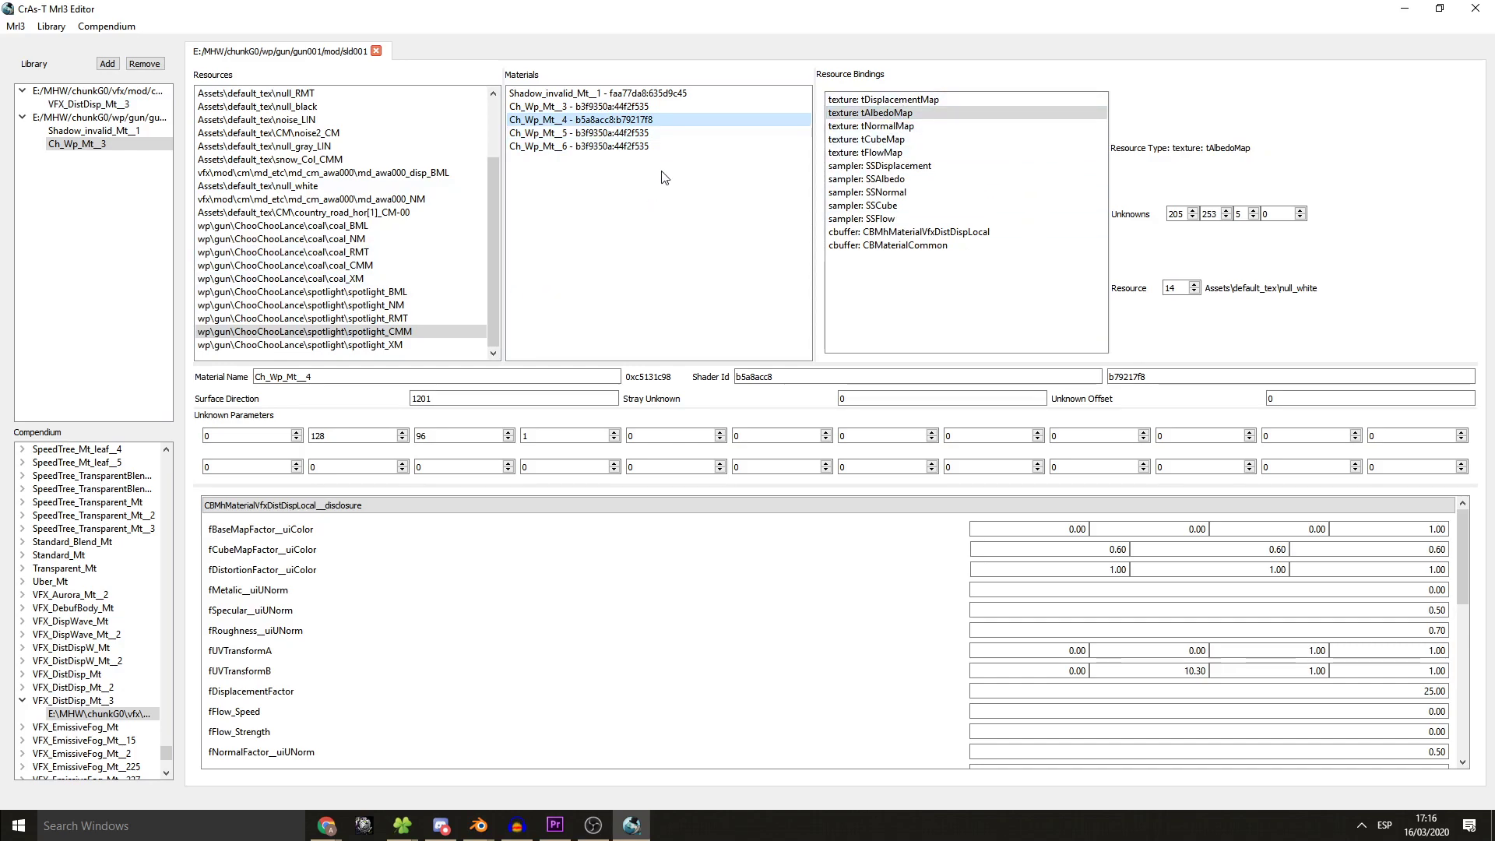
left_click(882, 100)
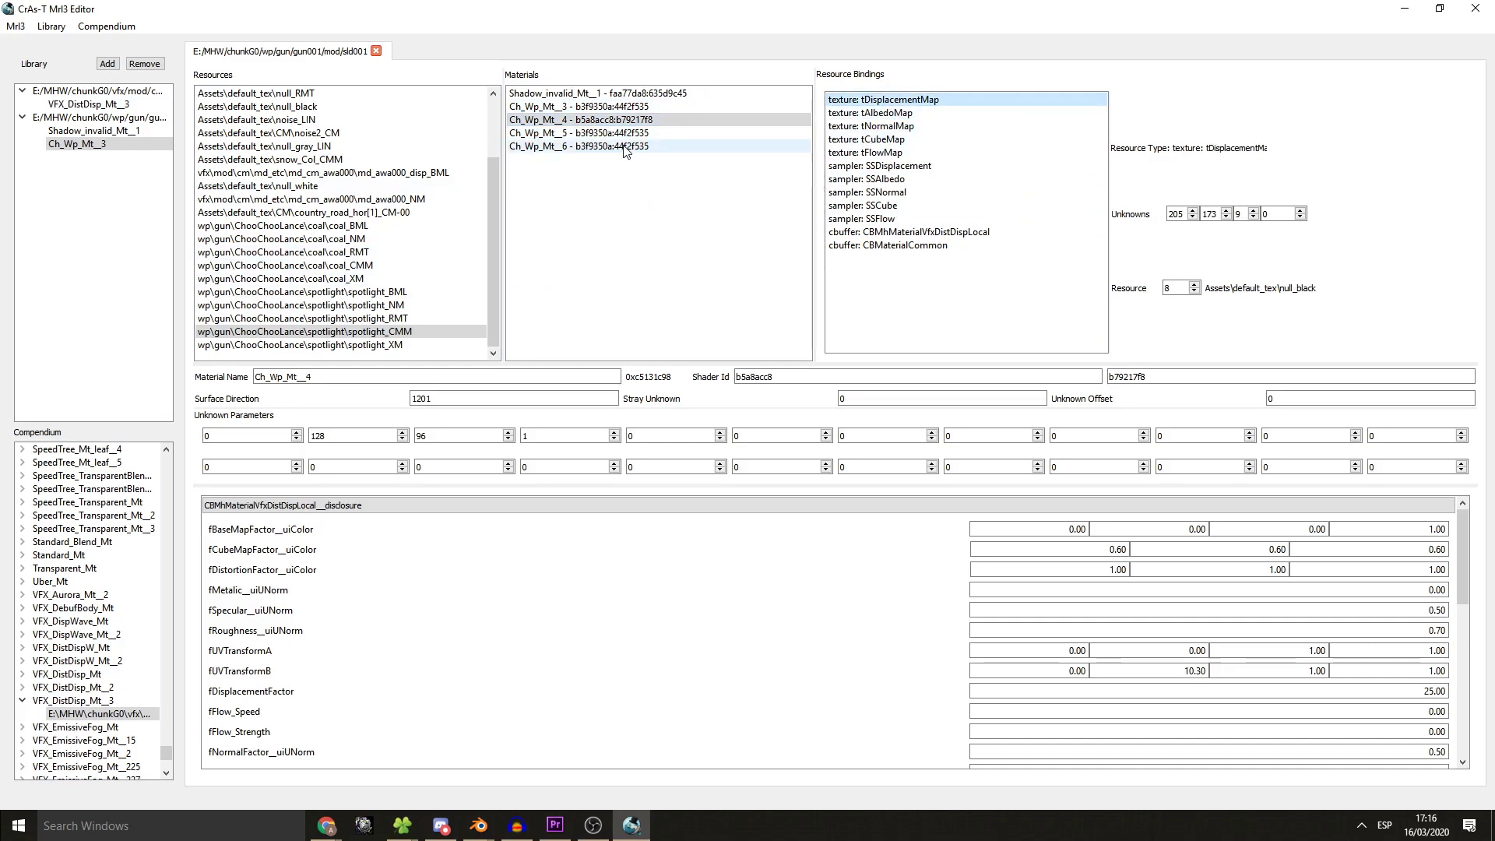
left_click(575, 132)
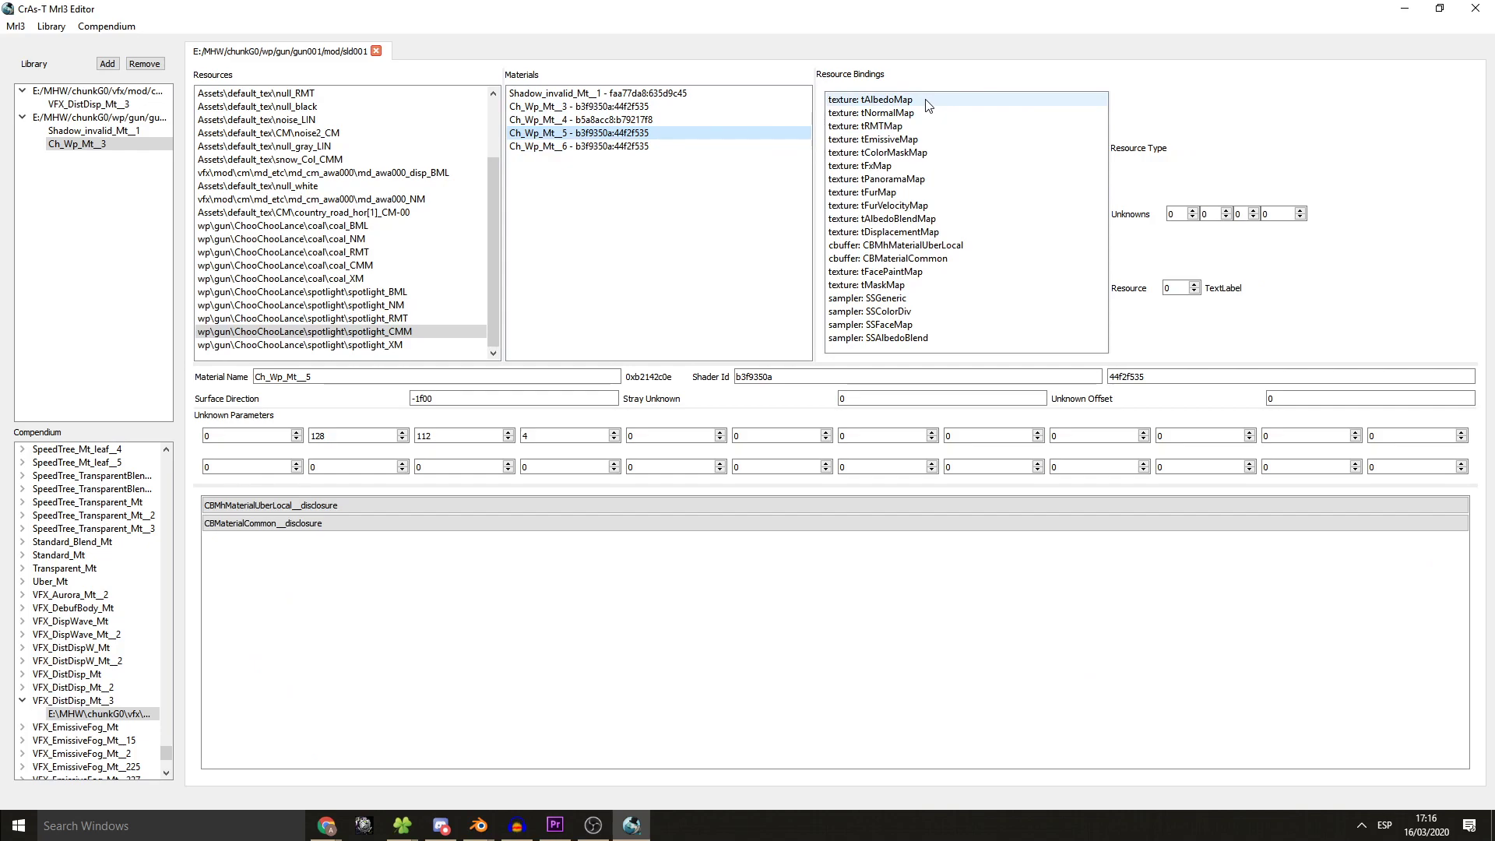
left_click(577, 106)
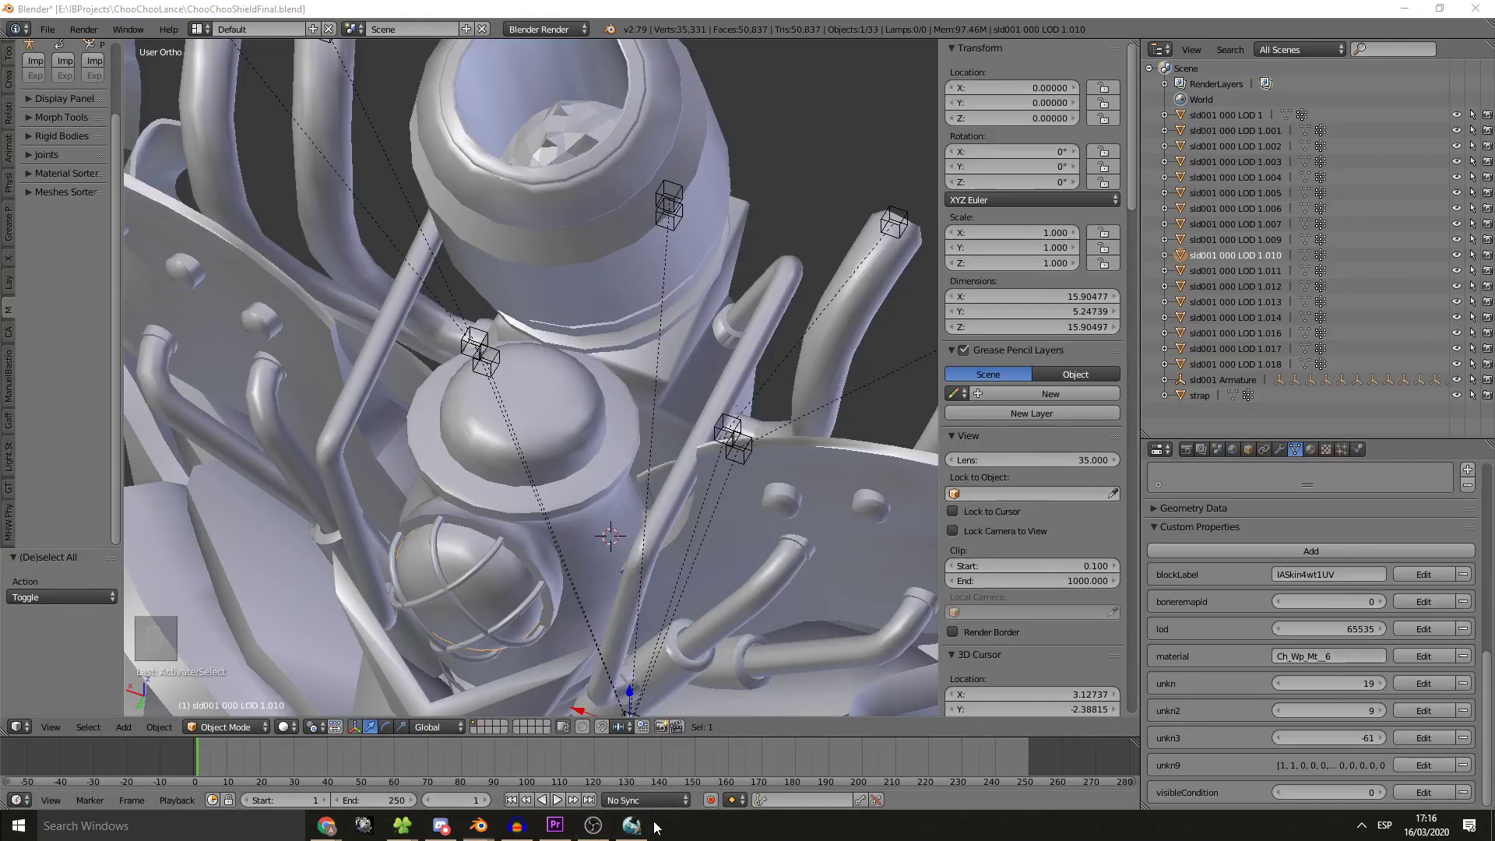
left_click(629, 825)
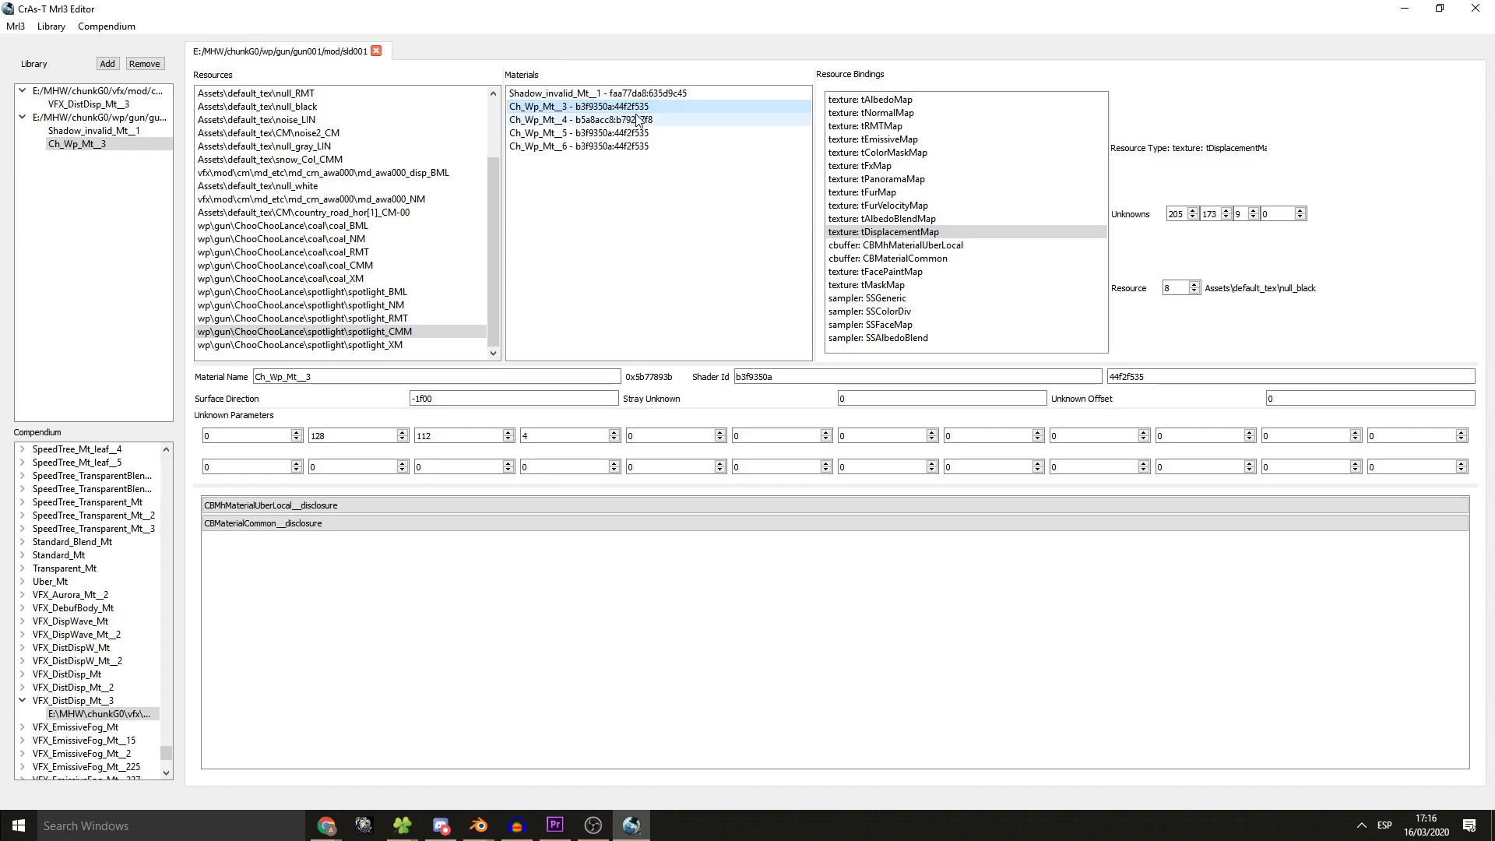
mouse_move(627, 120)
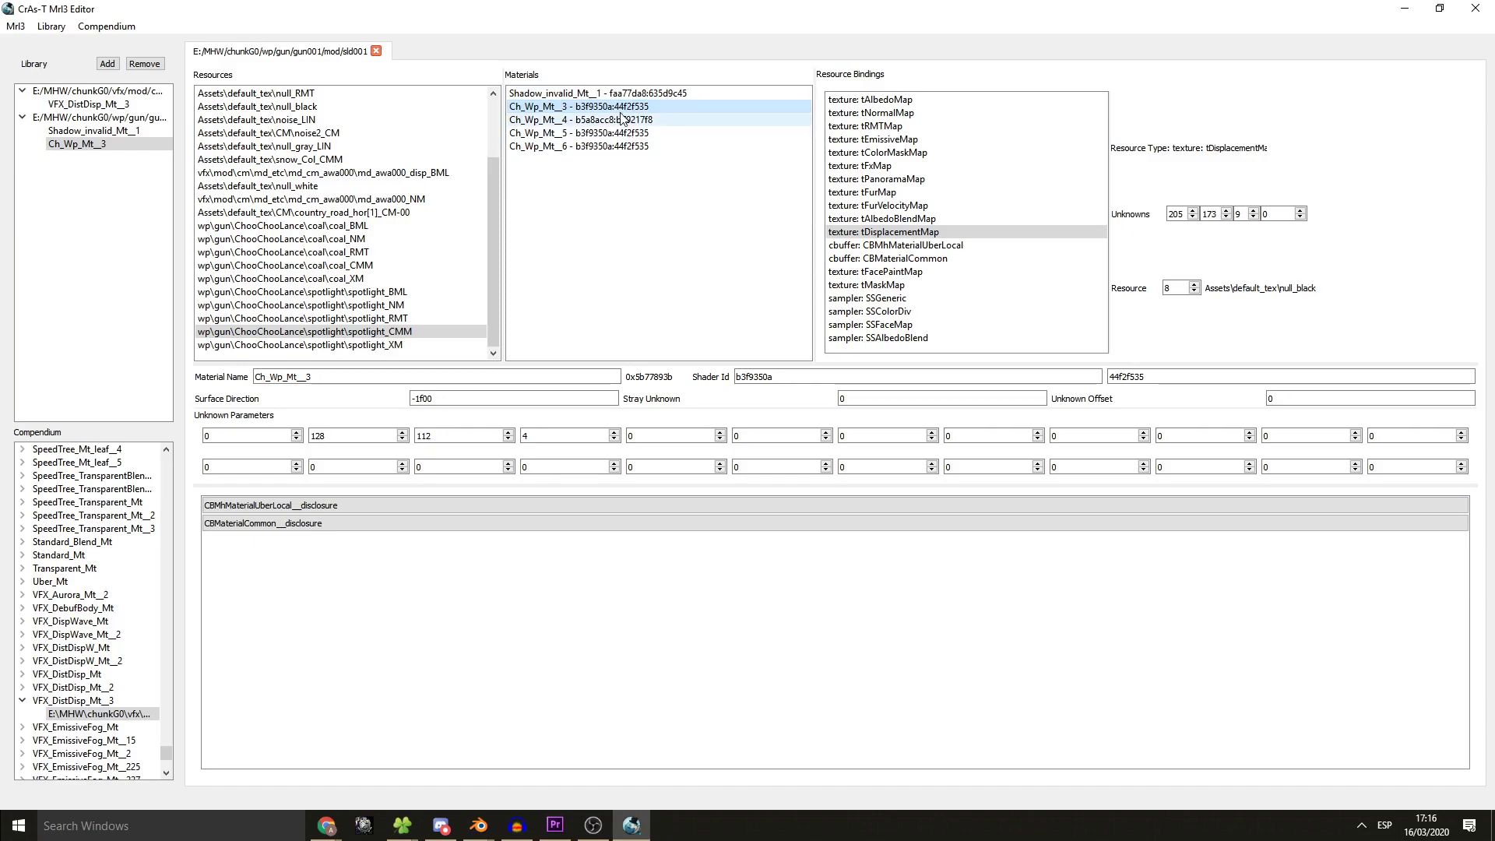
- Select Shadow_invalid_Mt__1 and scroll through the chunkG0 master material list entries in the Library
left_click(581, 92)
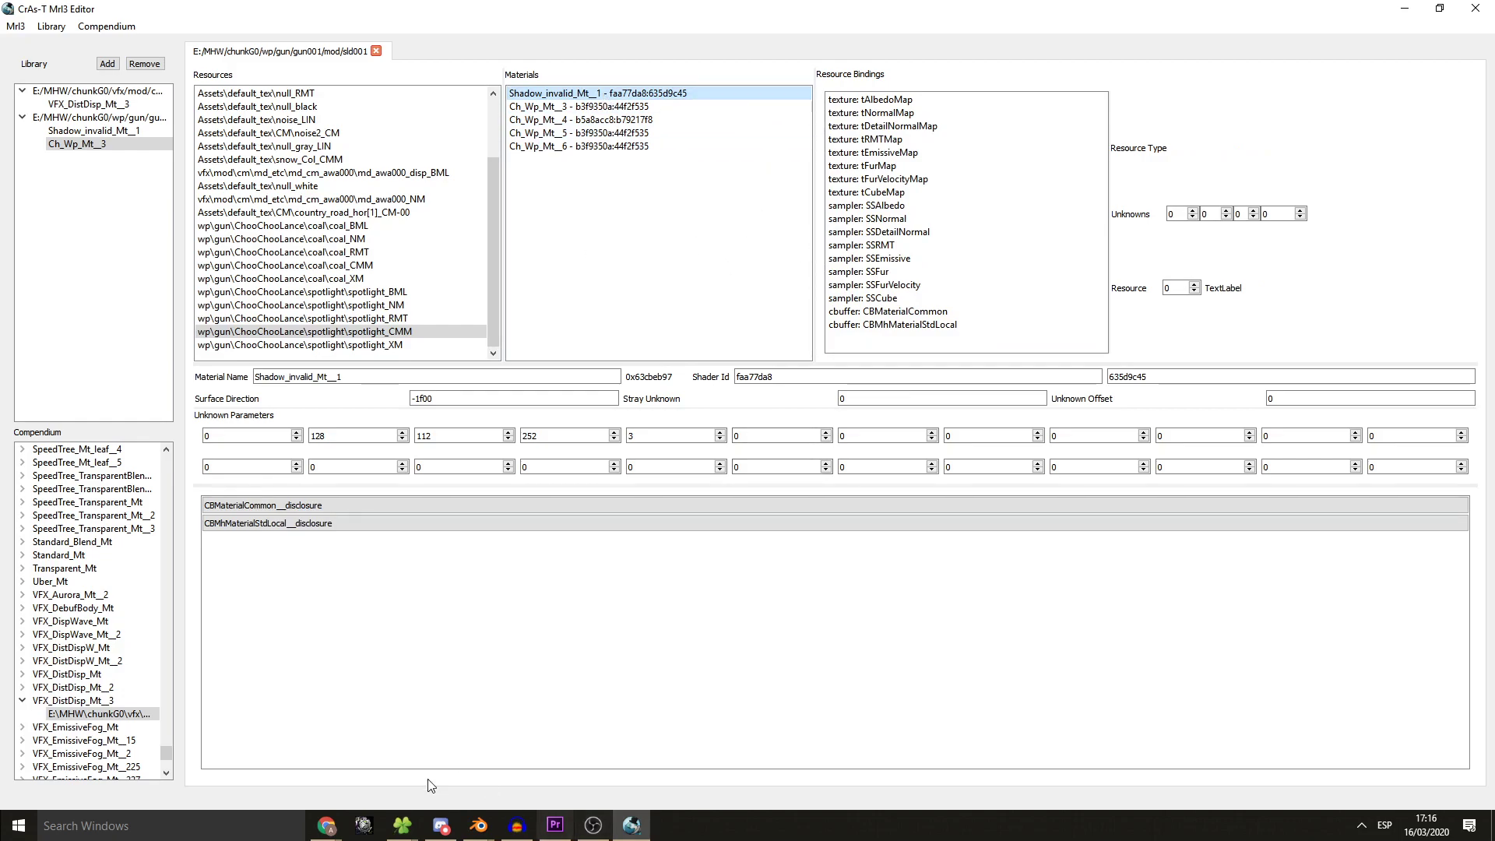
mouse_move(629, 159)
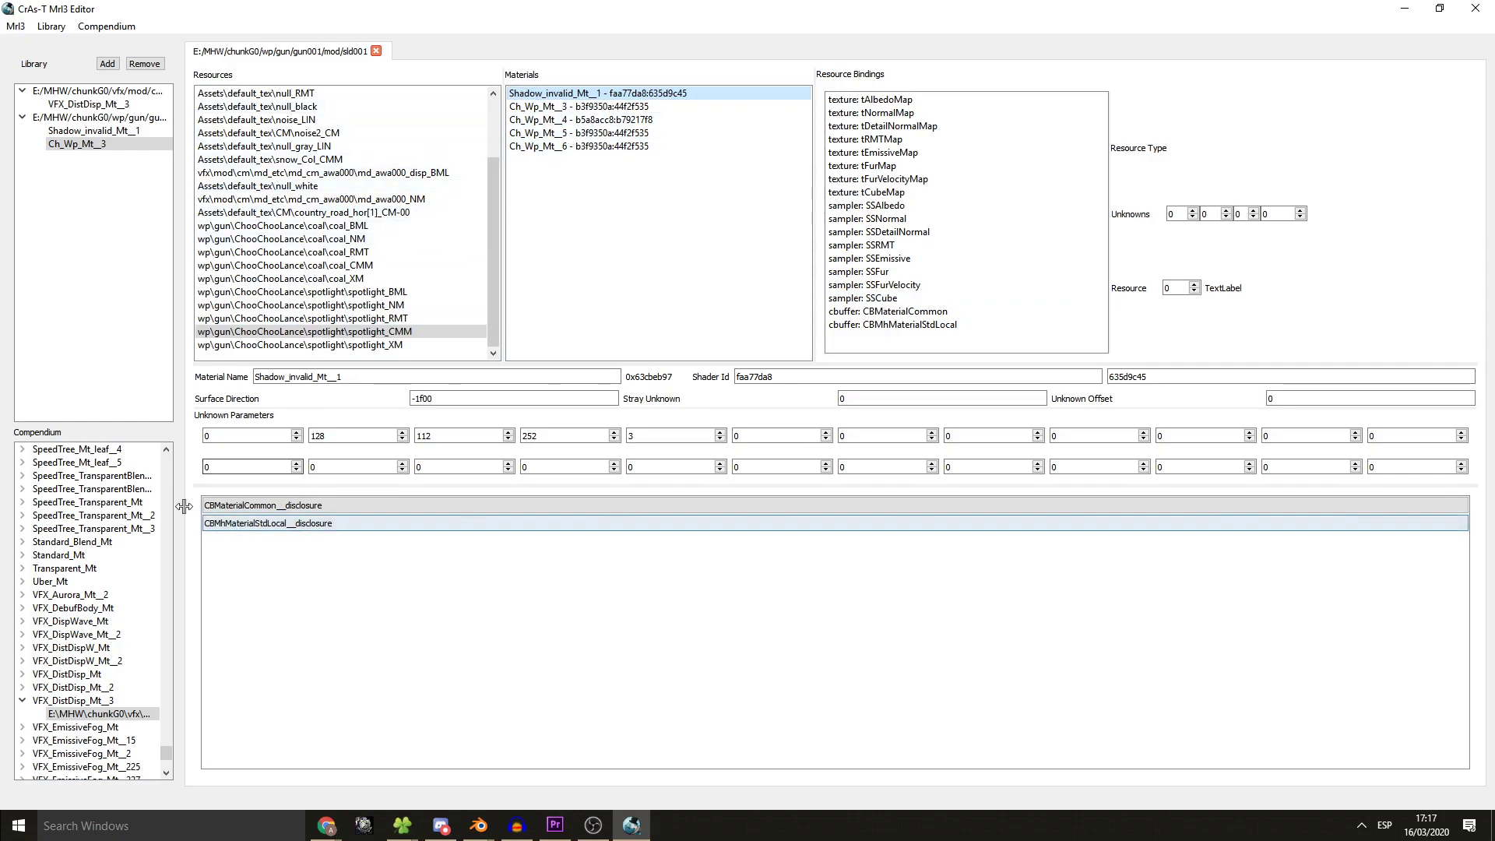
scroll("down", 3)
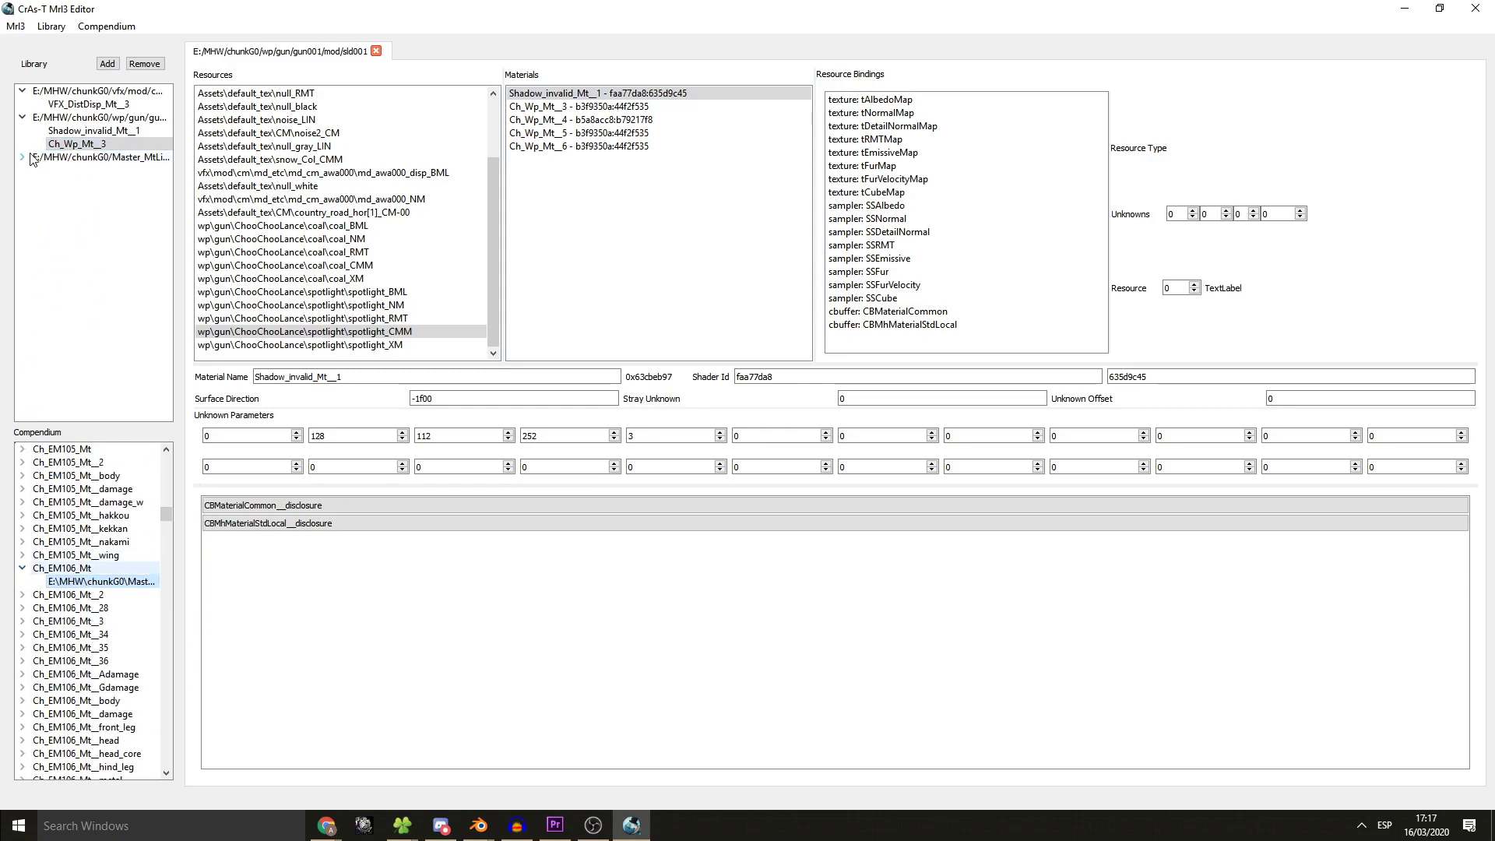
scroll("down", 3)
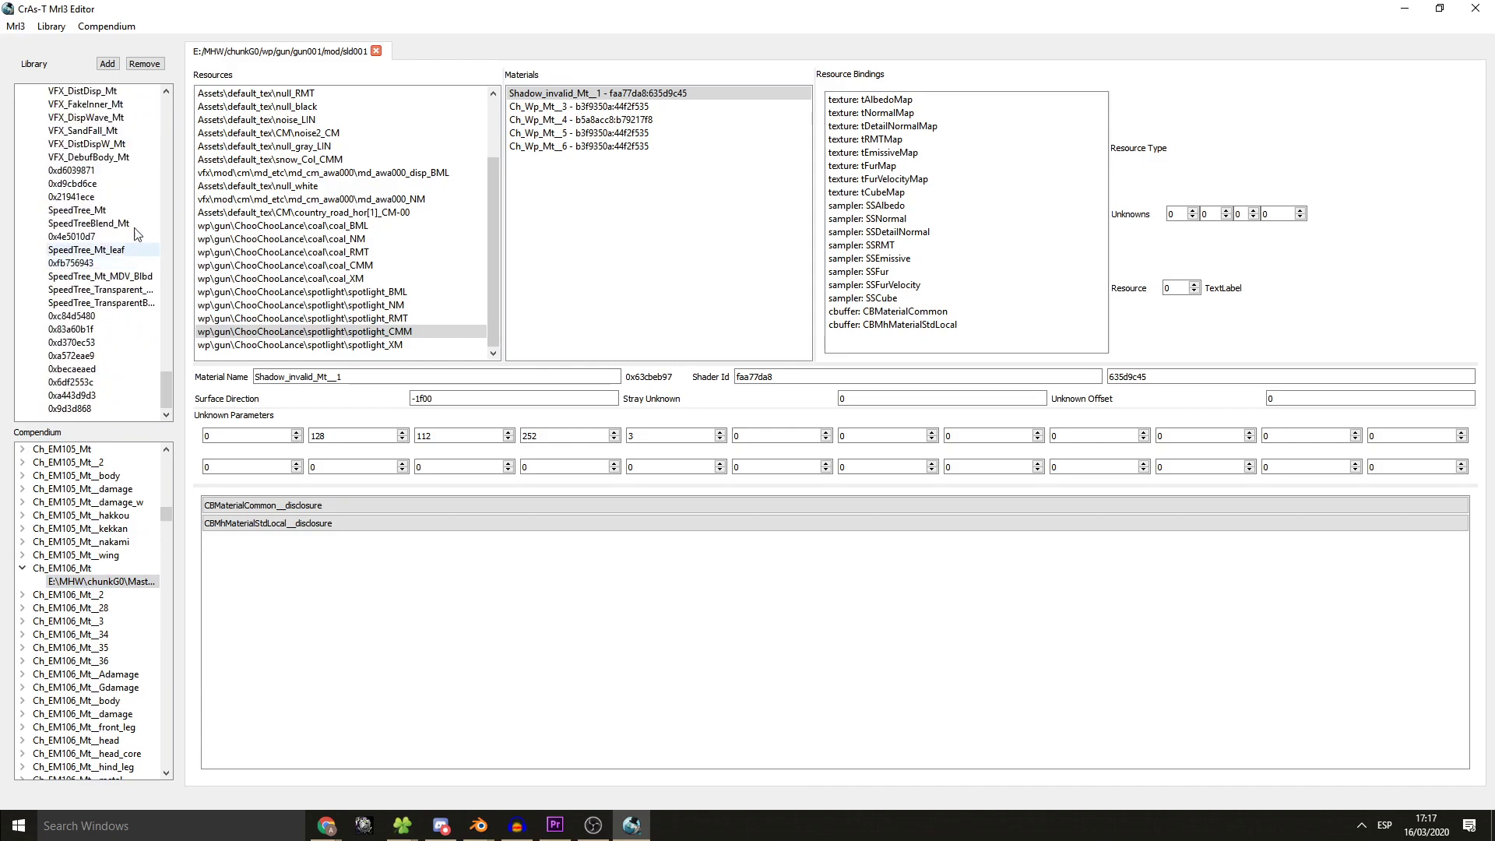
mouse_move(651, 319)
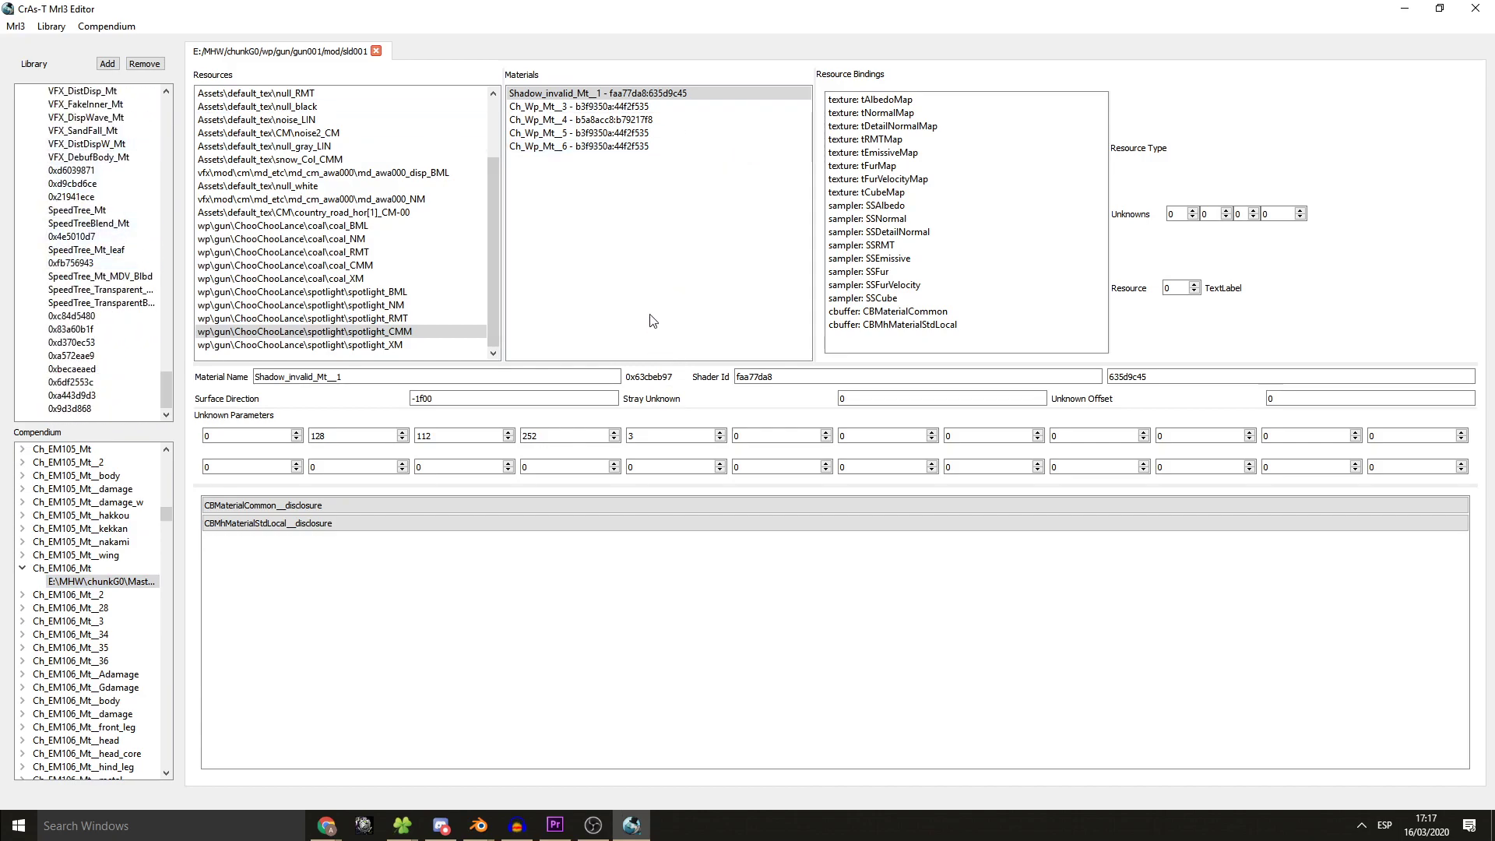
mouse_move(640, 257)
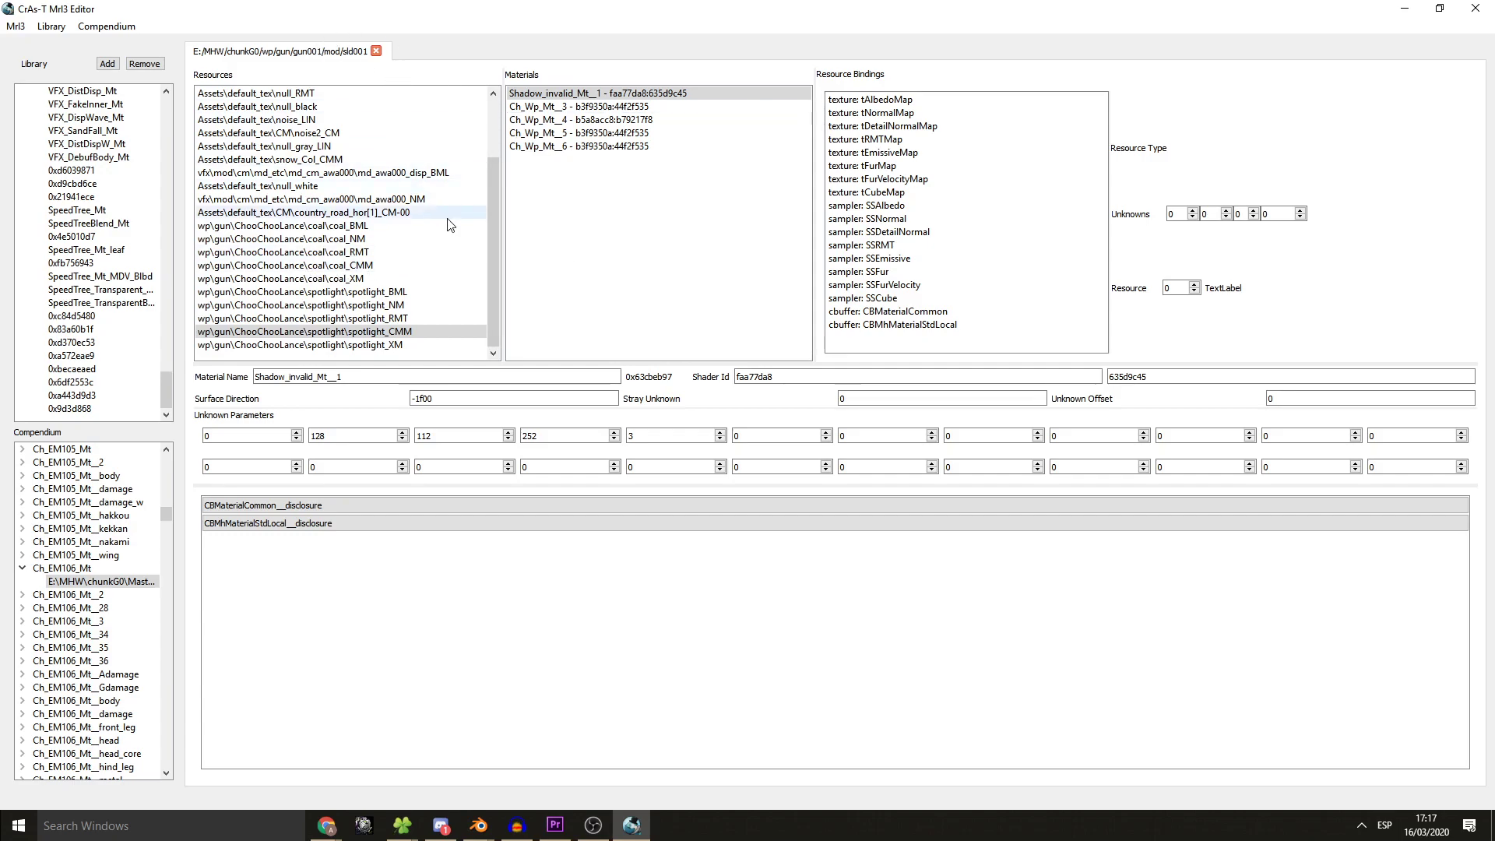
scroll("up", 3)
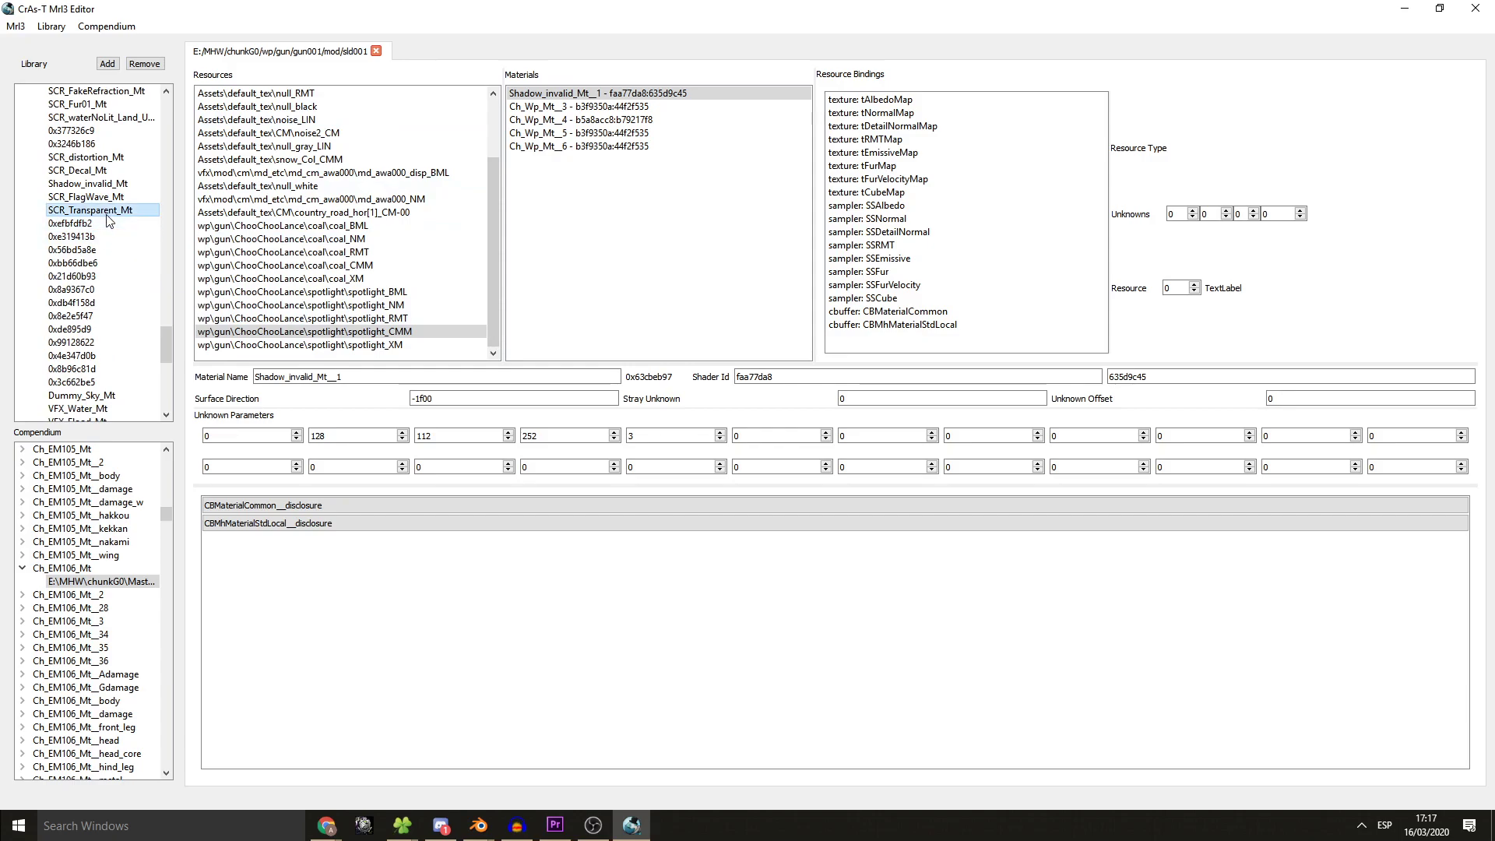
scroll("up", 3)
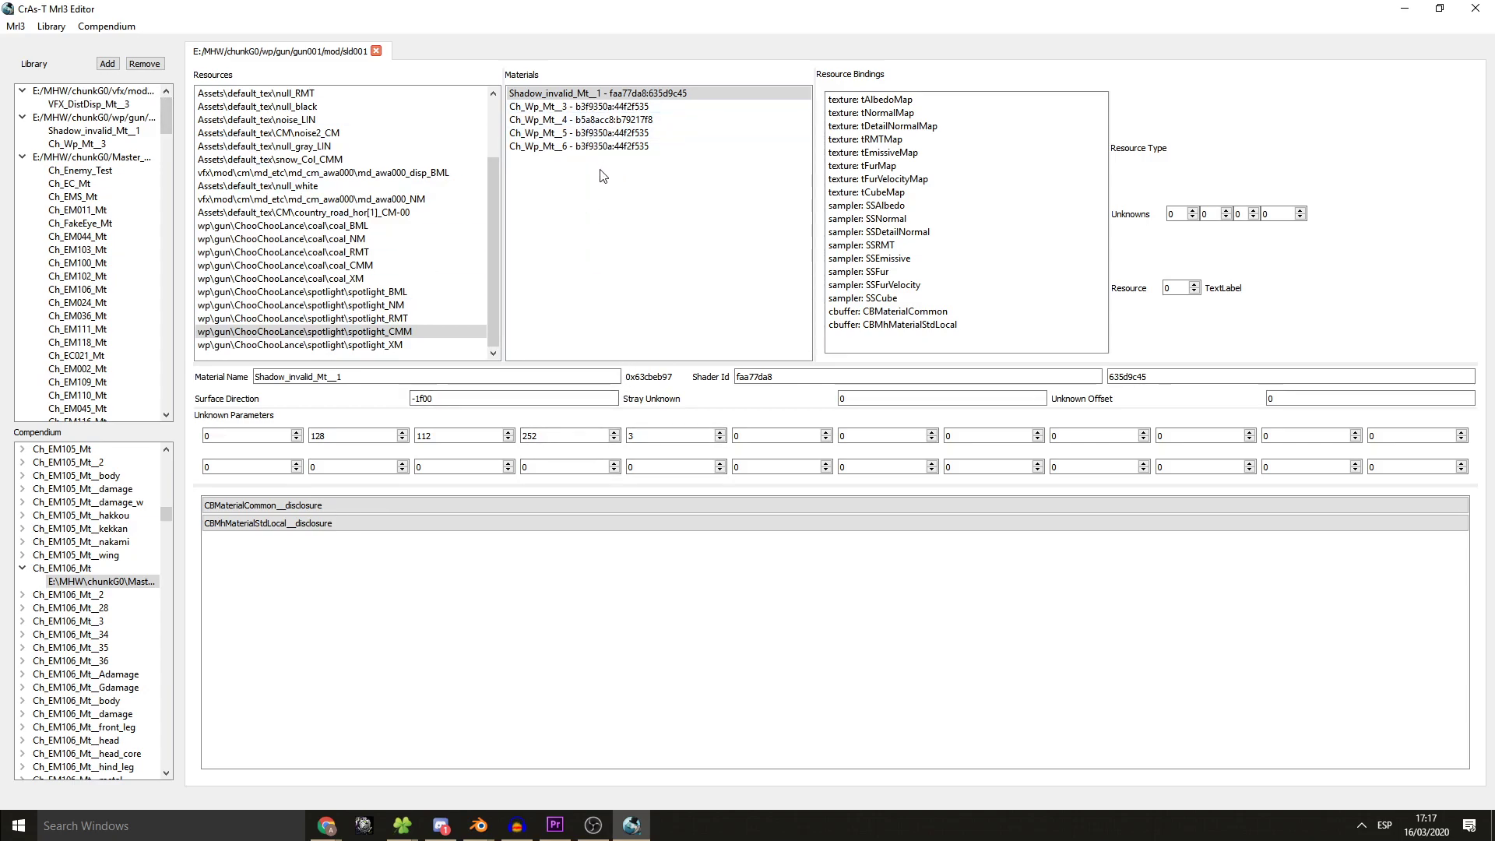
mouse_move(612, 204)
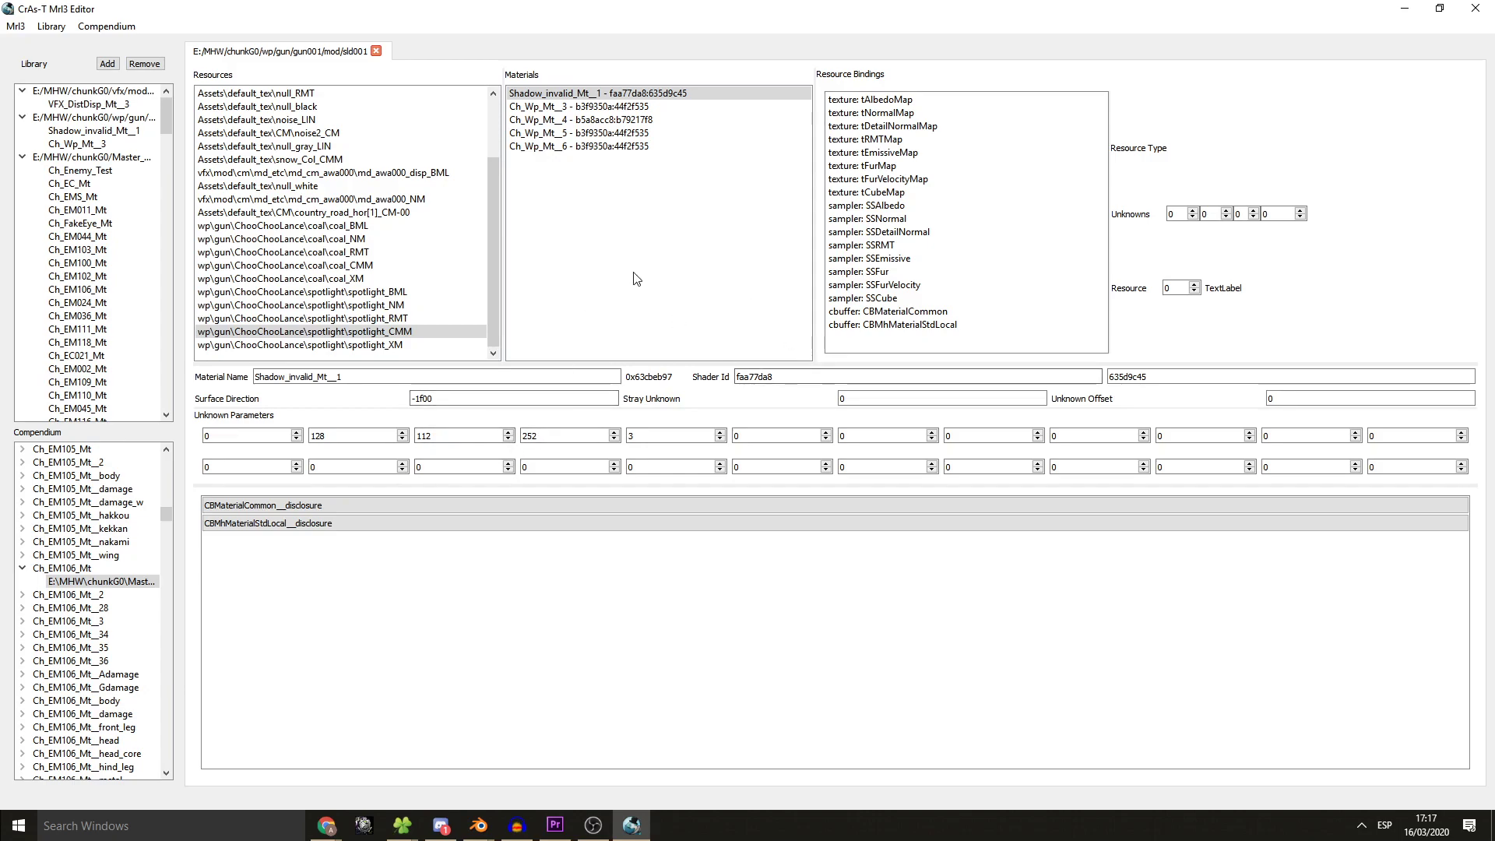
- Start Save As for the sld001 material from the Mrl3 menu
left_click(16, 27)
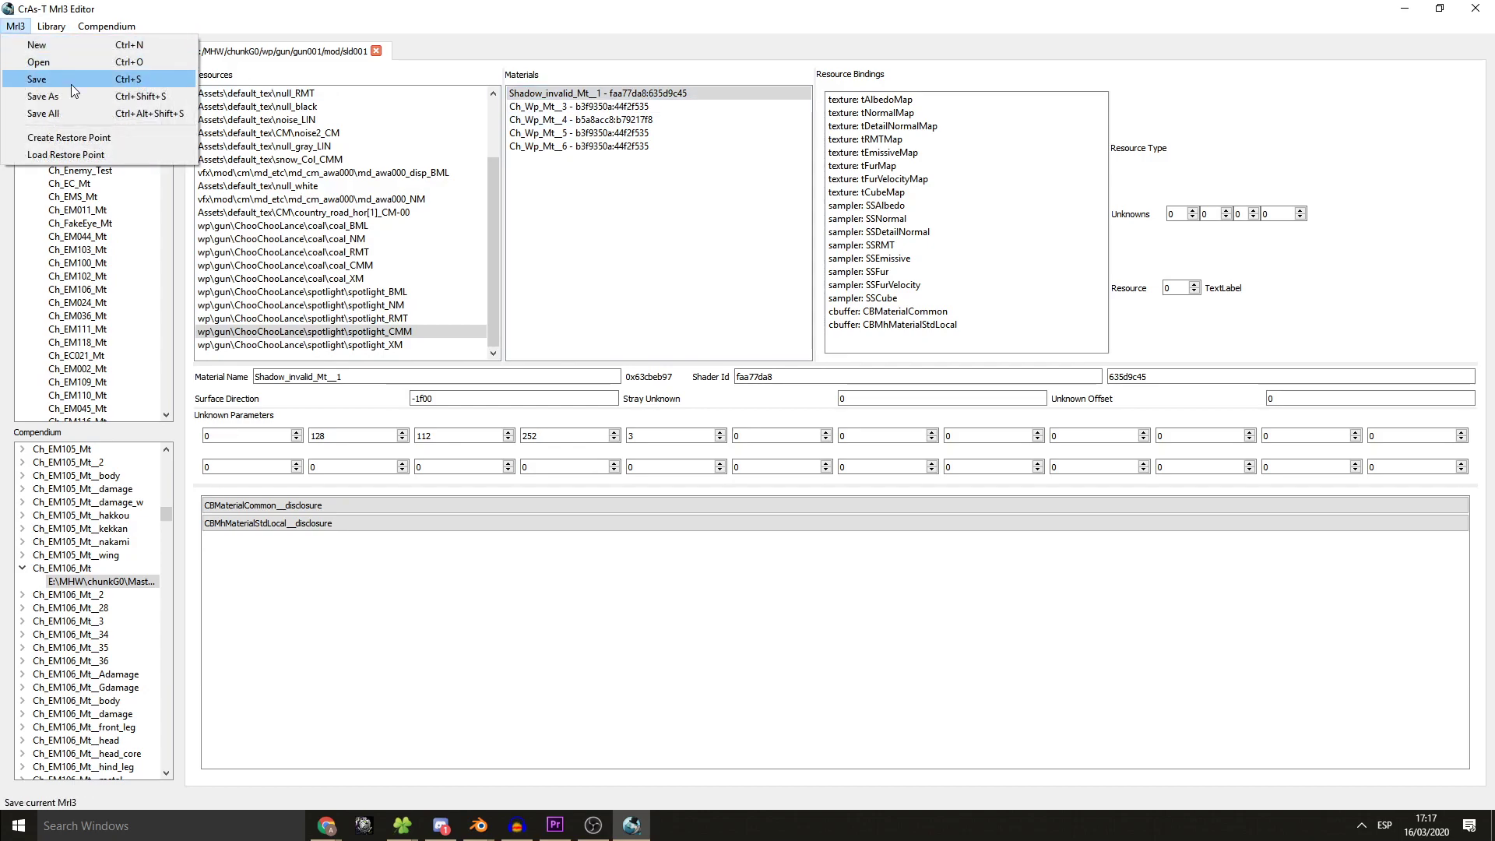
left_click(44, 96)
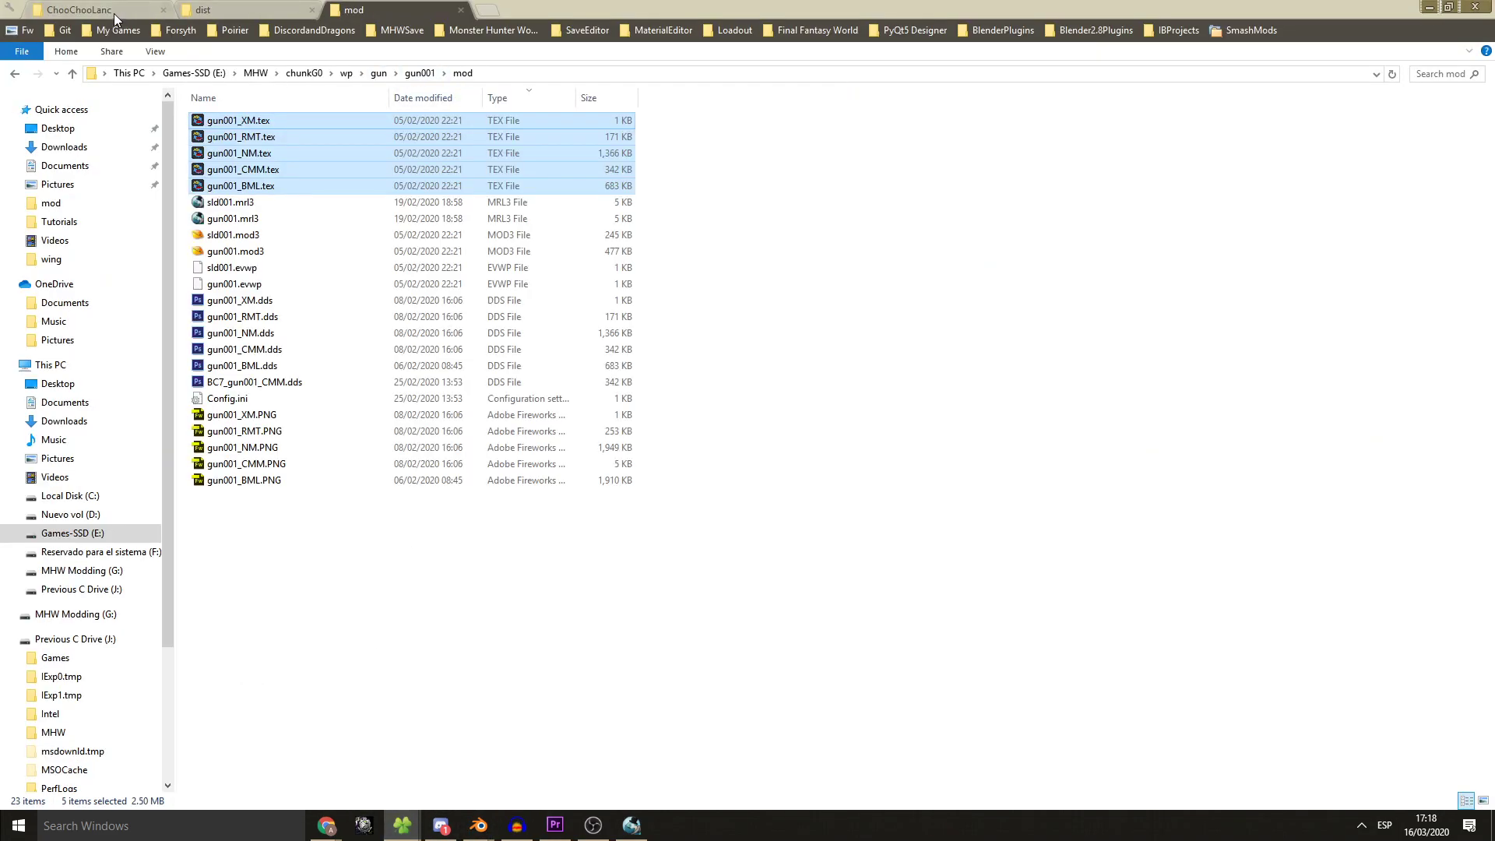
- Review the gun001 mod folder and leave the Save As dialog on nativePC\wp\gun\gun001\mod with sld001.mrl3
left_click(77, 9)
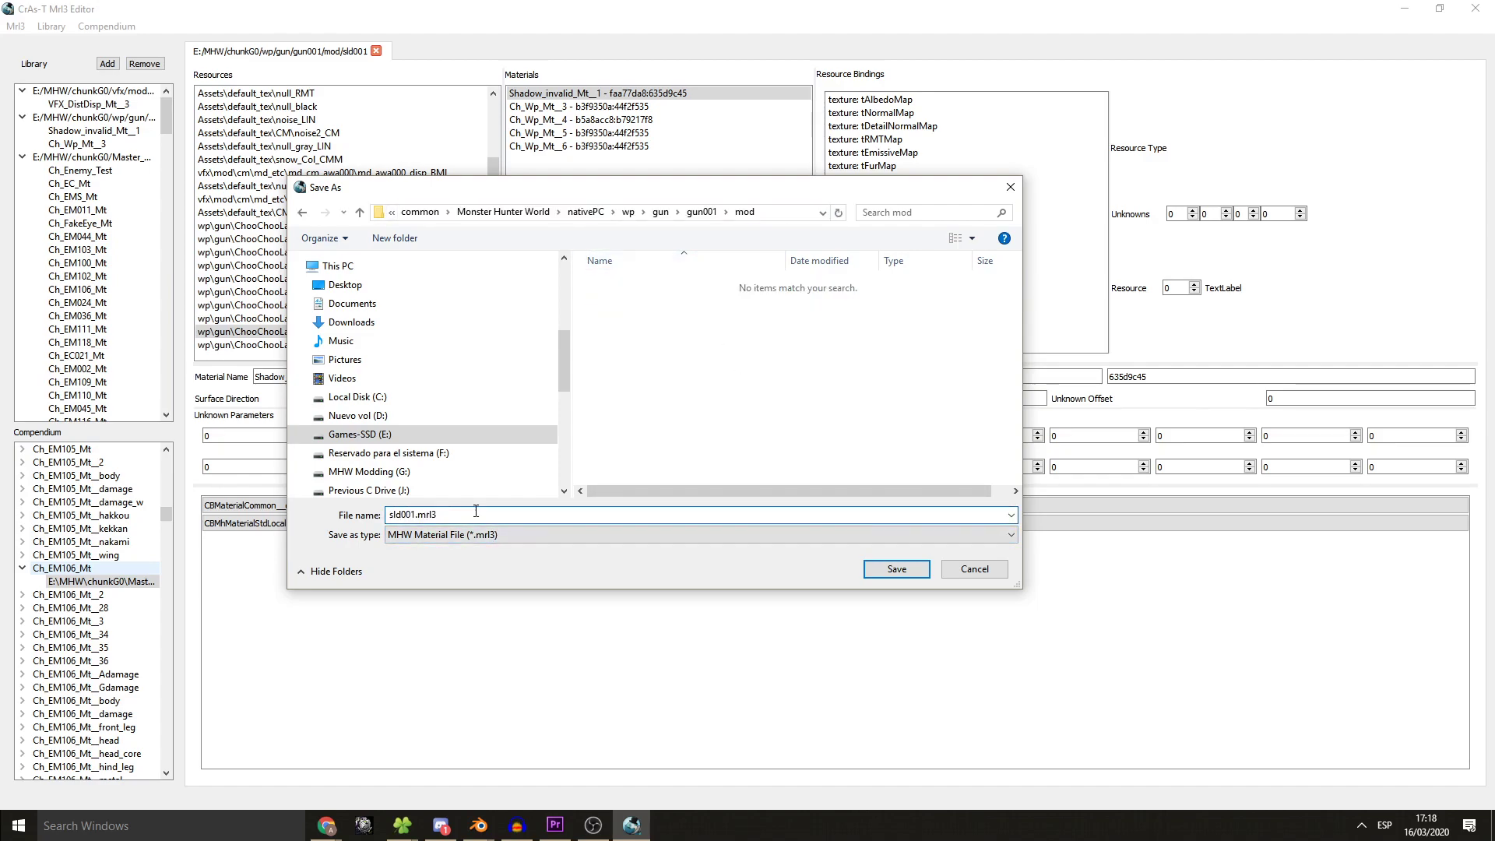
left_click(894, 568)
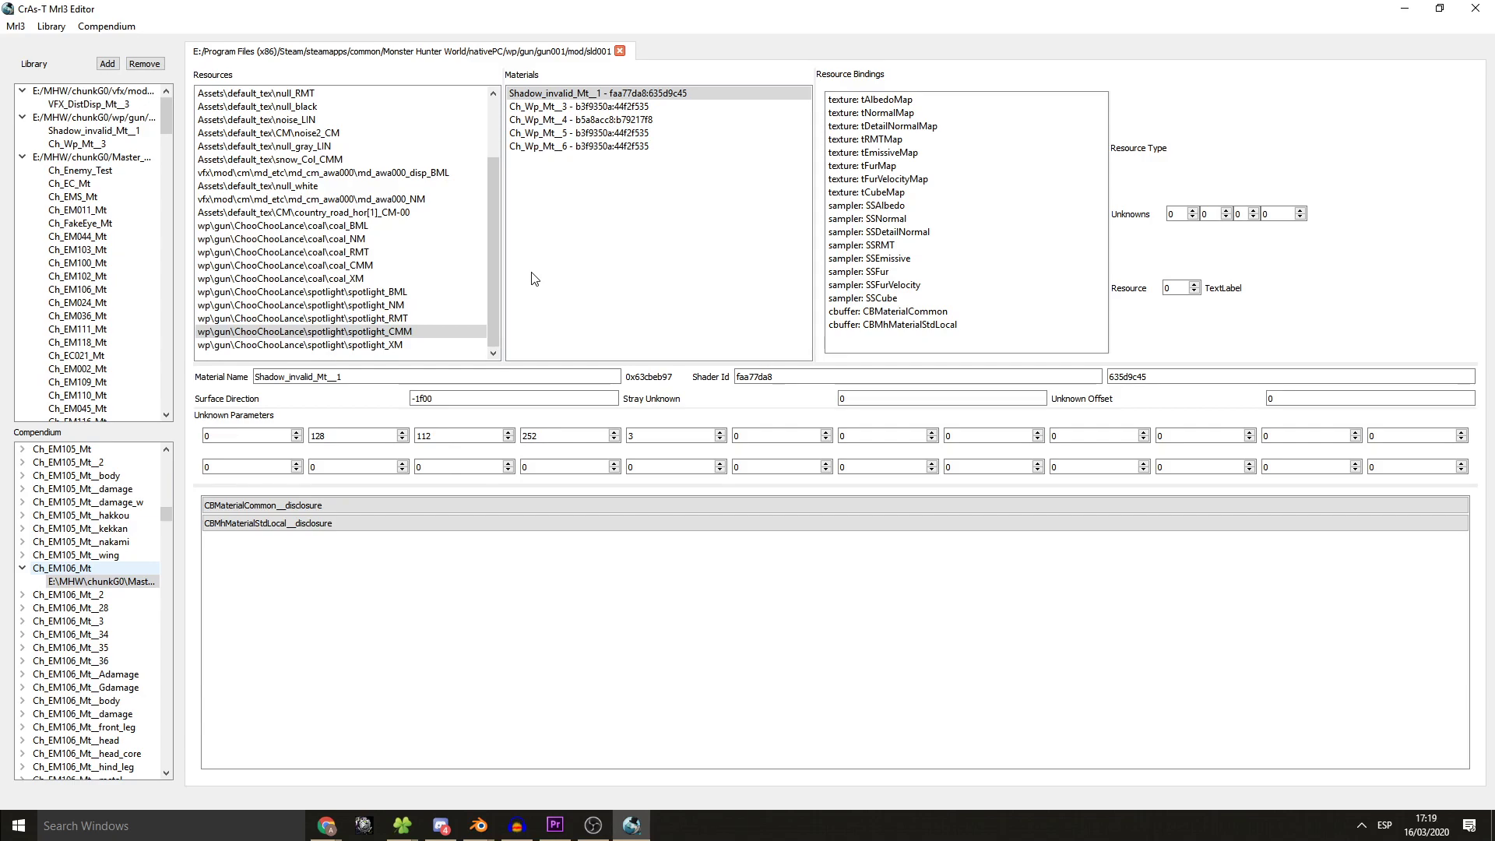
mouse_move(684, 228)
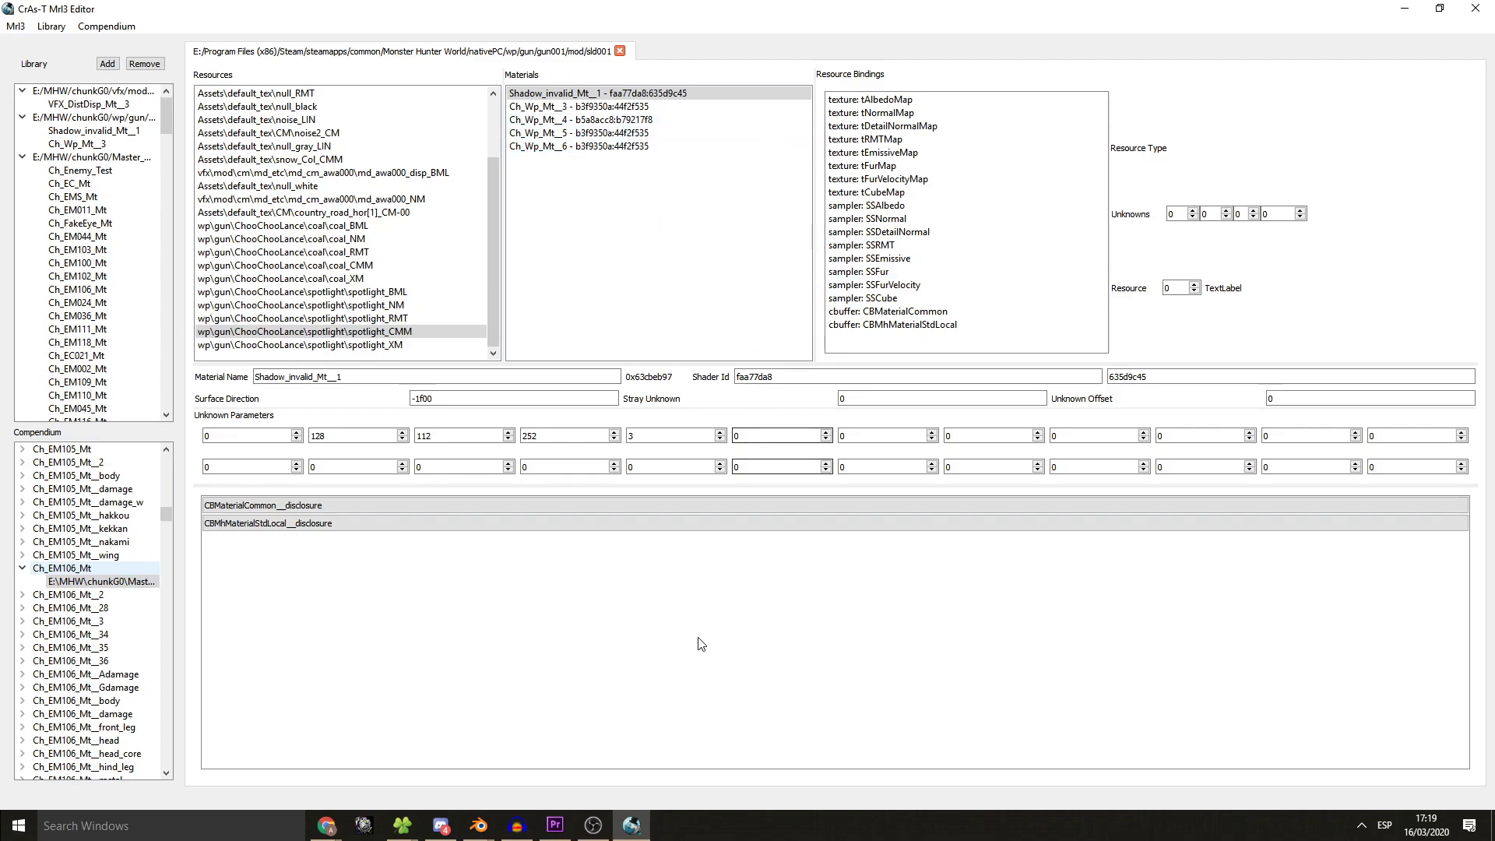
left_click(576, 132)
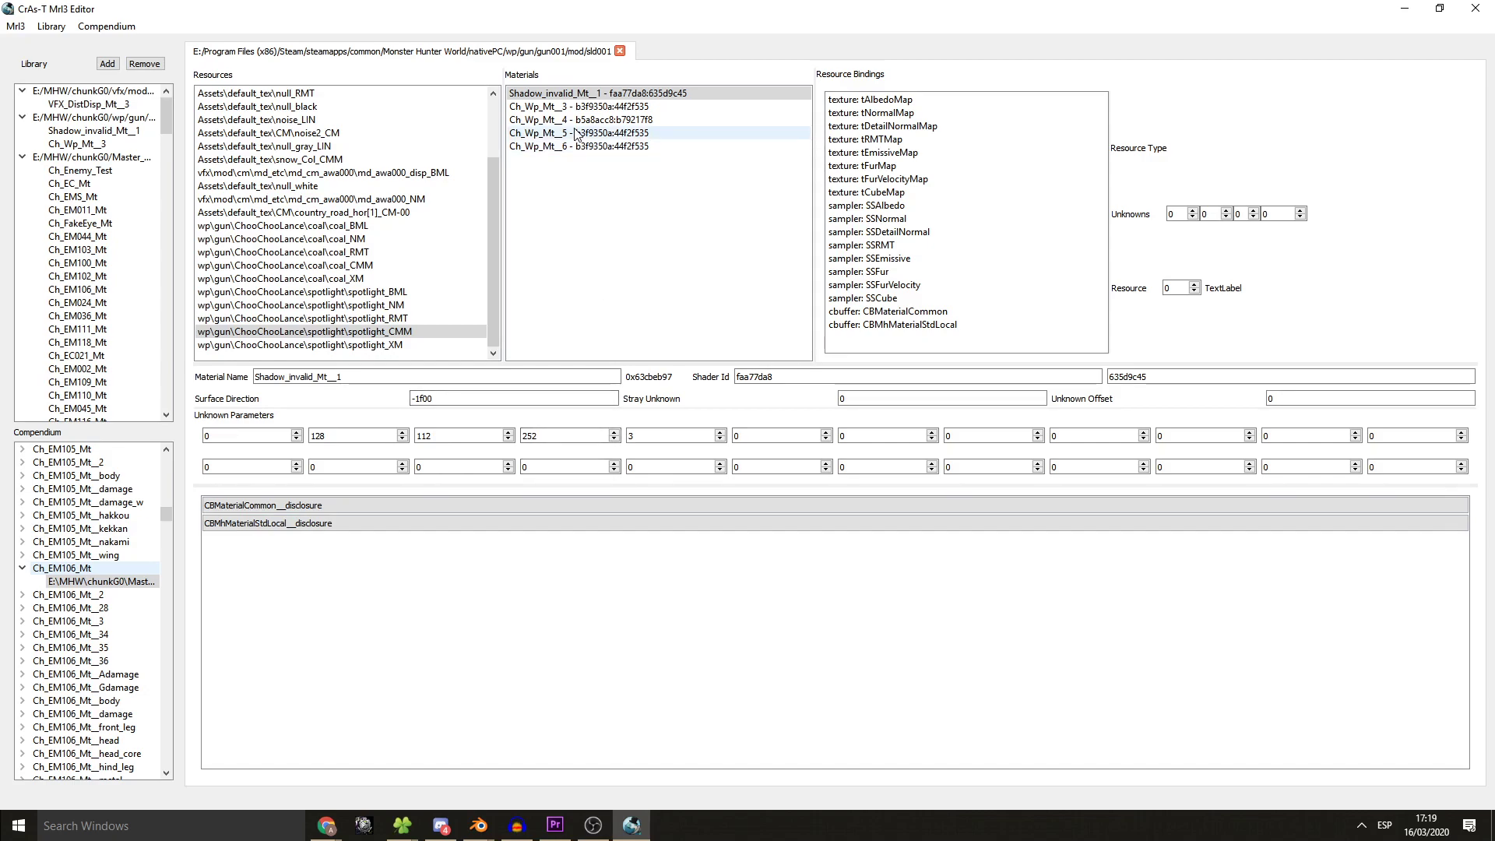